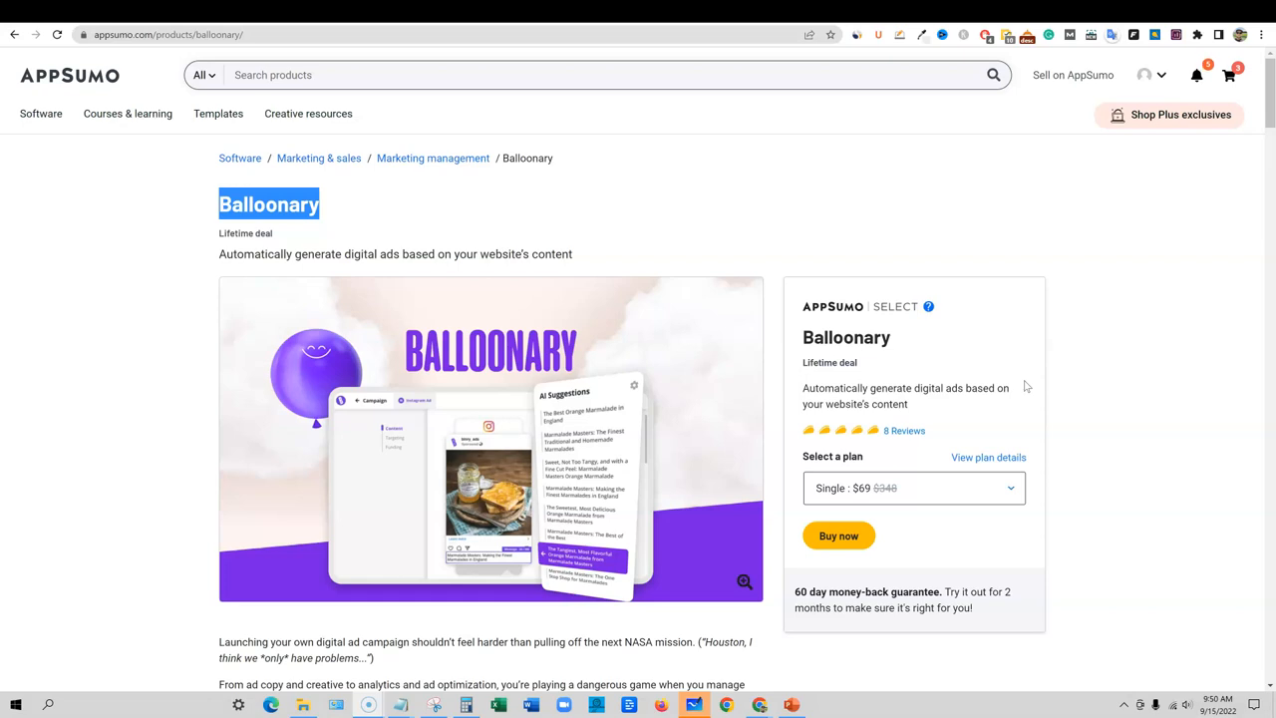
{"action": "mouse_move", "coordinate": [1027, 383]}
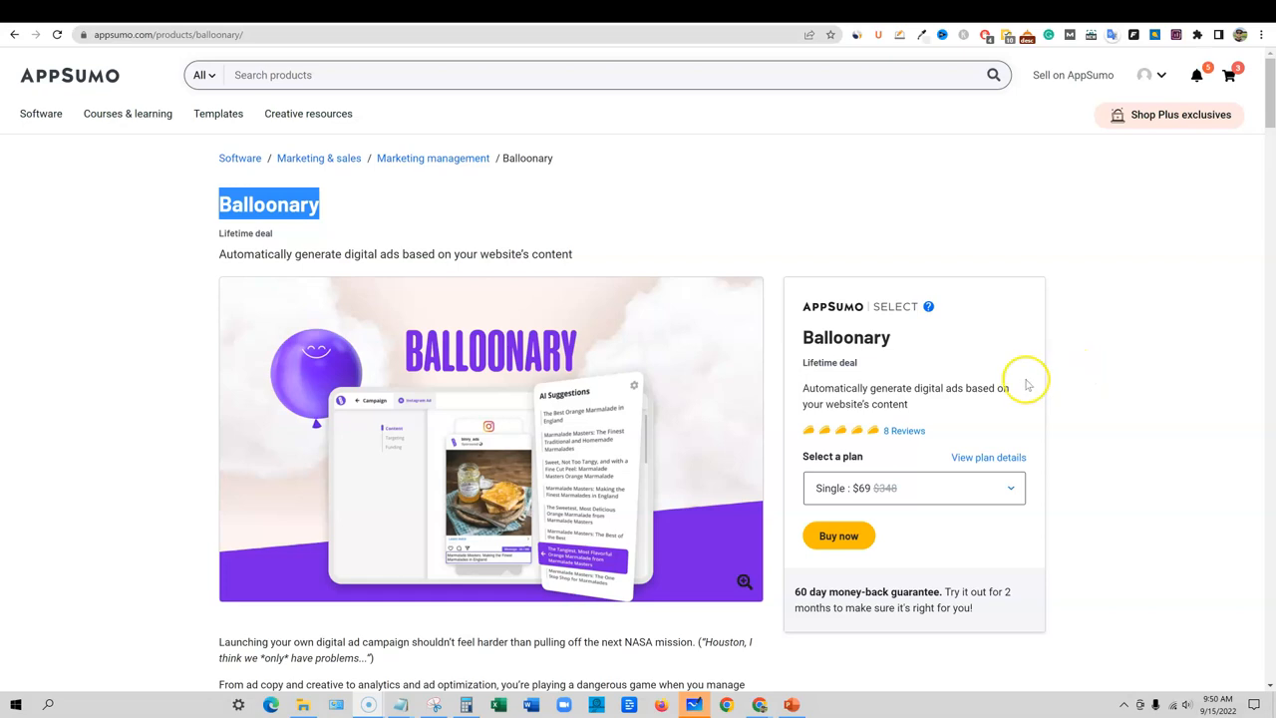
{"action": "mouse_move", "coordinate": [885, 435]}
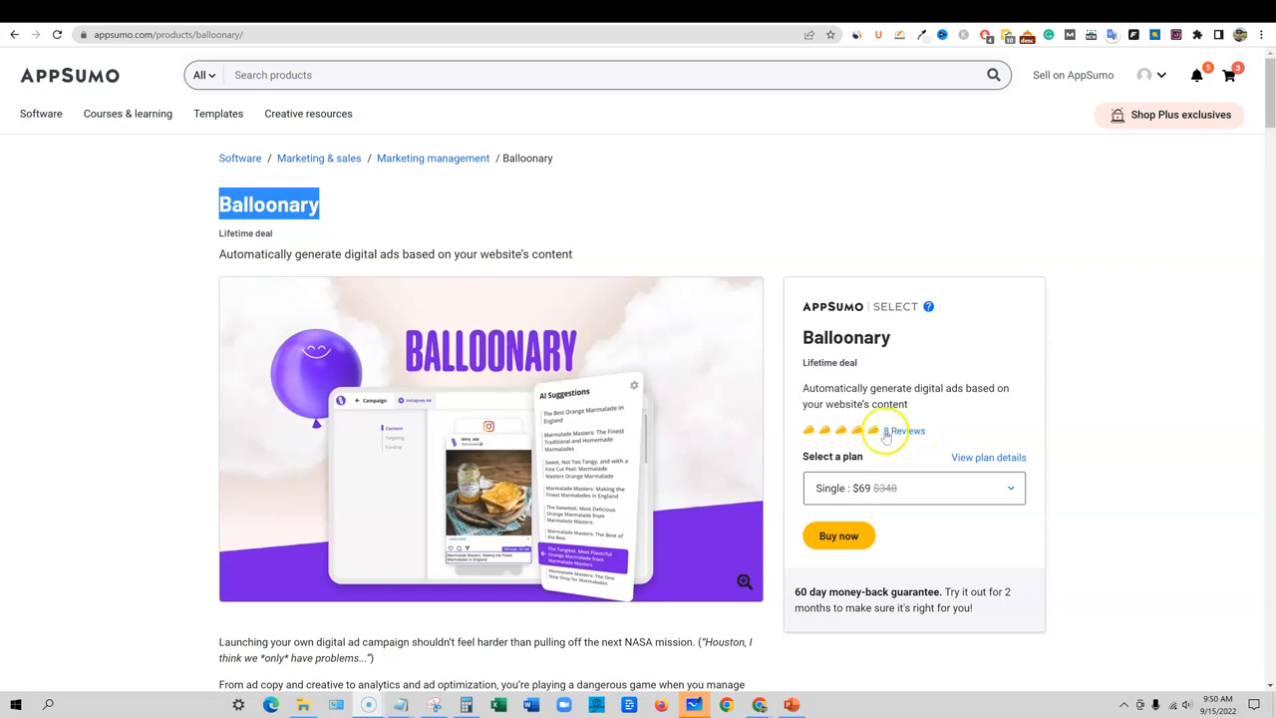
{"action": "mouse_move", "coordinate": [810, 430]}
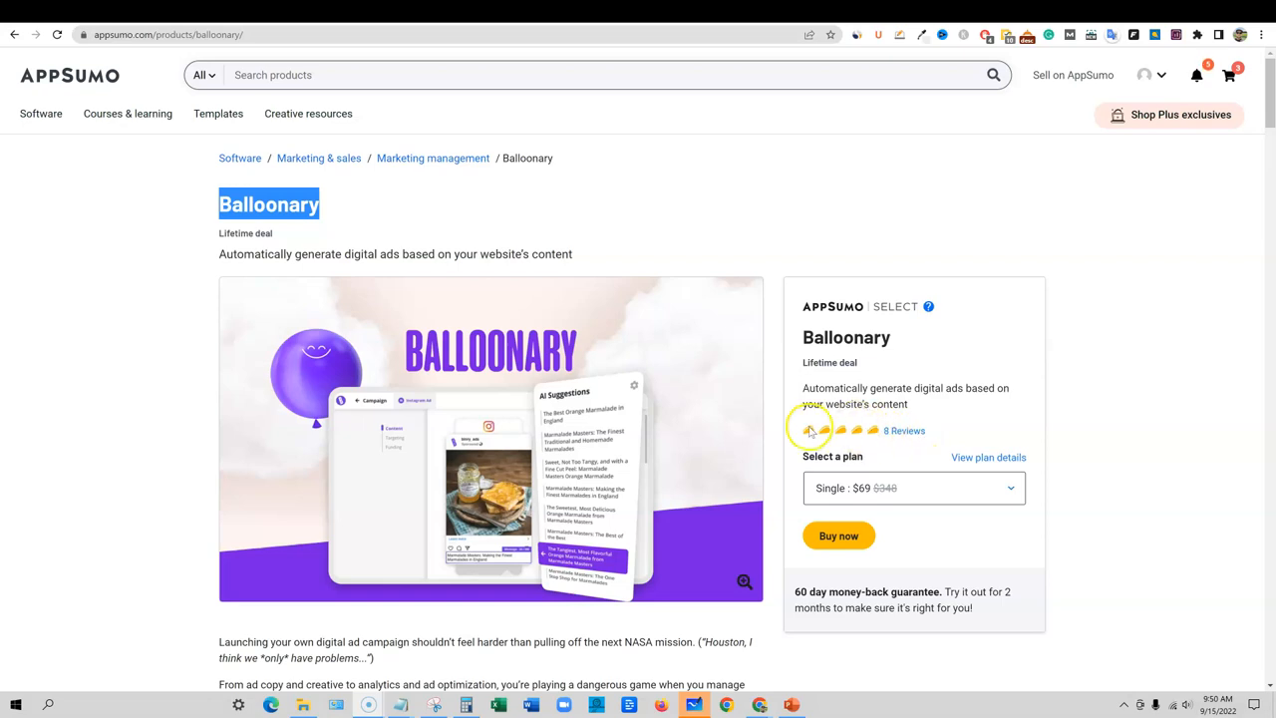
{"action": "mouse_move", "coordinate": [895, 433]}
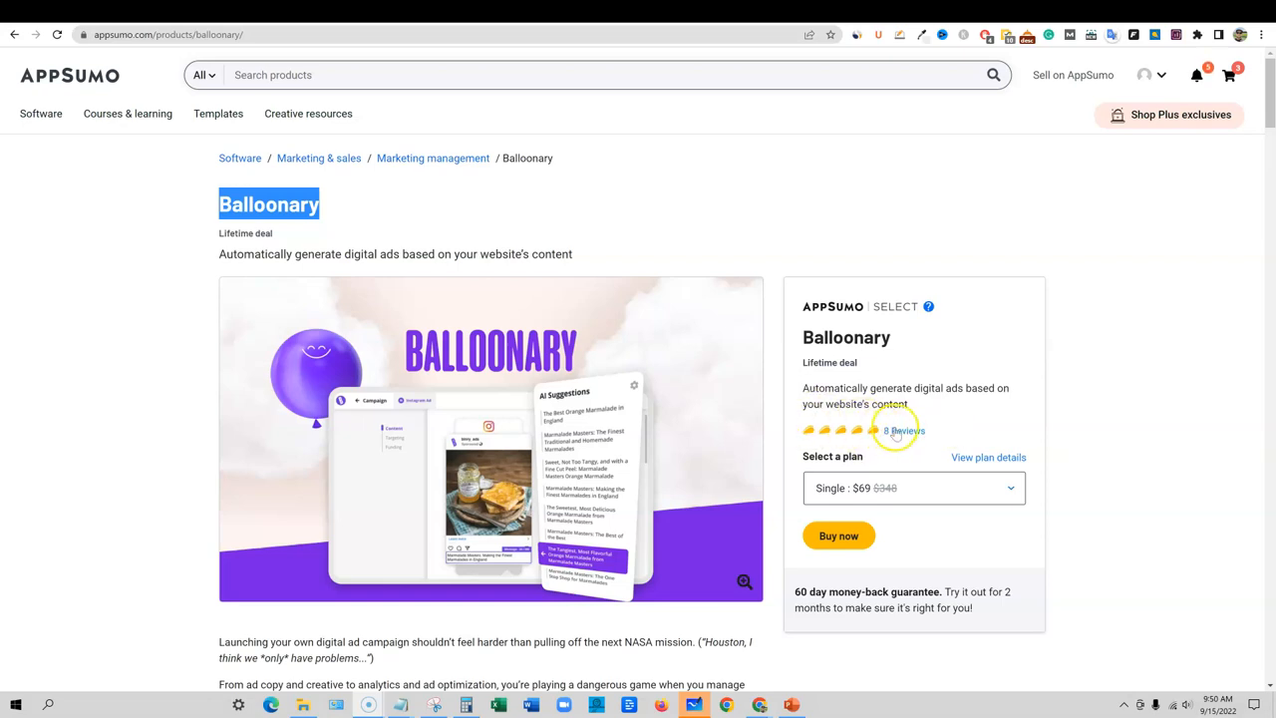
{"action": "mouse_move", "coordinate": [203, 266]}
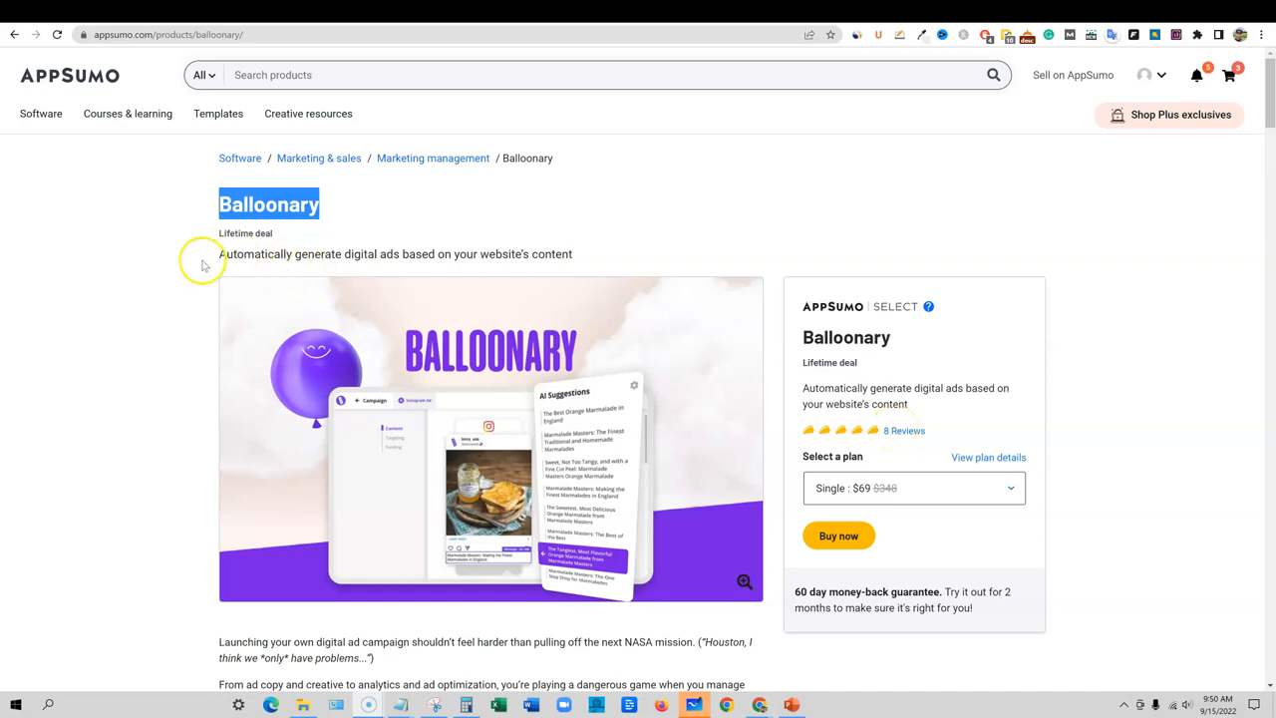
Scroll AppSumo's Balloonary page to the TL;DR and At-a-glance integrations (Facebook, Google, Instagram)
{"action": "left_click", "coordinate": [344, 260]}
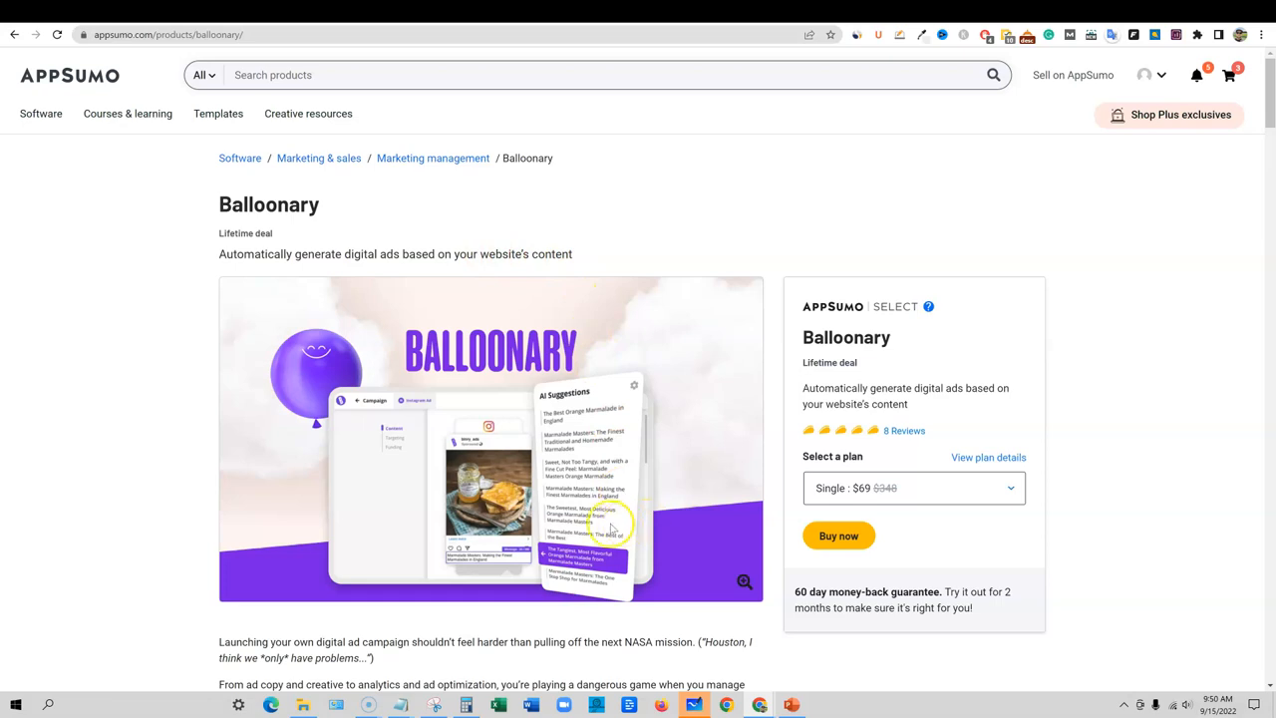
{"action": "mouse_move", "coordinate": [770, 626]}
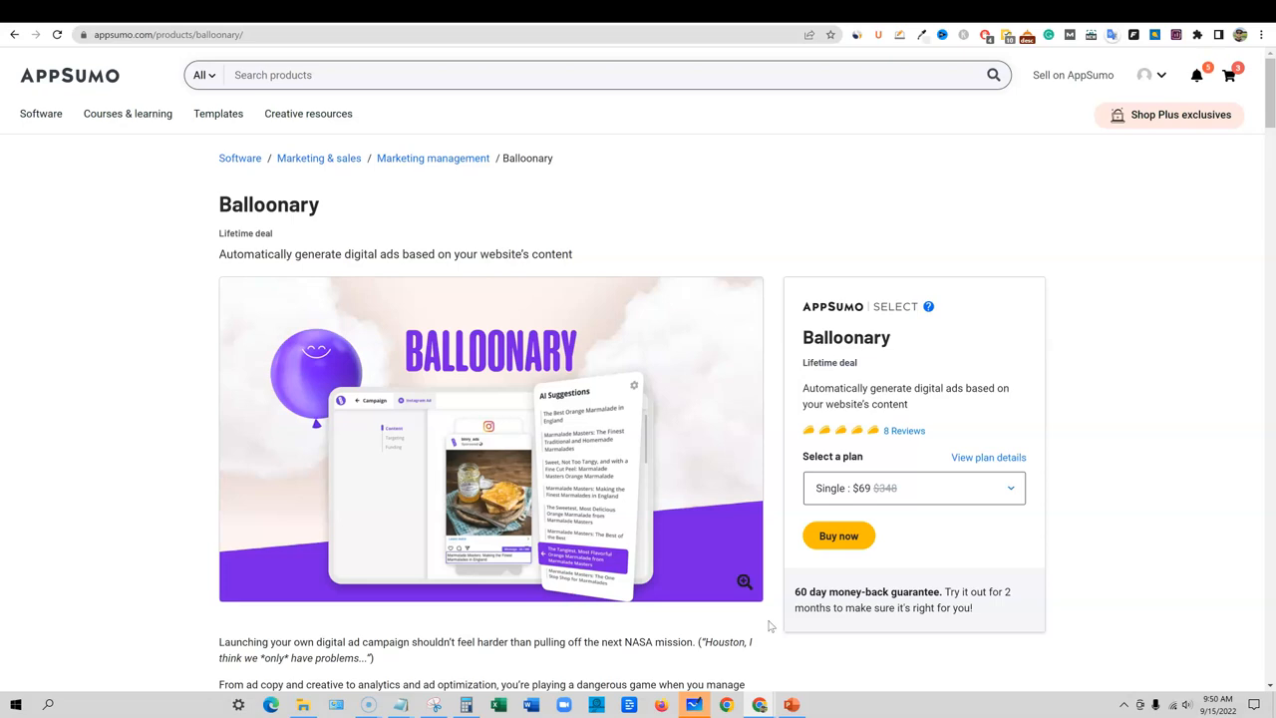
{"action": "scroll", "scroll_direction": "down", "scroll_amount": 3}
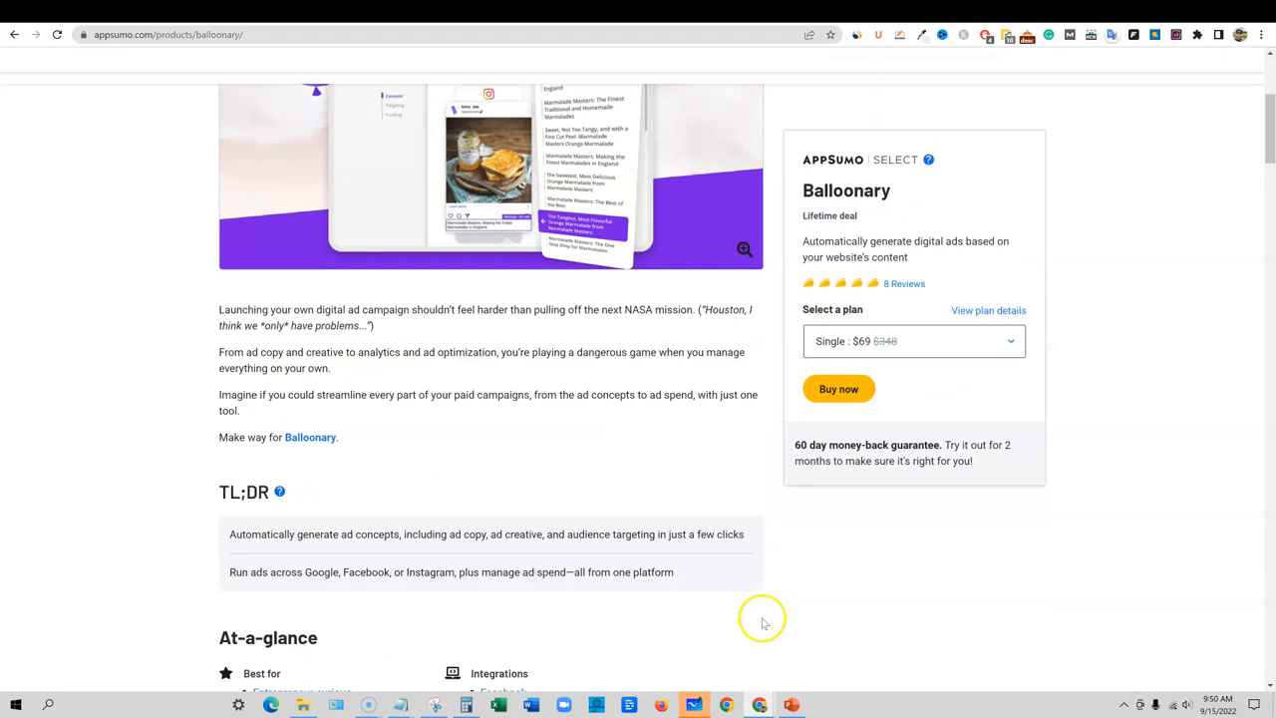
{"action": "scroll", "scroll_direction": "down", "scroll_amount": 3}
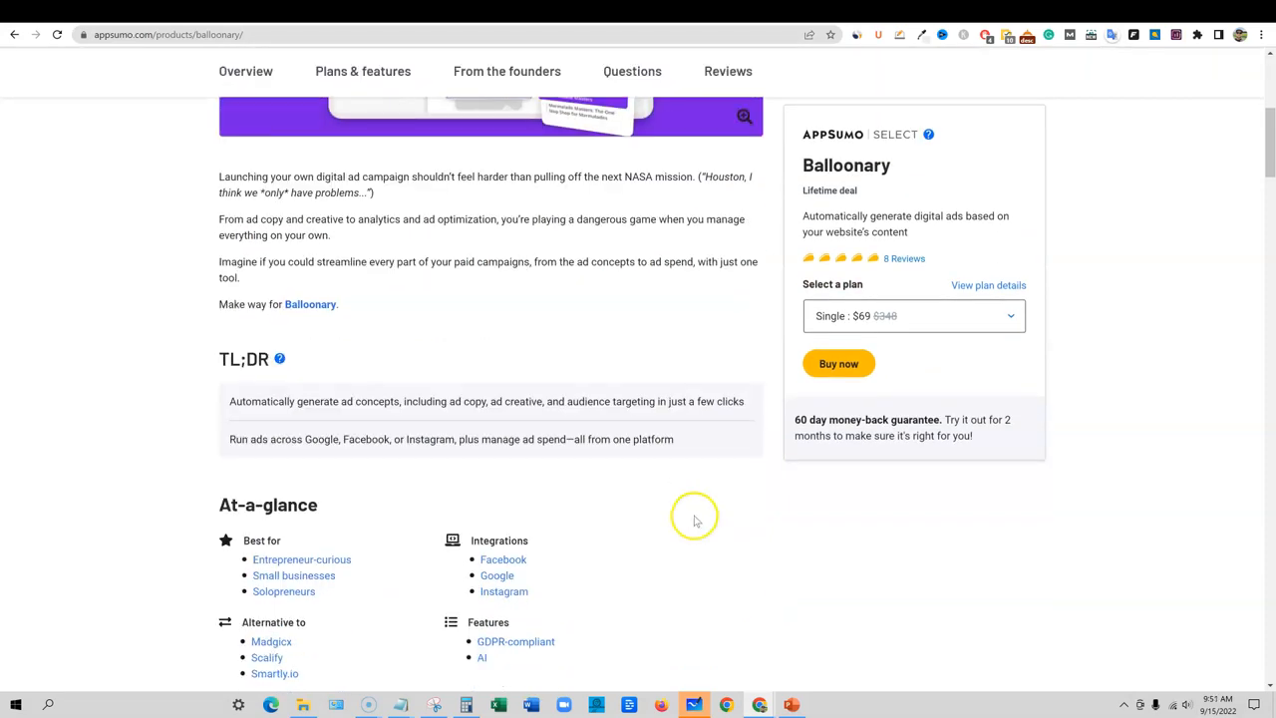
{"action": "scroll", "scroll_direction": "down", "scroll_amount": 3}
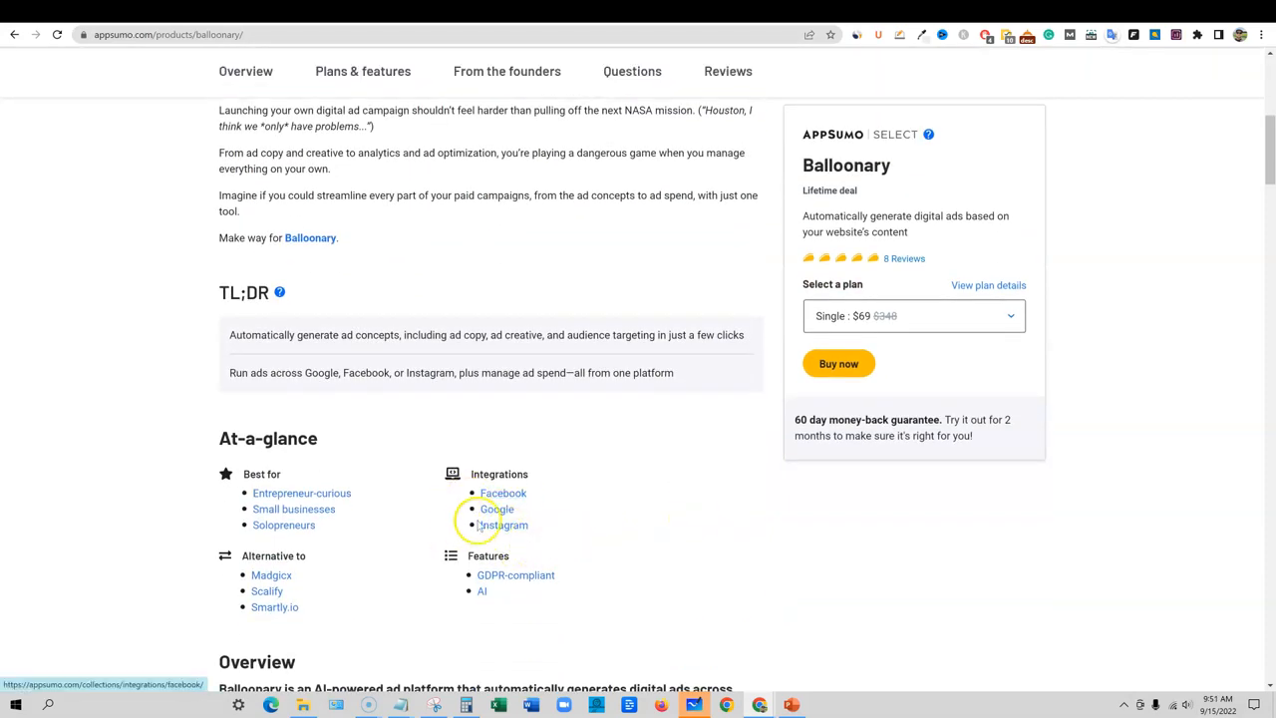
{"action": "mouse_move", "coordinate": [504, 492]}
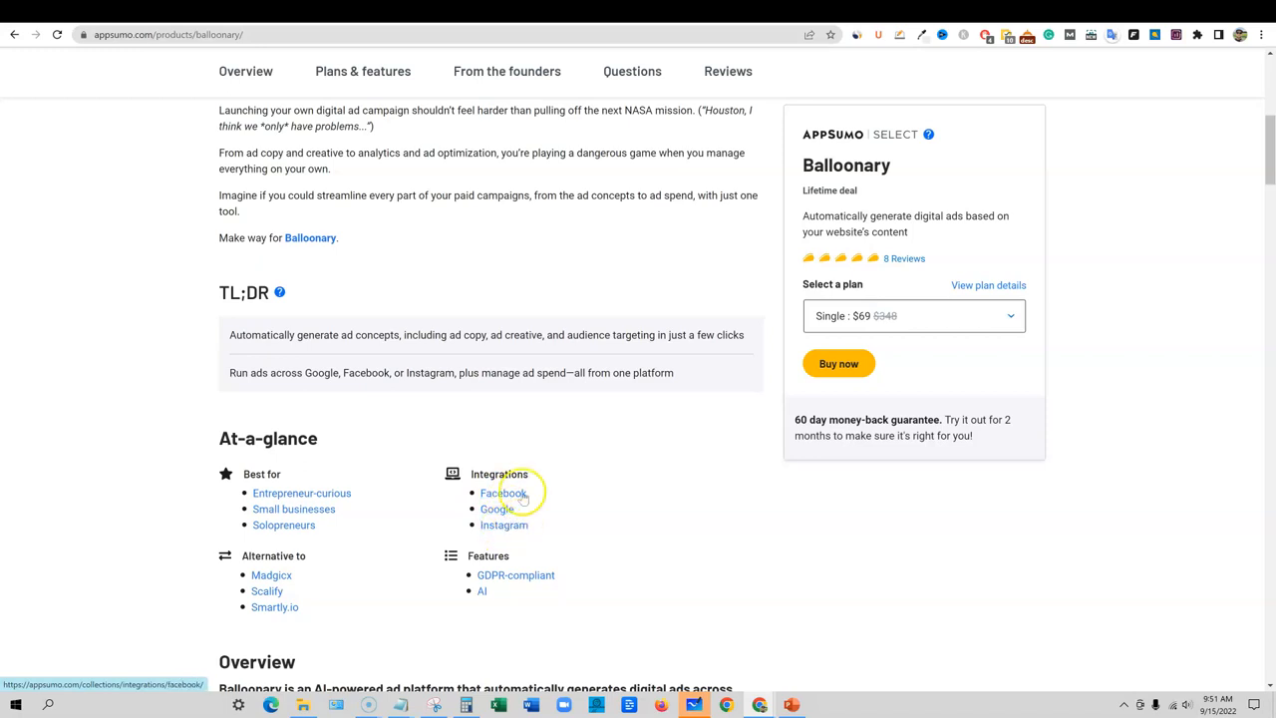
{"action": "mouse_move", "coordinate": [593, 504]}
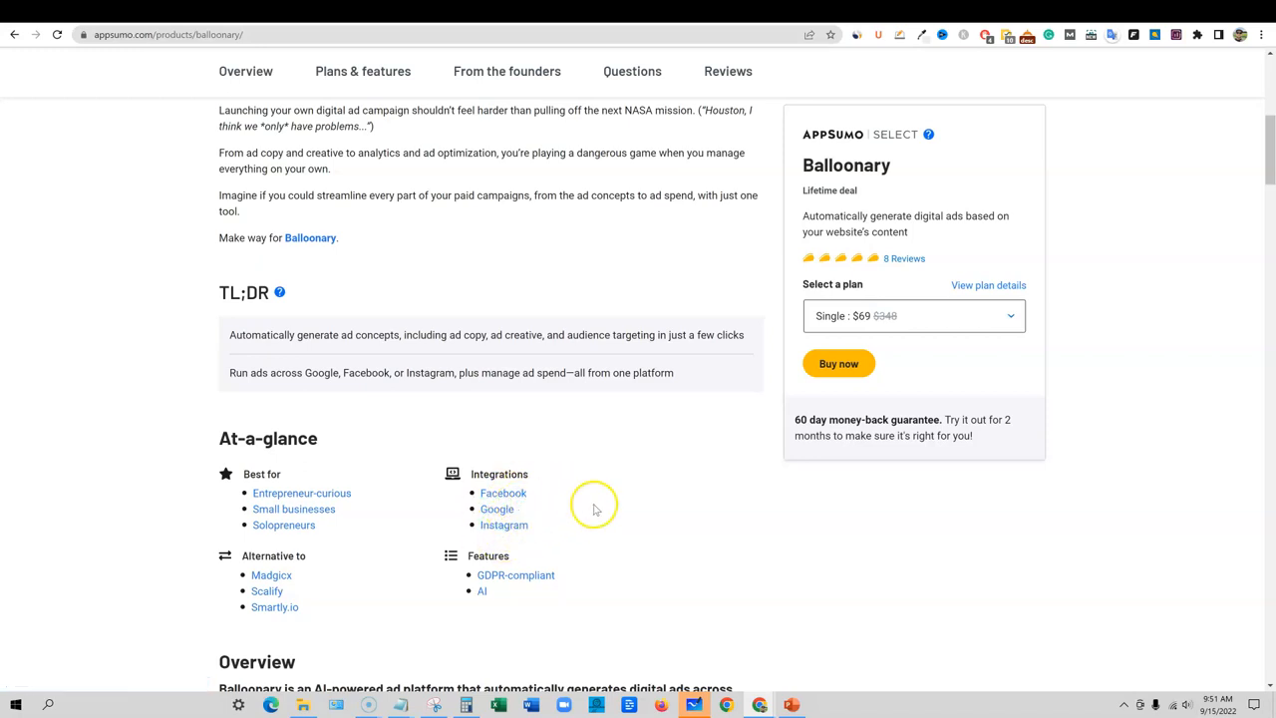
{"action": "mouse_move", "coordinate": [606, 536]}
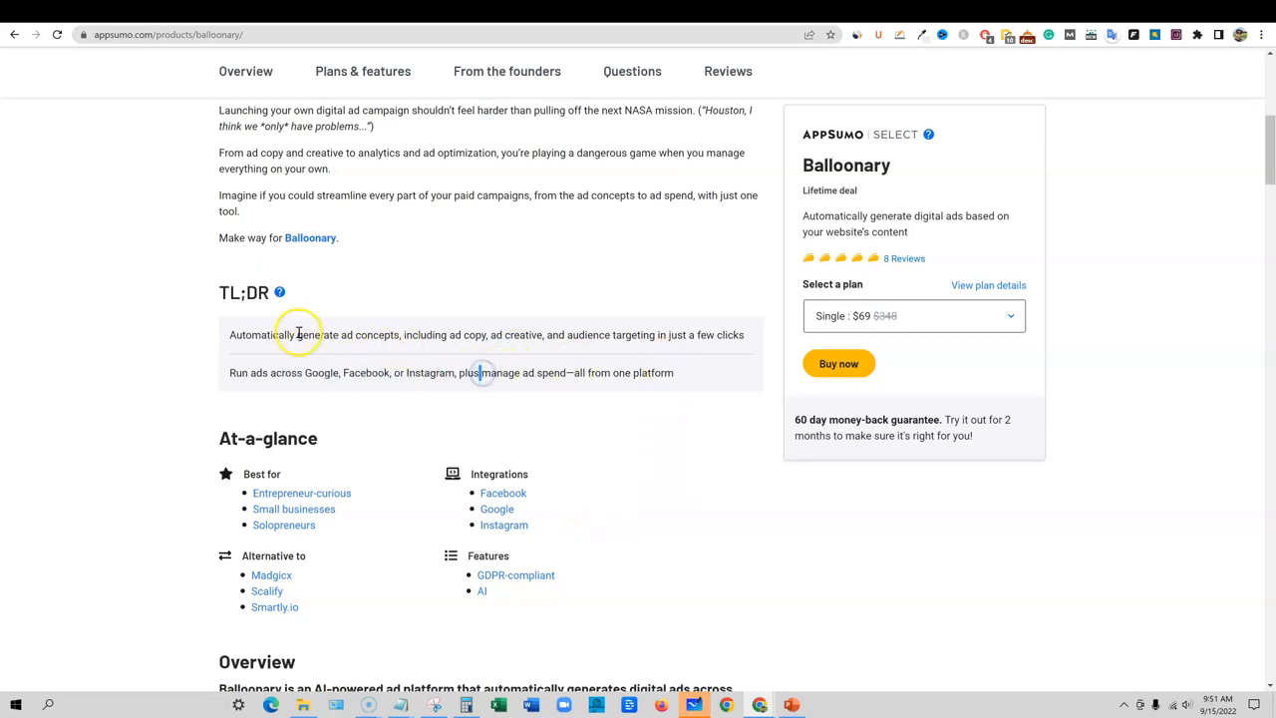
{"action": "mouse_move", "coordinate": [409, 334]}
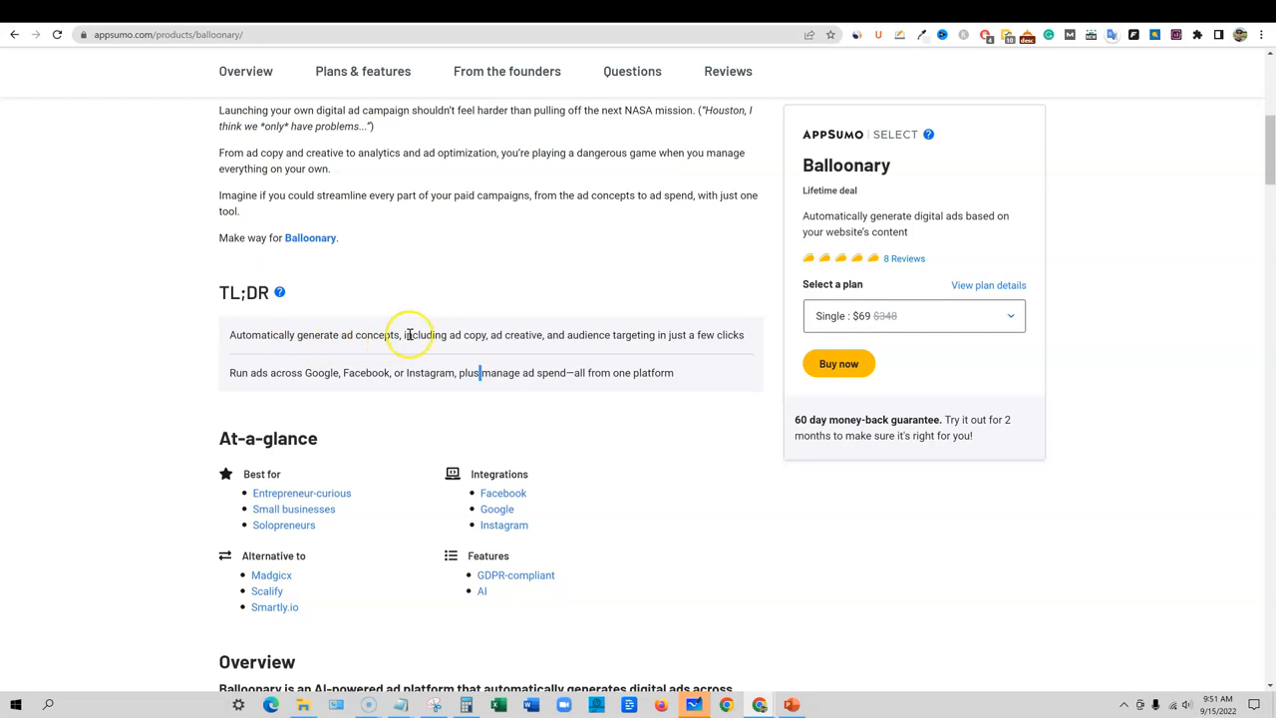
{"action": "left_click_drag", "start_coordinate": [404, 334], "coordinate": [573, 334]}
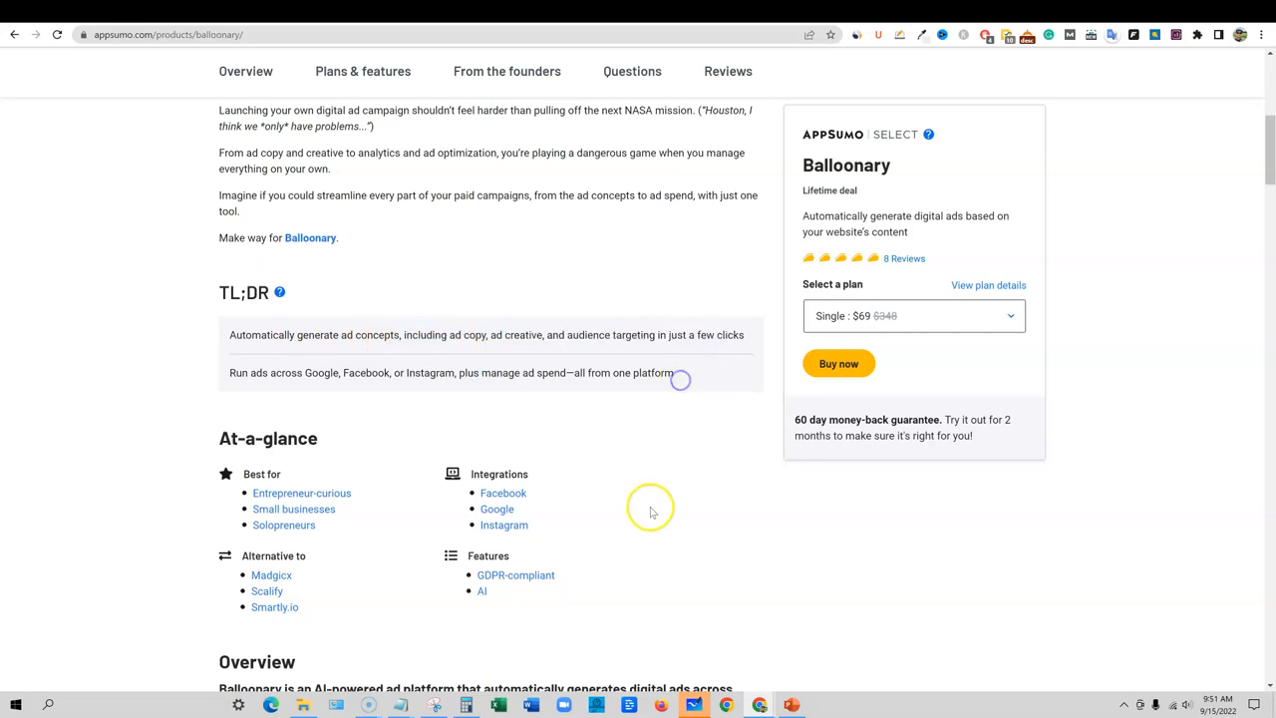
{"action": "scroll", "scroll_direction": "up", "scroll_amount": 3}
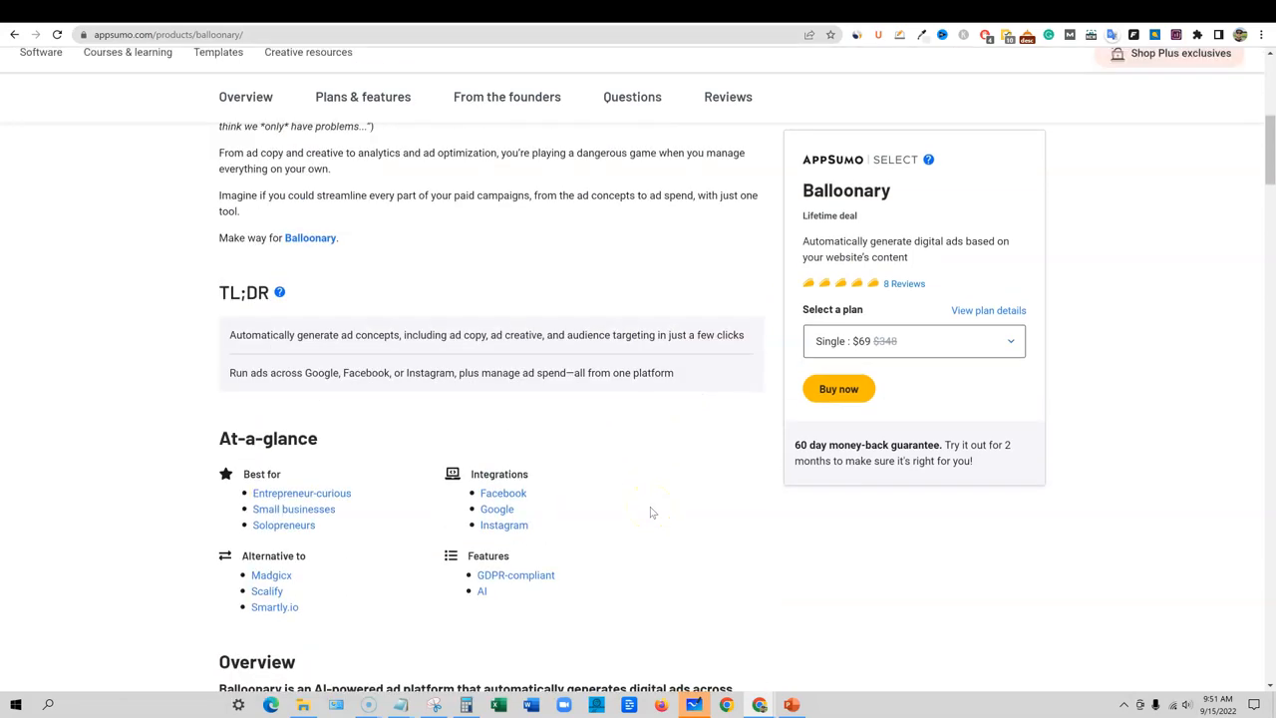
{"action": "scroll", "scroll_direction": "up", "scroll_amount": 3}
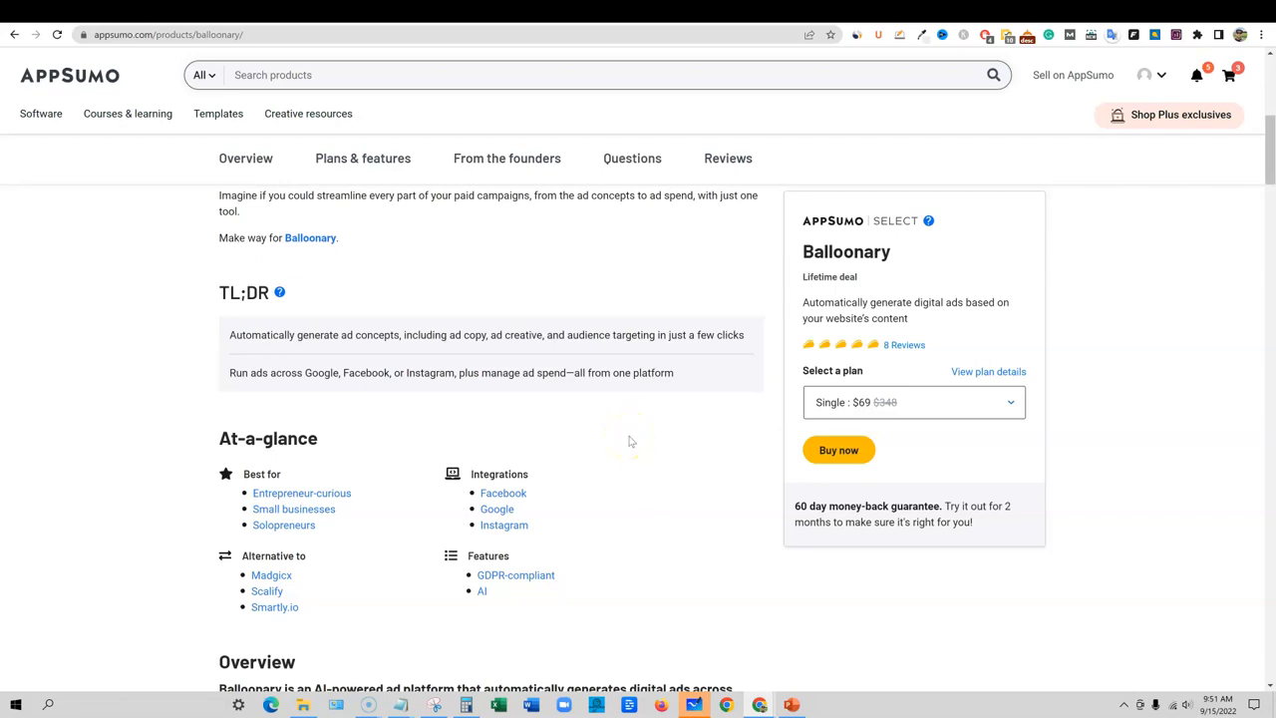
{"action": "mouse_move", "coordinate": [643, 407]}
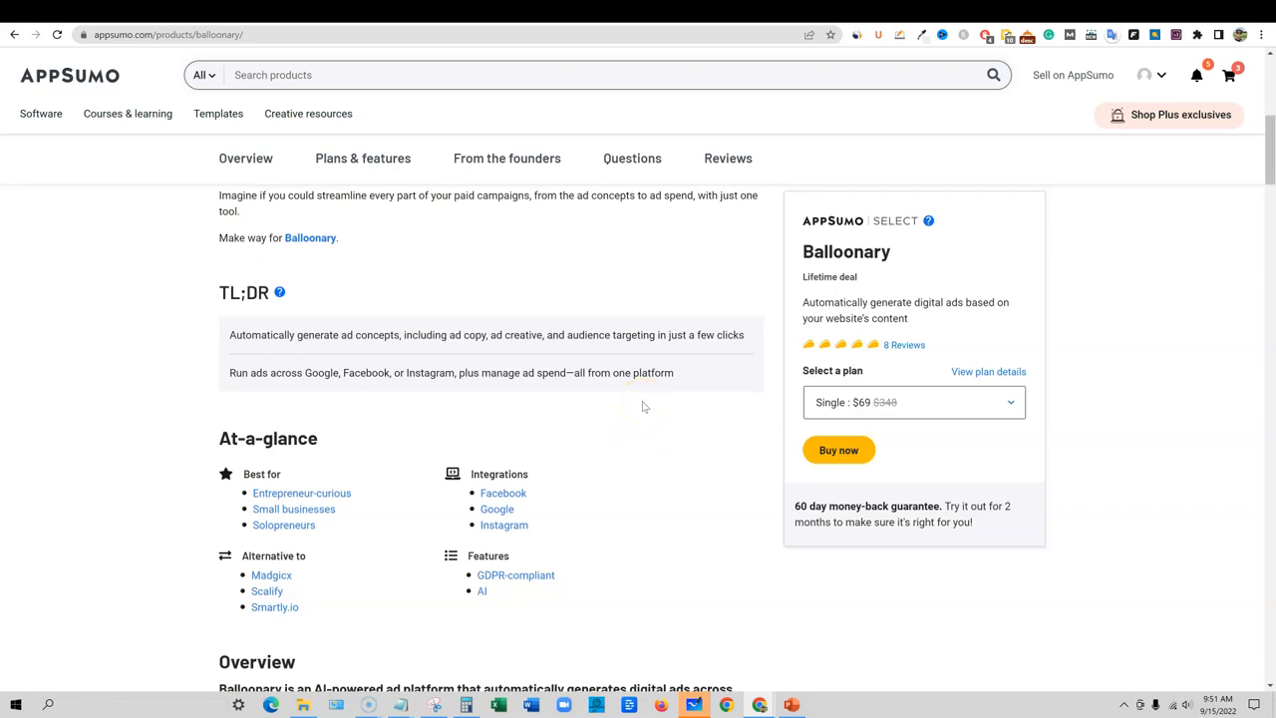
{"action": "mouse_move", "coordinate": [672, 426]}
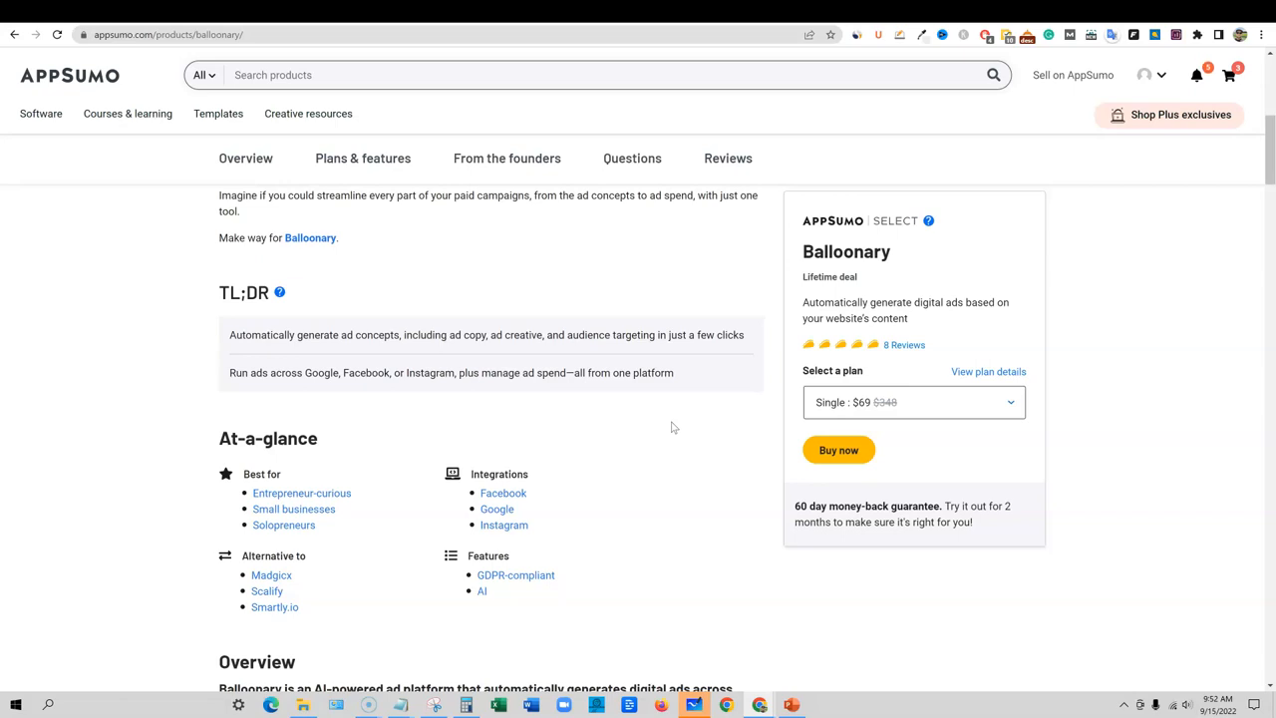
{"action": "mouse_move", "coordinate": [997, 403]}
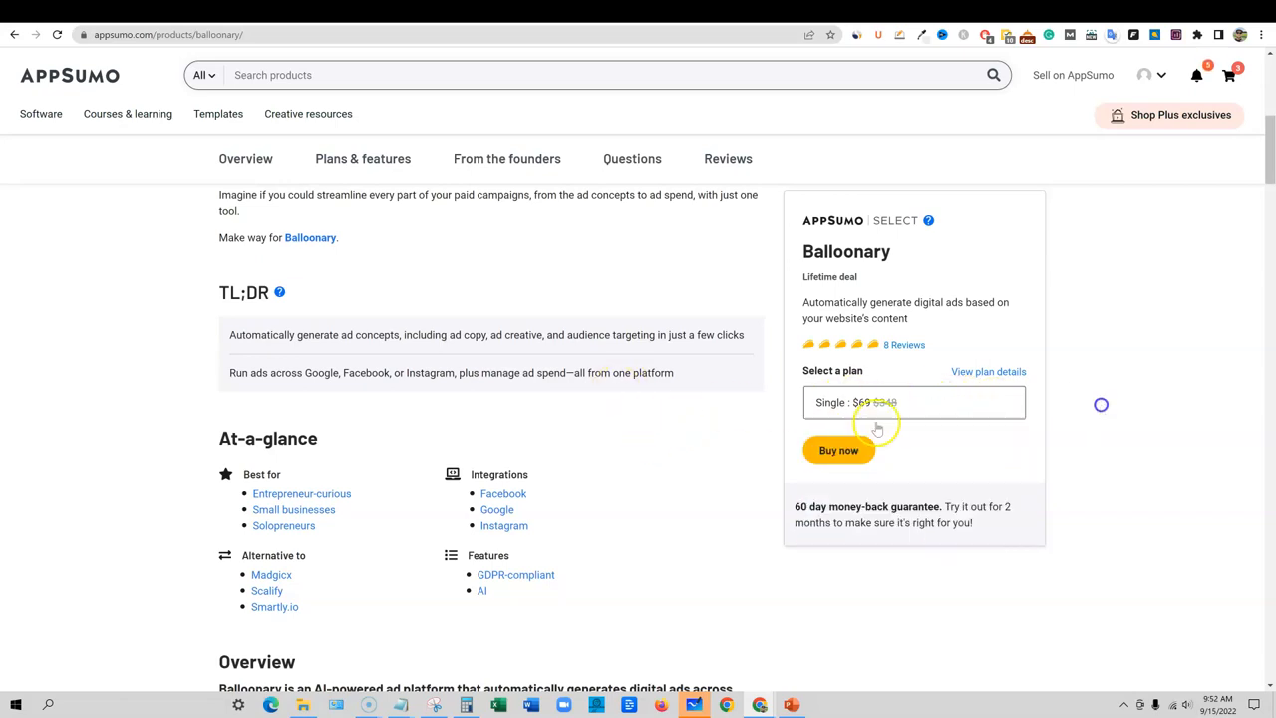
Scroll the Overview past the intro video to the Run On Multiple Ad Platforms section
{"action": "scroll", "scroll_direction": "down", "scroll_amount": 3}
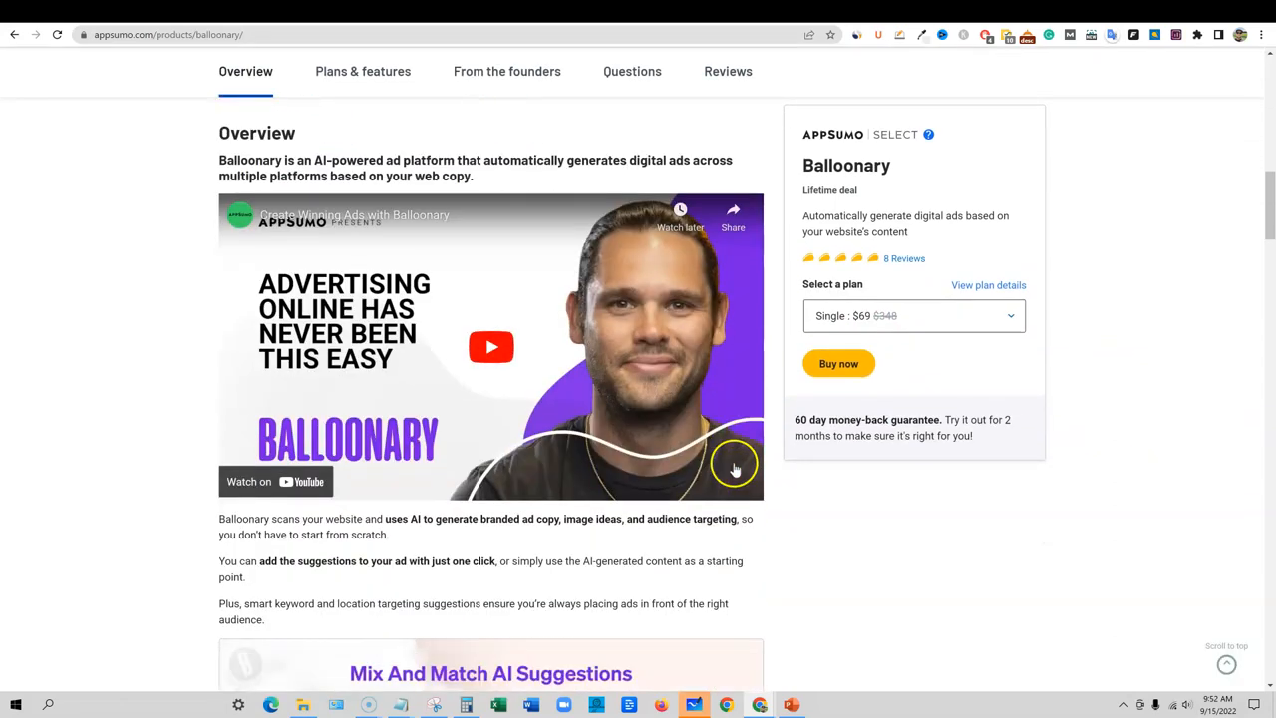
{"action": "scroll", "scroll_direction": "up", "scroll_amount": 3}
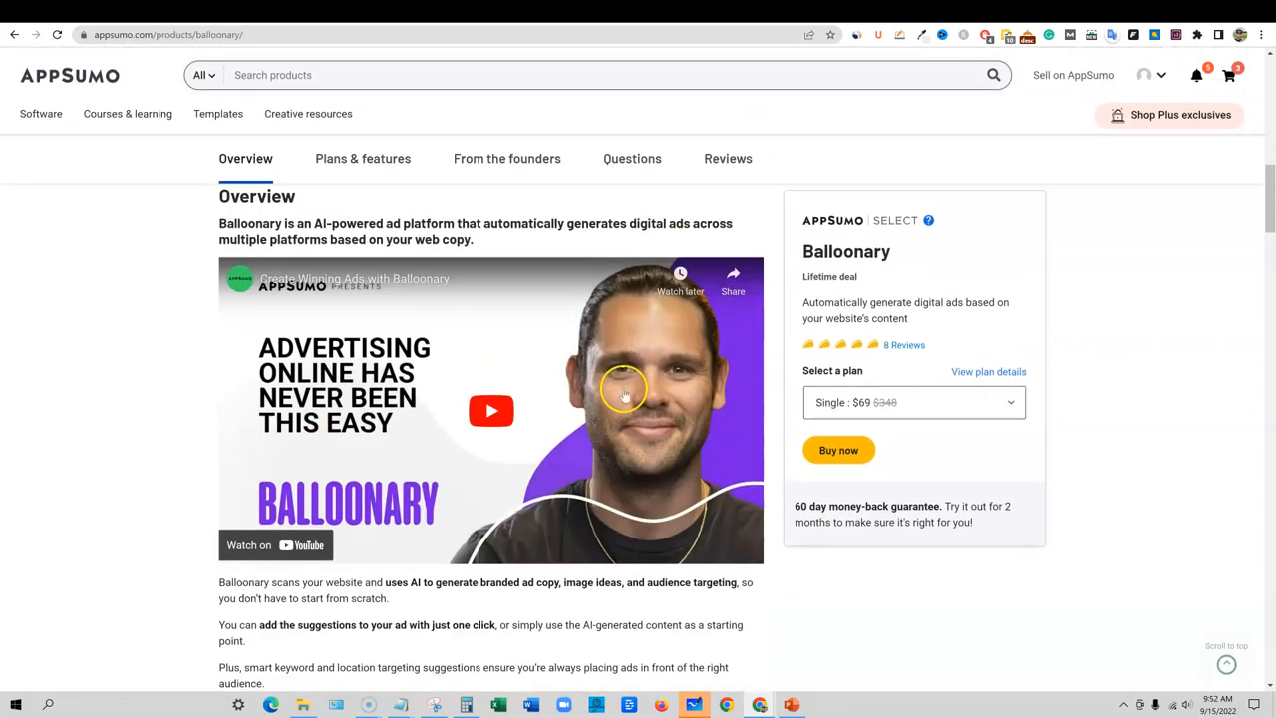
{"action": "mouse_move", "coordinate": [793, 547]}
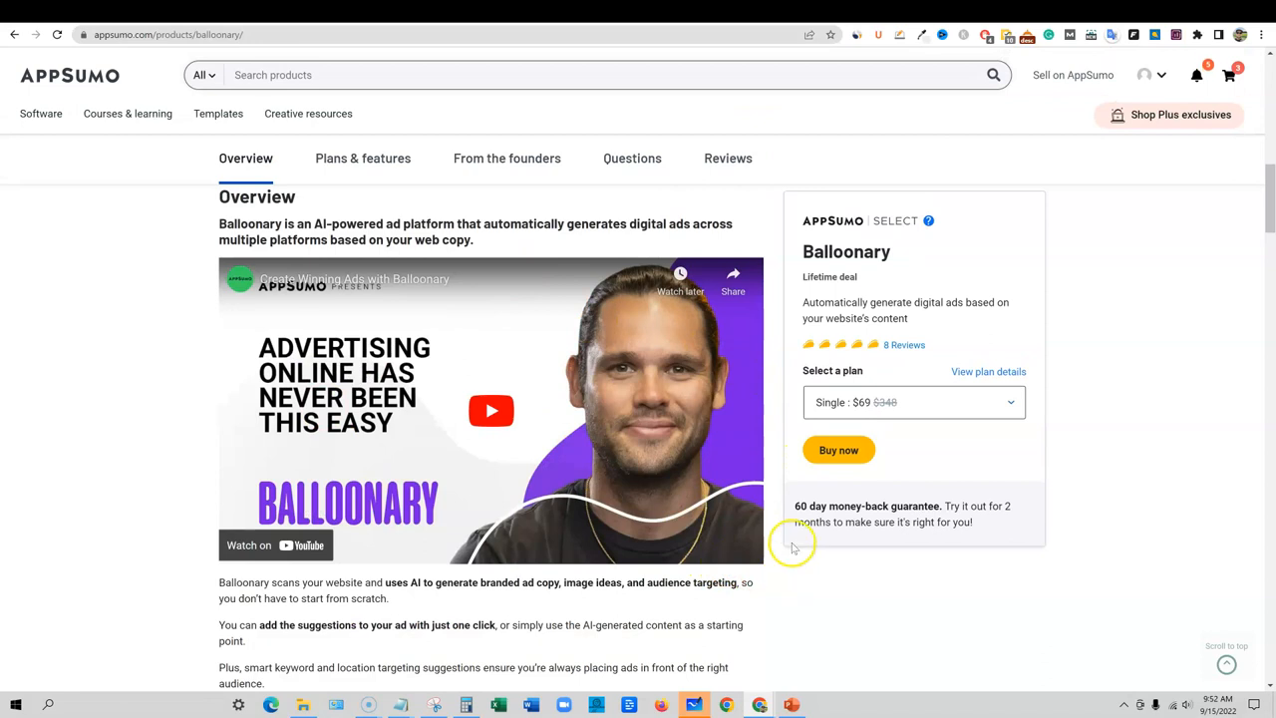
{"action": "scroll", "scroll_direction": "up", "scroll_amount": 3}
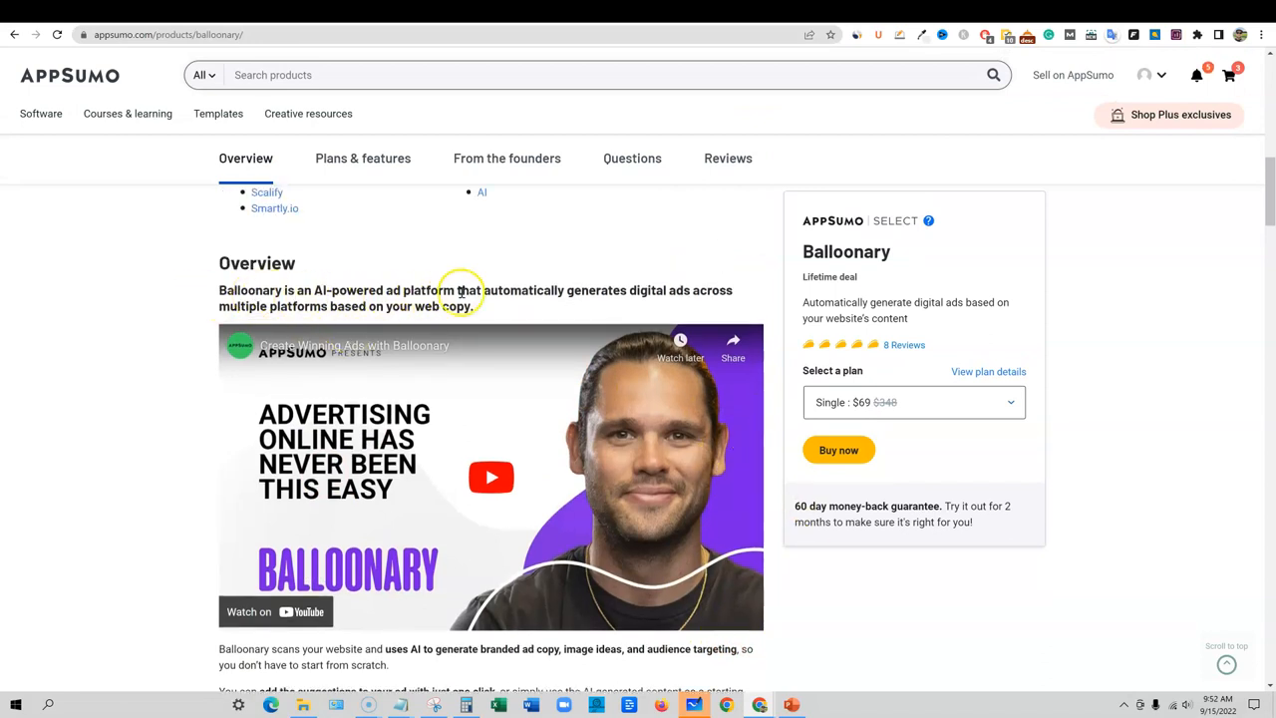
{"action": "mouse_move", "coordinate": [708, 305]}
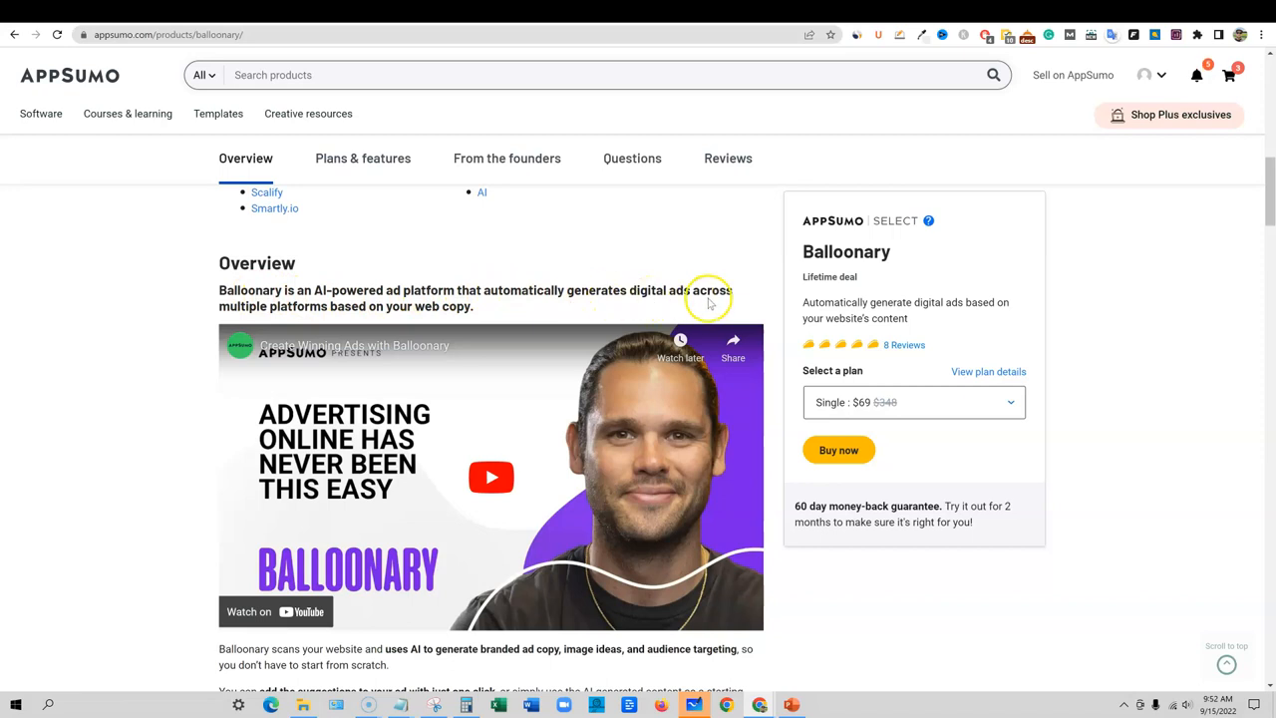
{"action": "scroll", "scroll_direction": "down", "scroll_amount": 3}
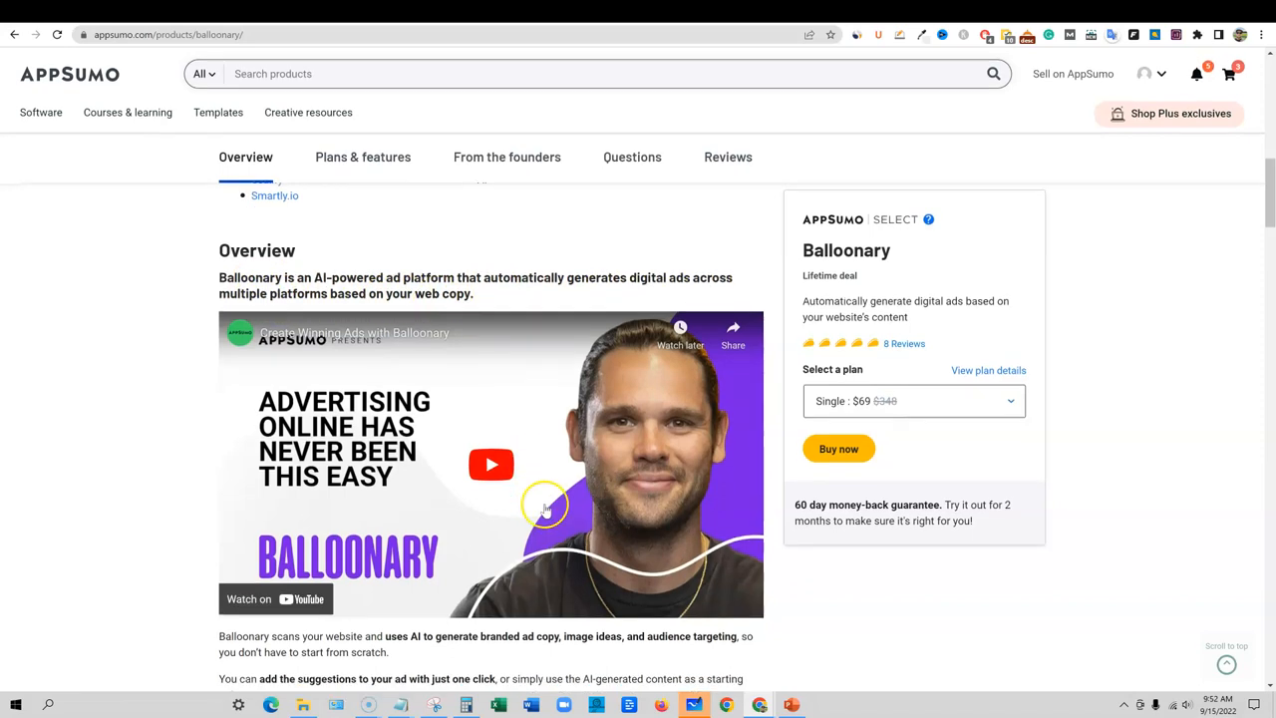
{"action": "scroll", "scroll_direction": "down", "scroll_amount": 3}
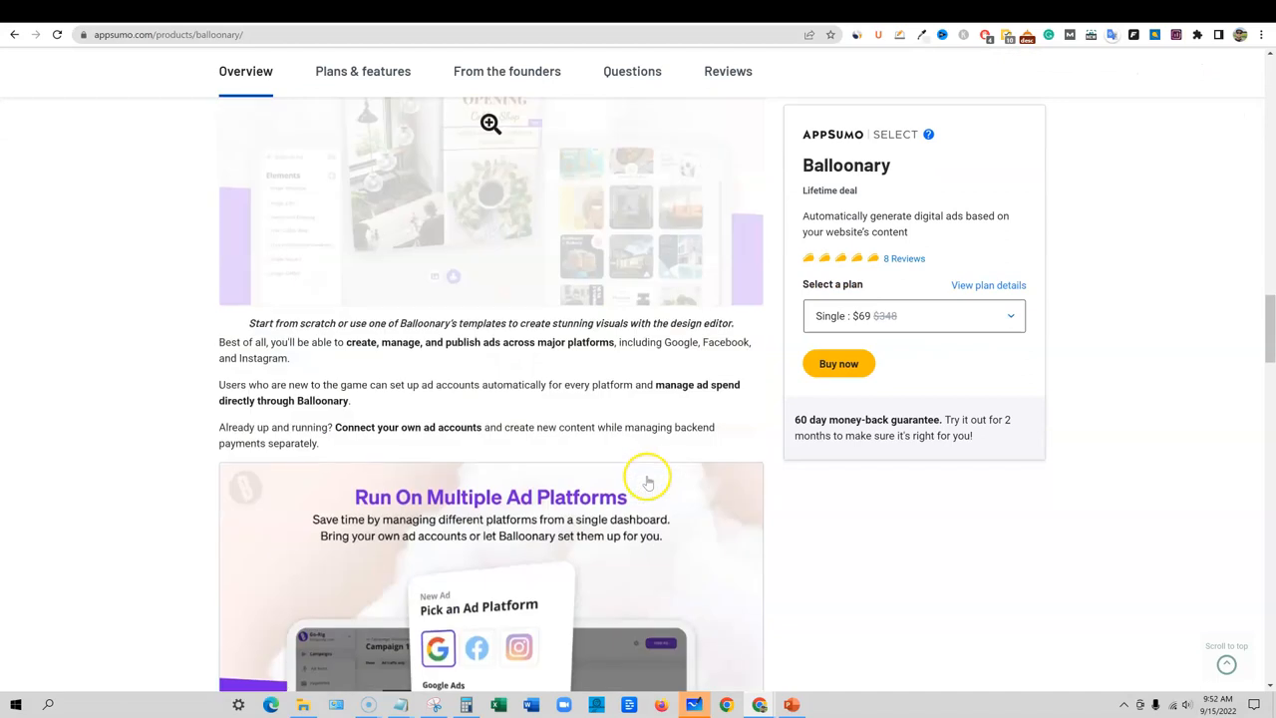
{"action": "left_click", "coordinate": [363, 71]}
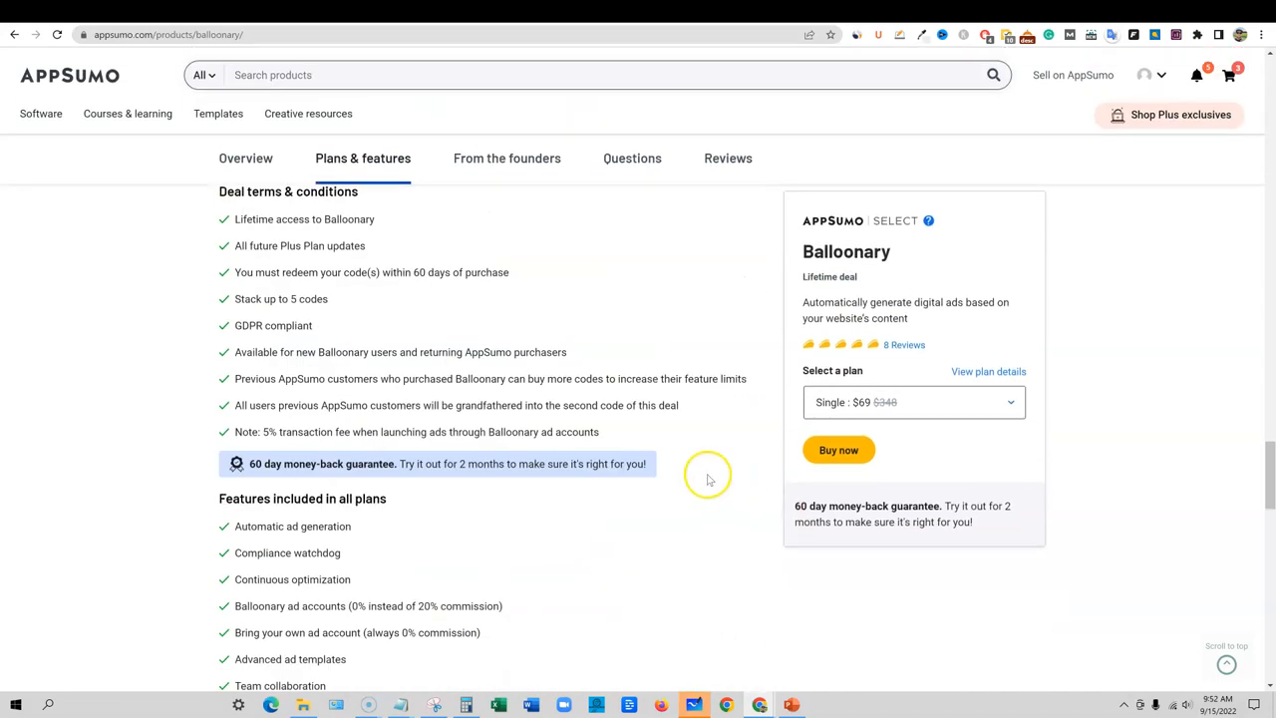
{"action": "scroll", "scroll_direction": "up", "scroll_amount": 3}
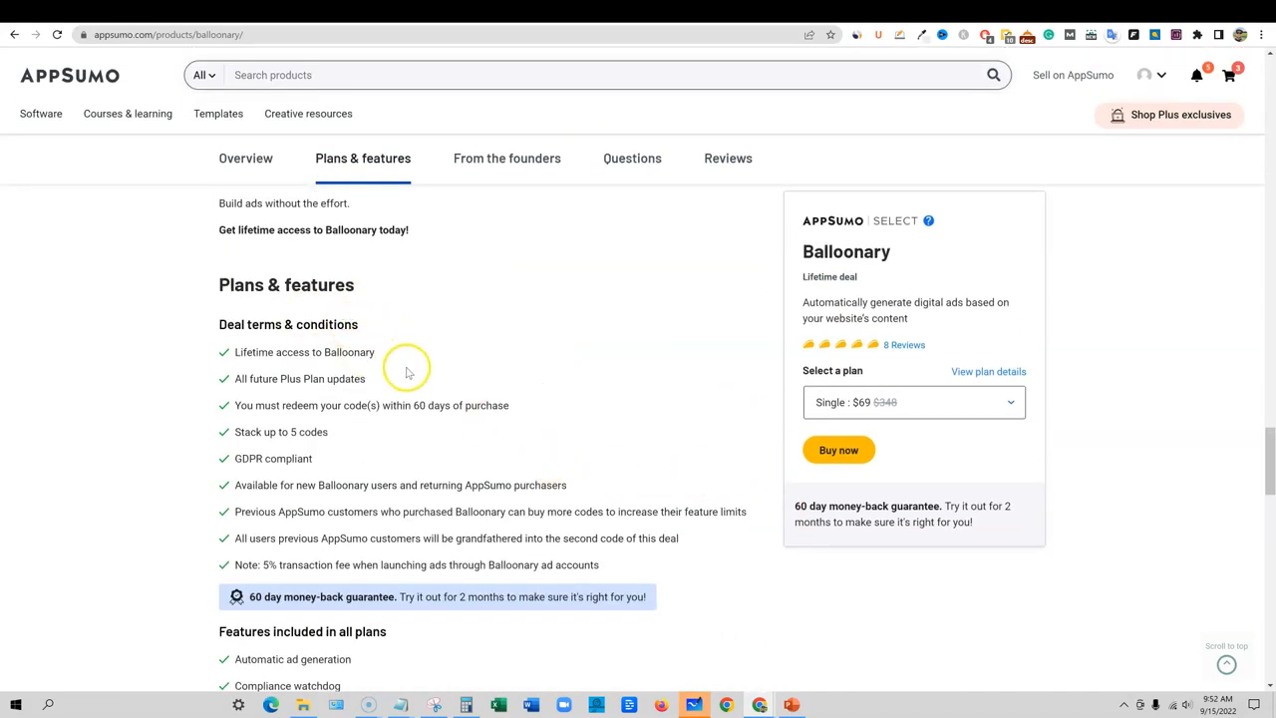
{"action": "mouse_move", "coordinate": [279, 384]}
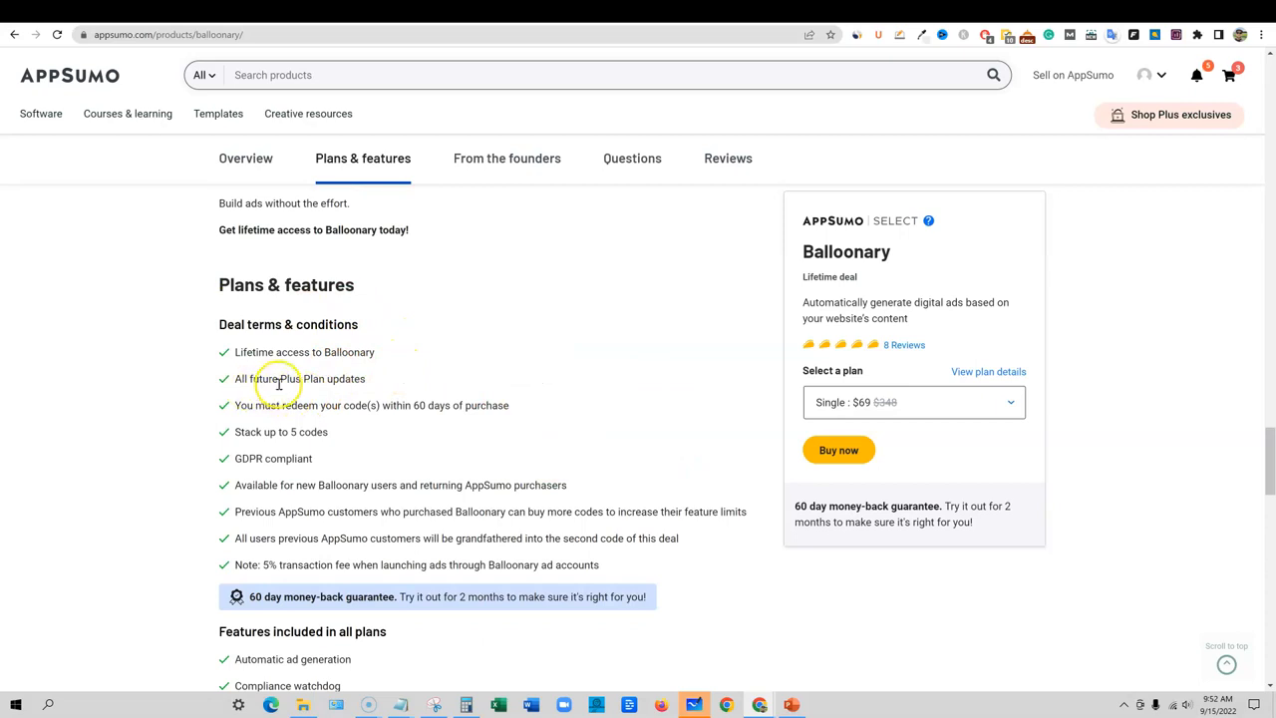
{"action": "mouse_move", "coordinate": [967, 393]}
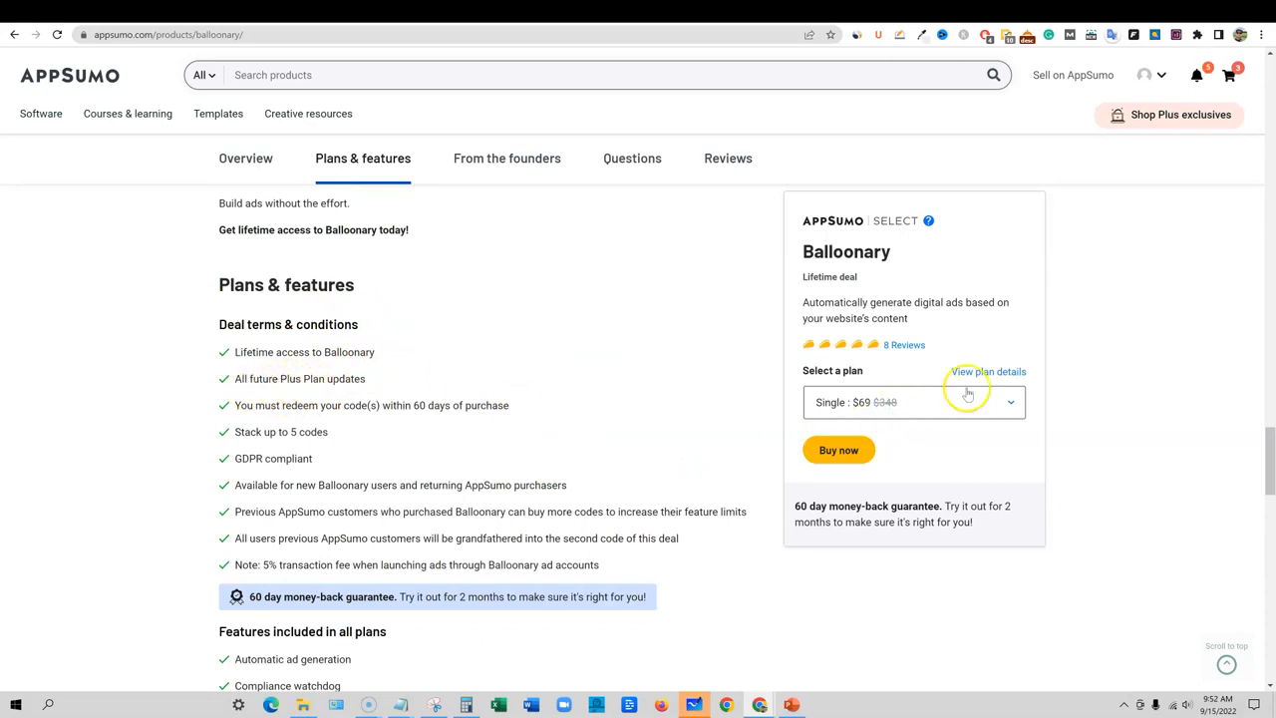
{"action": "mouse_move", "coordinate": [773, 239]}
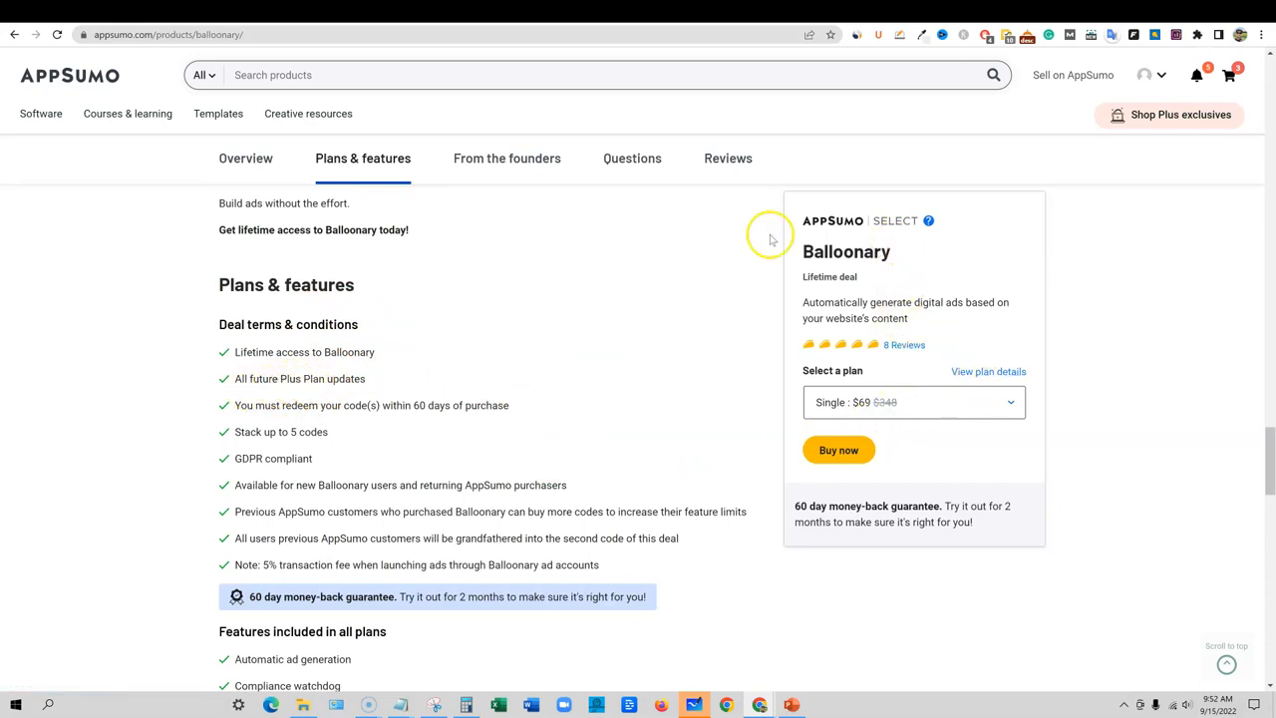
{"action": "mouse_move", "coordinate": [502, 257]}
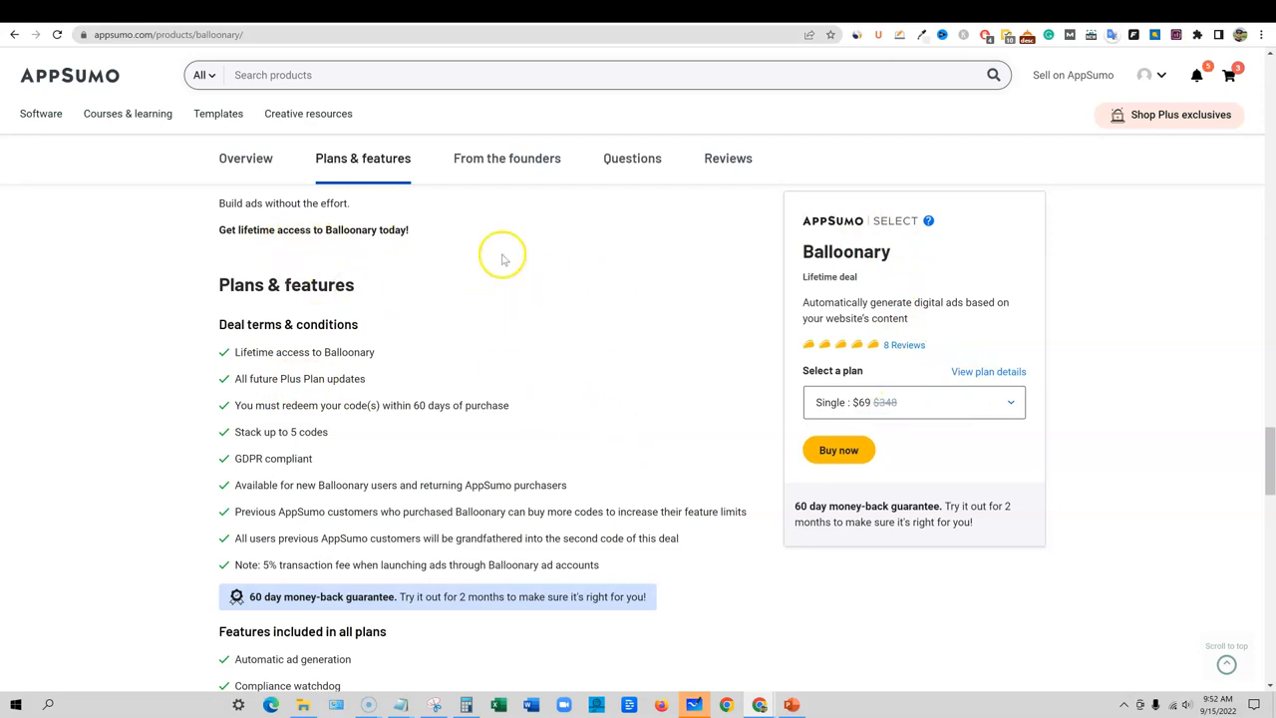
{"action": "mouse_move", "coordinate": [507, 539]}
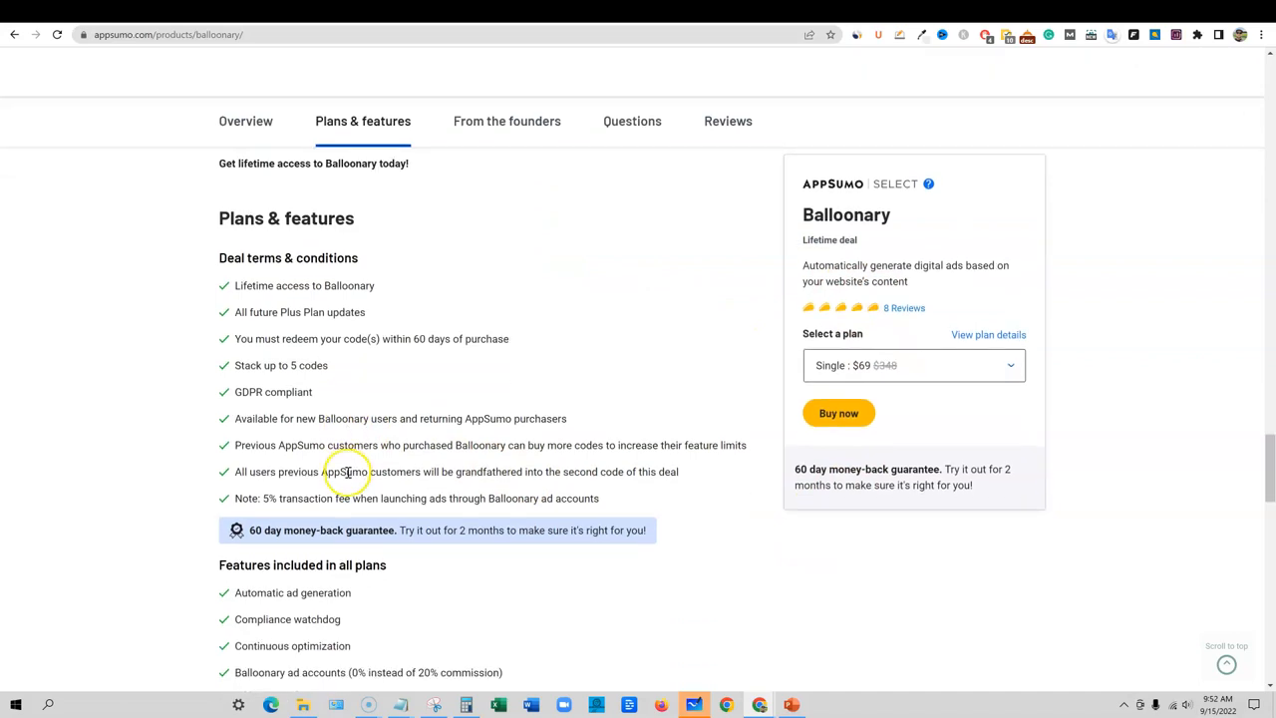
{"action": "scroll", "scroll_direction": "up", "scroll_amount": 3}
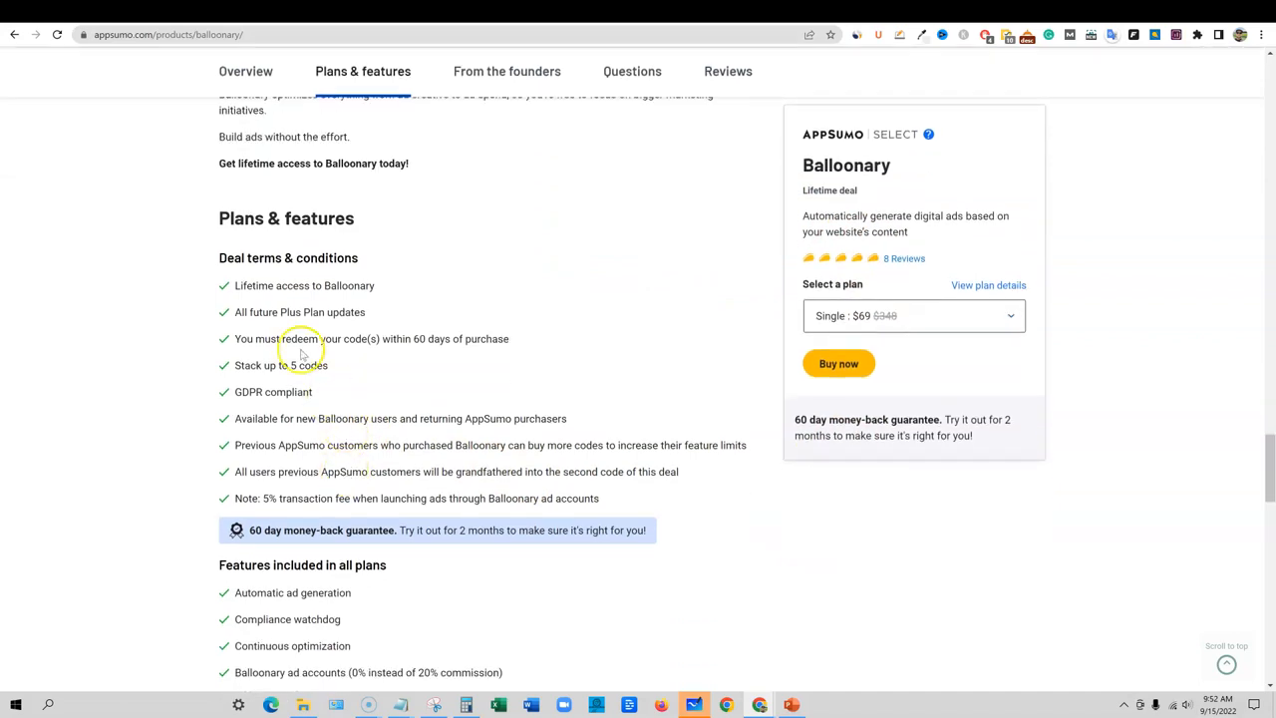
{"action": "mouse_move", "coordinate": [354, 312]}
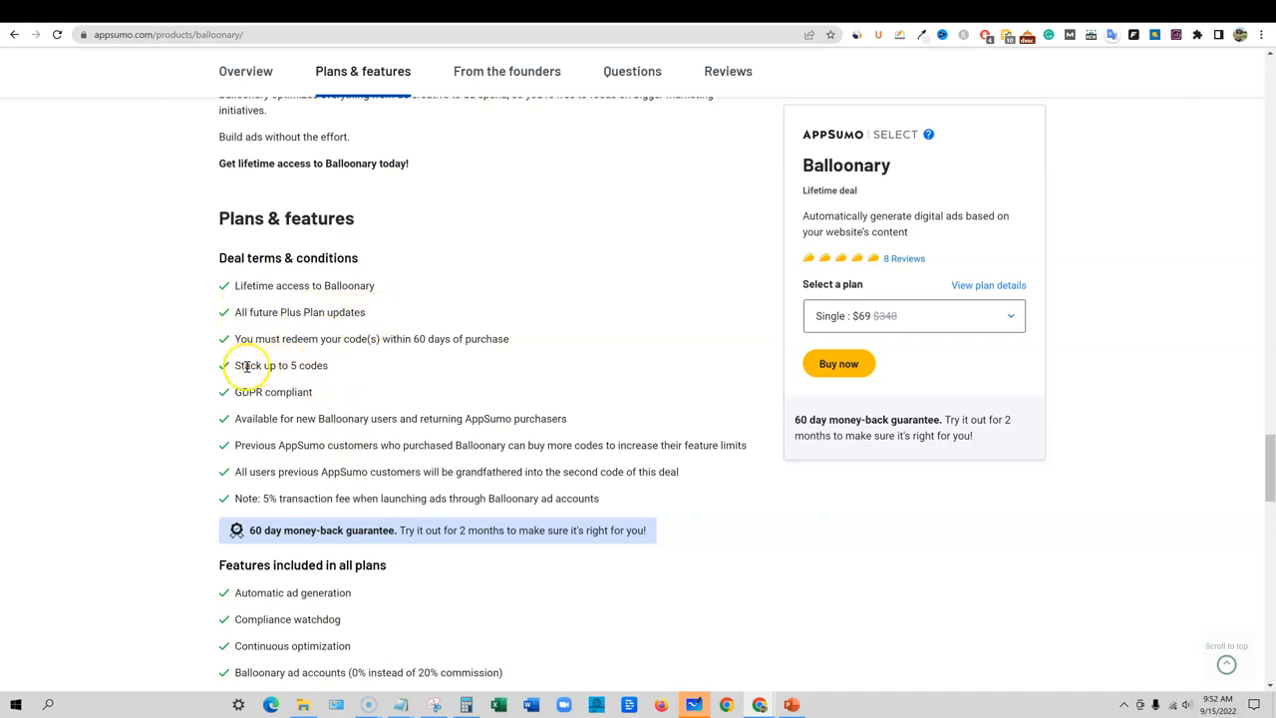
{"action": "double_click", "coordinate": [282, 364]}
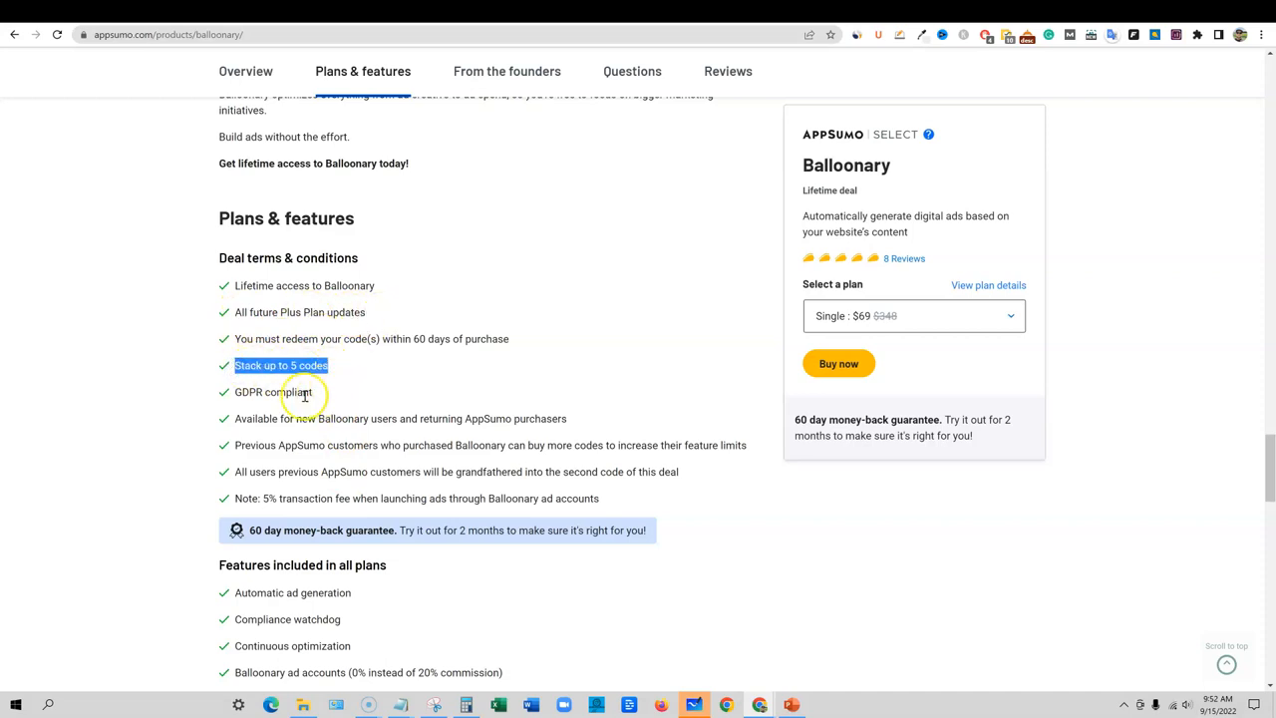
{"action": "double_click", "coordinate": [274, 391]}
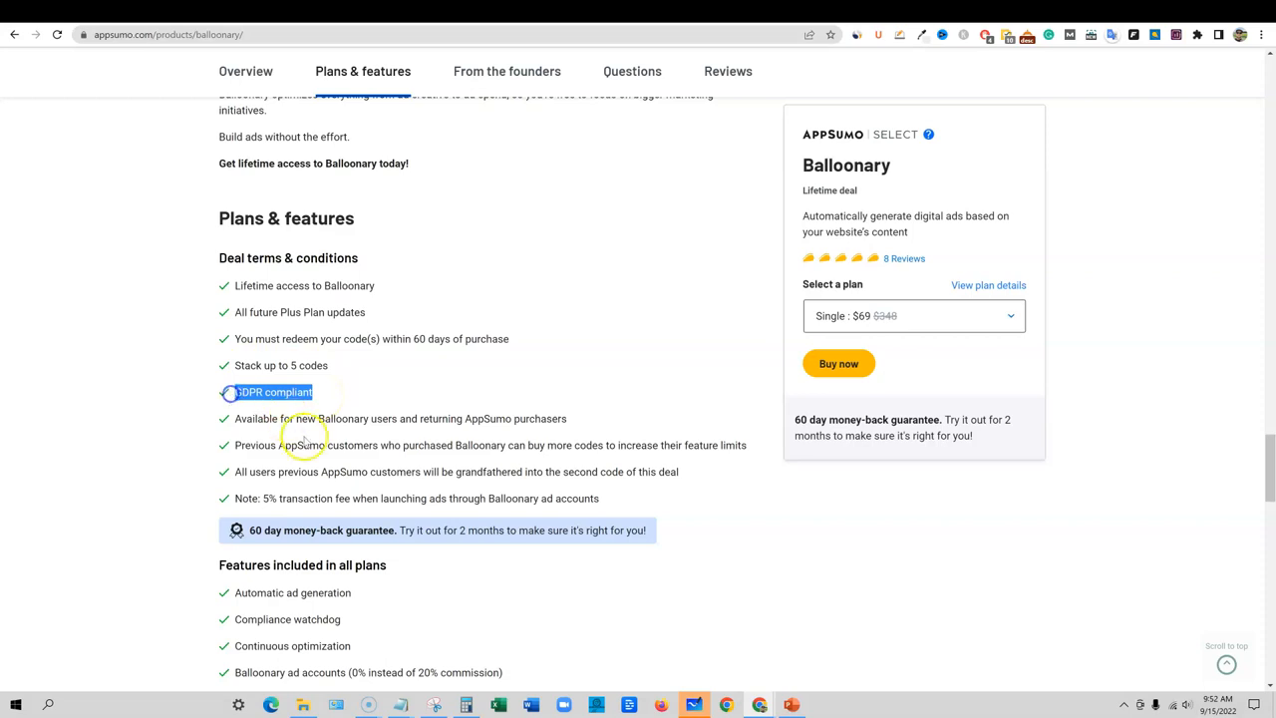
{"action": "mouse_move", "coordinate": [329, 485]}
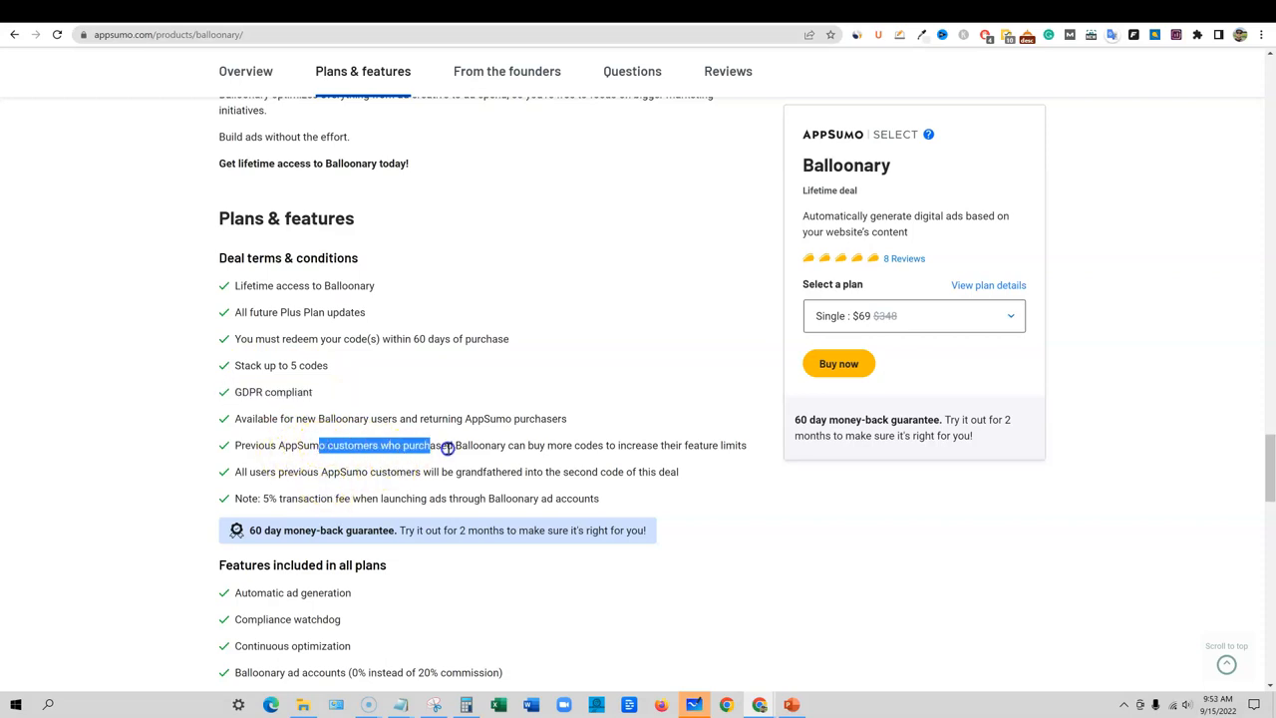
{"action": "left_click_drag", "start_coordinate": [447, 445], "coordinate": [679, 472]}
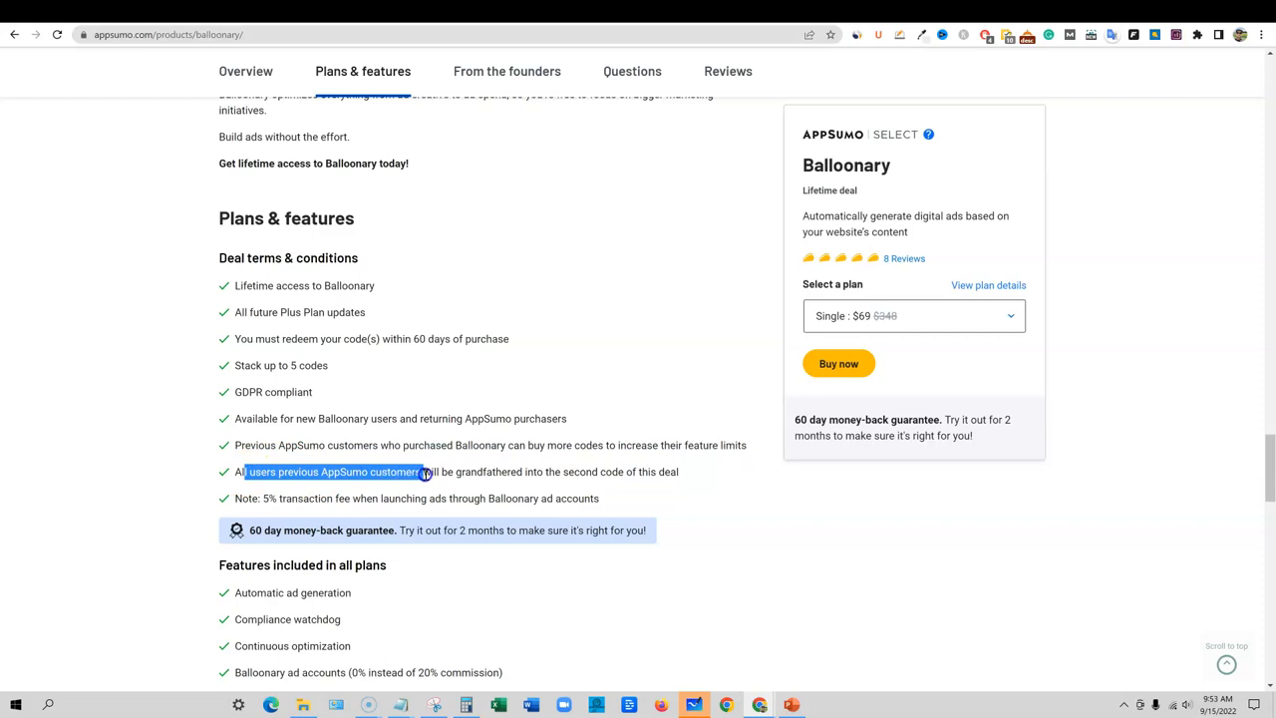
{"action": "left_click_drag", "start_coordinate": [426, 472], "coordinate": [618, 472]}
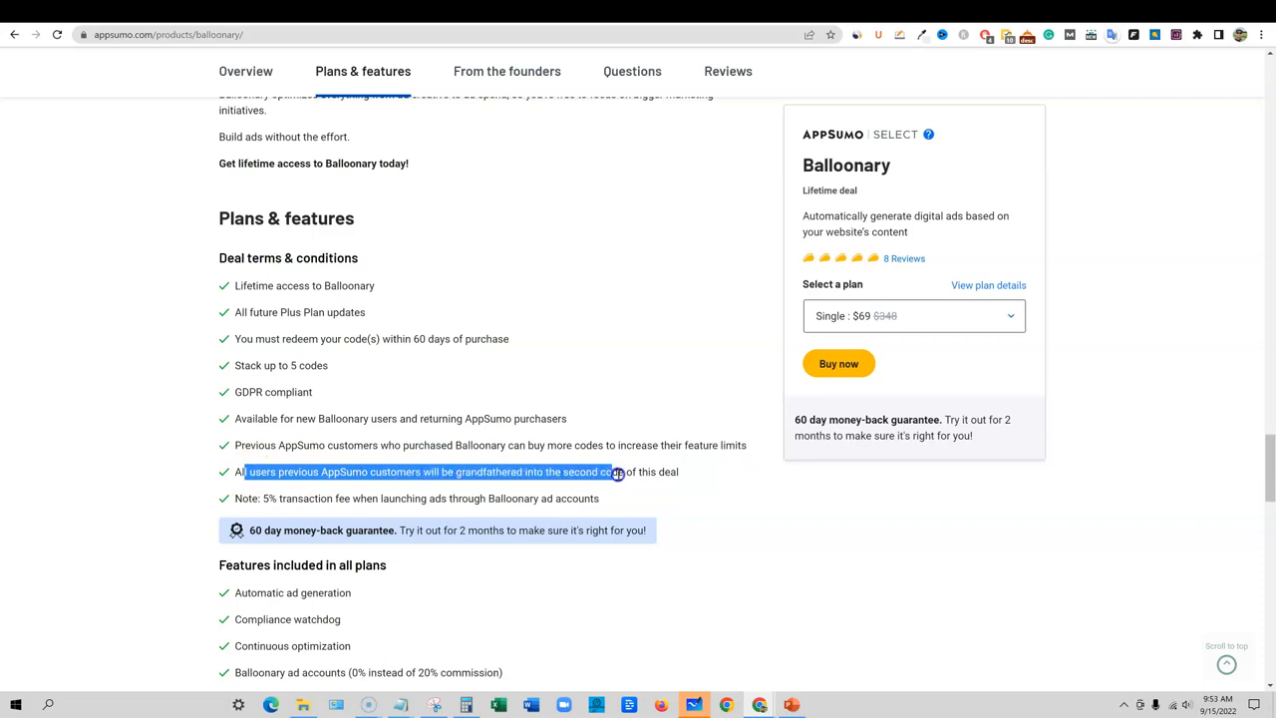
{"action": "left_click_drag", "start_coordinate": [618, 472], "coordinate": [681, 471]}
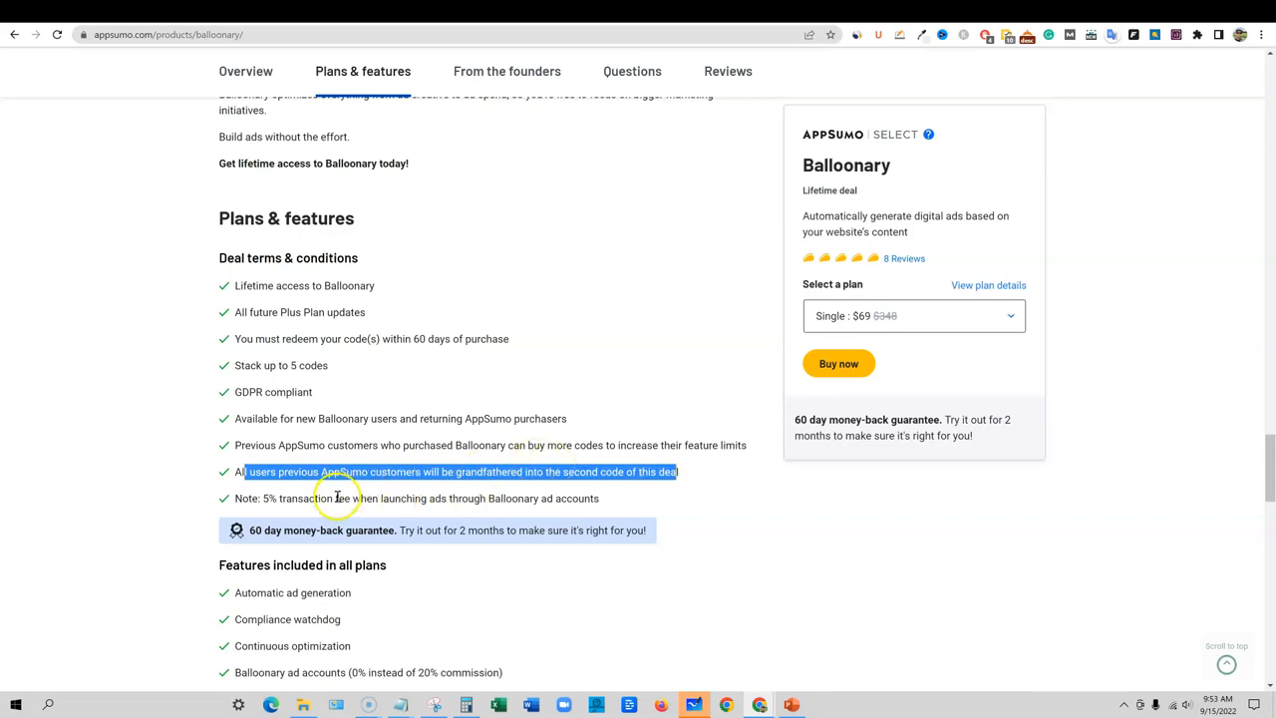
{"action": "mouse_move", "coordinate": [527, 499]}
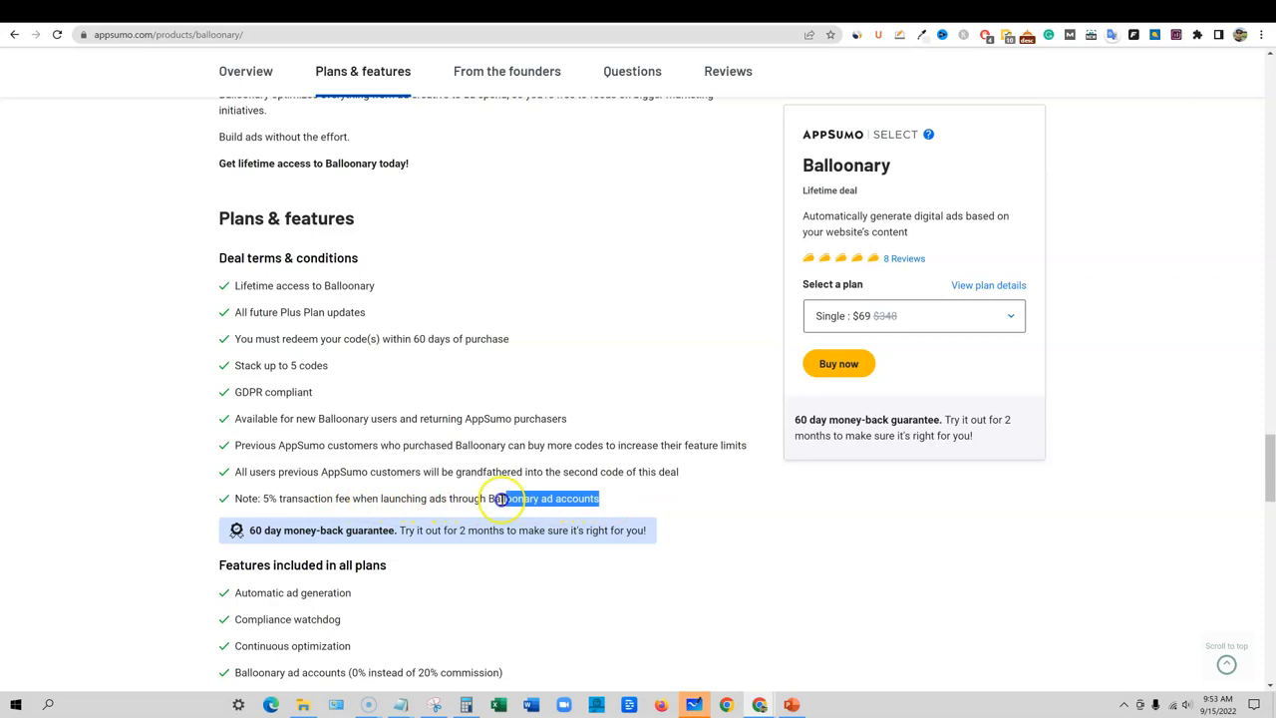
{"action": "triple_click", "coordinate": [399, 498]}
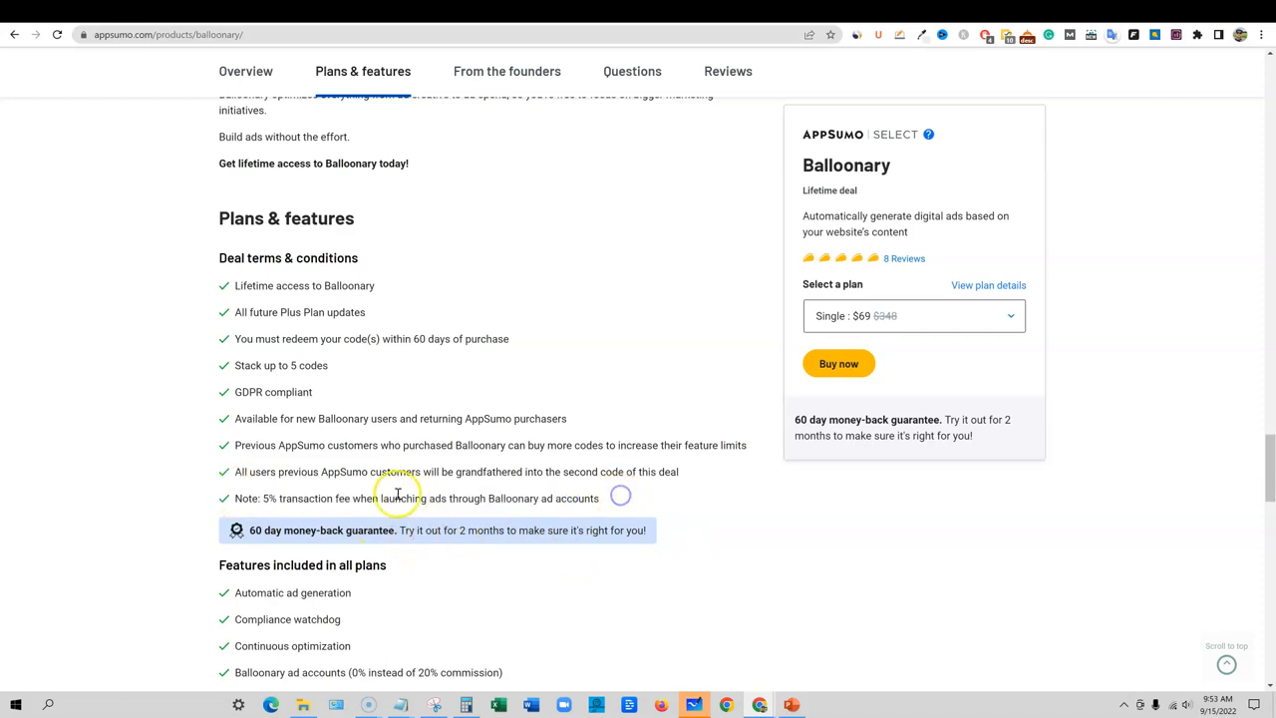
{"action": "mouse_move", "coordinate": [431, 499]}
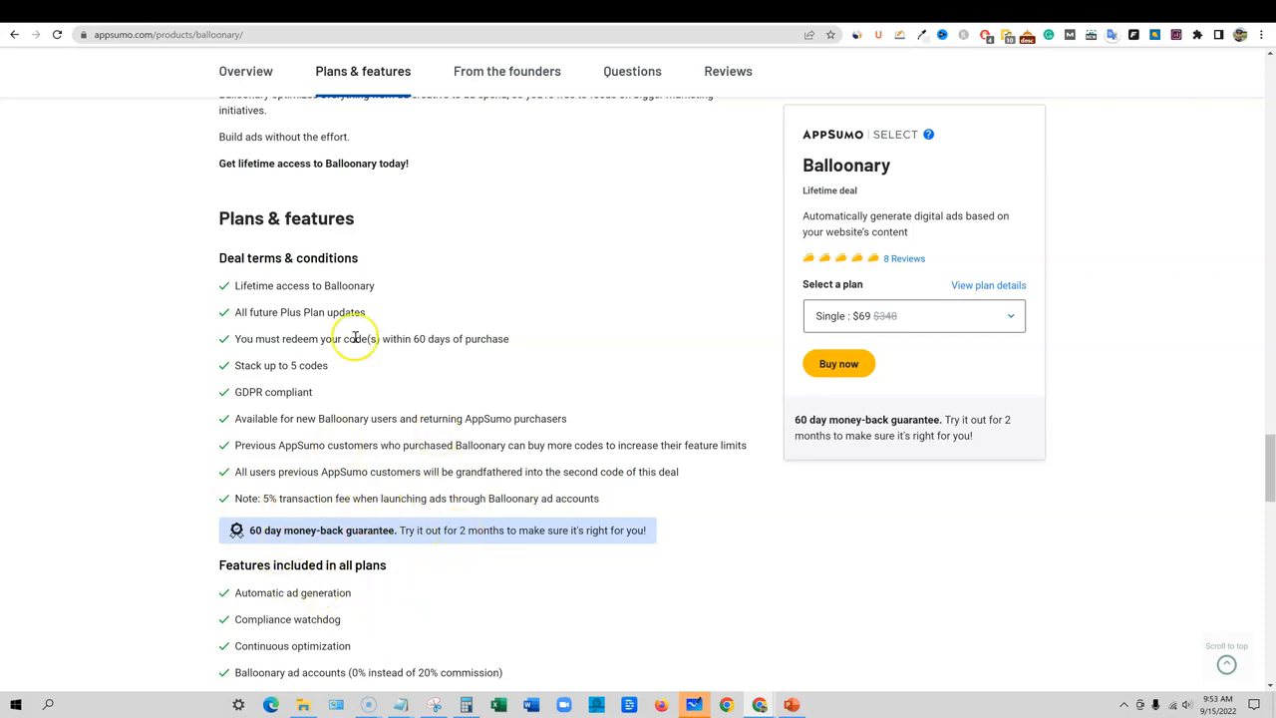
{"action": "scroll", "scroll_direction": "down", "scroll_amount": 3}
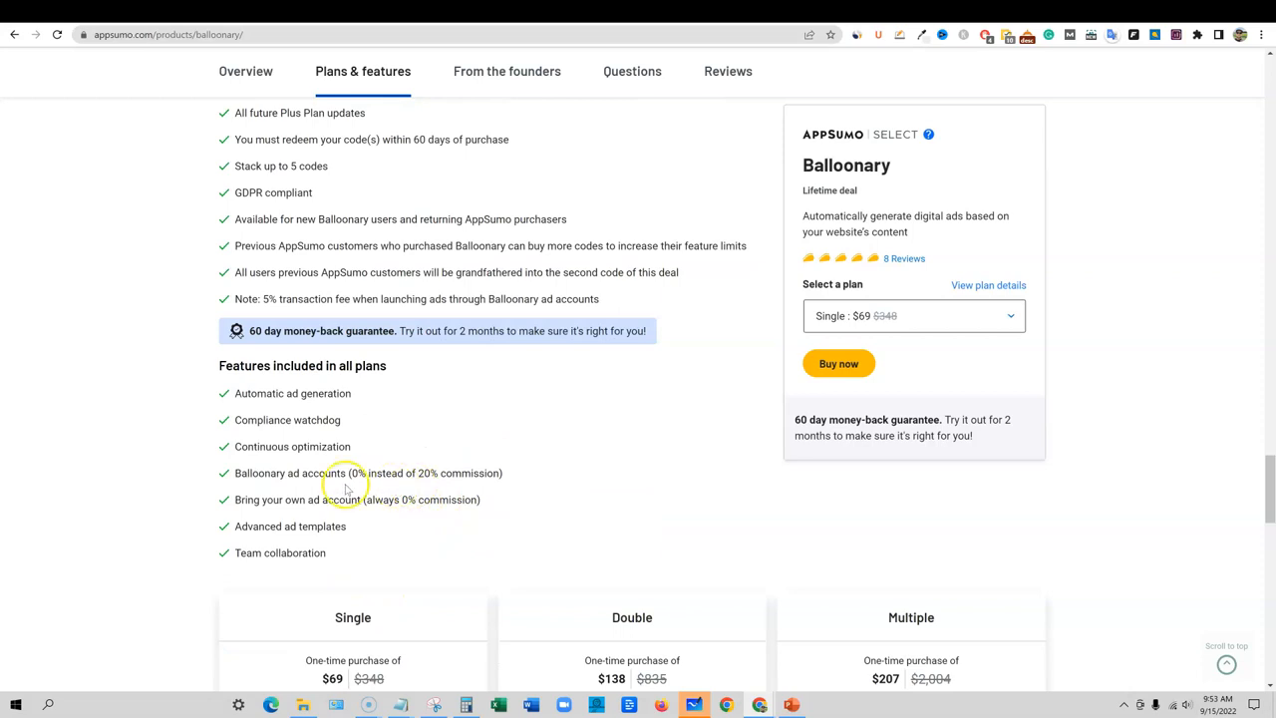
{"action": "double_click", "coordinate": [305, 472]}
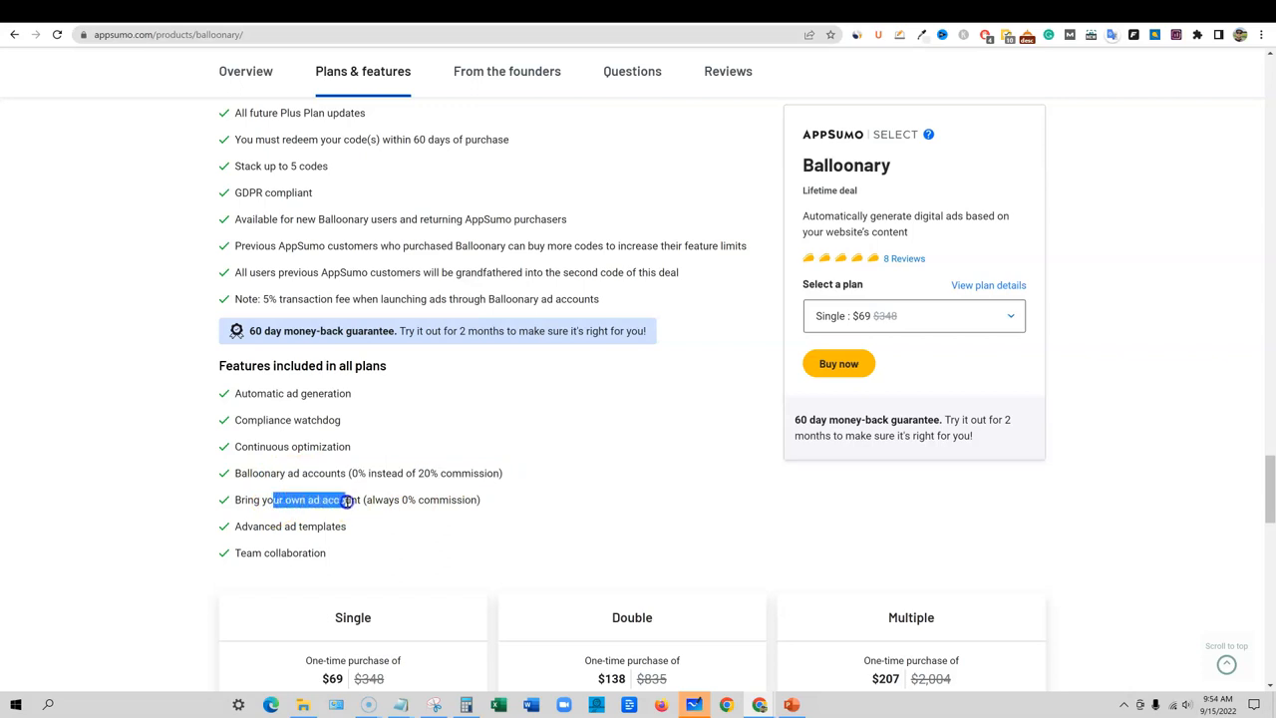
{"action": "left_click_drag", "start_coordinate": [344, 500], "coordinate": [489, 499]}
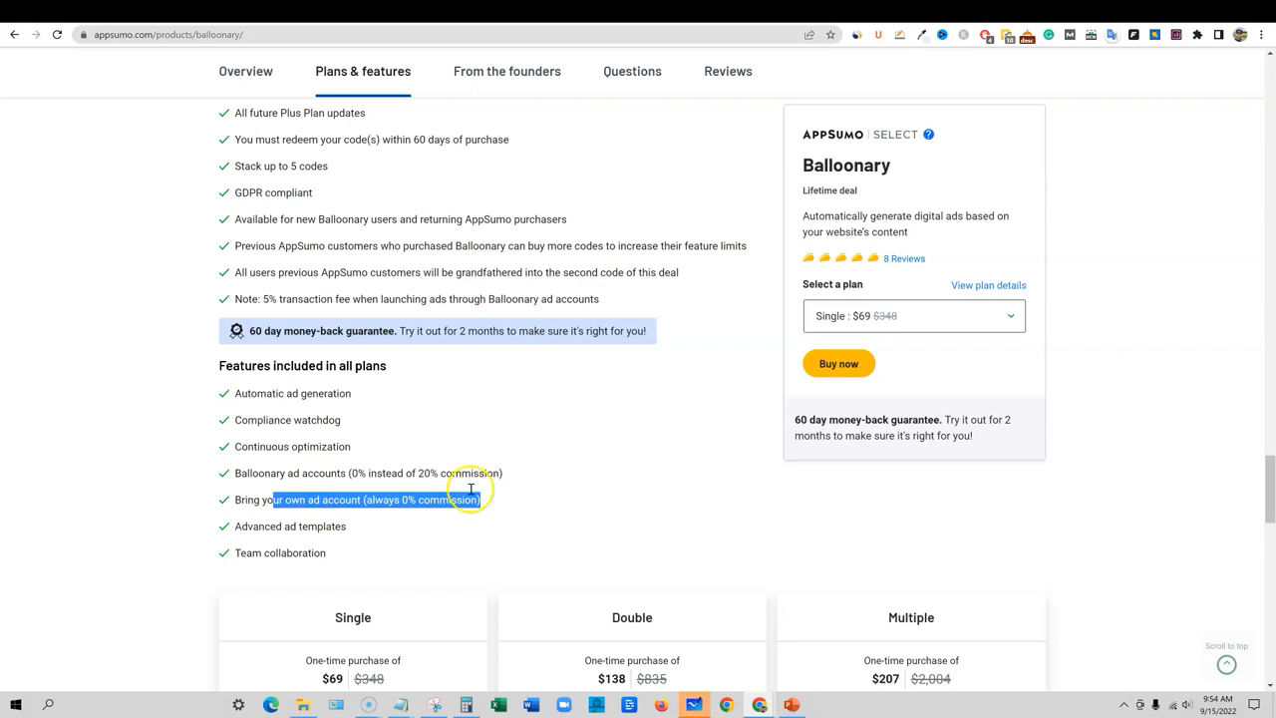
{"action": "mouse_move", "coordinate": [329, 437]}
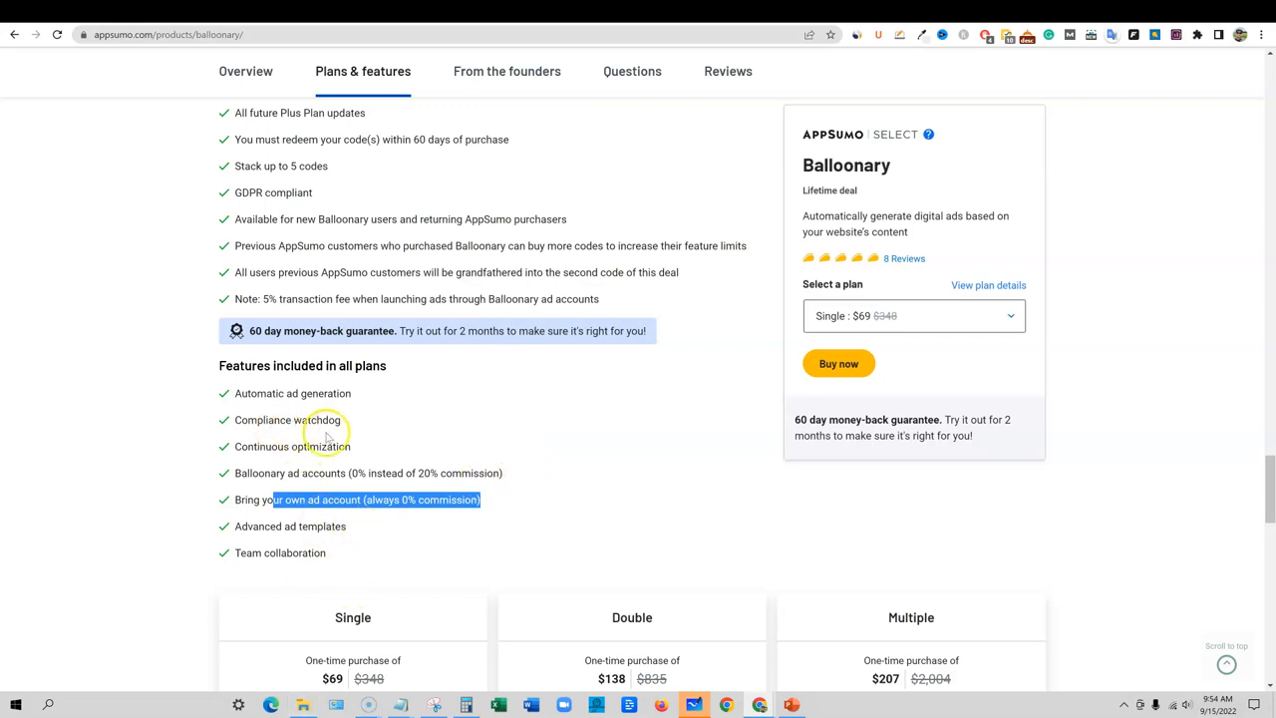
{"action": "scroll", "scroll_direction": "up", "scroll_amount": 3}
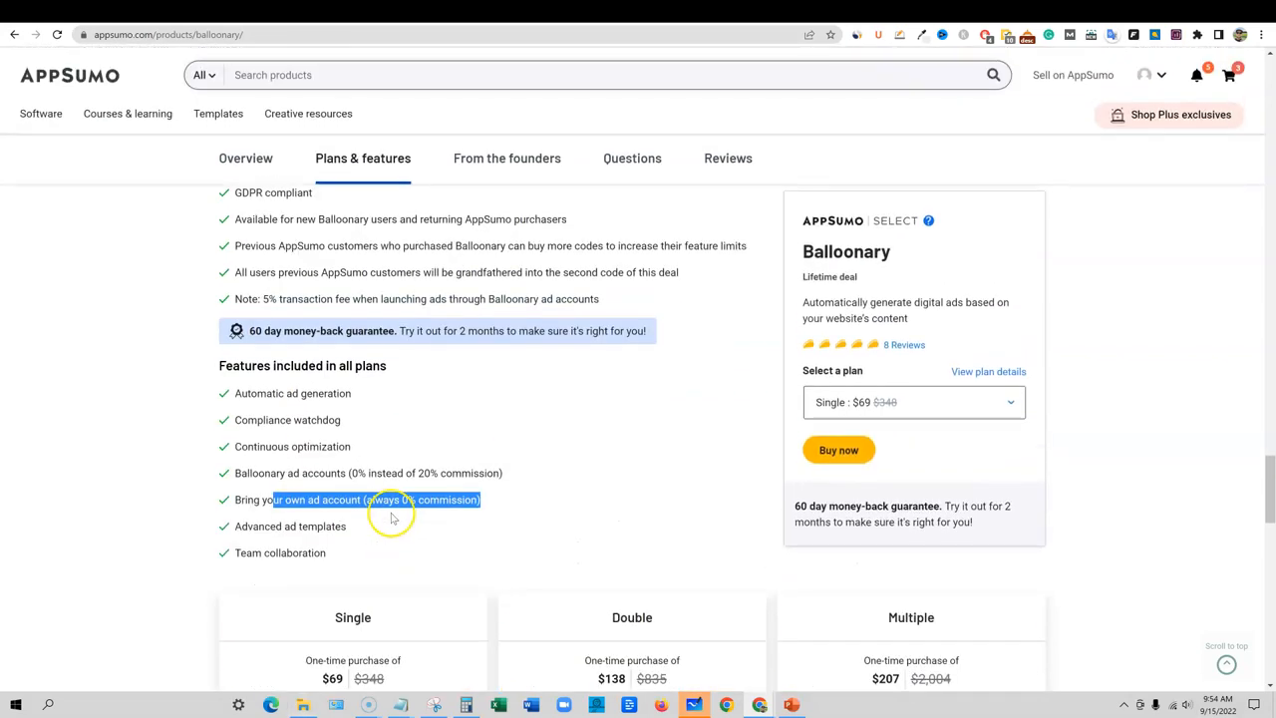
{"action": "scroll", "scroll_direction": "down", "scroll_amount": 3}
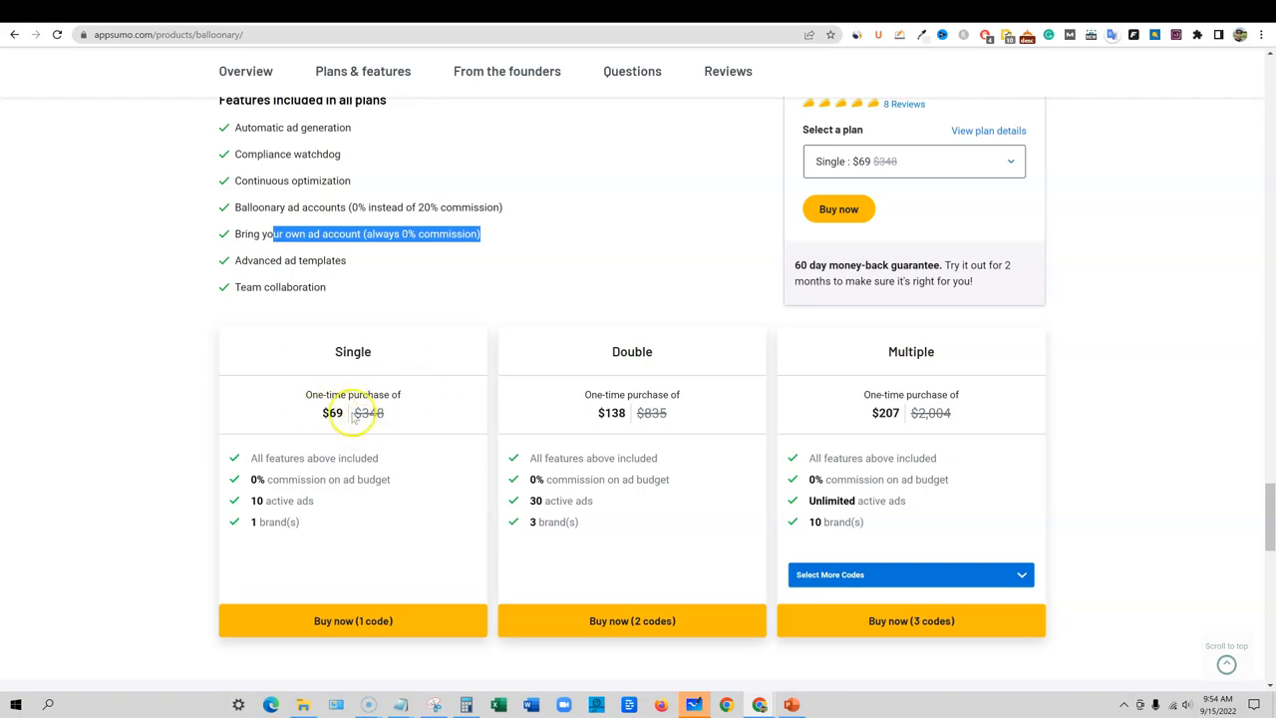
{"action": "mouse_move", "coordinate": [353, 351]}
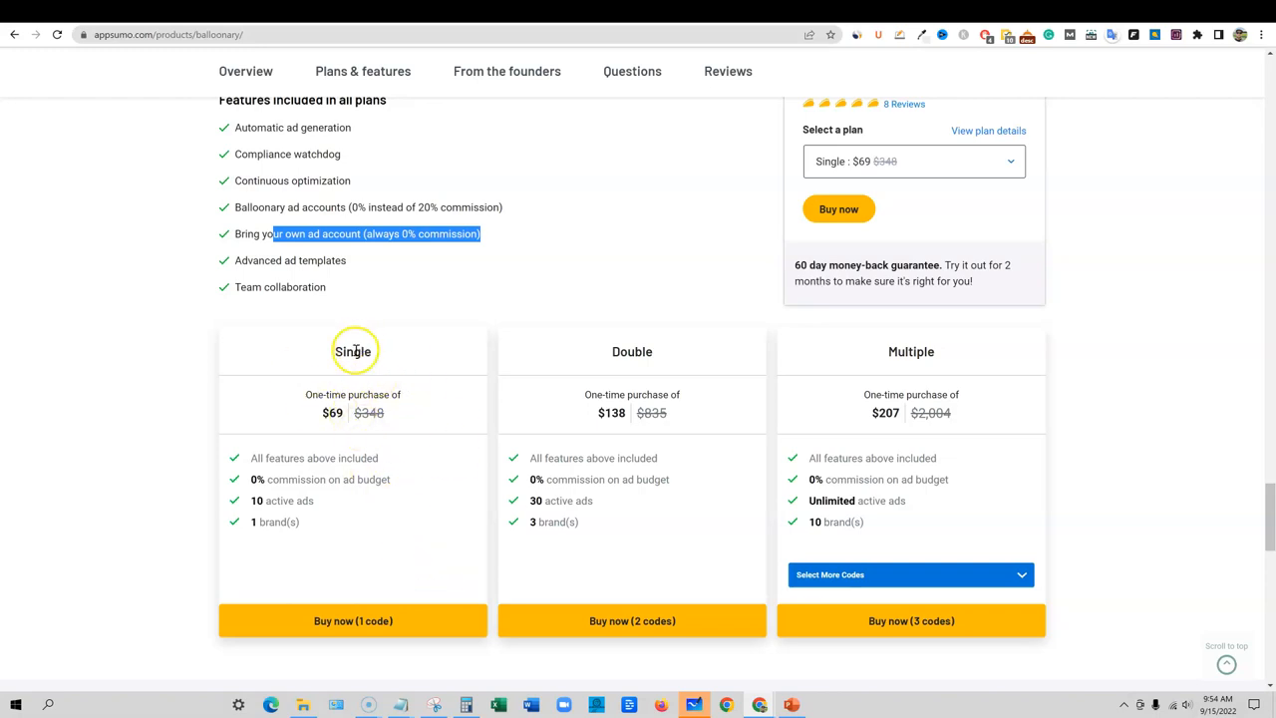
{"action": "mouse_move", "coordinate": [257, 498]}
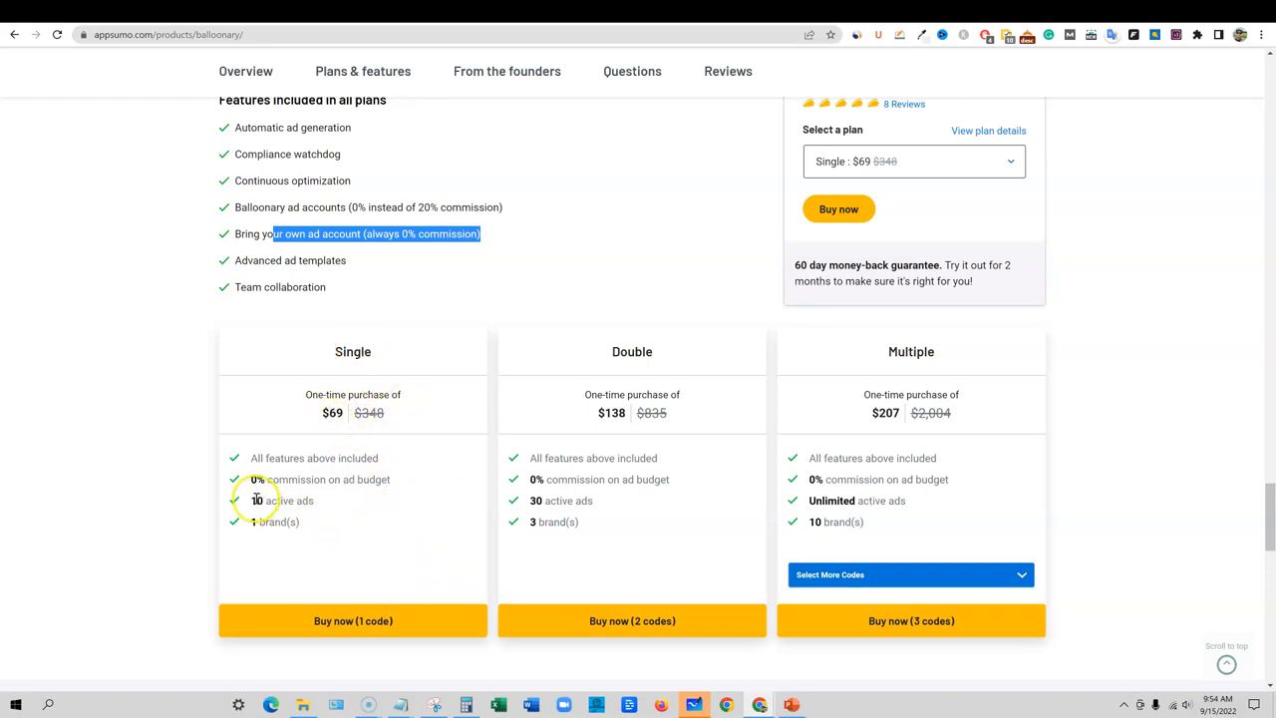
{"action": "double_click", "coordinate": [274, 521]}
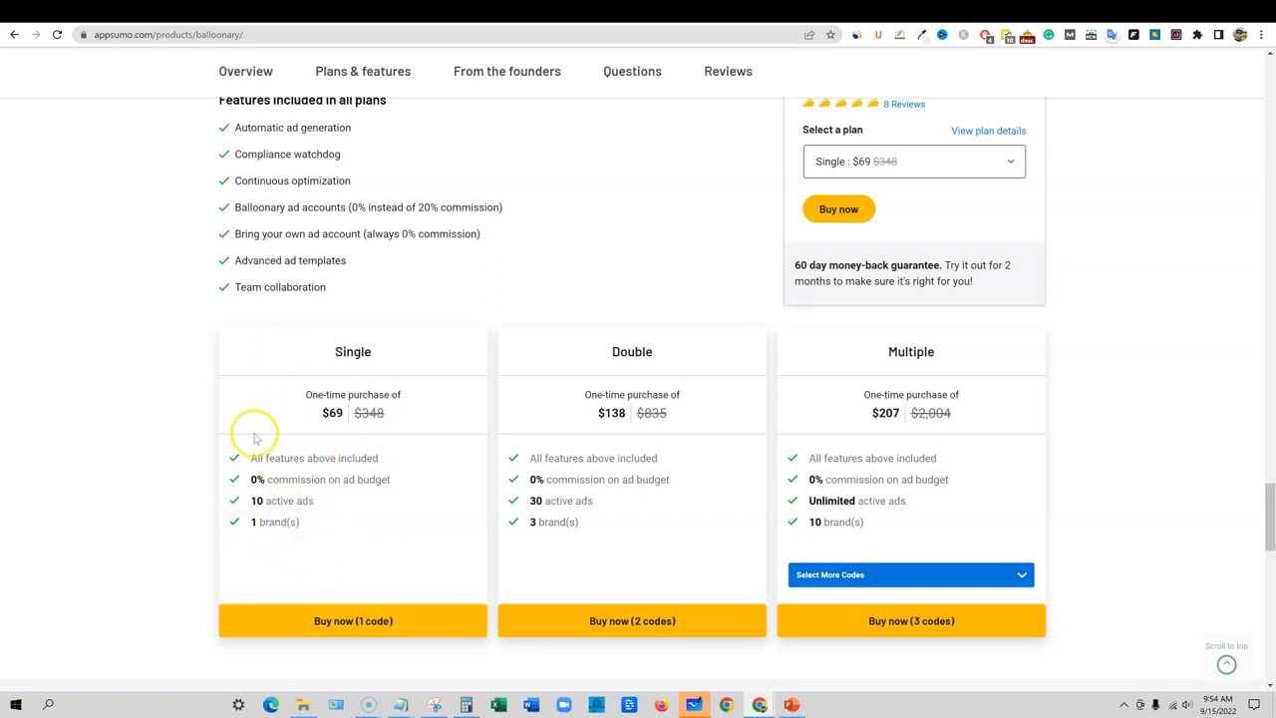
{"action": "mouse_move", "coordinate": [483, 396]}
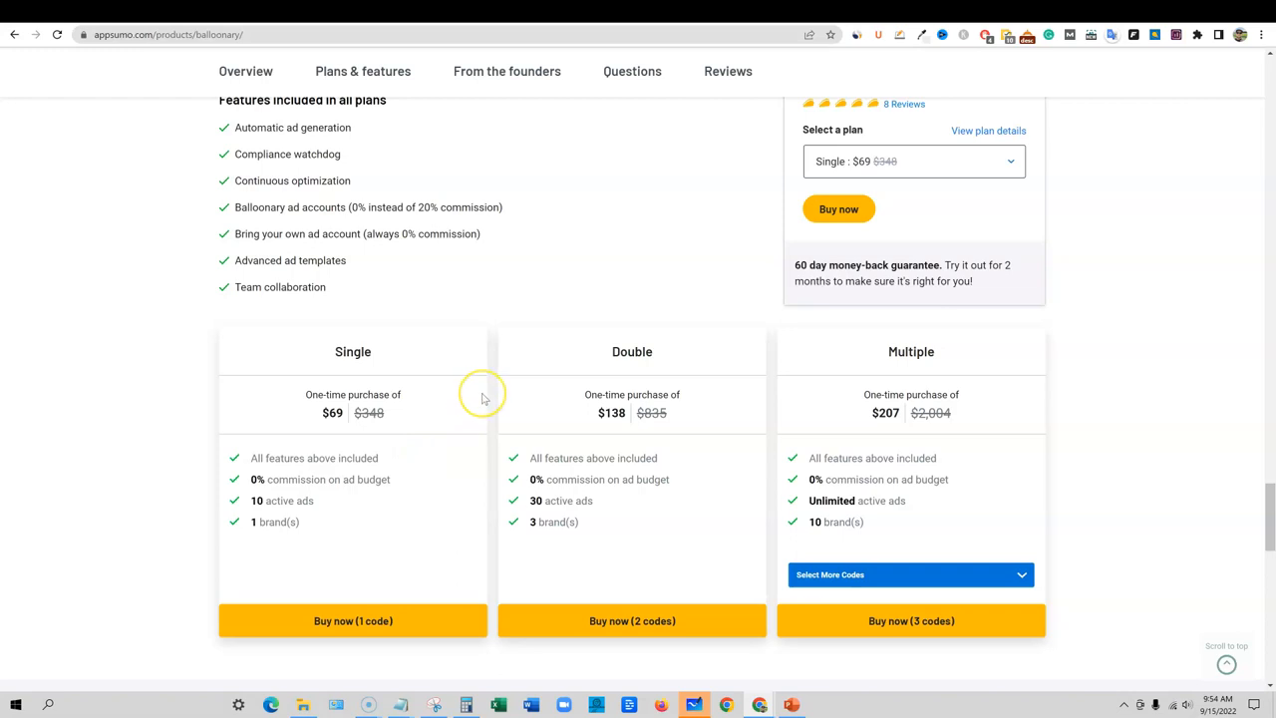
{"action": "mouse_move", "coordinate": [482, 397]}
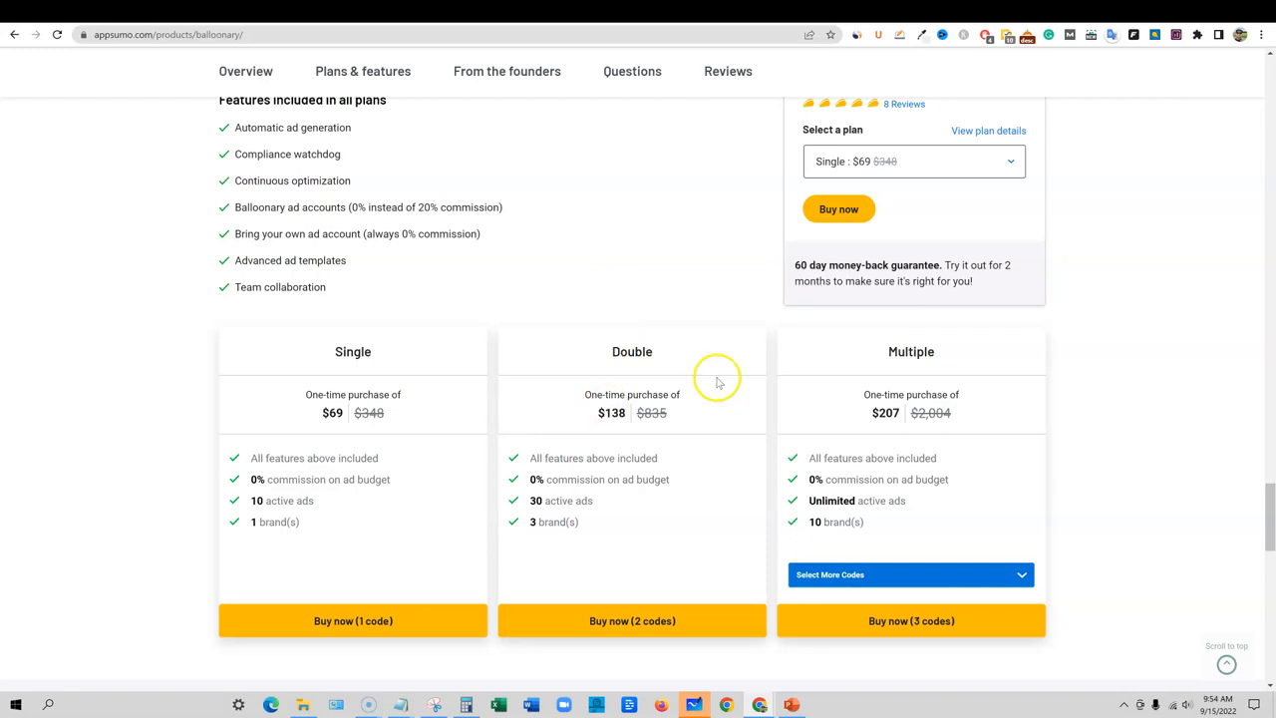
{"action": "mouse_move", "coordinate": [980, 511]}
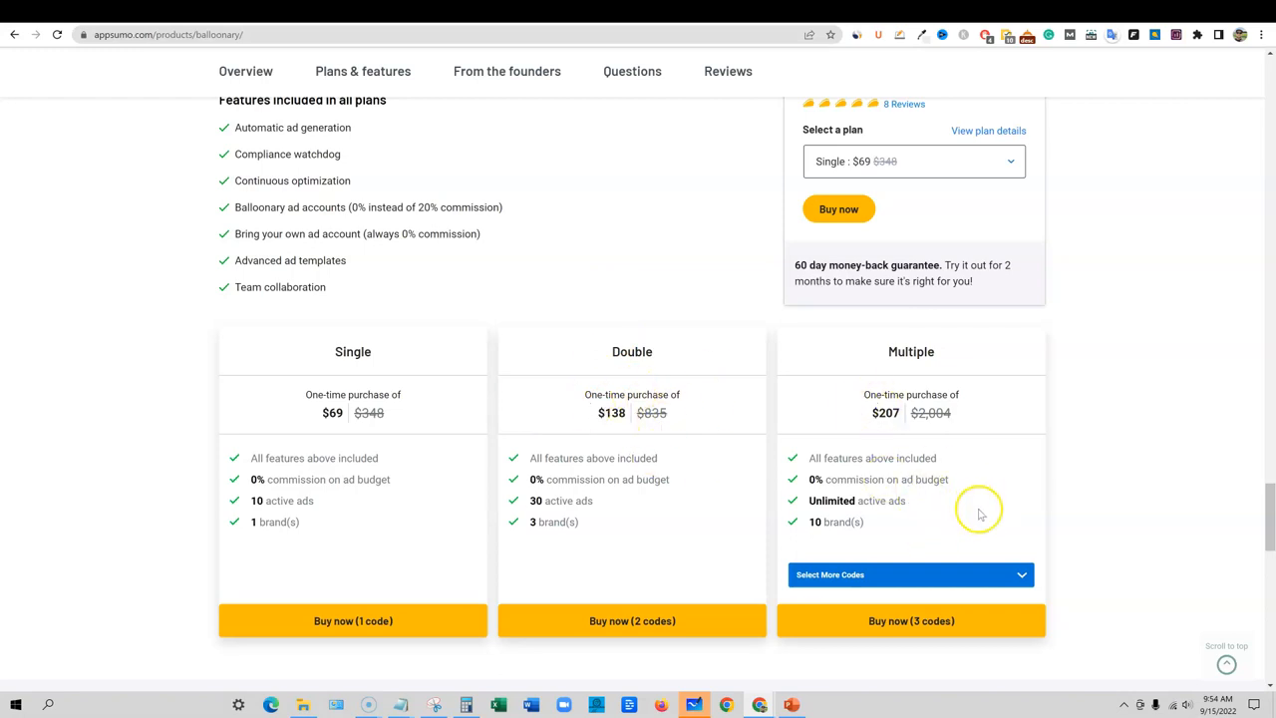
{"action": "mouse_move", "coordinate": [835, 503]}
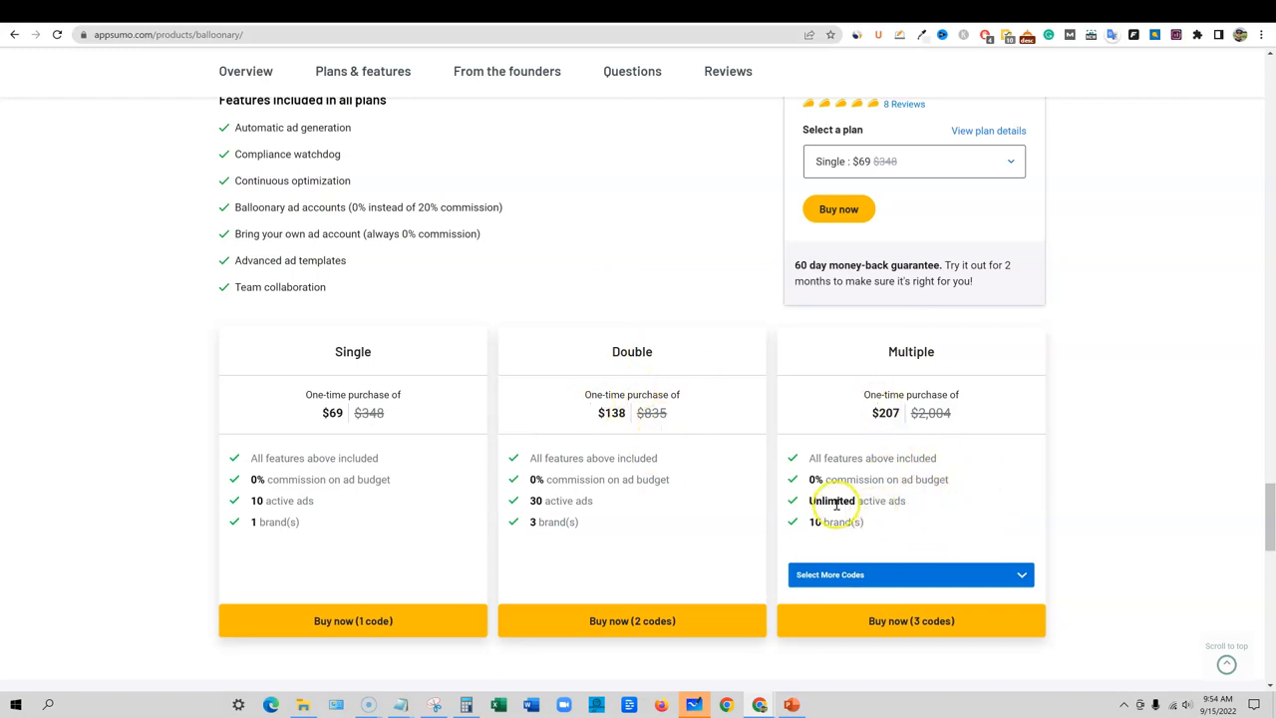
{"action": "double_click", "coordinate": [831, 522]}
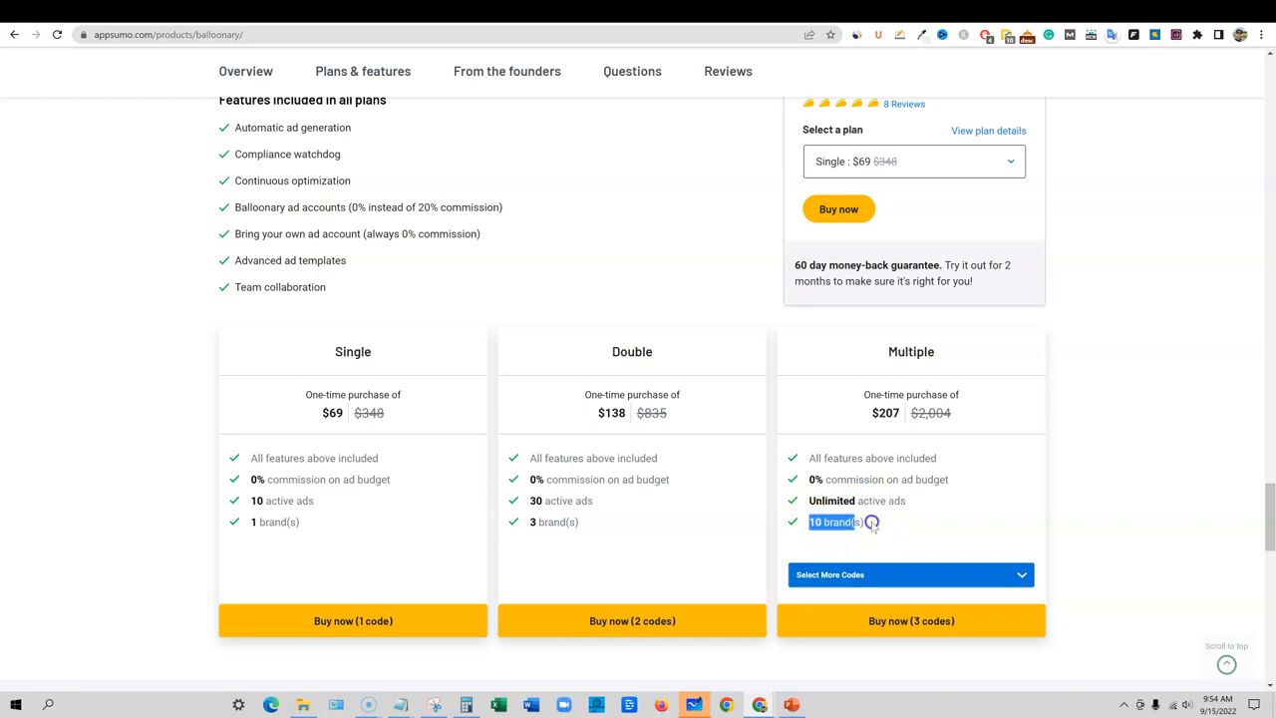
{"action": "mouse_move", "coordinate": [875, 440]}
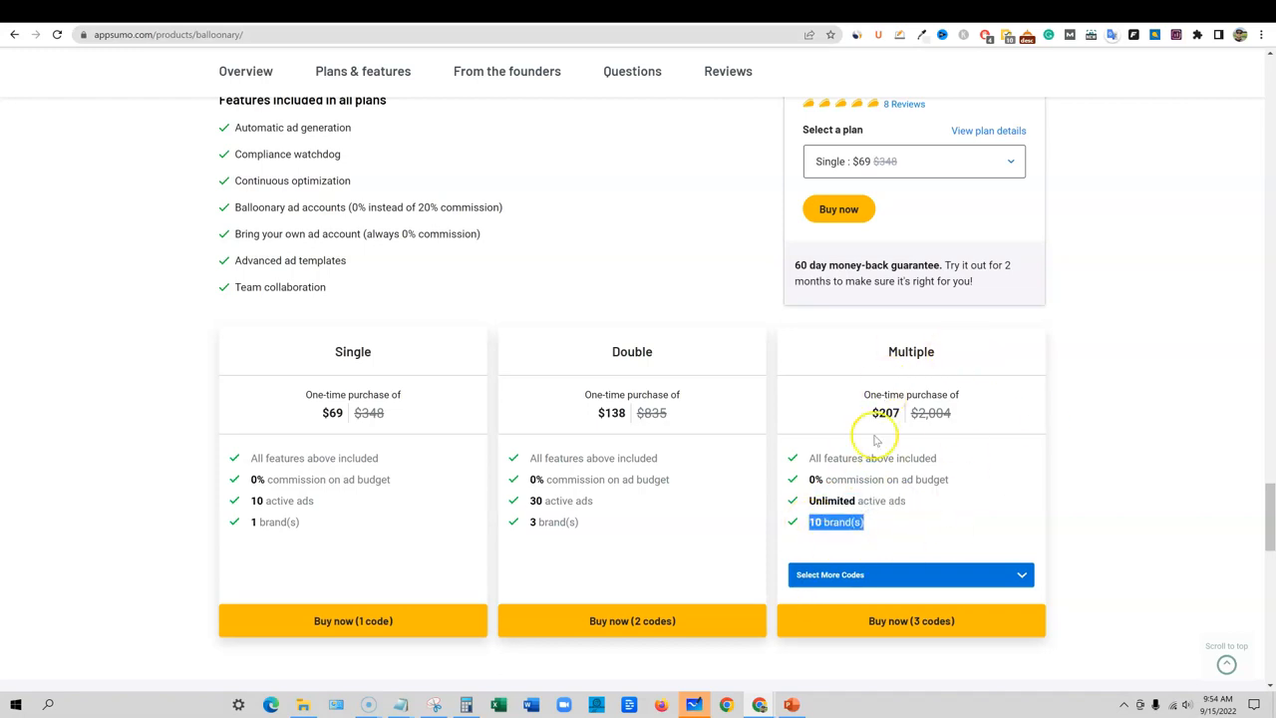
{"action": "mouse_move", "coordinate": [952, 458]}
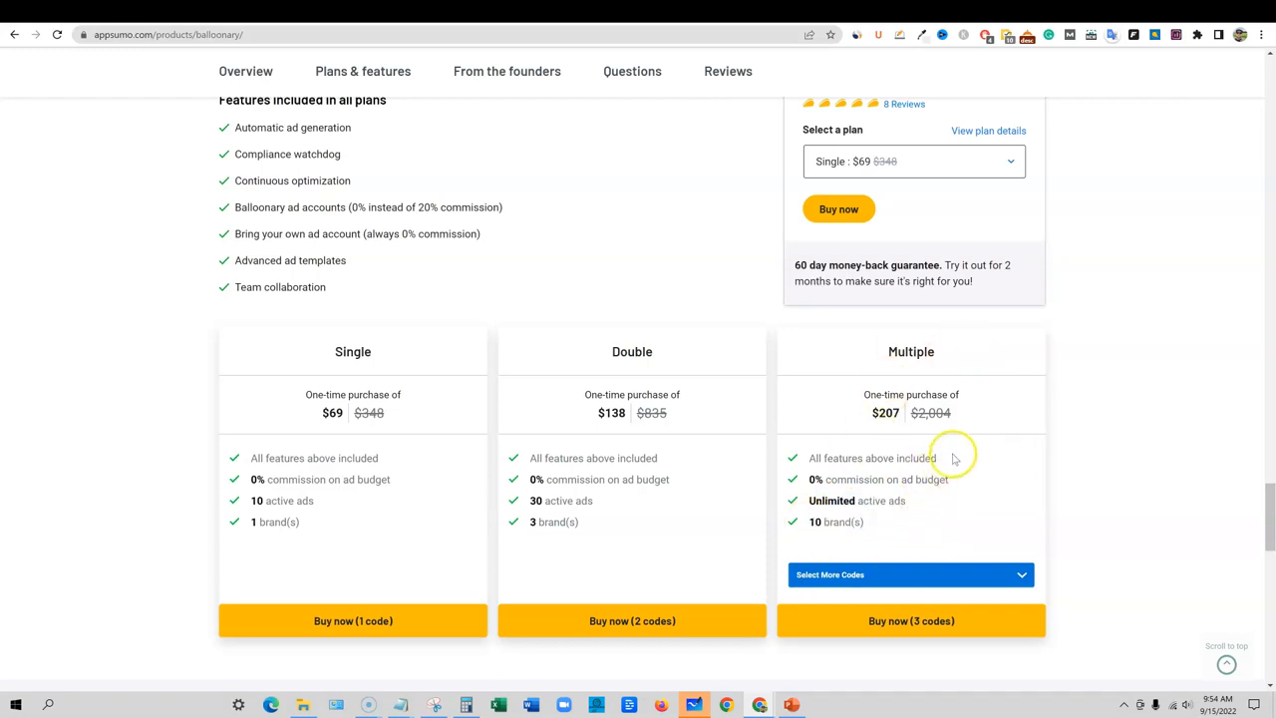
{"action": "mouse_move", "coordinate": [837, 498]}
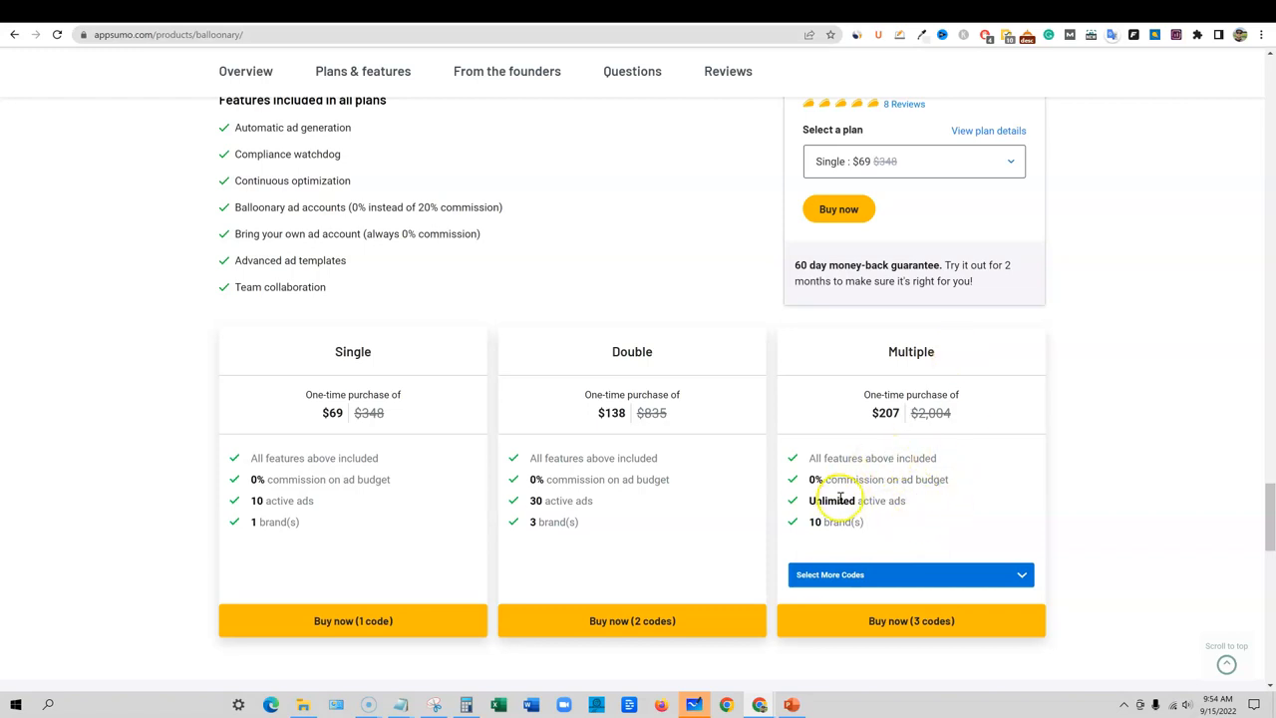
{"action": "mouse_move", "coordinate": [531, 506]}
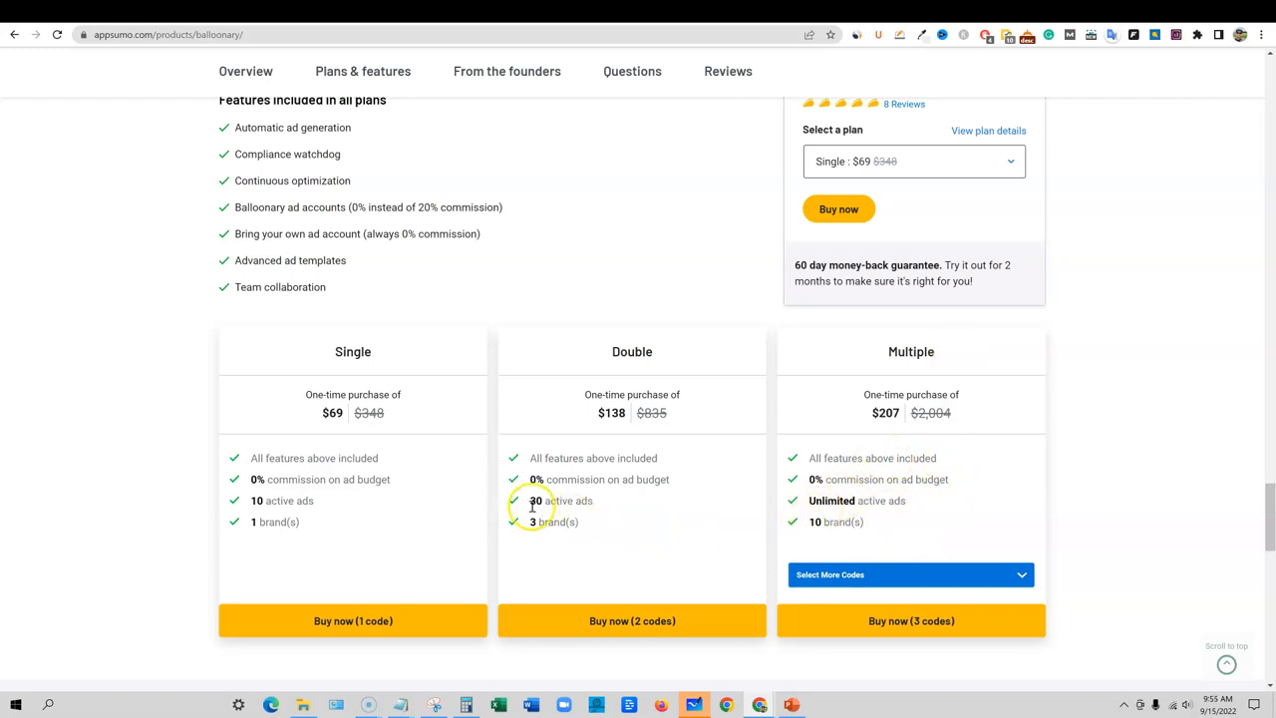
{"action": "double_click", "coordinate": [560, 500]}
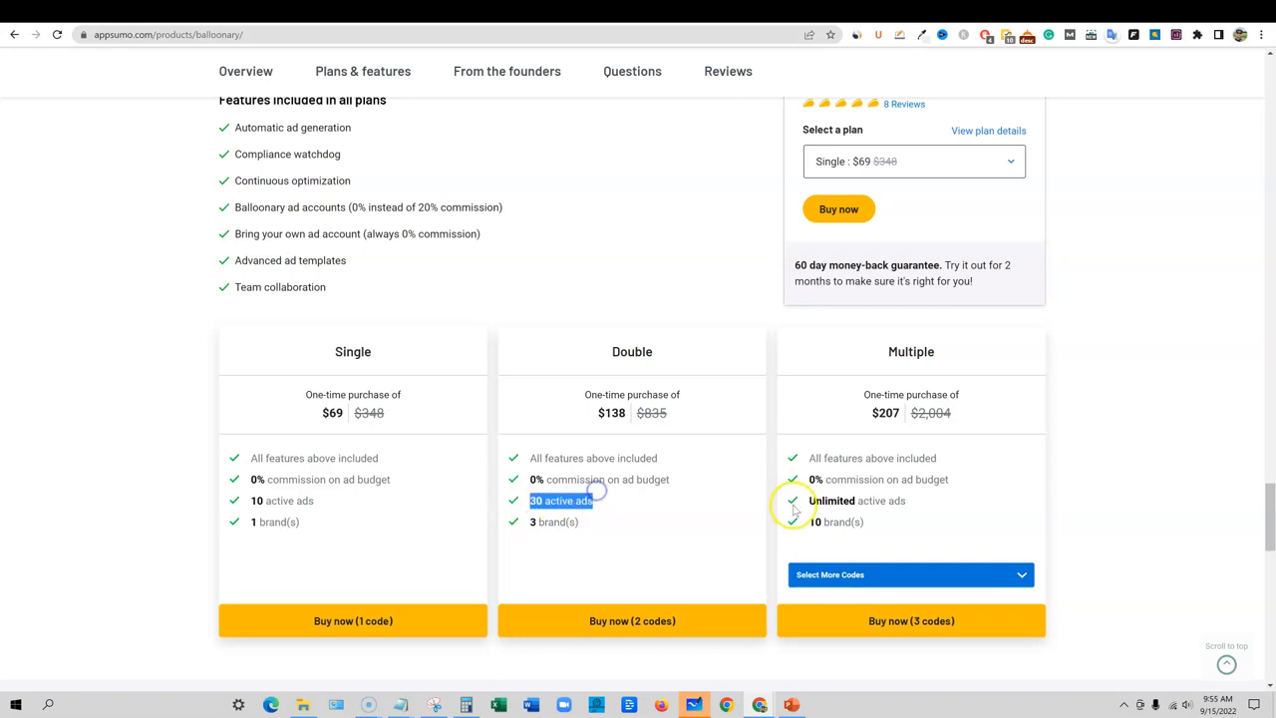
{"action": "scroll", "scroll_direction": "up", "scroll_amount": 3}
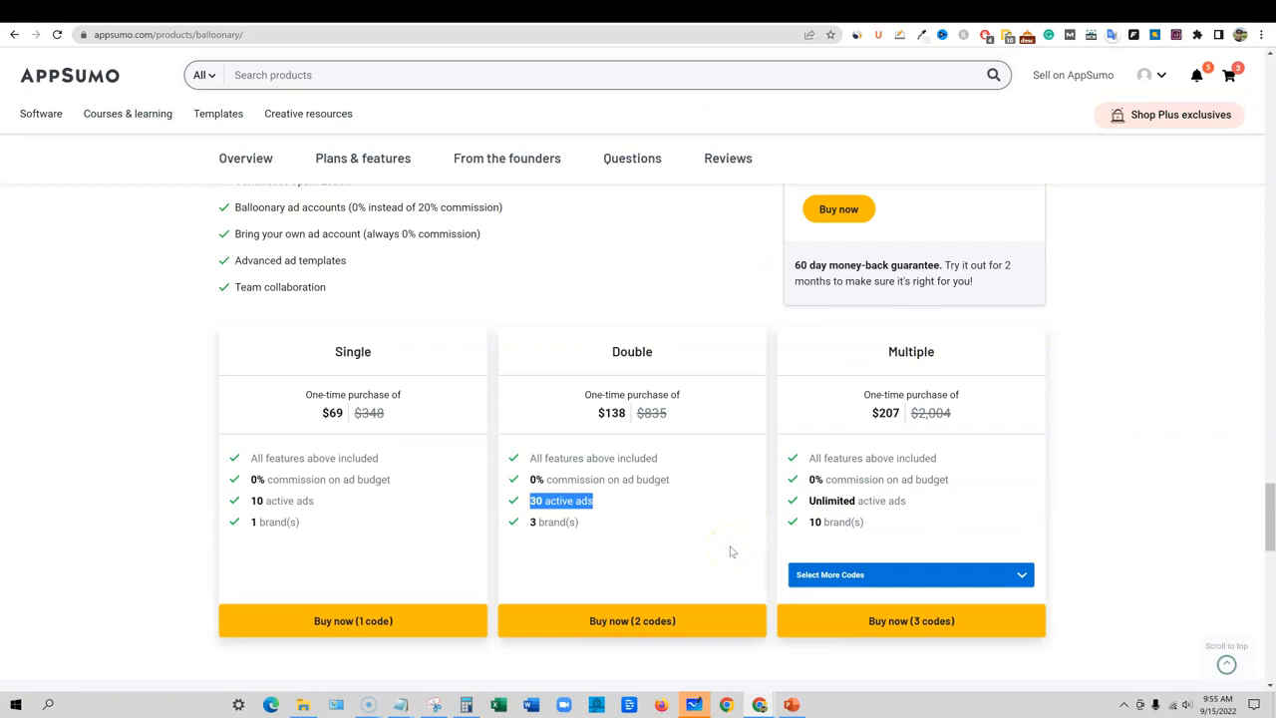
{"action": "mouse_move", "coordinate": [721, 550]}
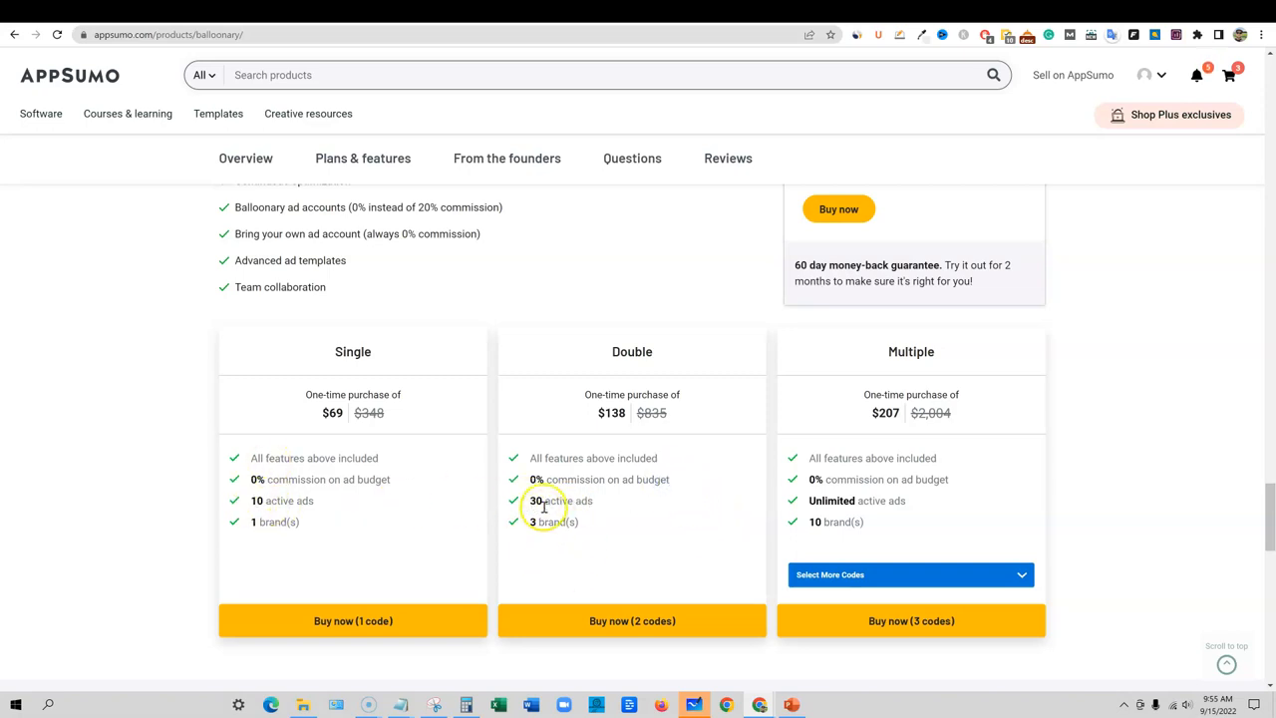
{"action": "mouse_move", "coordinate": [666, 504]}
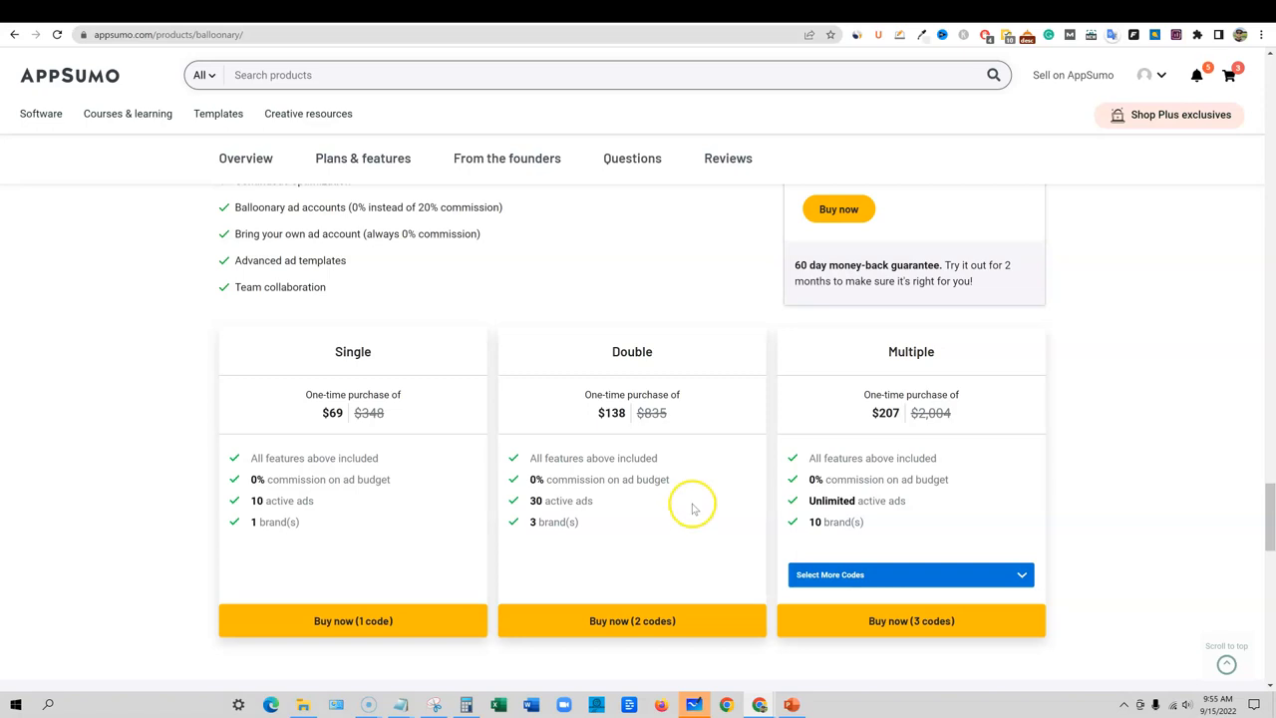
Scroll past From the founders and read through the deal's buyer Questions
{"action": "scroll", "scroll_direction": "down", "scroll_amount": 3}
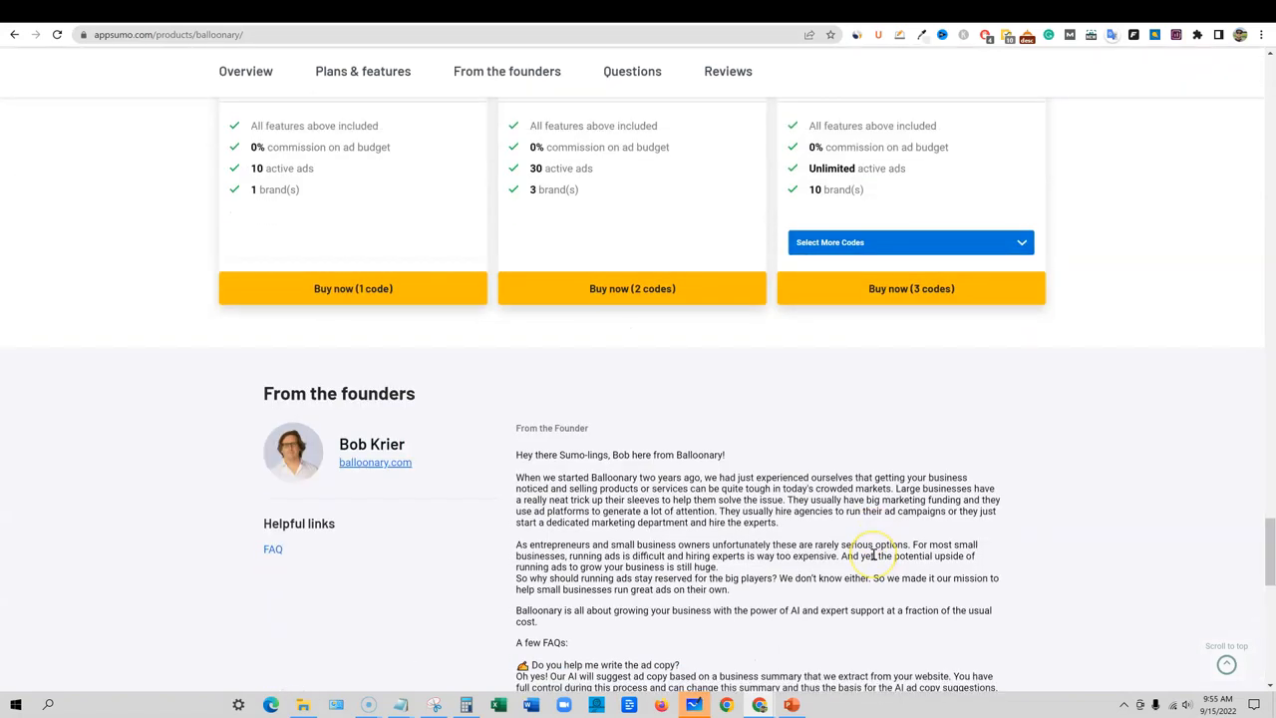
{"action": "scroll", "scroll_direction": "down", "scroll_amount": 3}
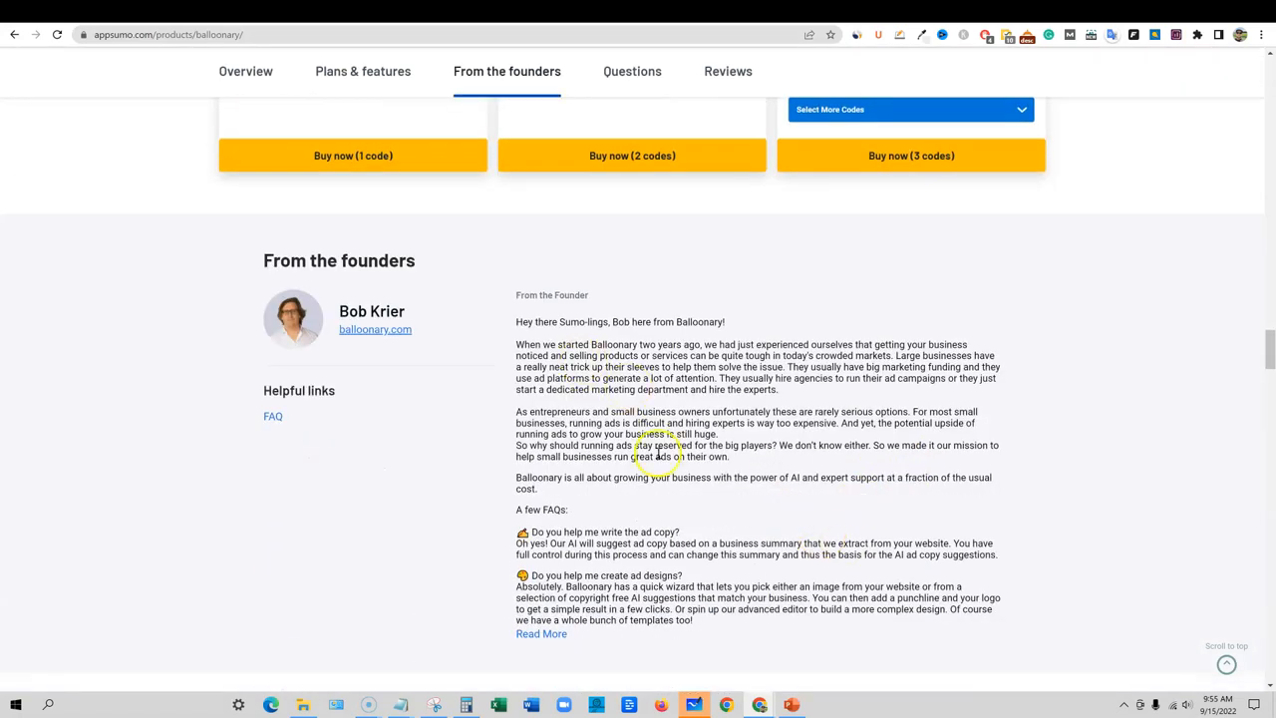
{"action": "left_click", "coordinate": [632, 71]}
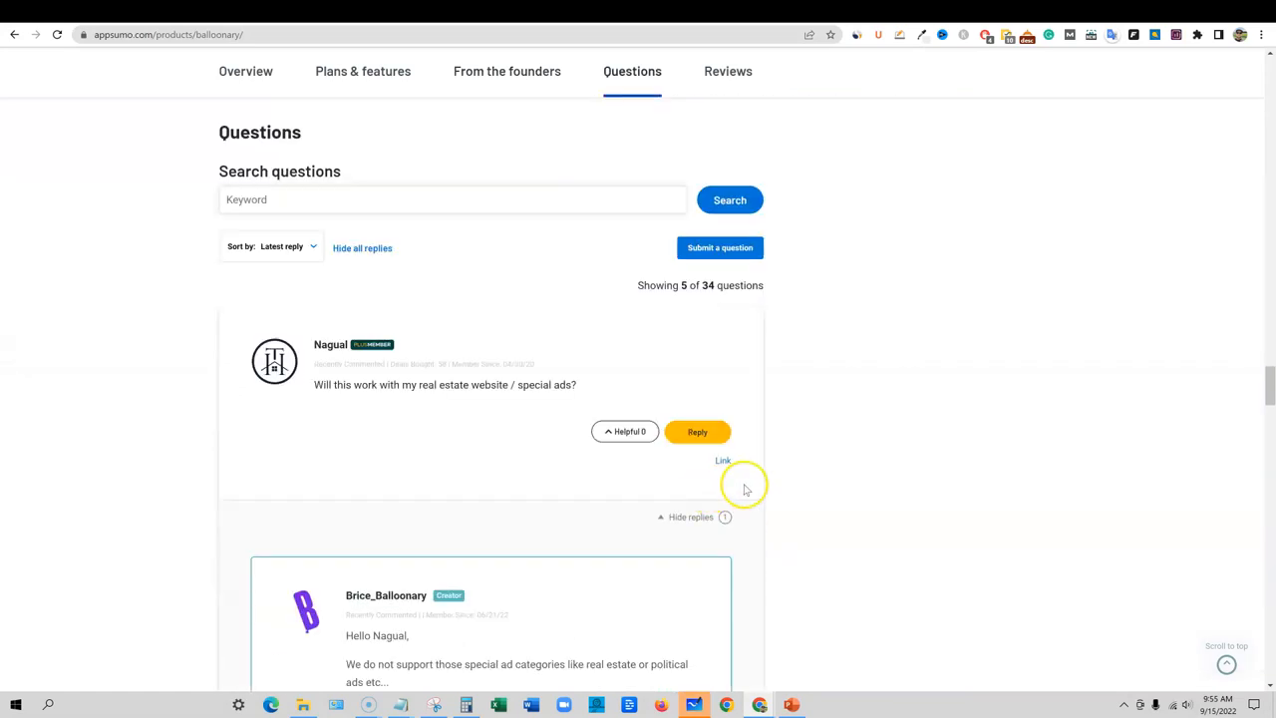
{"action": "scroll", "scroll_direction": "down", "scroll_amount": 3}
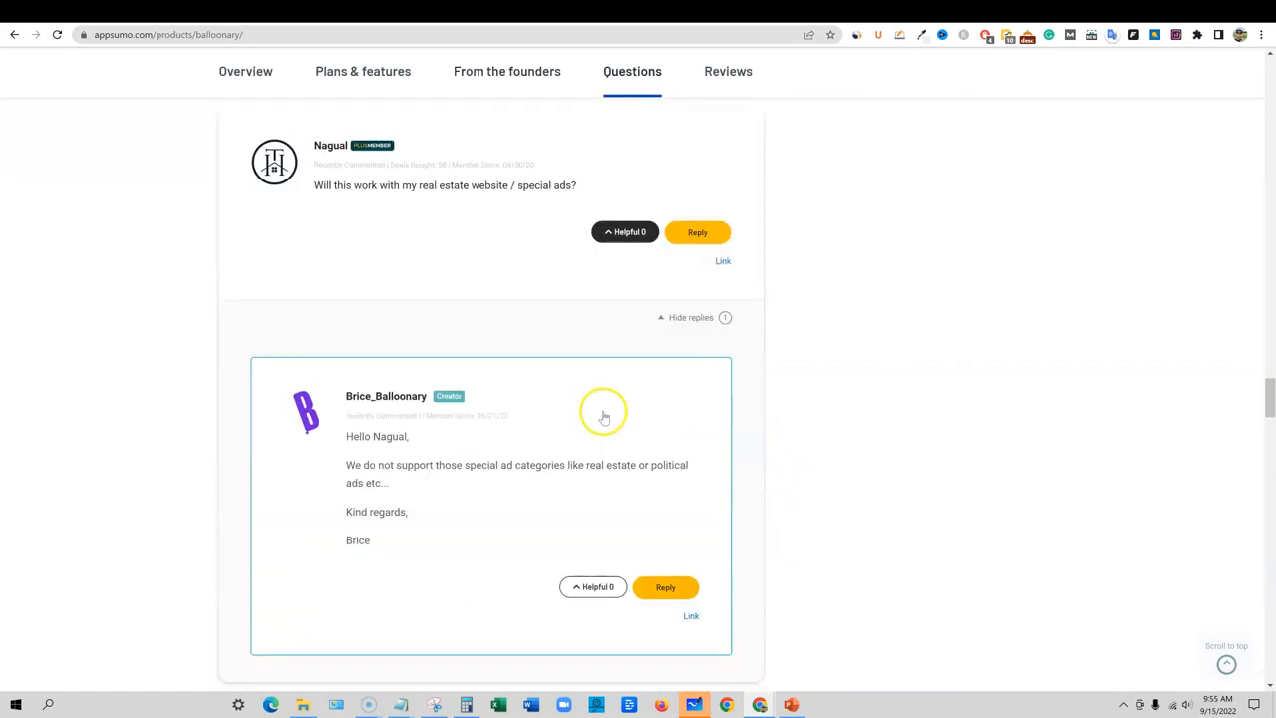
{"action": "scroll", "scroll_direction": "down", "scroll_amount": 3}
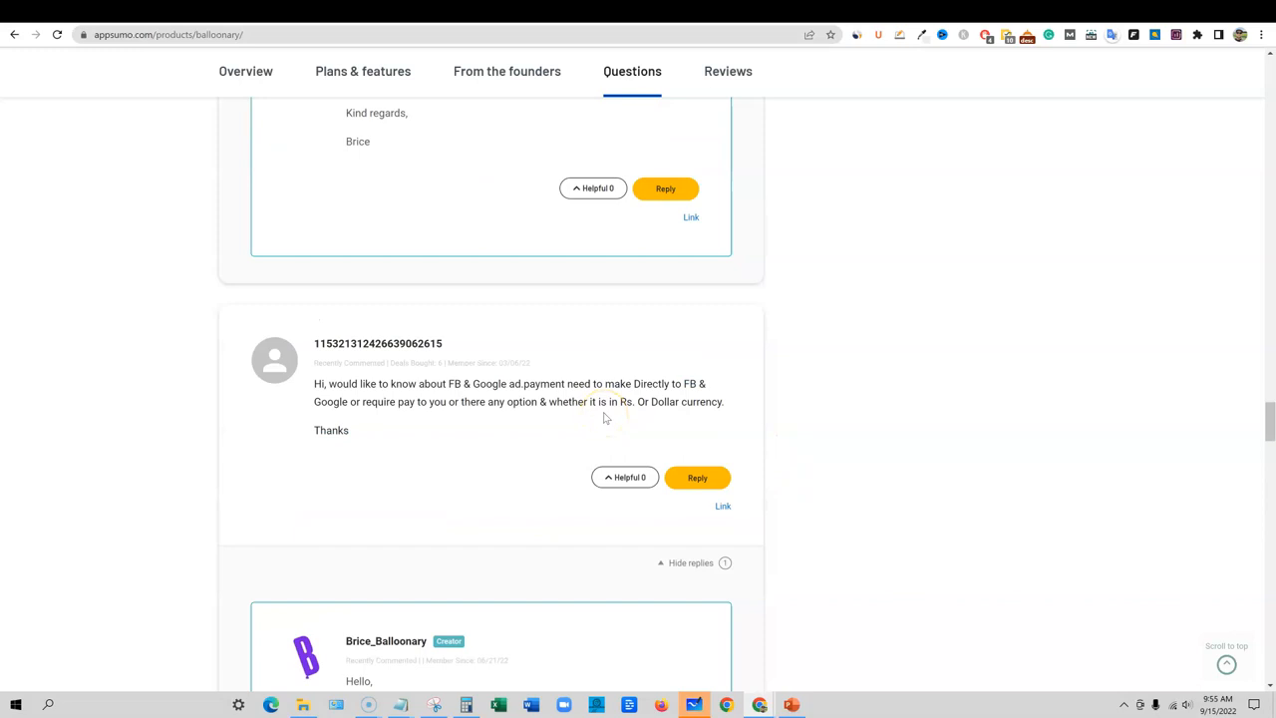
{"action": "scroll", "scroll_direction": "down", "scroll_amount": 3}
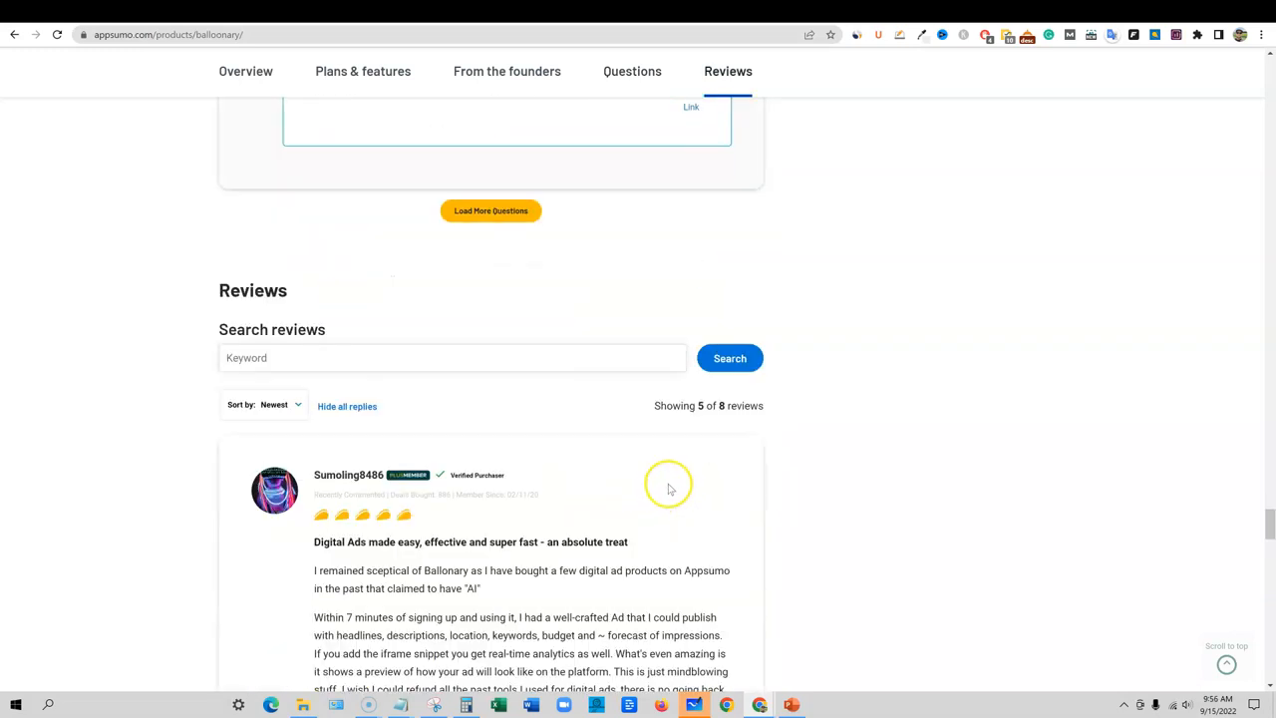
{"action": "scroll", "scroll_direction": "down", "scroll_amount": 3}
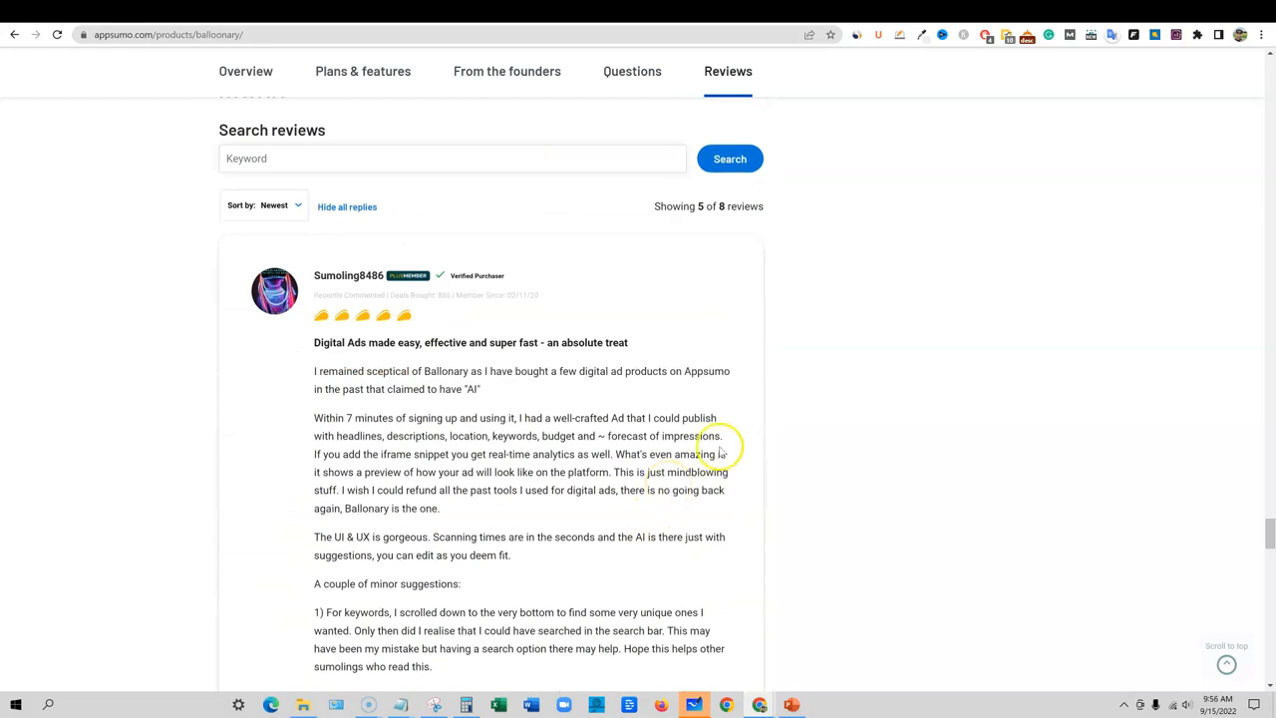
Return to the Questions section, then switch to and browse the customer Reviews
{"action": "left_click", "coordinate": [632, 71]}
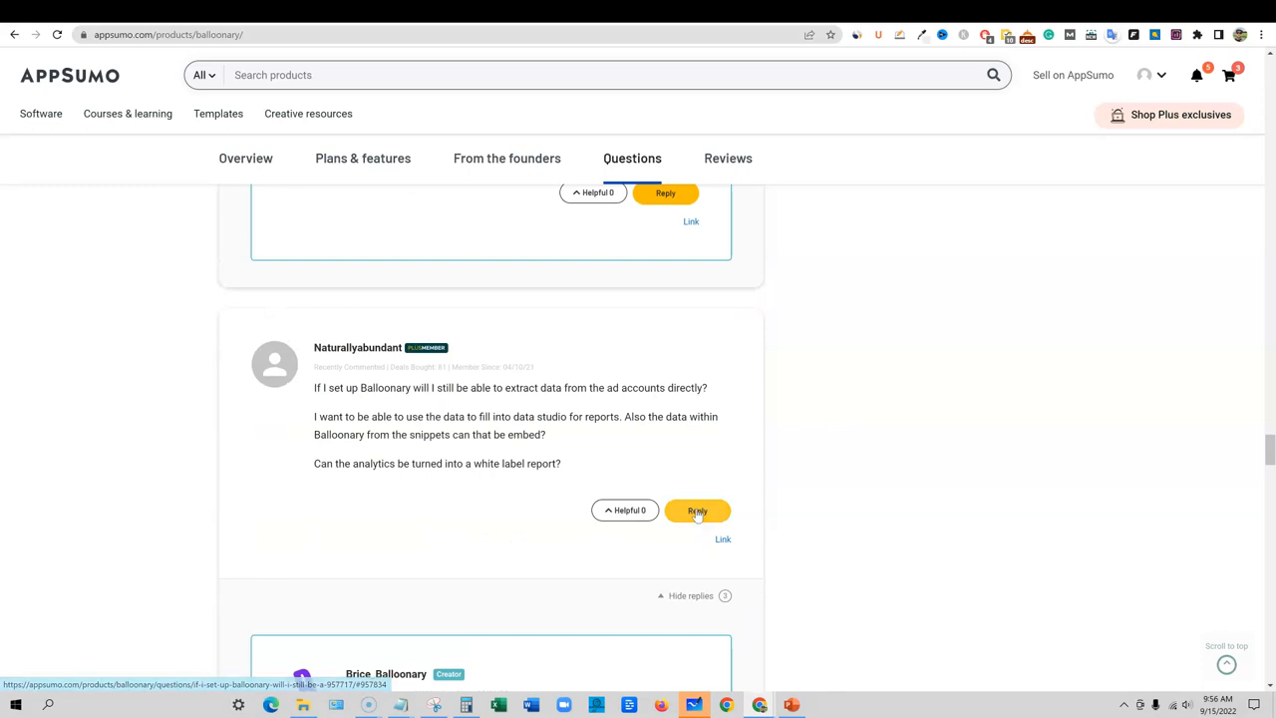
{"action": "scroll", "scroll_direction": "up", "scroll_amount": 3}
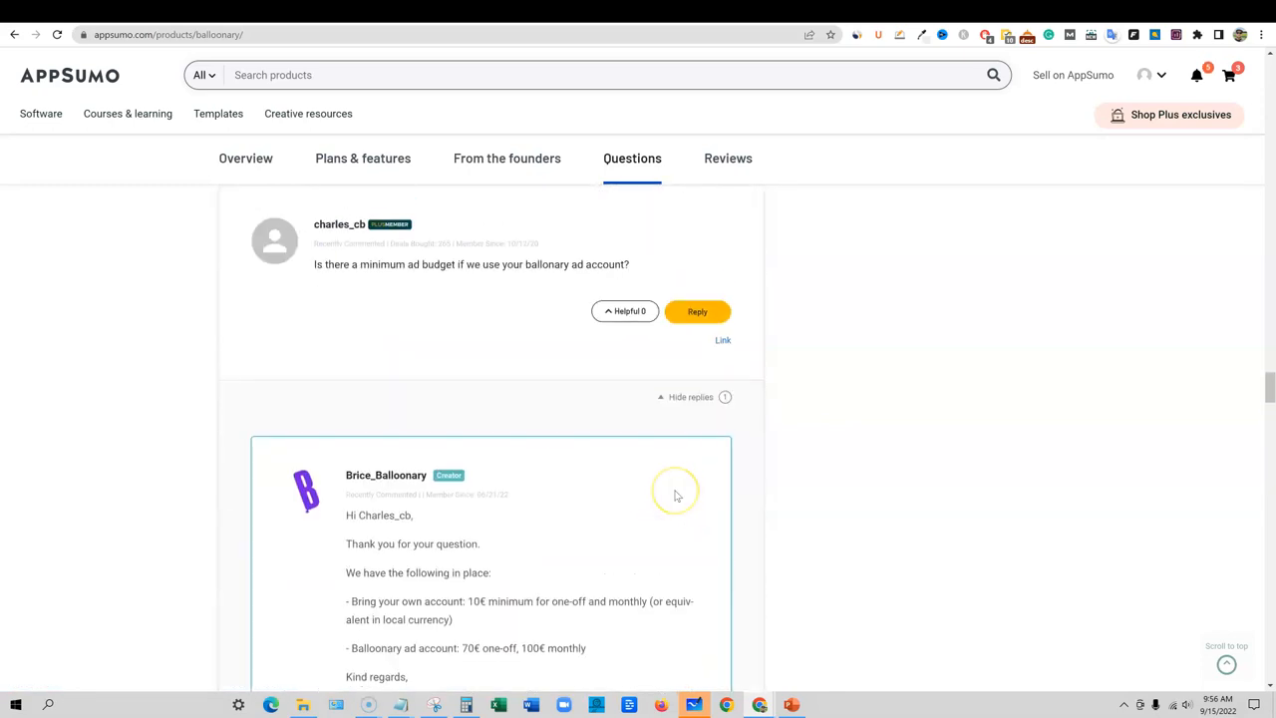
{"action": "scroll", "scroll_direction": "down", "scroll_amount": 3}
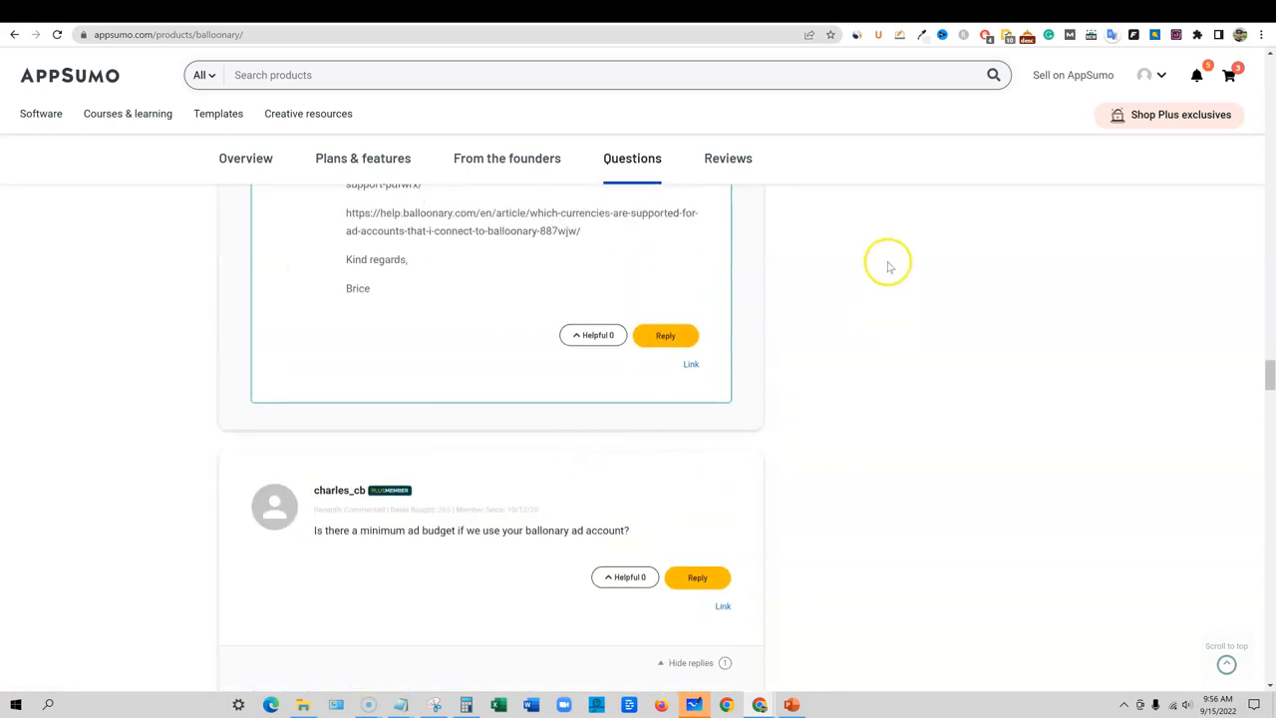
{"action": "left_click", "coordinate": [728, 158]}
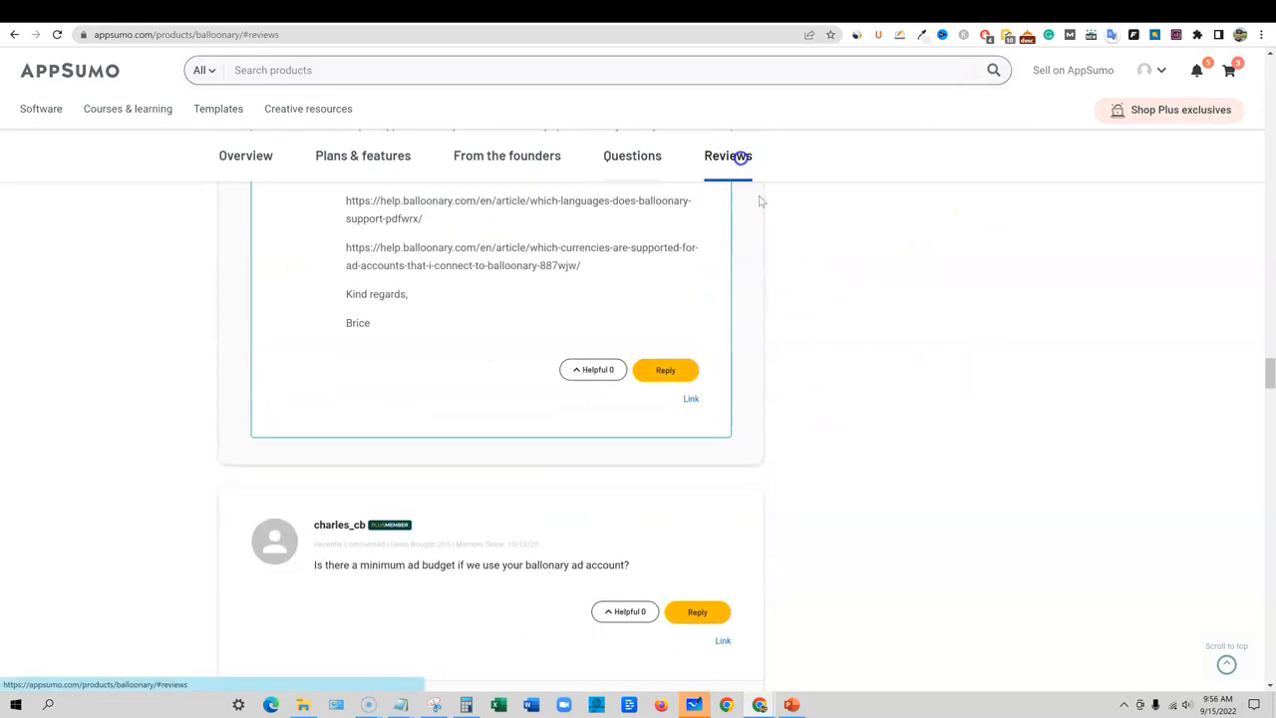
{"action": "scroll", "scroll_direction": "up", "scroll_amount": 3}
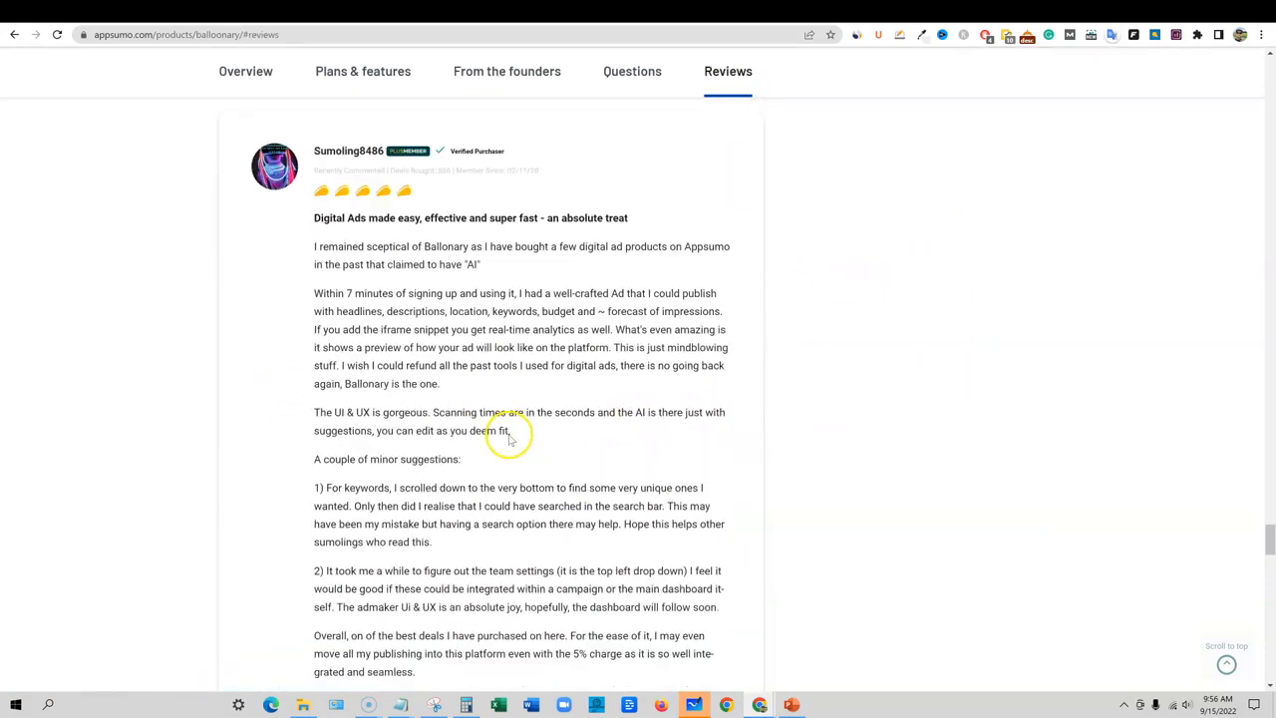
{"action": "scroll", "scroll_direction": "down", "scroll_amount": 3}
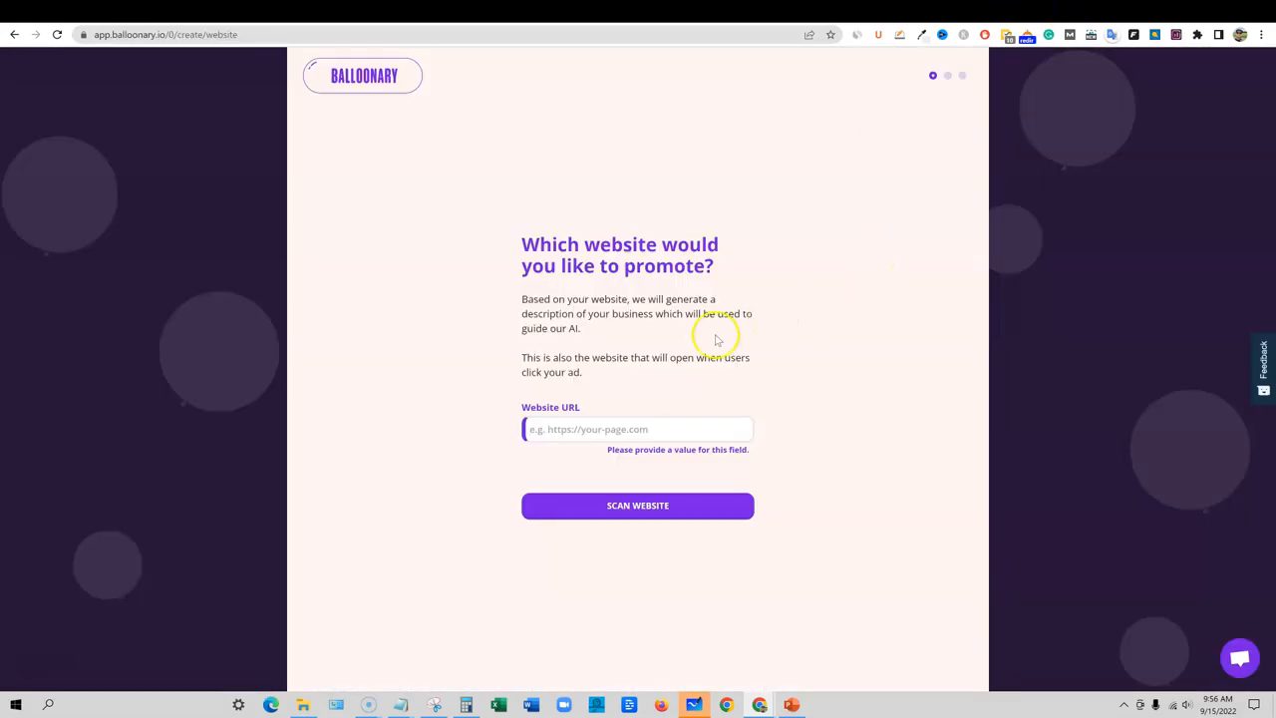
{"action": "mouse_move", "coordinate": [538, 220]}
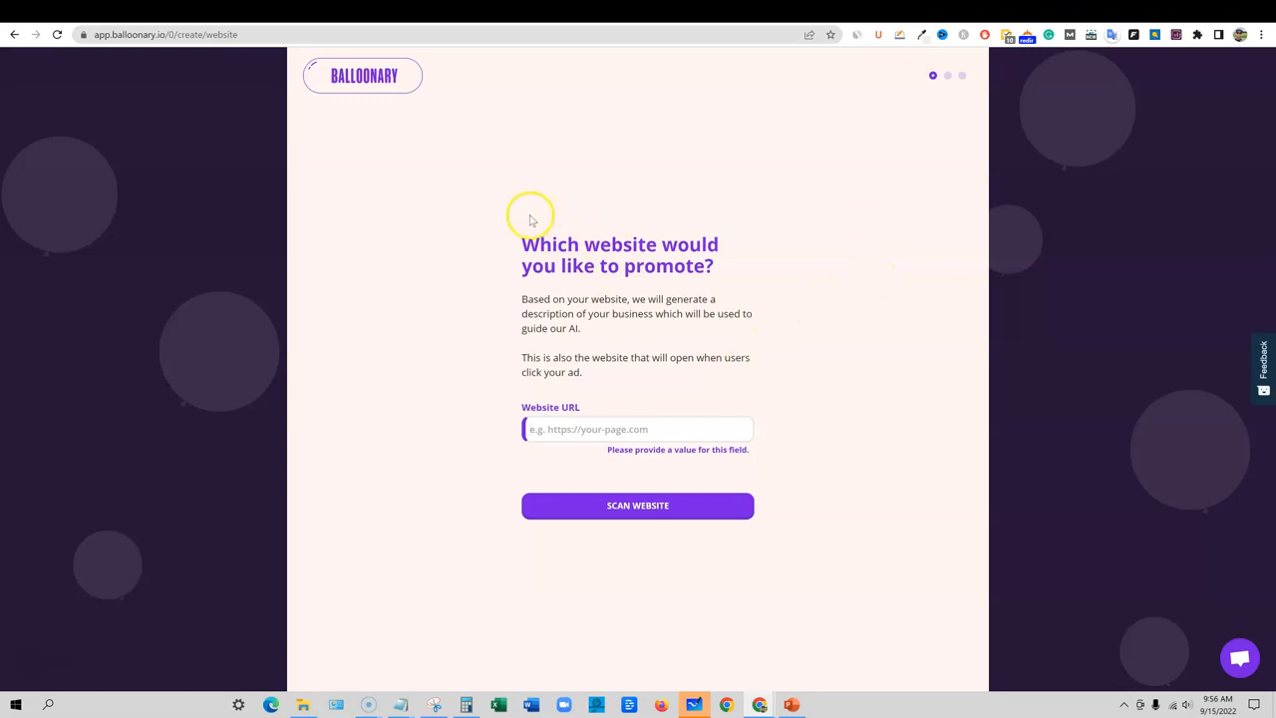
{"action": "mouse_move", "coordinate": [553, 204]}
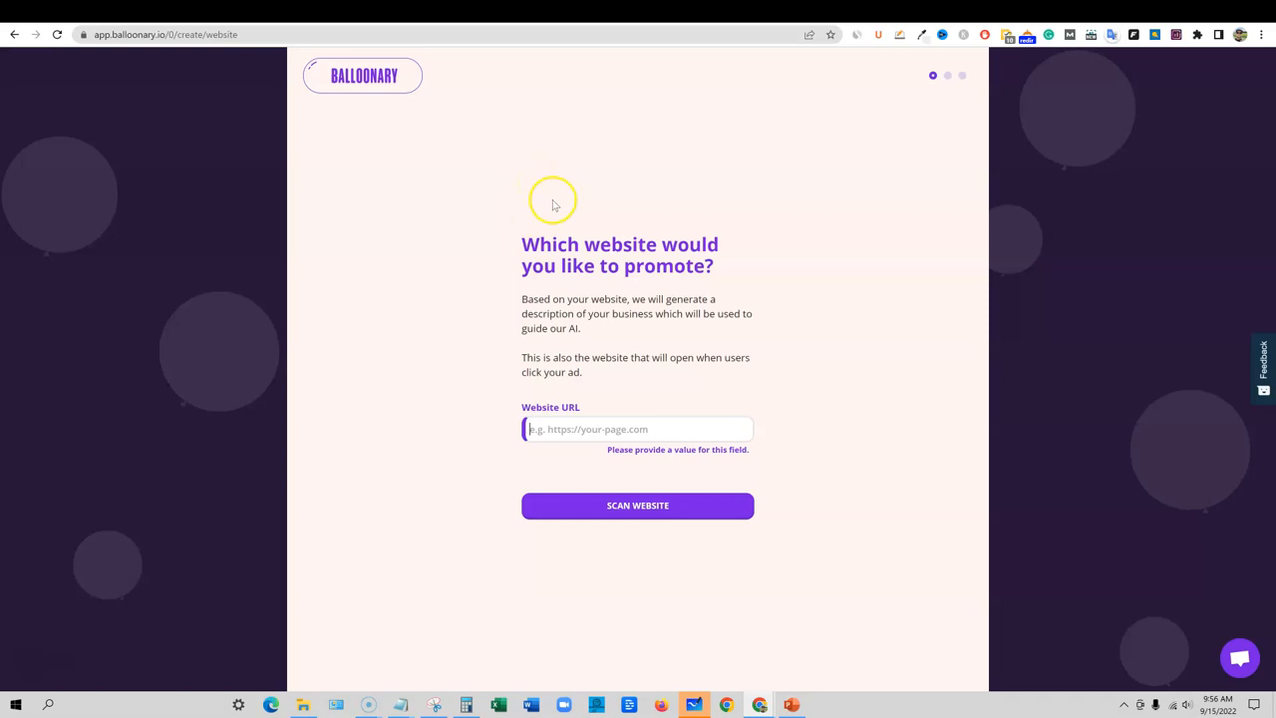
{"action": "mouse_move", "coordinate": [594, 261]}
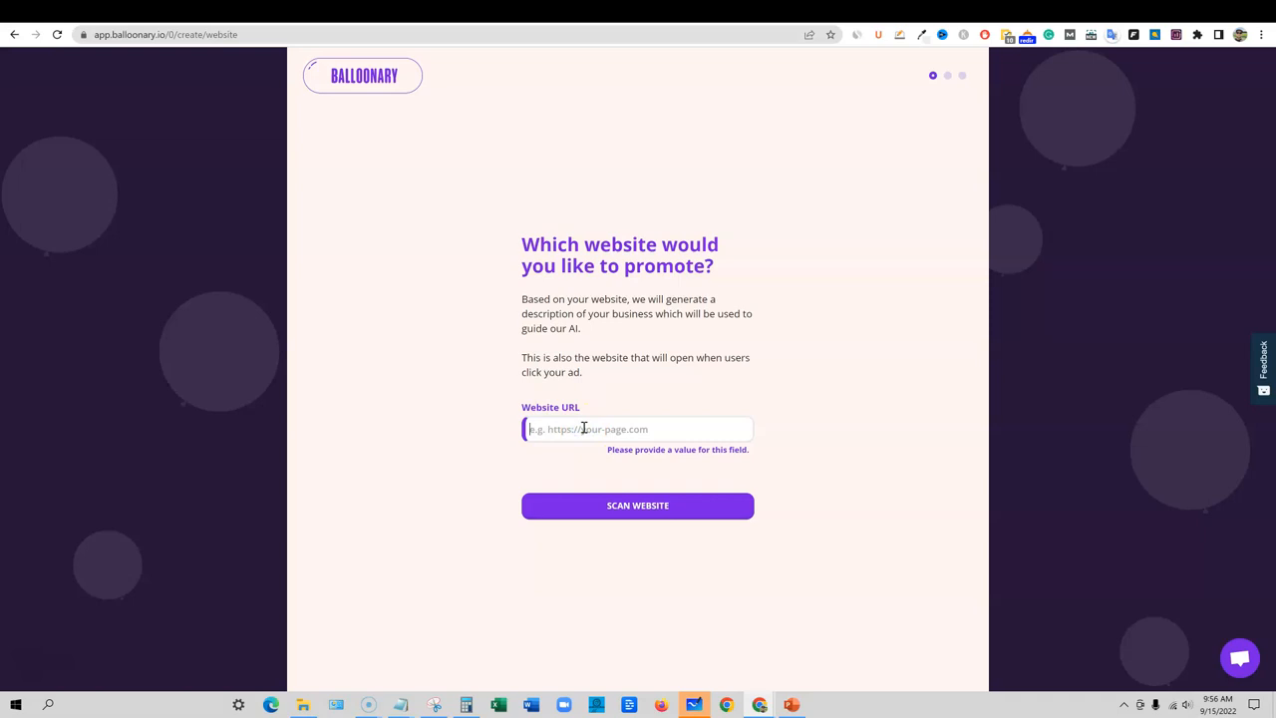
{"action": "left_click", "coordinate": [637, 506]}
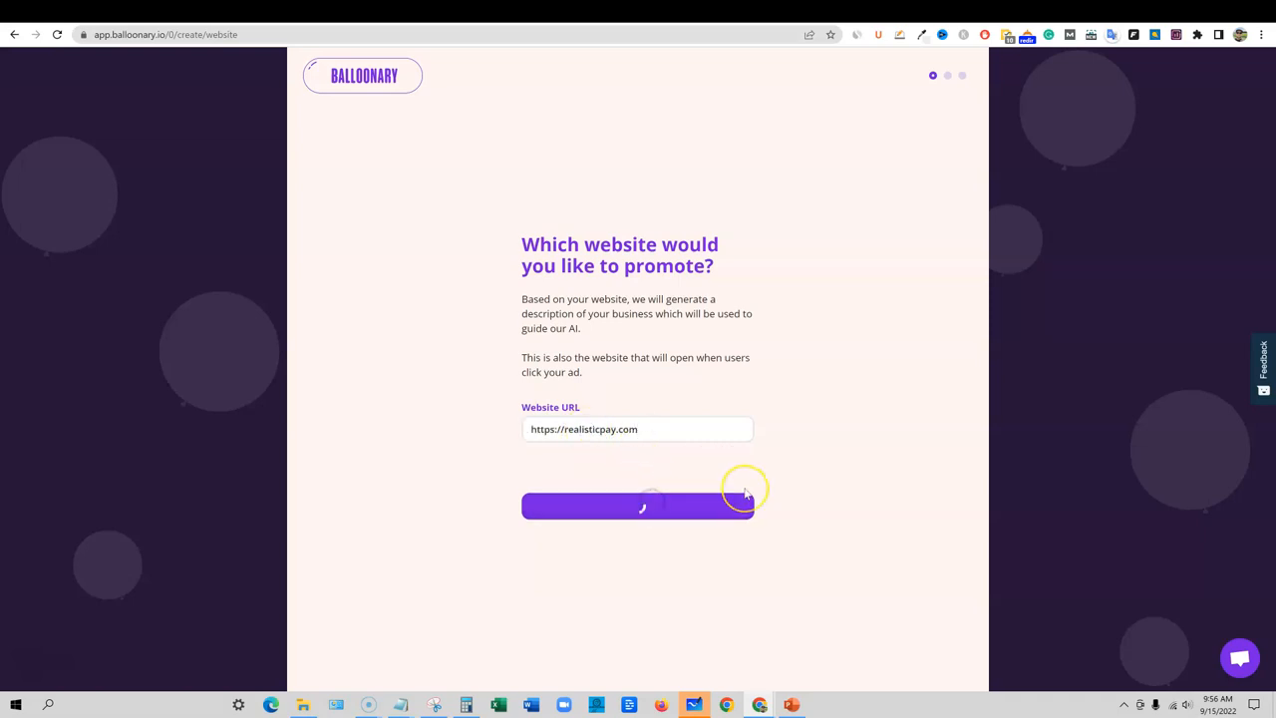
Confirm the scanned business name Realistic Pay and its description
{"action": "left_click", "coordinate": [638, 507]}
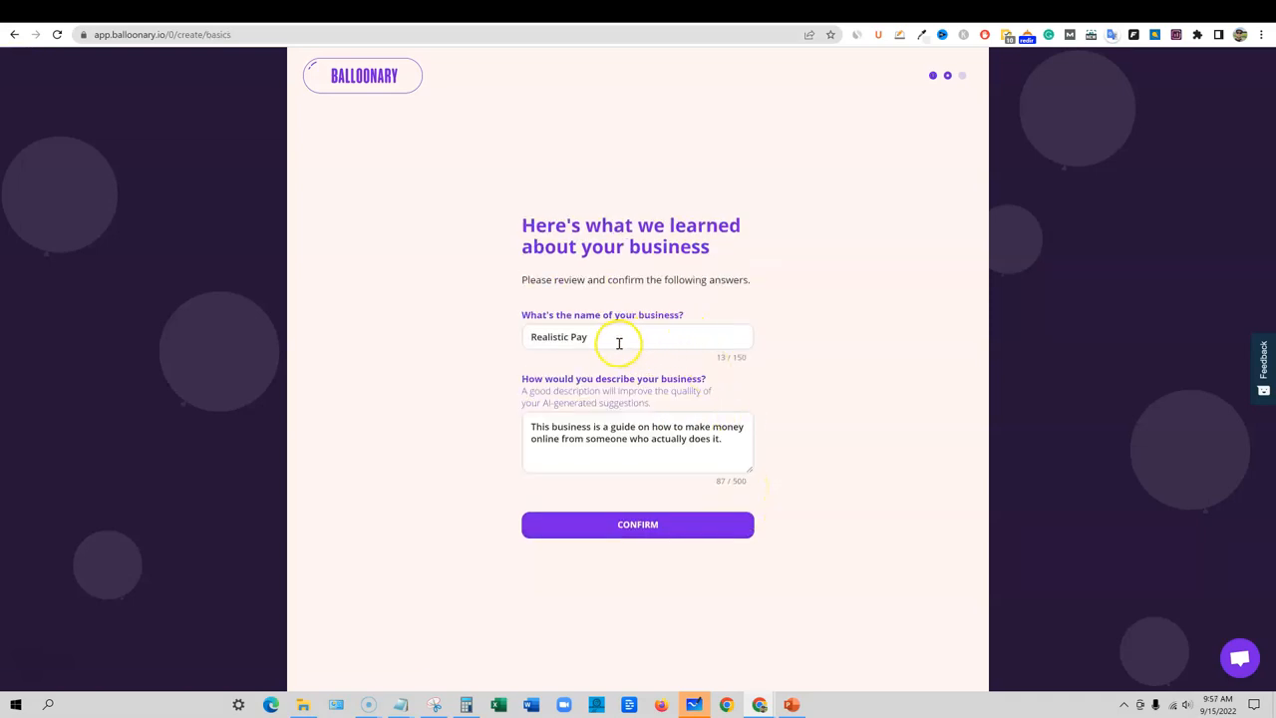
{"action": "mouse_move", "coordinate": [626, 432]}
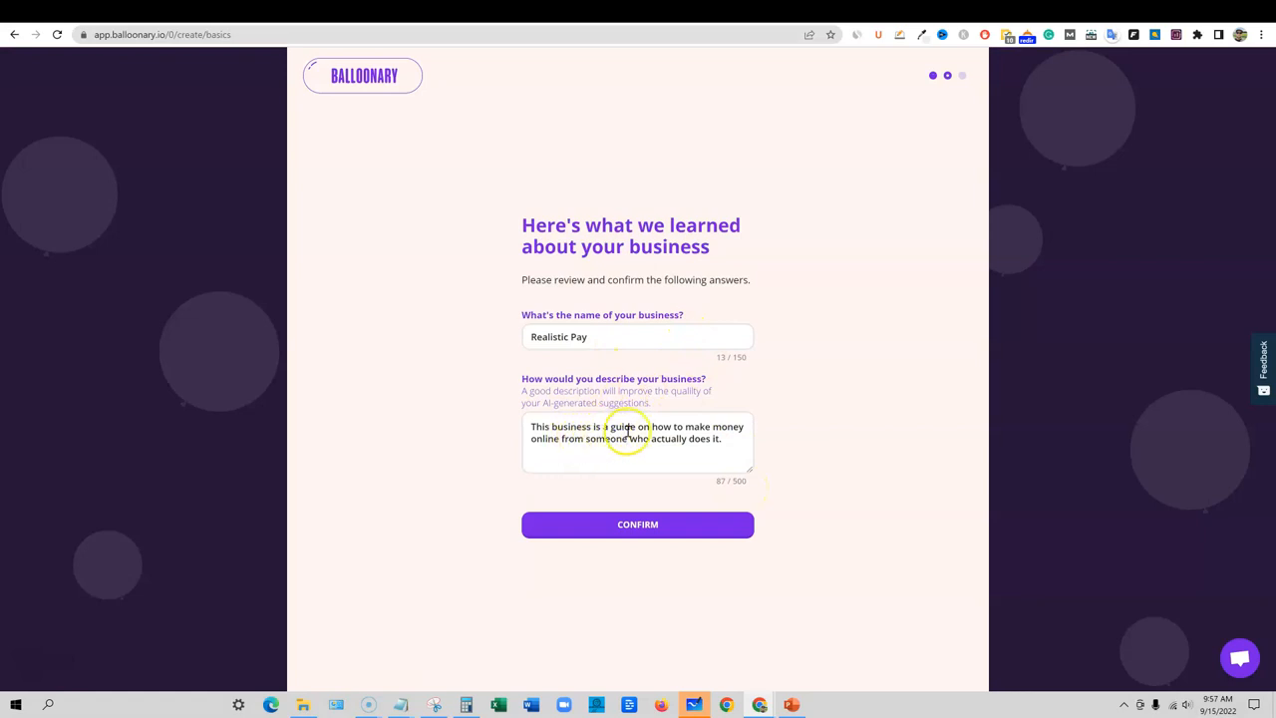
{"action": "mouse_move", "coordinate": [622, 440]}
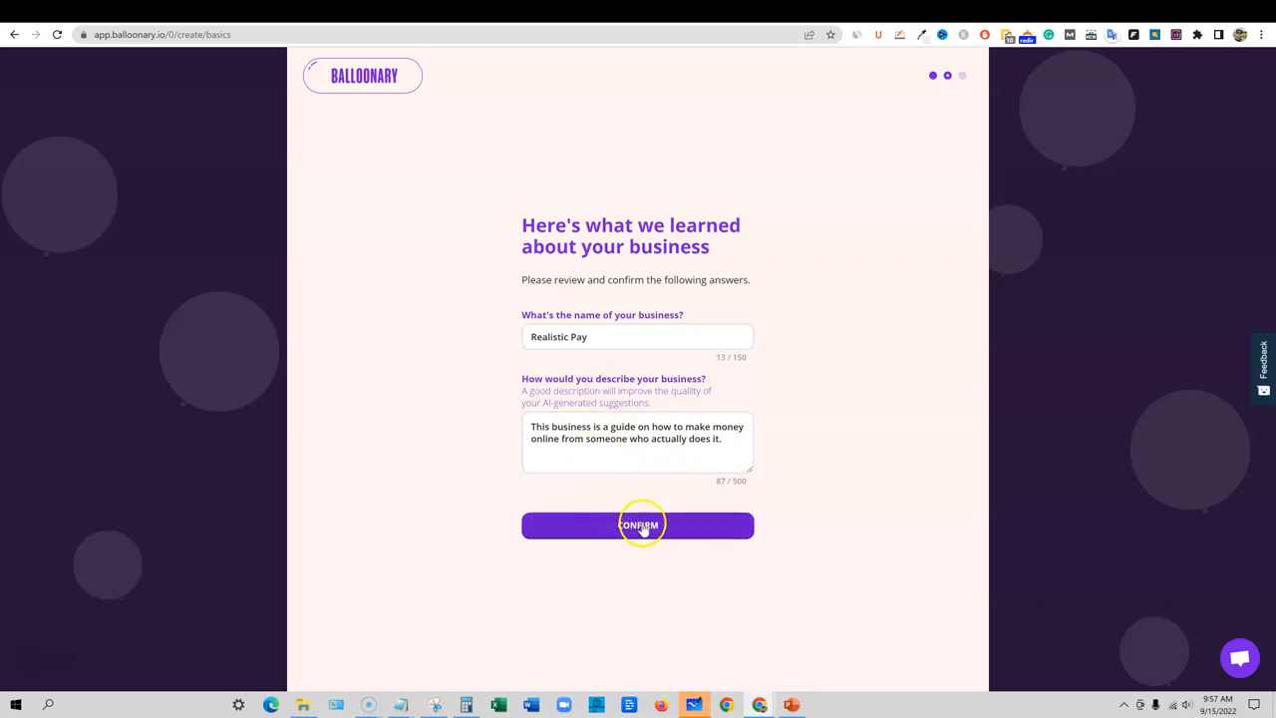
{"action": "left_click", "coordinate": [638, 526]}
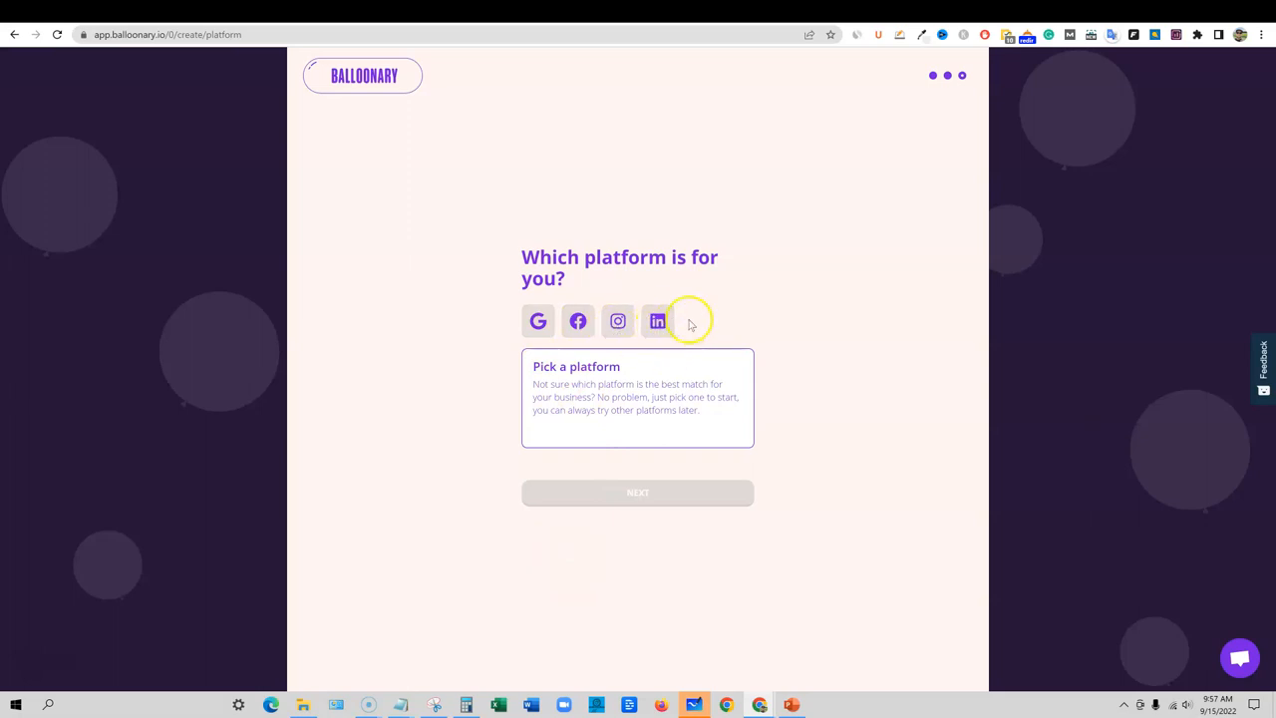
{"action": "mouse_move", "coordinate": [576, 311]}
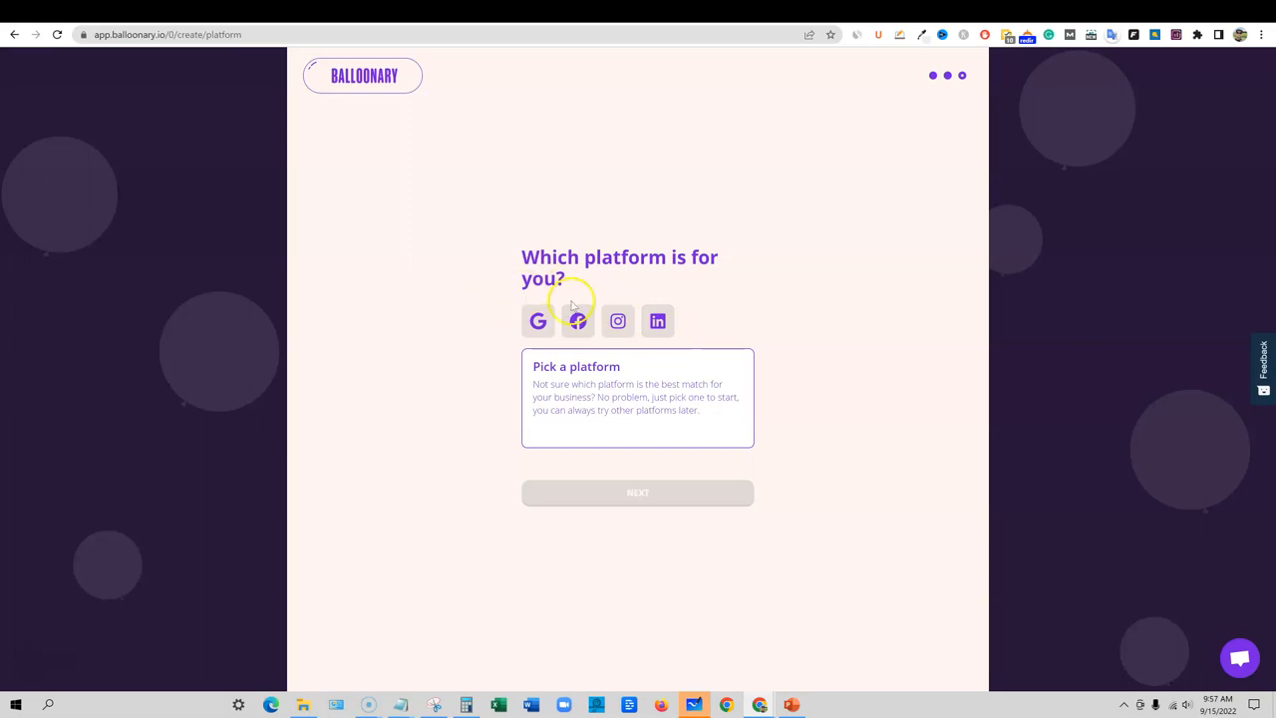
{"action": "mouse_move", "coordinate": [703, 321]}
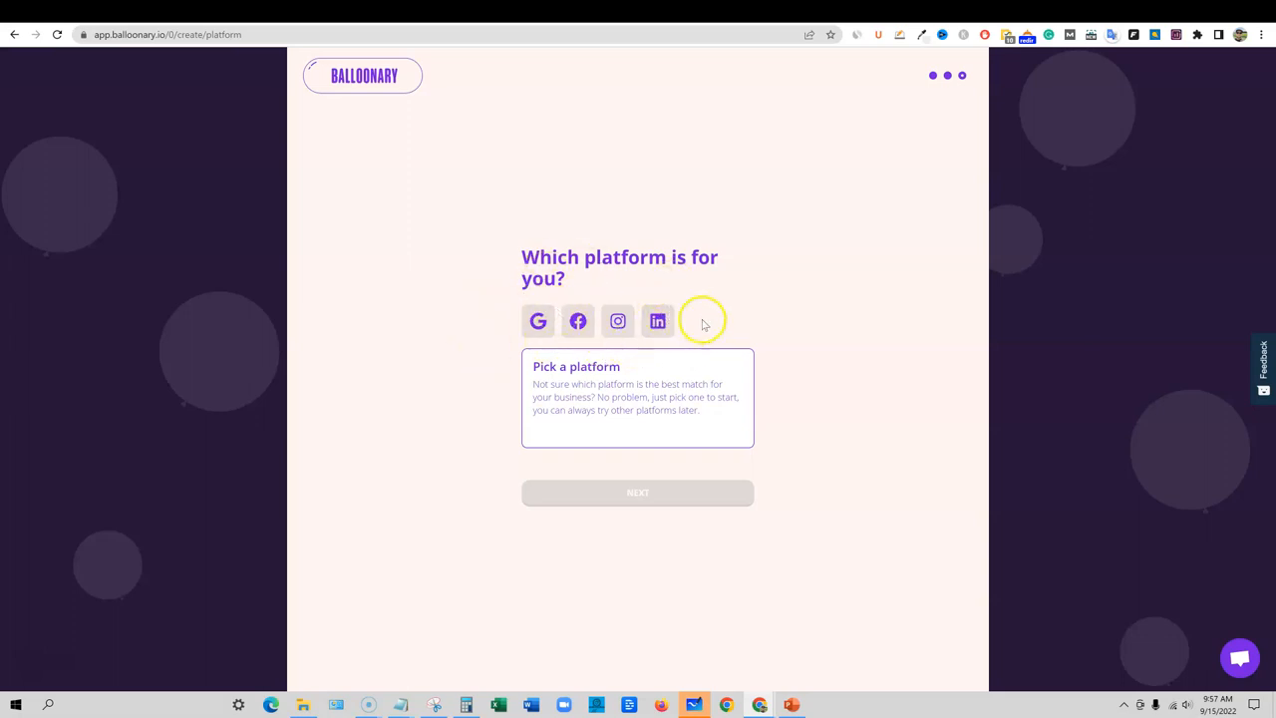
Choose Facebook Ads on the platform screen and continue to the campaign editor
{"action": "left_click", "coordinate": [578, 320]}
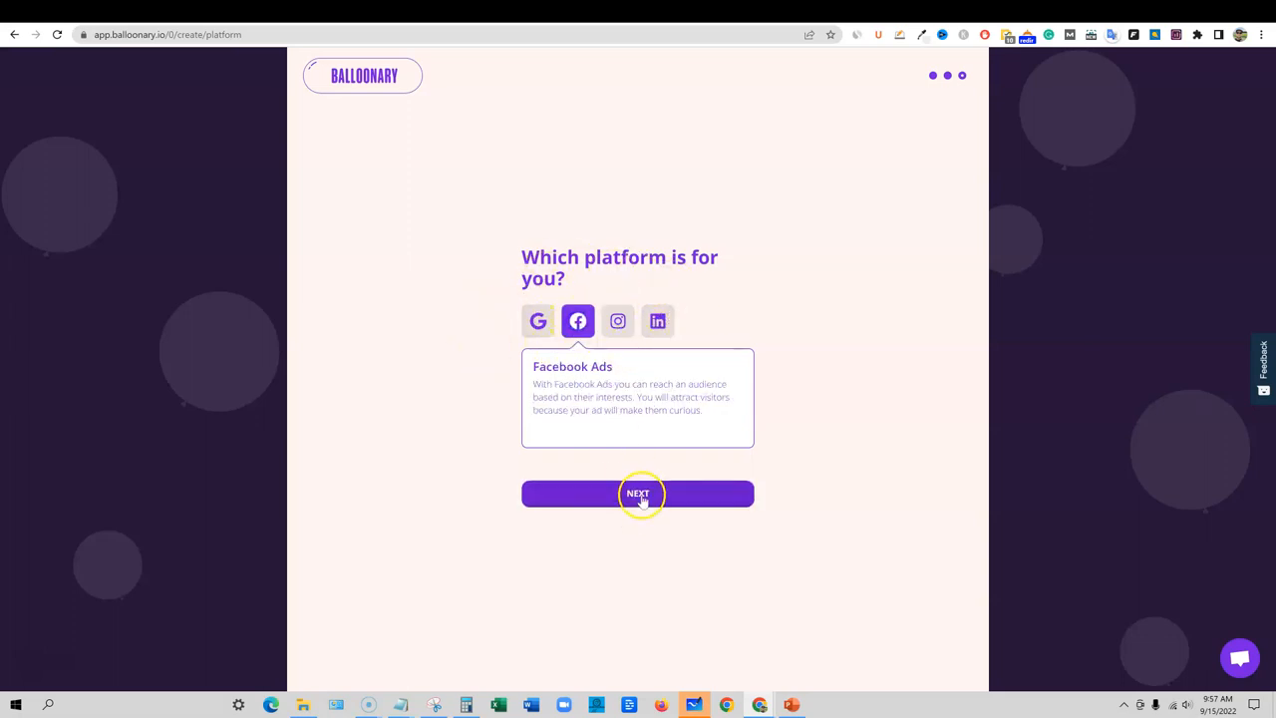
{"action": "left_click", "coordinate": [637, 493]}
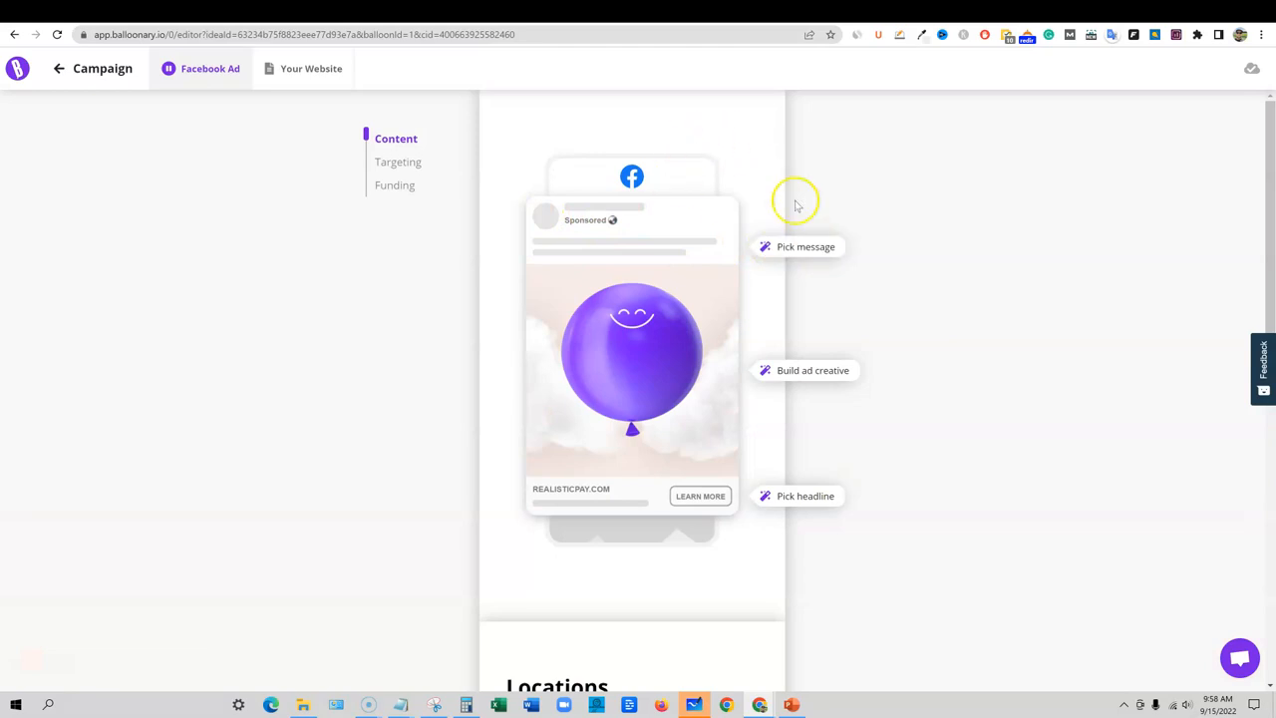
{"action": "mouse_move", "coordinate": [803, 336]}
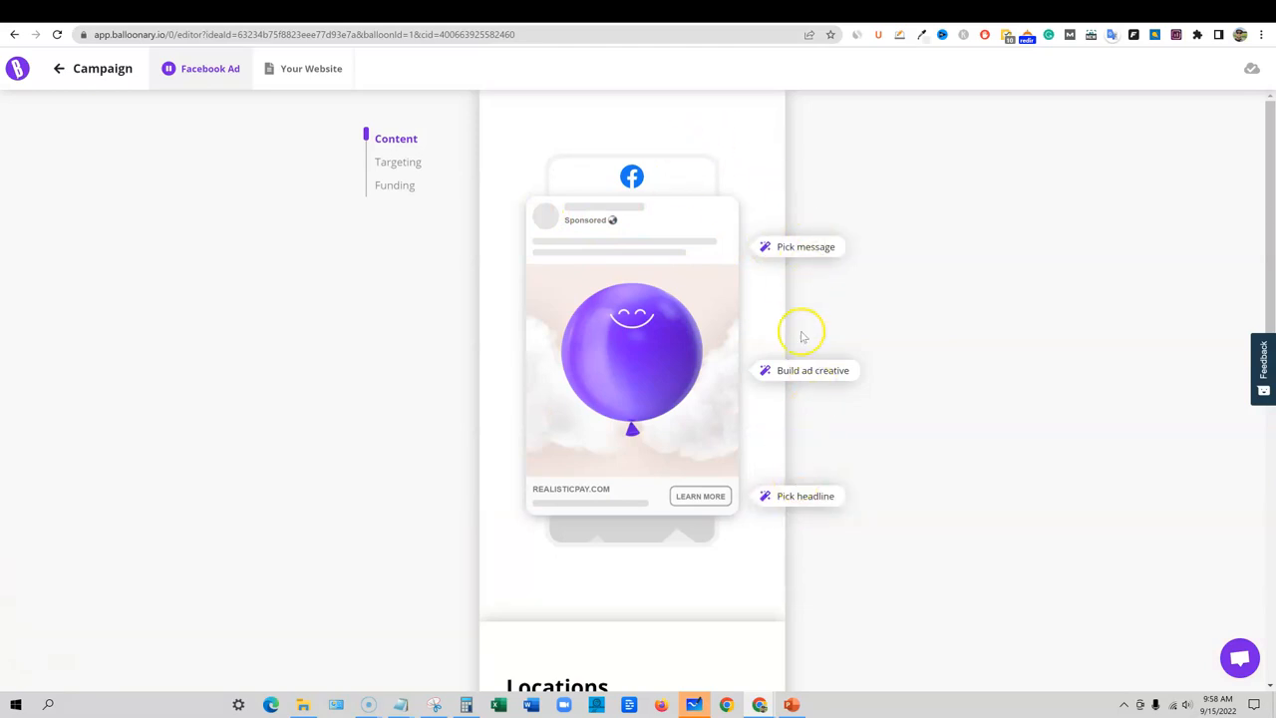
{"action": "mouse_move", "coordinate": [887, 344]}
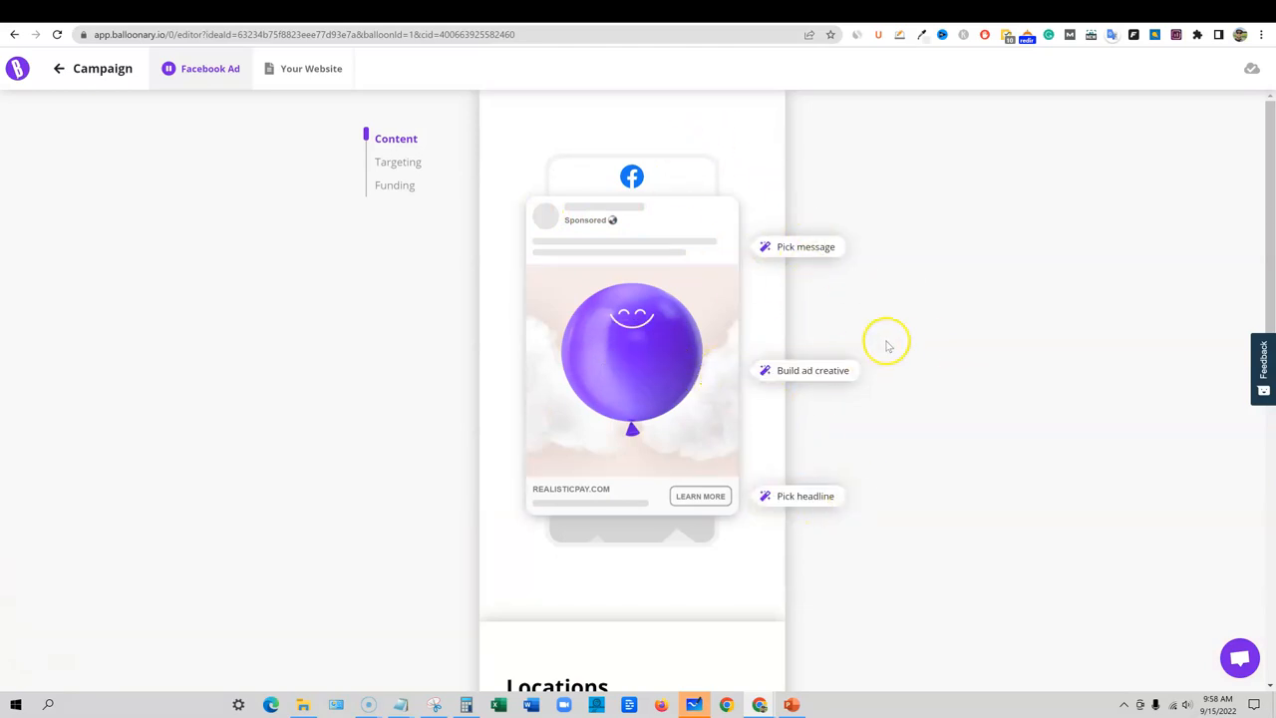
{"action": "scroll", "scroll_direction": "down", "scroll_amount": 3}
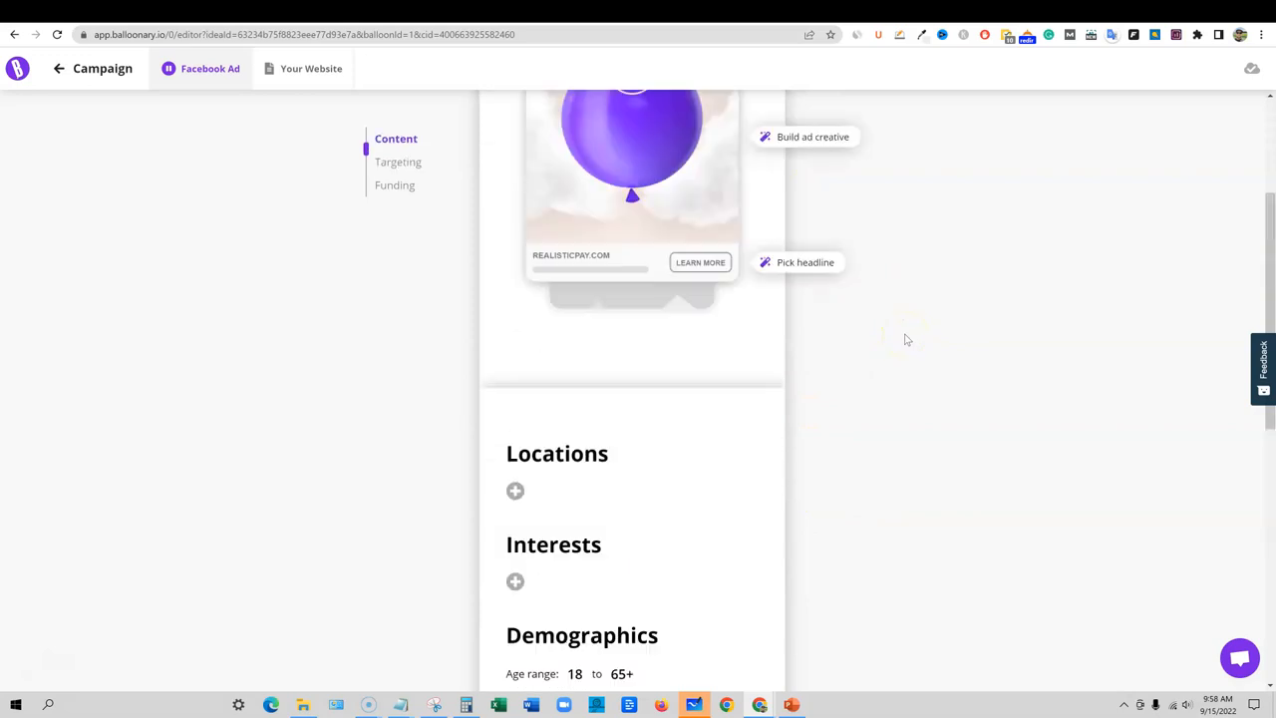
{"action": "scroll", "scroll_direction": "up", "scroll_amount": 3}
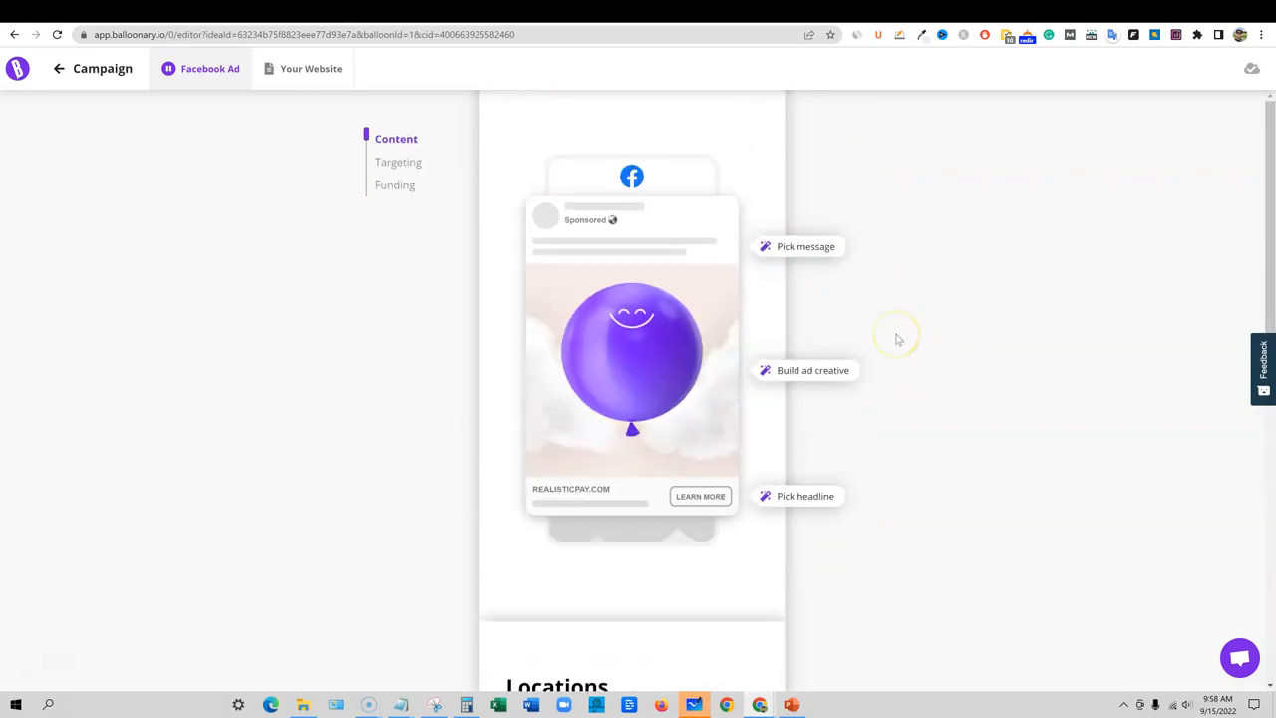
{"action": "mouse_move", "coordinate": [916, 246]}
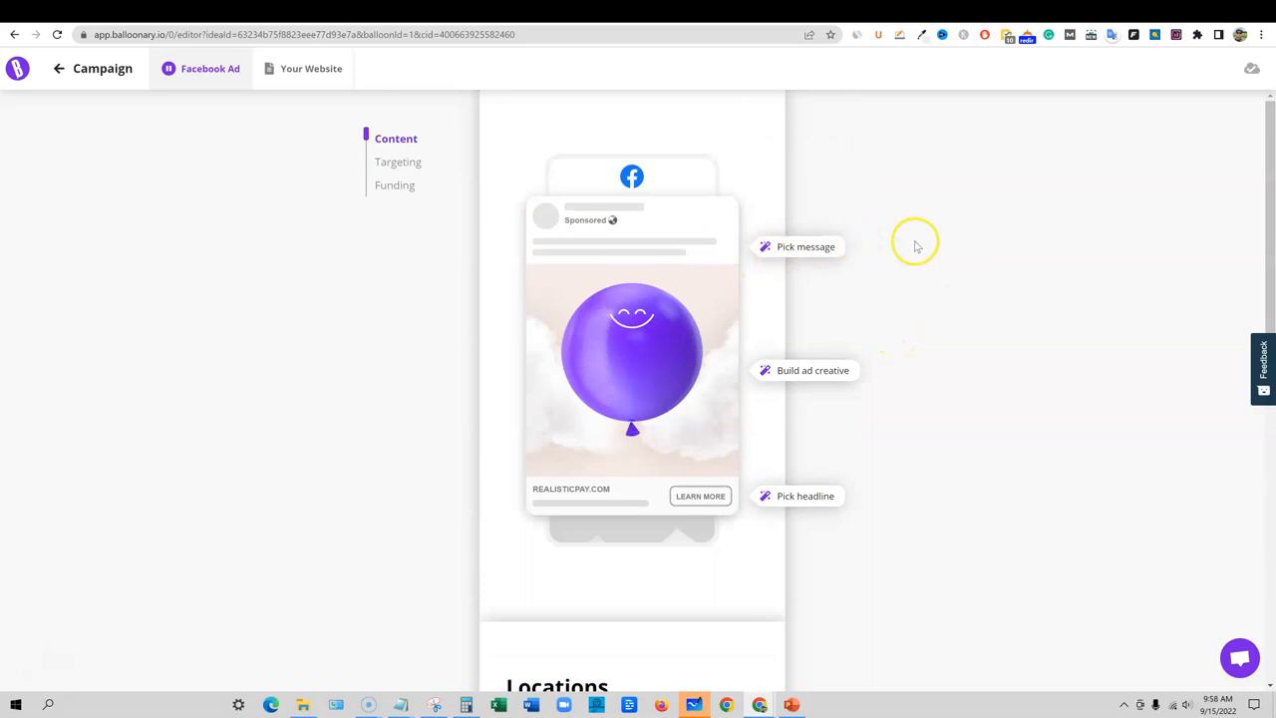
{"action": "mouse_move", "coordinate": [915, 248]}
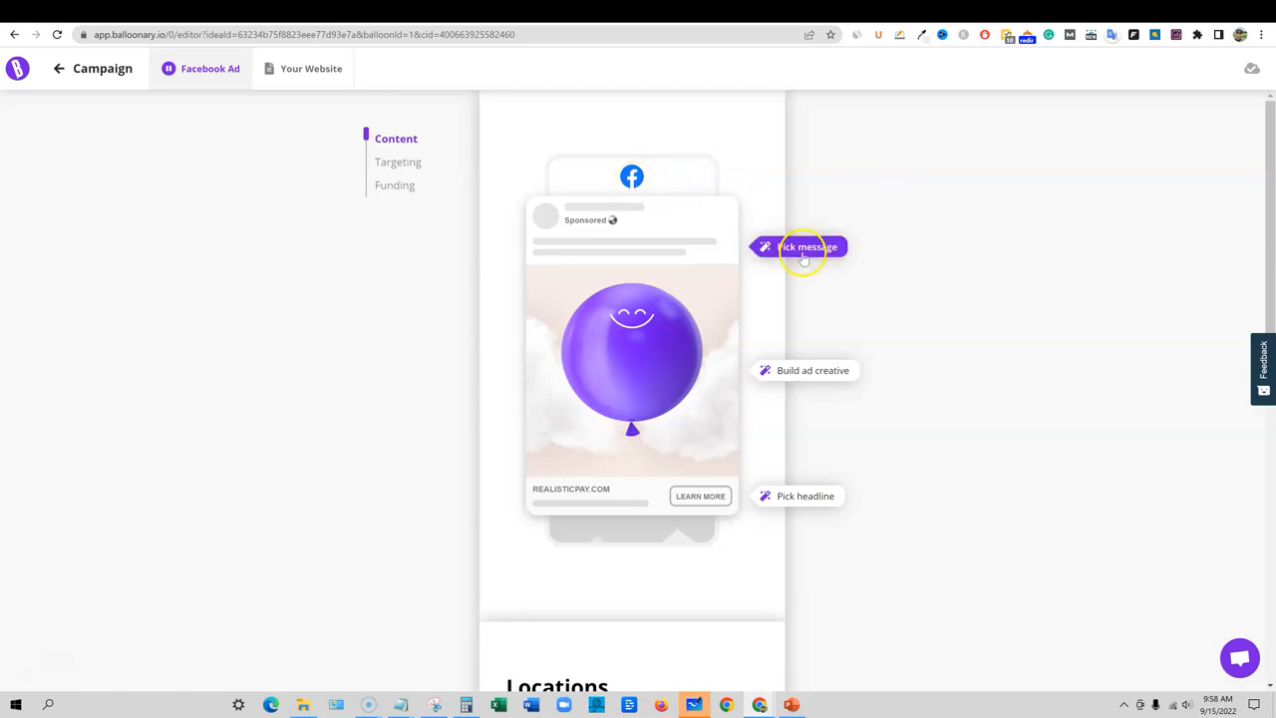
{"action": "mouse_move", "coordinate": [1262, 369]}
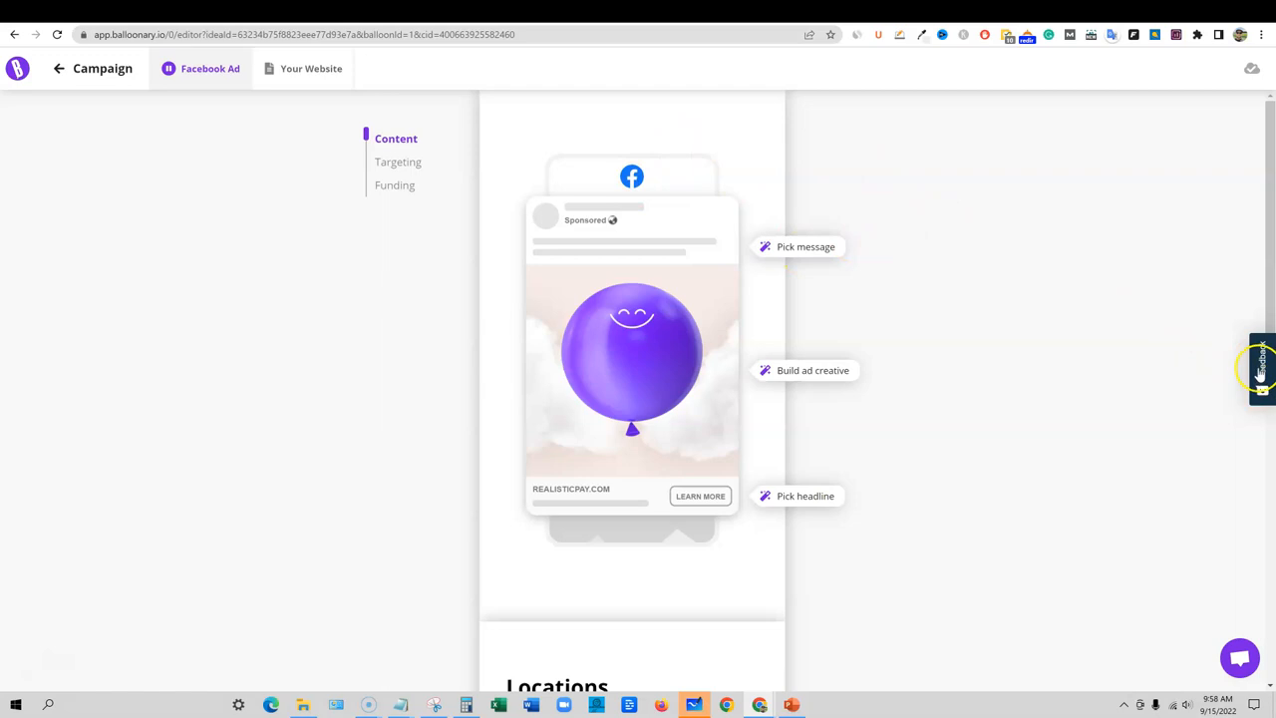
{"action": "left_click", "coordinate": [1240, 657]}
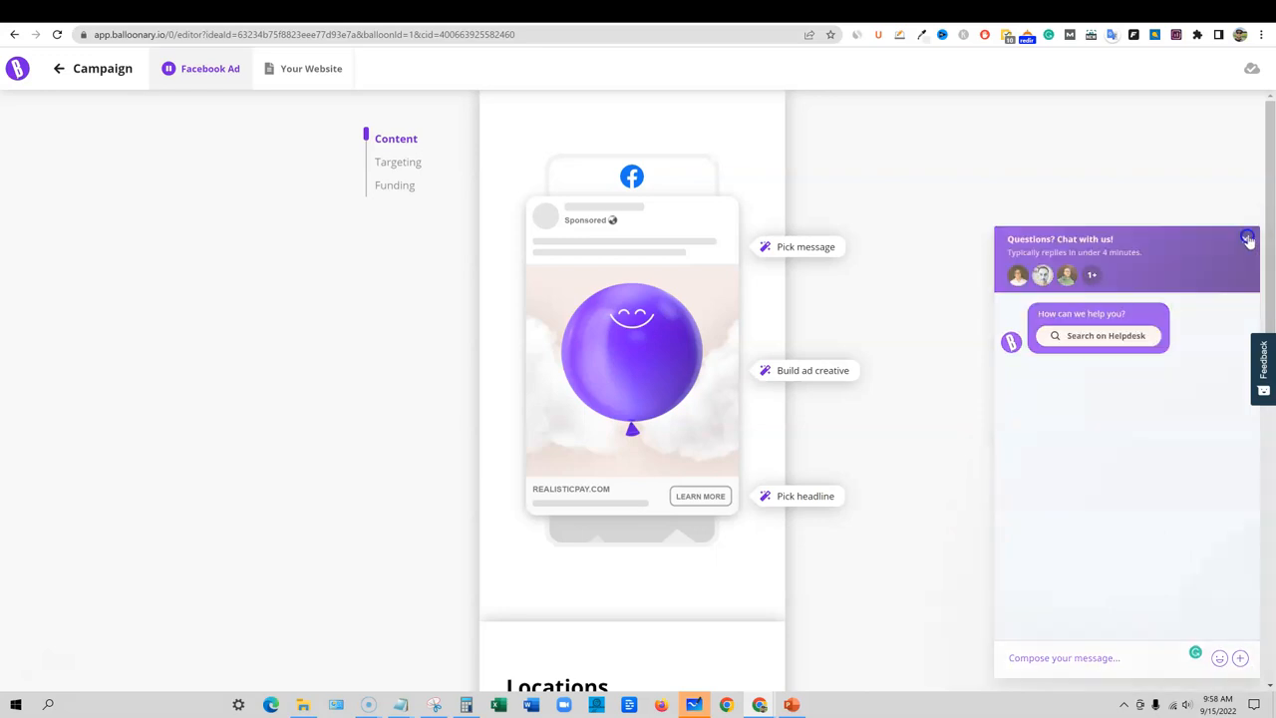
{"action": "left_click", "coordinate": [1248, 240]}
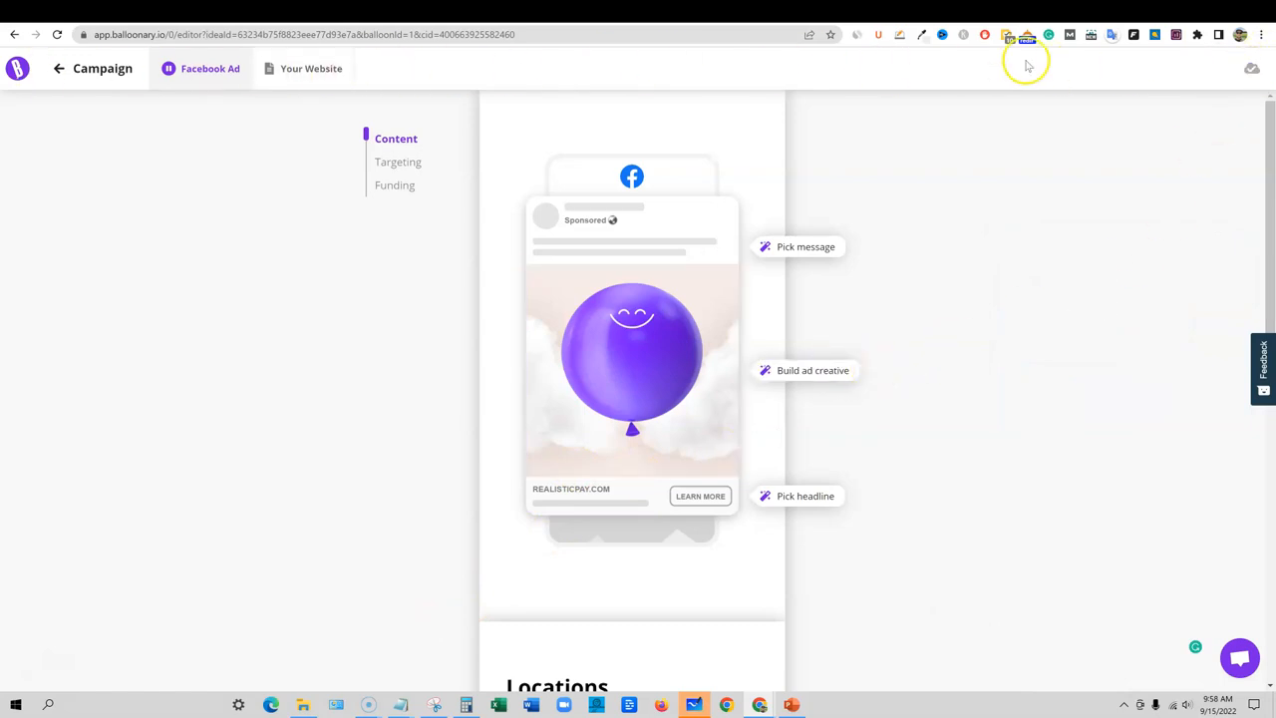
{"action": "mouse_move", "coordinate": [638, 488]}
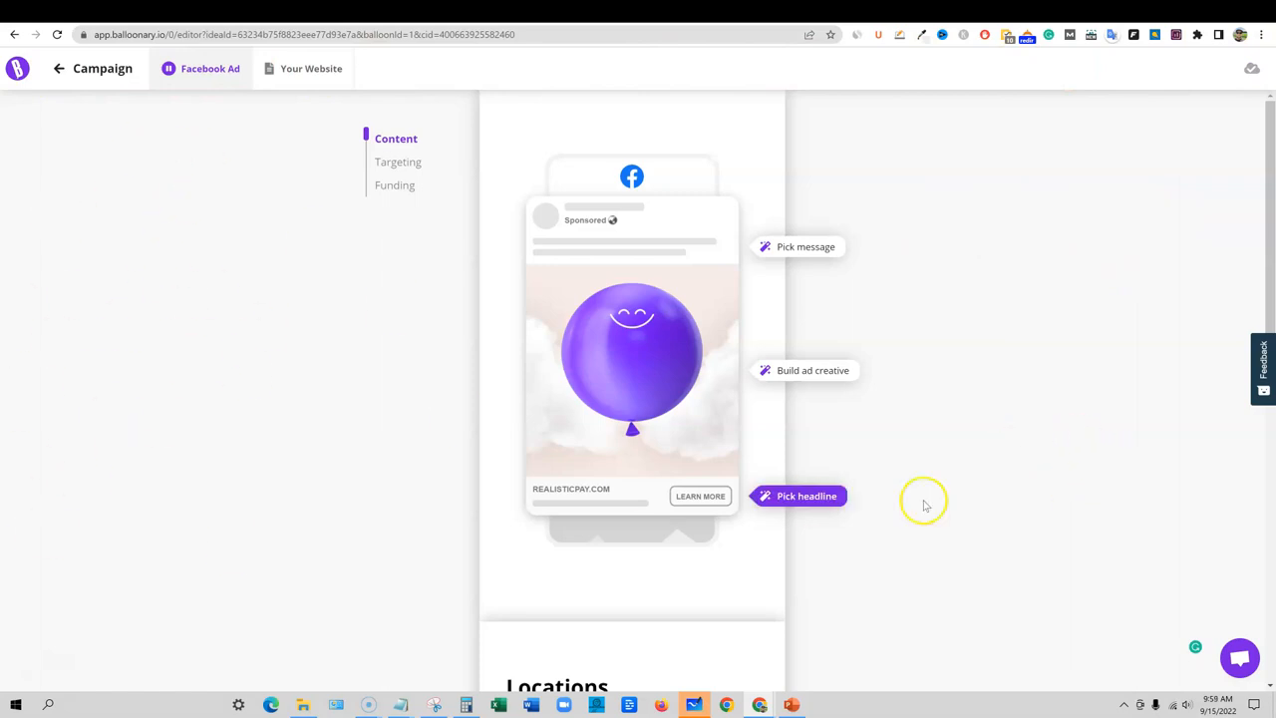
{"action": "mouse_move", "coordinate": [339, 130]}
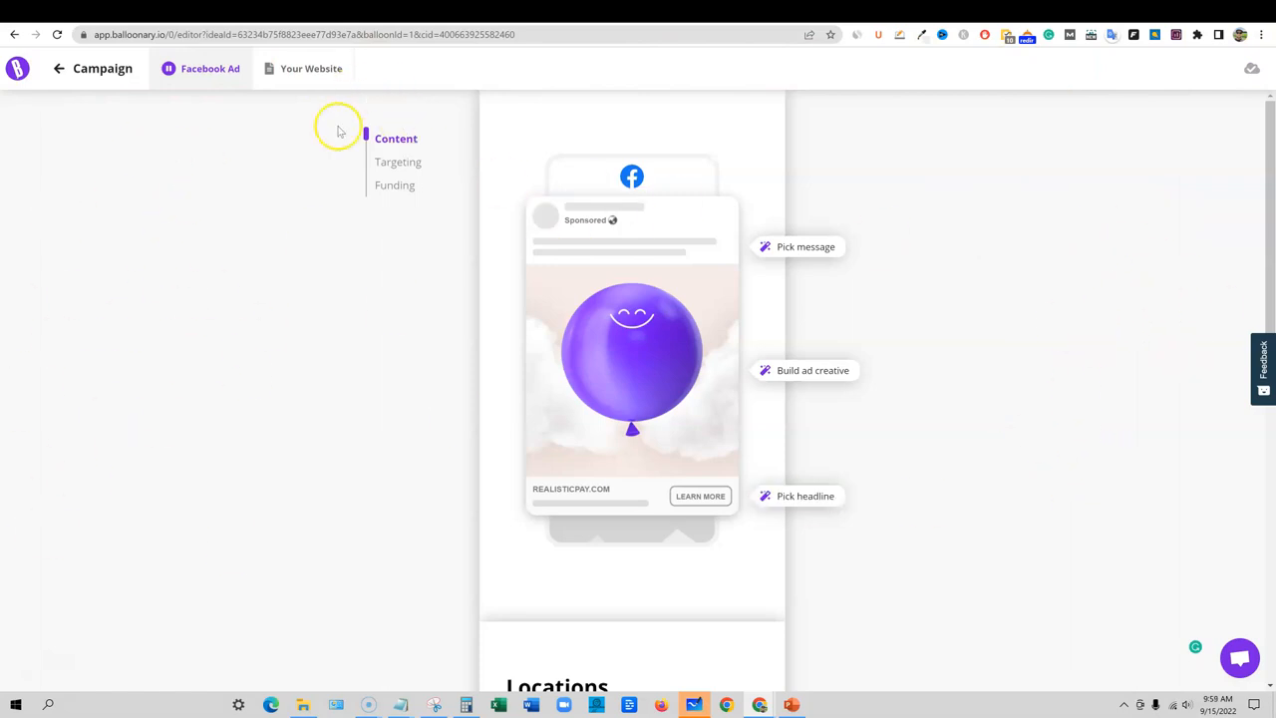
{"action": "mouse_move", "coordinate": [889, 271]}
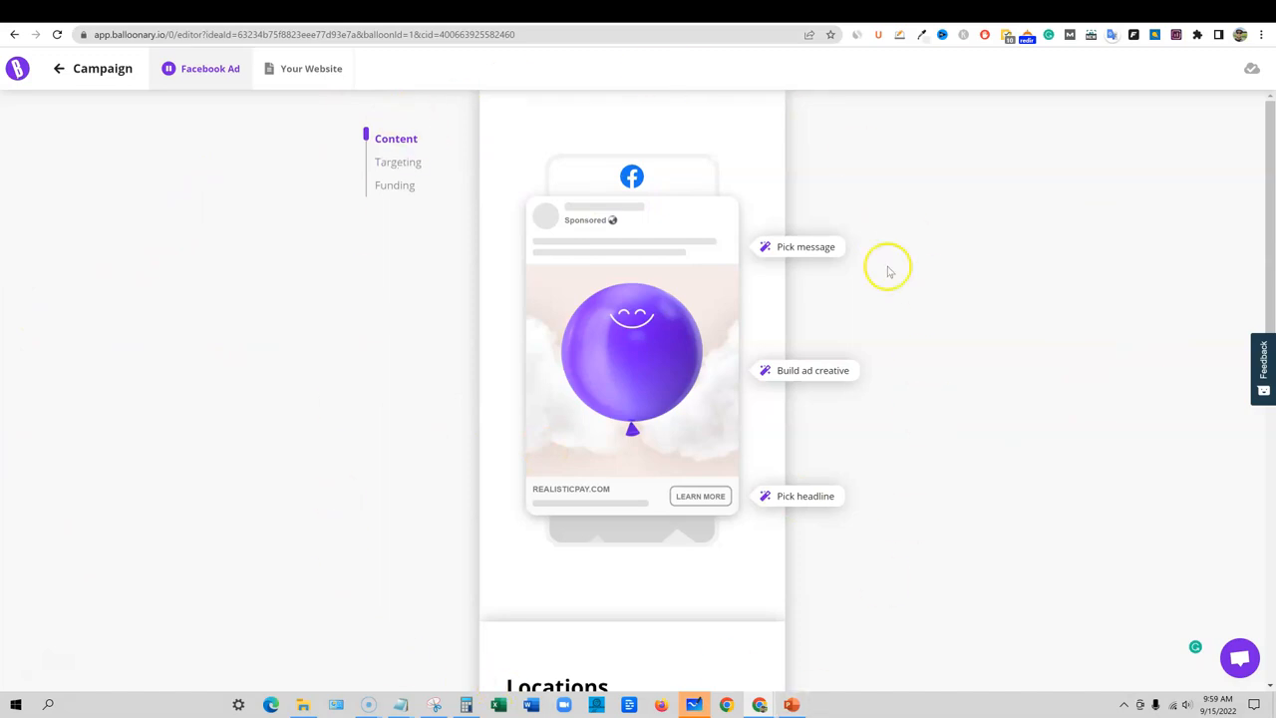
{"action": "mouse_move", "coordinate": [1010, 250]}
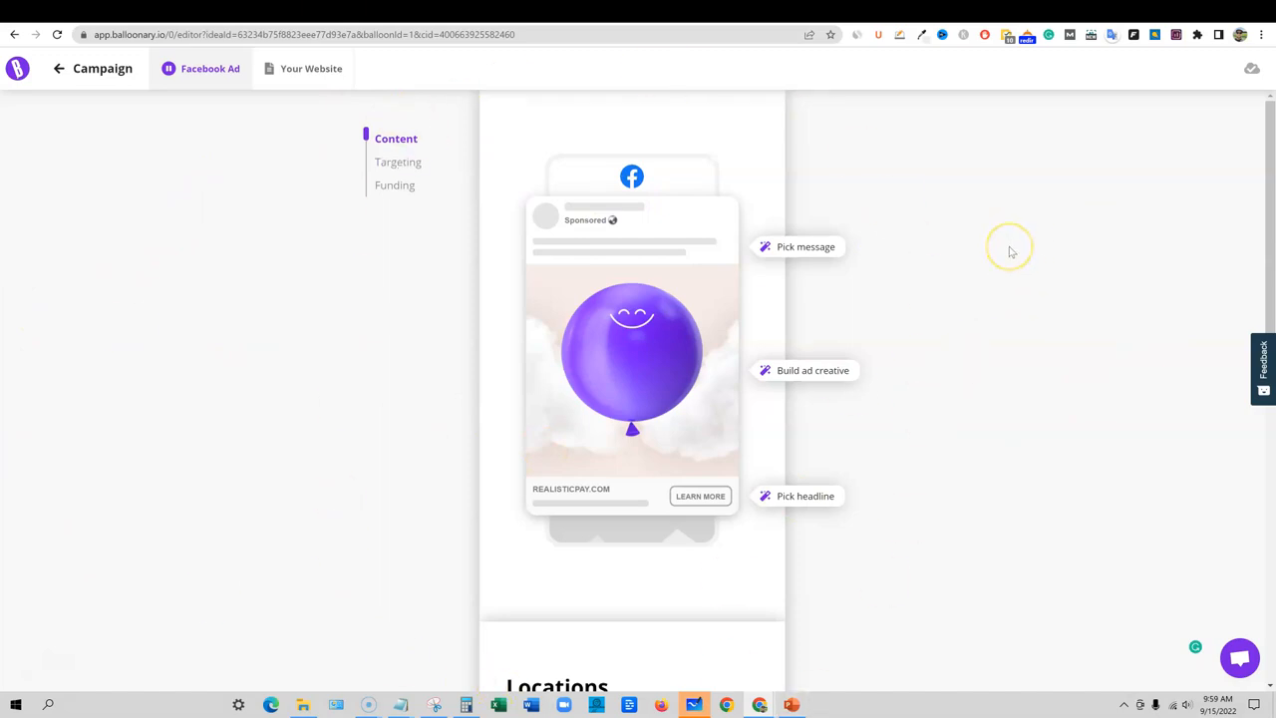
{"action": "mouse_move", "coordinate": [995, 247]}
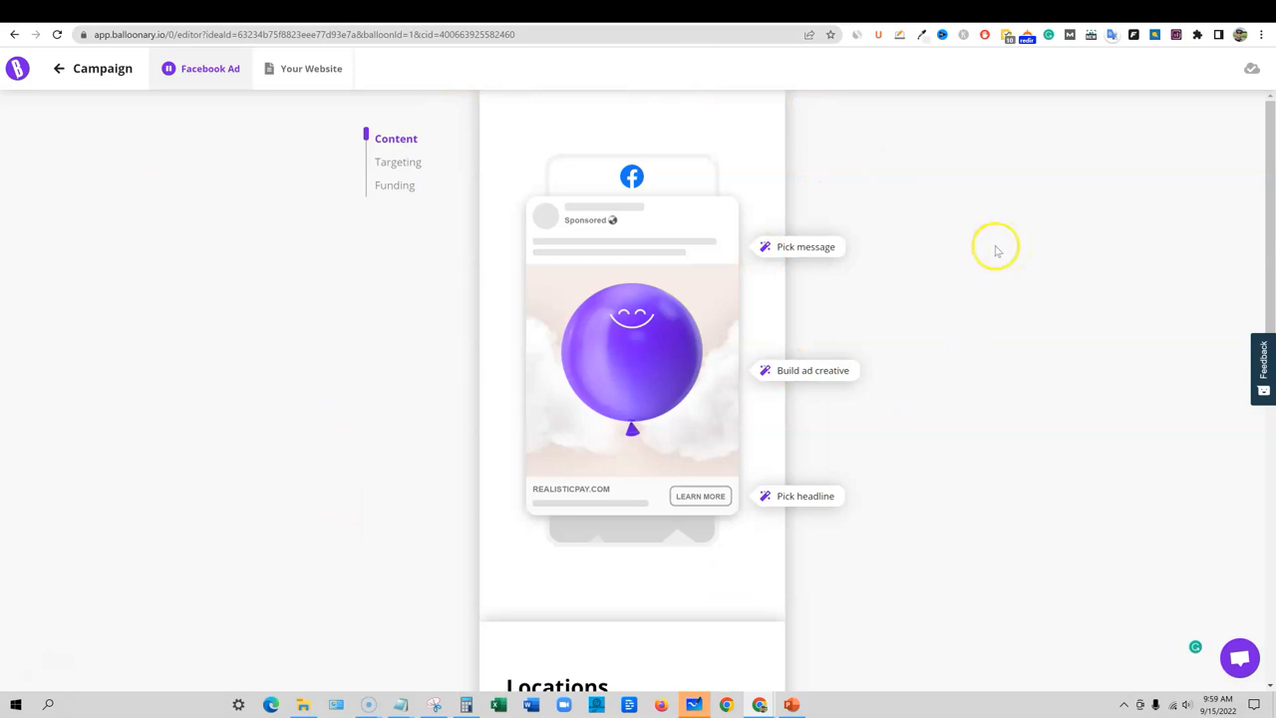
{"action": "mouse_move", "coordinate": [651, 178]}
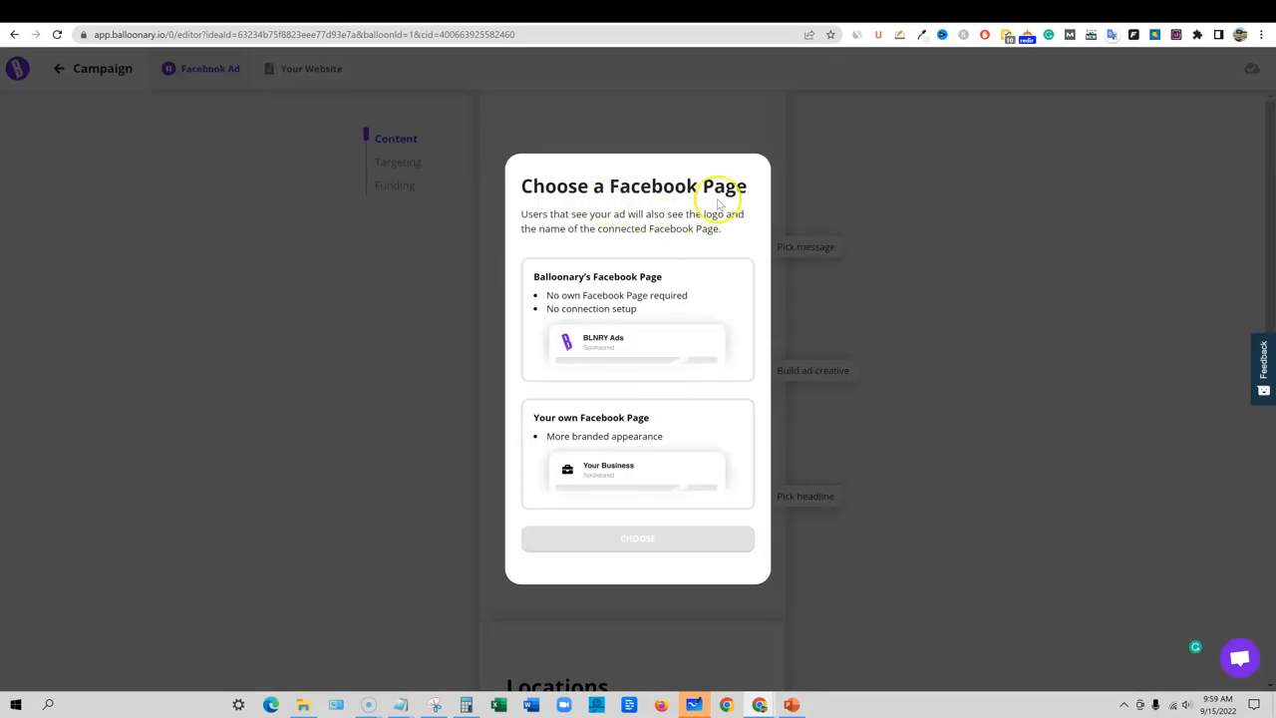
{"action": "mouse_move", "coordinate": [603, 217]}
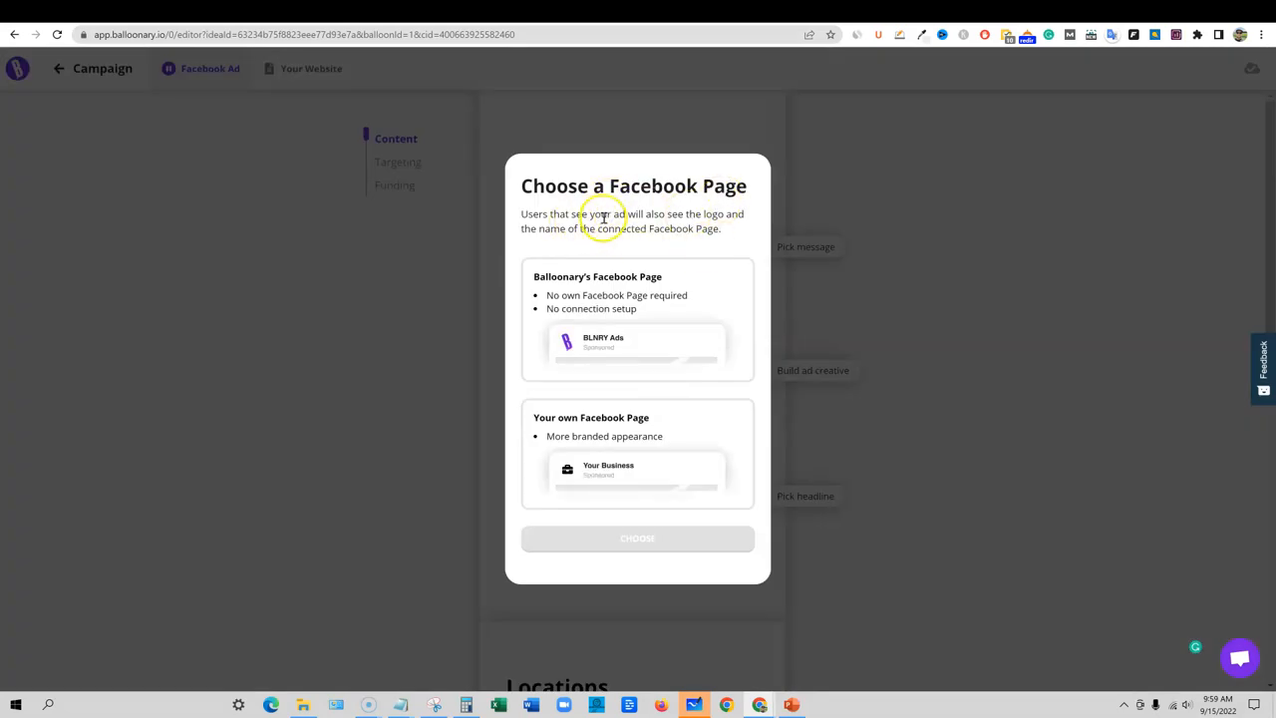
{"action": "left_click", "coordinate": [637, 538]}
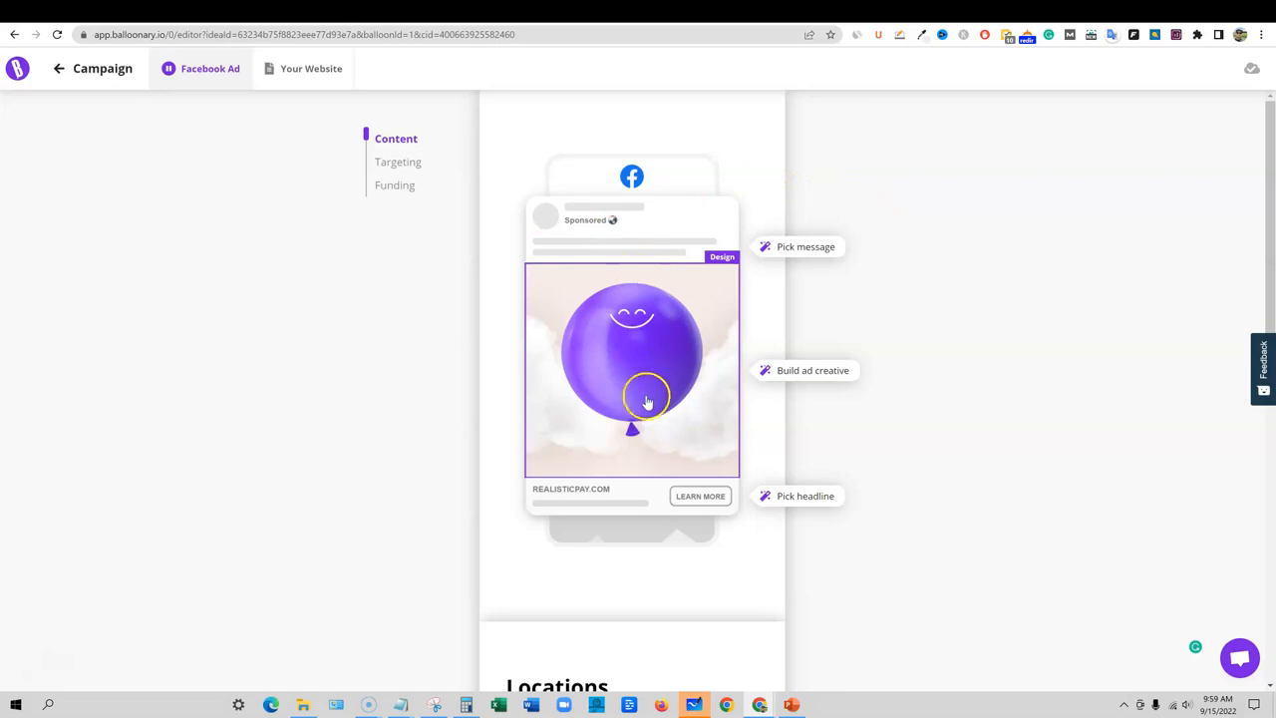
{"action": "mouse_move", "coordinate": [661, 382]}
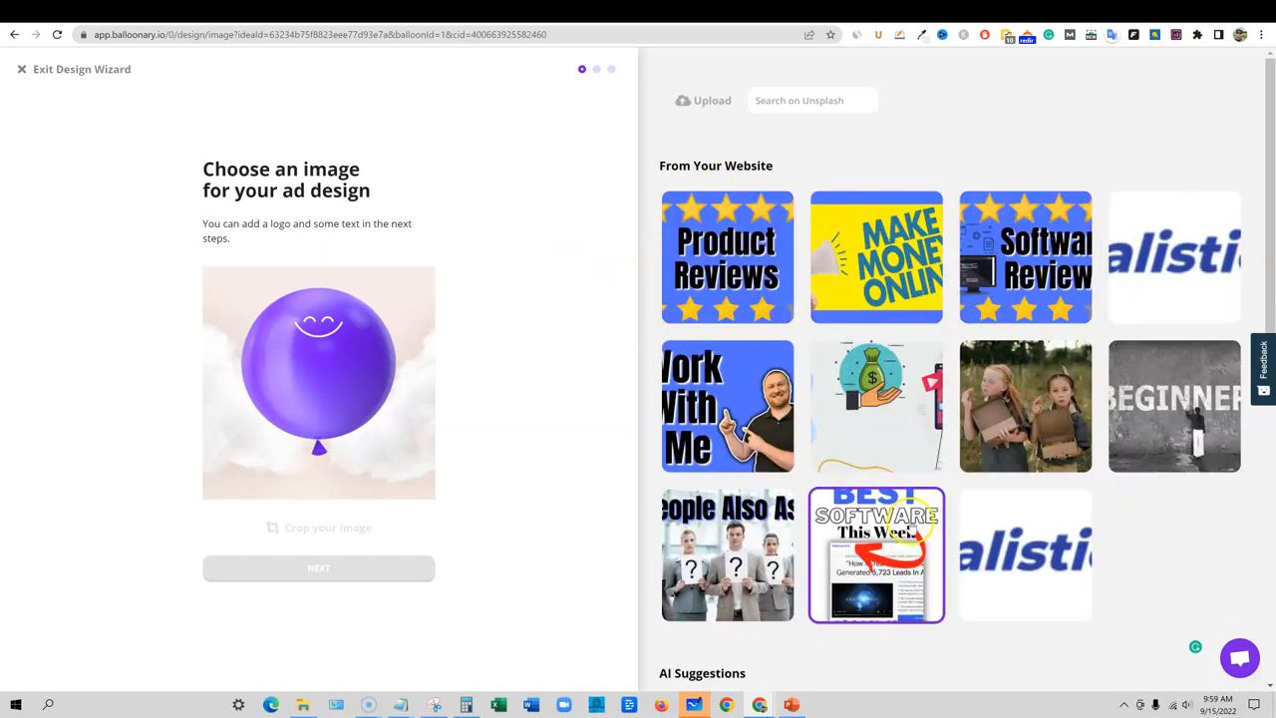
Scroll through the From Your Website and AI Suggestions images in the Design Wizard
{"action": "scroll", "scroll_direction": "down", "scroll_amount": 3}
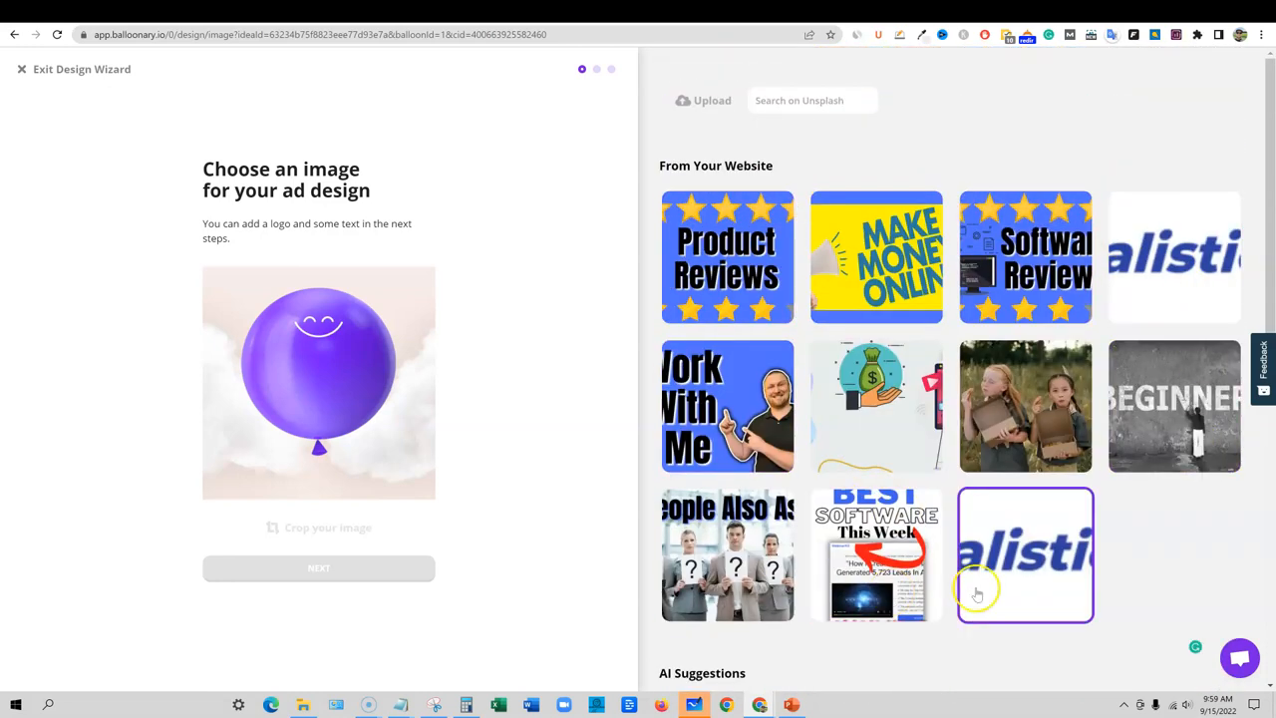
{"action": "mouse_move", "coordinate": [788, 100]}
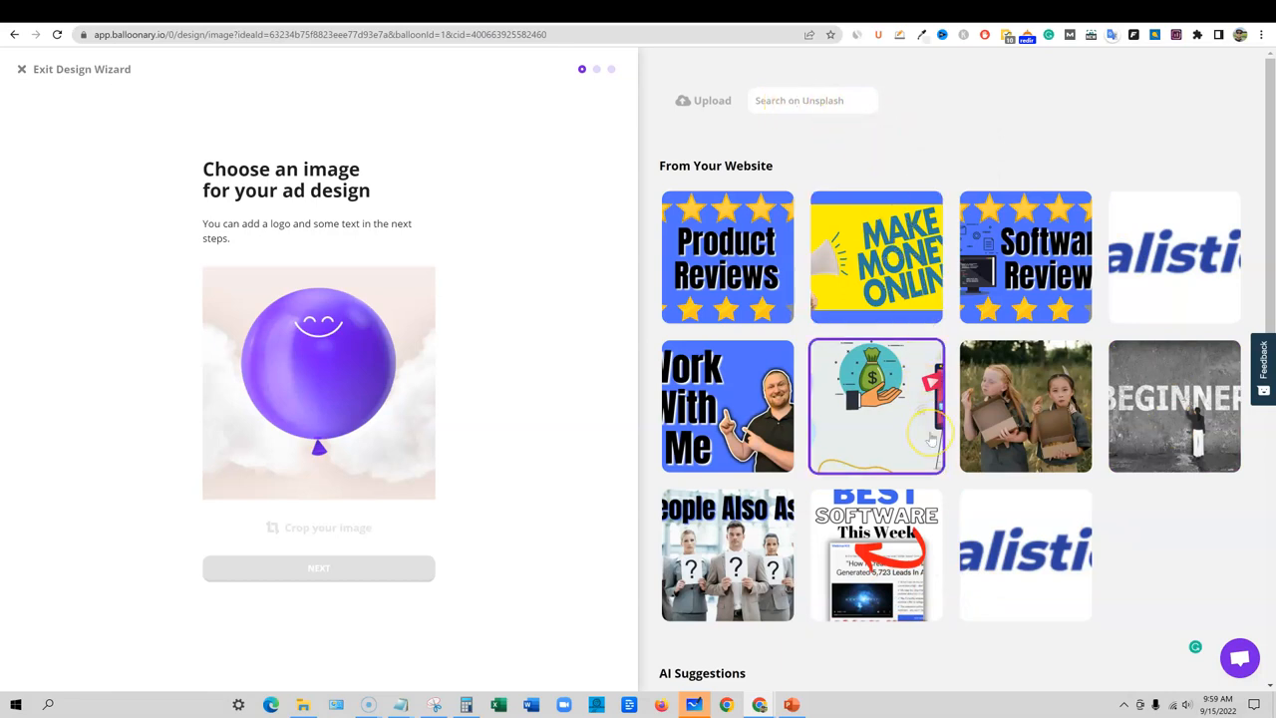
{"action": "scroll", "scroll_direction": "down", "scroll_amount": 3}
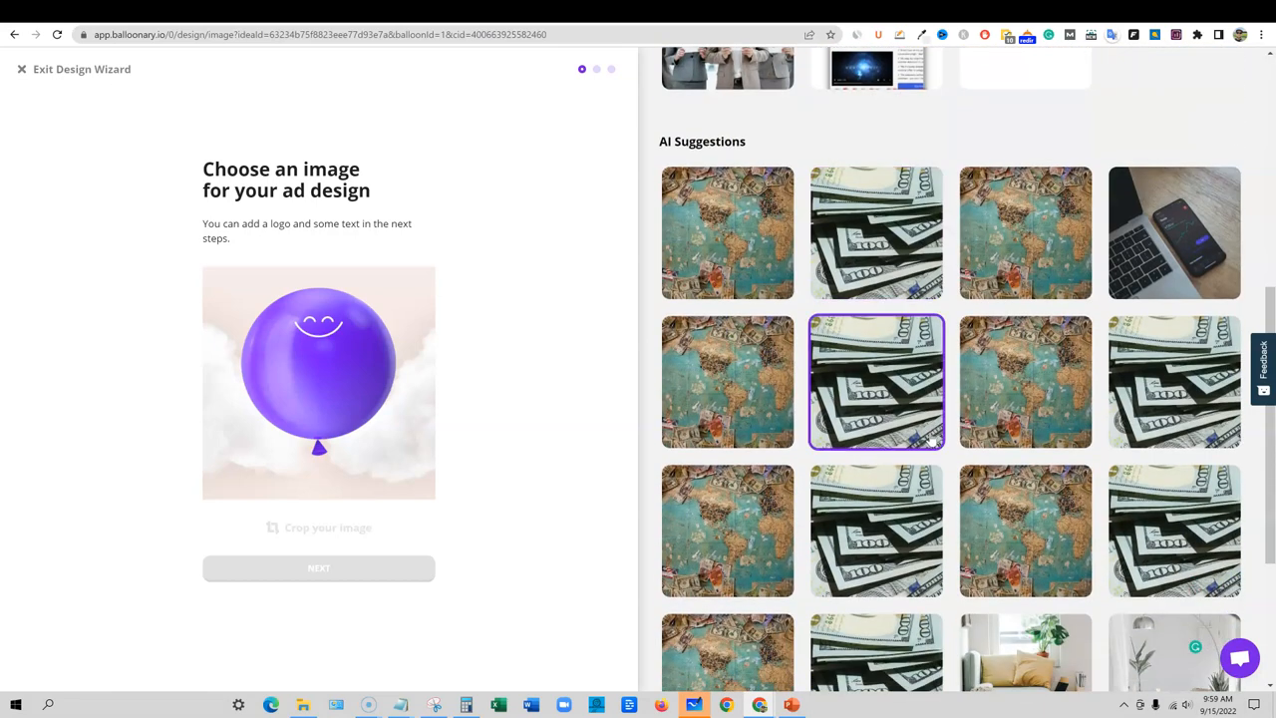
{"action": "scroll", "scroll_direction": "down", "scroll_amount": 3}
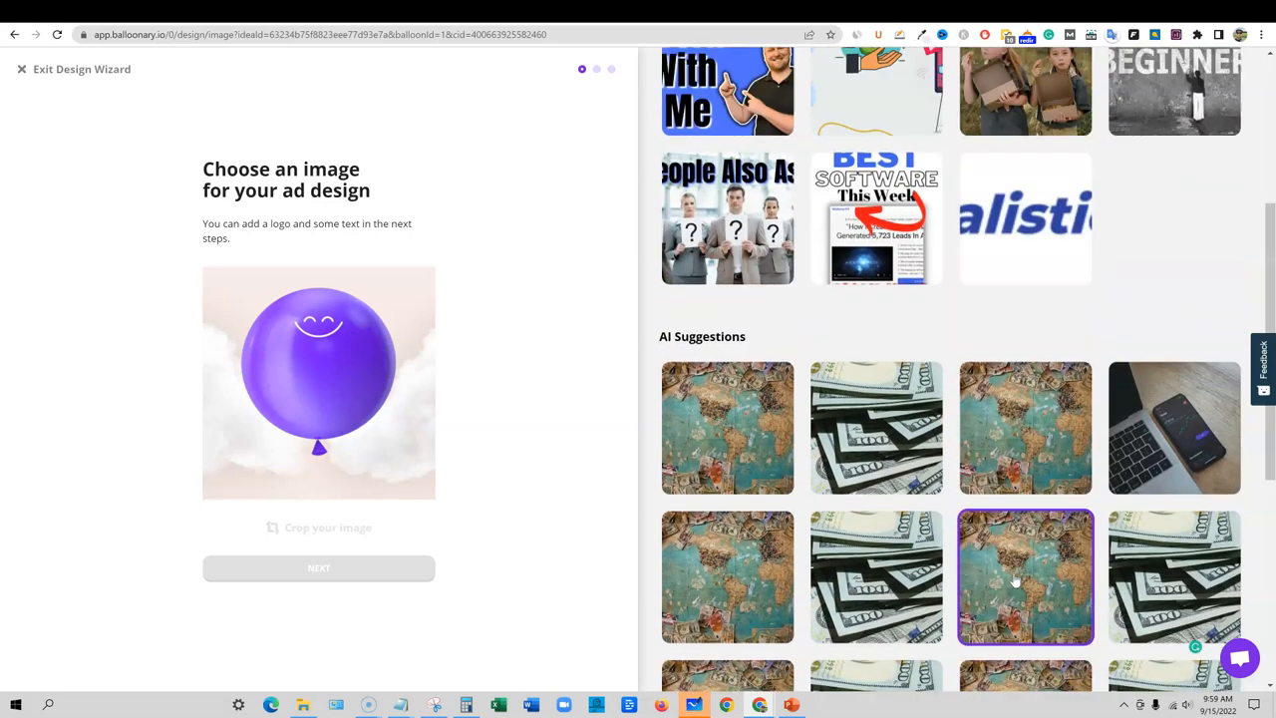
{"action": "scroll", "scroll_direction": "up", "scroll_amount": 3}
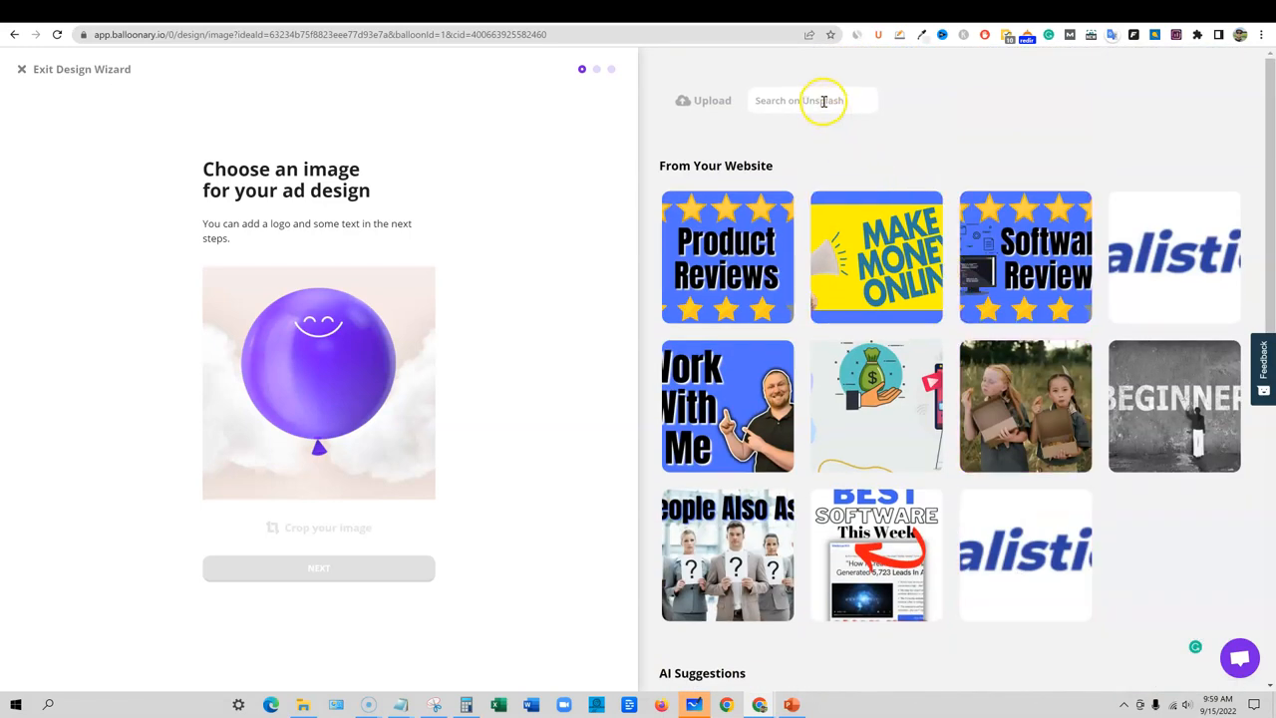
{"action": "mouse_move", "coordinate": [399, 118]}
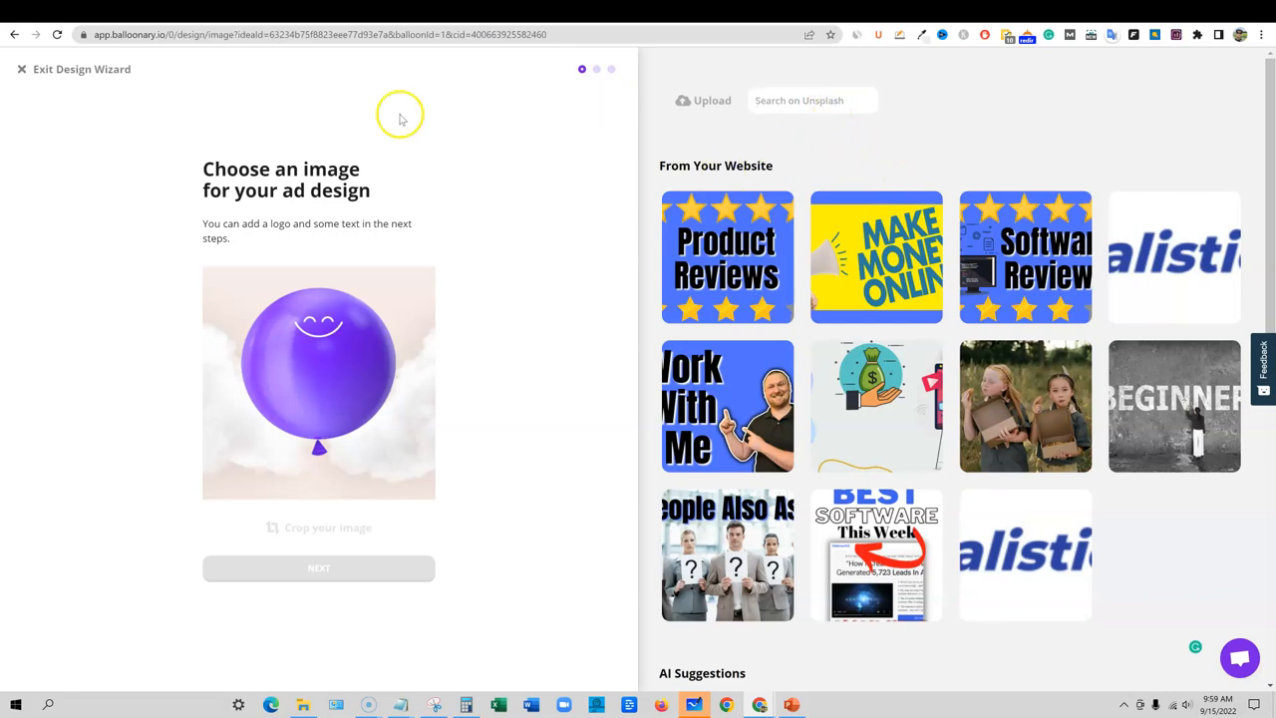
{"action": "left_click", "coordinate": [318, 567]}
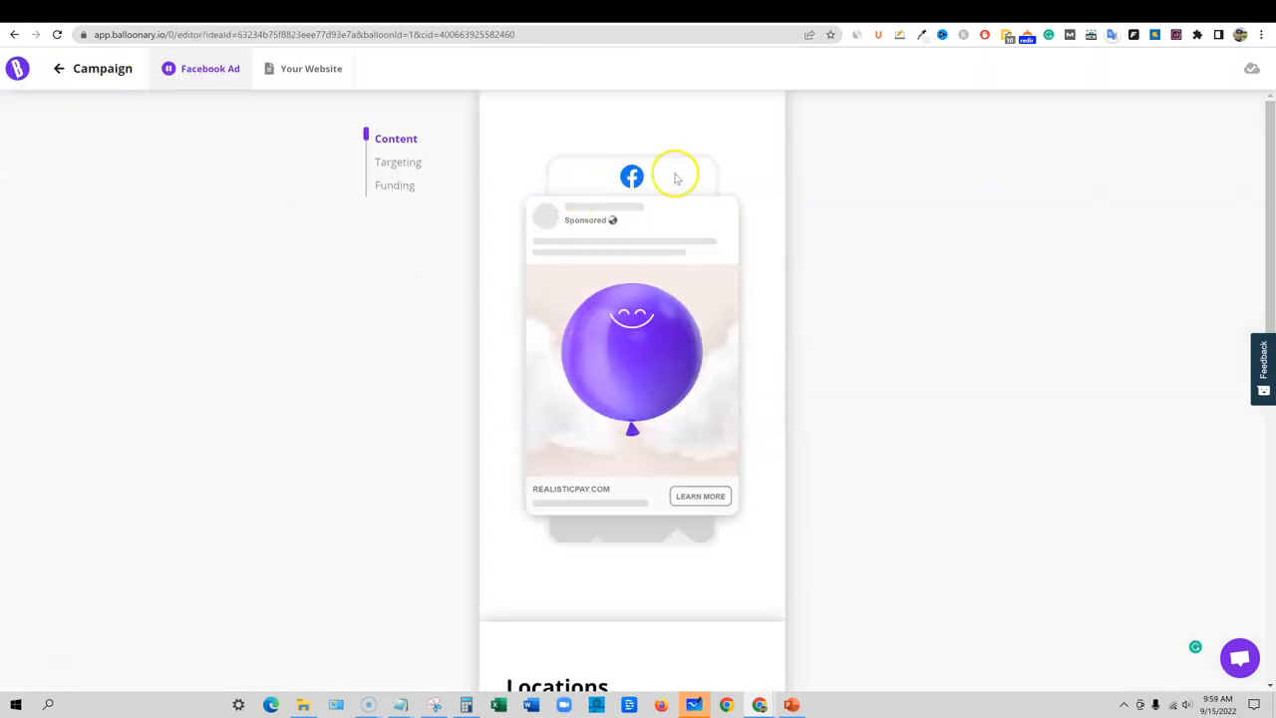
{"action": "mouse_move", "coordinate": [721, 212]}
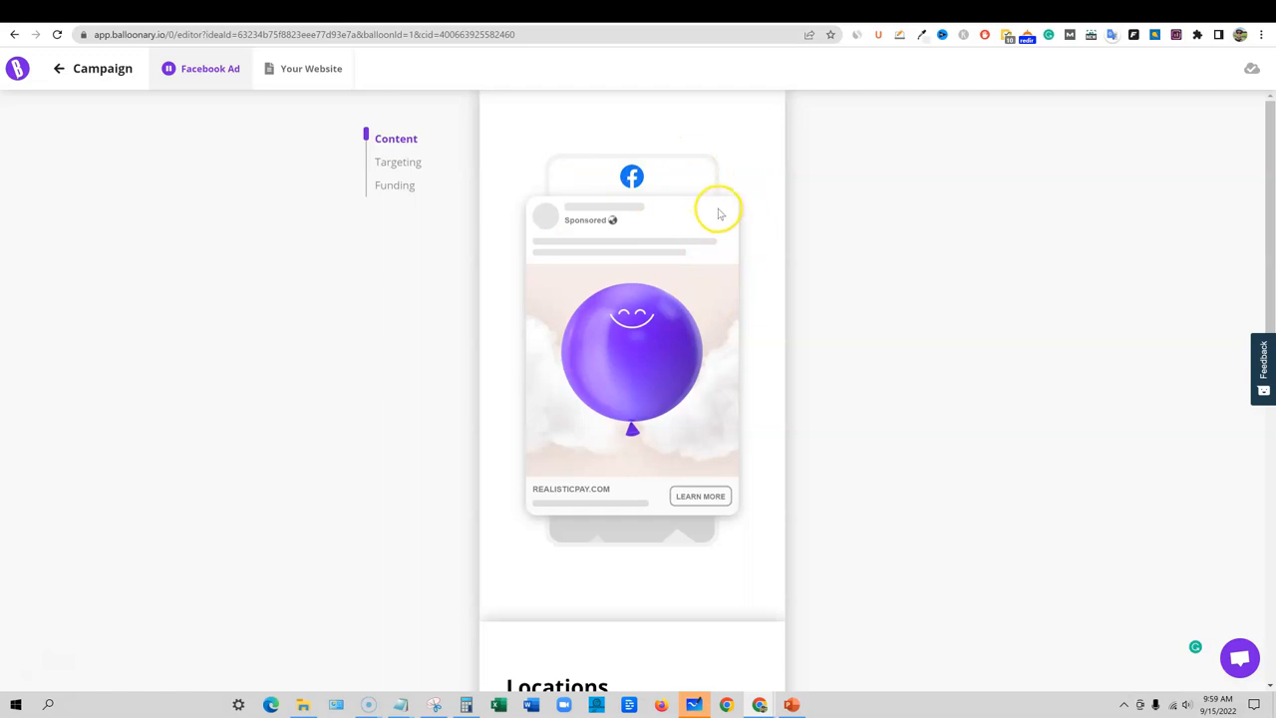
{"action": "left_click", "coordinate": [648, 239]}
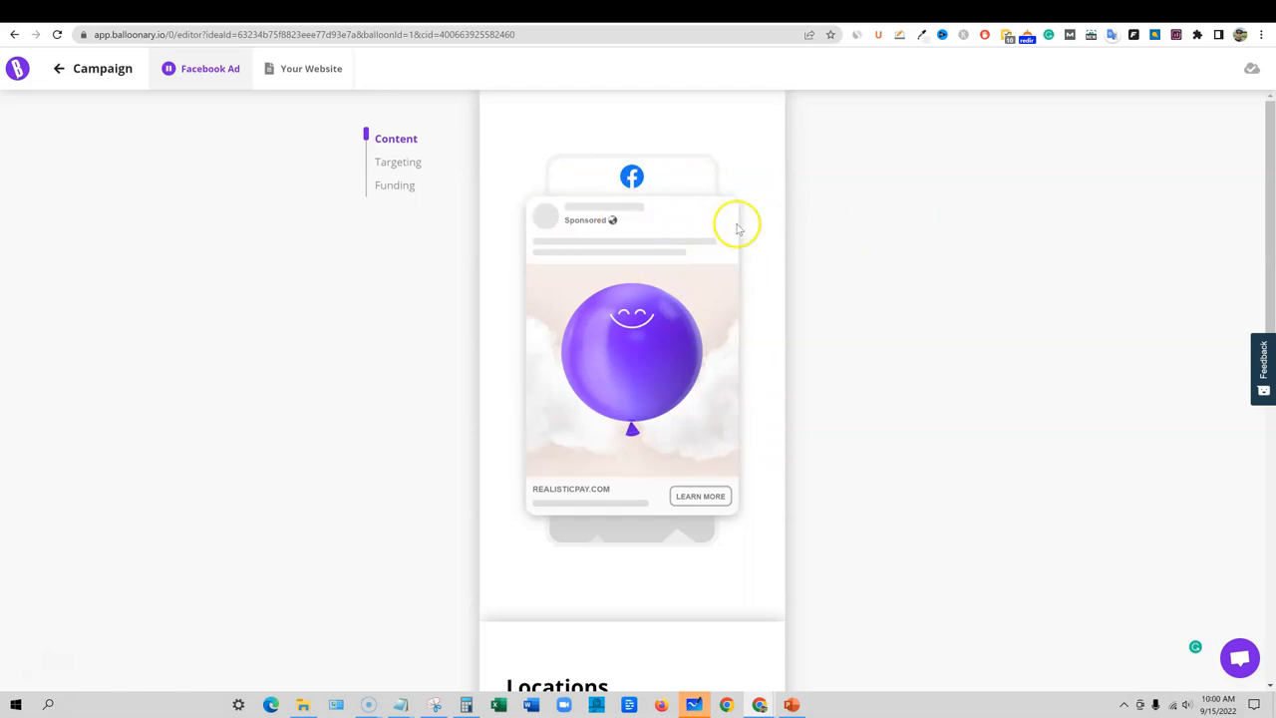
{"action": "mouse_move", "coordinate": [776, 546]}
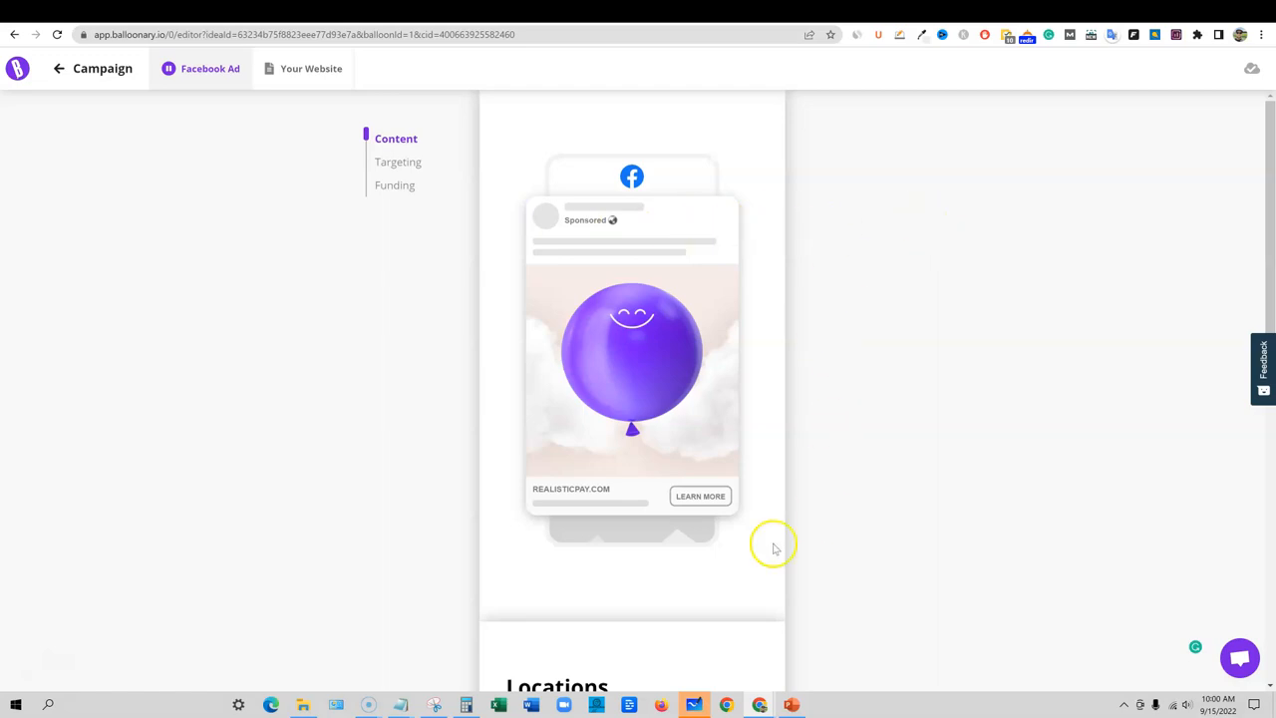
{"action": "mouse_move", "coordinate": [483, 219]}
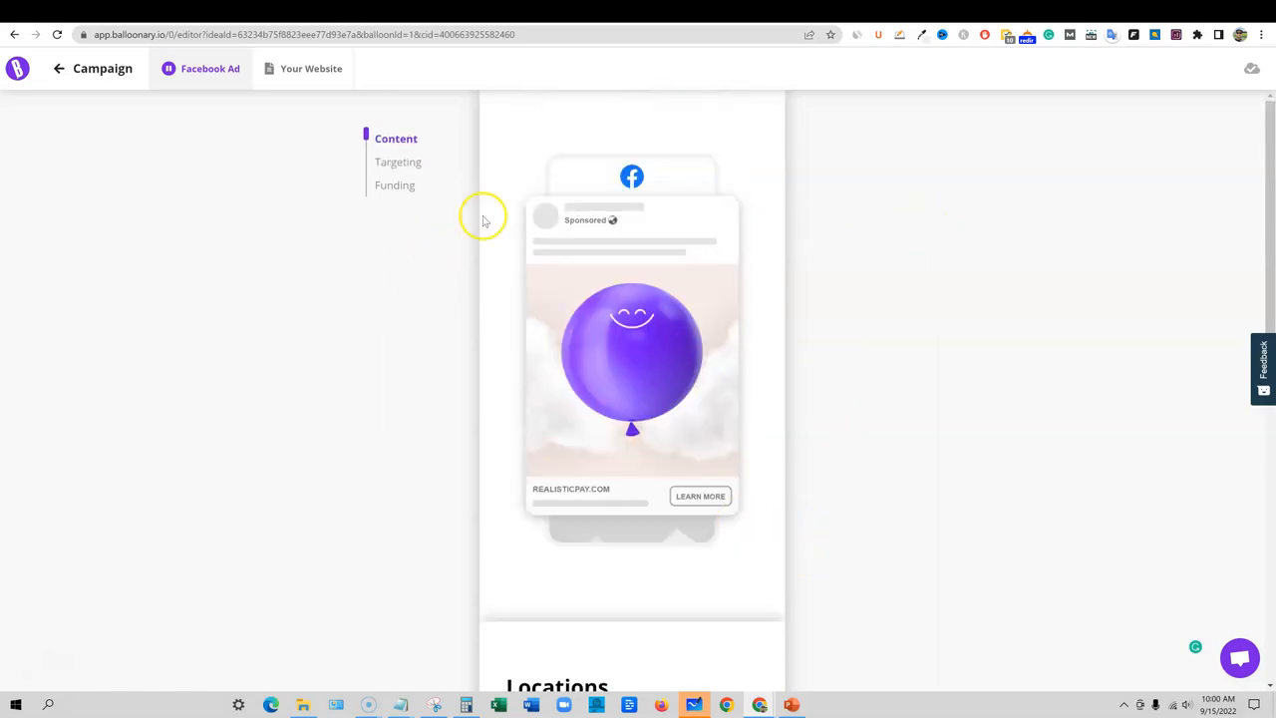
{"action": "mouse_move", "coordinate": [670, 178]}
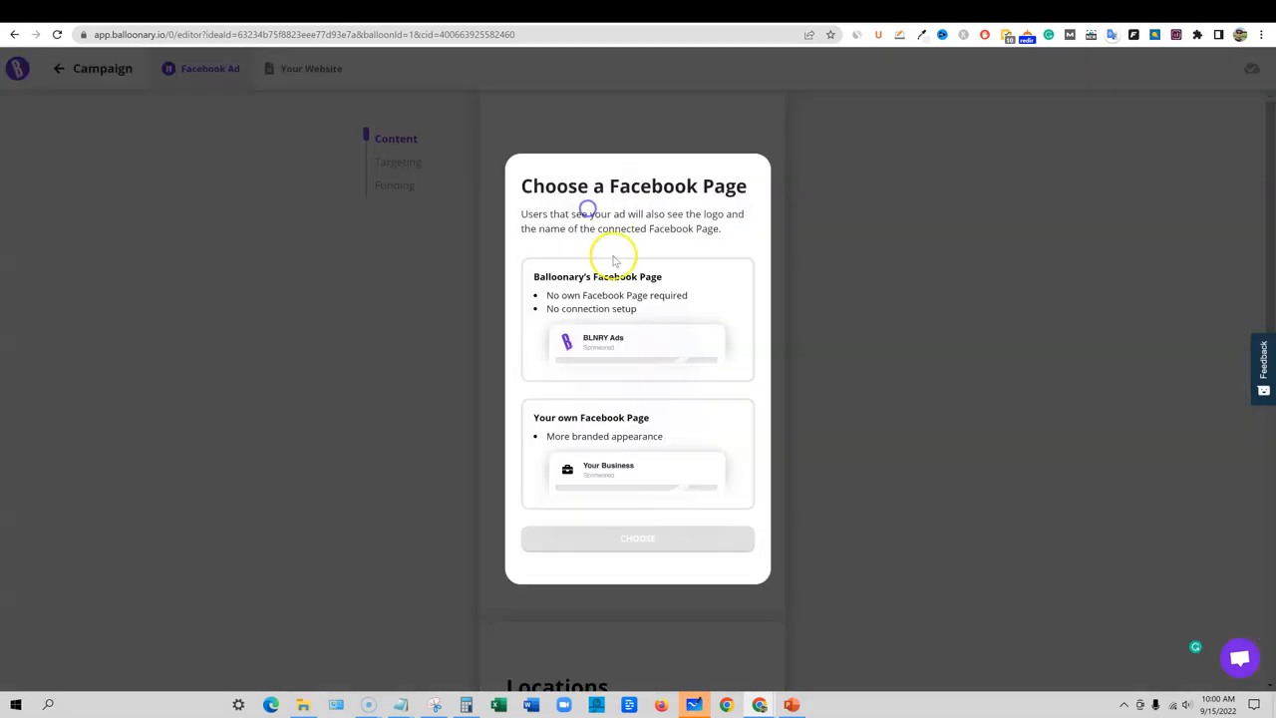
{"action": "mouse_move", "coordinate": [576, 224]}
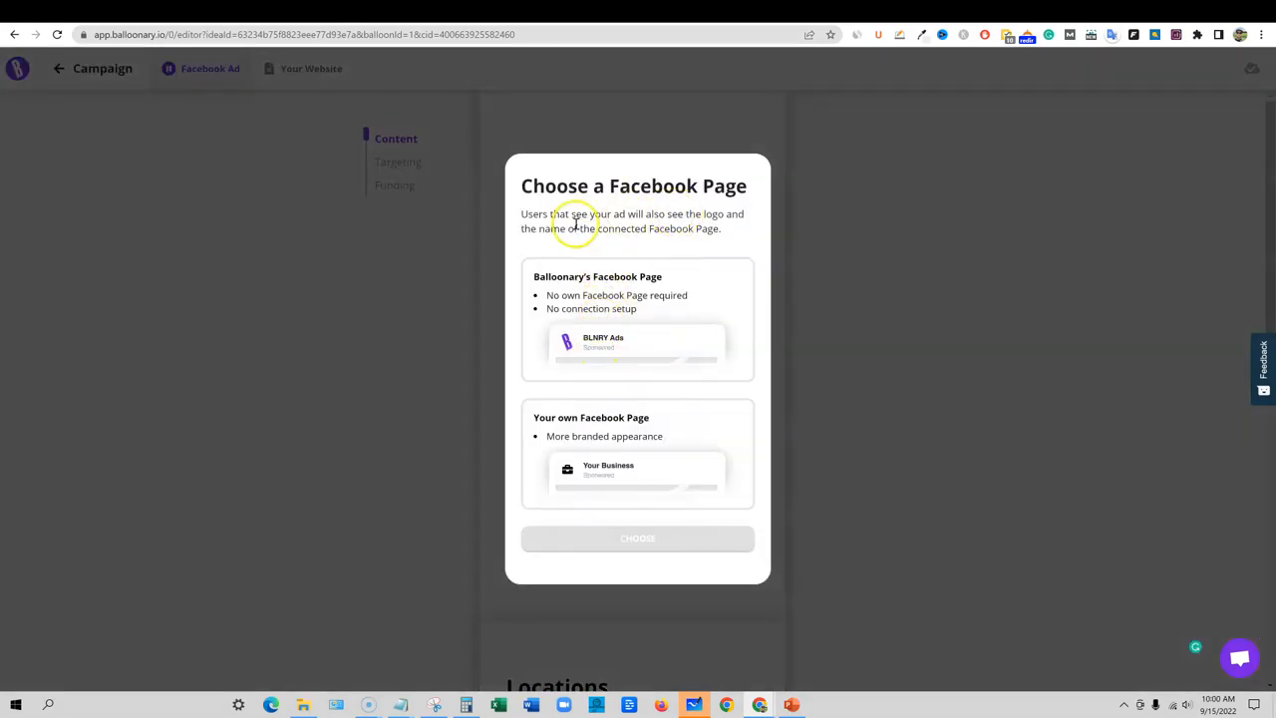
{"action": "mouse_move", "coordinate": [604, 218]}
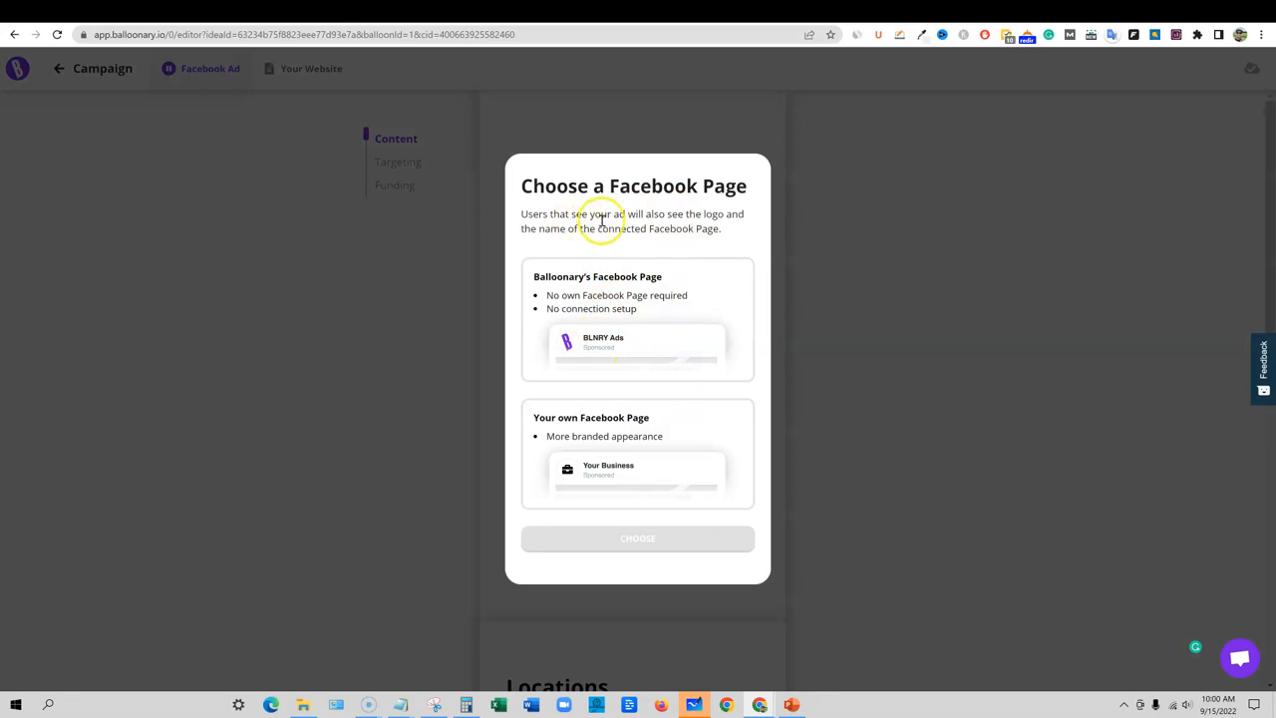
{"action": "mouse_move", "coordinate": [635, 218]}
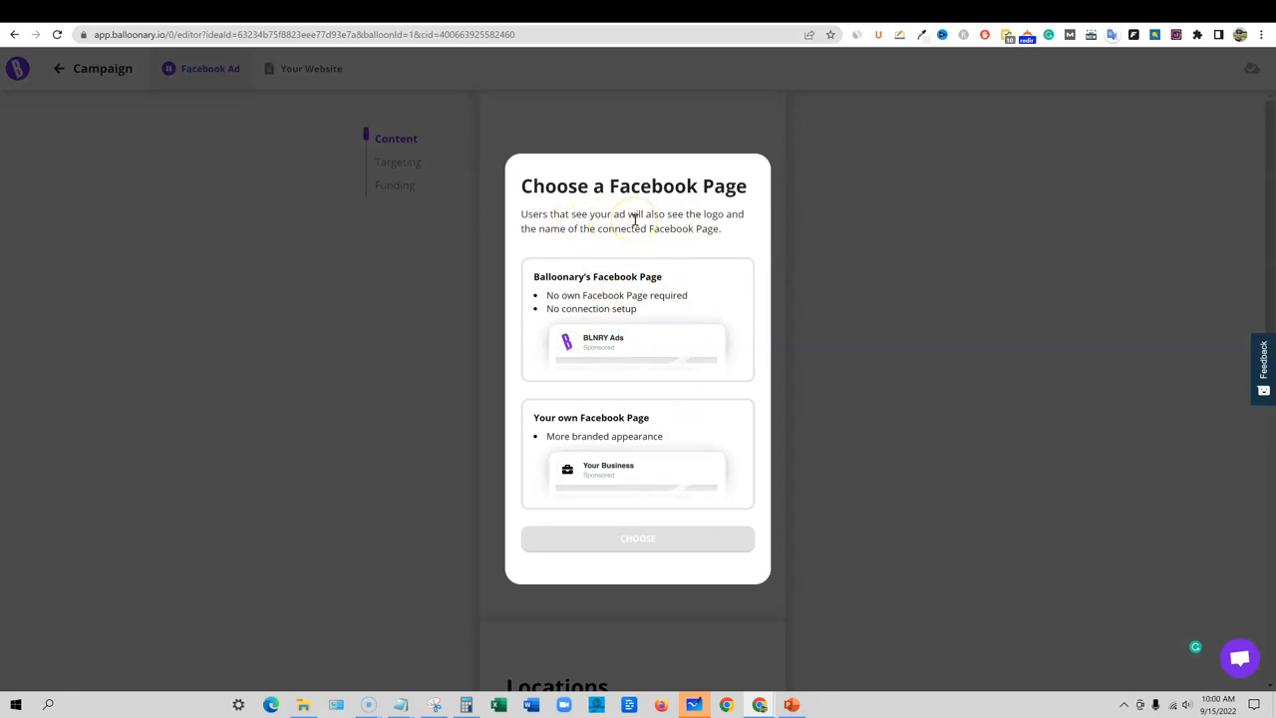
{"action": "mouse_move", "coordinate": [696, 229]}
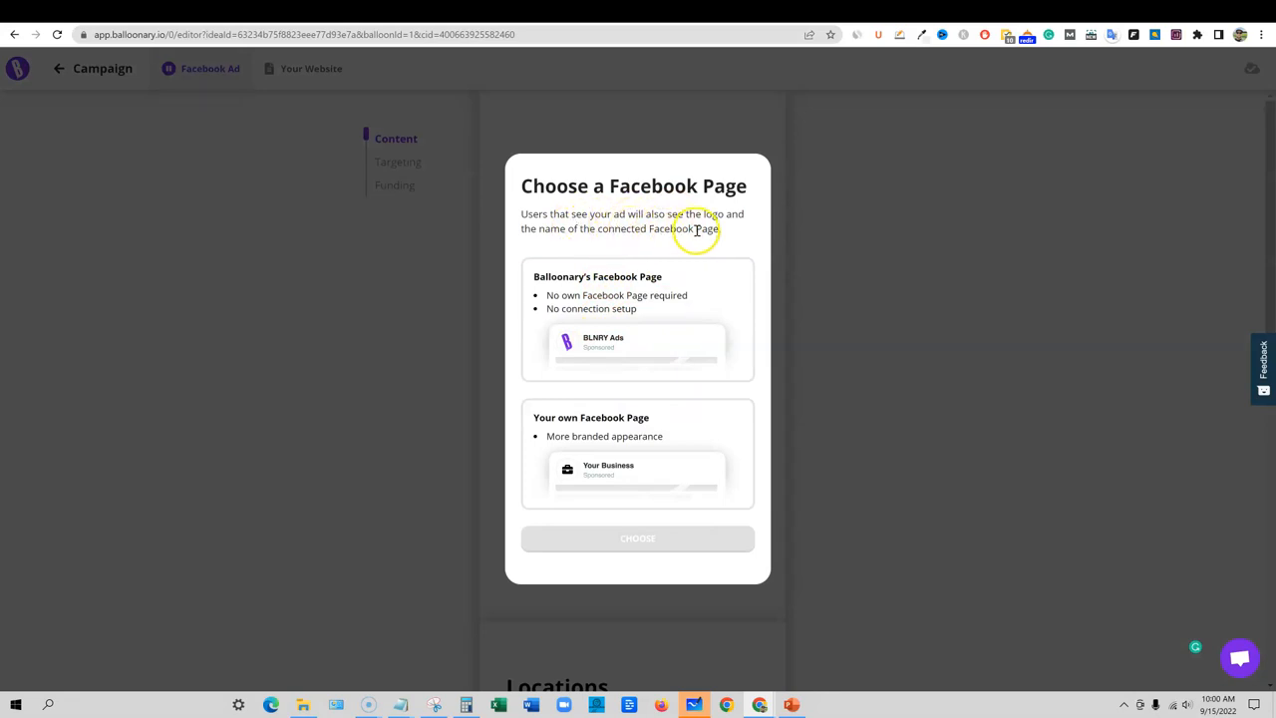
{"action": "mouse_move", "coordinate": [730, 410]}
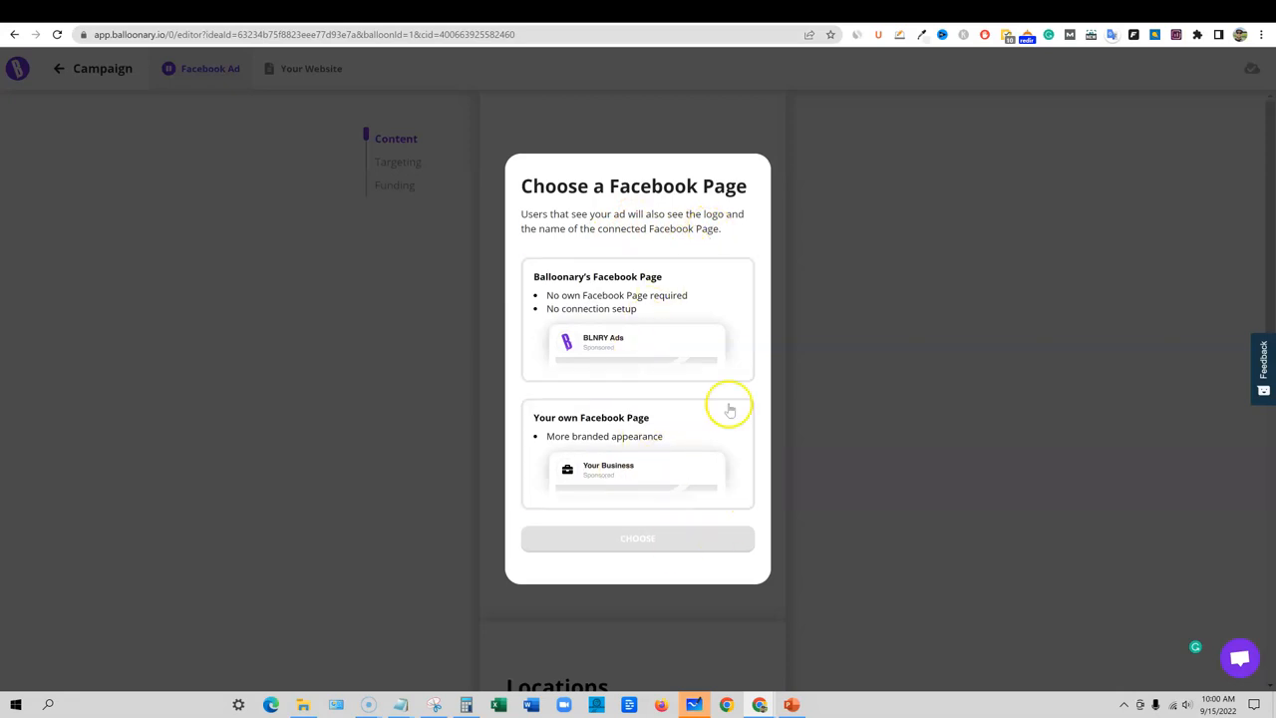
Choose Balloonary's own Facebook Page so BLNRY Ads becomes the ad's sponsor
{"action": "left_click", "coordinate": [637, 319]}
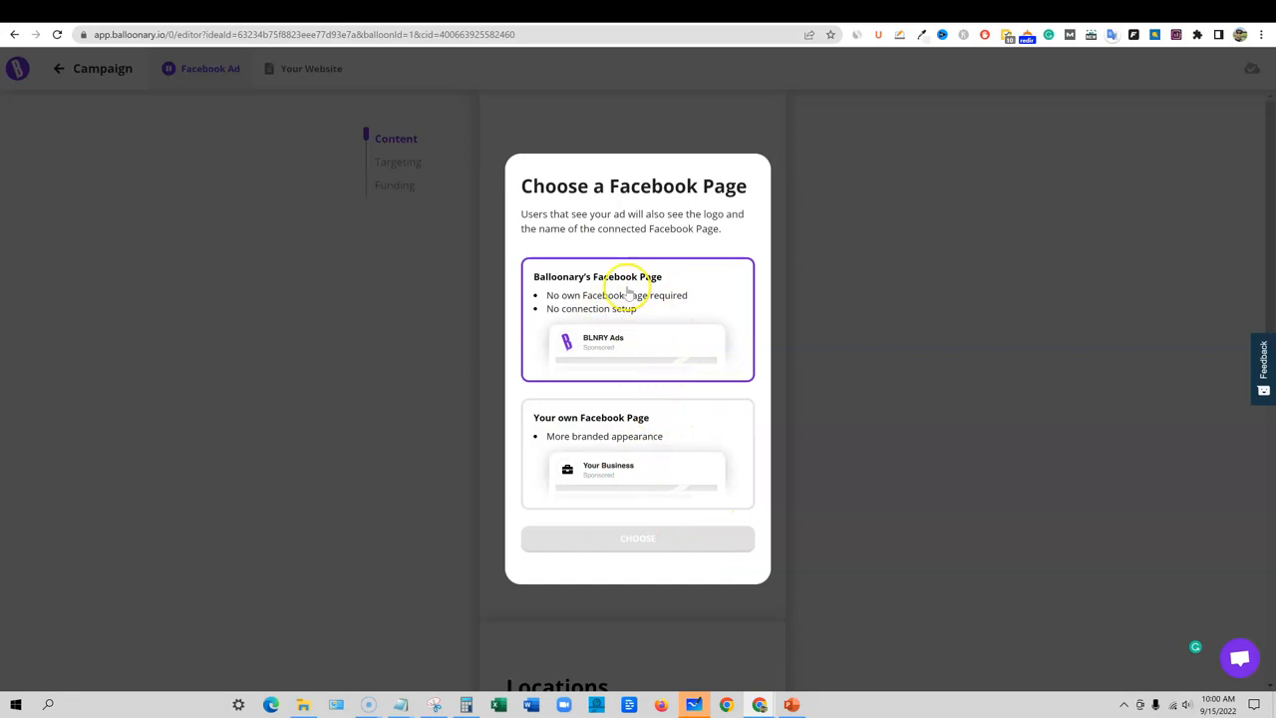
{"action": "mouse_move", "coordinate": [601, 308]}
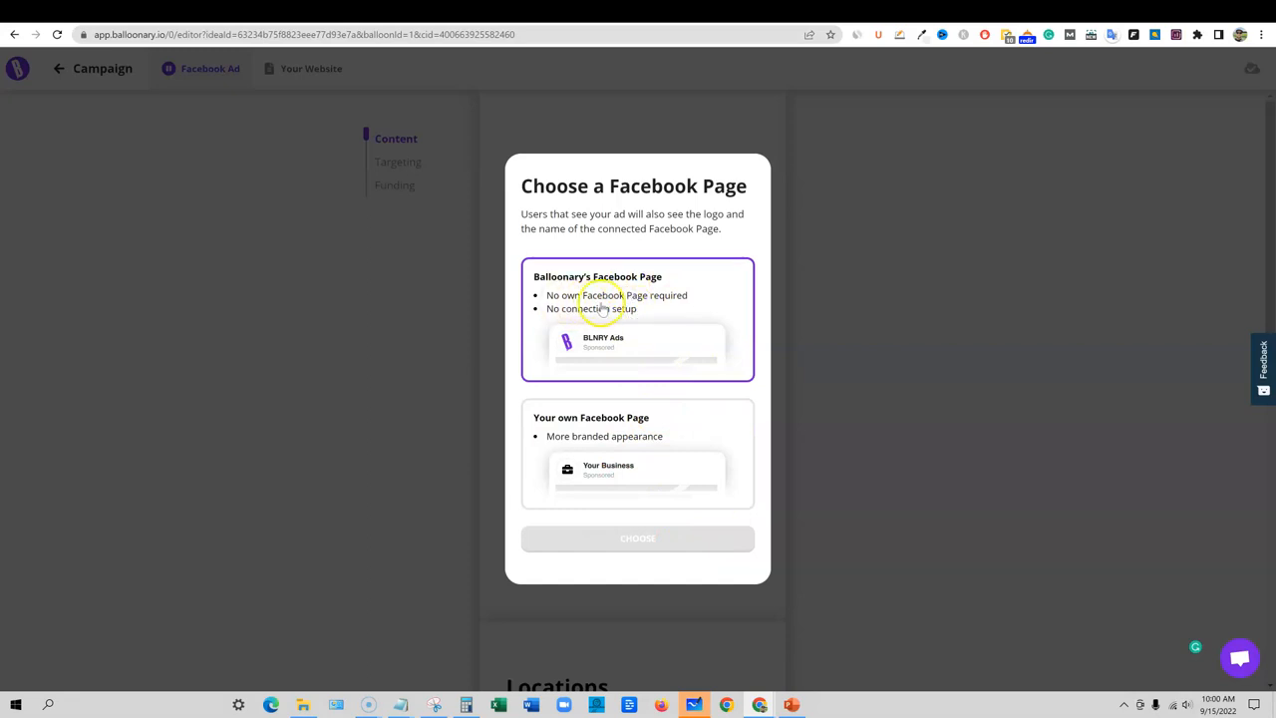
{"action": "mouse_move", "coordinate": [615, 335]}
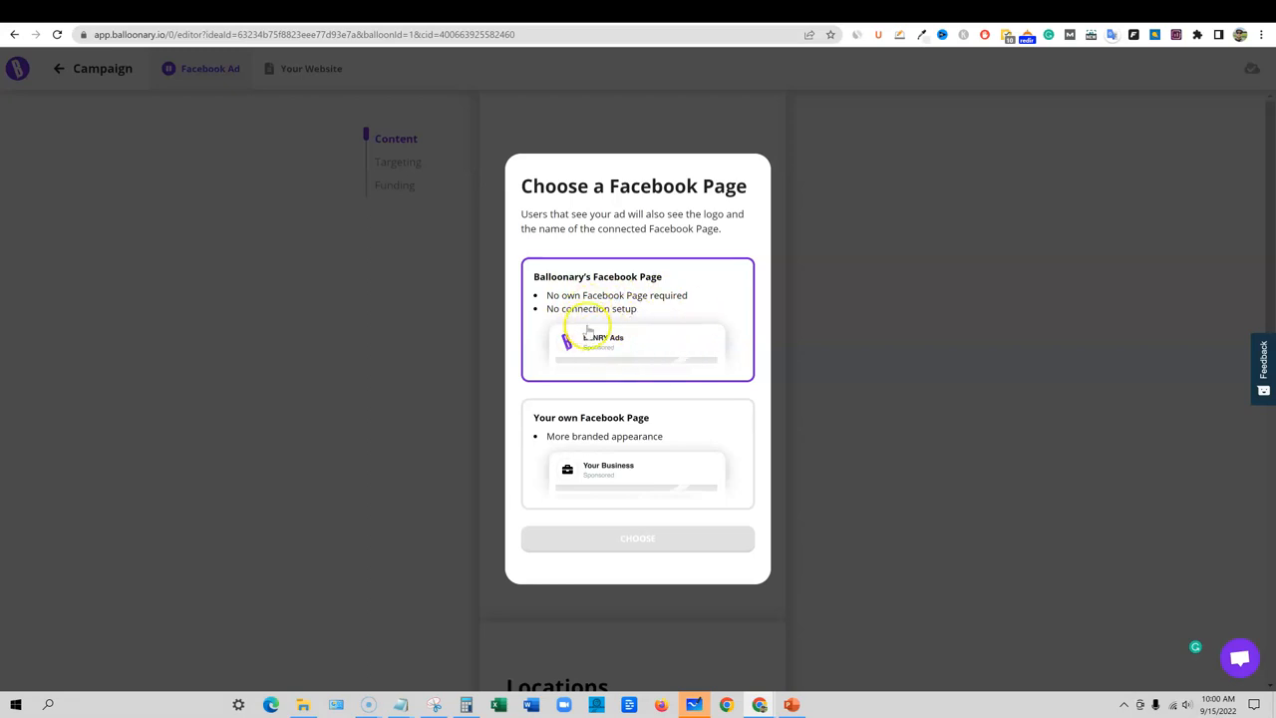
{"action": "mouse_move", "coordinate": [648, 336]}
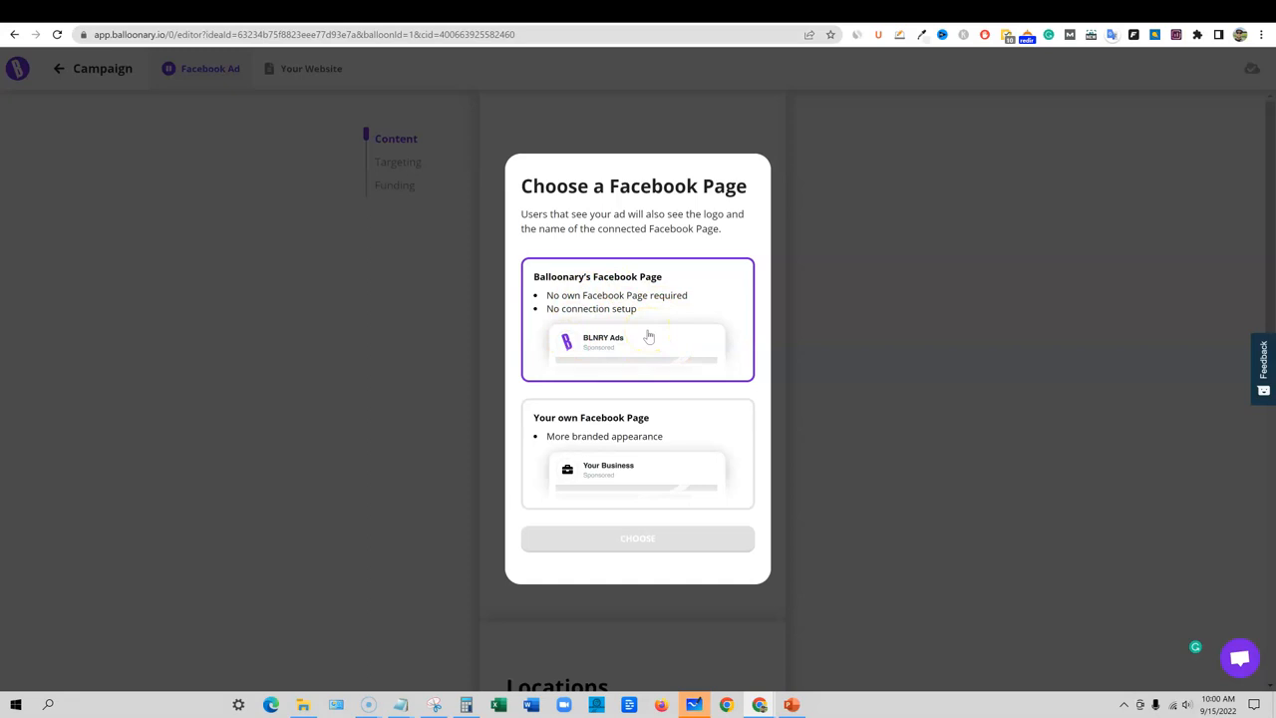
{"action": "left_click", "coordinate": [638, 454]}
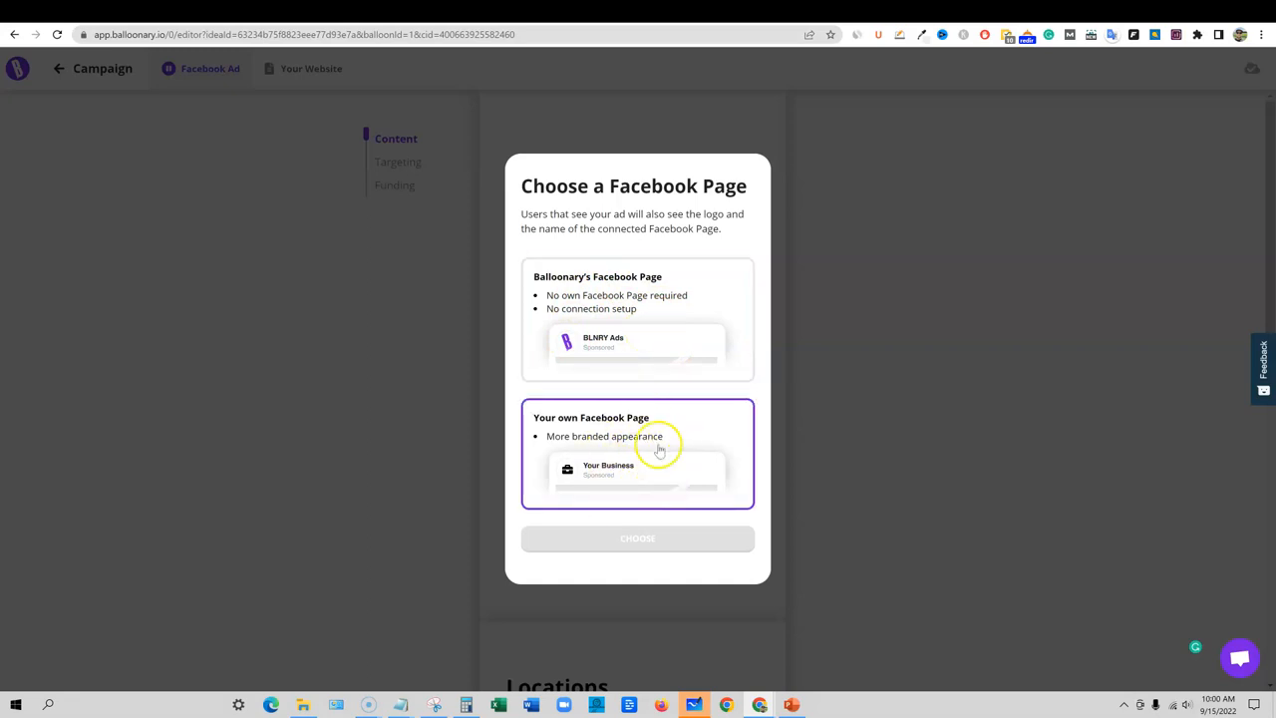
{"action": "mouse_move", "coordinate": [657, 467]}
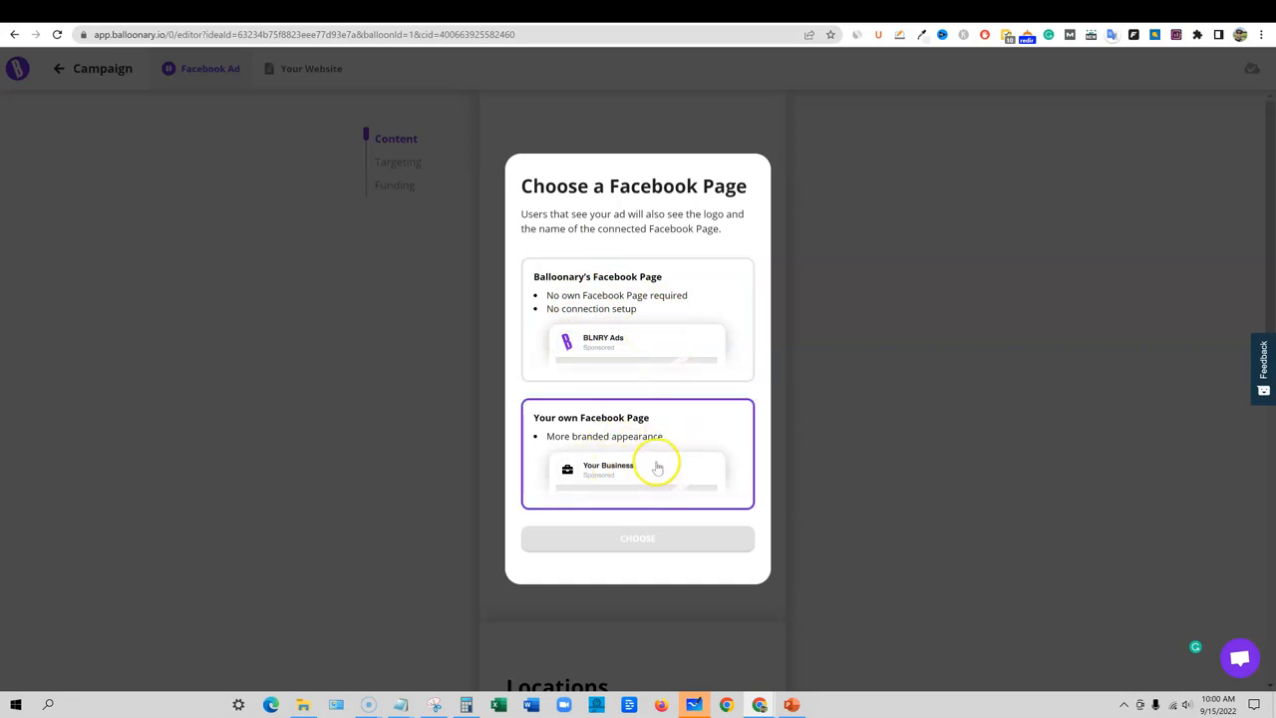
{"action": "mouse_move", "coordinate": [633, 456]}
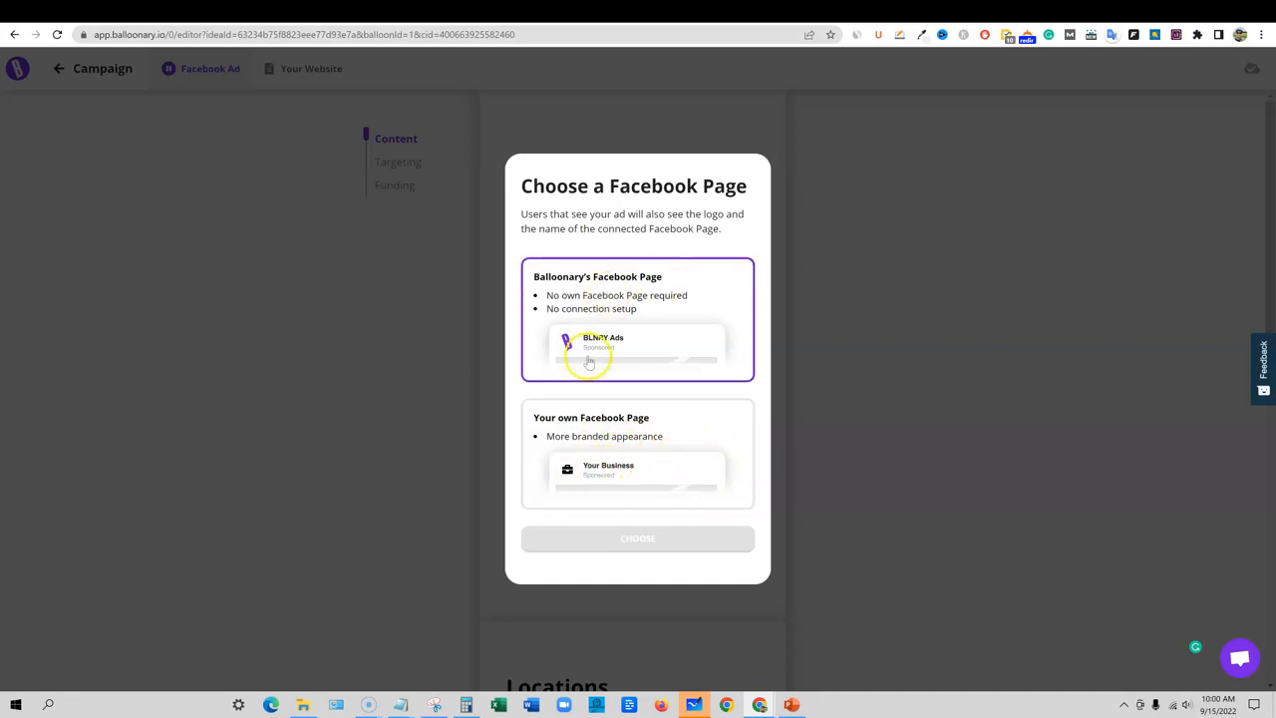
{"action": "mouse_move", "coordinate": [626, 321]}
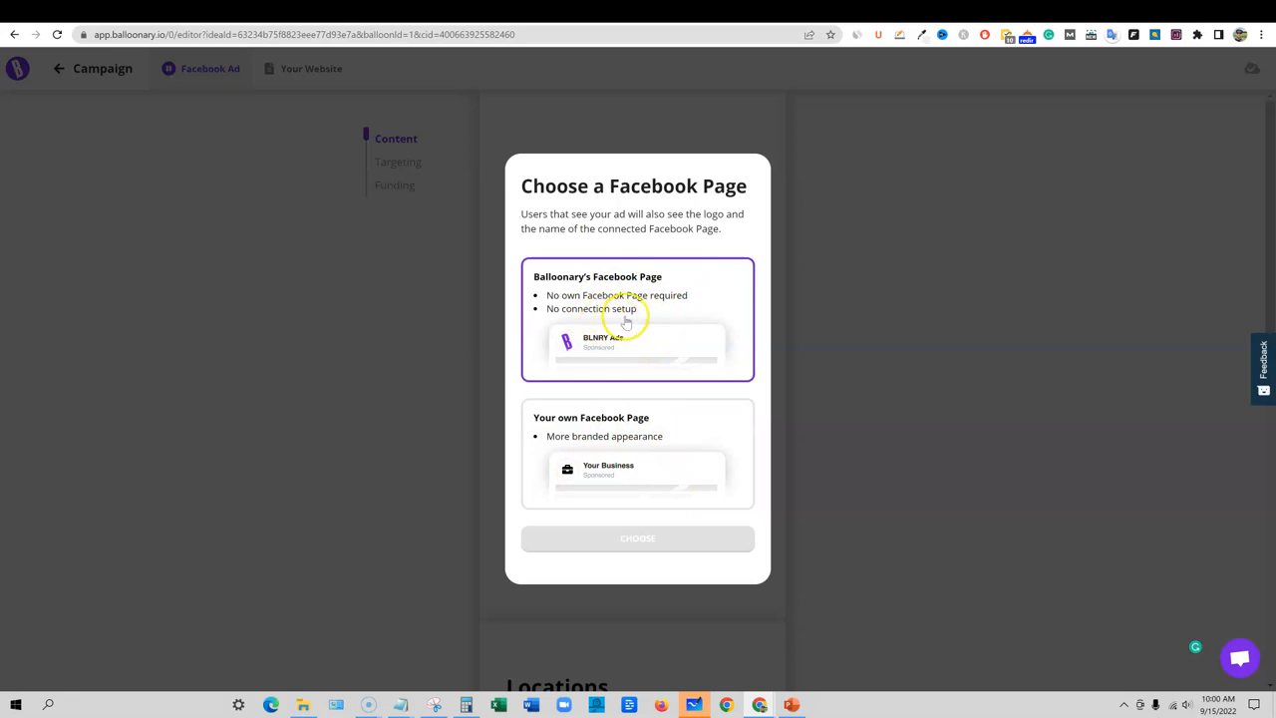
{"action": "left_click", "coordinate": [637, 539]}
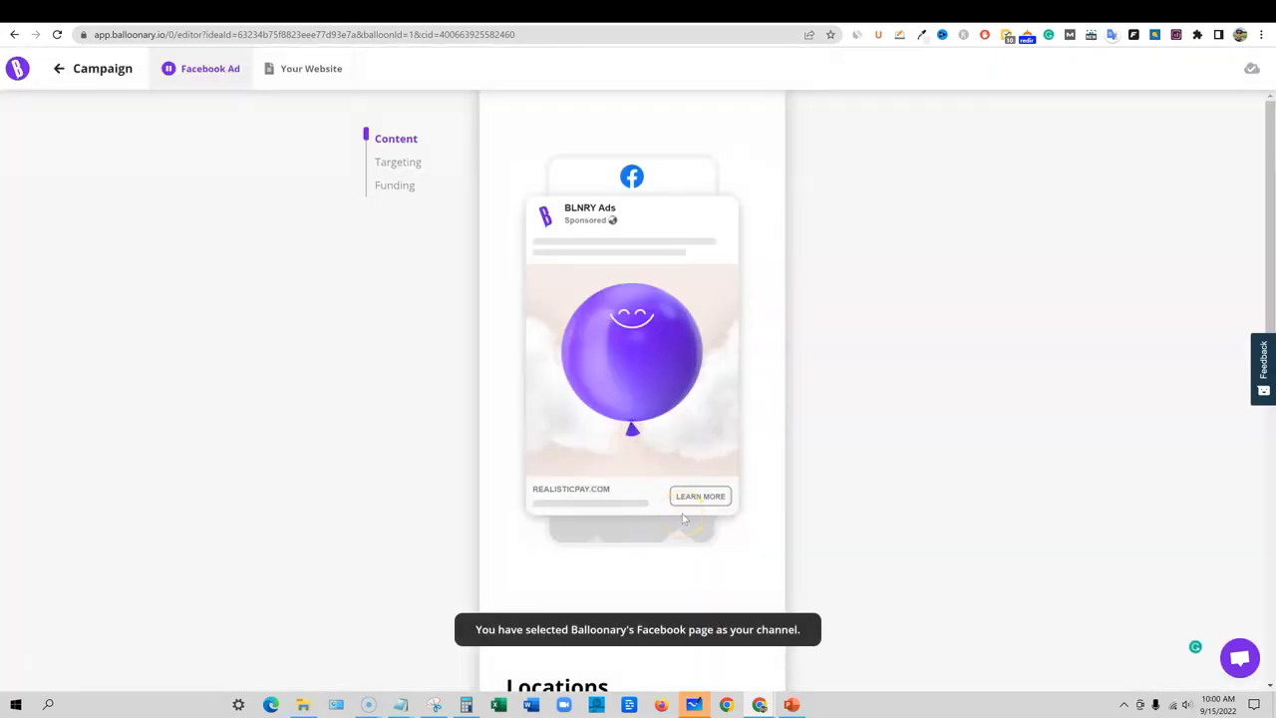
Open the Message field's AI settings and regenerate suggestions from Realistic Pay's description
{"action": "left_click", "coordinate": [631, 249]}
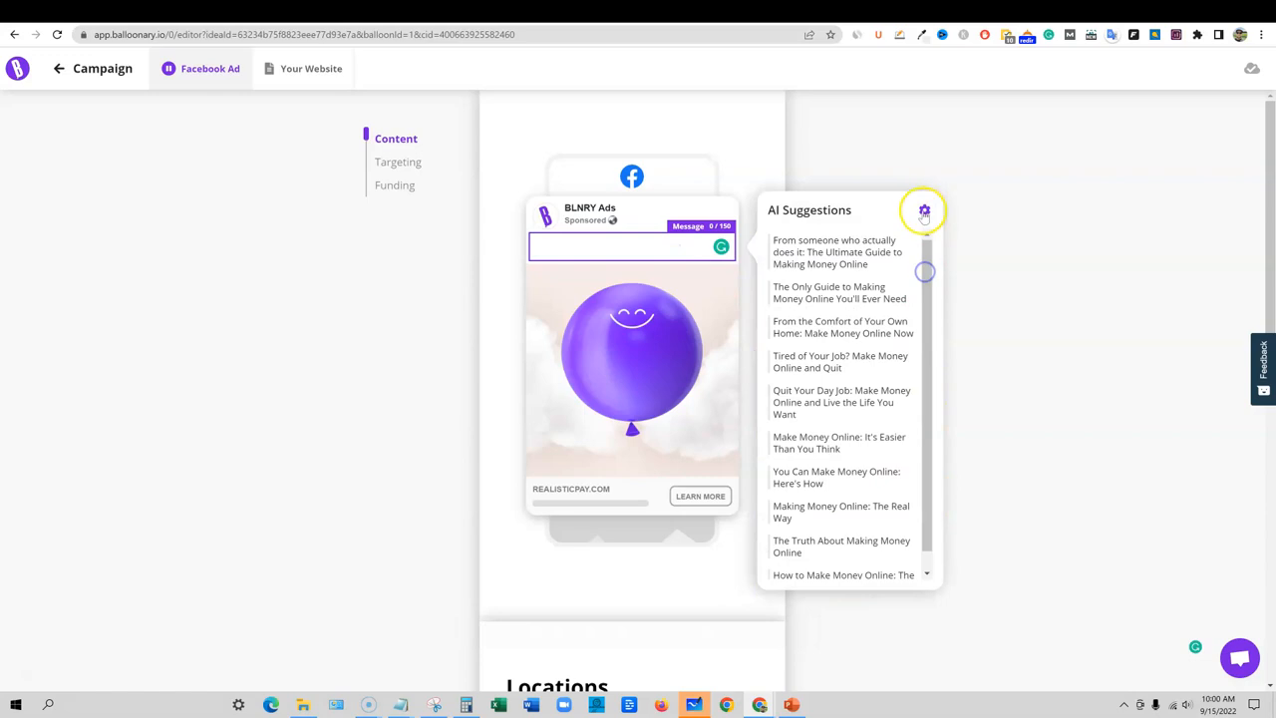
{"action": "left_click", "coordinate": [923, 210]}
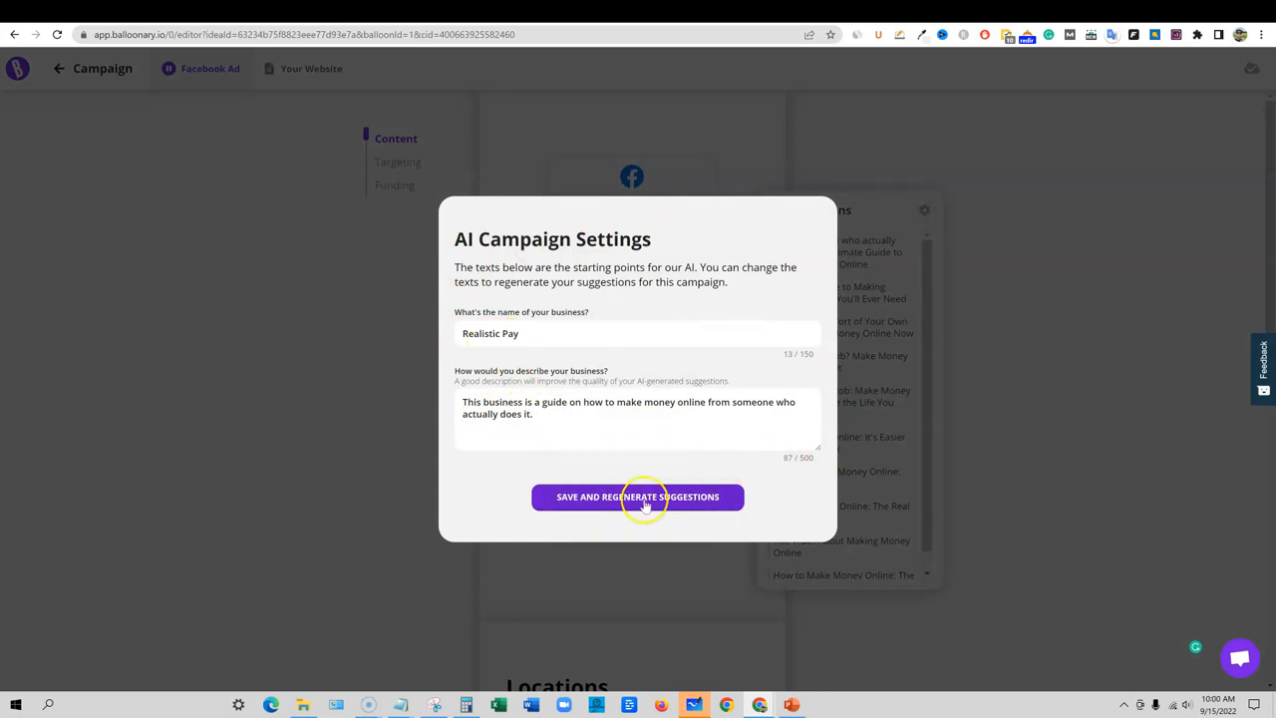
{"action": "left_click", "coordinate": [637, 496]}
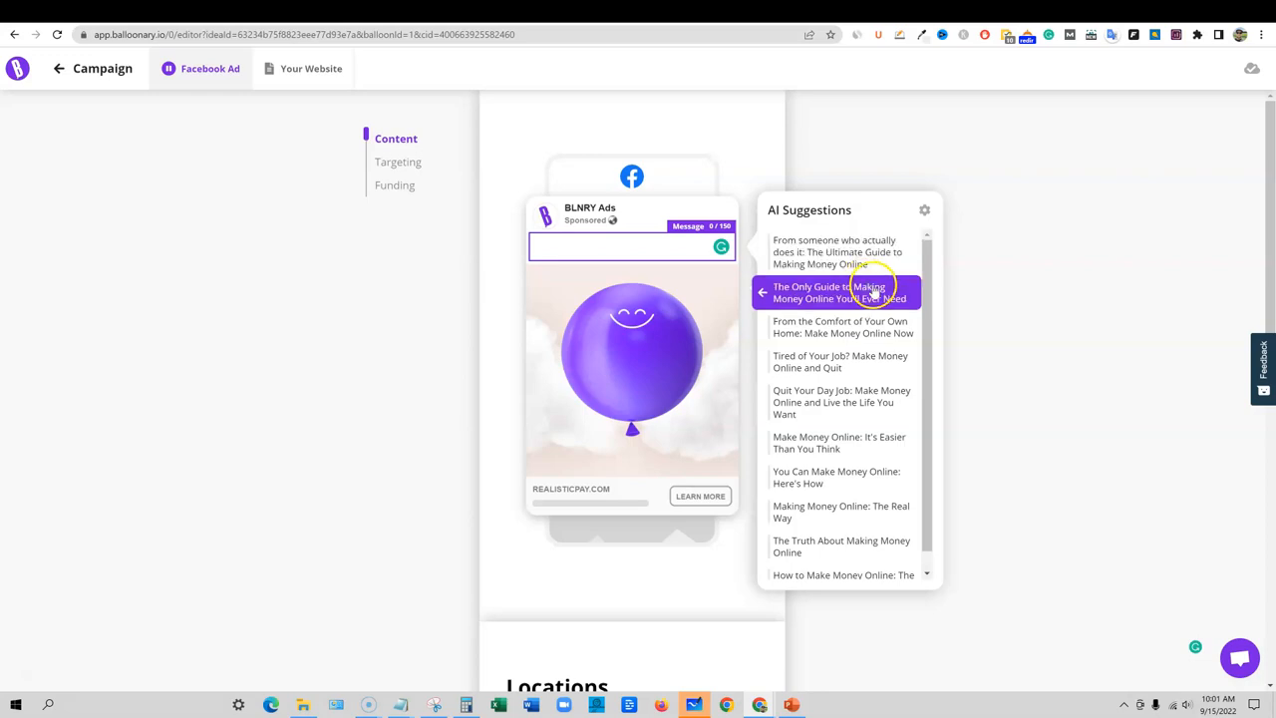
{"action": "mouse_move", "coordinate": [847, 289]}
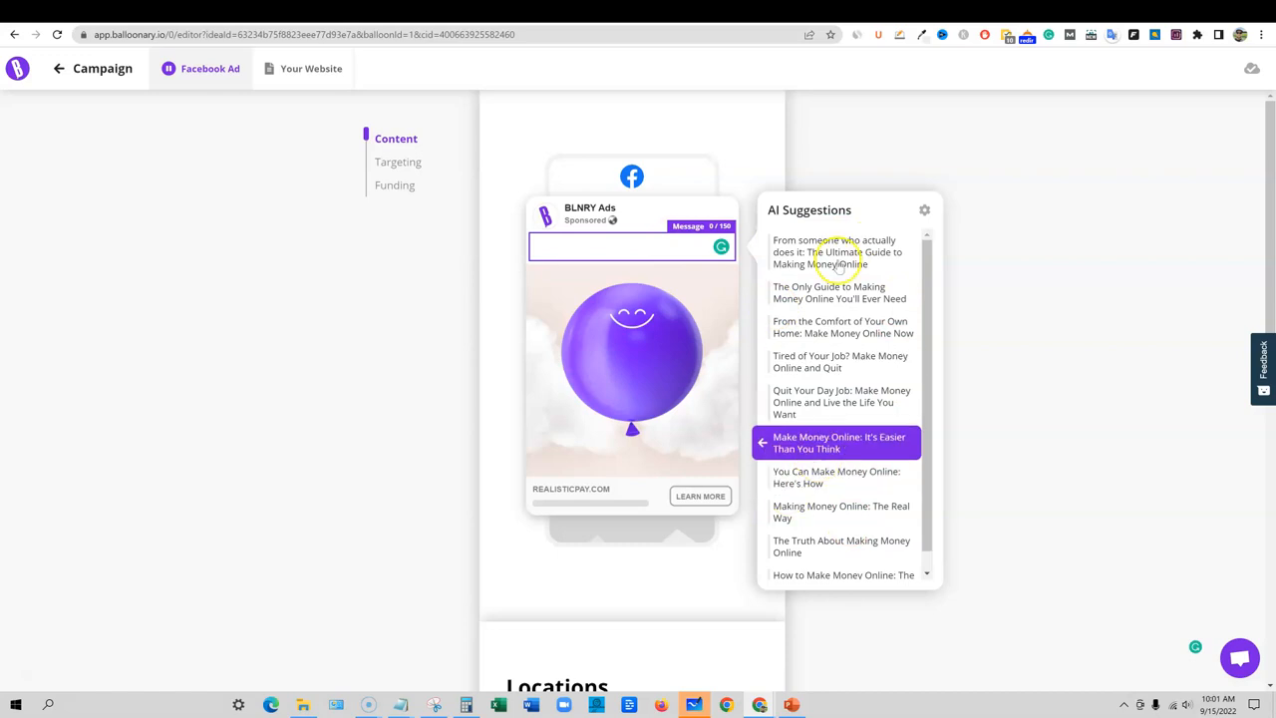
{"action": "left_click", "coordinate": [925, 210]}
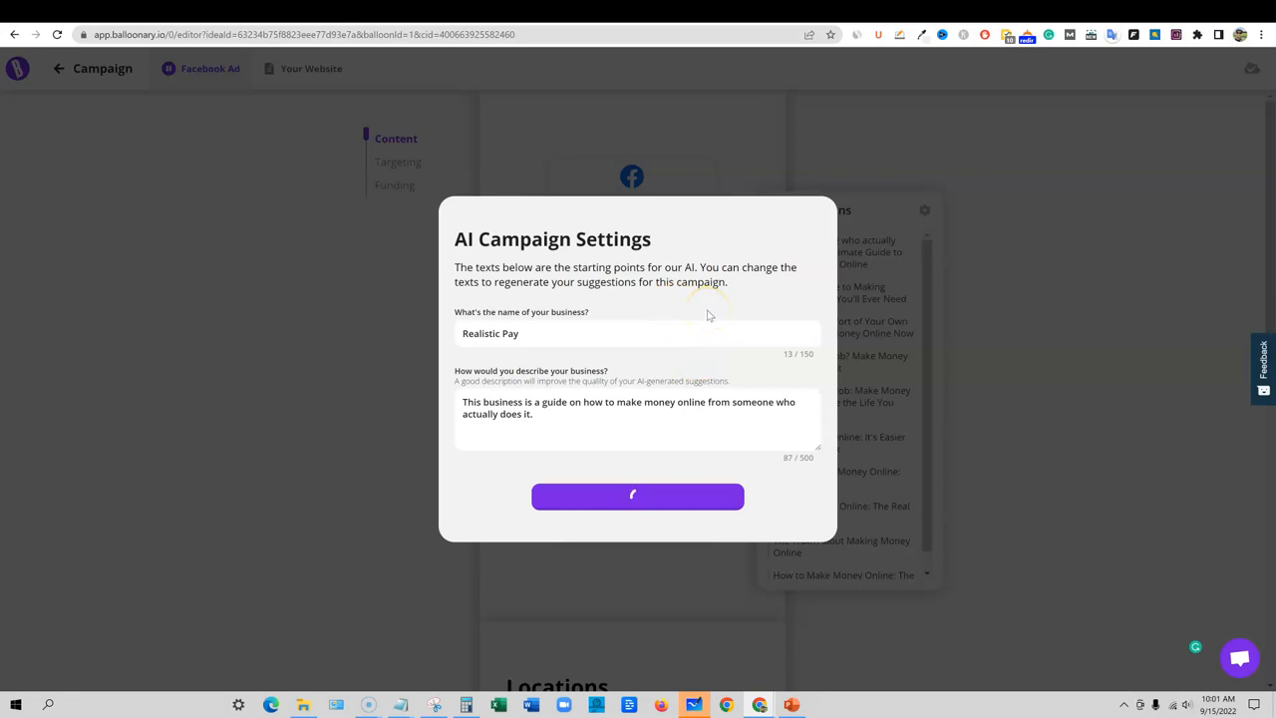
{"action": "mouse_move", "coordinate": [895, 417]}
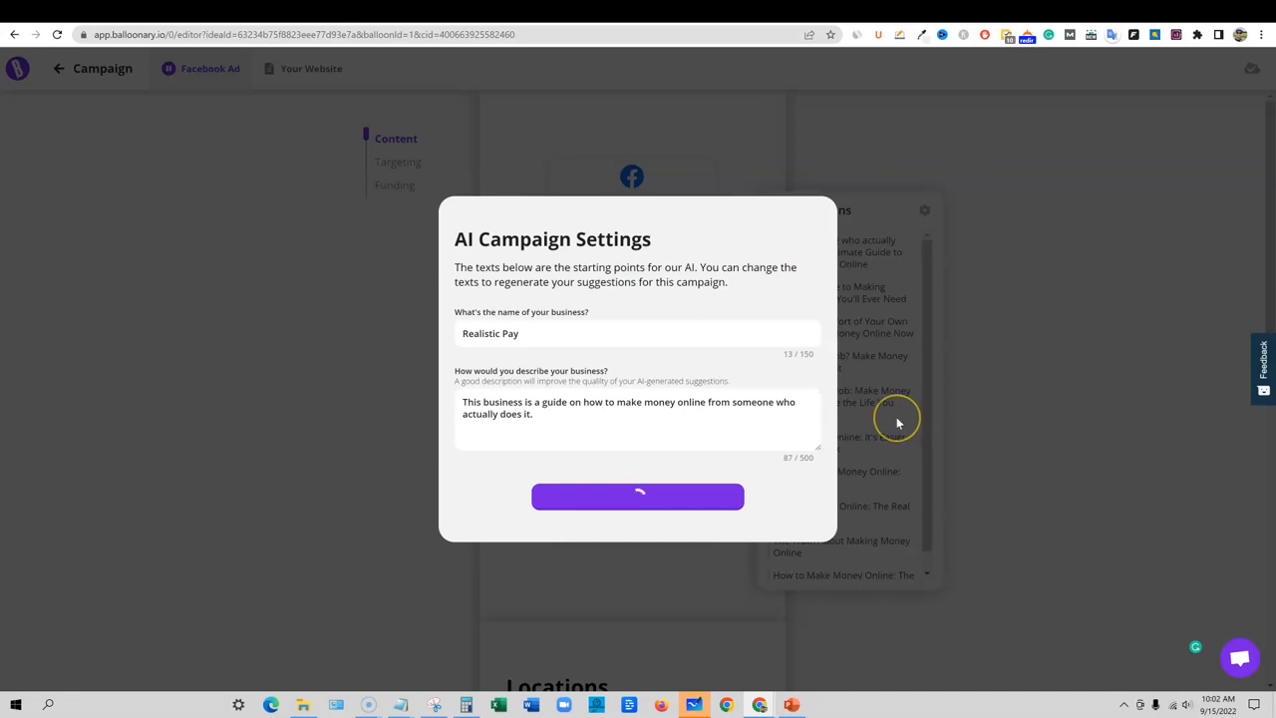
Save the AI settings again to get suggestions like 'Learn How to Make Money Online from a Pro'
{"action": "left_click", "coordinate": [637, 496]}
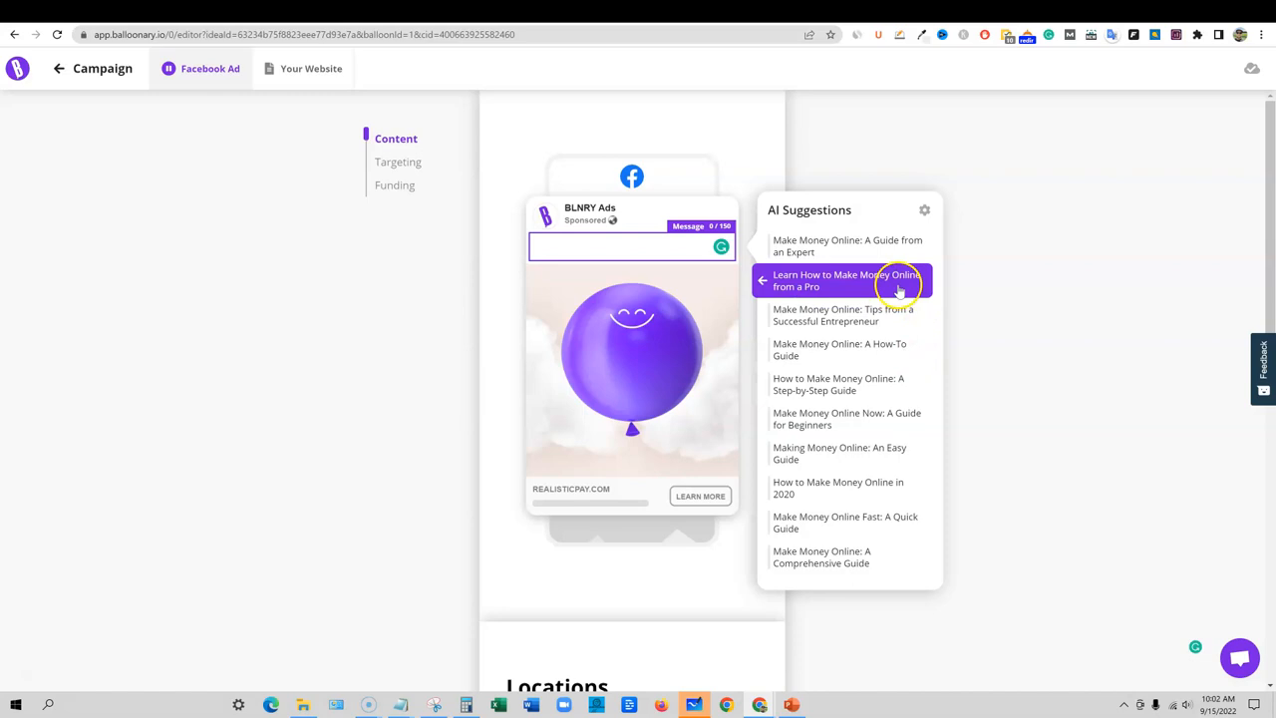
{"action": "mouse_move", "coordinate": [867, 285]}
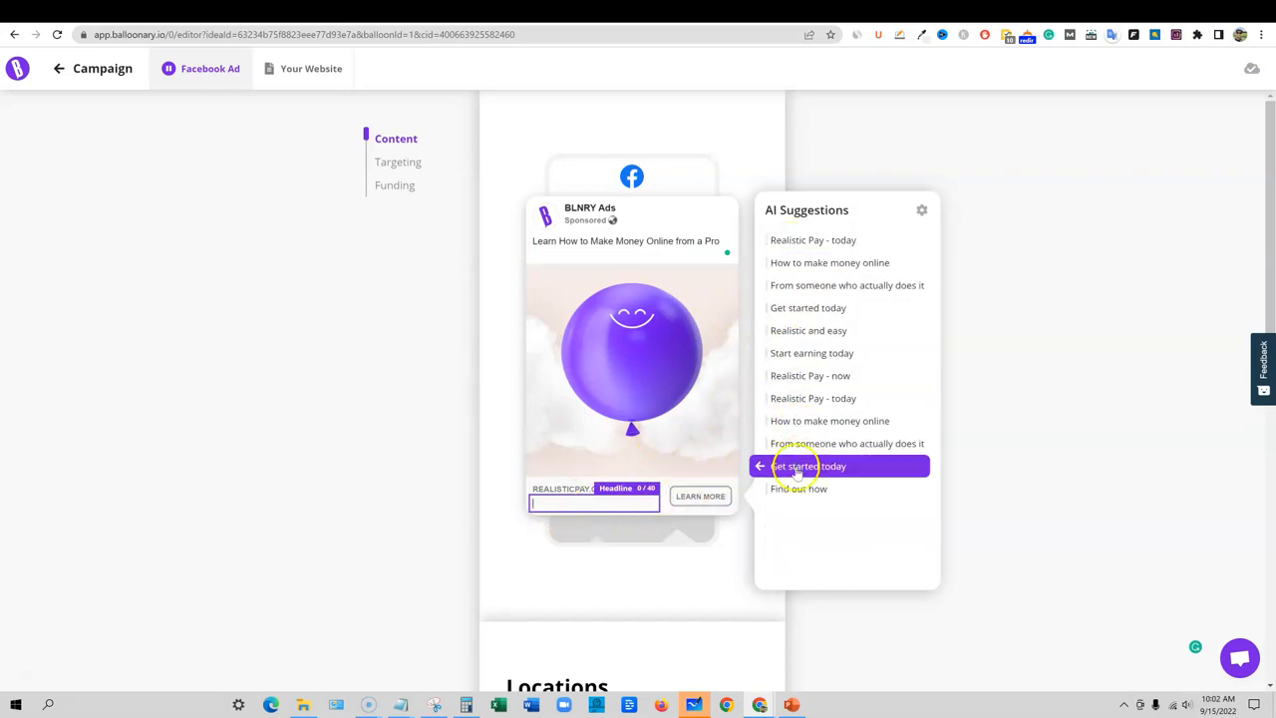
Use the AI-suggested 'Get started today' as headline and keep 'Learn more' as button label
{"action": "left_click", "coordinate": [807, 466]}
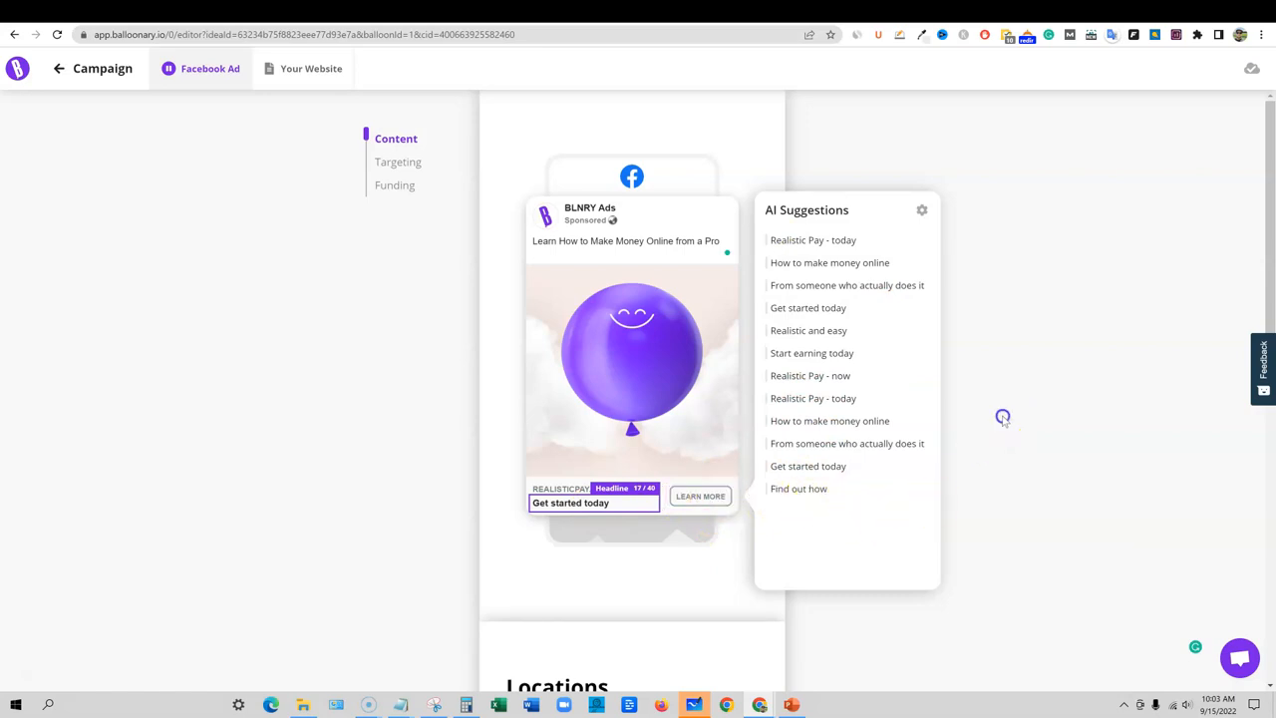
{"action": "left_click", "coordinate": [700, 496]}
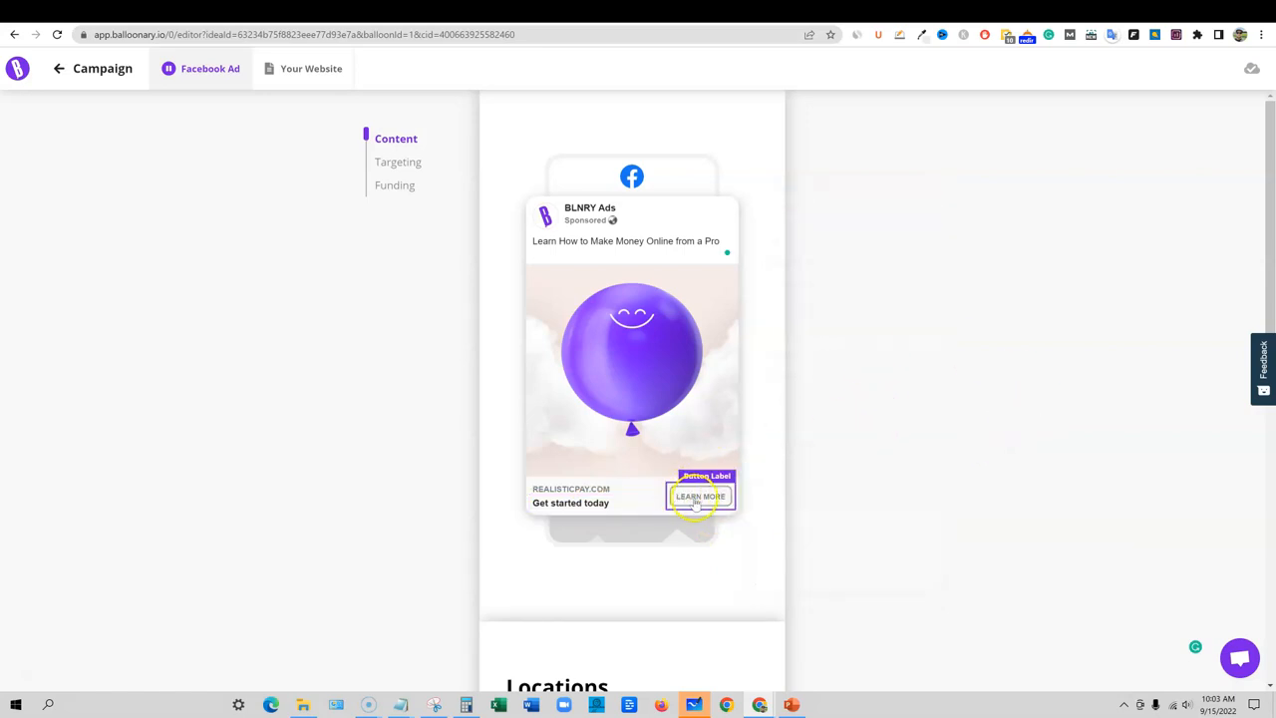
{"action": "left_click", "coordinate": [700, 496]}
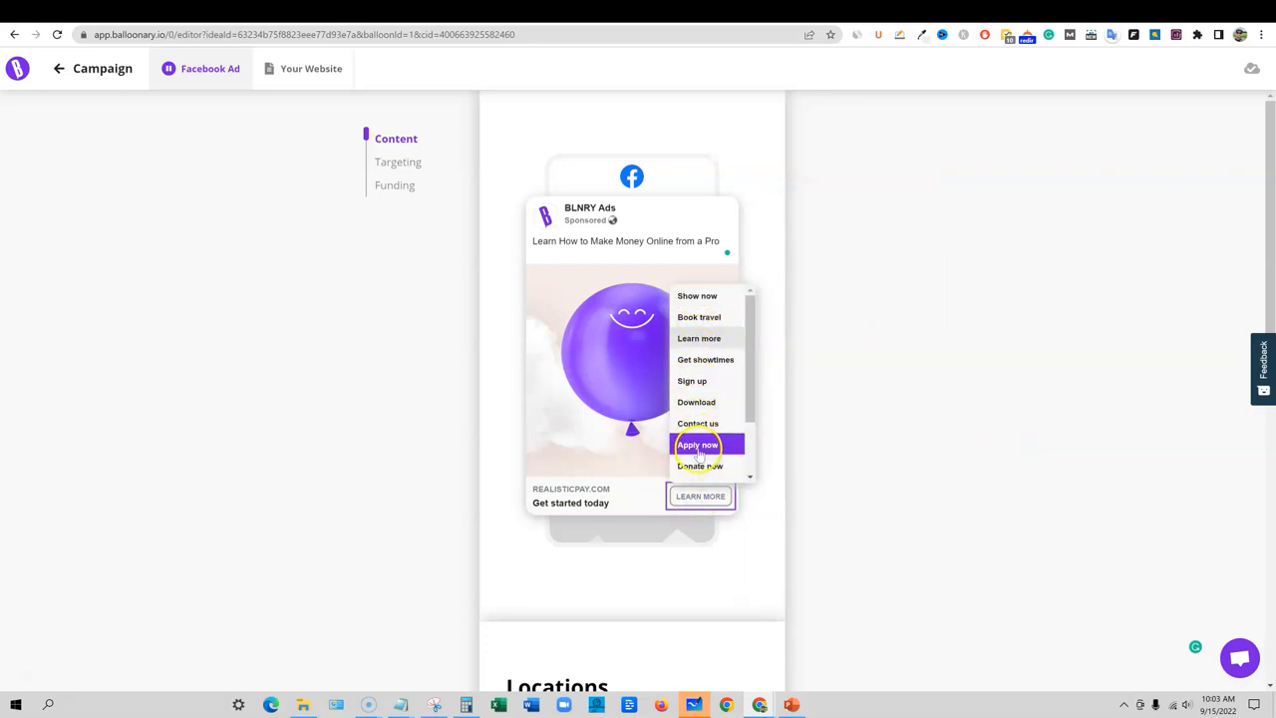
{"action": "mouse_move", "coordinate": [692, 381]}
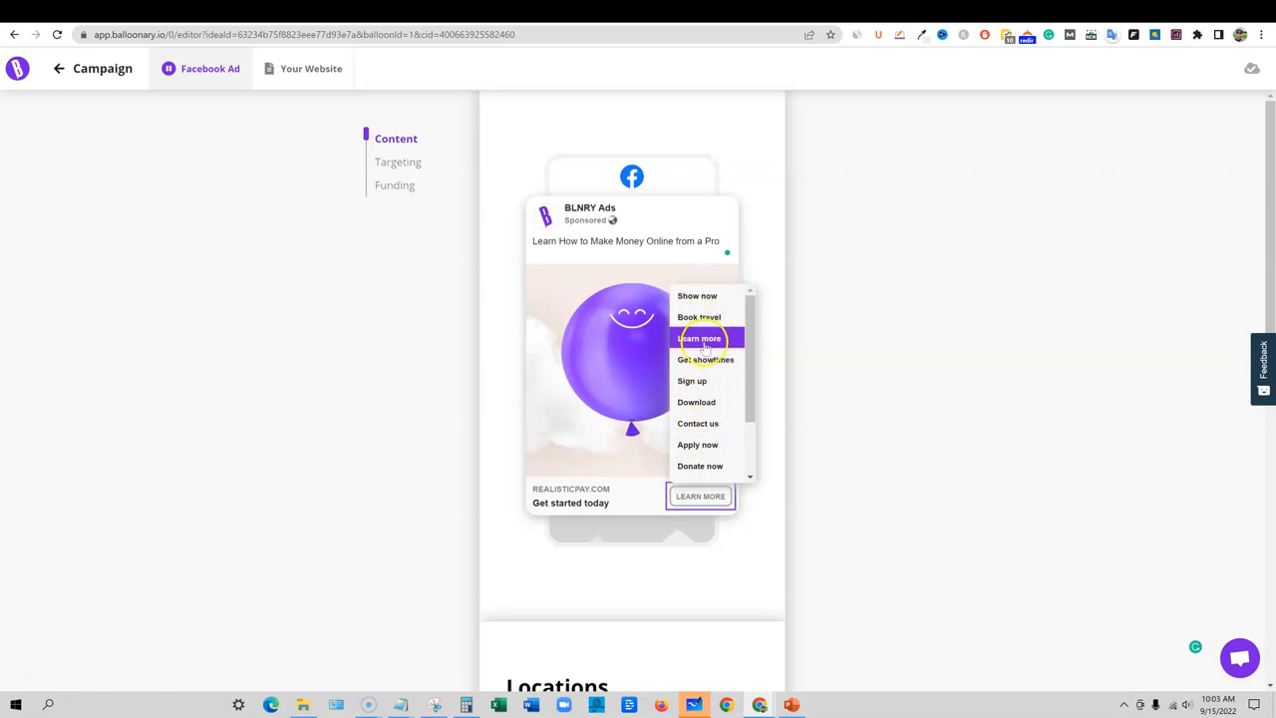
{"action": "left_click", "coordinate": [699, 338]}
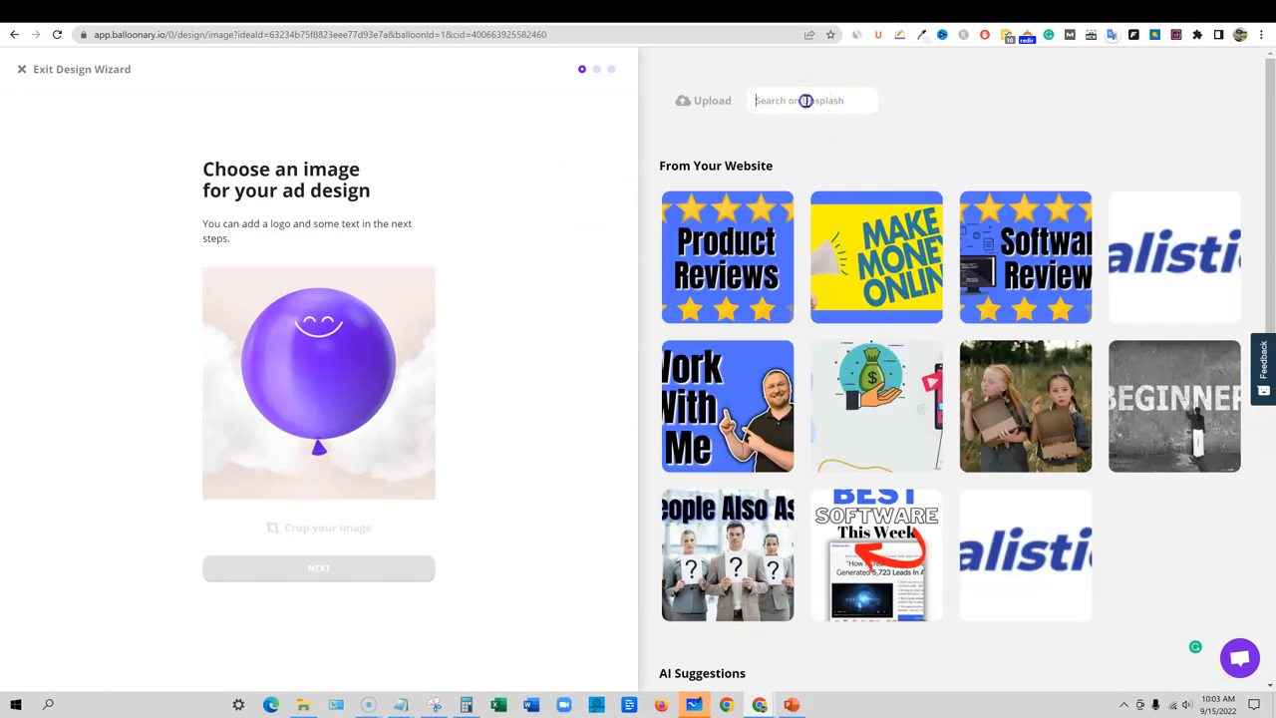
Search images for 'make money' and pick the man-with-phone-and-laptop photo
{"action": "type", "text": "make money"}
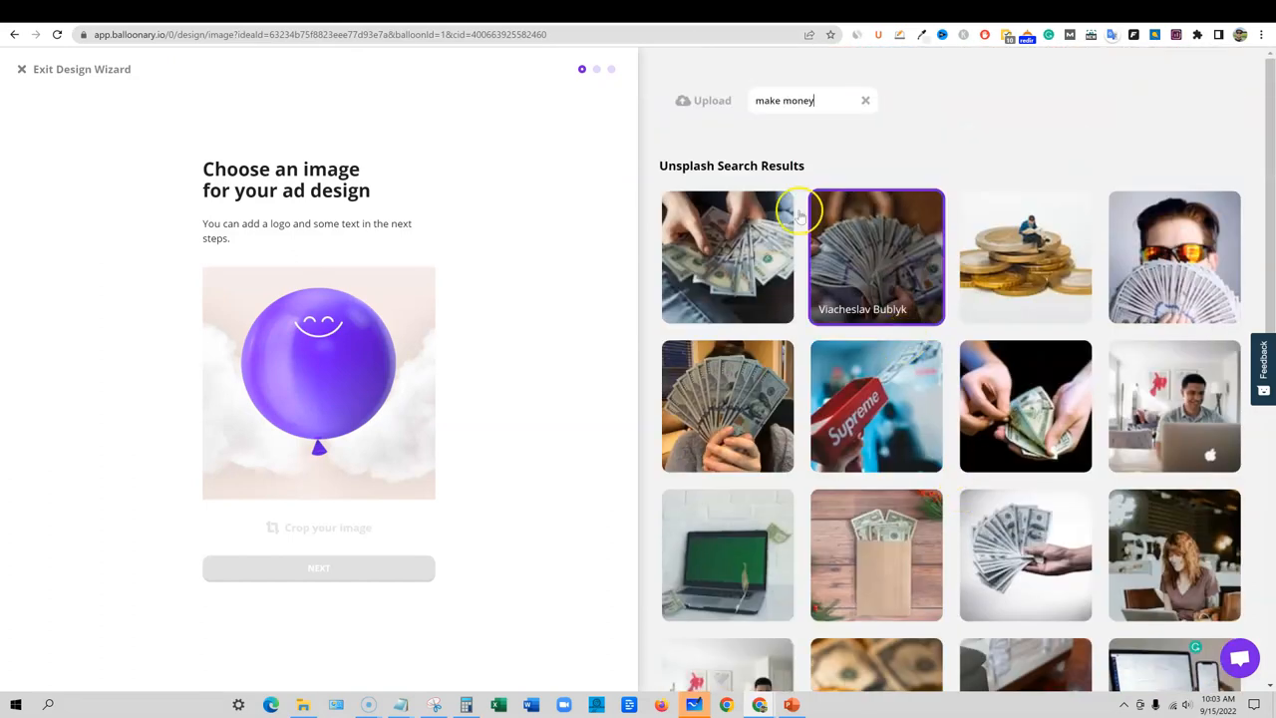
{"action": "mouse_move", "coordinate": [987, 473]}
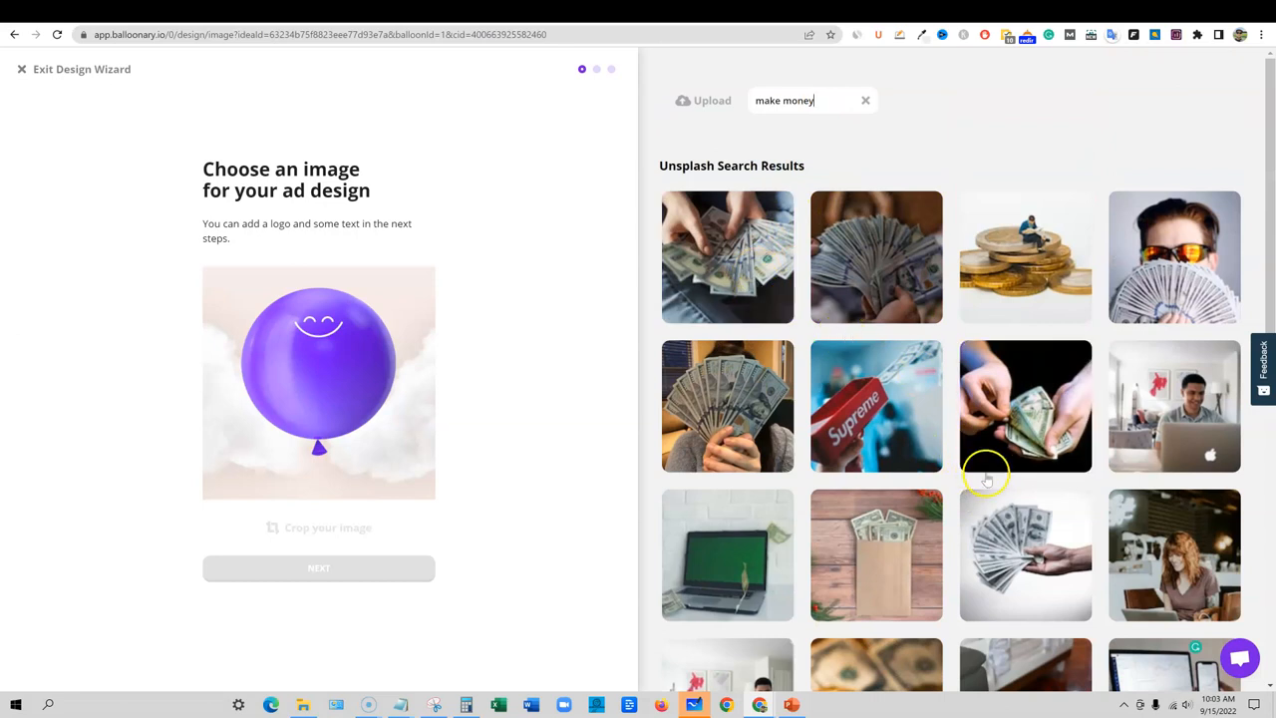
{"action": "mouse_move", "coordinate": [1174, 408]}
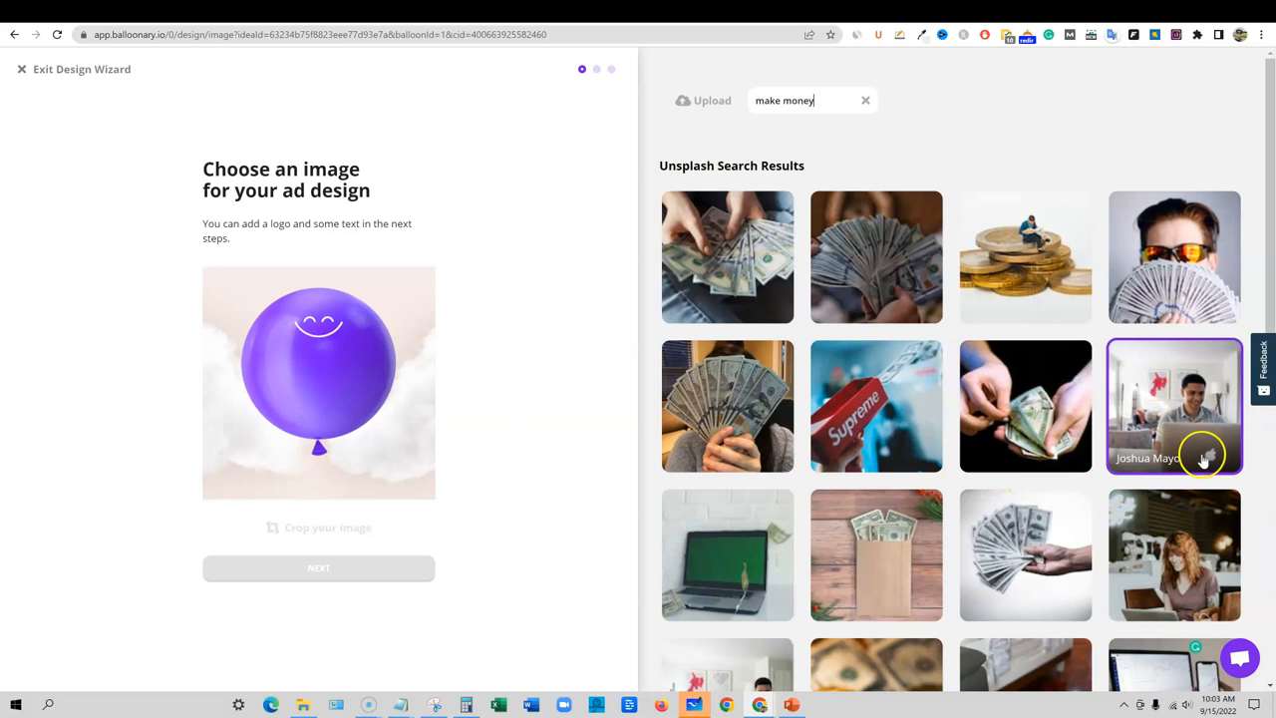
{"action": "mouse_move", "coordinate": [1174, 554]}
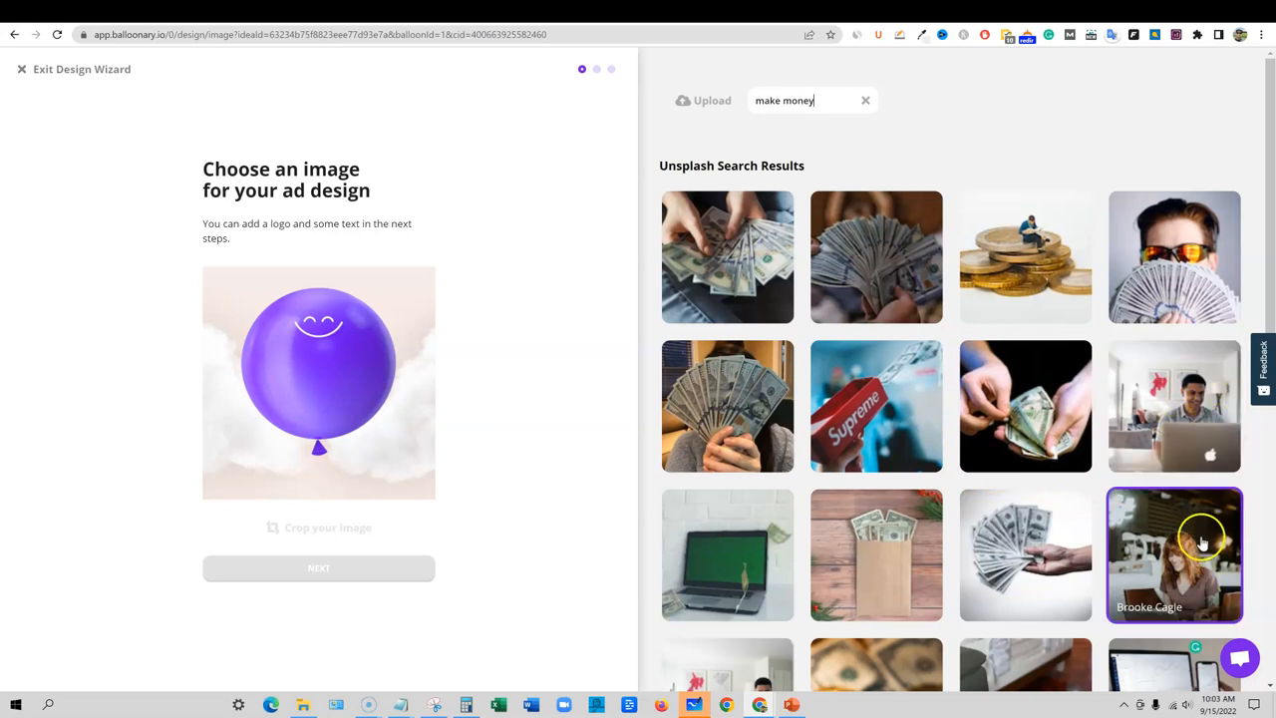
{"action": "scroll", "scroll_direction": "down", "scroll_amount": 3}
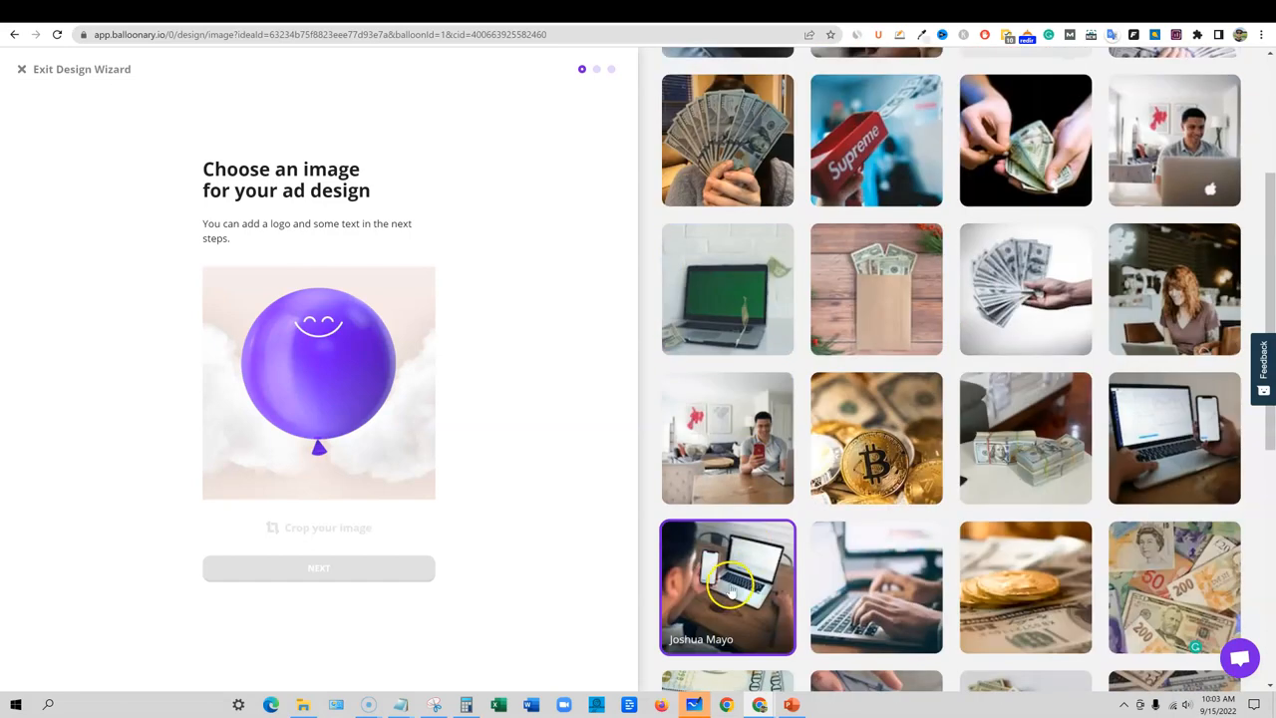
{"action": "left_click", "coordinate": [727, 586]}
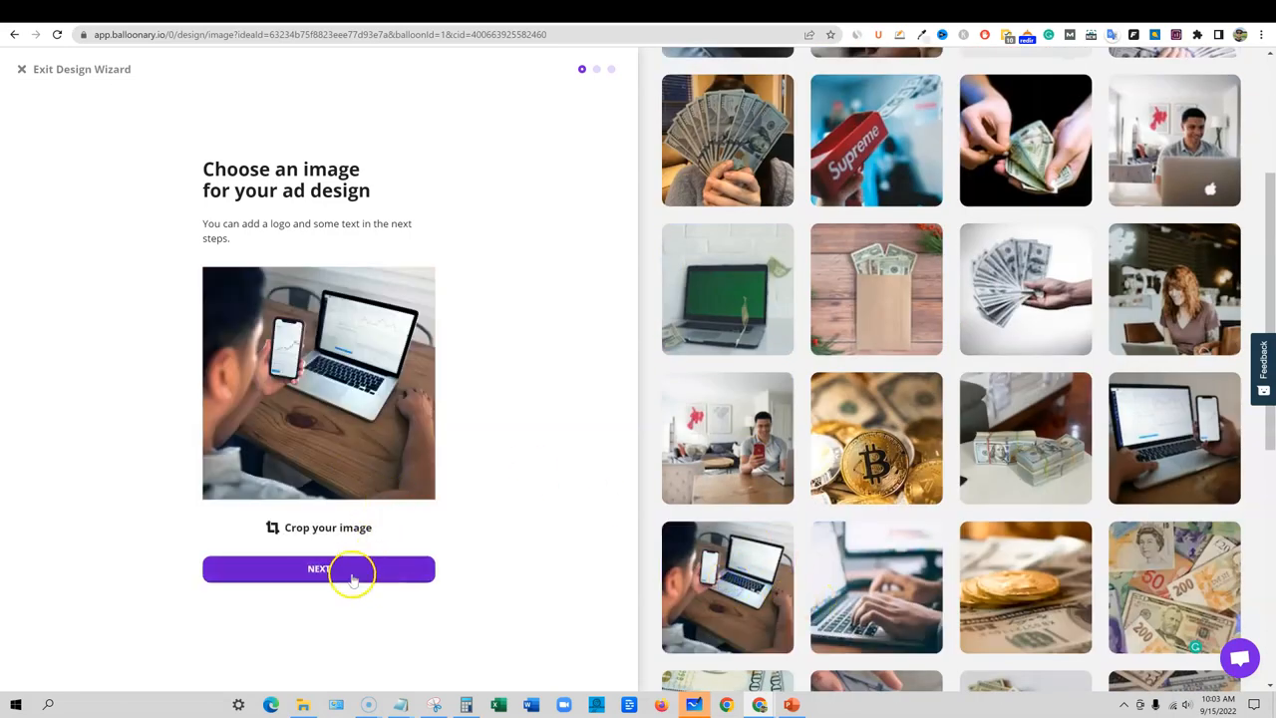
{"action": "mouse_move", "coordinate": [346, 584]}
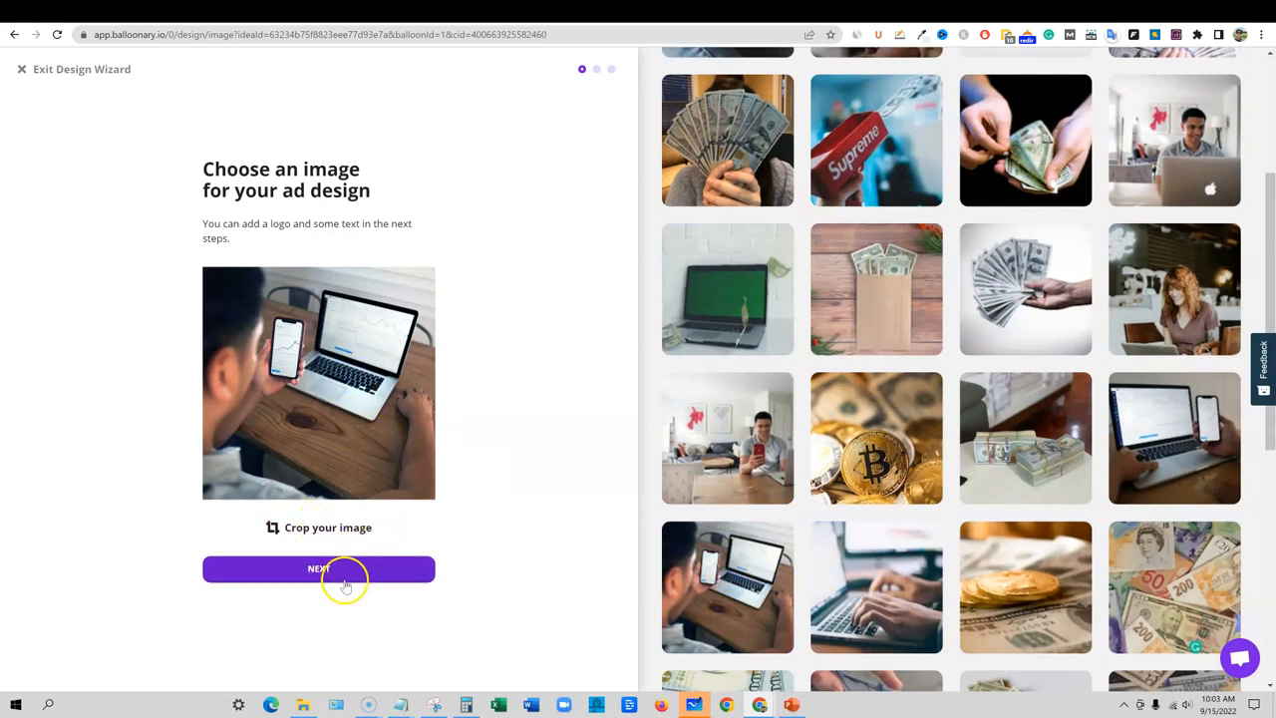
Compare the layout options and select the Image + Text layout
{"action": "left_click", "coordinate": [318, 568]}
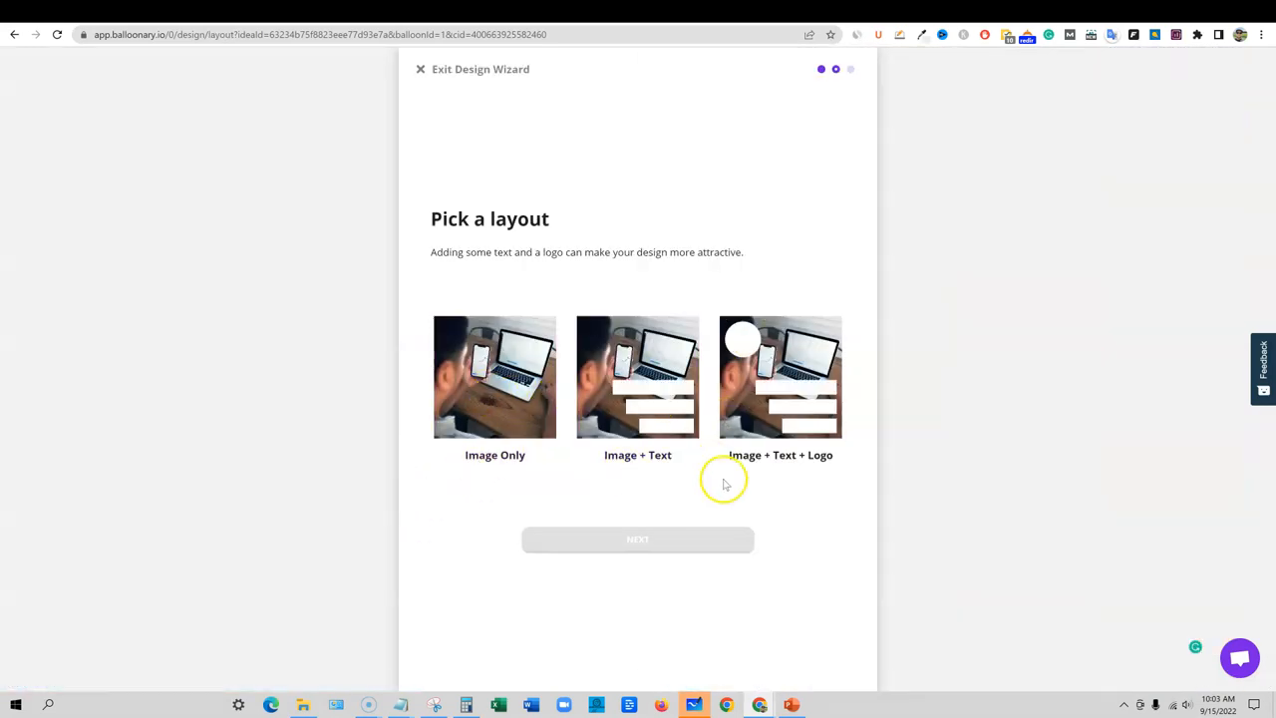
{"action": "left_click", "coordinate": [781, 377]}
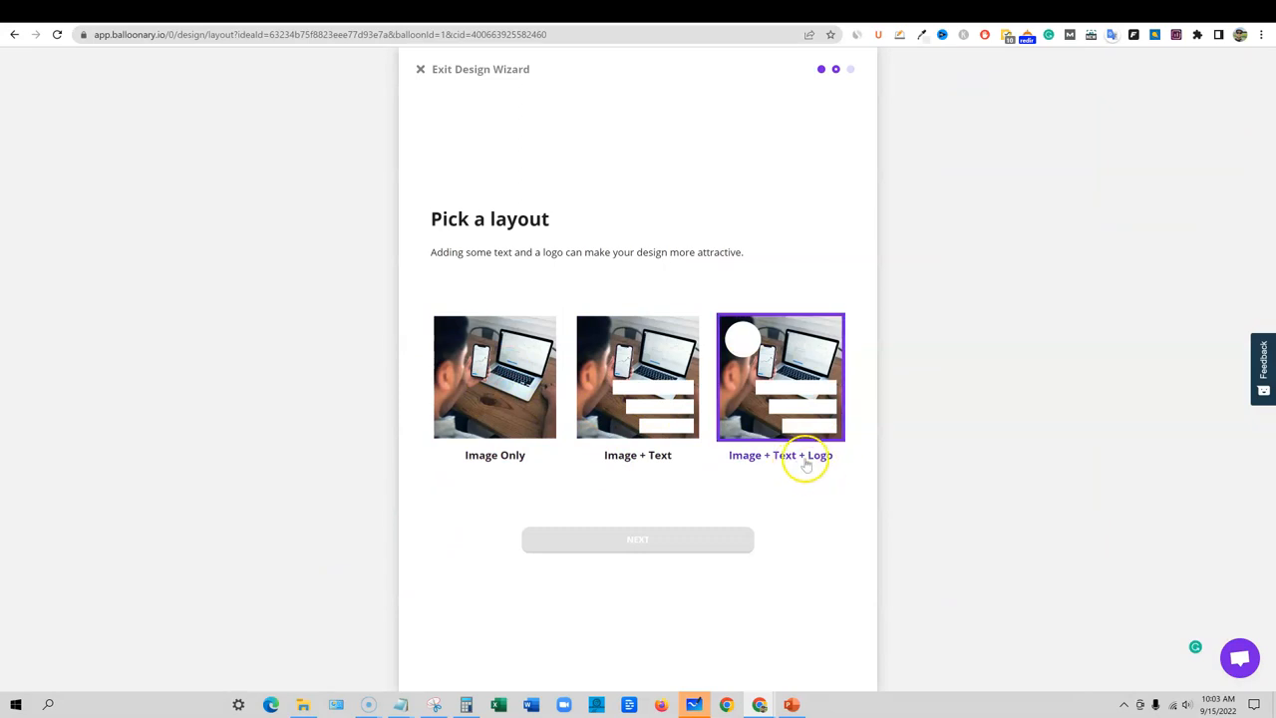
{"action": "left_click", "coordinate": [637, 377]}
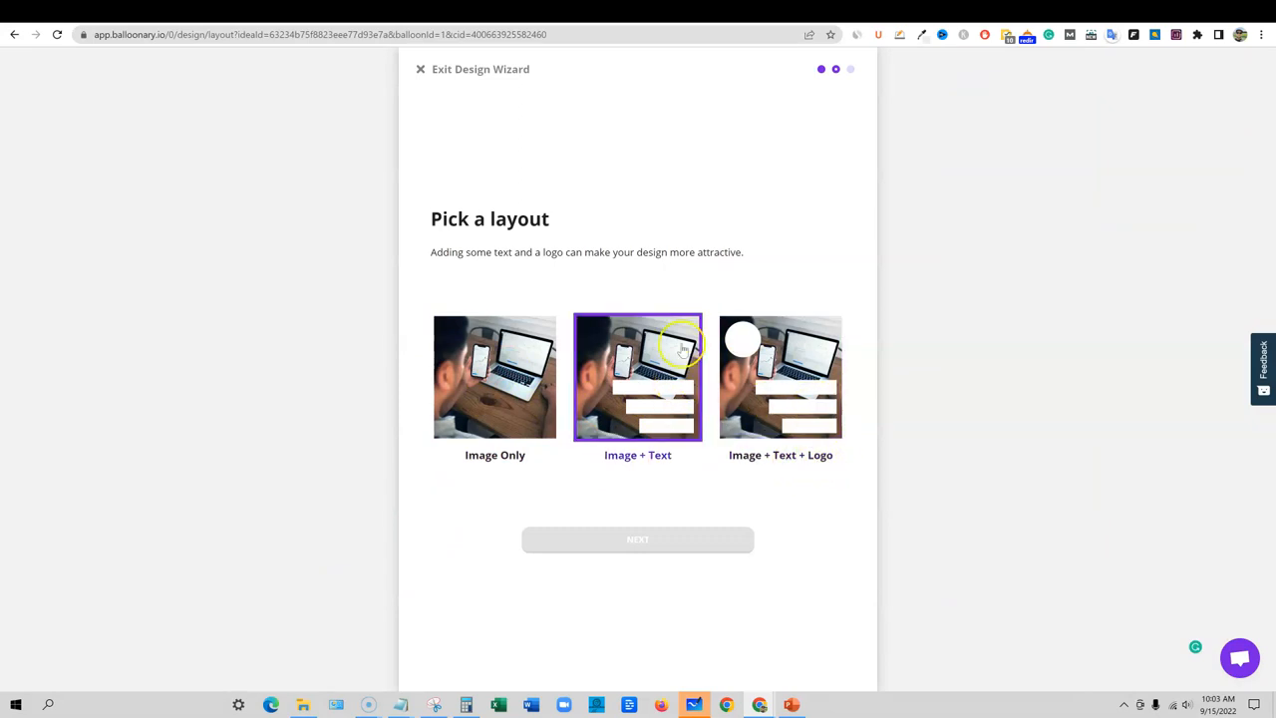
{"action": "left_click", "coordinate": [494, 377]}
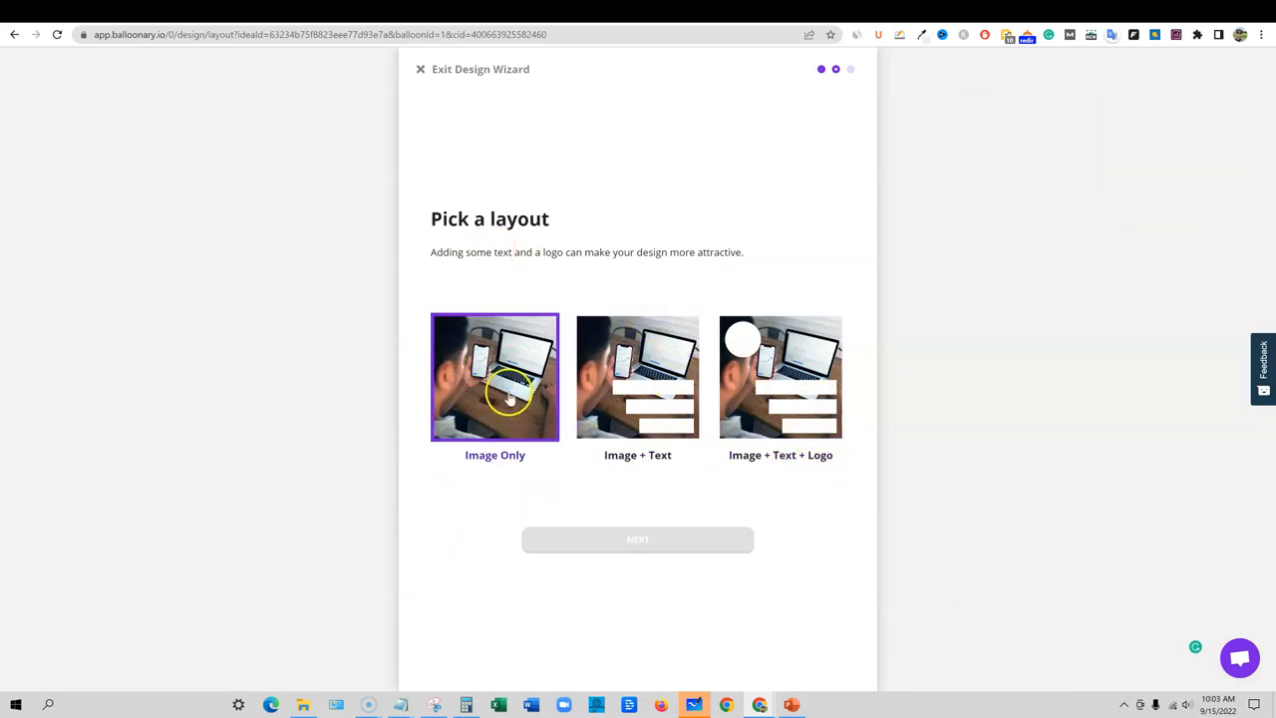
{"action": "left_click", "coordinate": [638, 377]}
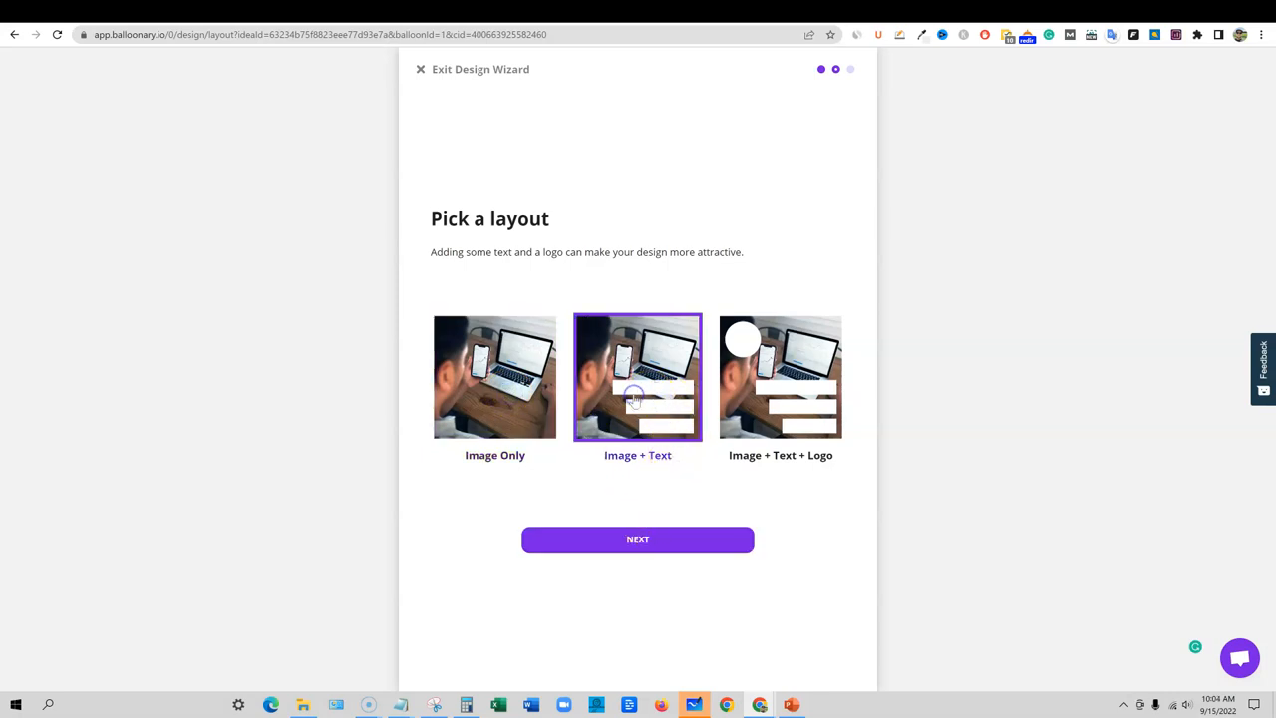
{"action": "left_click", "coordinate": [780, 377]}
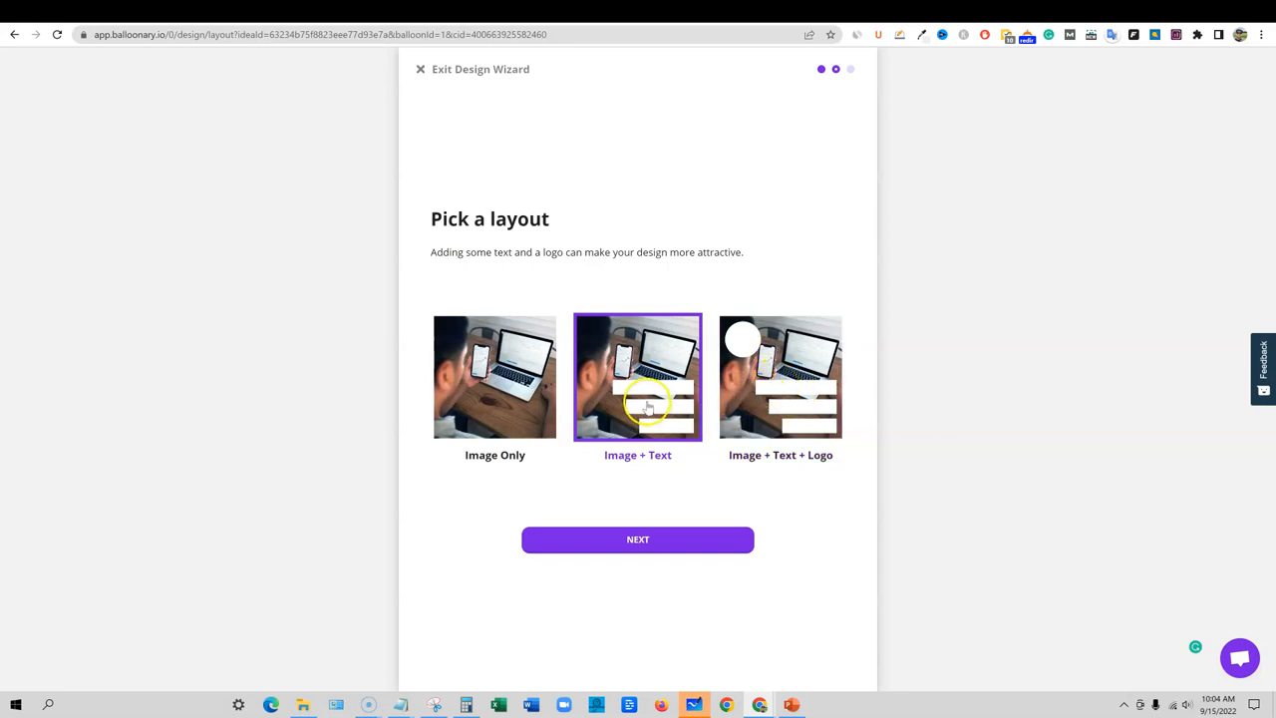
{"action": "mouse_move", "coordinate": [608, 429]}
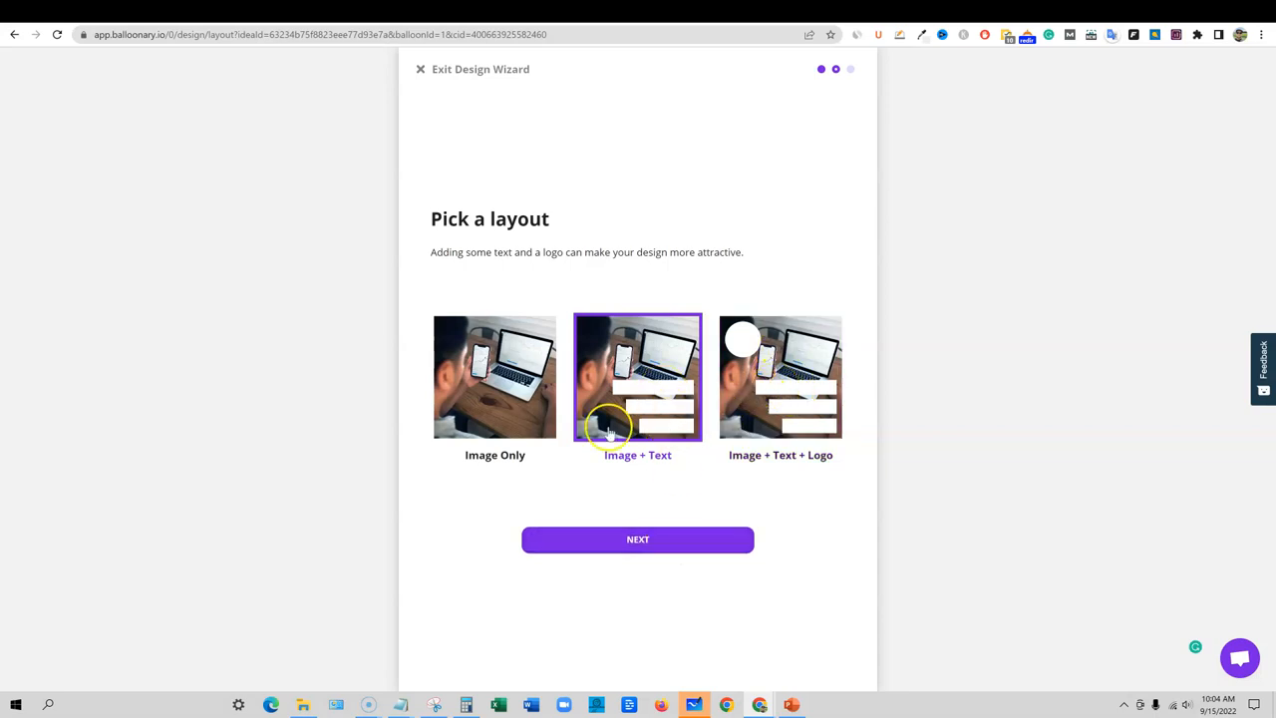
Continue to the 'Are we good to go?' design check, dismissing a stray browser menu
{"action": "left_click", "coordinate": [637, 540]}
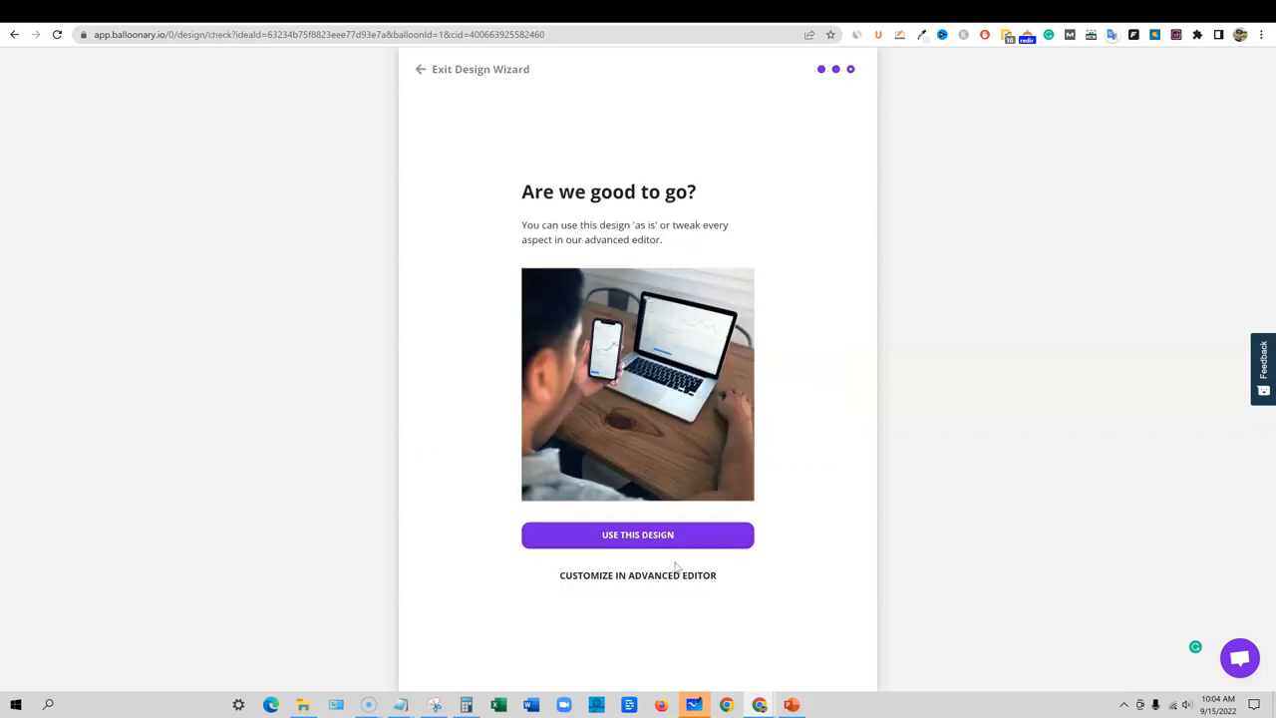
{"action": "left_click", "coordinate": [637, 576]}
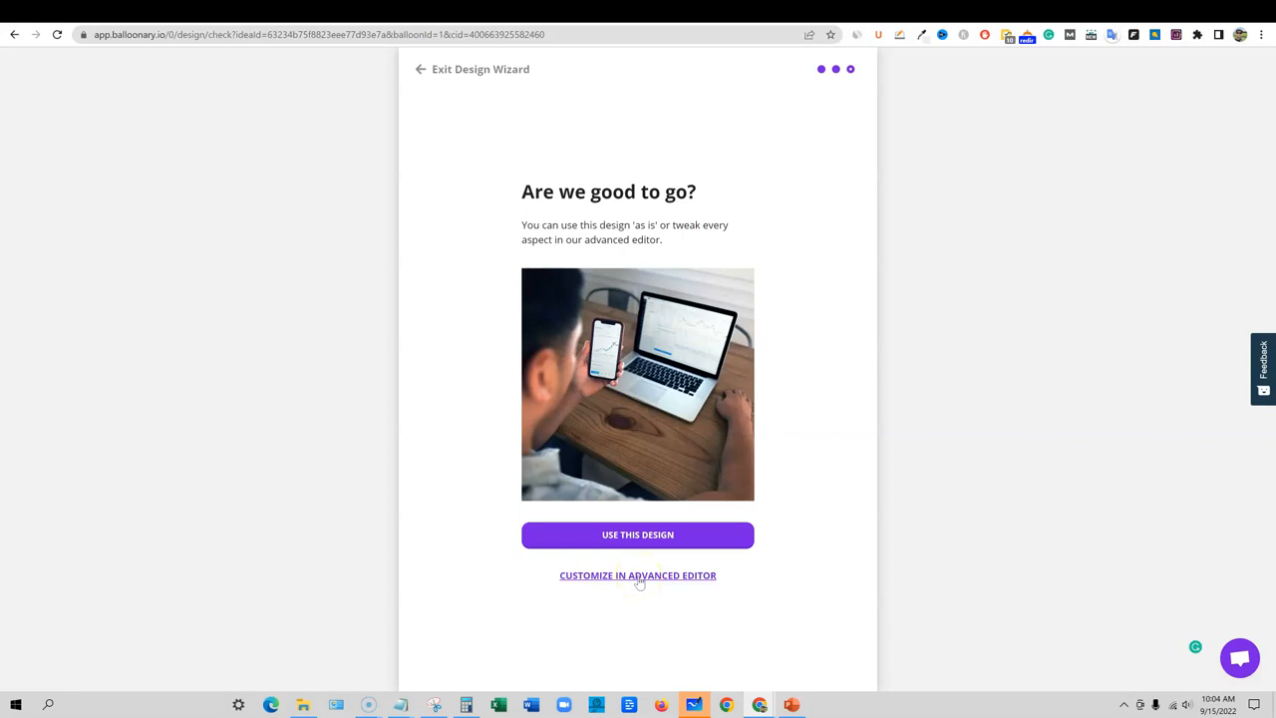
{"action": "right_click", "coordinate": [563, 626]}
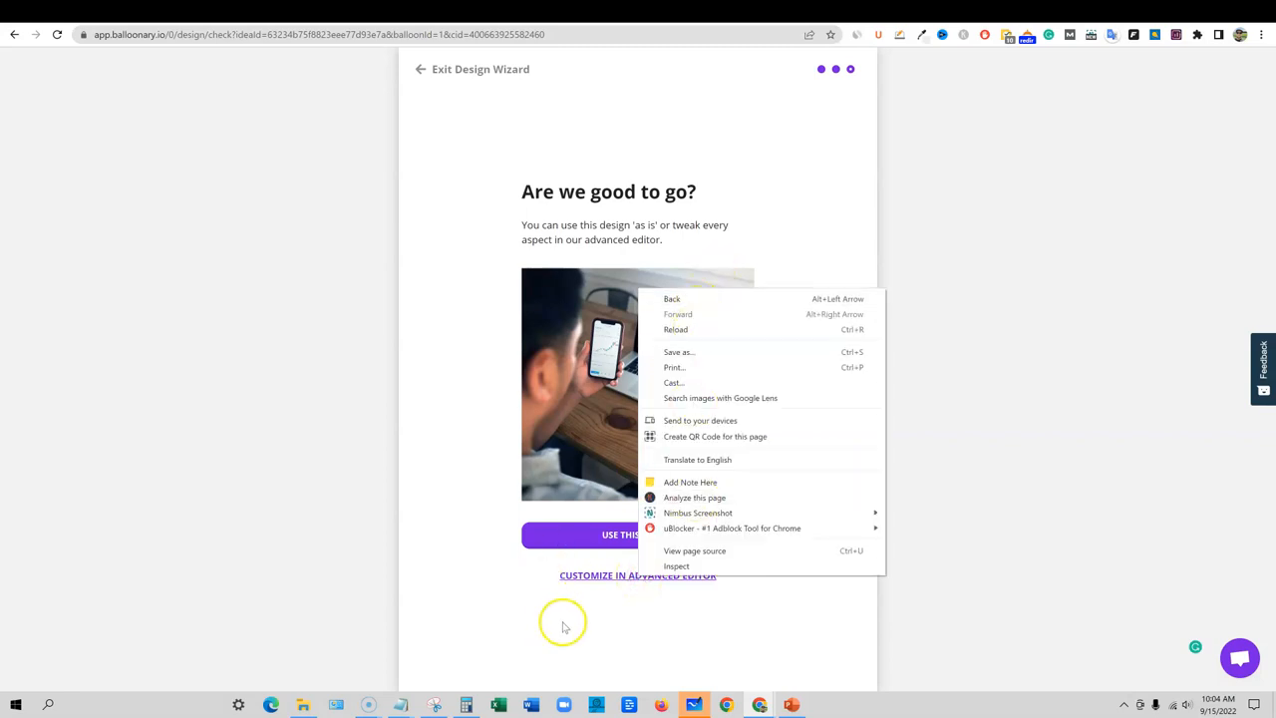
{"action": "left_click", "coordinate": [638, 575]}
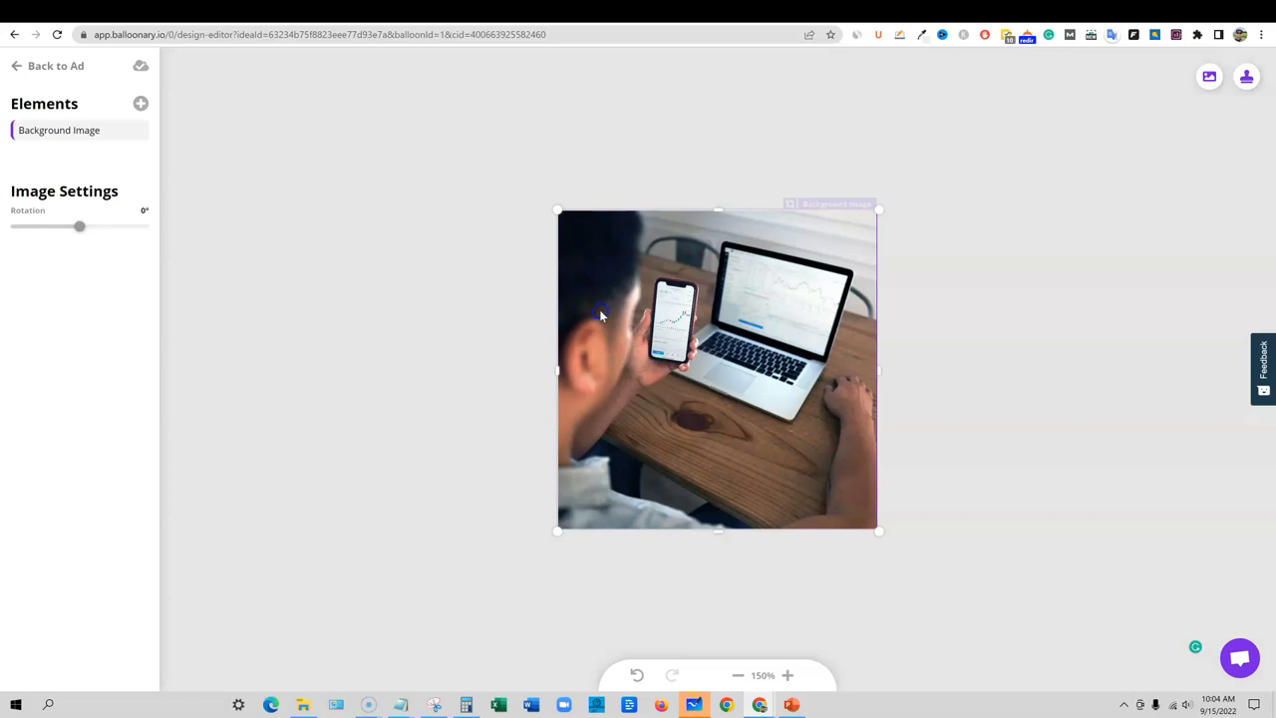
Rotate the background photo to about 137°, -97° and -4°, then reset rotation to zero
{"action": "left_click_drag", "start_coordinate": [80, 227], "coordinate": [127, 231]}
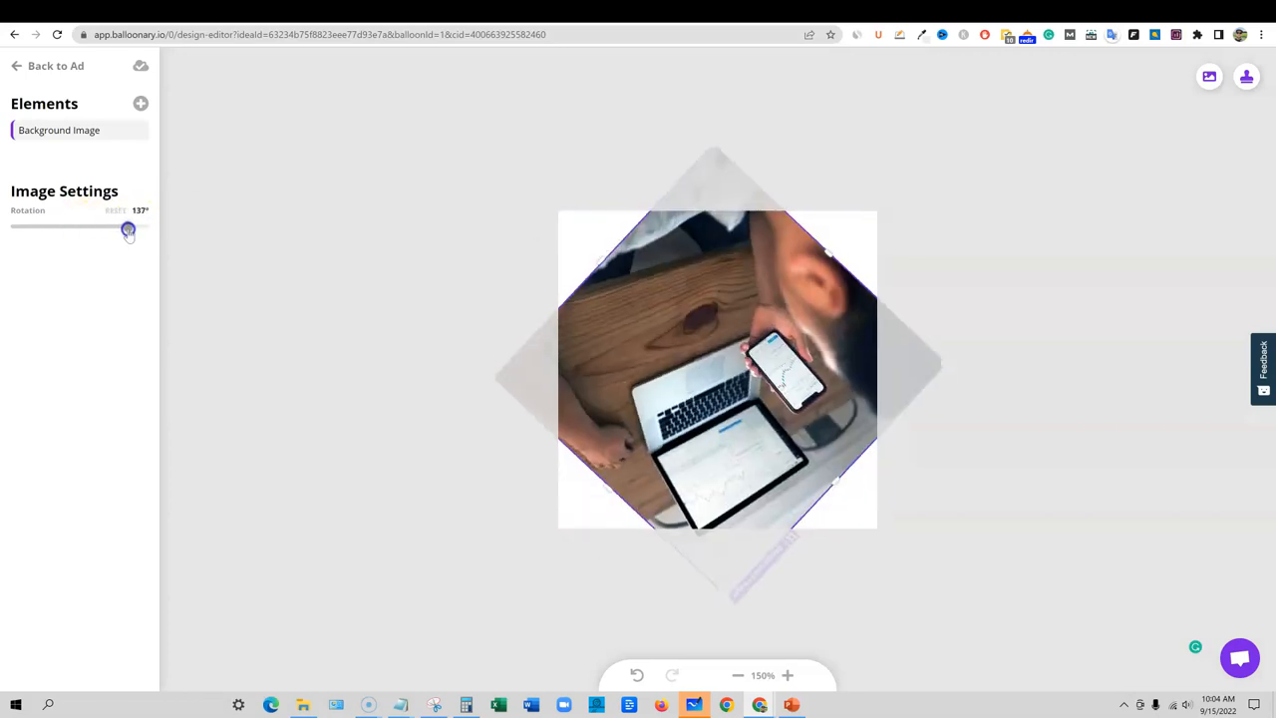
{"action": "left_click_drag", "start_coordinate": [128, 230], "coordinate": [45, 233]}
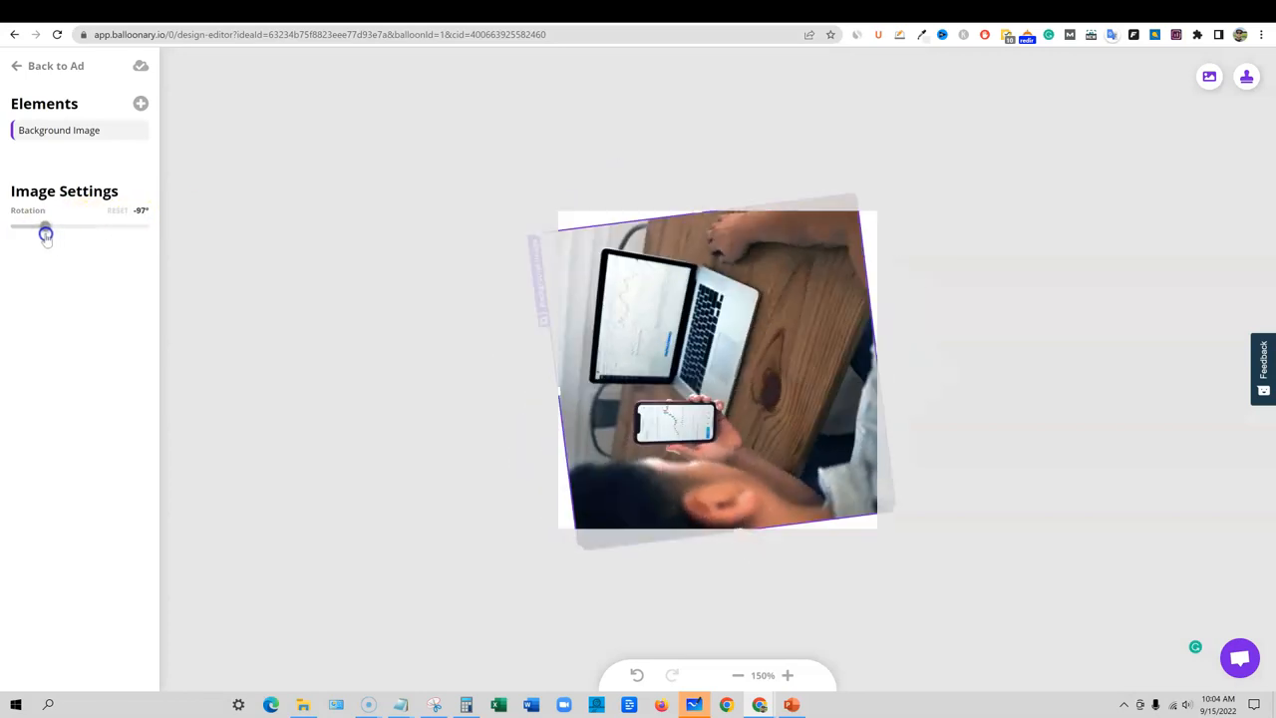
{"action": "left_click_drag", "start_coordinate": [45, 229], "coordinate": [78, 230]}
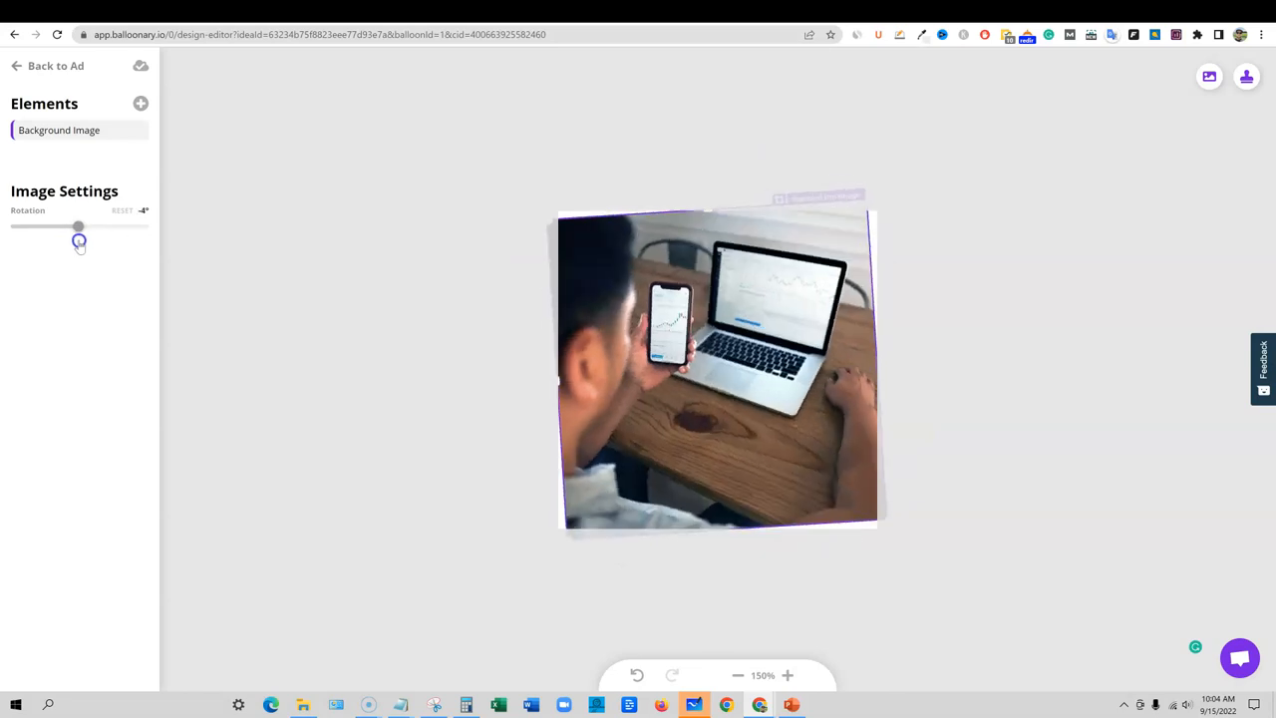
{"action": "left_click", "coordinate": [121, 211]}
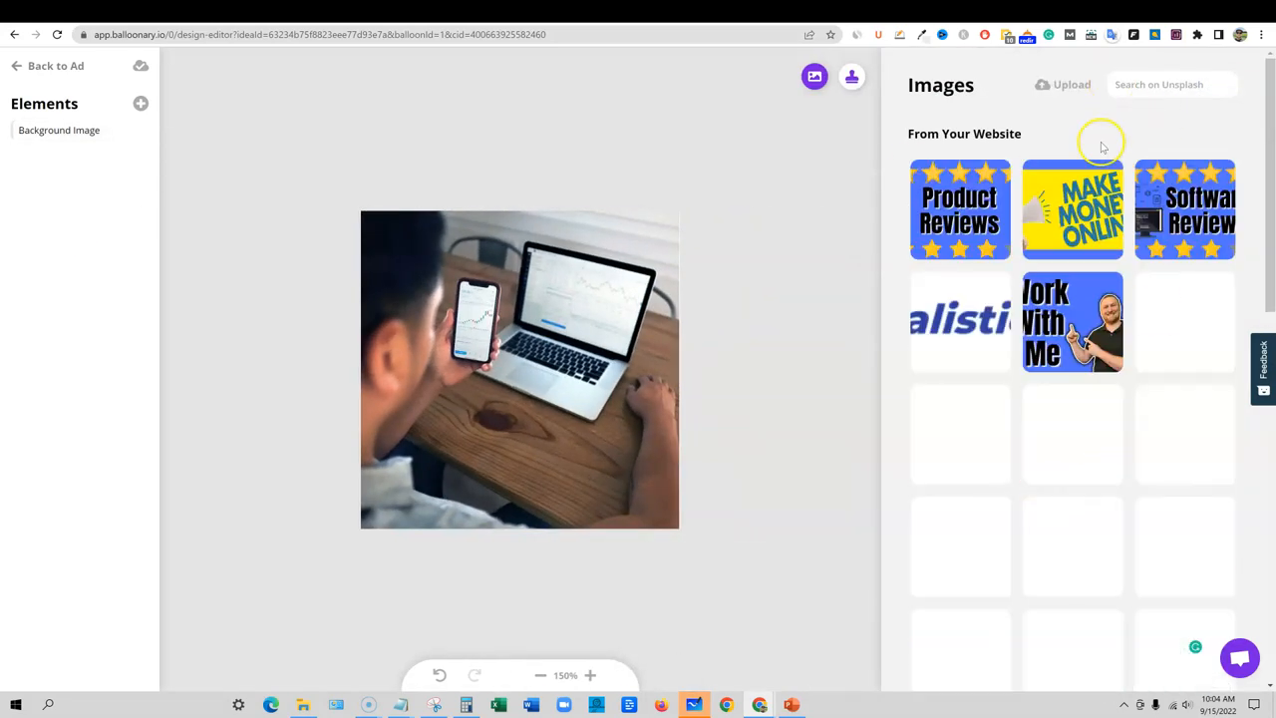
Browse templates, apply and undo the Special Offer sofa template, then try Open Day Sales
{"action": "left_click", "coordinate": [851, 77]}
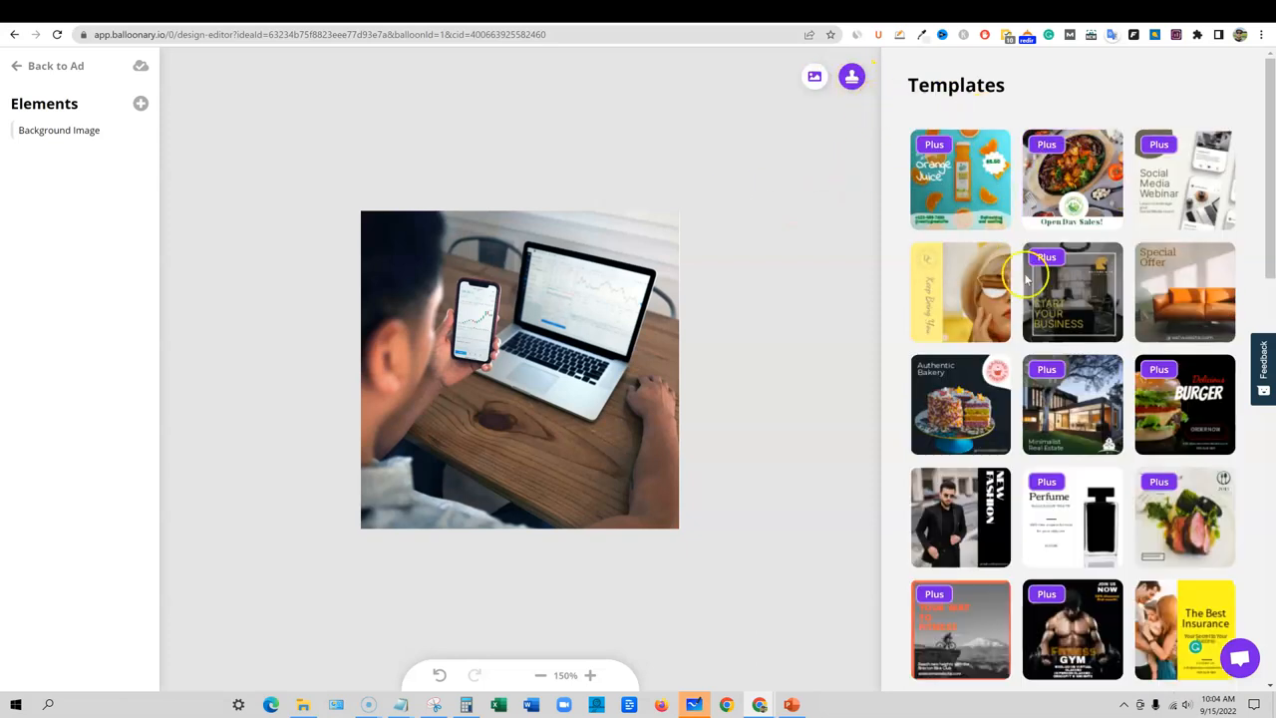
{"action": "mouse_move", "coordinate": [1025, 236]}
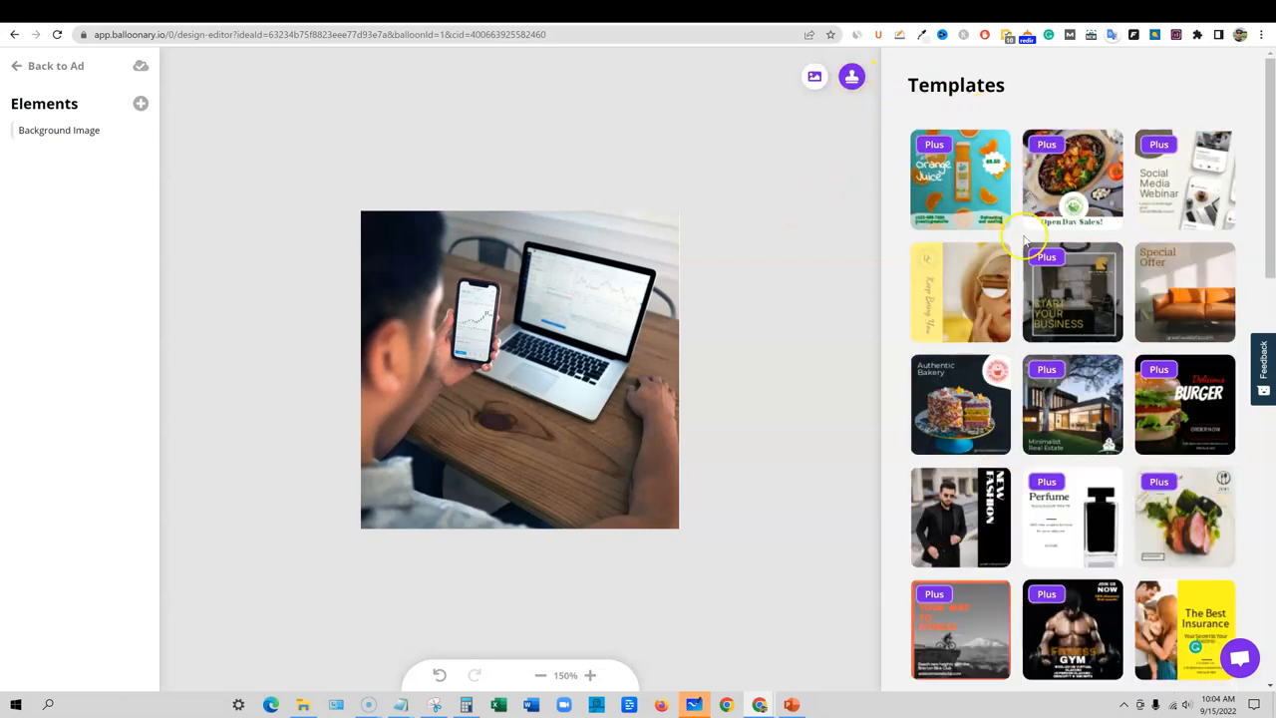
{"action": "scroll", "scroll_direction": "down", "scroll_amount": 3}
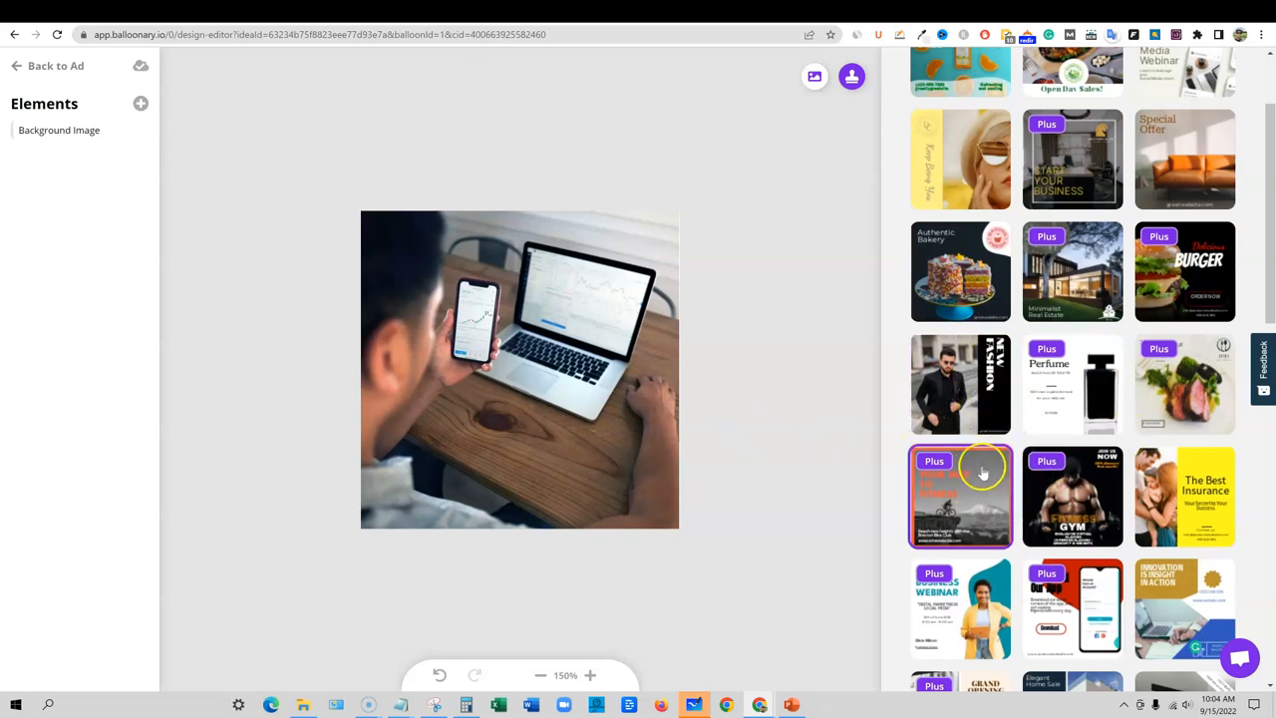
{"action": "left_click", "coordinate": [1185, 160]}
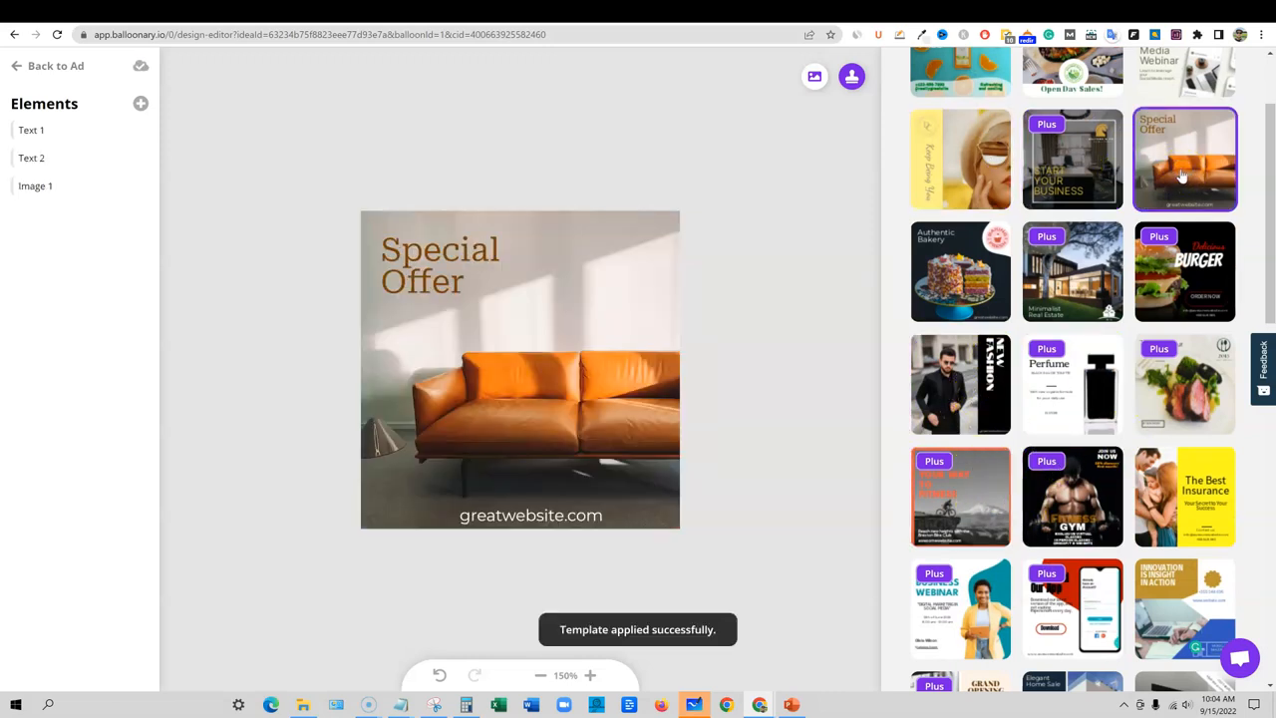
{"action": "left_click", "coordinate": [533, 279]}
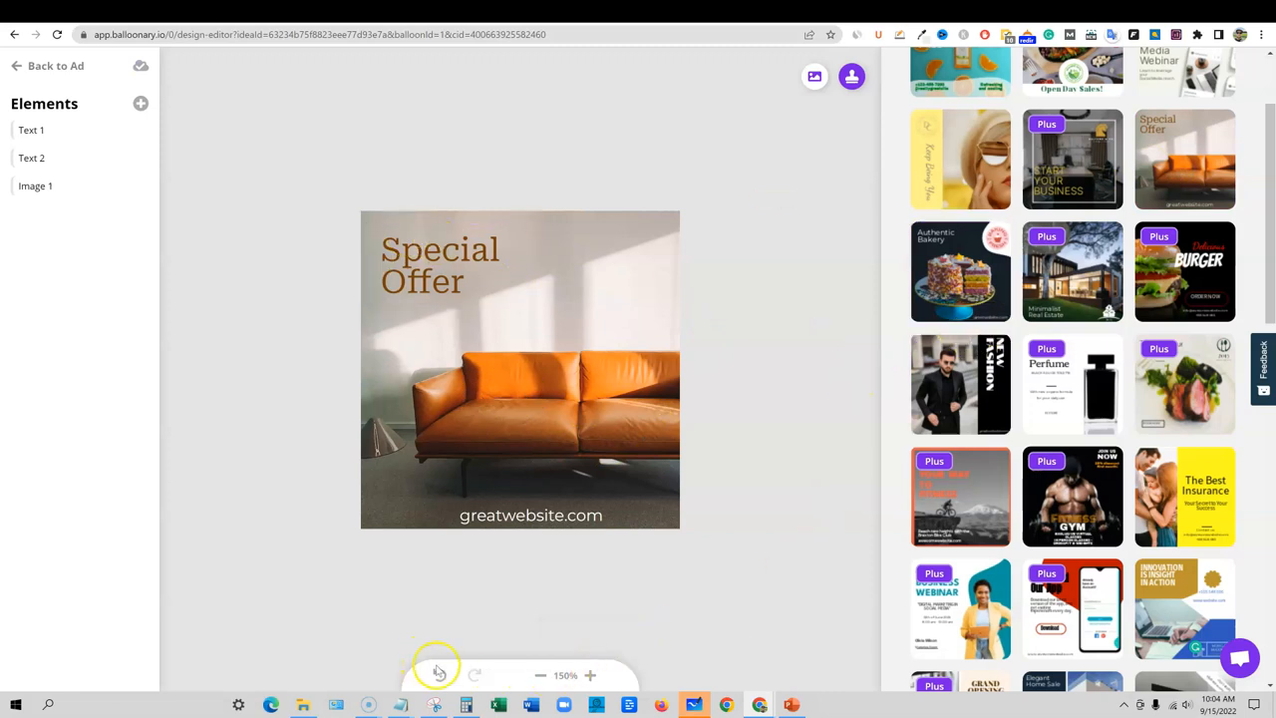
{"action": "left_click", "coordinate": [1185, 159]}
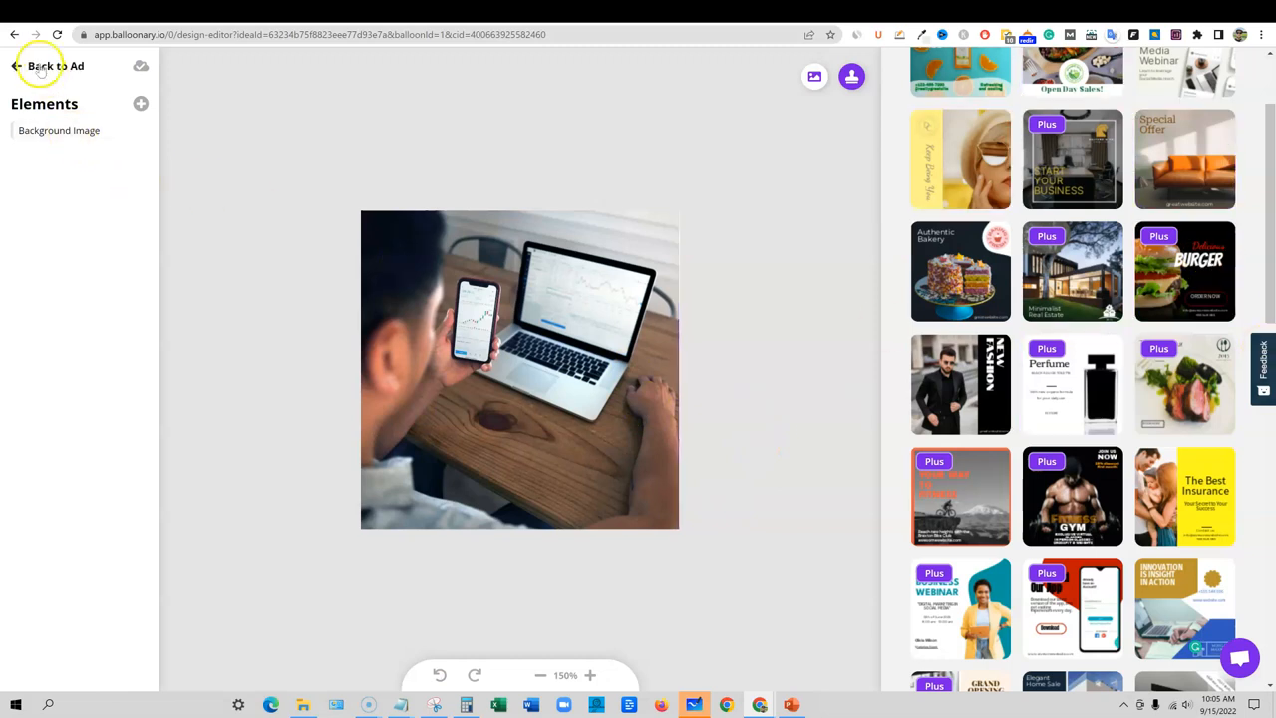
{"action": "scroll", "scroll_direction": "up", "scroll_amount": 3}
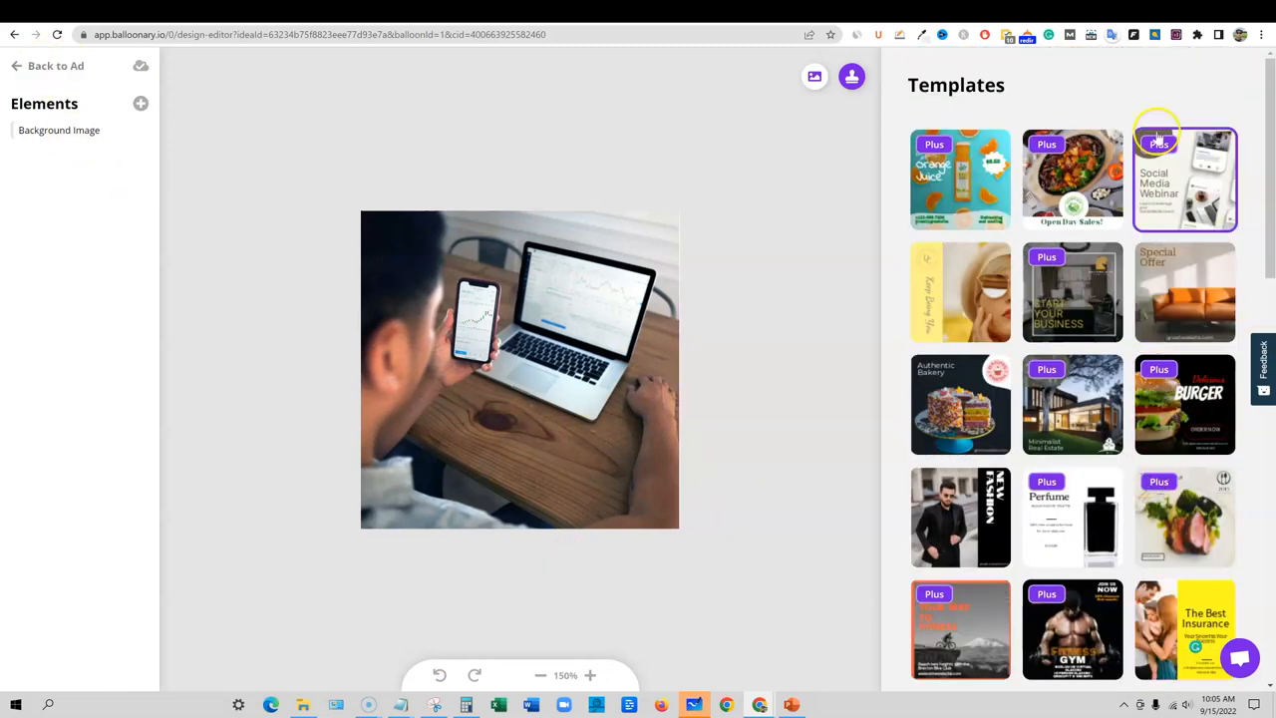
{"action": "left_click", "coordinate": [1073, 179]}
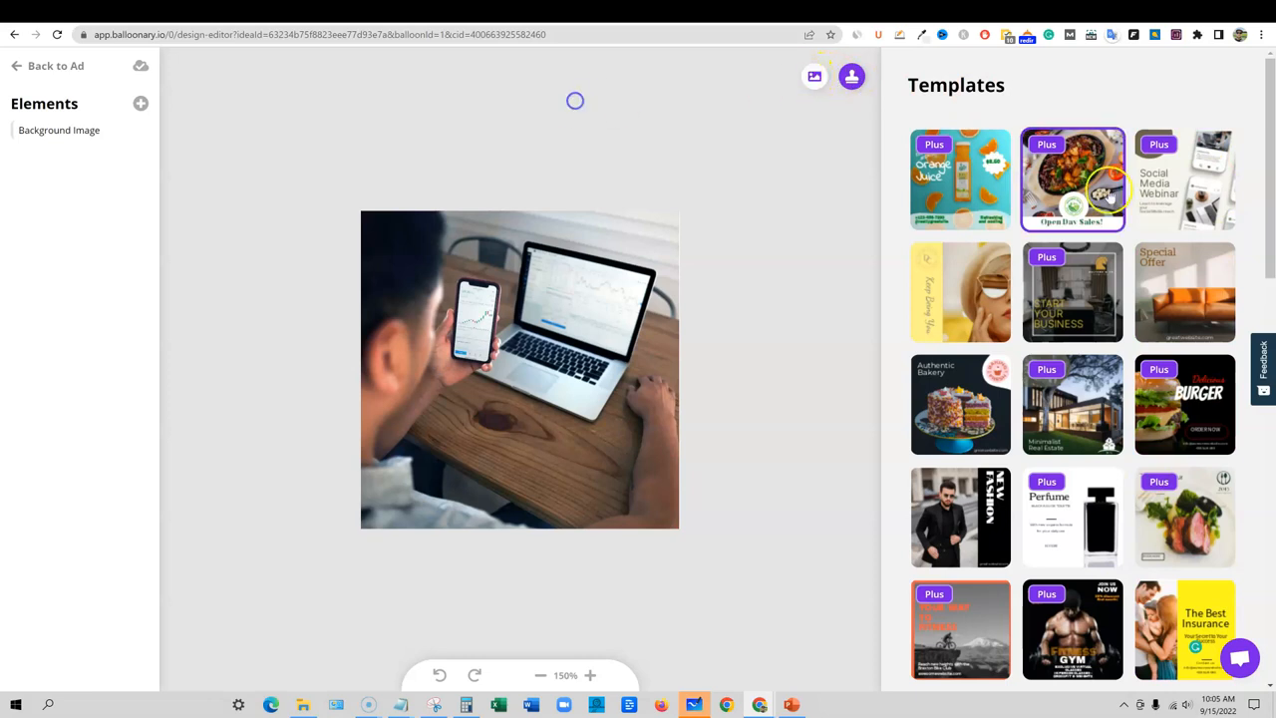
{"action": "mouse_move", "coordinate": [264, 274]}
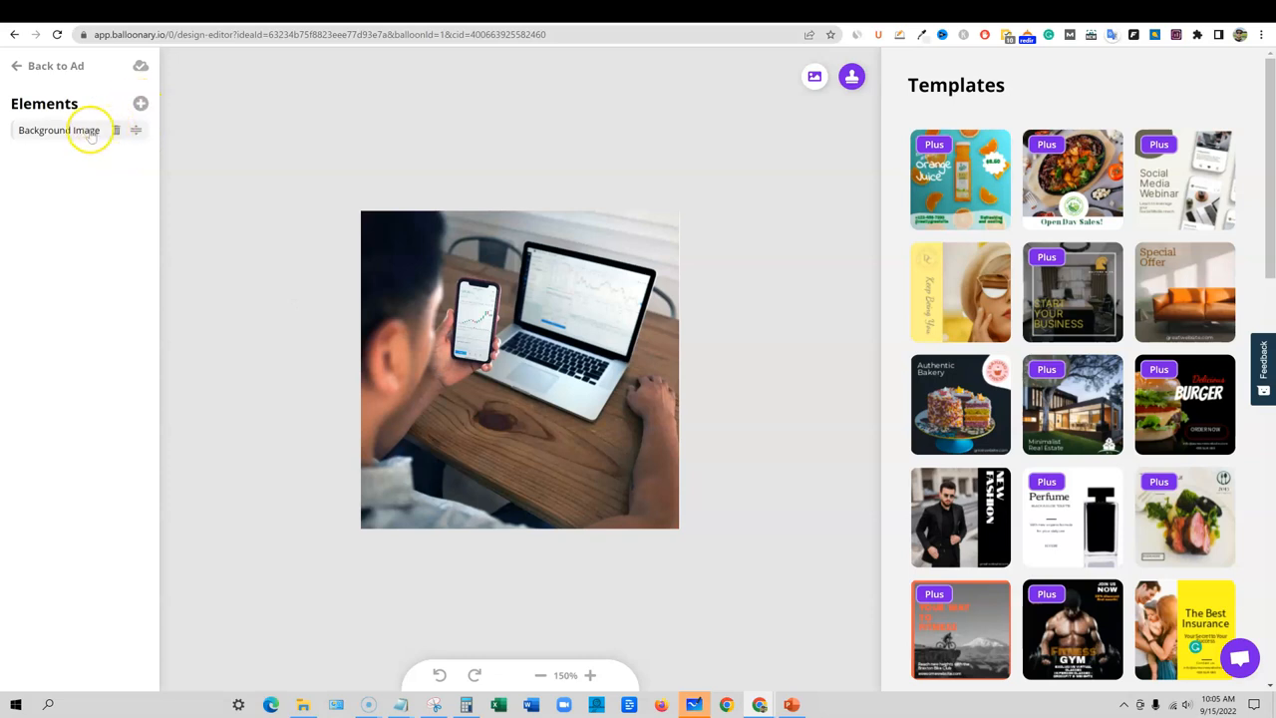
{"action": "left_click", "coordinate": [141, 103]}
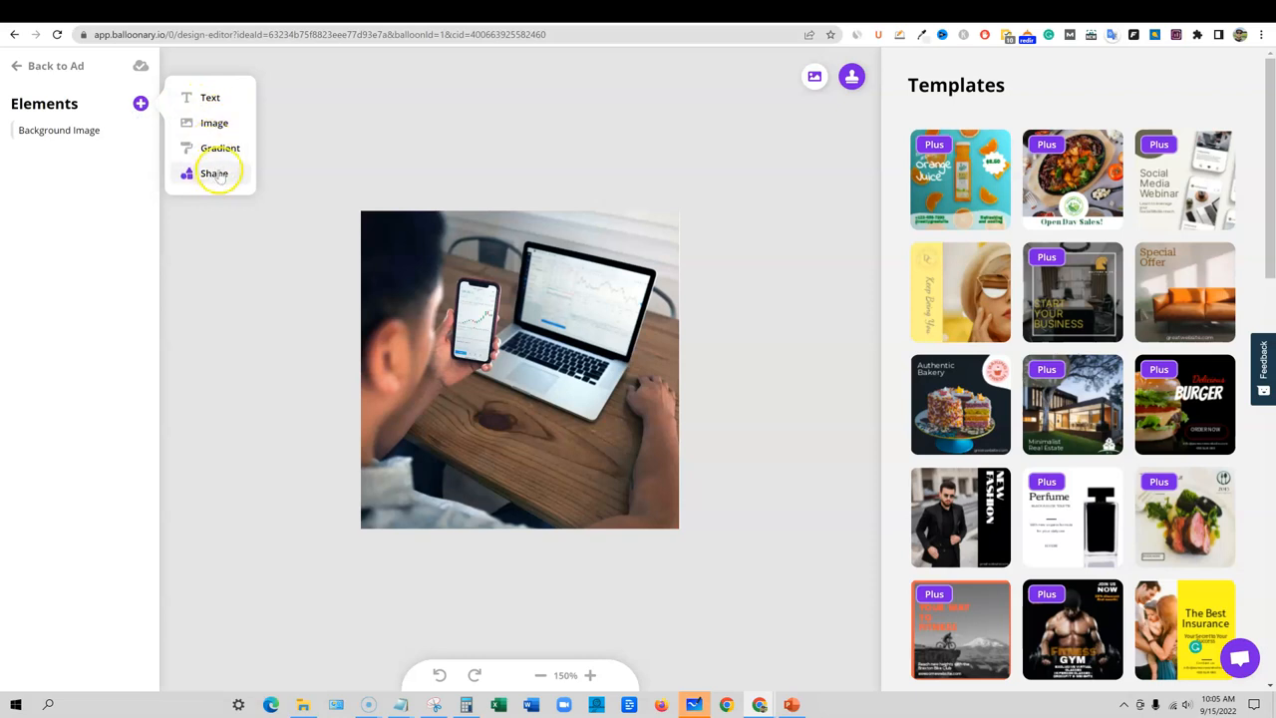
{"action": "left_click", "coordinate": [214, 173]}
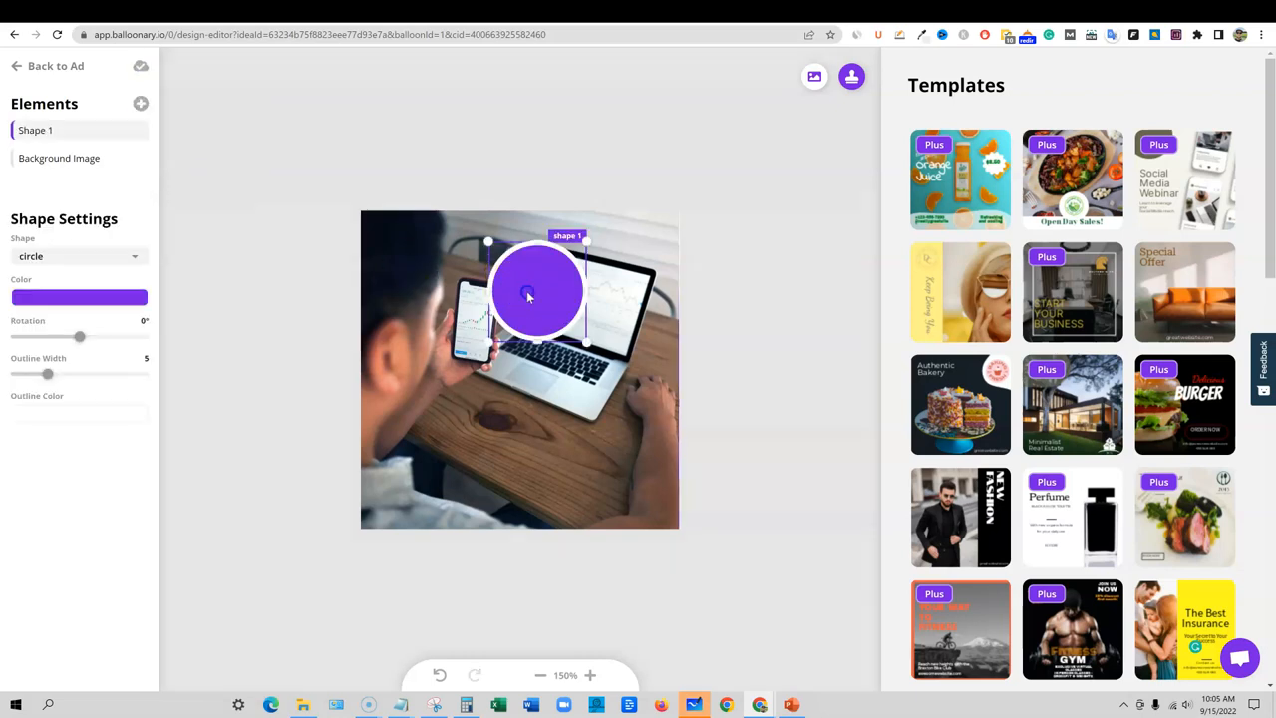
{"action": "left_click_drag", "start_coordinate": [530, 290], "coordinate": [444, 408]}
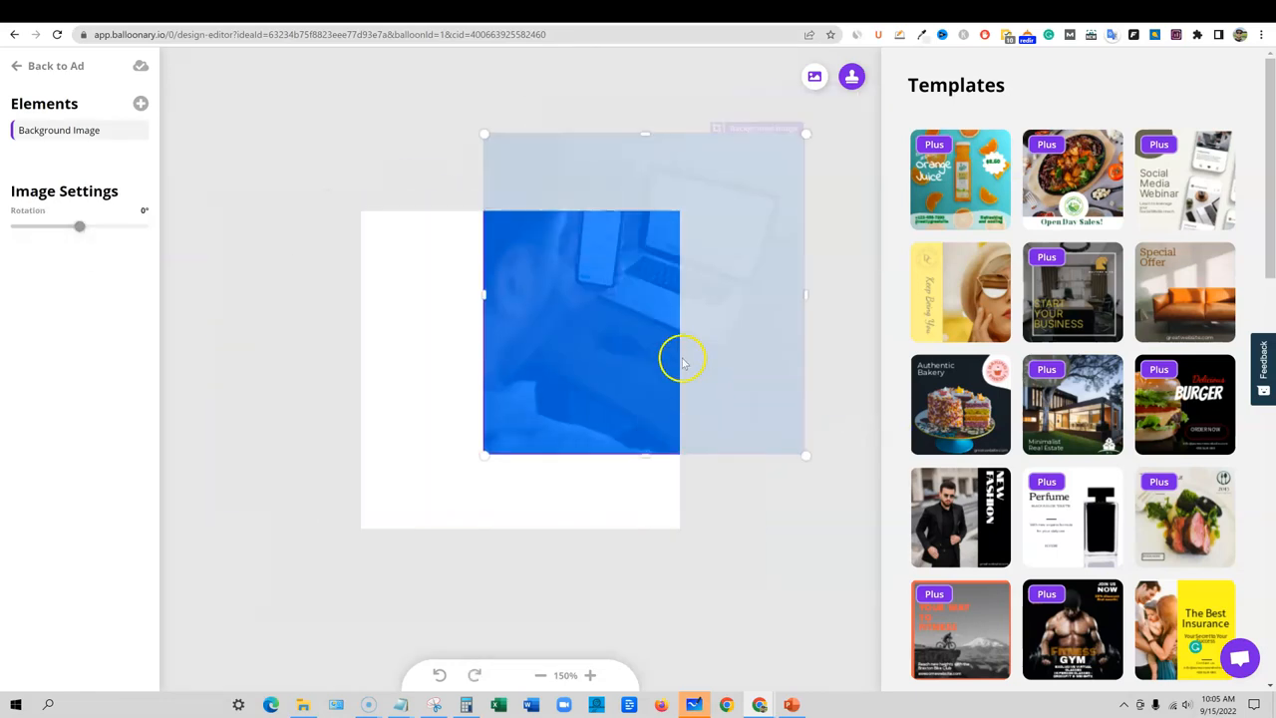
{"action": "left_click_drag", "start_coordinate": [683, 362], "coordinate": [613, 379]}
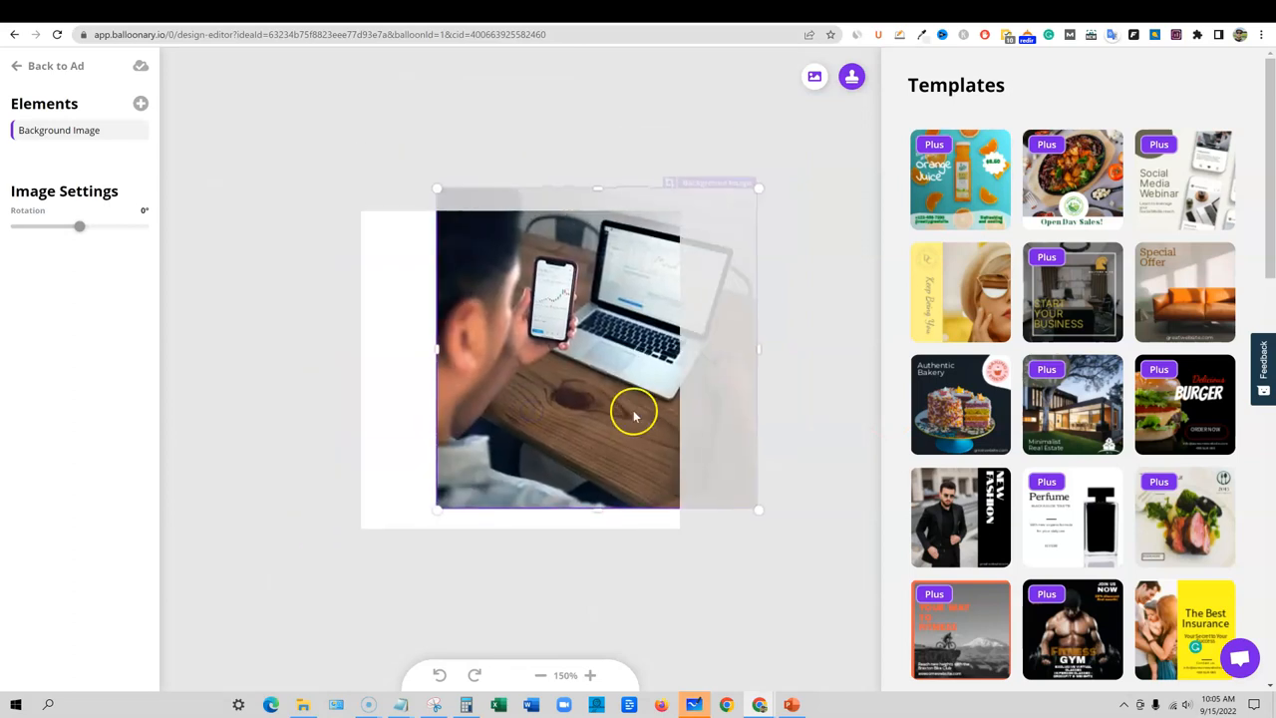
{"action": "left_click_drag", "start_coordinate": [635, 414], "coordinate": [568, 409]}
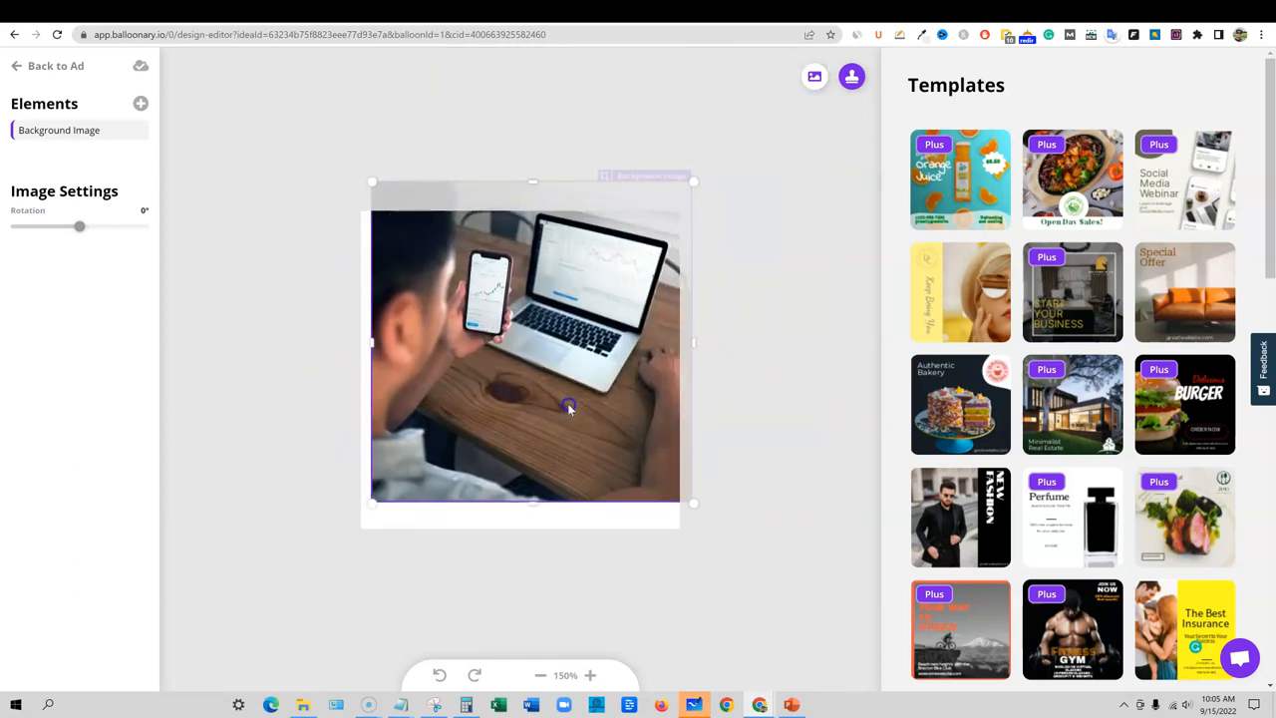
{"action": "right_click", "coordinate": [568, 386]}
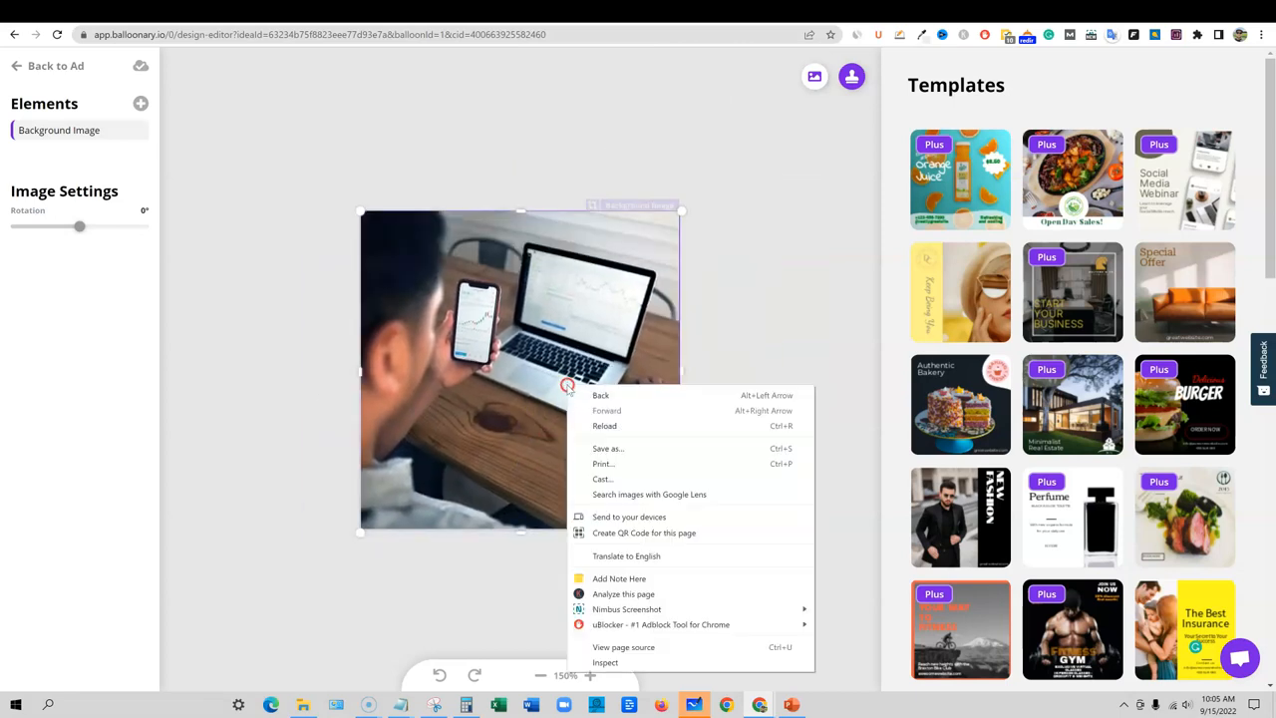
{"action": "mouse_move", "coordinate": [708, 292]}
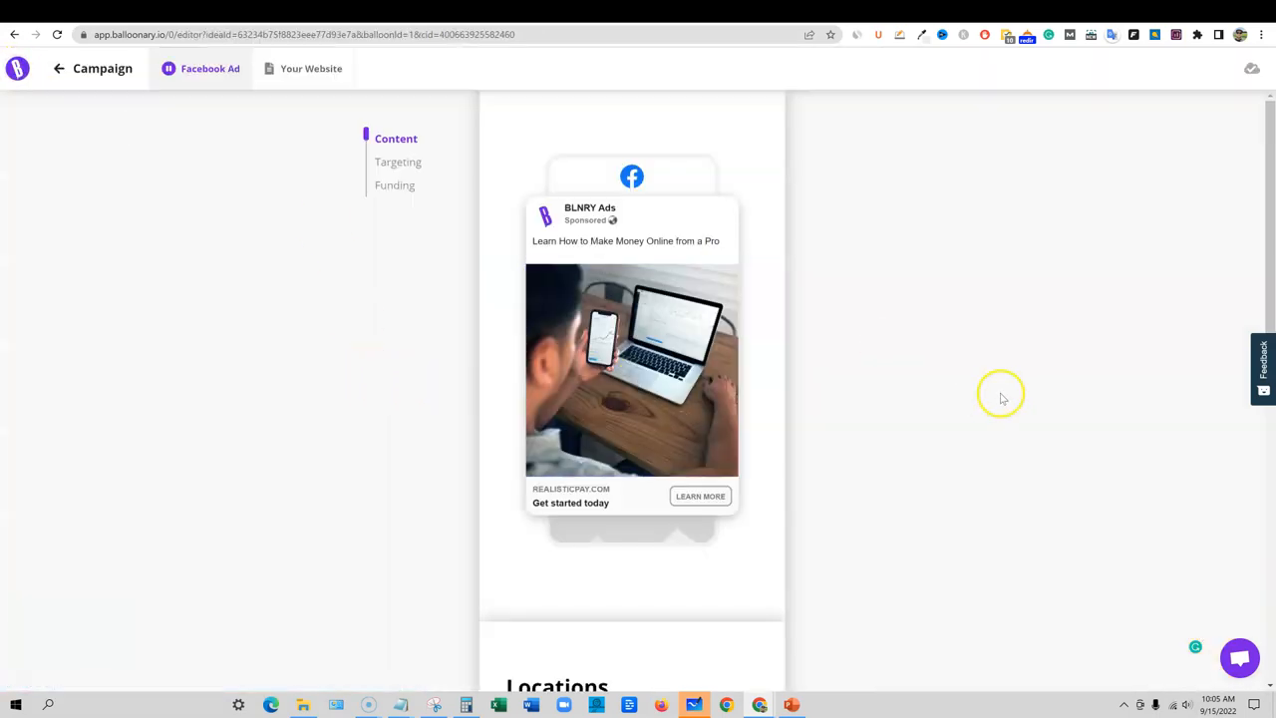
{"action": "mouse_move", "coordinate": [818, 657]}
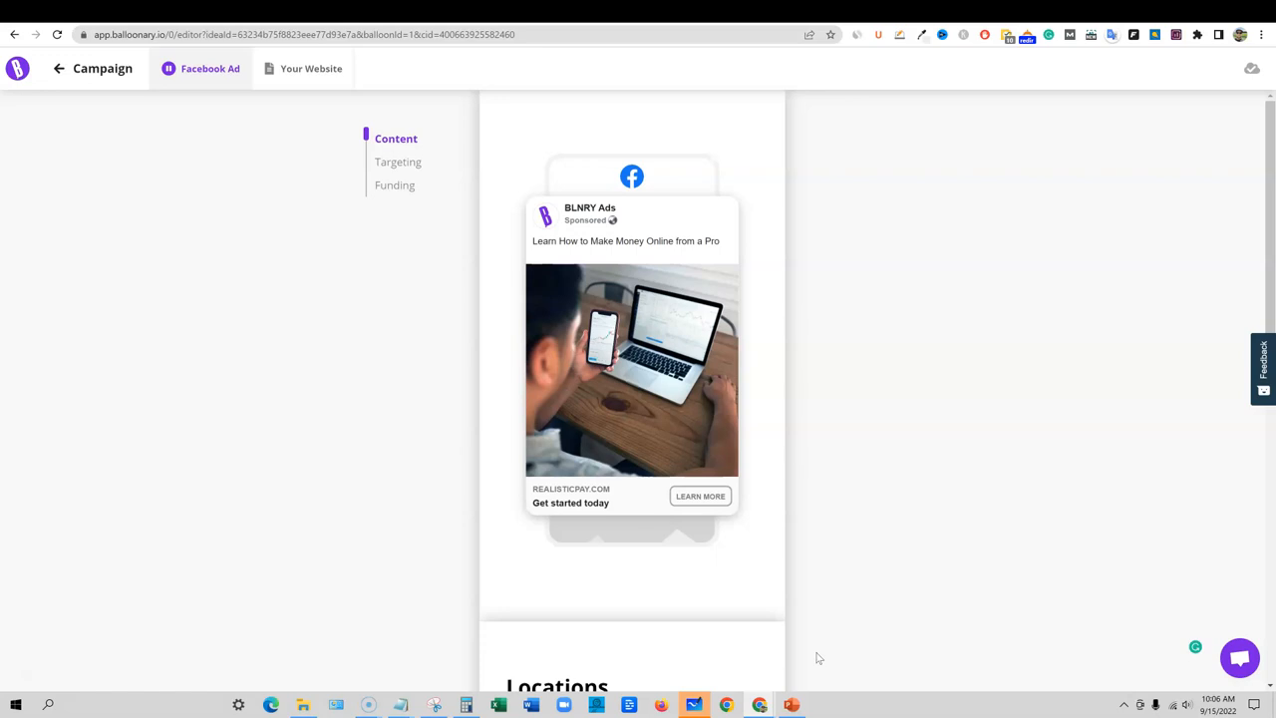
{"action": "mouse_move", "coordinate": [632, 618]}
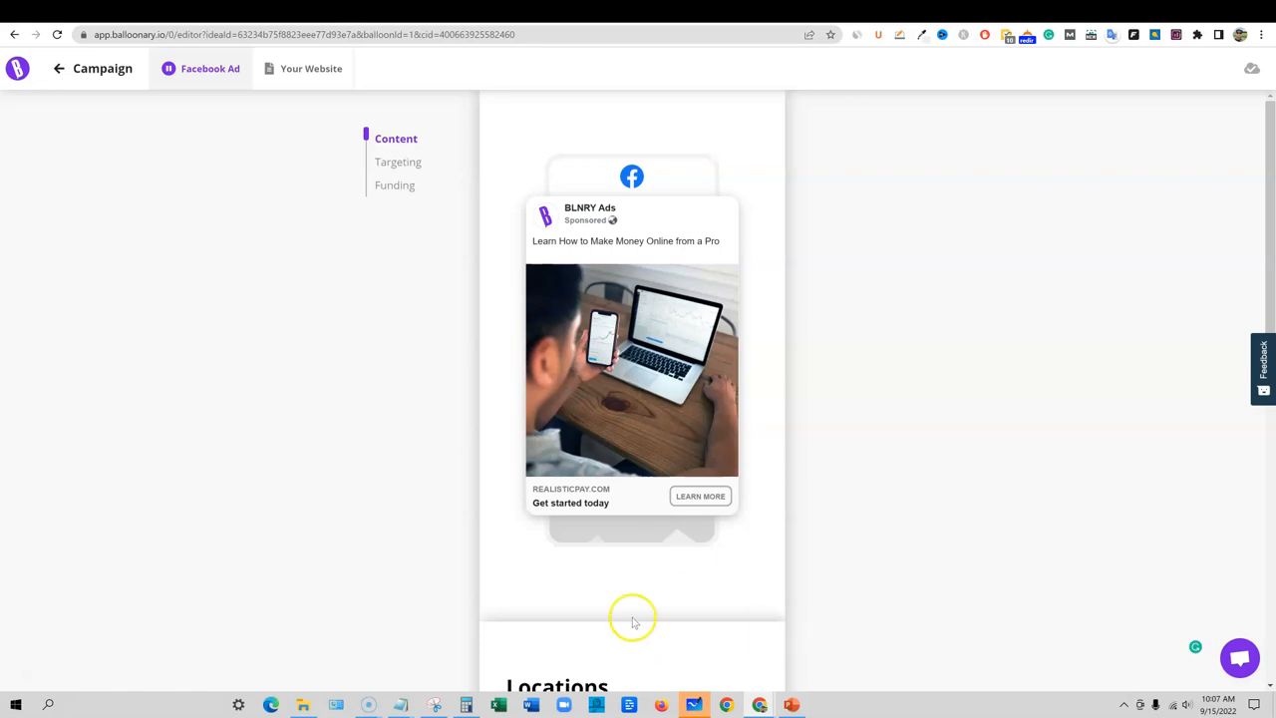
{"action": "mouse_move", "coordinate": [685, 451]}
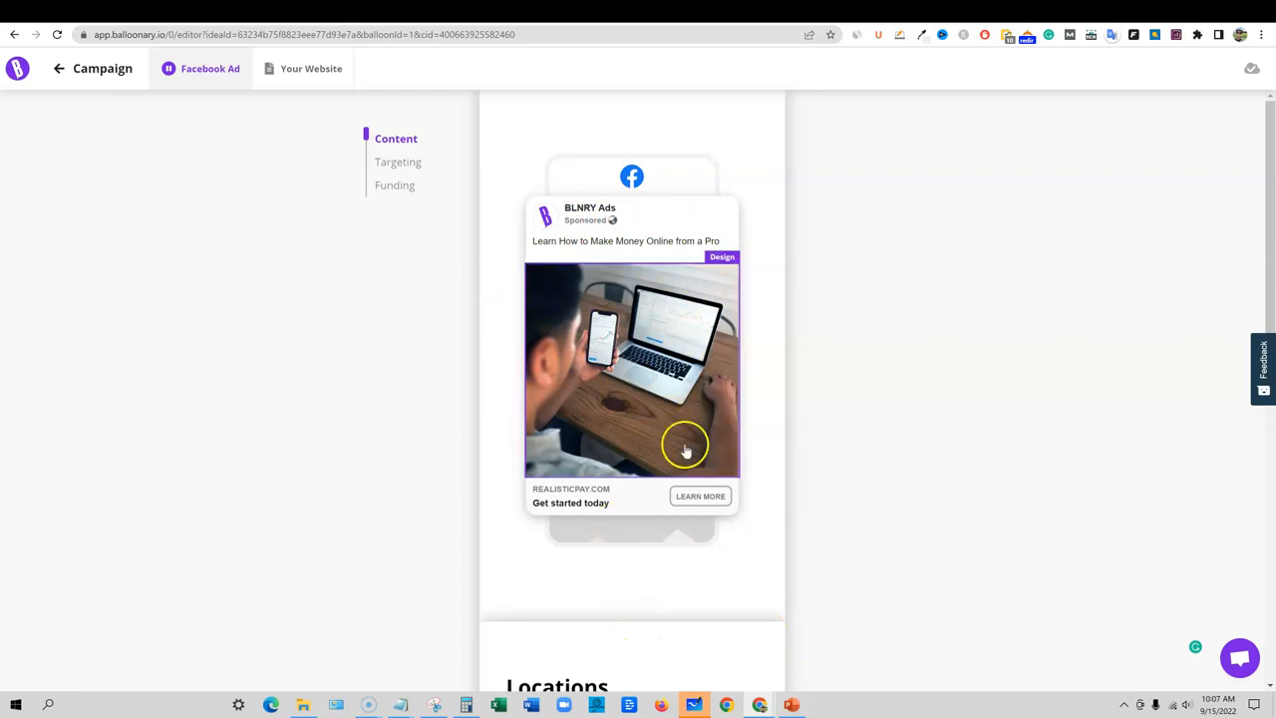
Open the 'Learn How to Make Money Online from a Pro.' message field to show AI Suggestions
{"action": "left_click", "coordinate": [625, 240]}
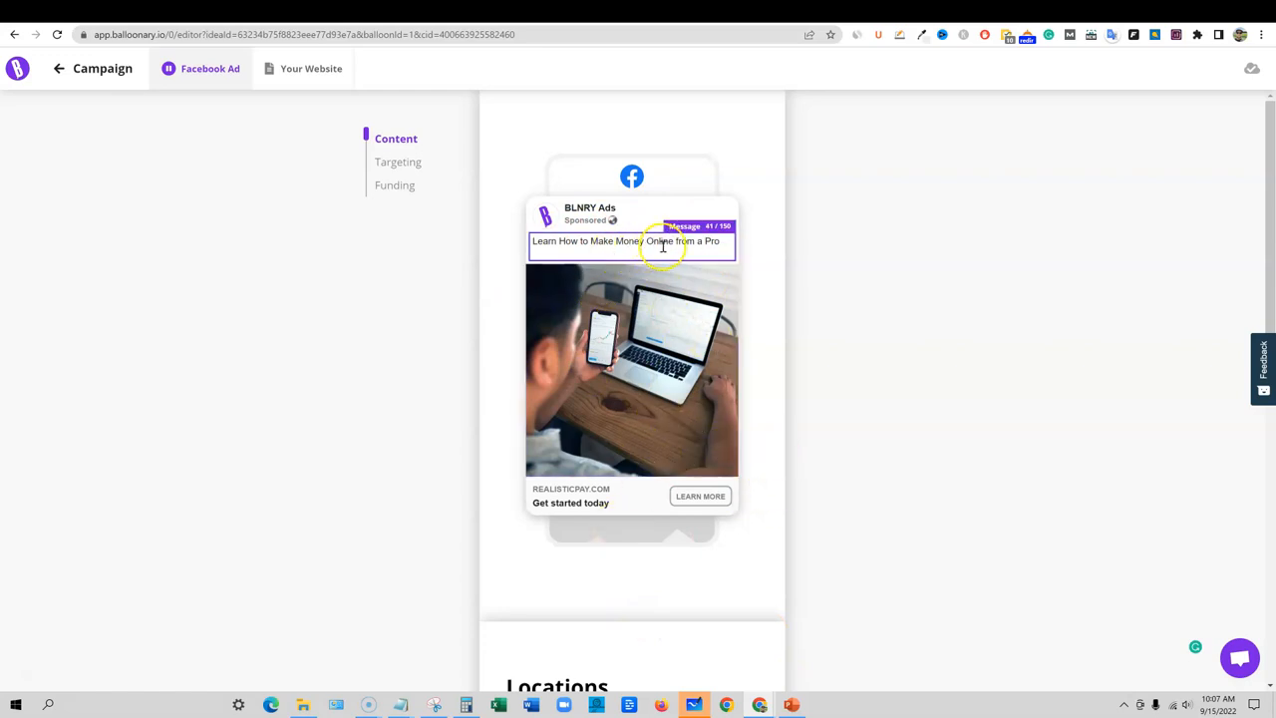
{"action": "mouse_move", "coordinate": [716, 242]}
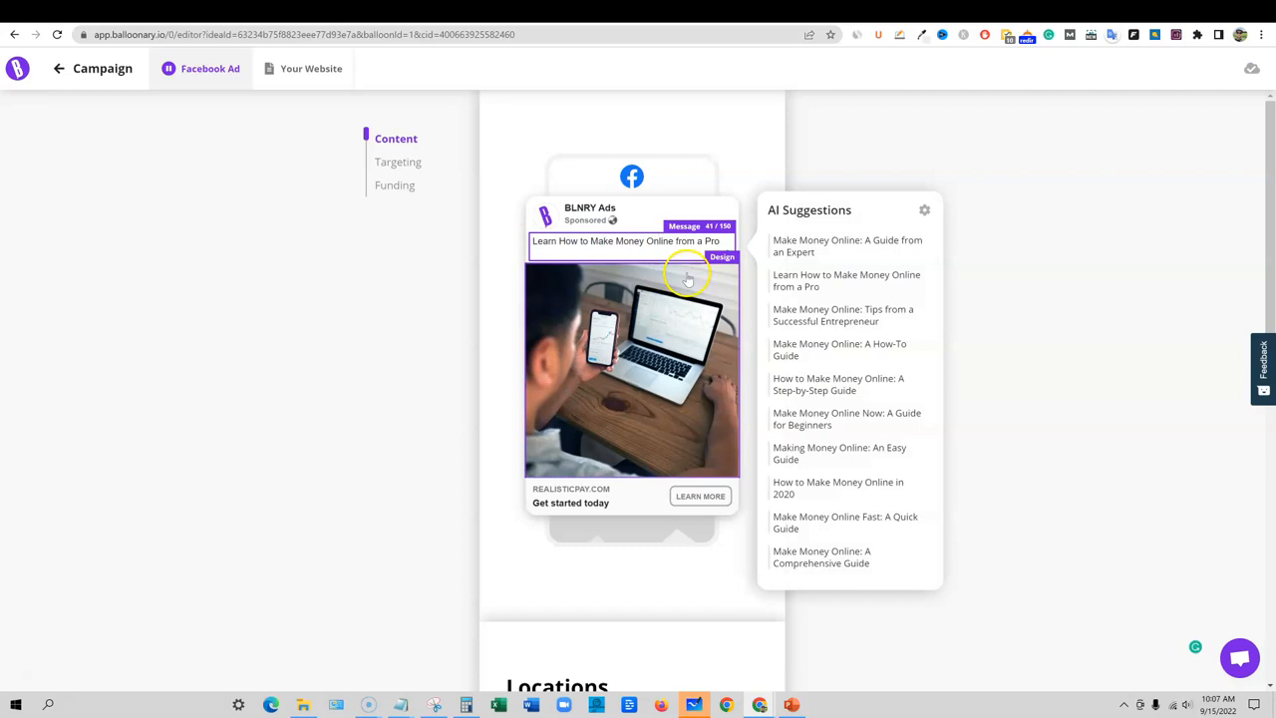
{"action": "left_click", "coordinate": [627, 241]}
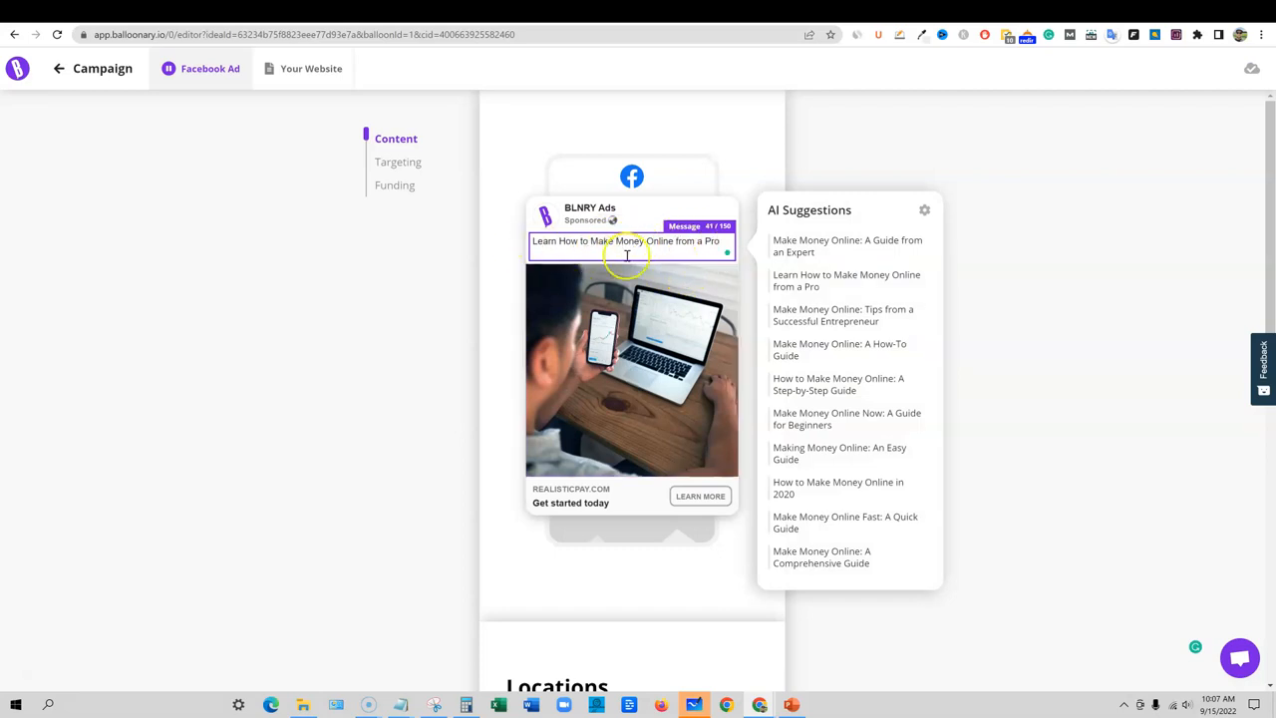
{"action": "mouse_move", "coordinate": [660, 498]}
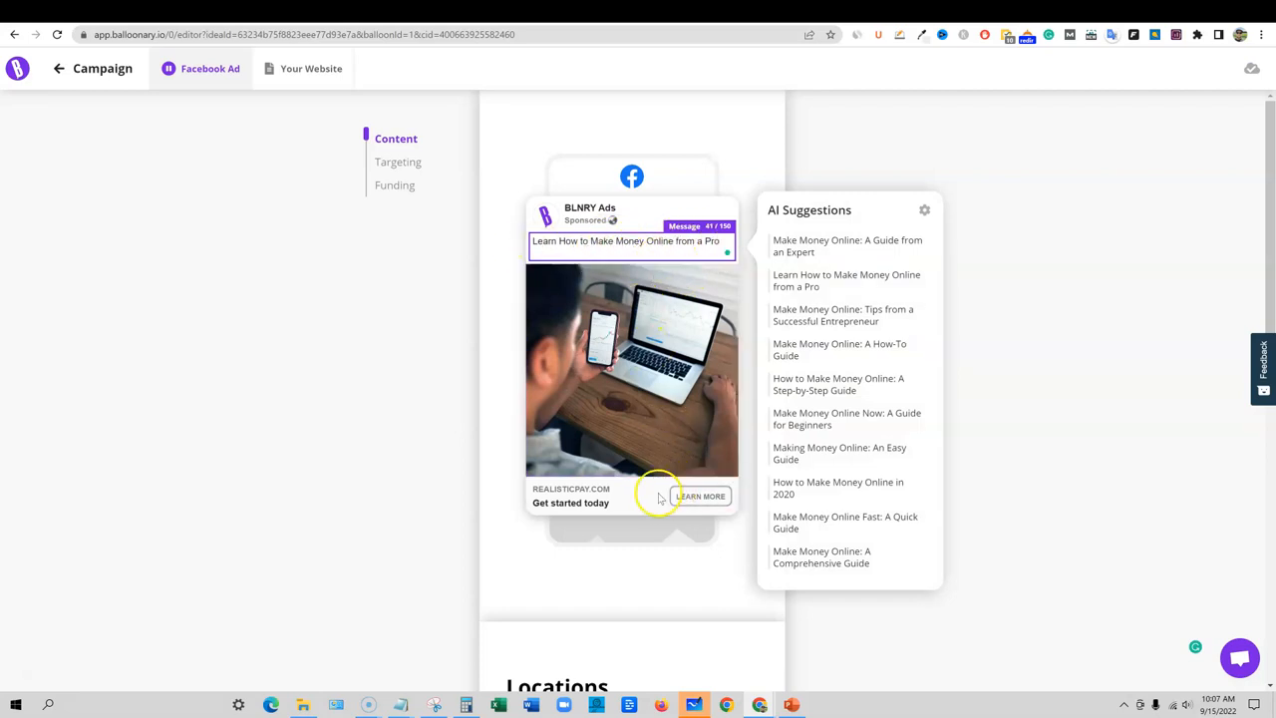
{"action": "mouse_move", "coordinate": [666, 516]}
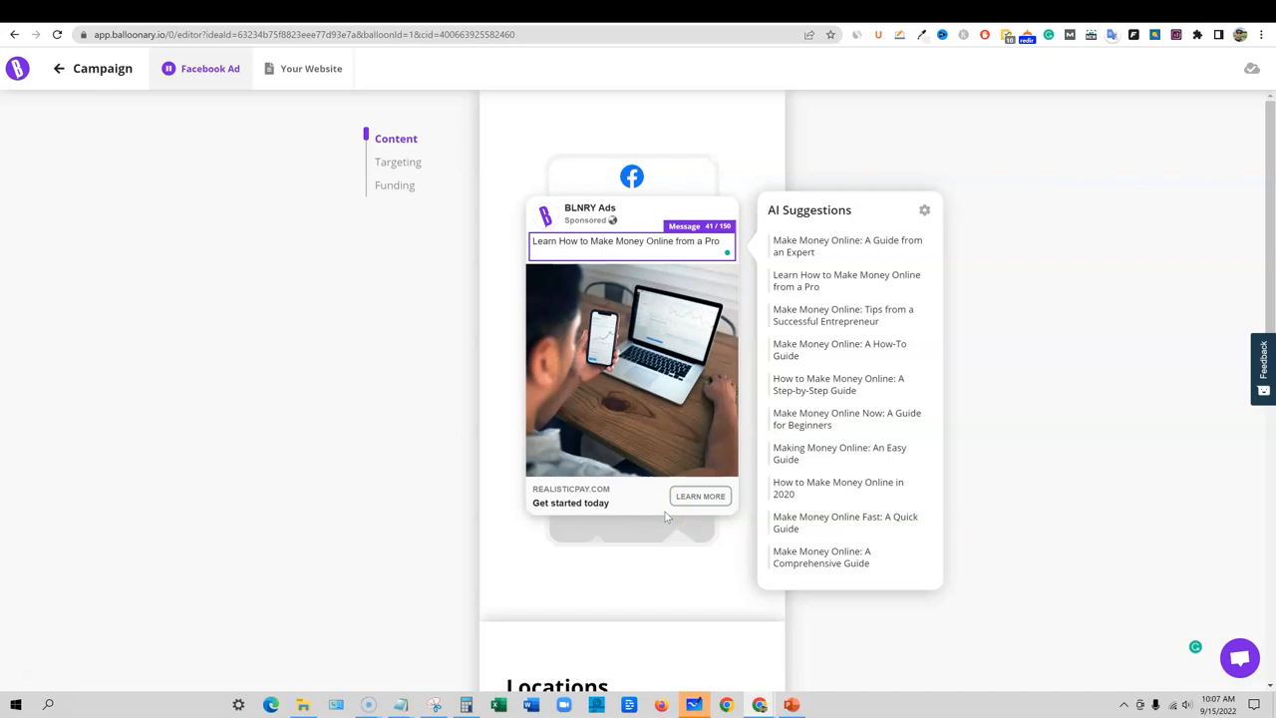
{"action": "mouse_move", "coordinate": [664, 436]}
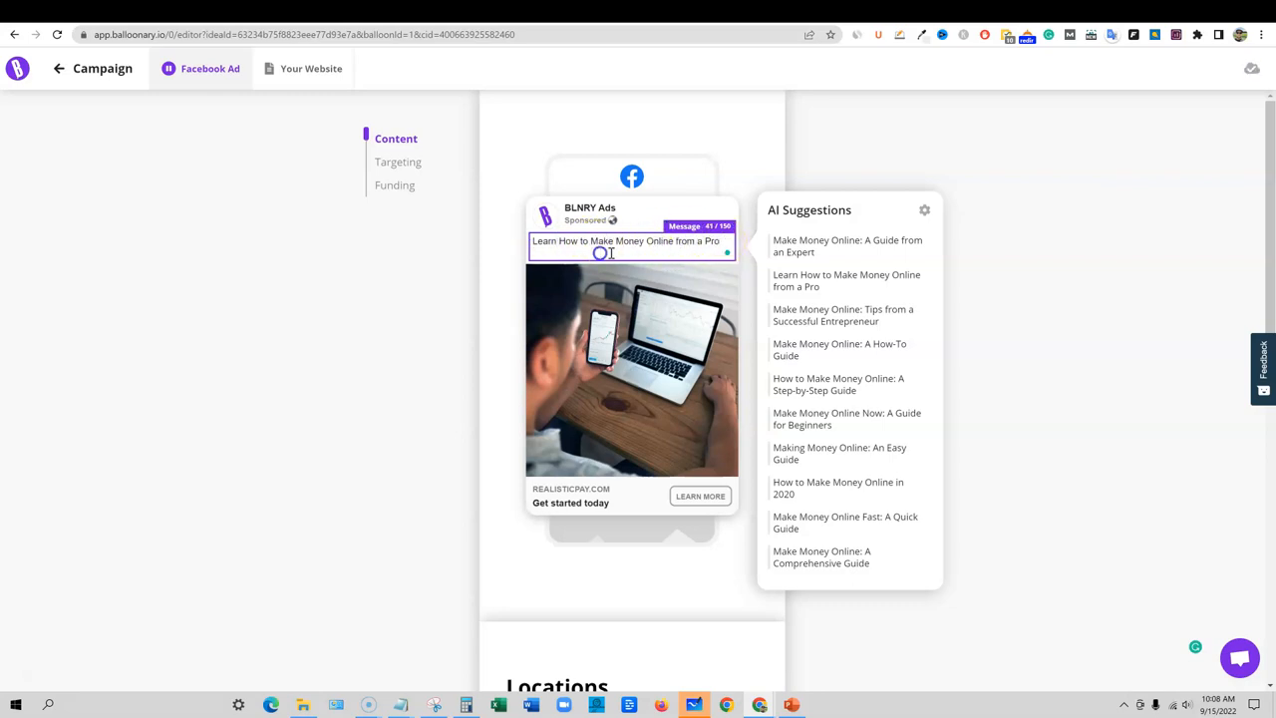
{"action": "mouse_move", "coordinate": [765, 406]}
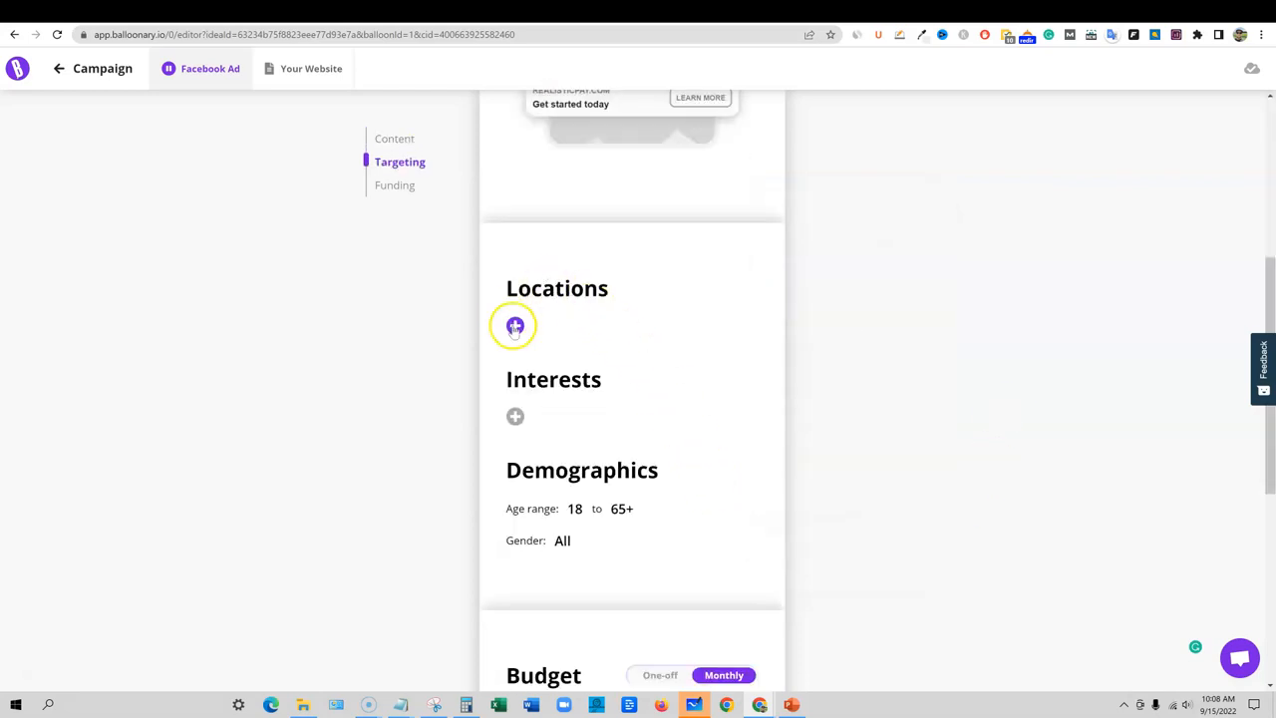
Add United States, Canada and Australia as the ad's target locations
{"action": "left_click", "coordinate": [515, 326]}
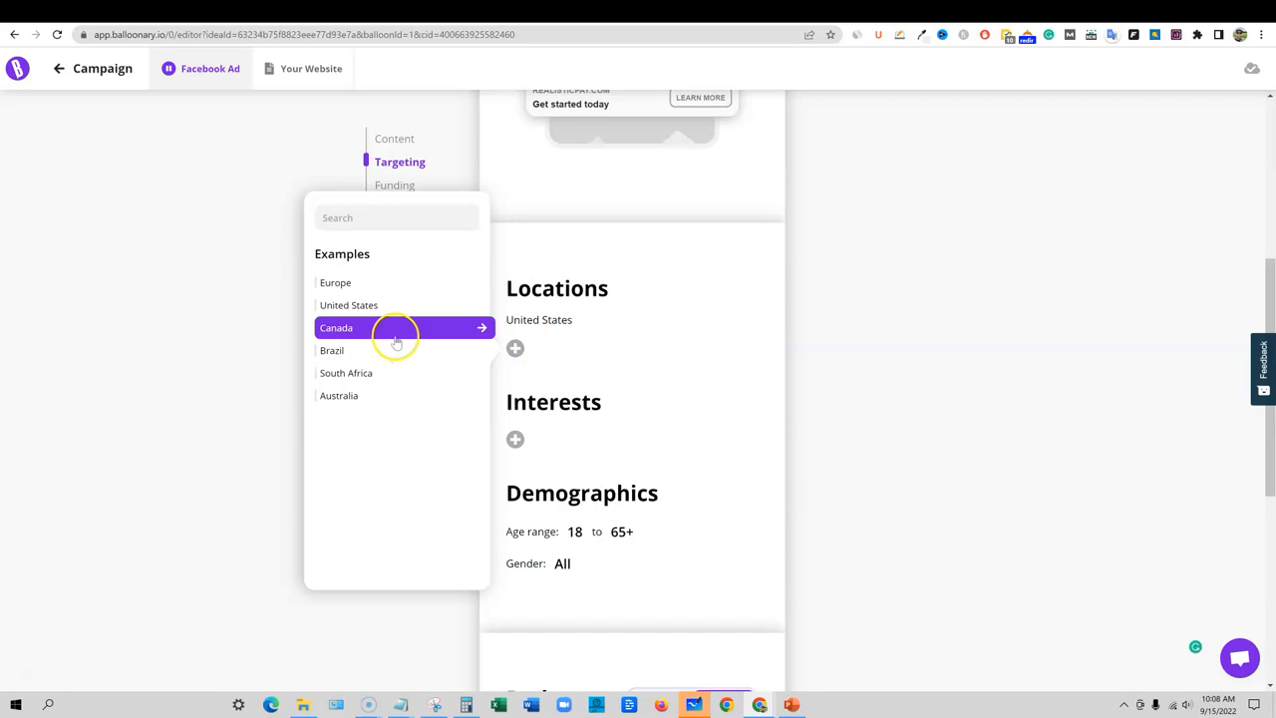
{"action": "left_click", "coordinate": [336, 327]}
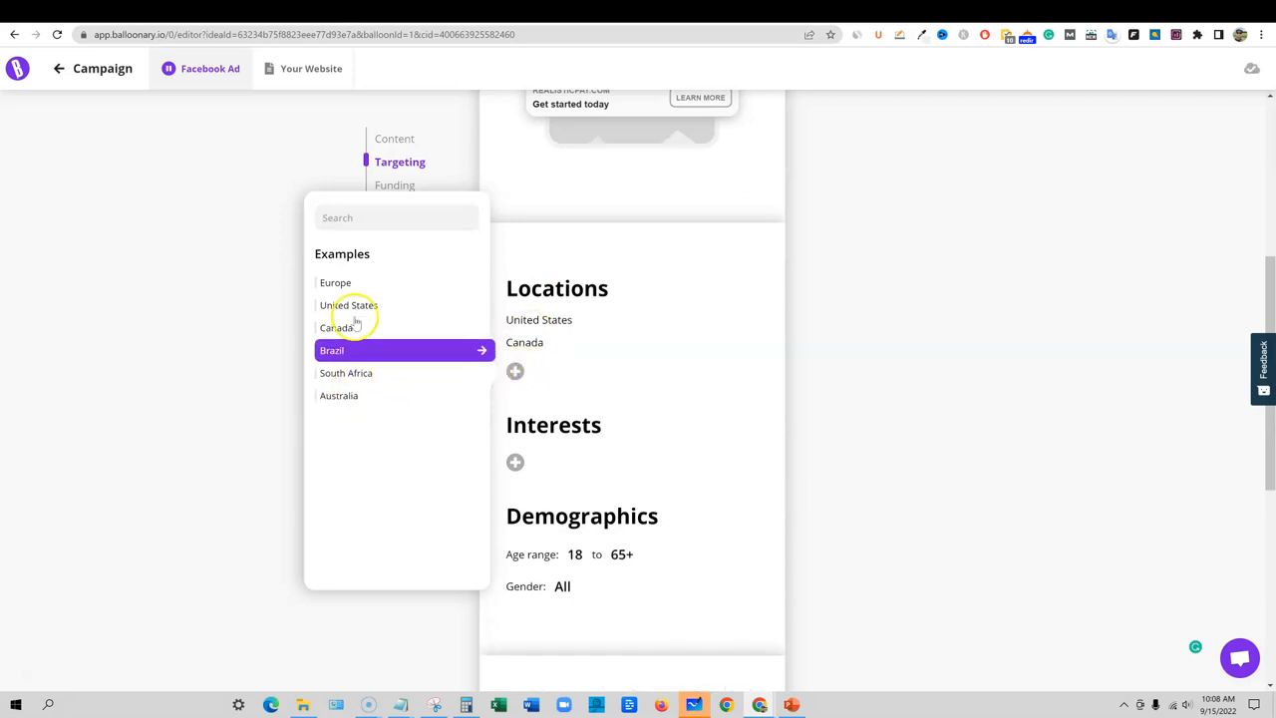
{"action": "left_click", "coordinate": [338, 395]}
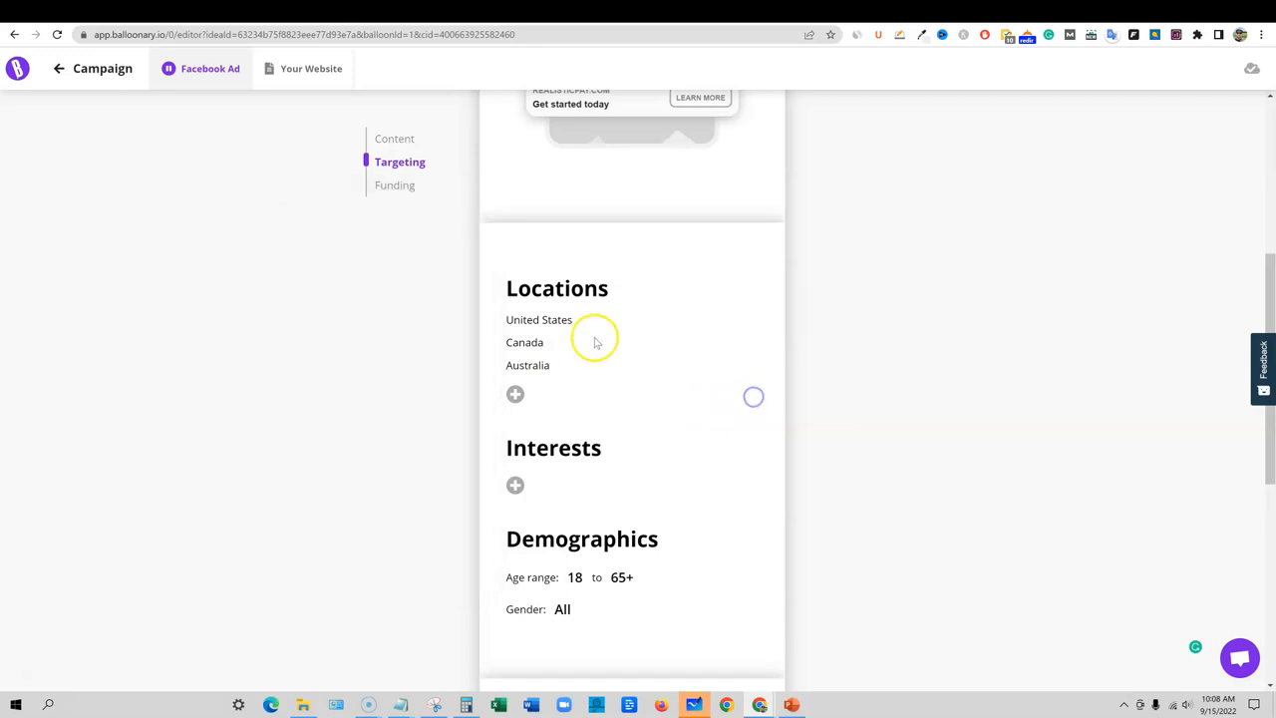
Search interests for 'home business' and 'work from home', adding Telecommuting
{"action": "scroll", "scroll_direction": "down", "scroll_amount": 3}
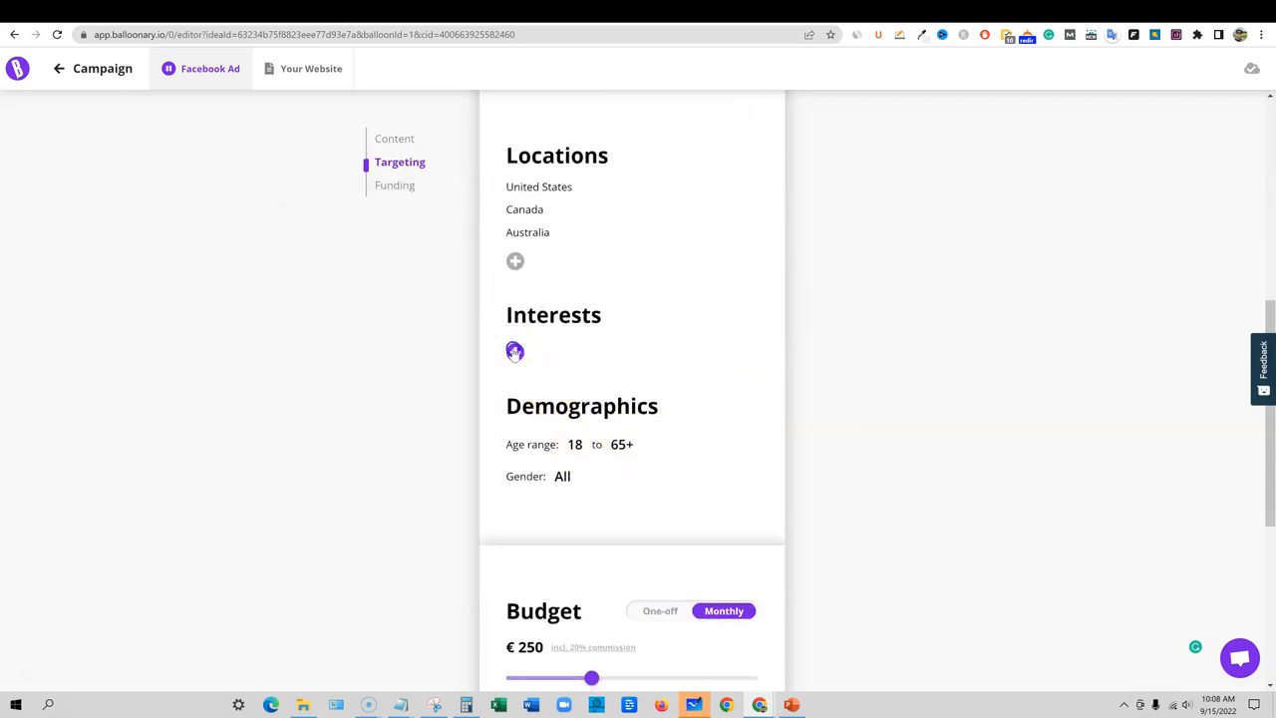
{"action": "left_click", "coordinate": [515, 351]}
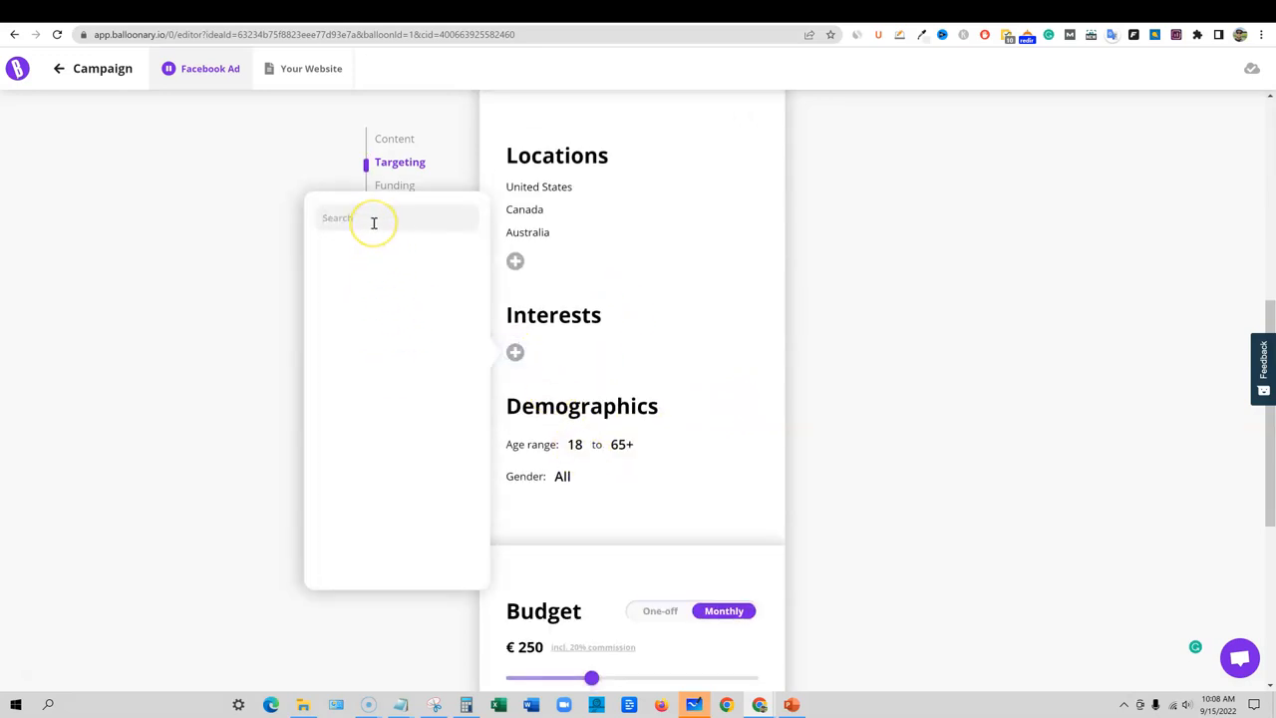
{"action": "type", "text": "home"}
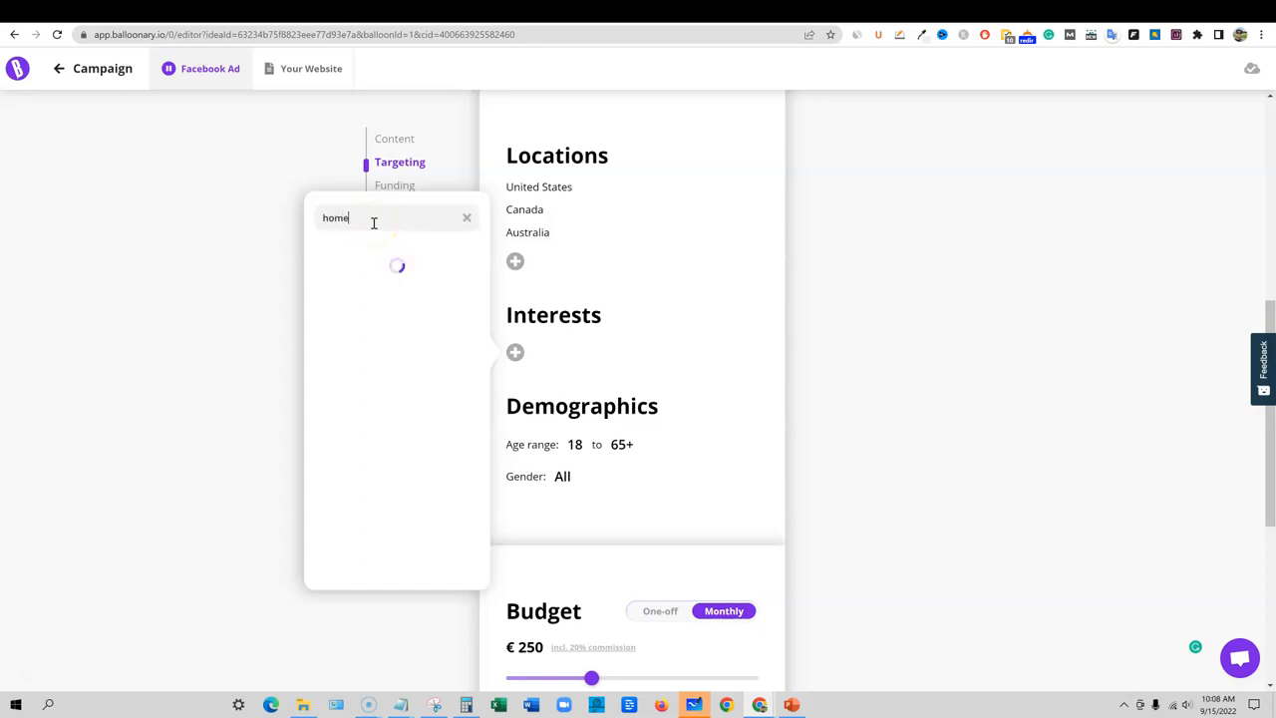
{"action": "type", "text": "business"}
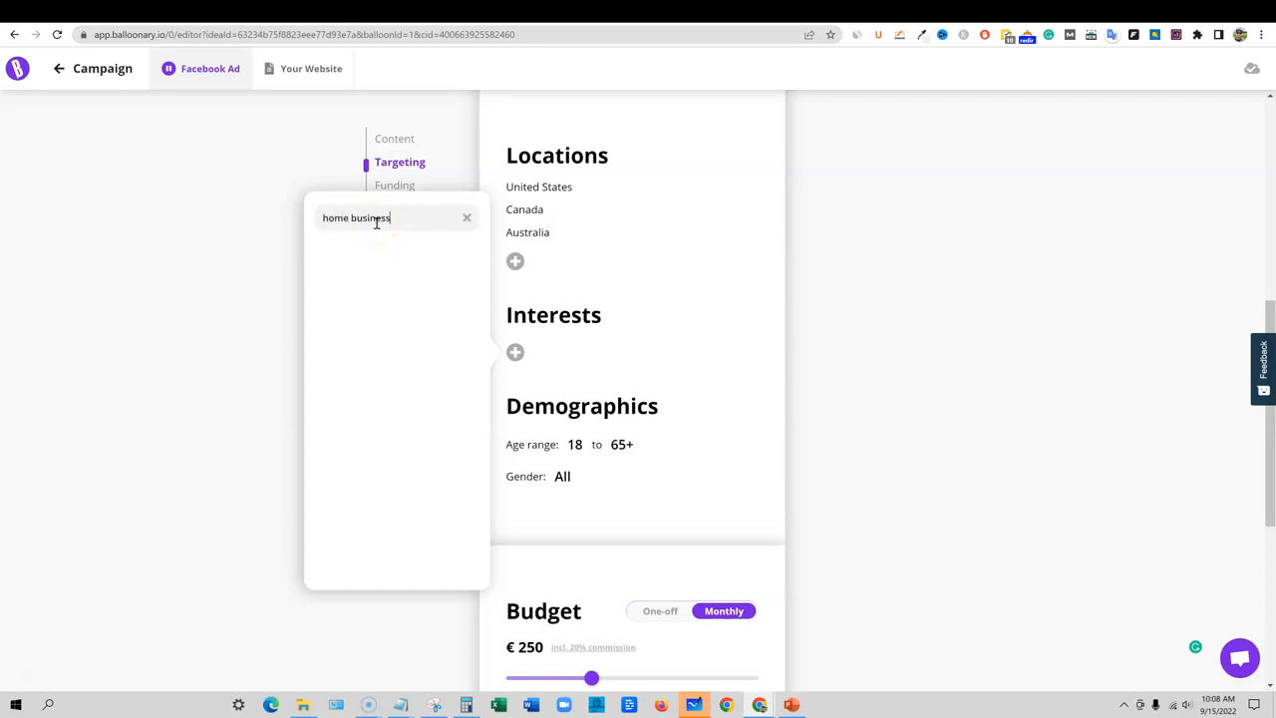
{"action": "type", "text": "home business"}
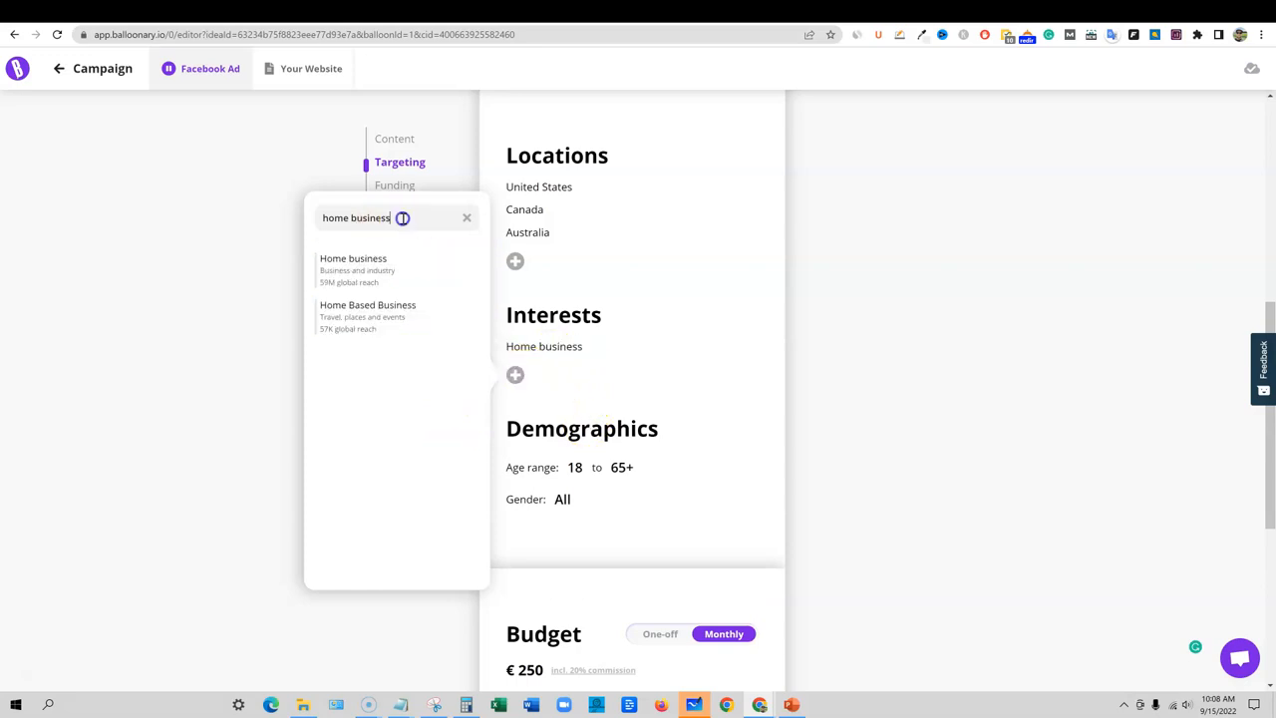
{"action": "type", "text": "work"}
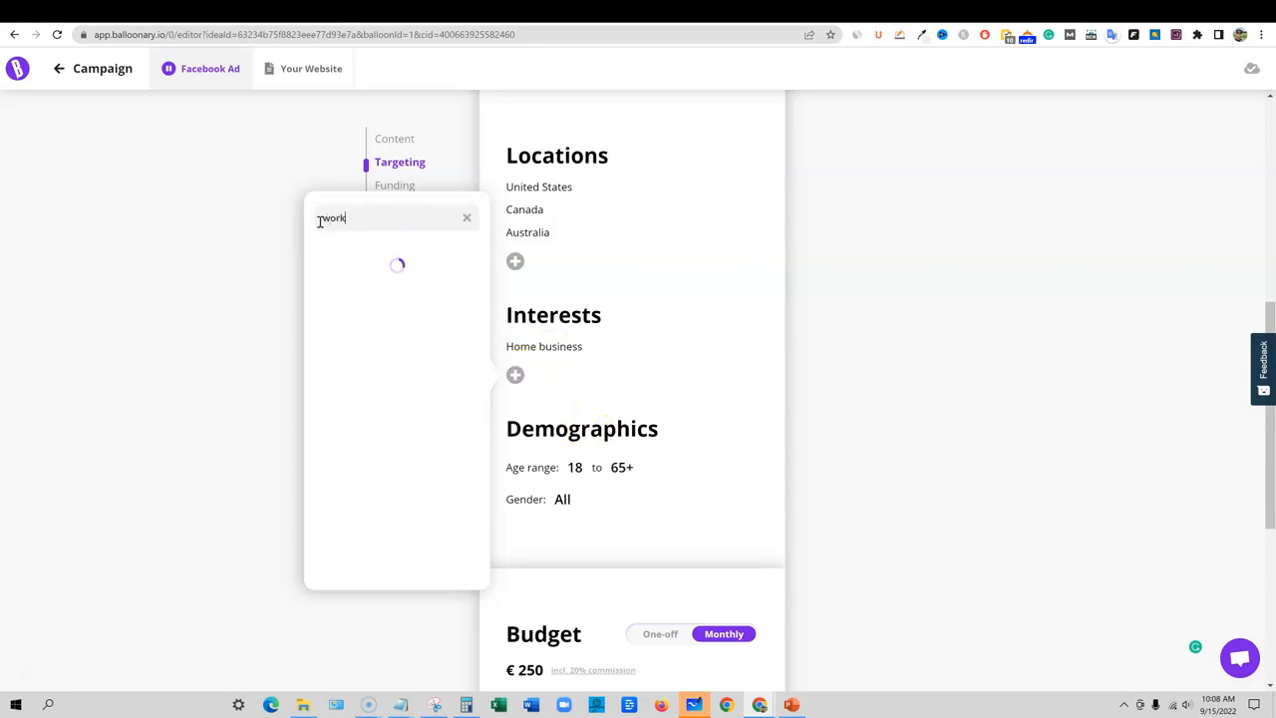
{"action": "type", "text": "from home"}
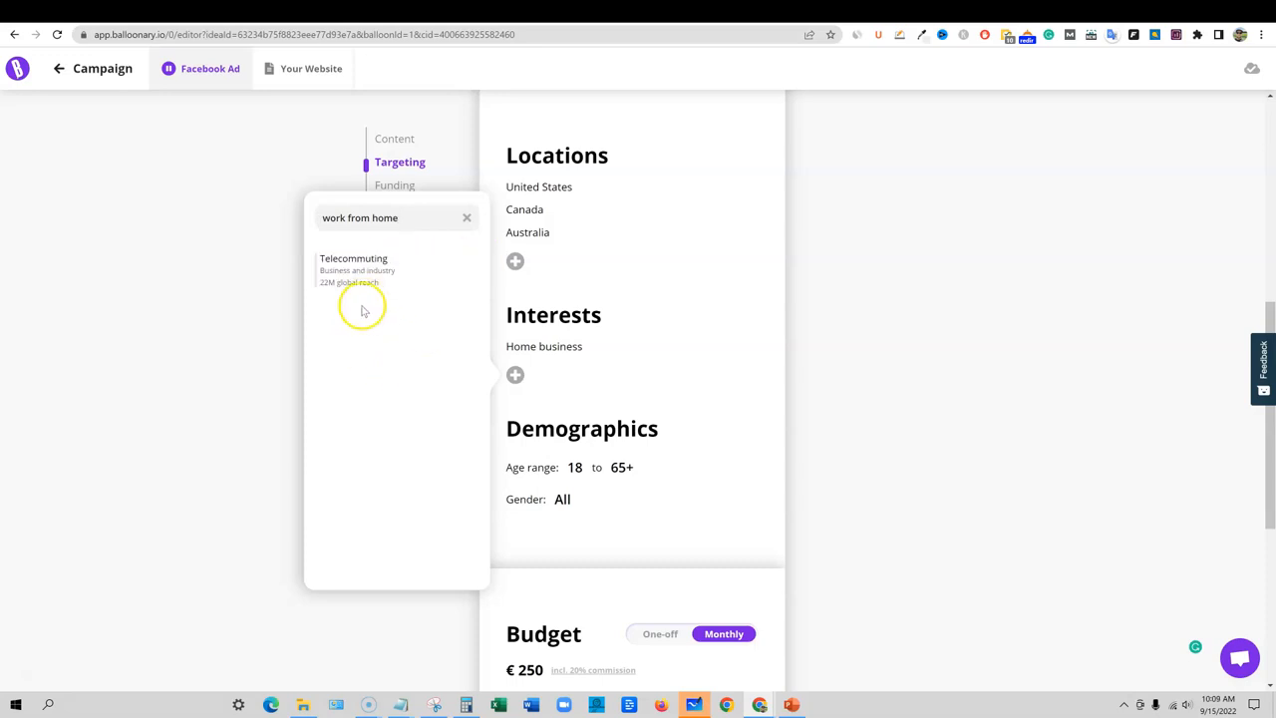
{"action": "left_click", "coordinate": [353, 269]}
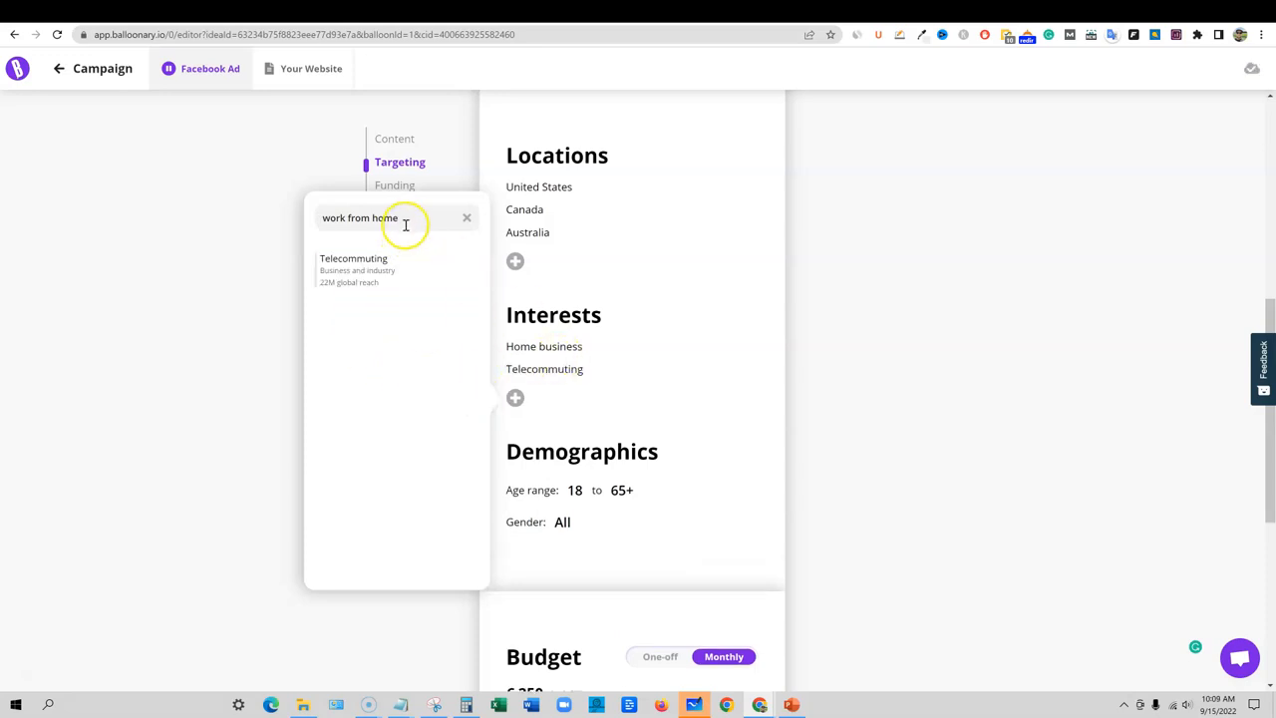
Replace the search with 'online marketing' and add the Online advertising interest
{"action": "triple_click", "coordinate": [359, 218]}
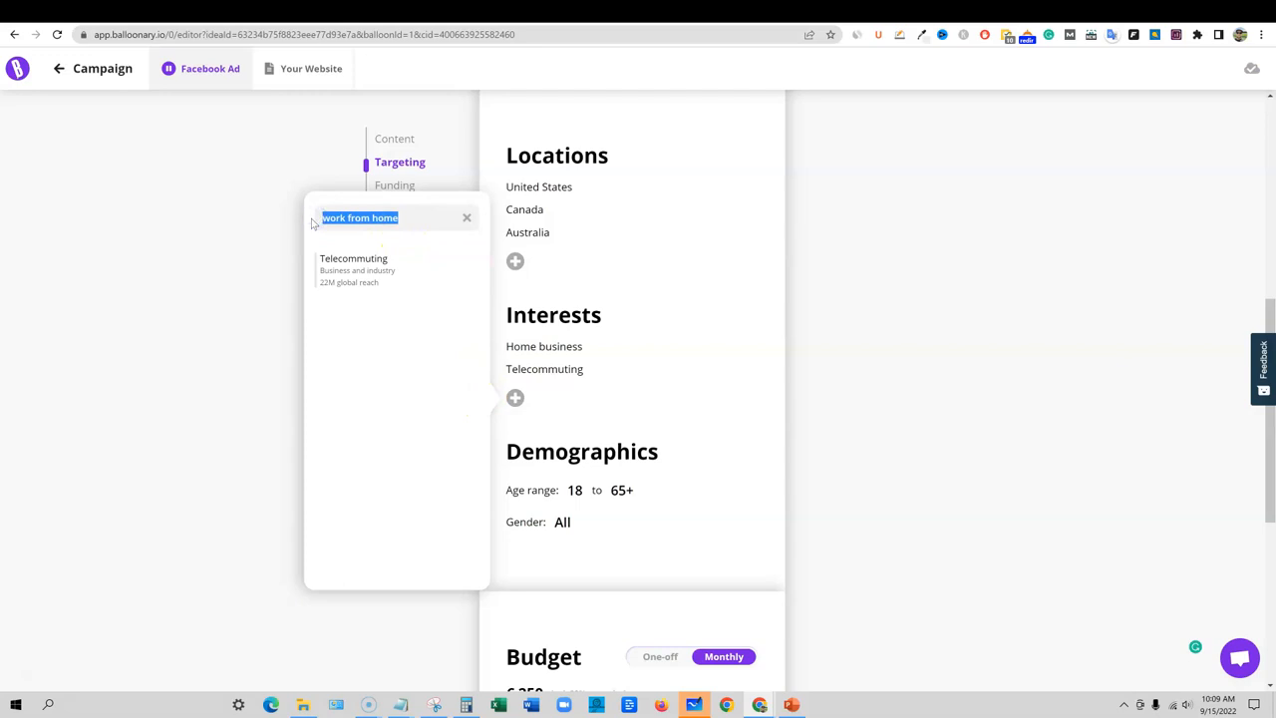
{"action": "type", "text": "online ma"}
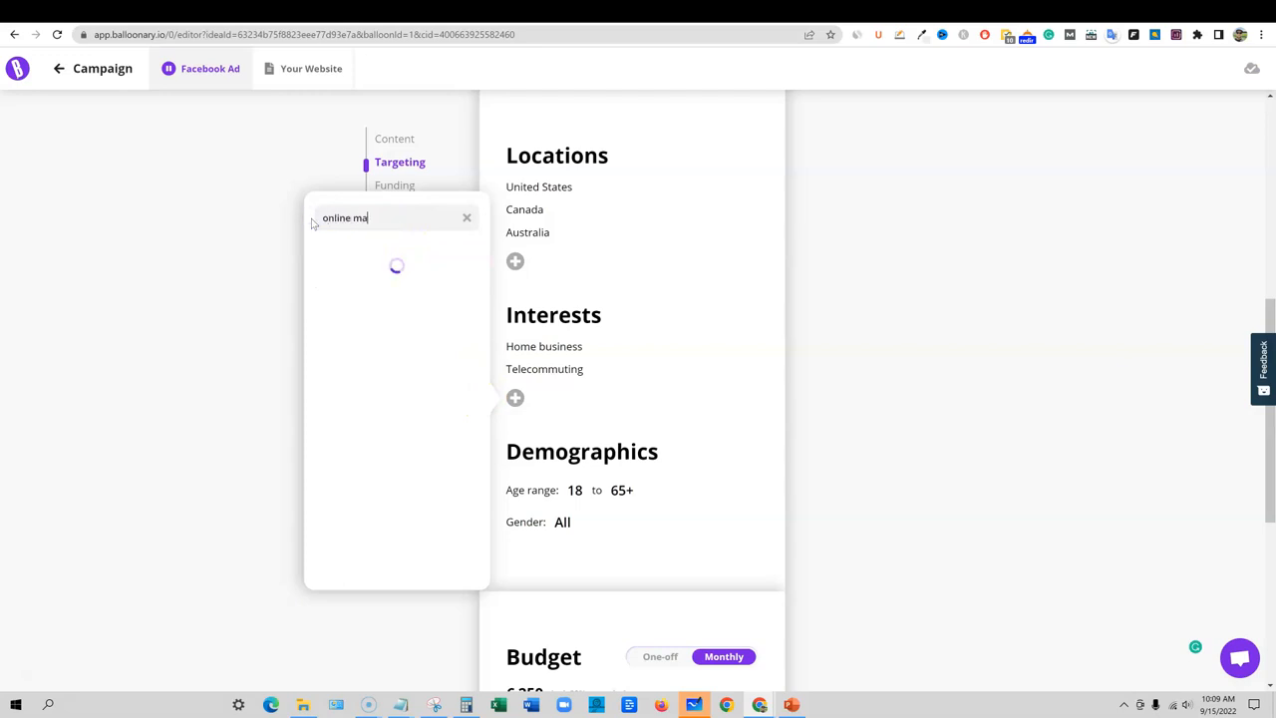
{"action": "type", "text": "rketing"}
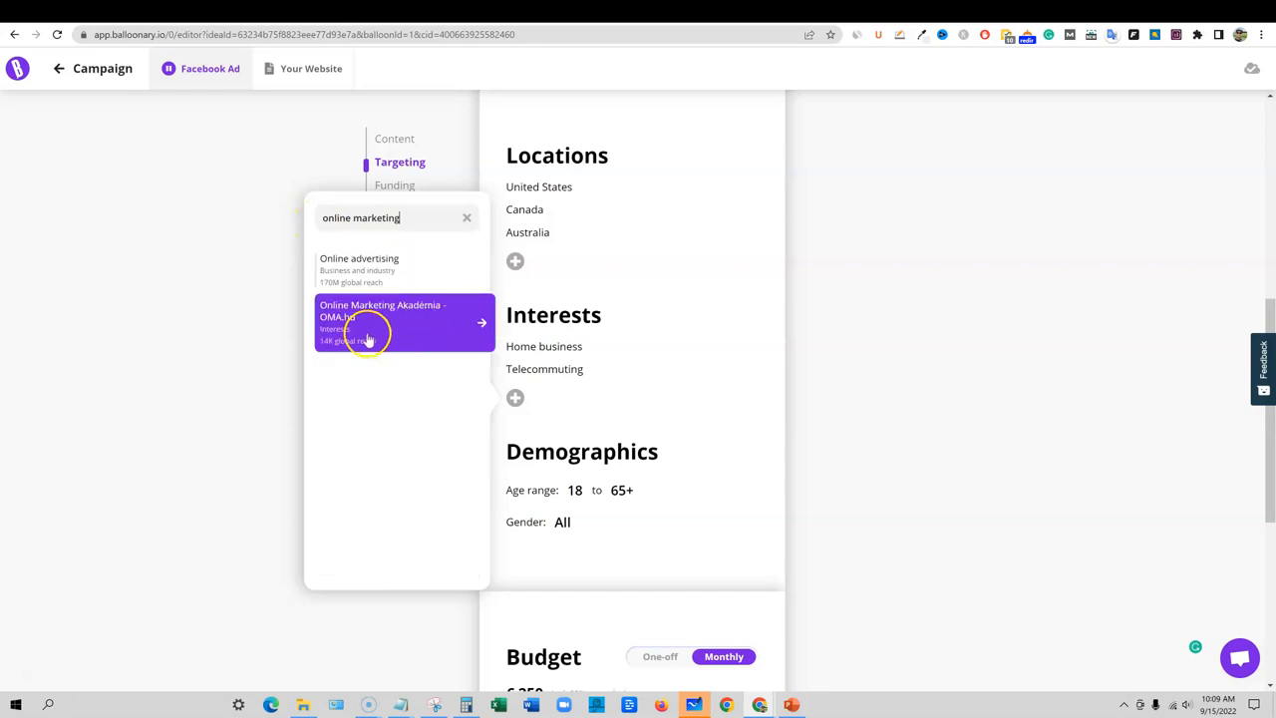
{"action": "left_click", "coordinate": [359, 269]}
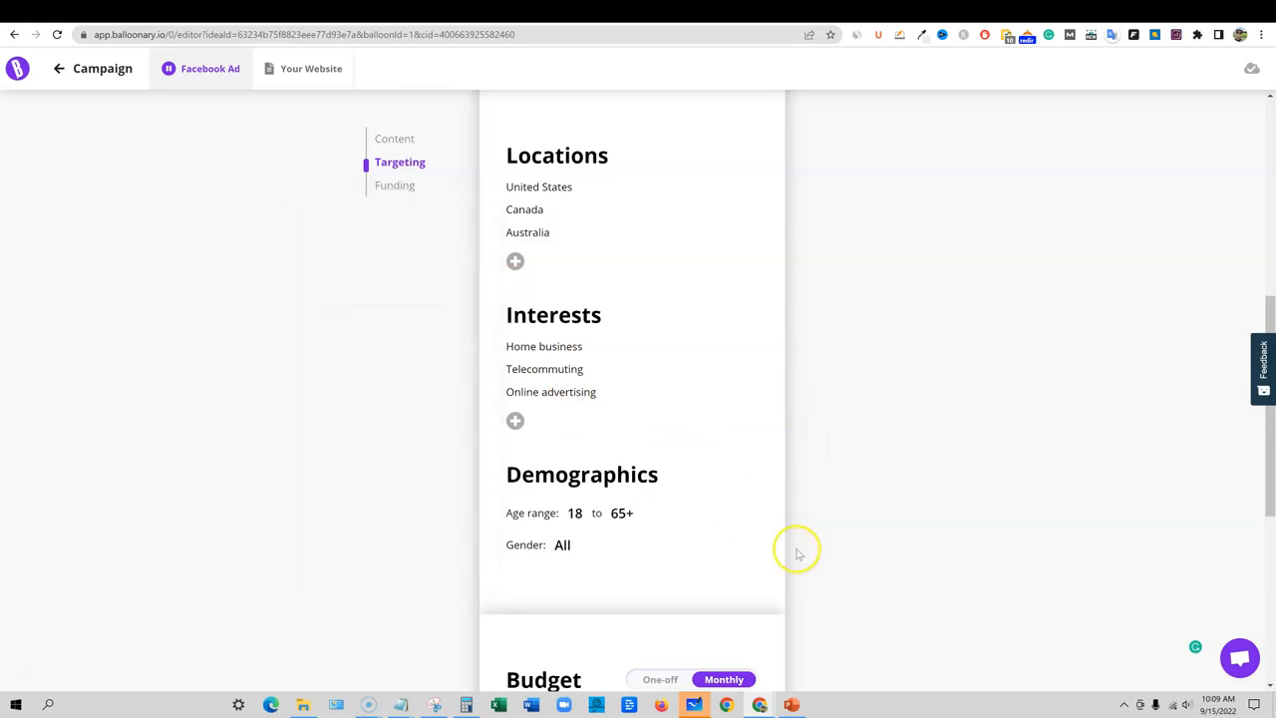
{"action": "scroll", "scroll_direction": "up", "scroll_amount": 3}
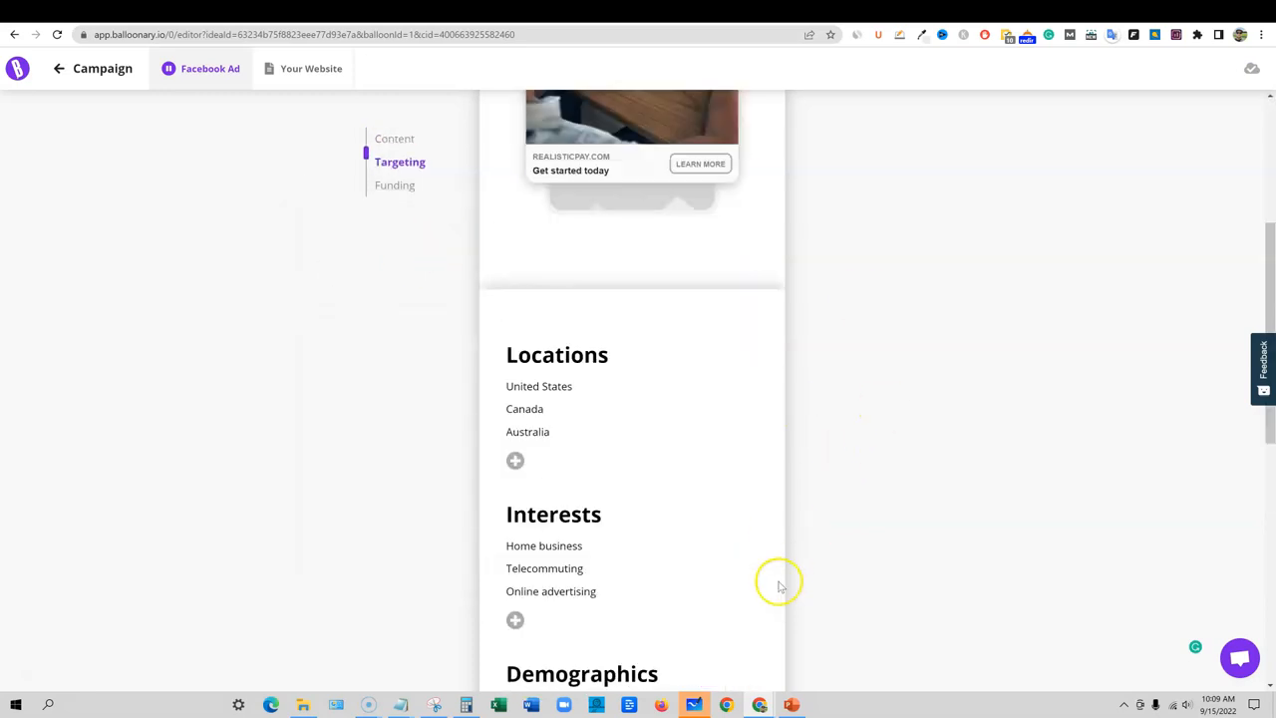
{"action": "scroll", "scroll_direction": "down", "scroll_amount": 3}
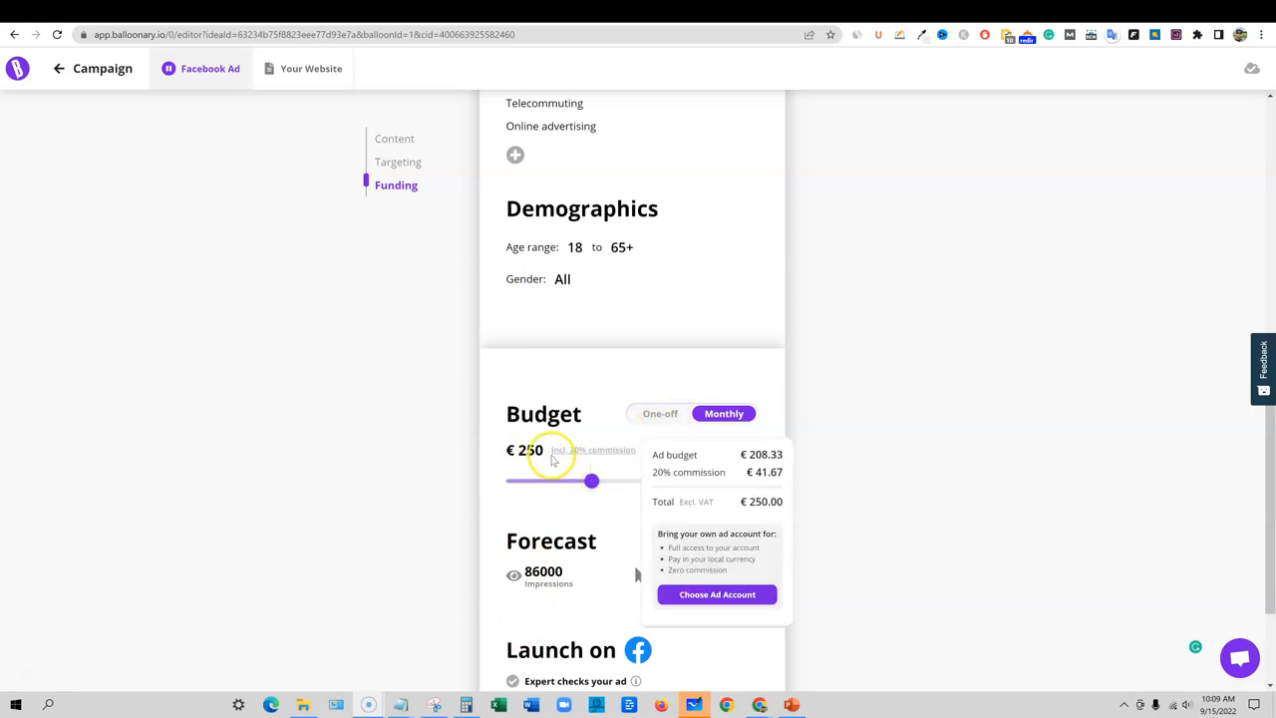
{"action": "scroll", "scroll_direction": "down", "scroll_amount": 3}
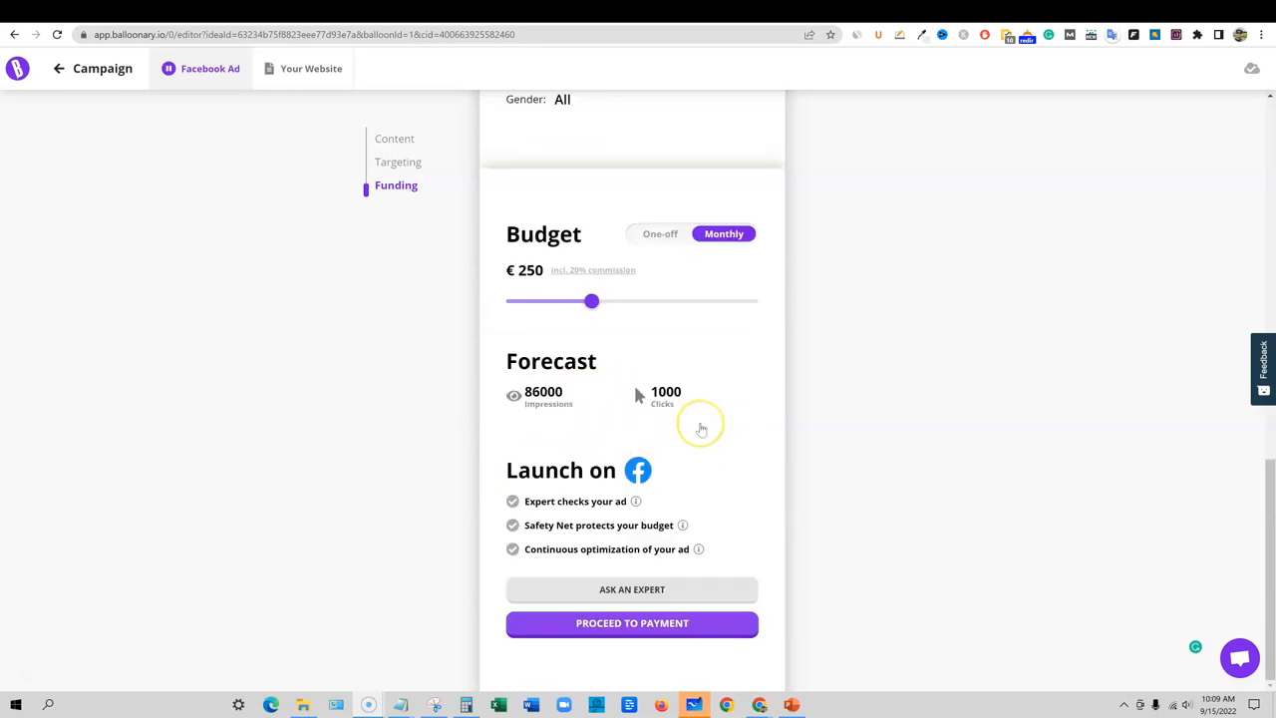
{"action": "scroll", "scroll_direction": "up", "scroll_amount": 3}
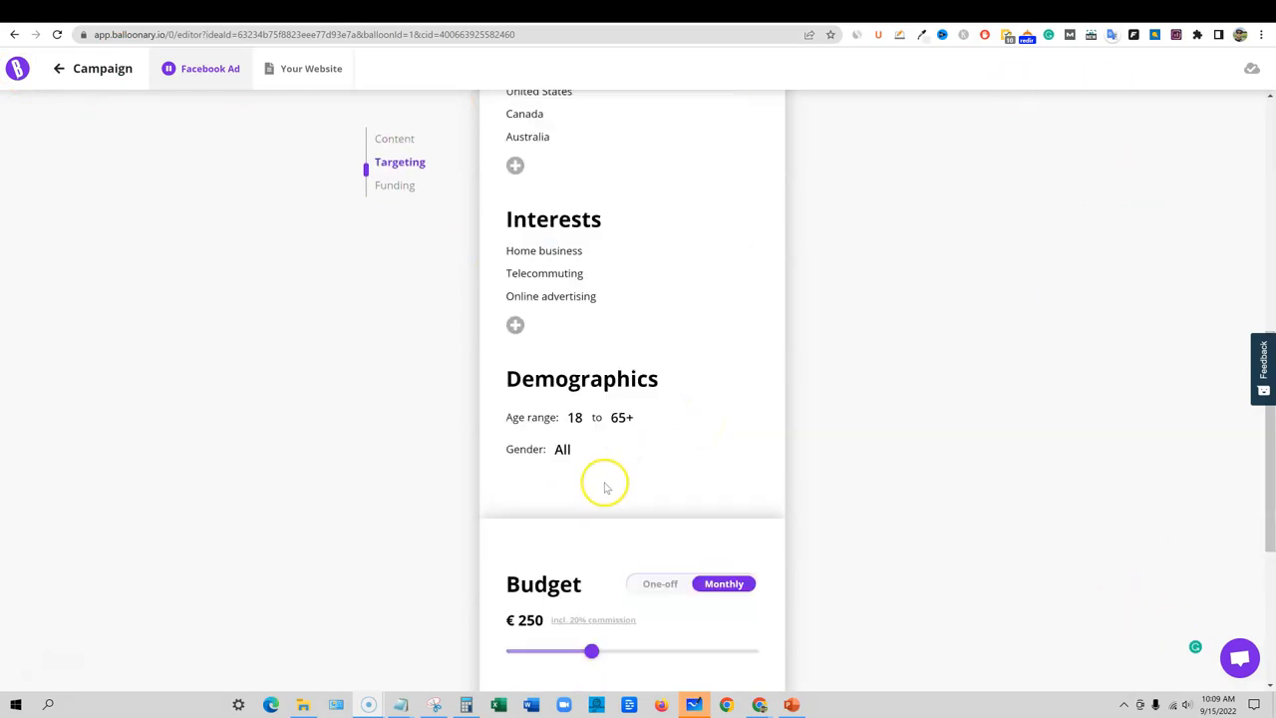
{"action": "scroll", "scroll_direction": "down", "scroll_amount": 3}
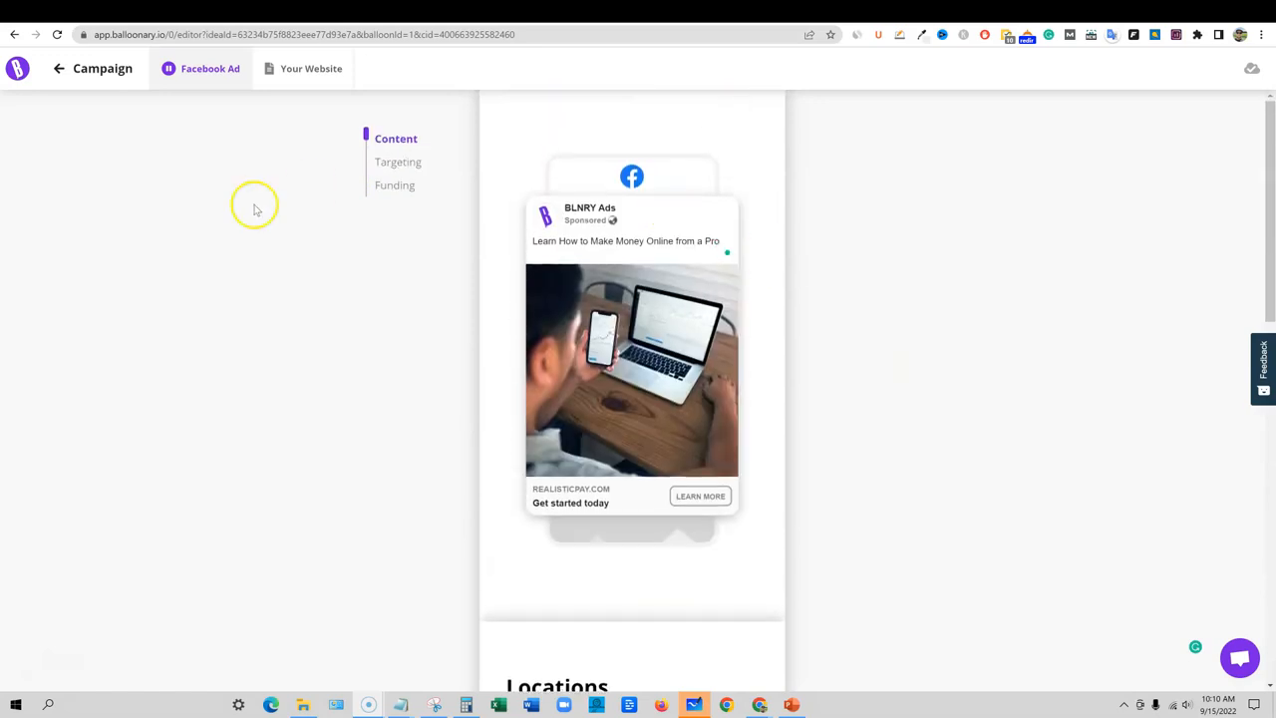
{"action": "mouse_move", "coordinate": [403, 361]}
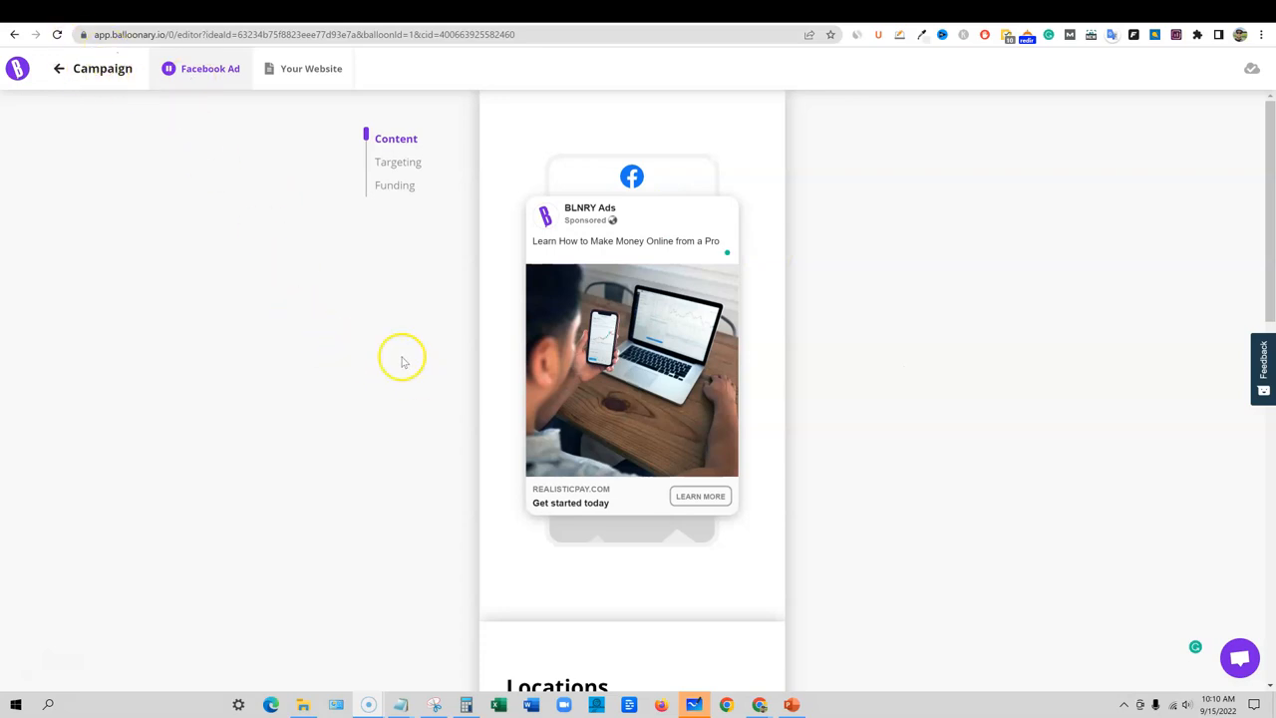
{"action": "mouse_move", "coordinate": [810, 548]}
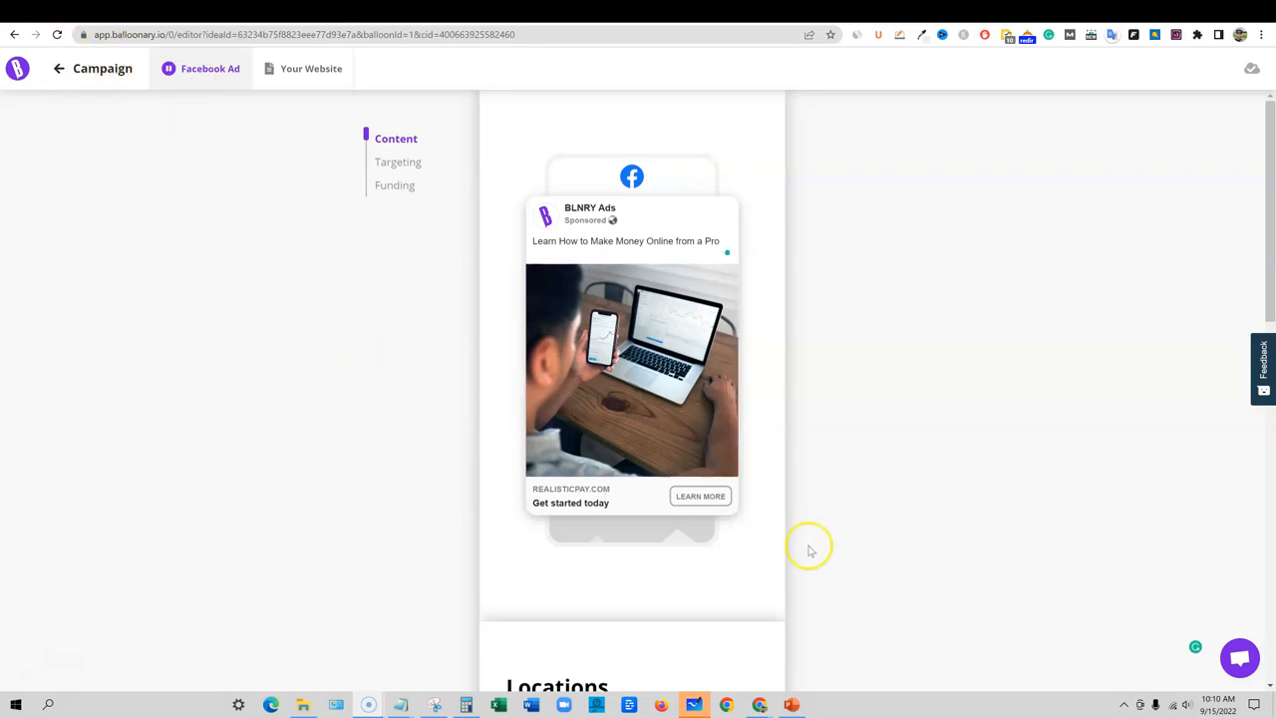
{"action": "mouse_move", "coordinate": [818, 473]}
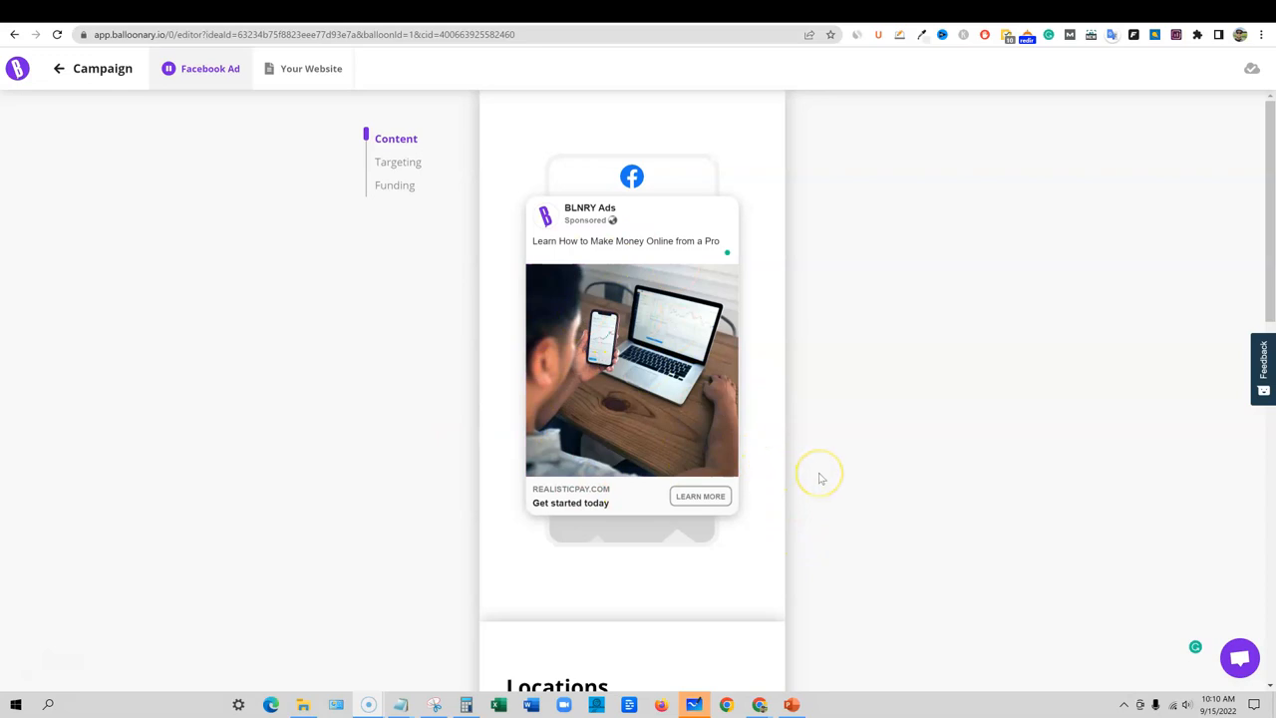
{"action": "scroll", "scroll_direction": "down", "scroll_amount": 3}
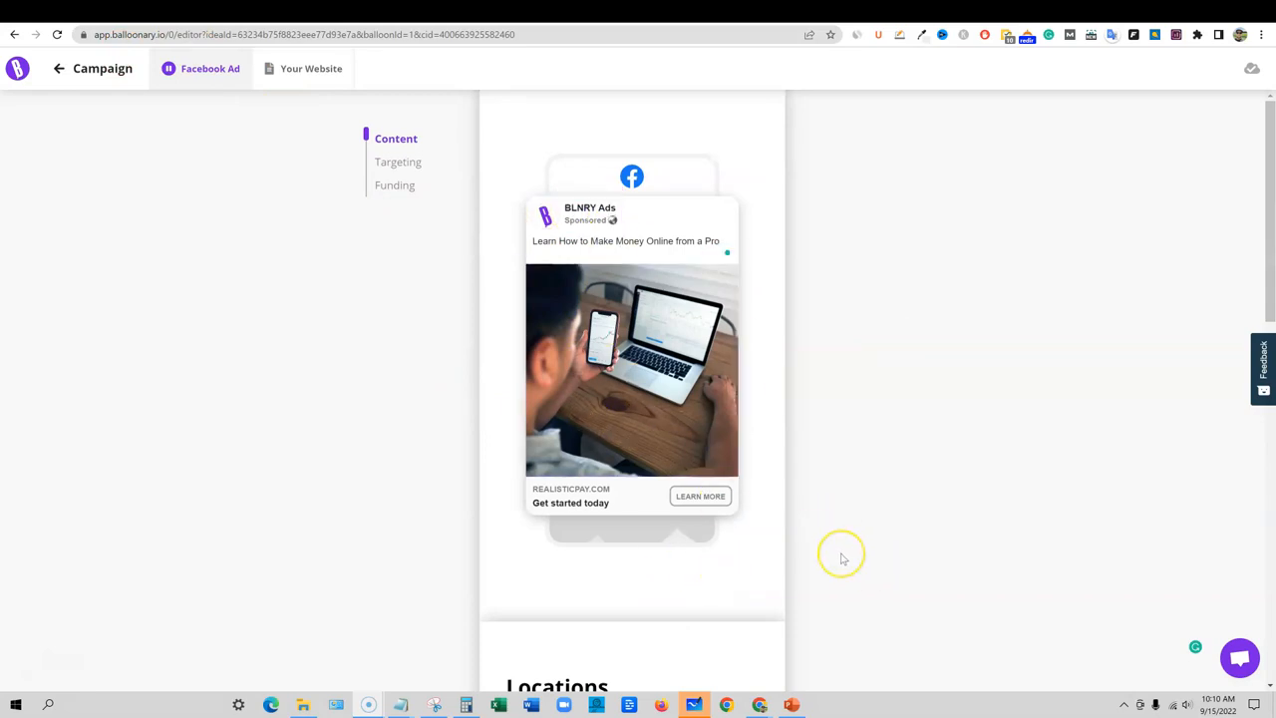
{"action": "scroll", "scroll_direction": "down", "scroll_amount": 3}
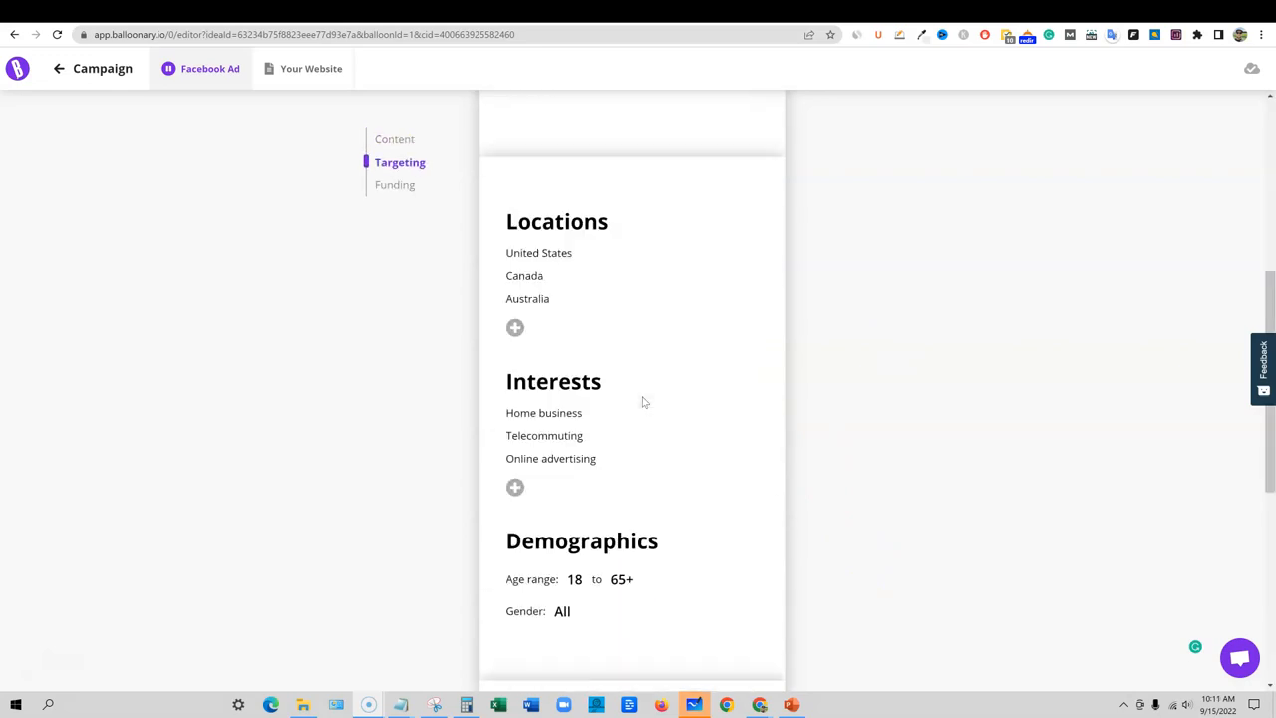
{"action": "scroll", "scroll_direction": "down", "scroll_amount": 3}
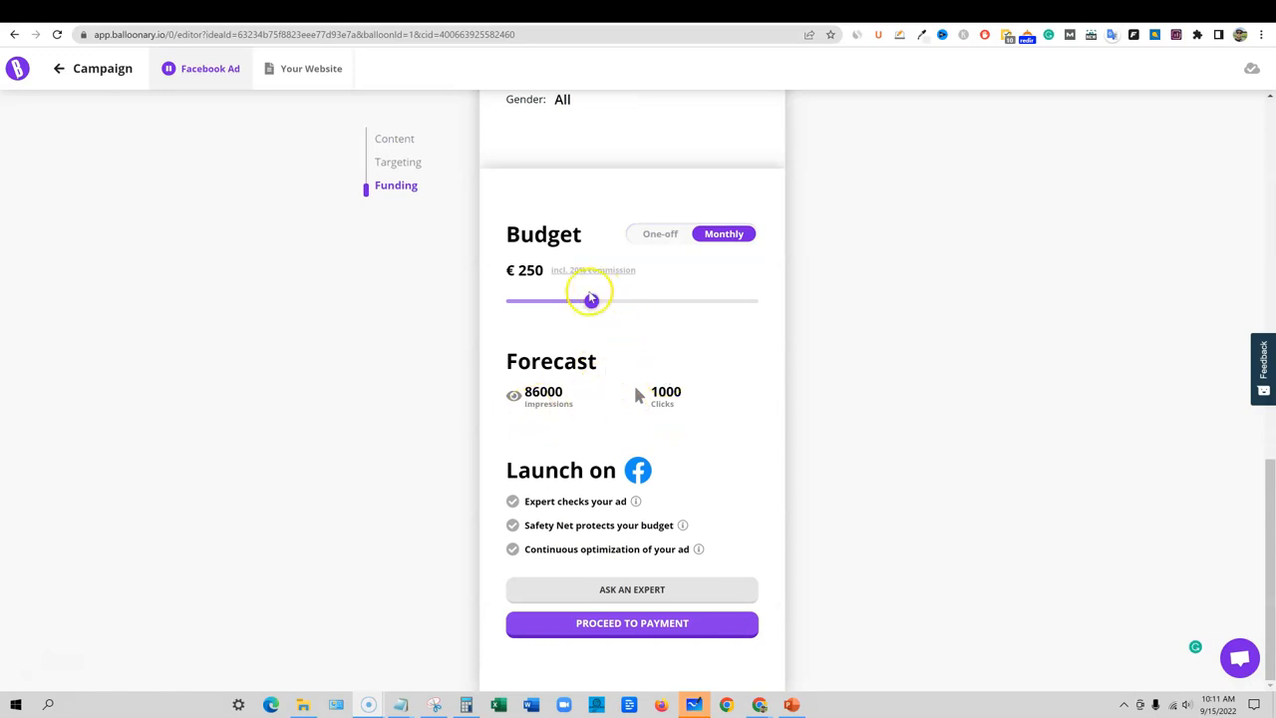
{"action": "left_click_drag", "start_coordinate": [590, 300], "coordinate": [567, 300]}
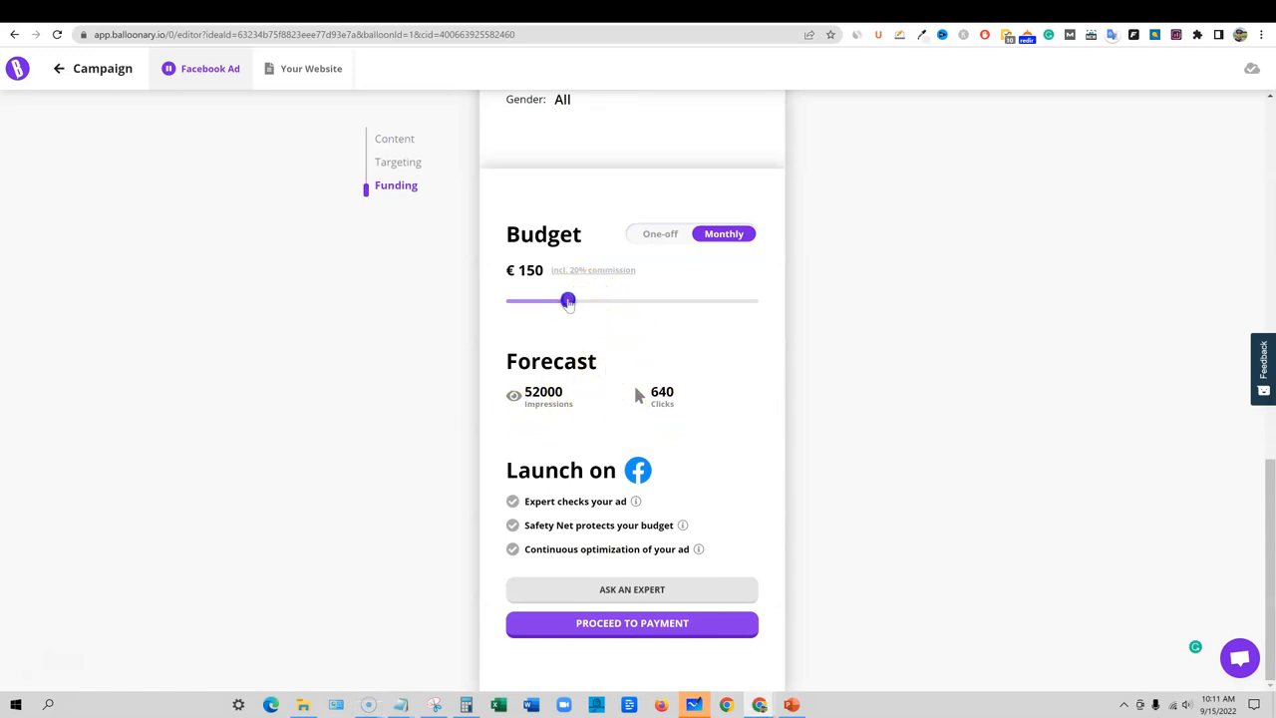
{"action": "left_click_drag", "start_coordinate": [568, 301], "coordinate": [571, 299]}
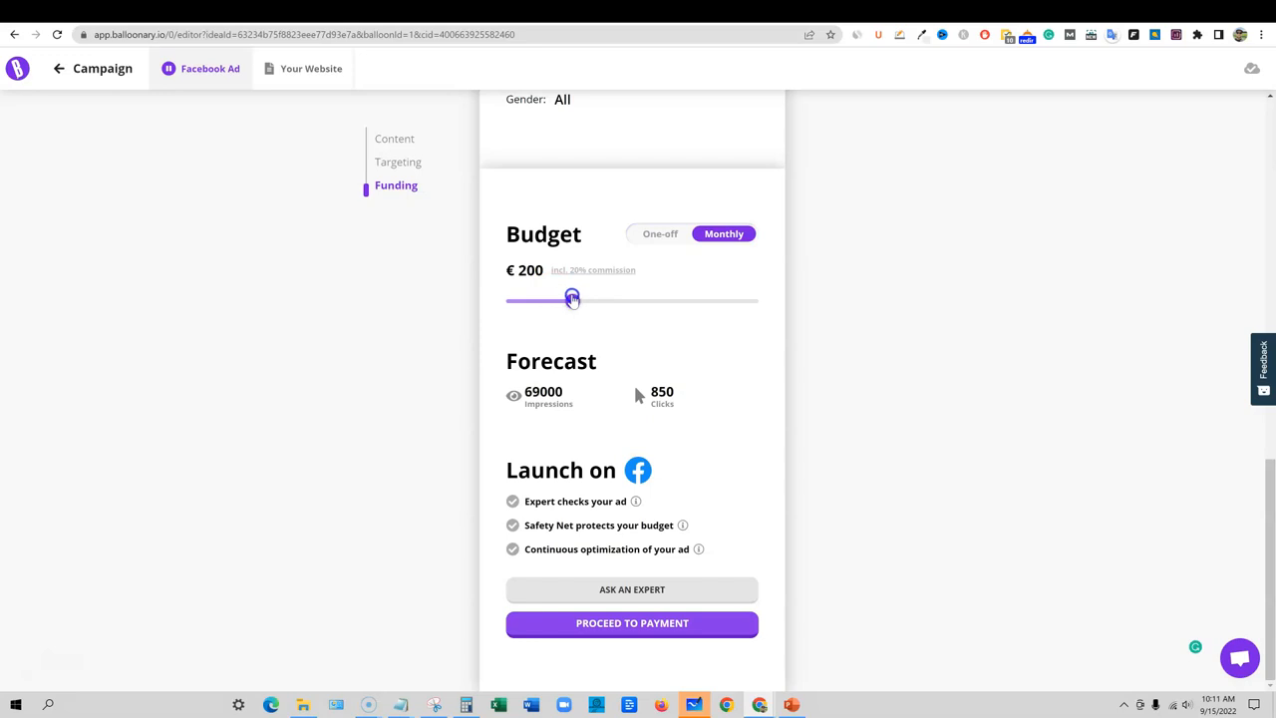
{"action": "left_click_drag", "start_coordinate": [571, 300], "coordinate": [594, 300]}
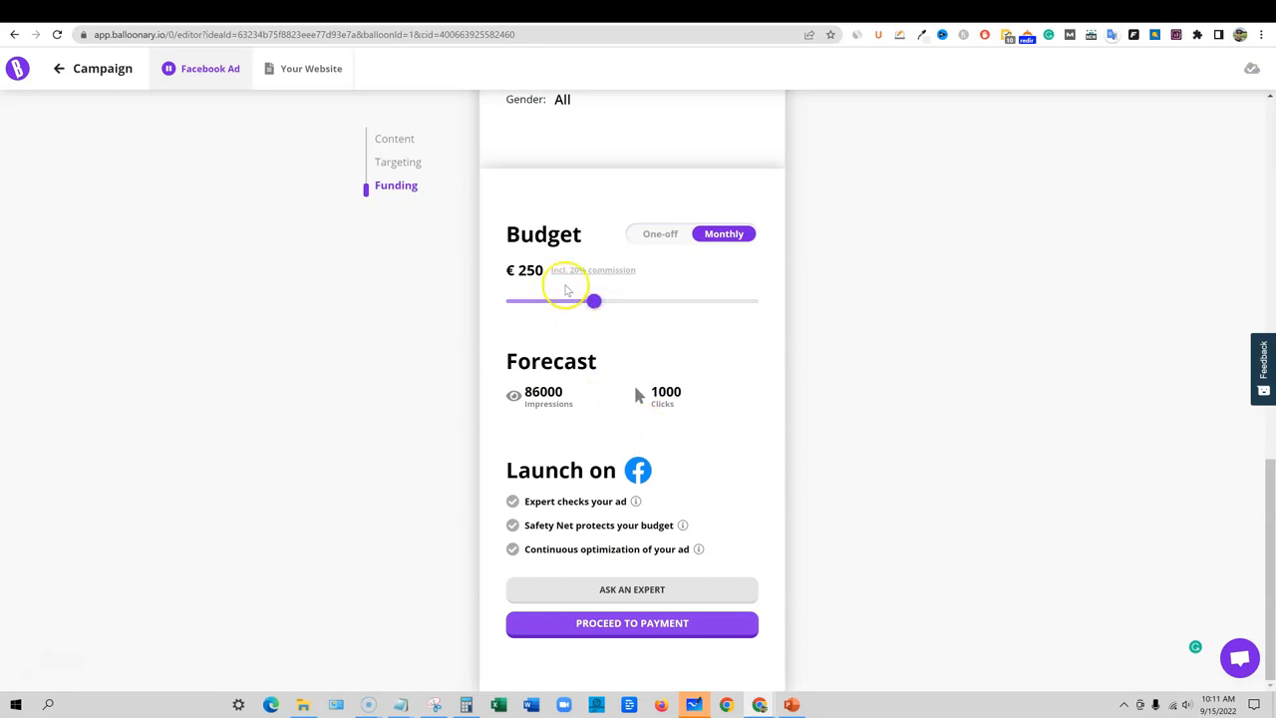
{"action": "scroll", "scroll_direction": "up", "scroll_amount": 3}
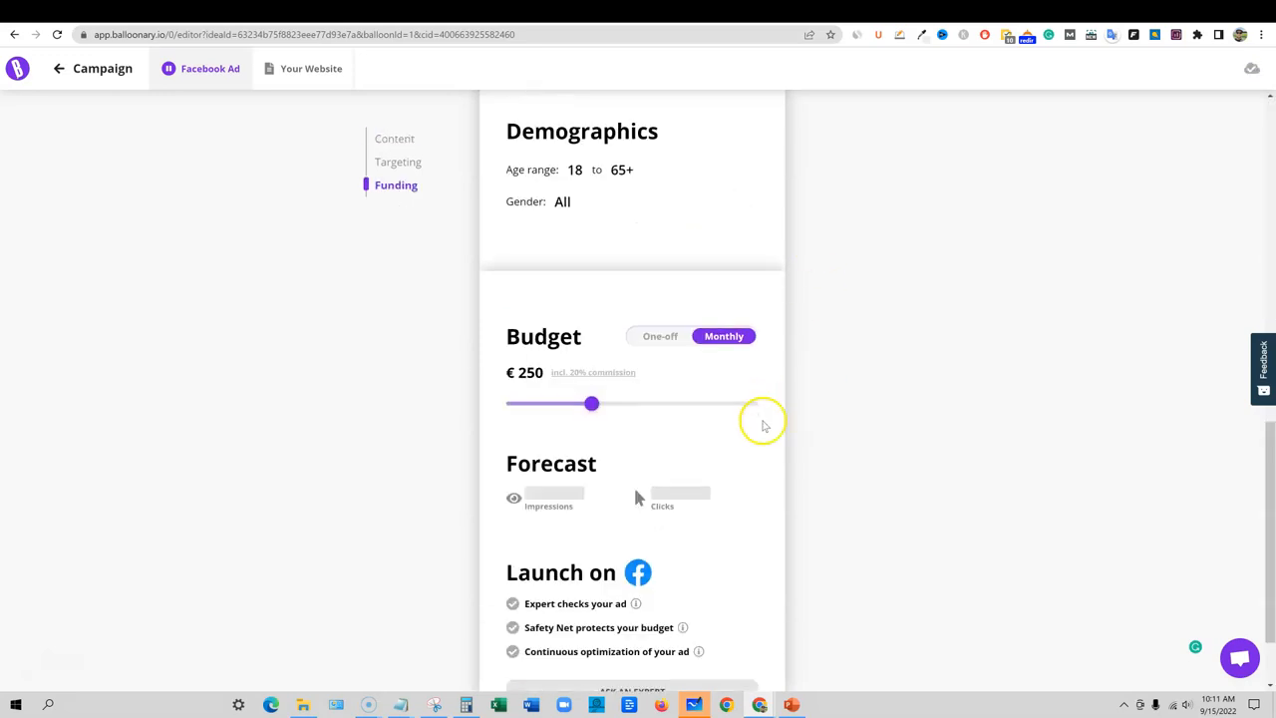
{"action": "scroll", "scroll_direction": "down", "scroll_amount": 3}
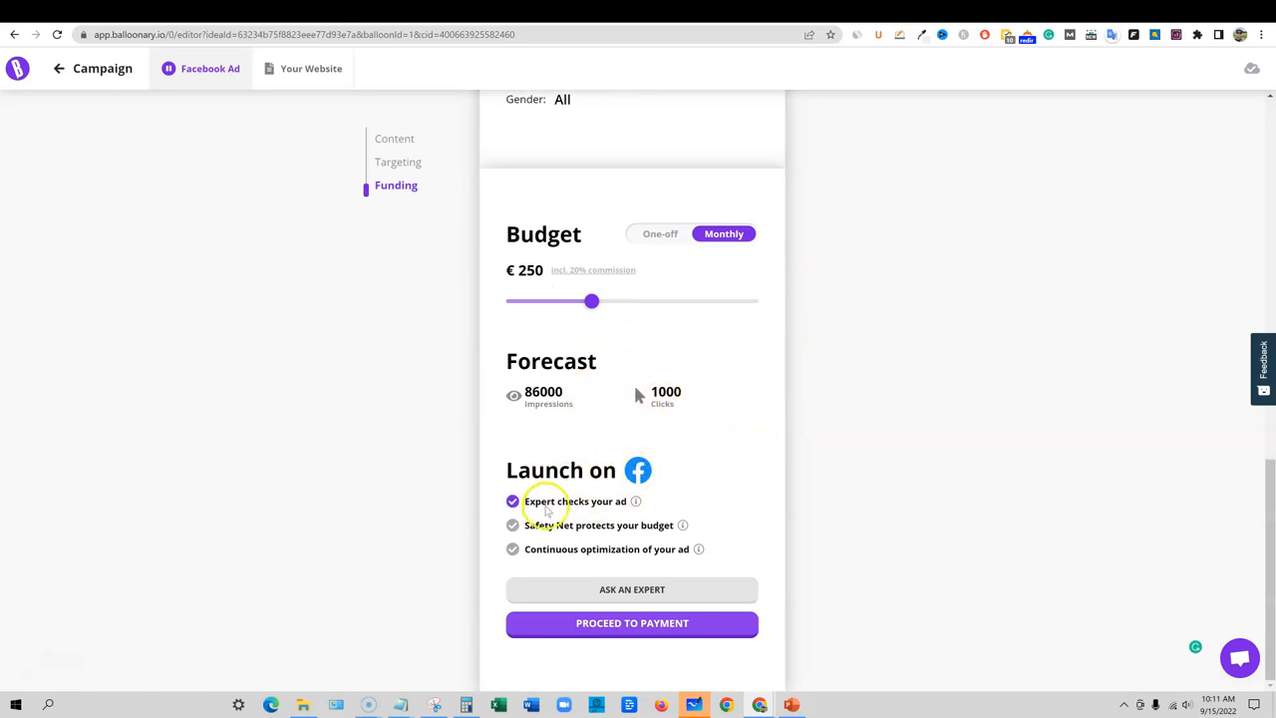
{"action": "mouse_move", "coordinate": [625, 507]}
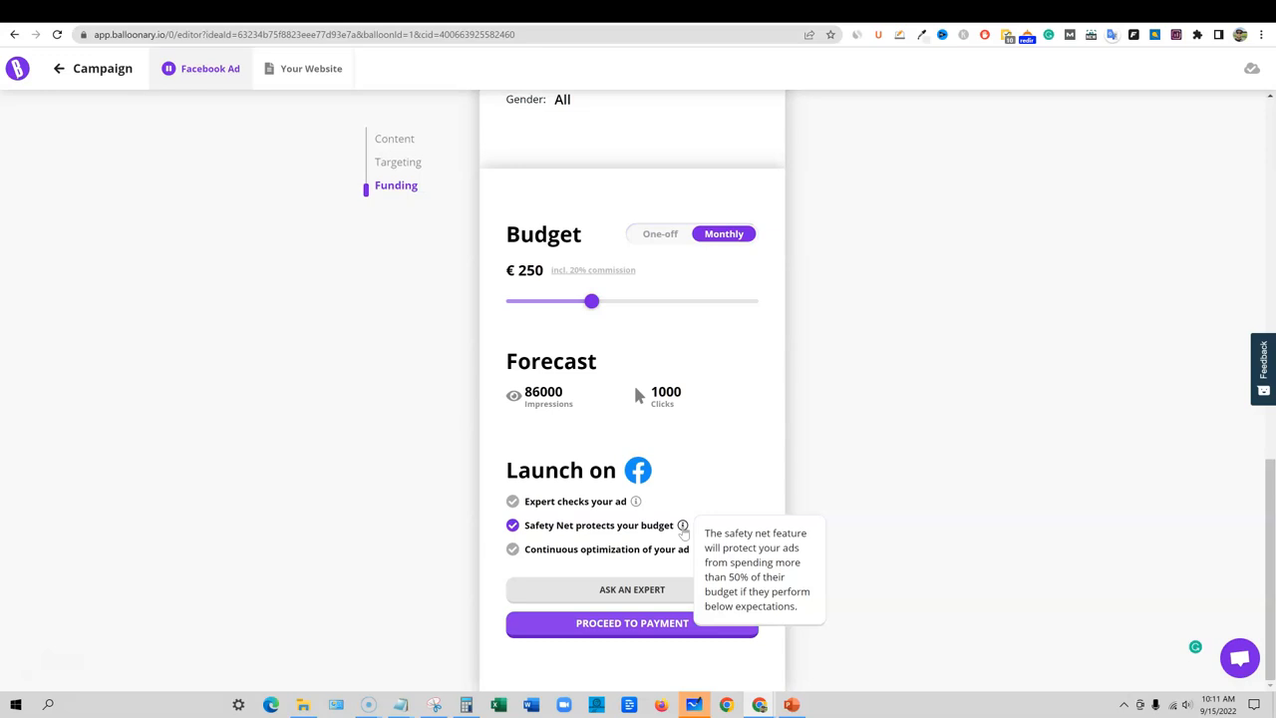
{"action": "mouse_move", "coordinate": [568, 513]}
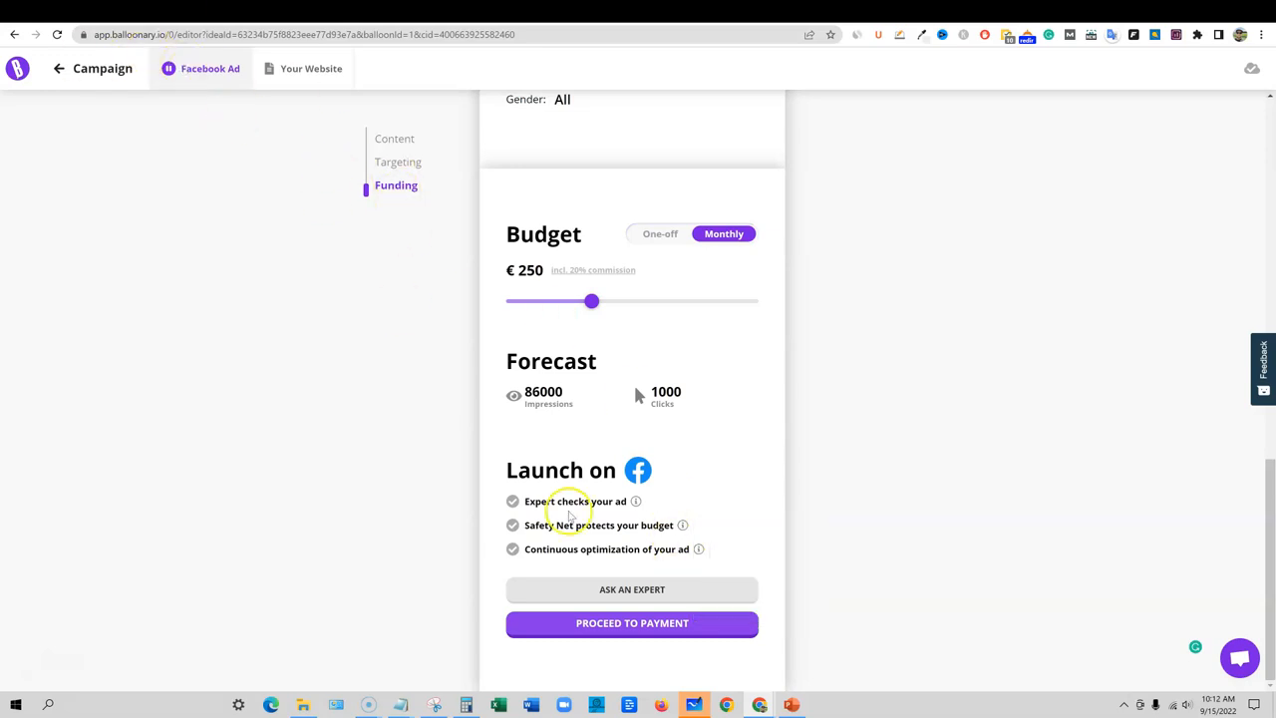
{"action": "mouse_move", "coordinate": [563, 556]}
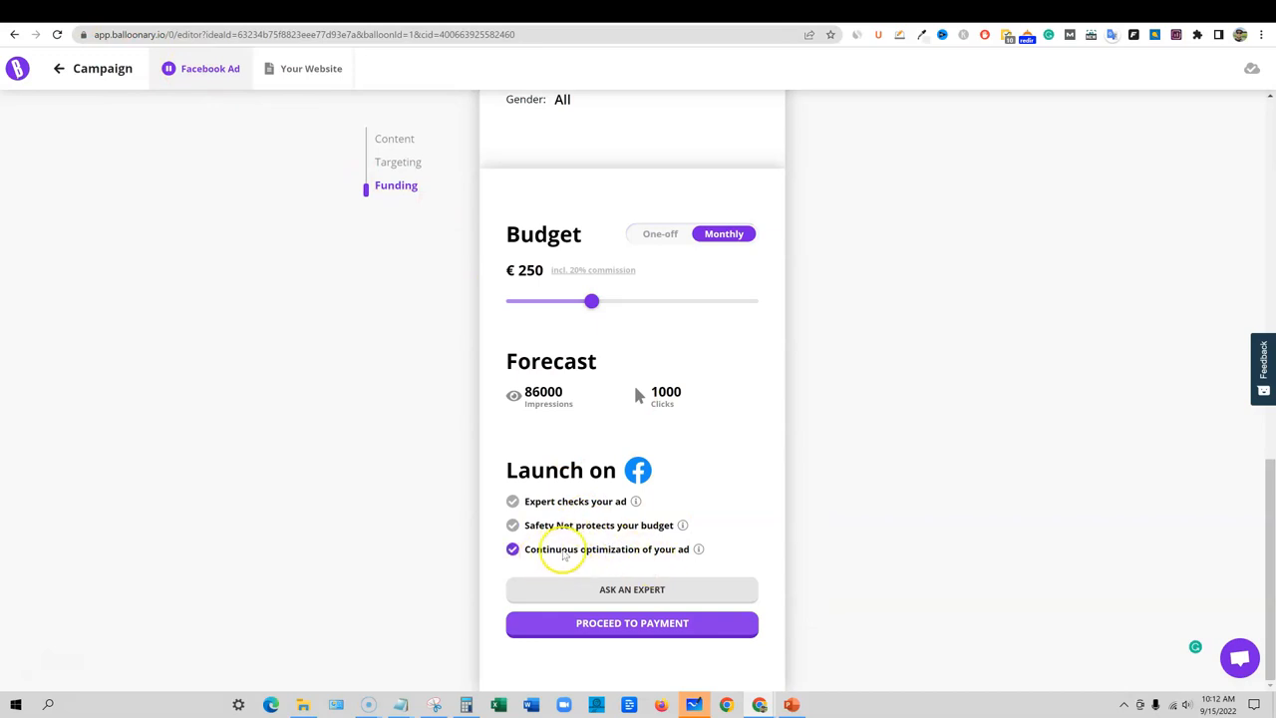
{"action": "mouse_move", "coordinate": [699, 549]}
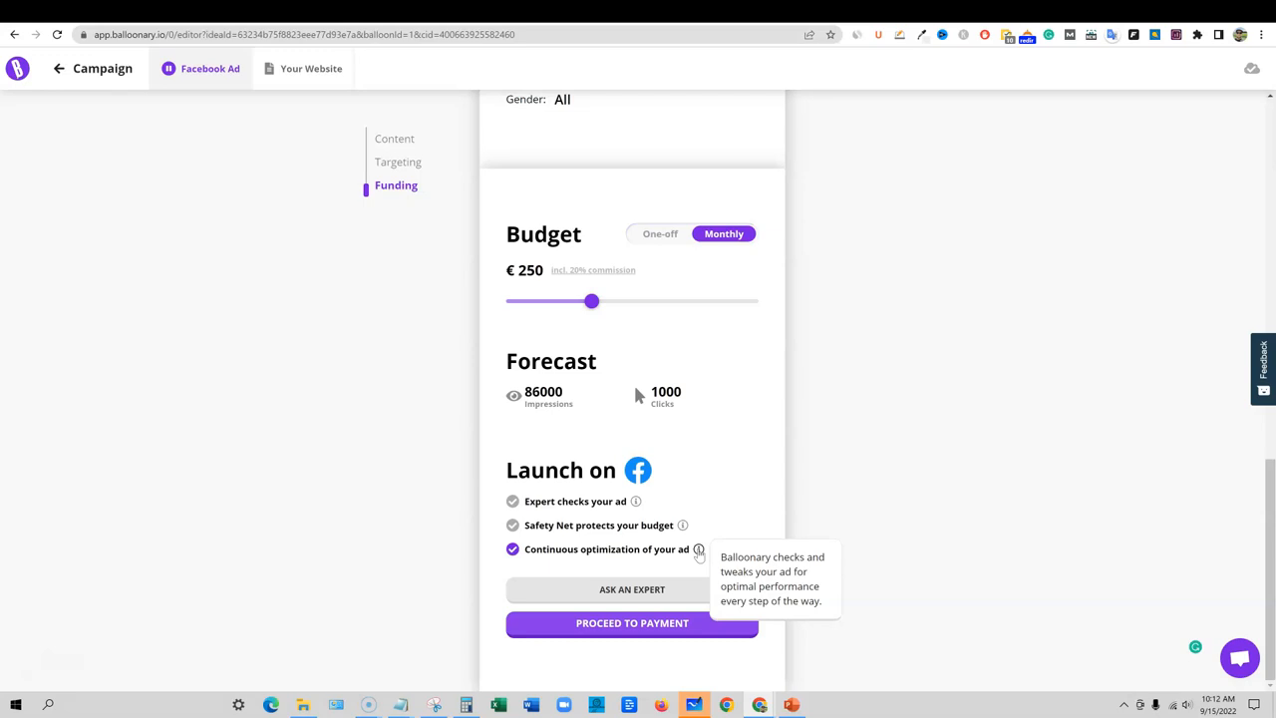
{"action": "mouse_move", "coordinate": [728, 554]}
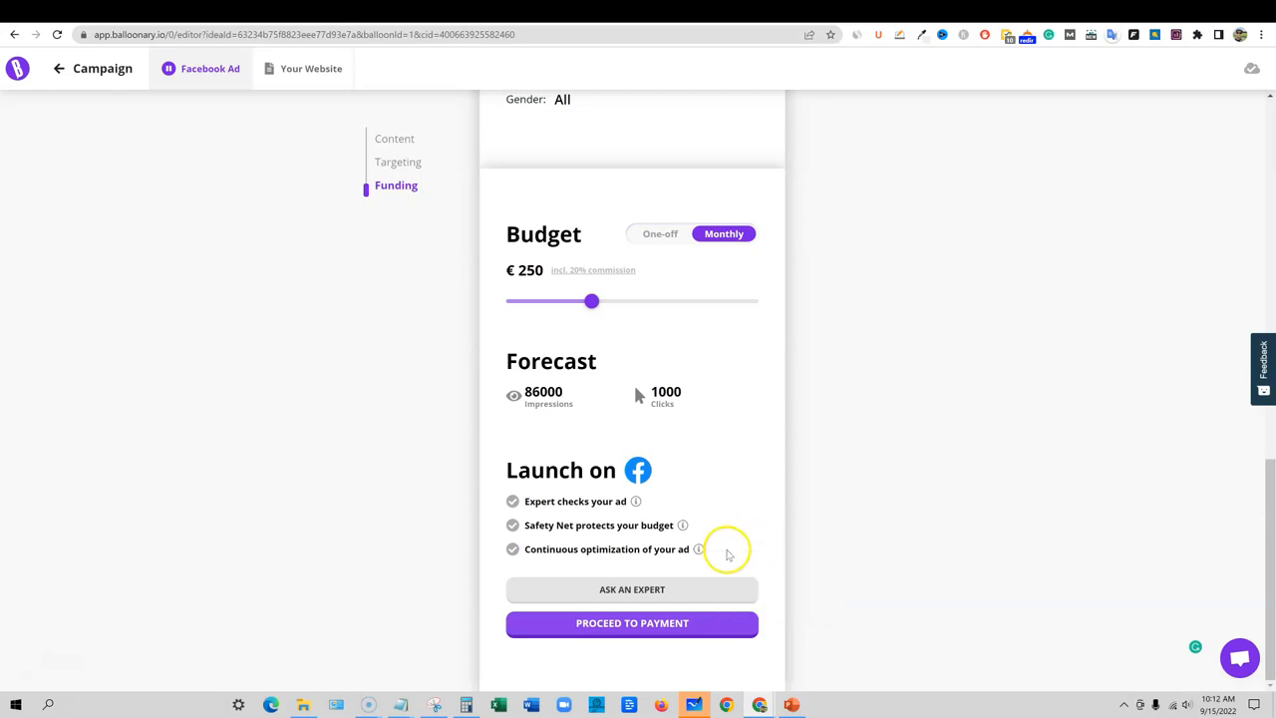
{"action": "scroll", "scroll_direction": "up", "scroll_amount": 3}
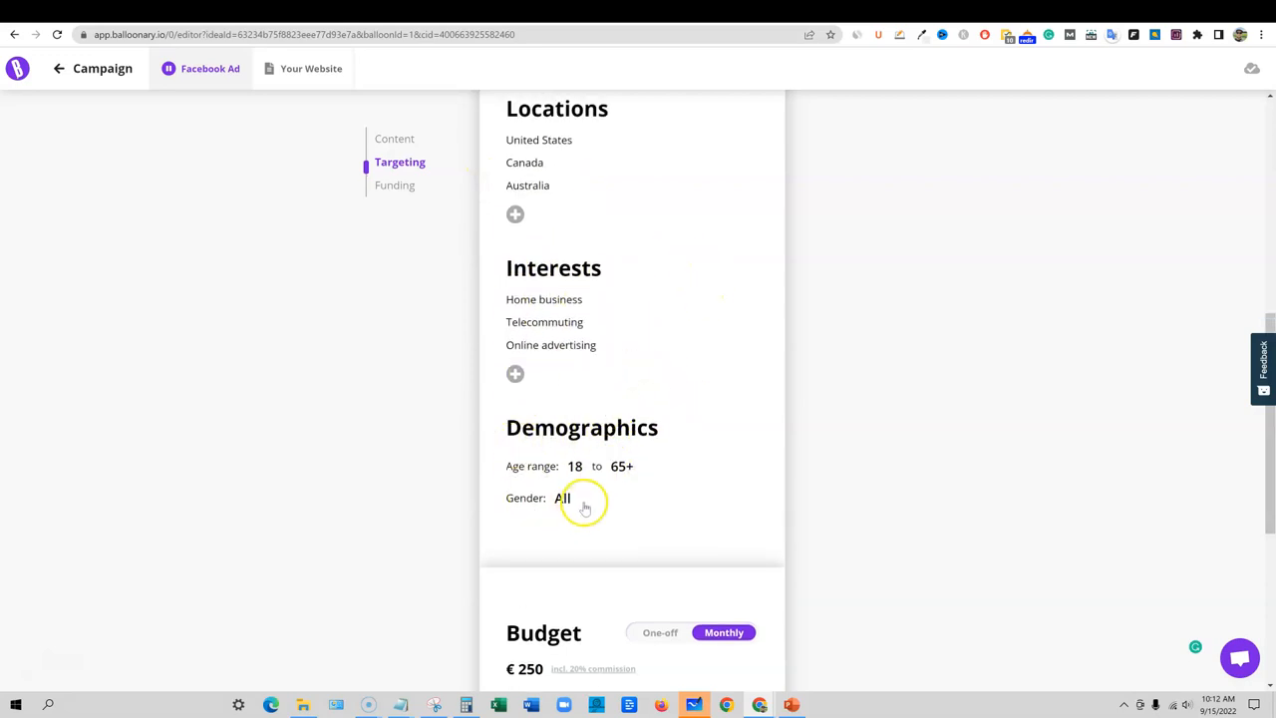
{"action": "mouse_move", "coordinate": [528, 398]}
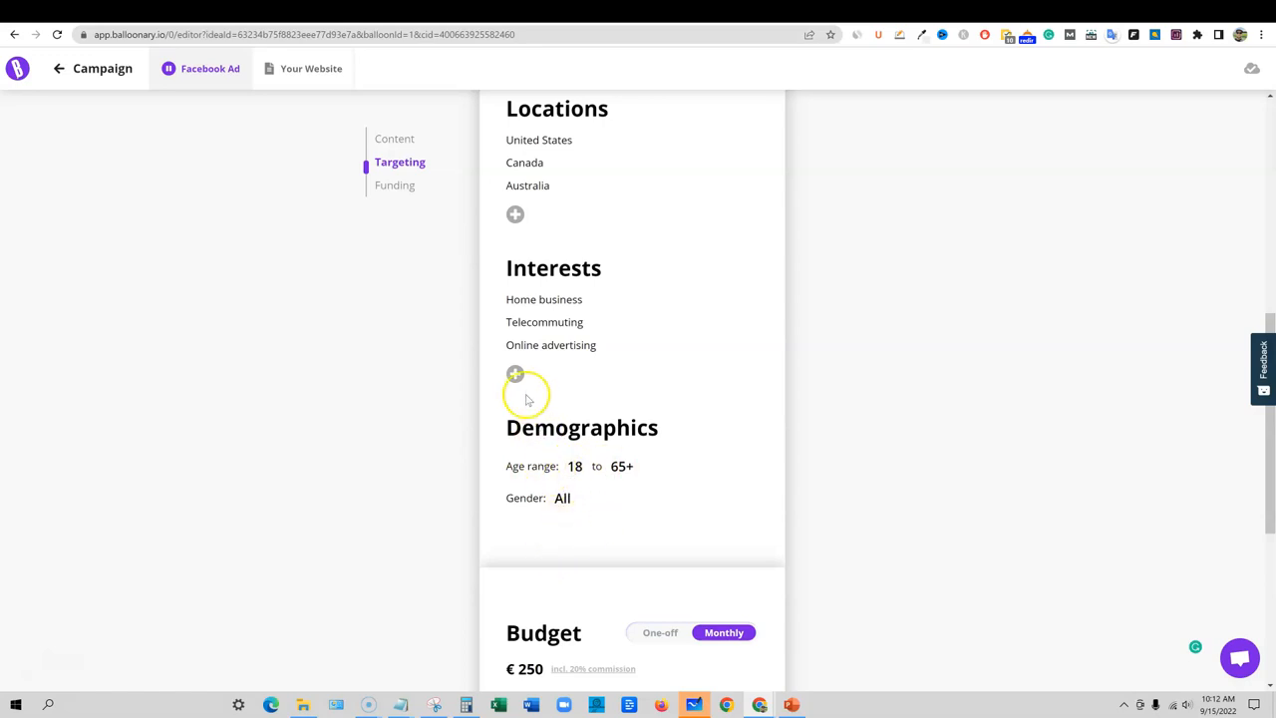
Set the audience minimum age to 25 and scroll down to the budget and launch section
{"action": "left_click", "coordinate": [575, 465]}
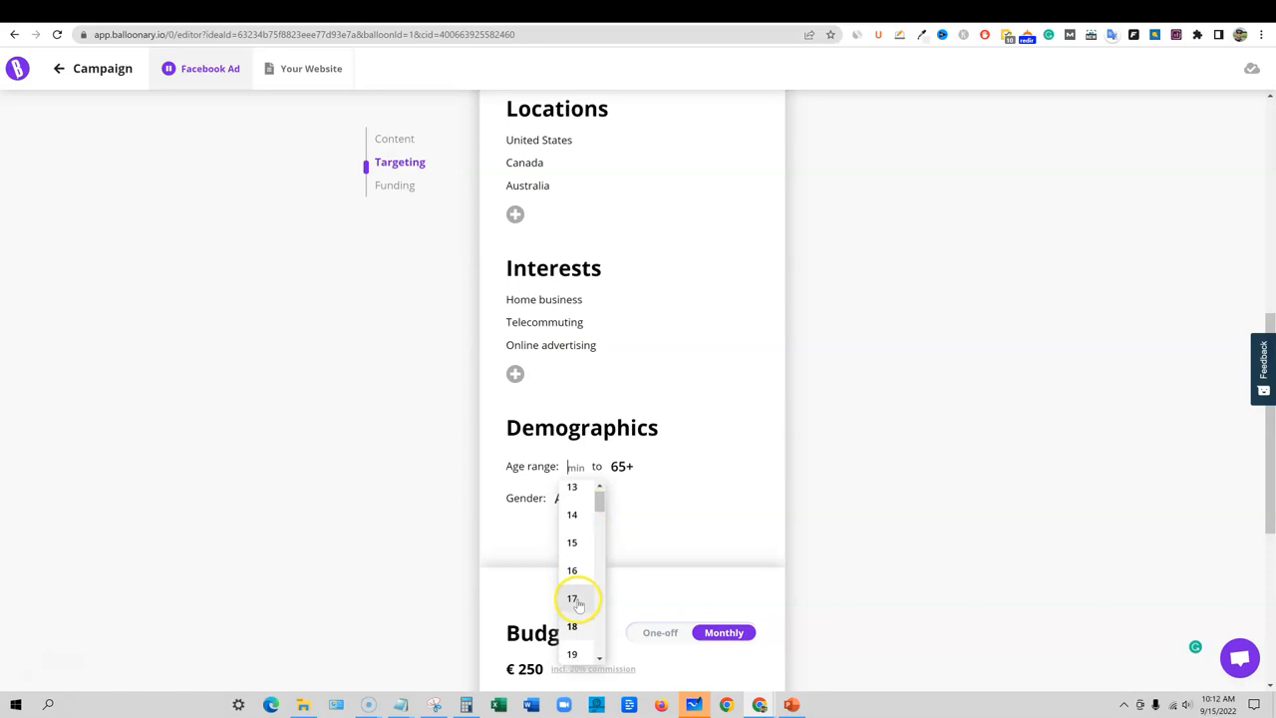
{"action": "scroll", "scroll_direction": "down", "scroll_amount": 3}
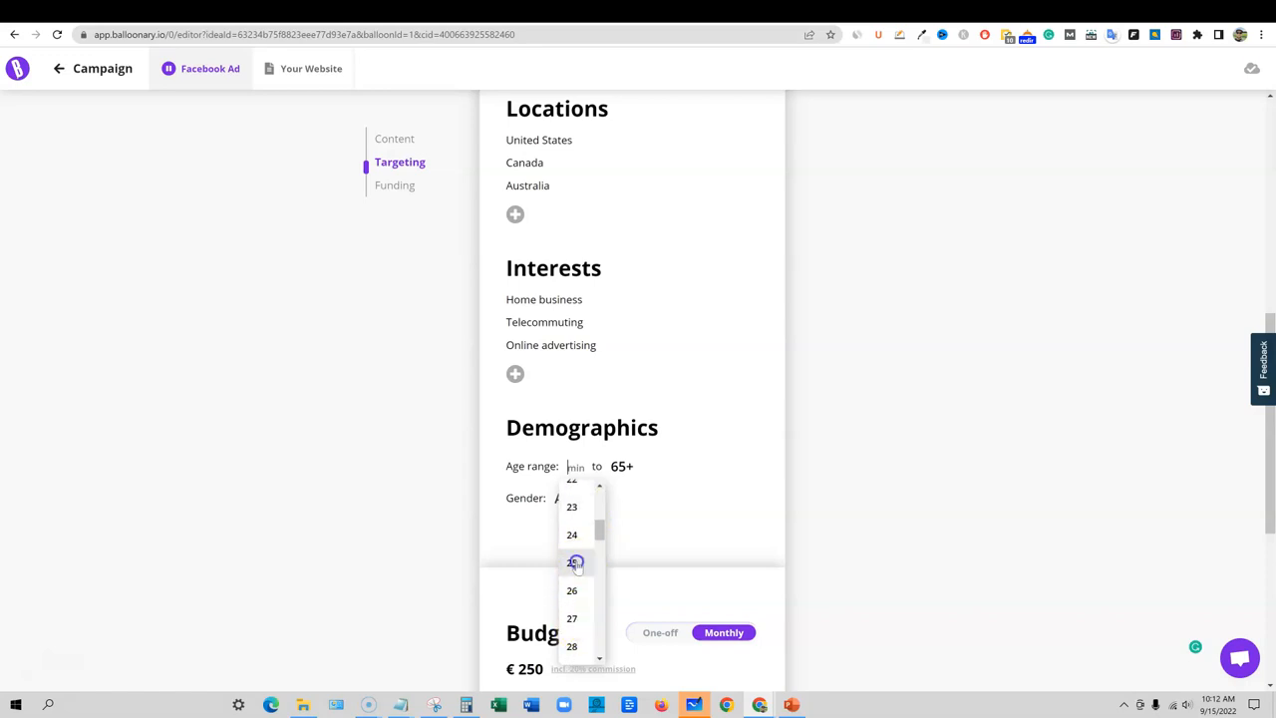
{"action": "left_click", "coordinate": [572, 562]}
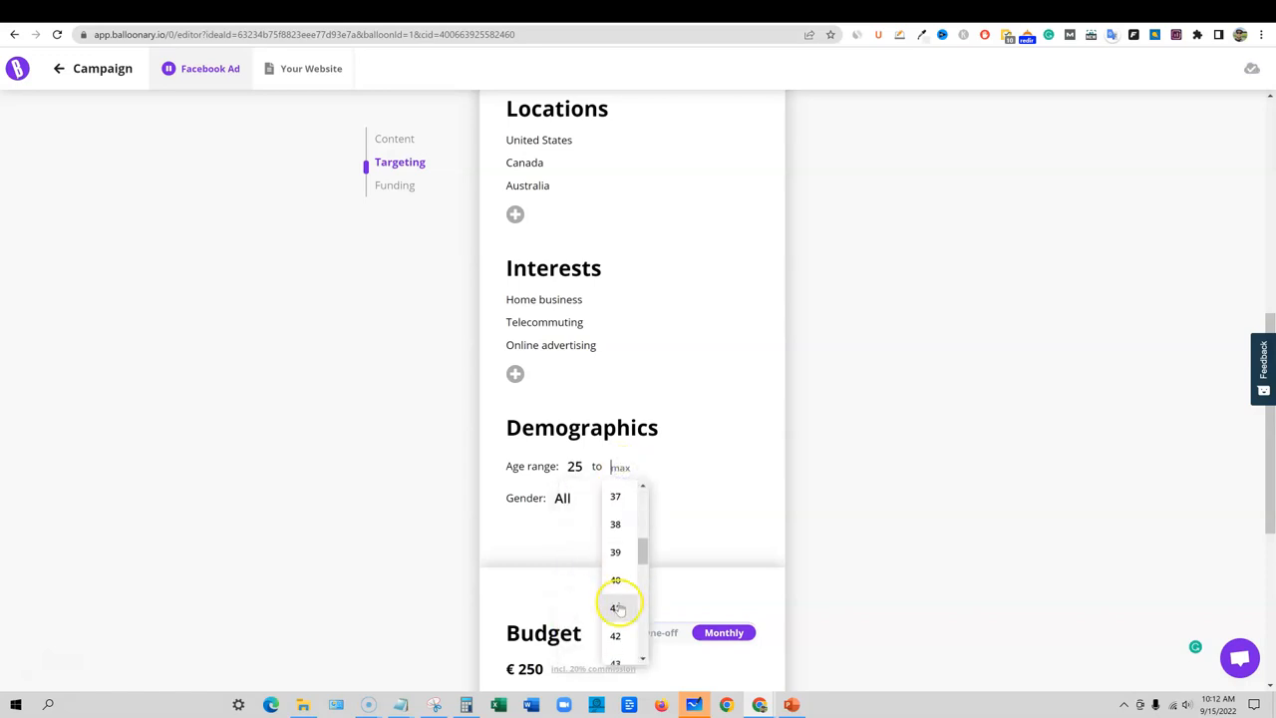
{"action": "scroll", "scroll_direction": "down", "scroll_amount": 3}
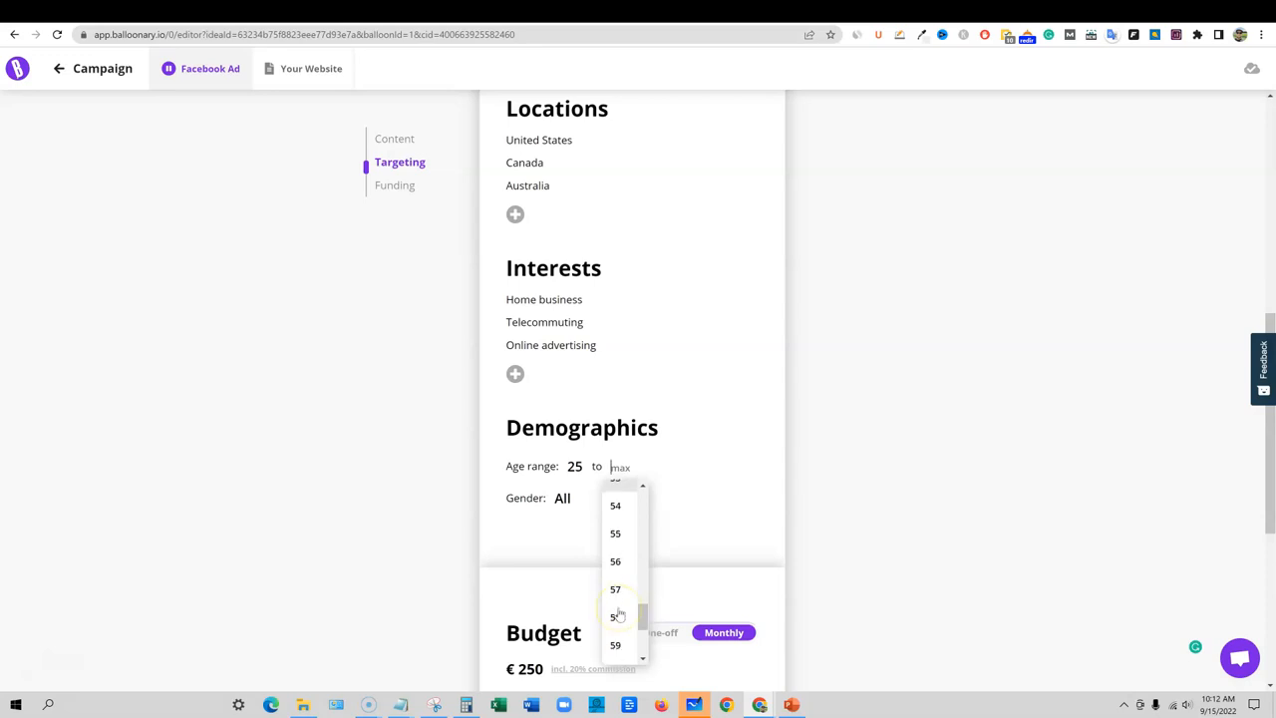
{"action": "left_click", "coordinate": [615, 534]}
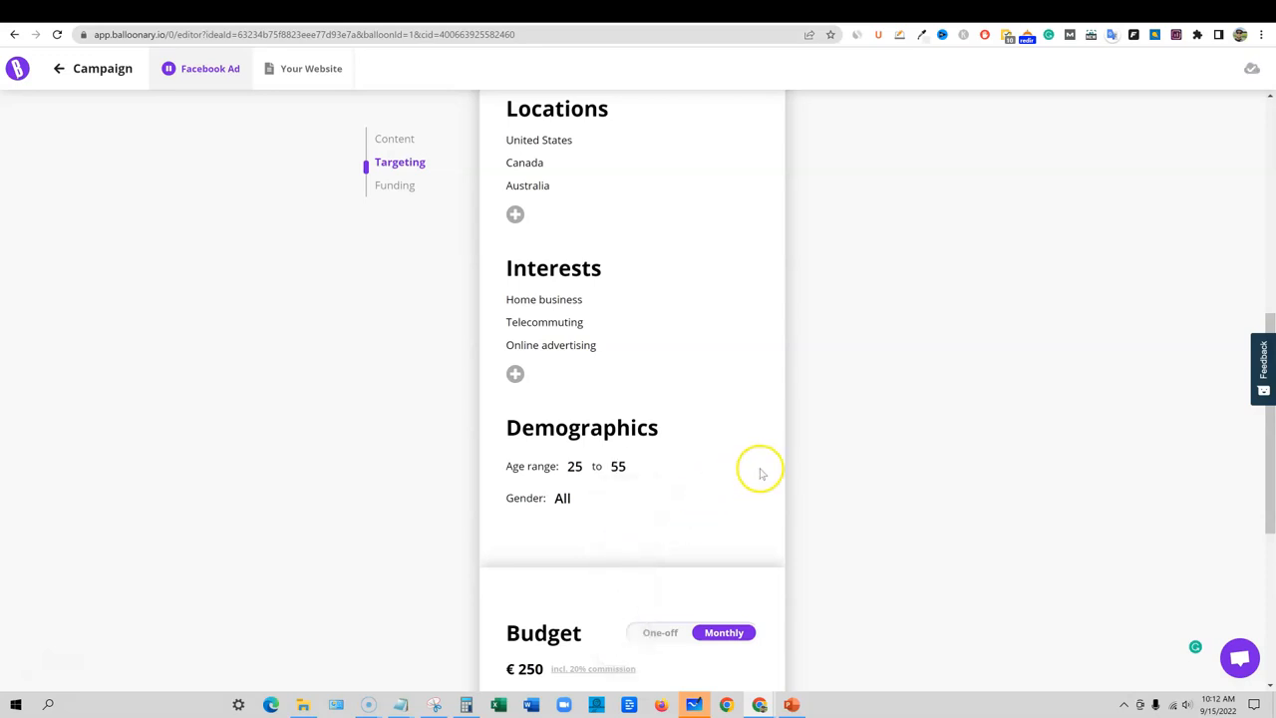
{"action": "scroll", "scroll_direction": "down", "scroll_amount": 3}
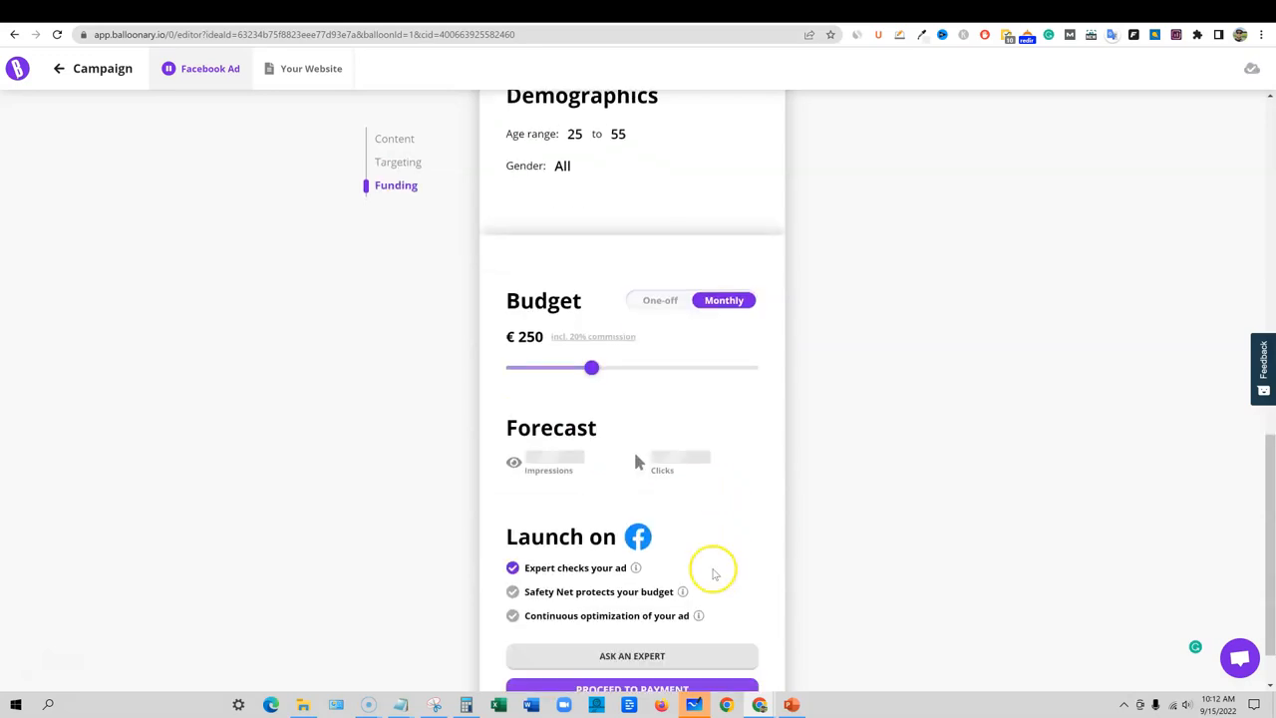
{"action": "scroll", "scroll_direction": "down", "scroll_amount": 3}
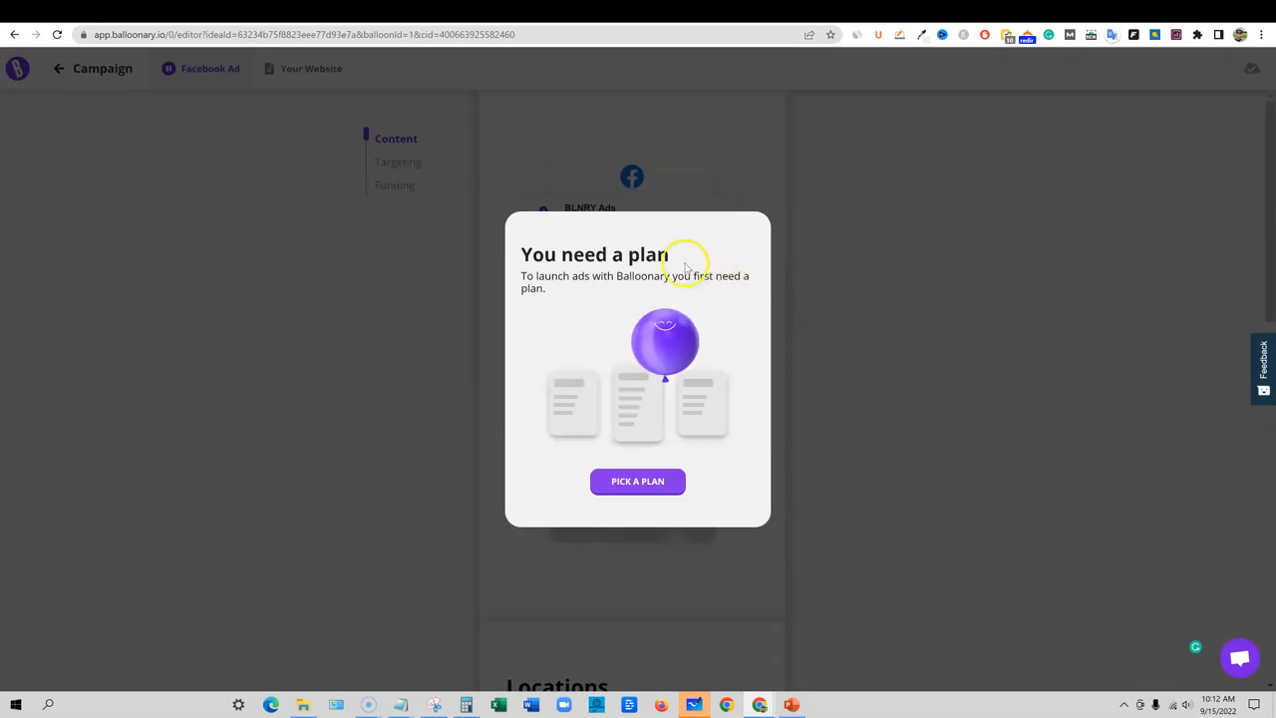
{"action": "mouse_move", "coordinate": [646, 278]}
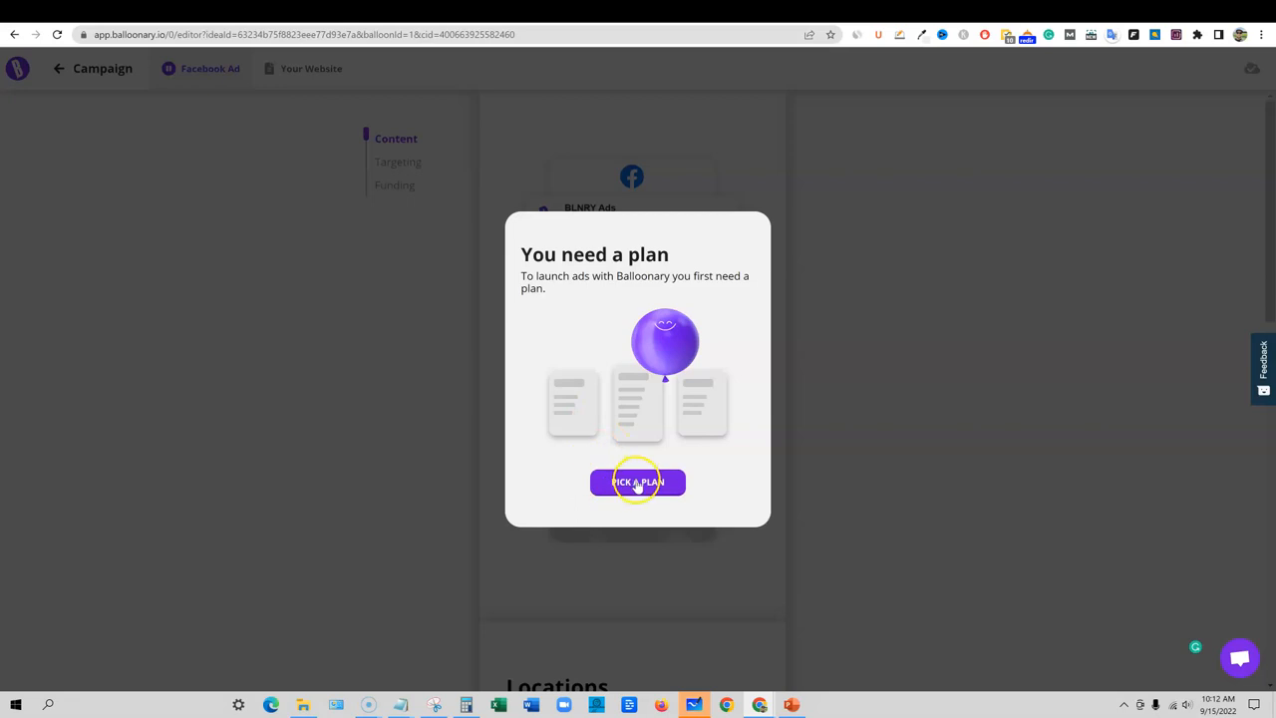
Choose Pick a Plan in the 'You need a plan' dialog
{"action": "left_click", "coordinate": [638, 482]}
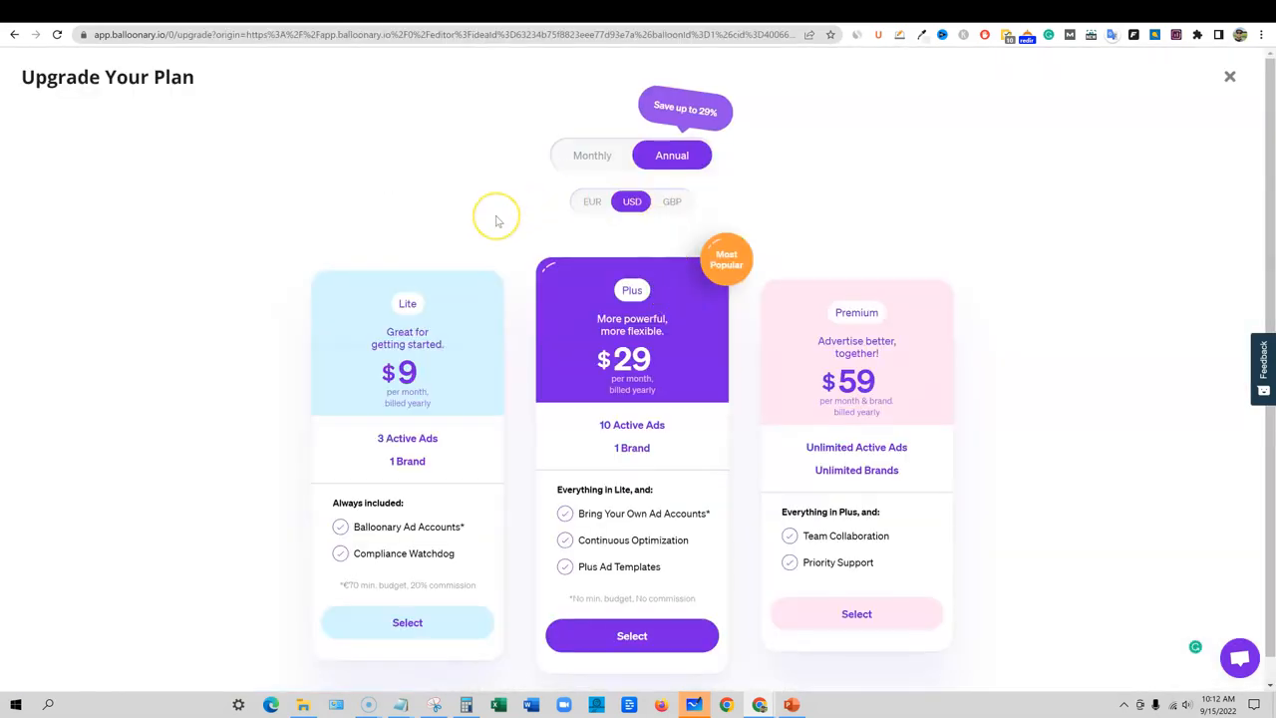
{"action": "mouse_move", "coordinate": [497, 218]}
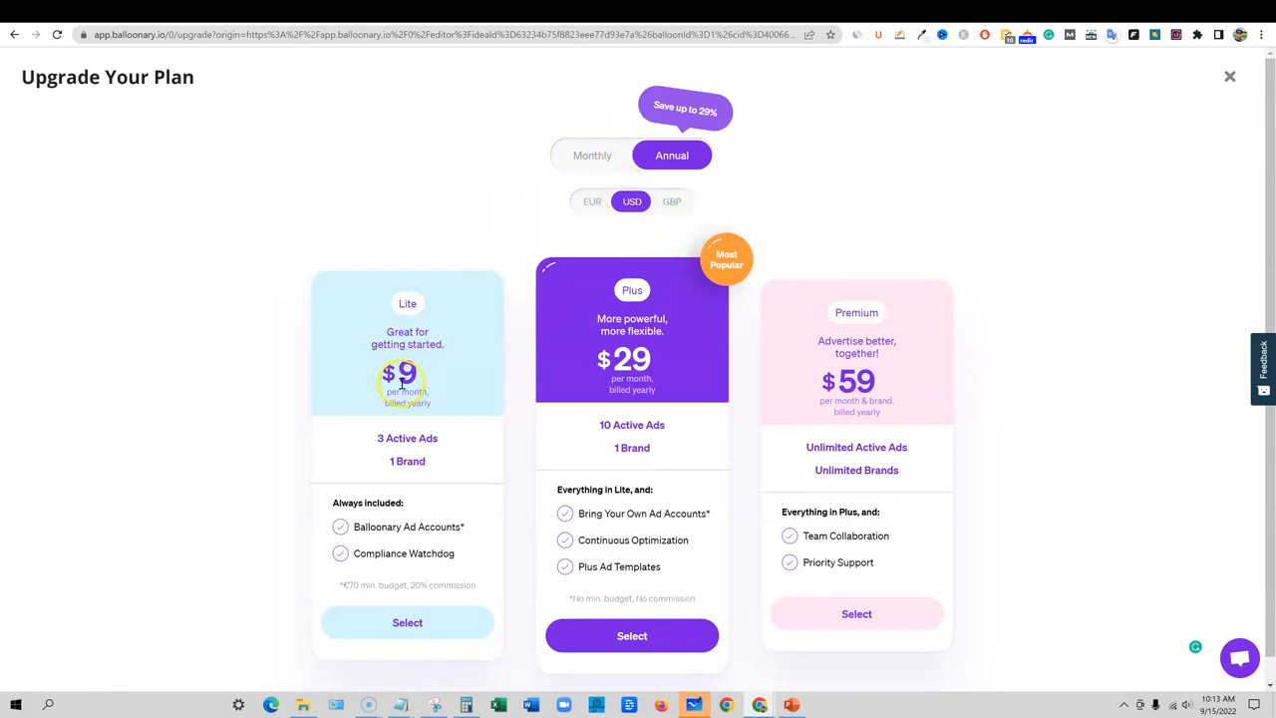
{"action": "mouse_move", "coordinate": [424, 439]}
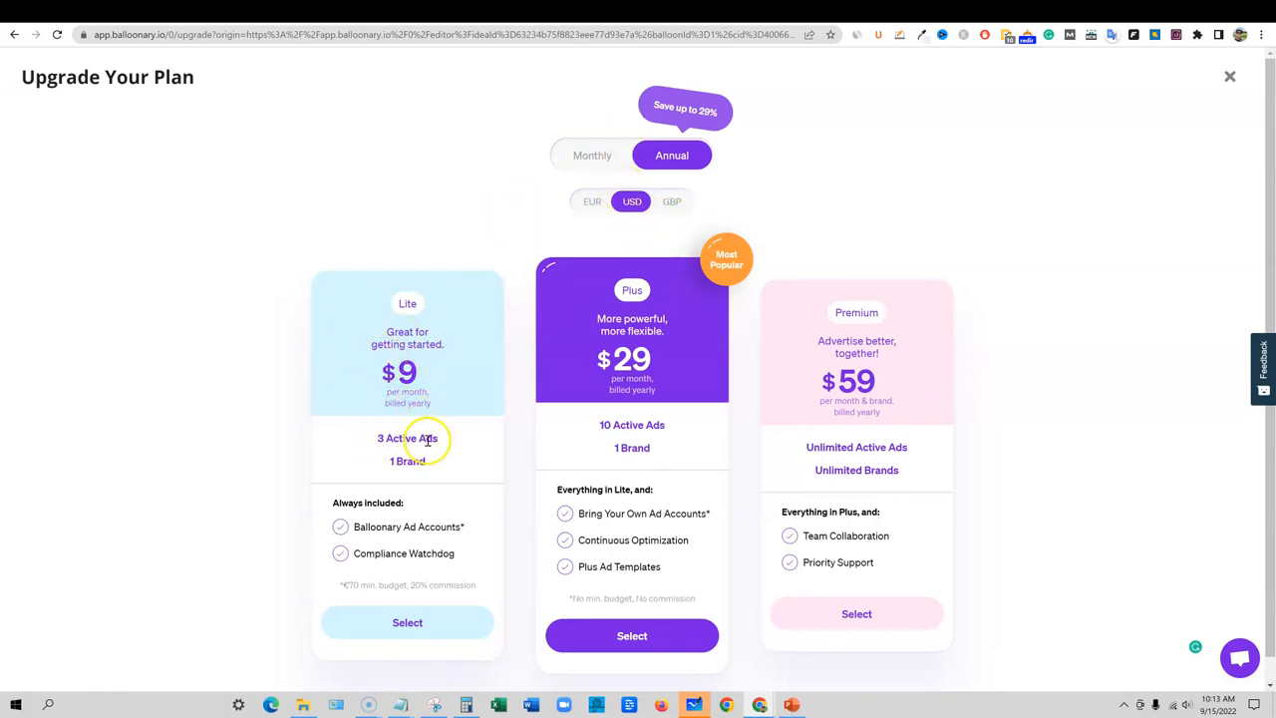
{"action": "mouse_move", "coordinate": [632, 425]}
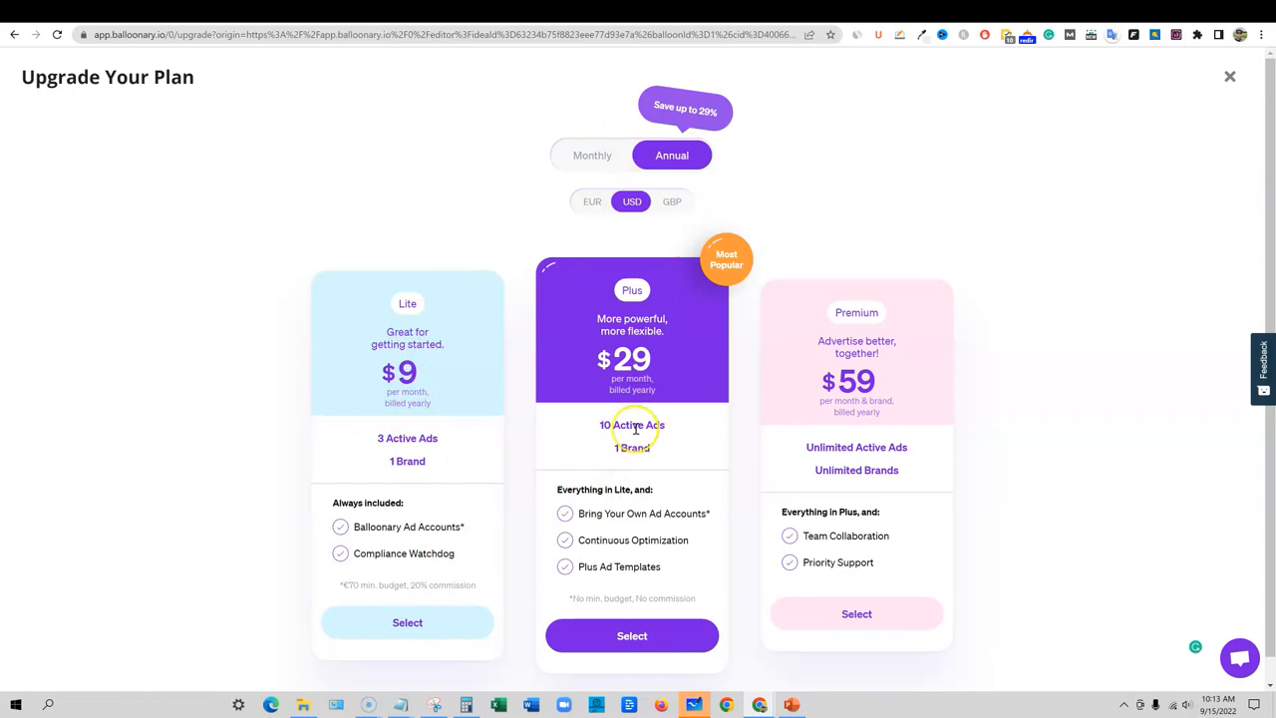
{"action": "mouse_move", "coordinate": [638, 399]}
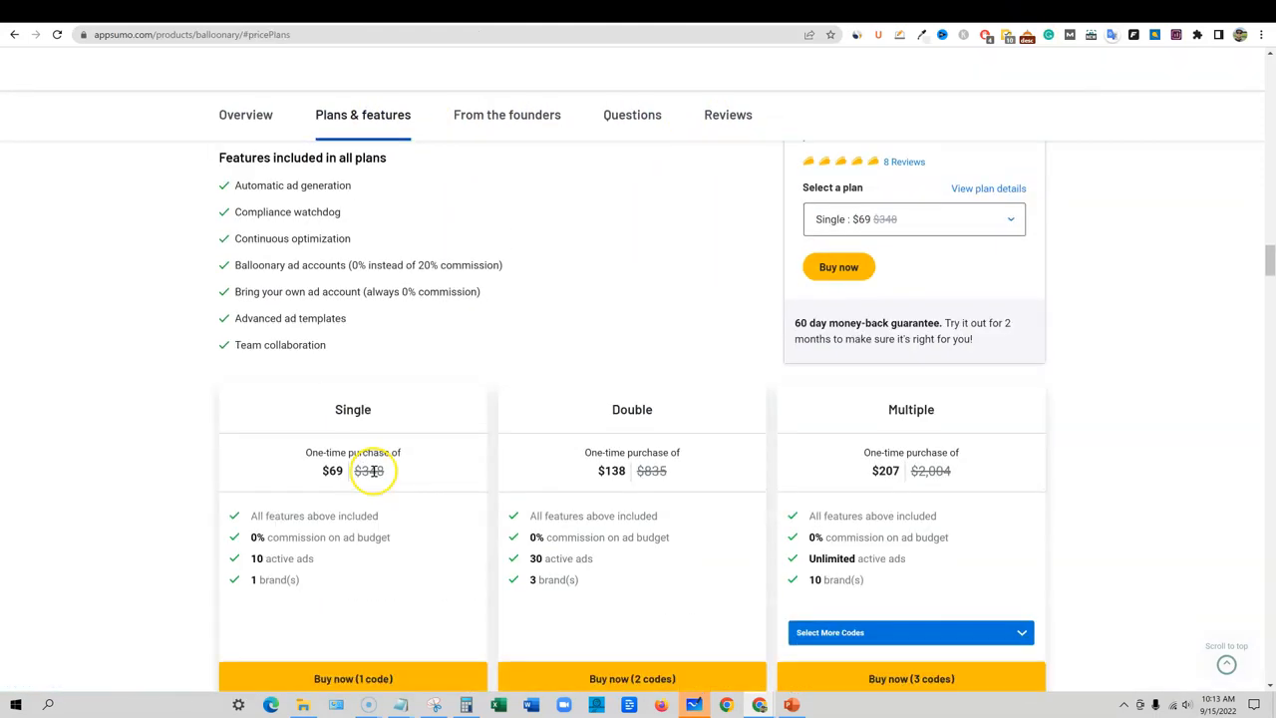
Scroll to compare AppSumo's $69 Single tier (10 active ads, 1 brand) with Balloonary's plans
{"action": "scroll", "scroll_direction": "down", "scroll_amount": 3}
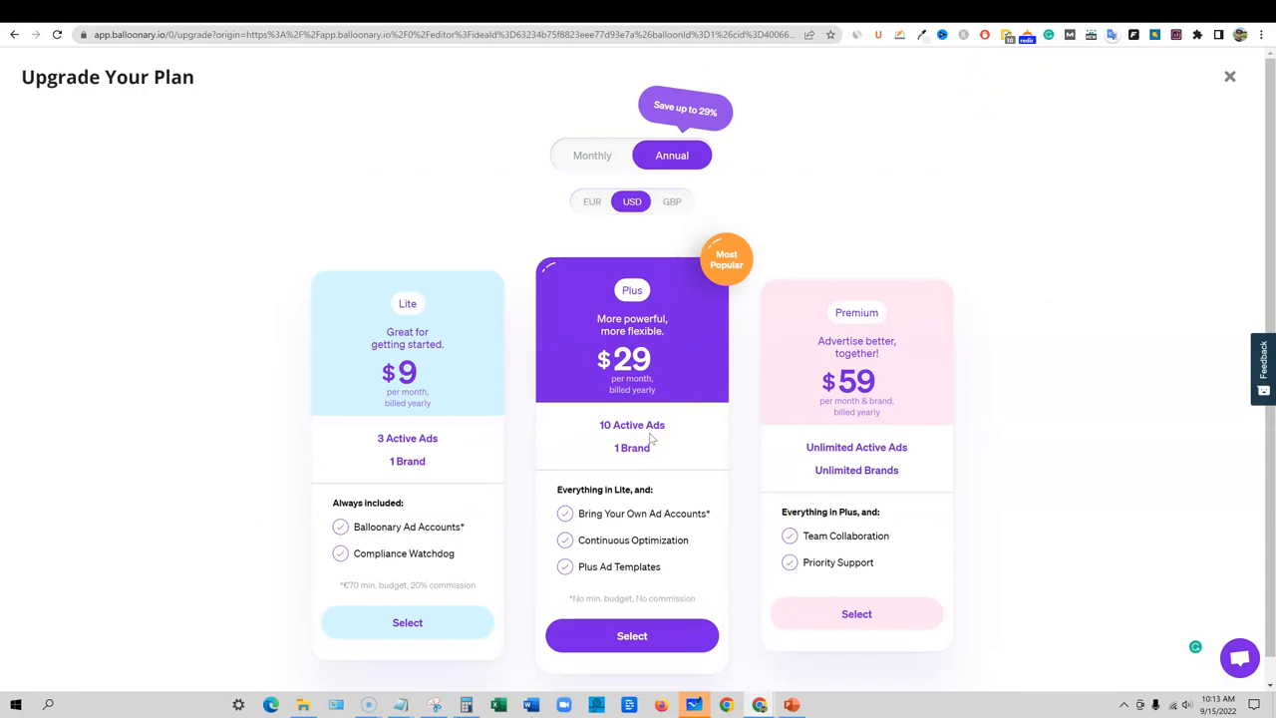
{"action": "mouse_move", "coordinate": [557, 426]}
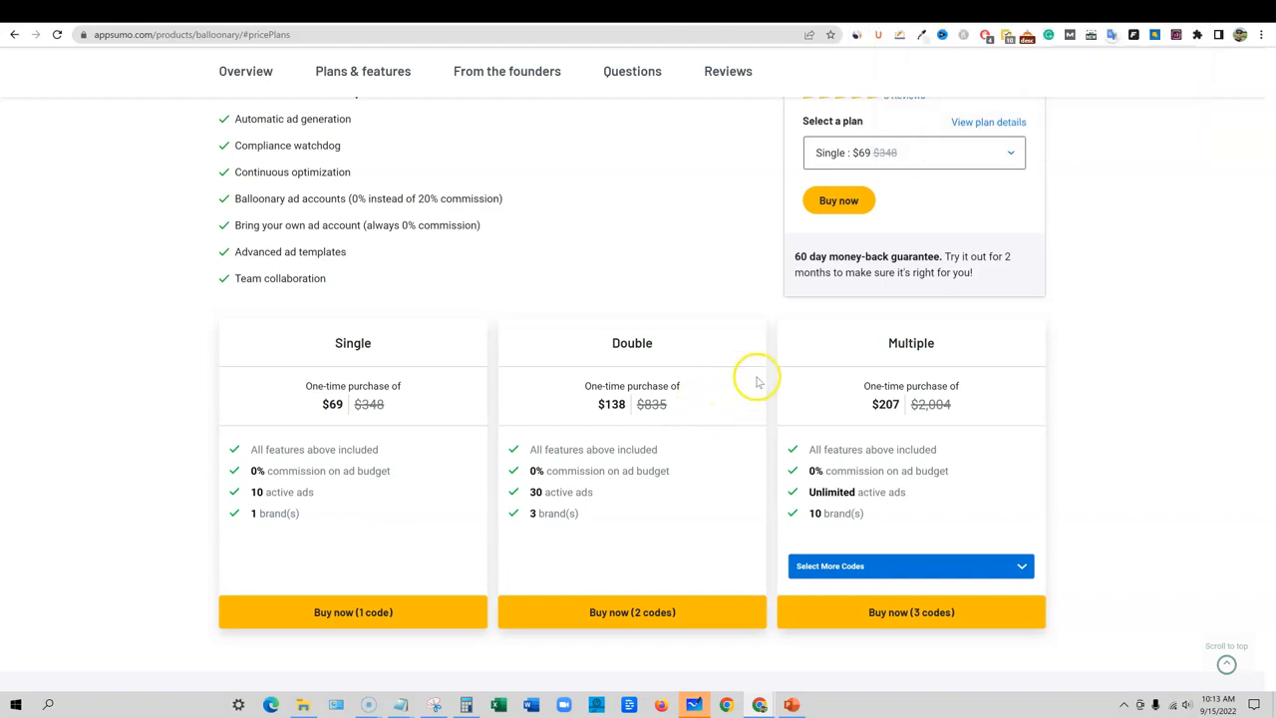
{"action": "mouse_move", "coordinate": [762, 444]}
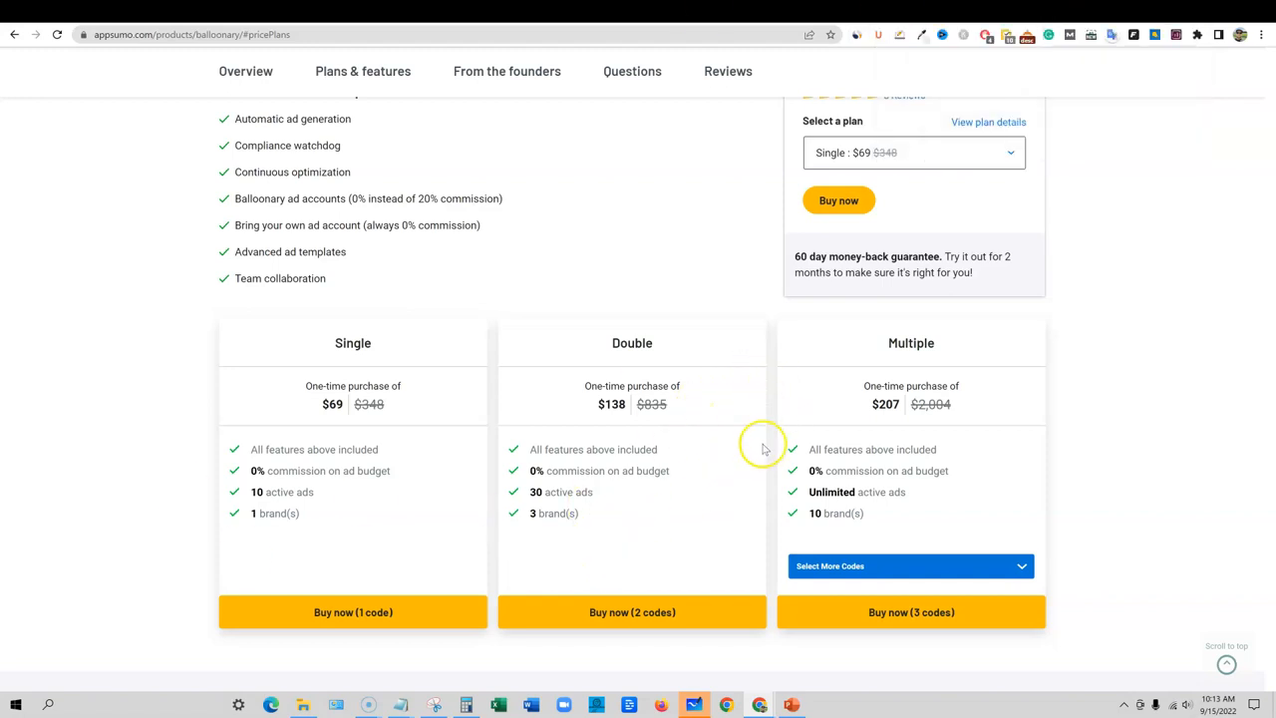
{"action": "mouse_move", "coordinate": [1061, 14]}
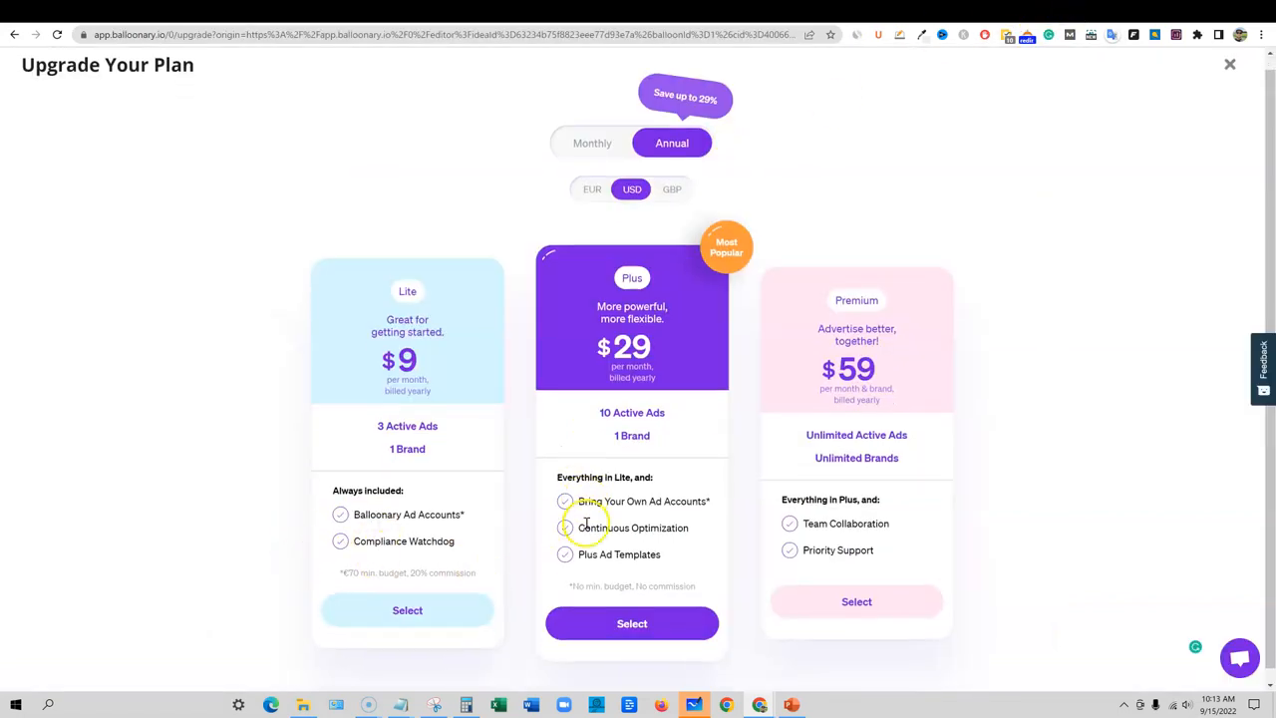
{"action": "mouse_move", "coordinate": [15, 34]}
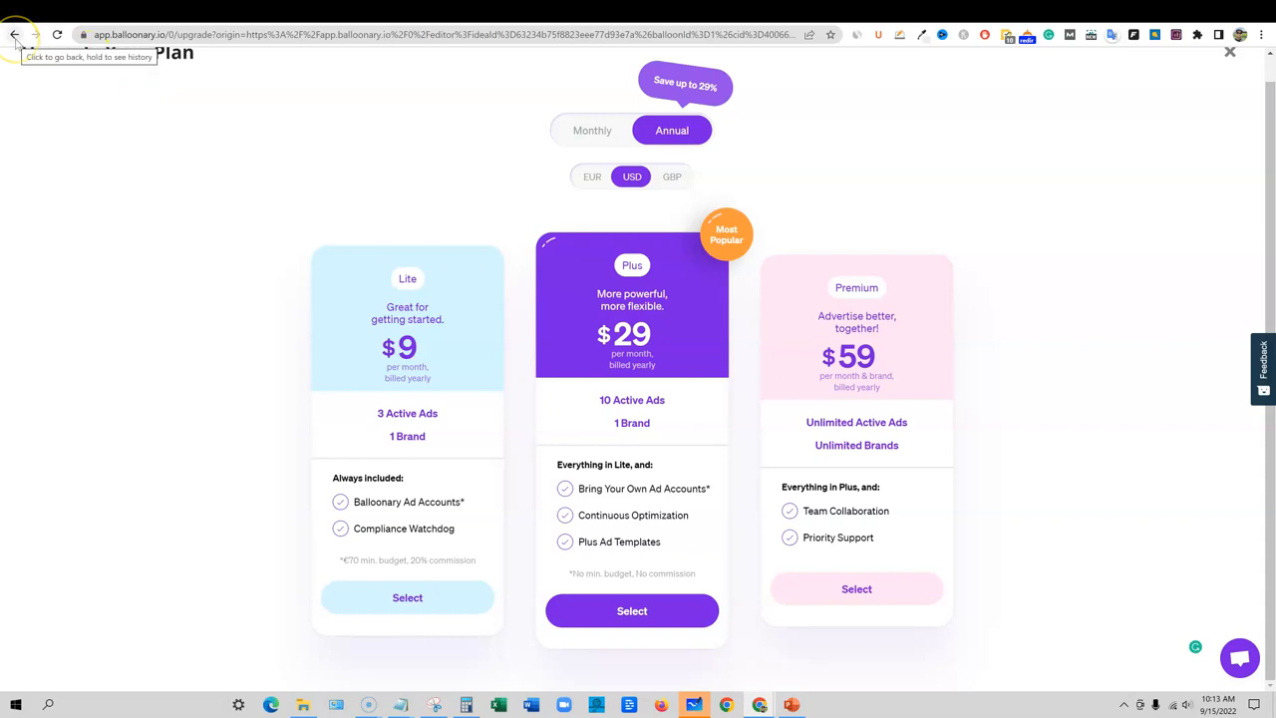
Return to the campaign, dismiss the plan prompt, and settle the Budget slider at €100
{"action": "left_click", "coordinate": [15, 34]}
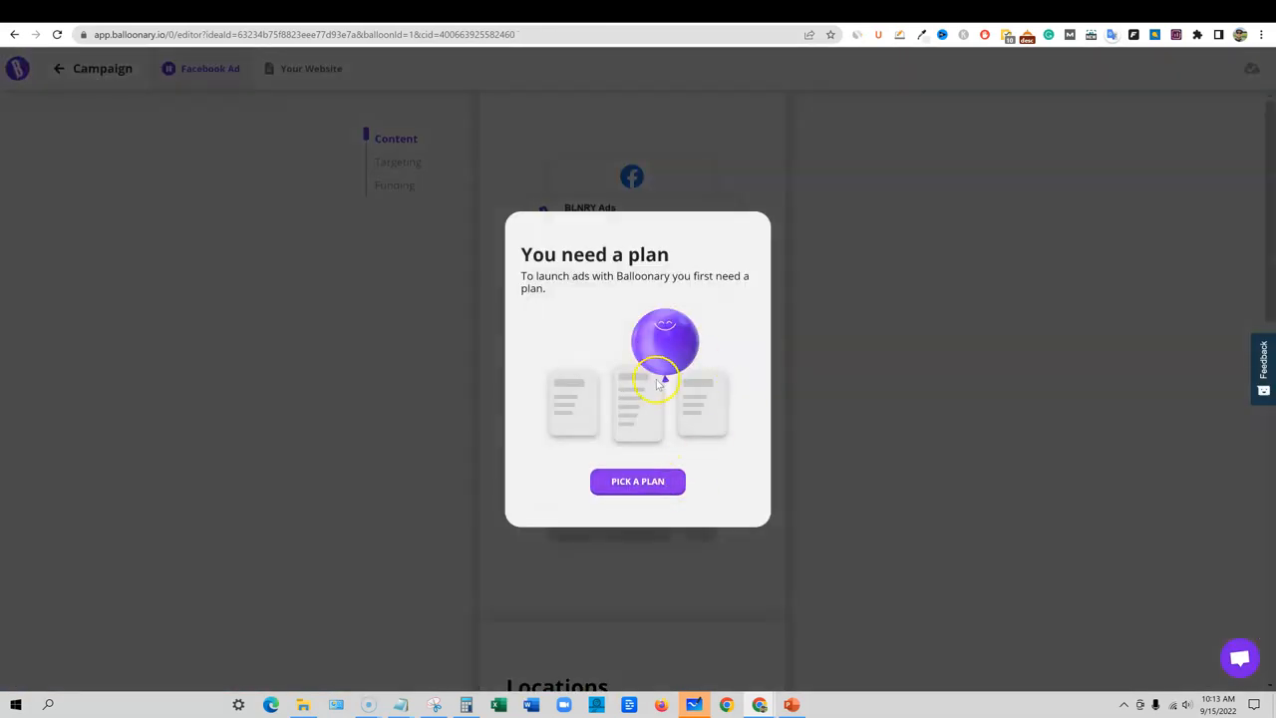
{"action": "left_click", "coordinate": [895, 398]}
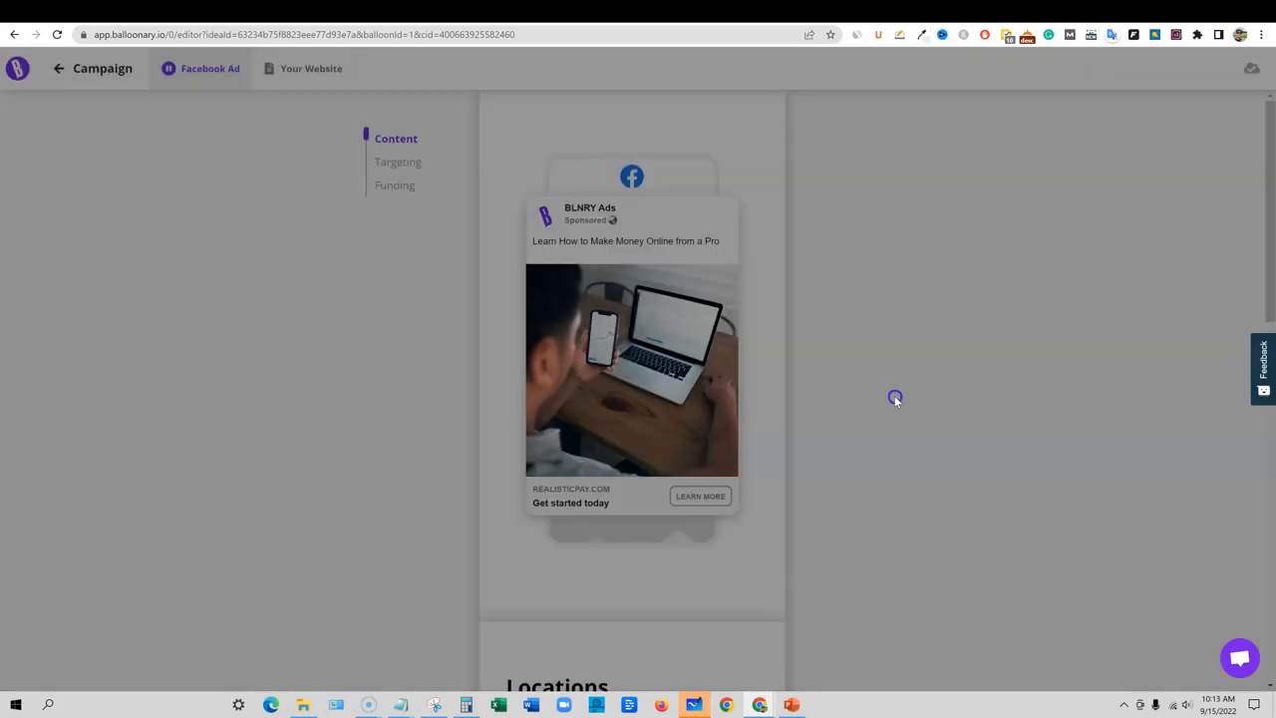
{"action": "scroll", "scroll_direction": "down", "scroll_amount": 3}
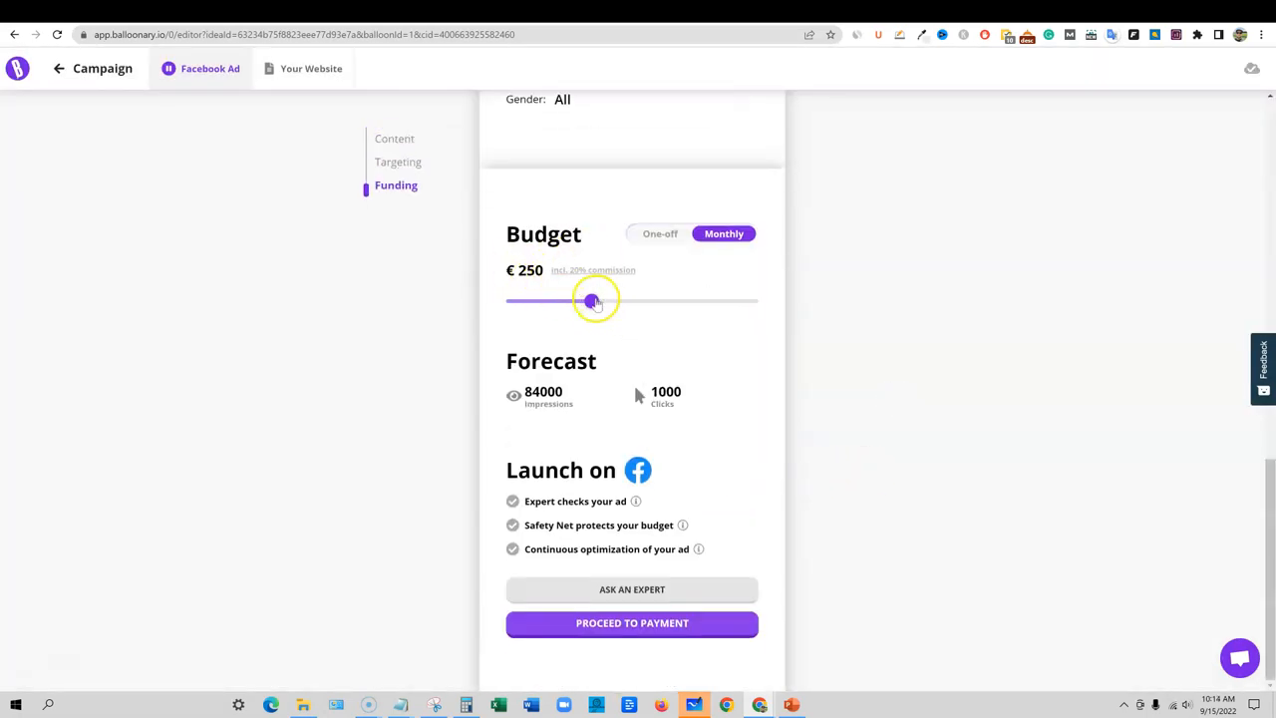
{"action": "left_click_drag", "start_coordinate": [593, 300], "coordinate": [514, 300]}
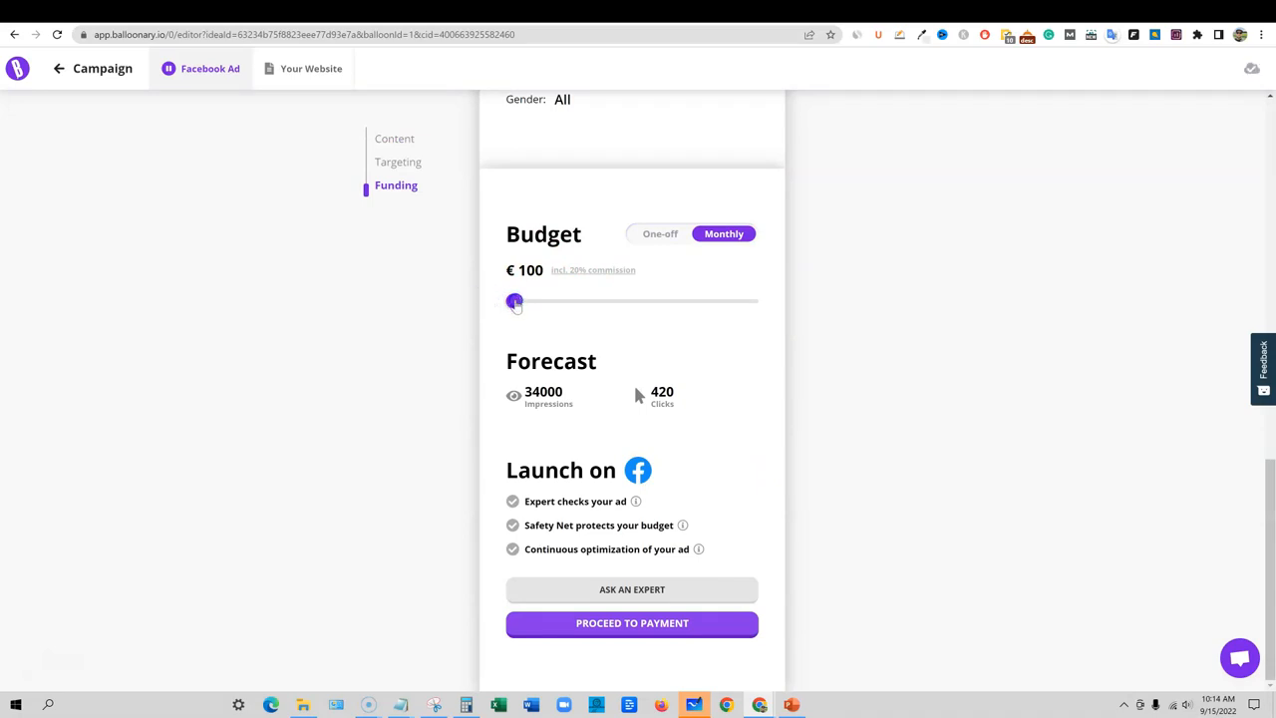
{"action": "mouse_move", "coordinate": [595, 384]}
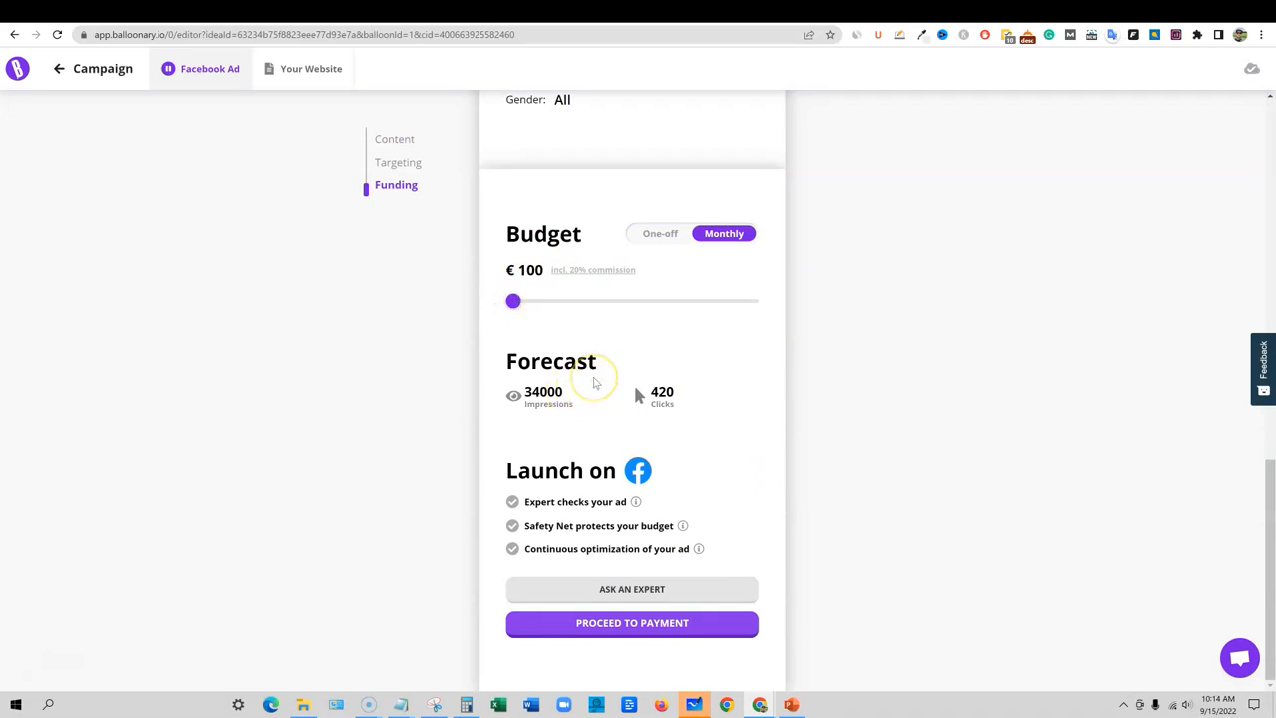
{"action": "mouse_move", "coordinate": [711, 362]}
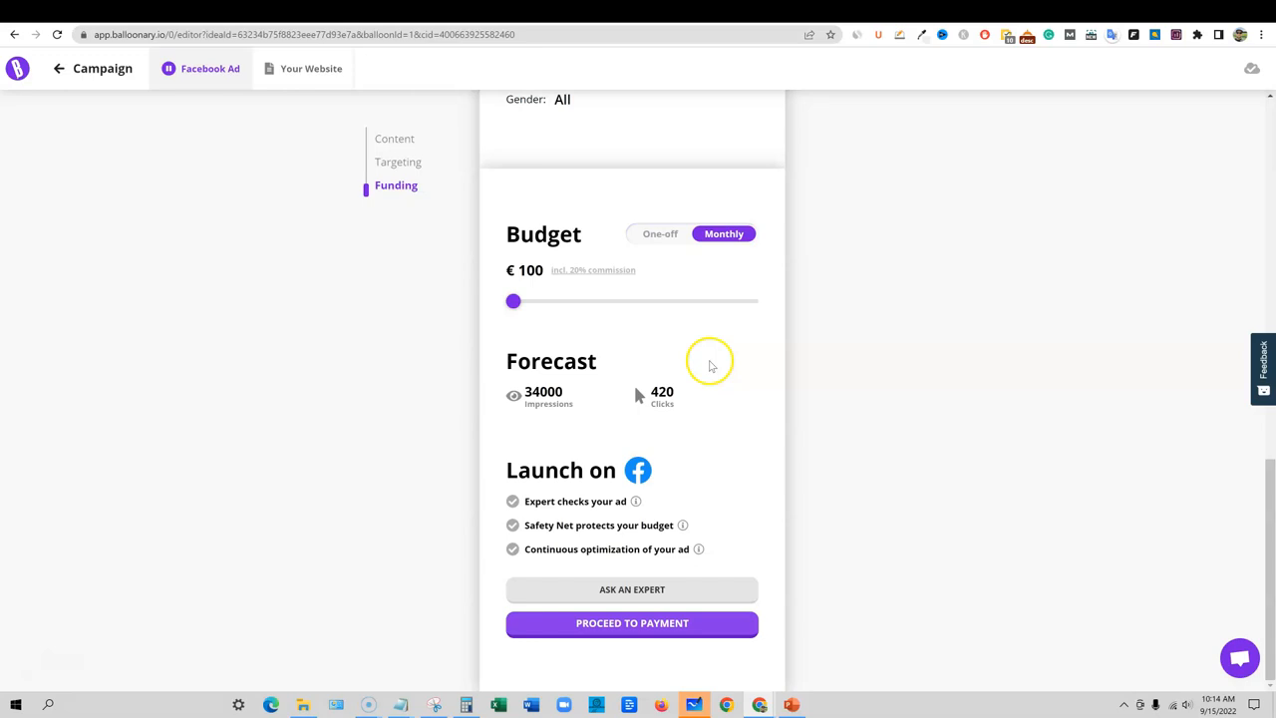
{"action": "mouse_move", "coordinate": [753, 339]}
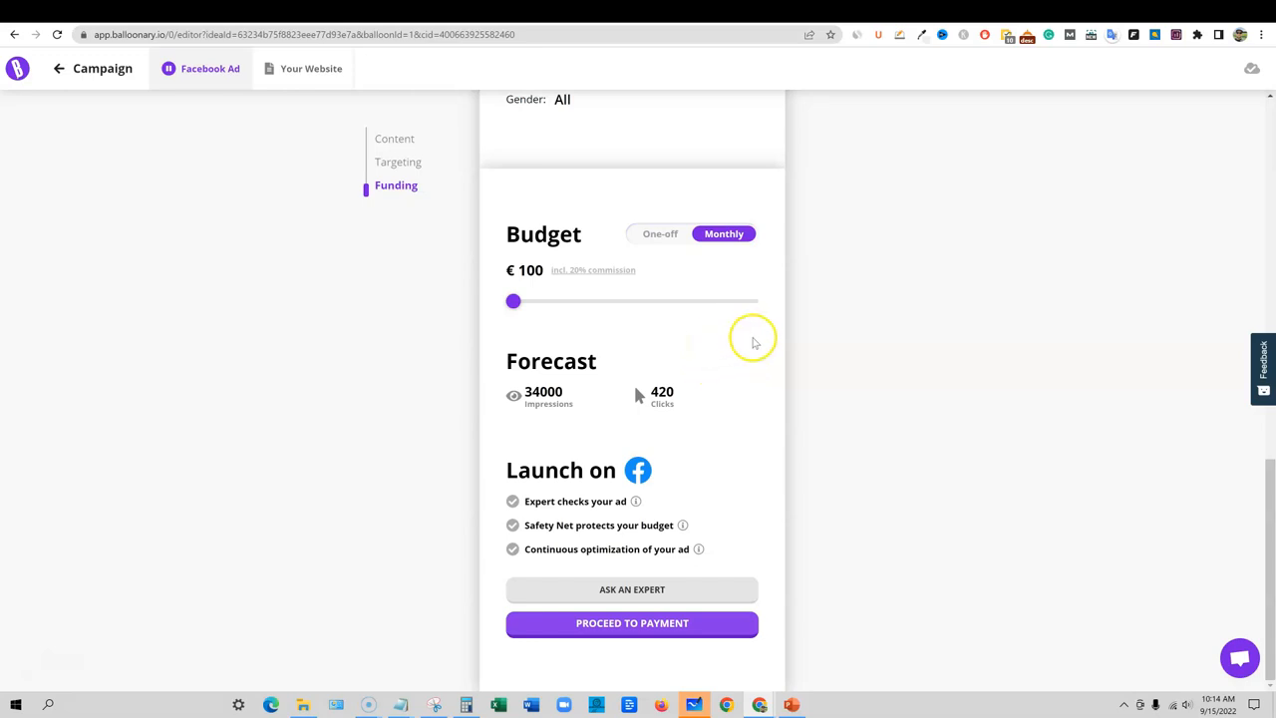
{"action": "mouse_move", "coordinate": [742, 344]}
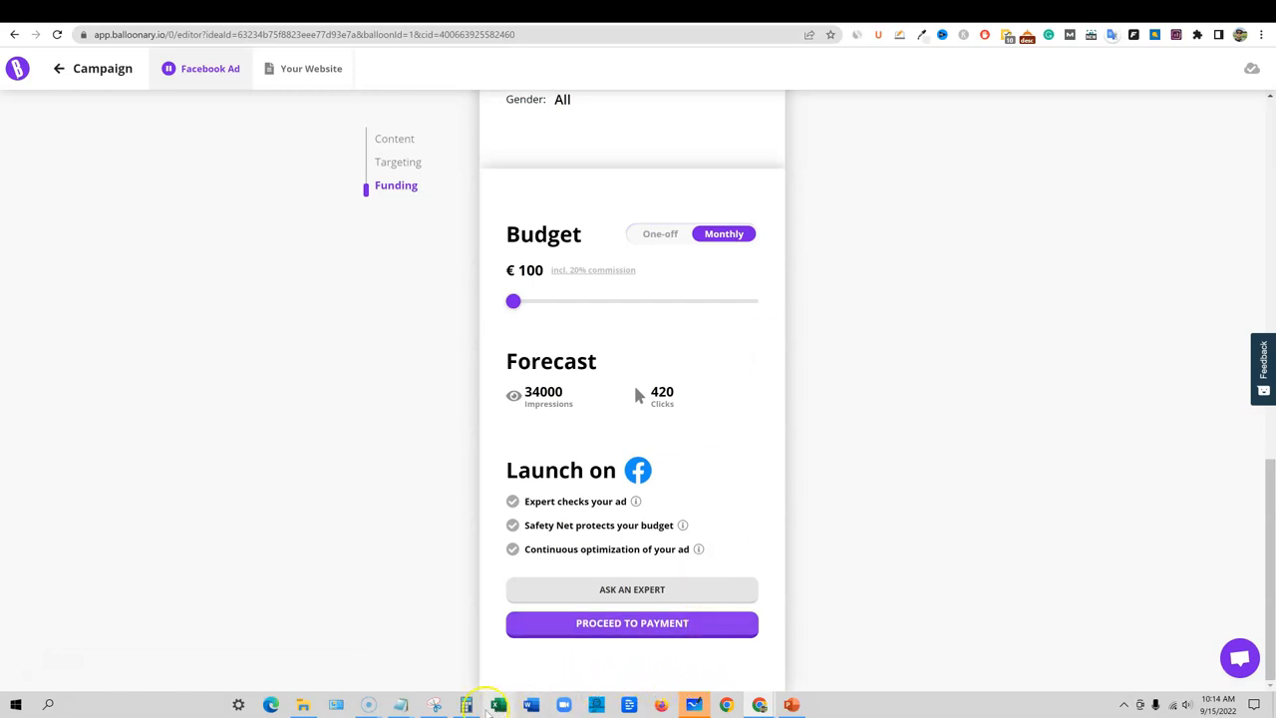
{"action": "mouse_move", "coordinate": [778, 282]}
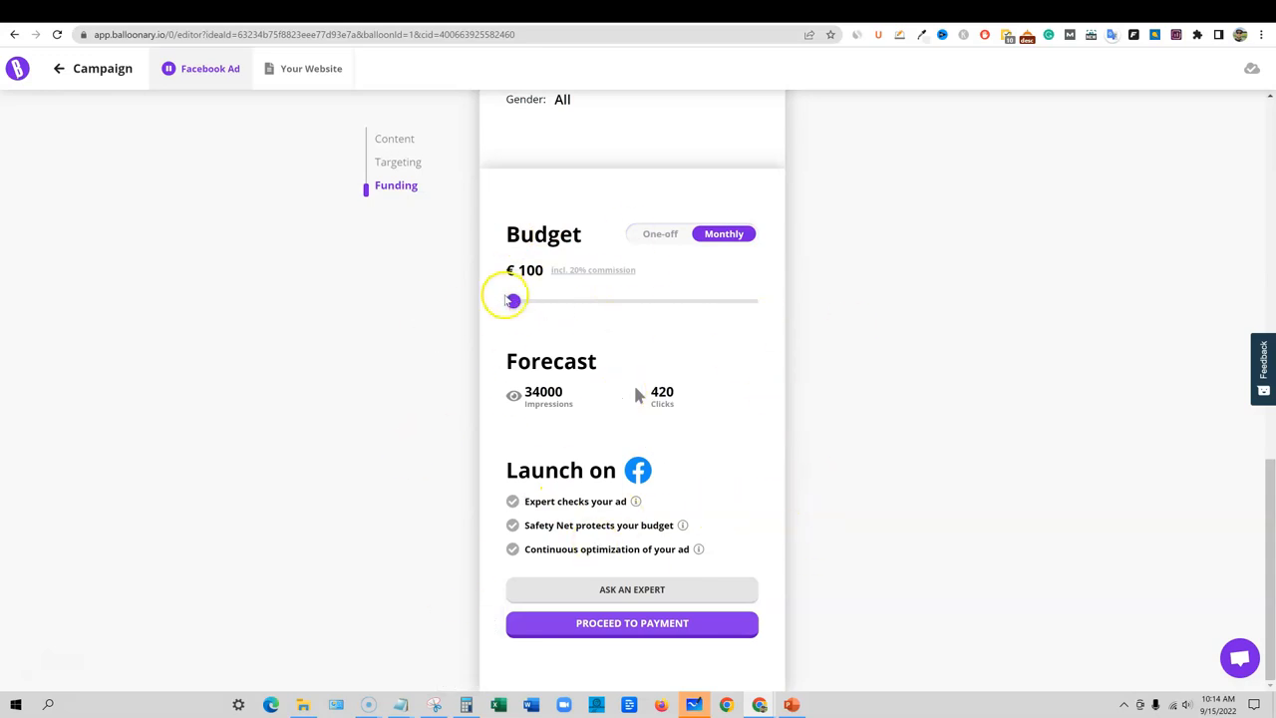
{"action": "mouse_move", "coordinate": [849, 460]}
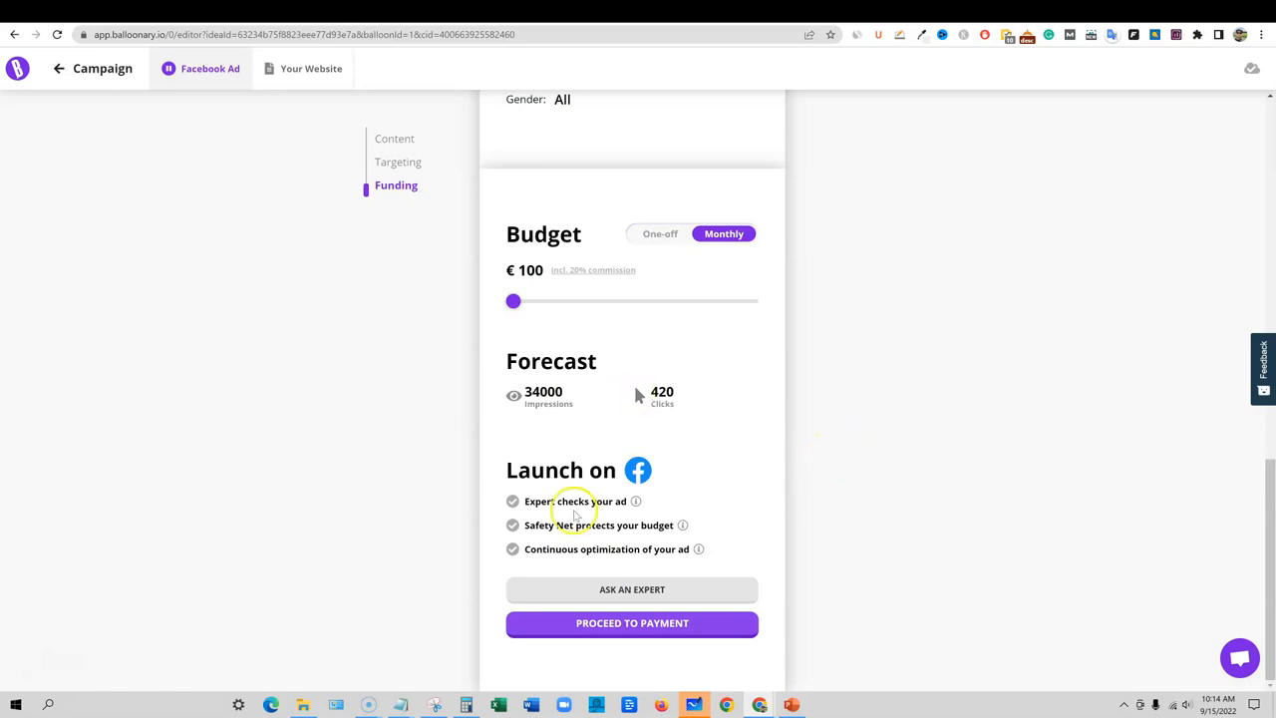
{"action": "left_click_drag", "start_coordinate": [513, 301], "coordinate": [612, 302]}
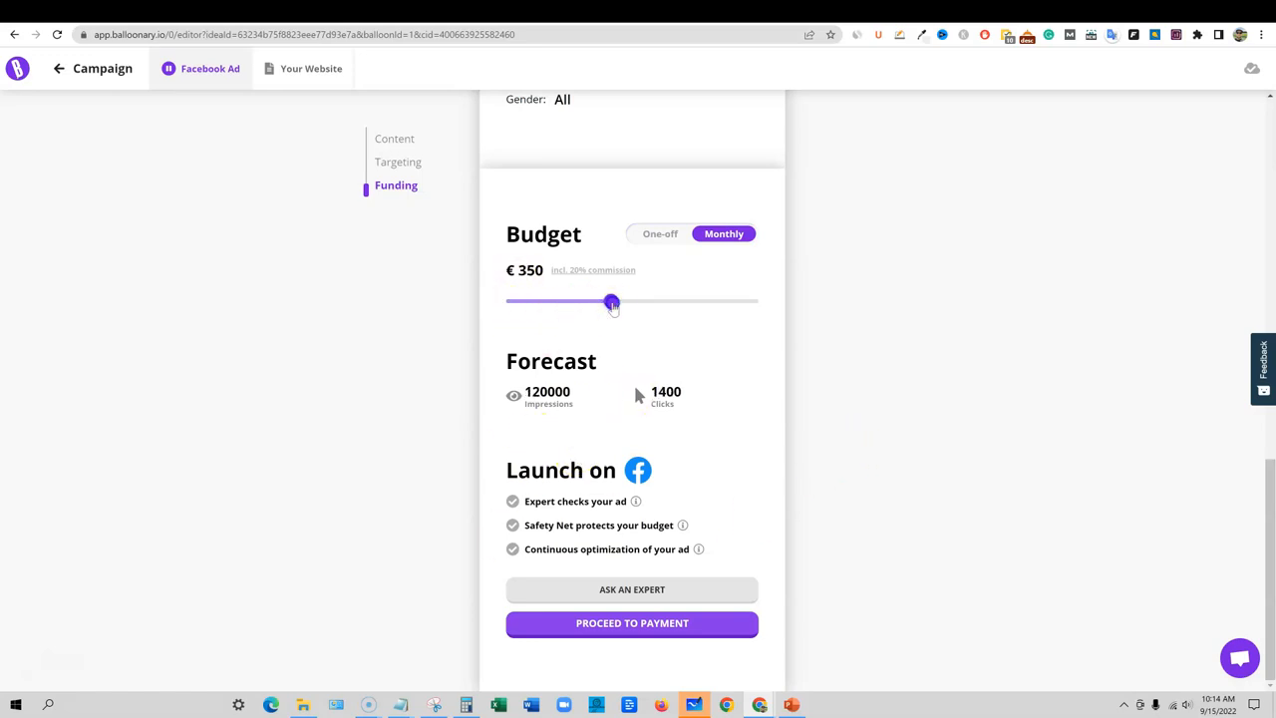
{"action": "left_click_drag", "start_coordinate": [611, 302], "coordinate": [515, 302]}
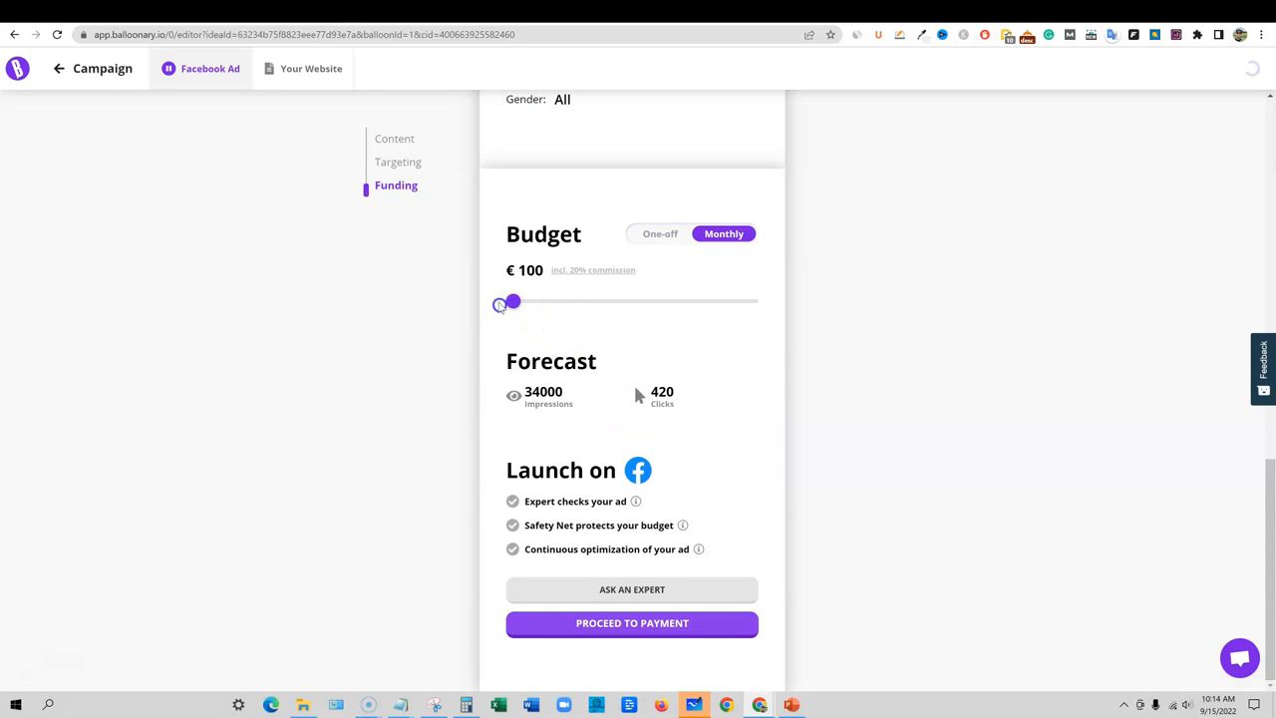
{"action": "scroll", "scroll_direction": "up", "scroll_amount": 3}
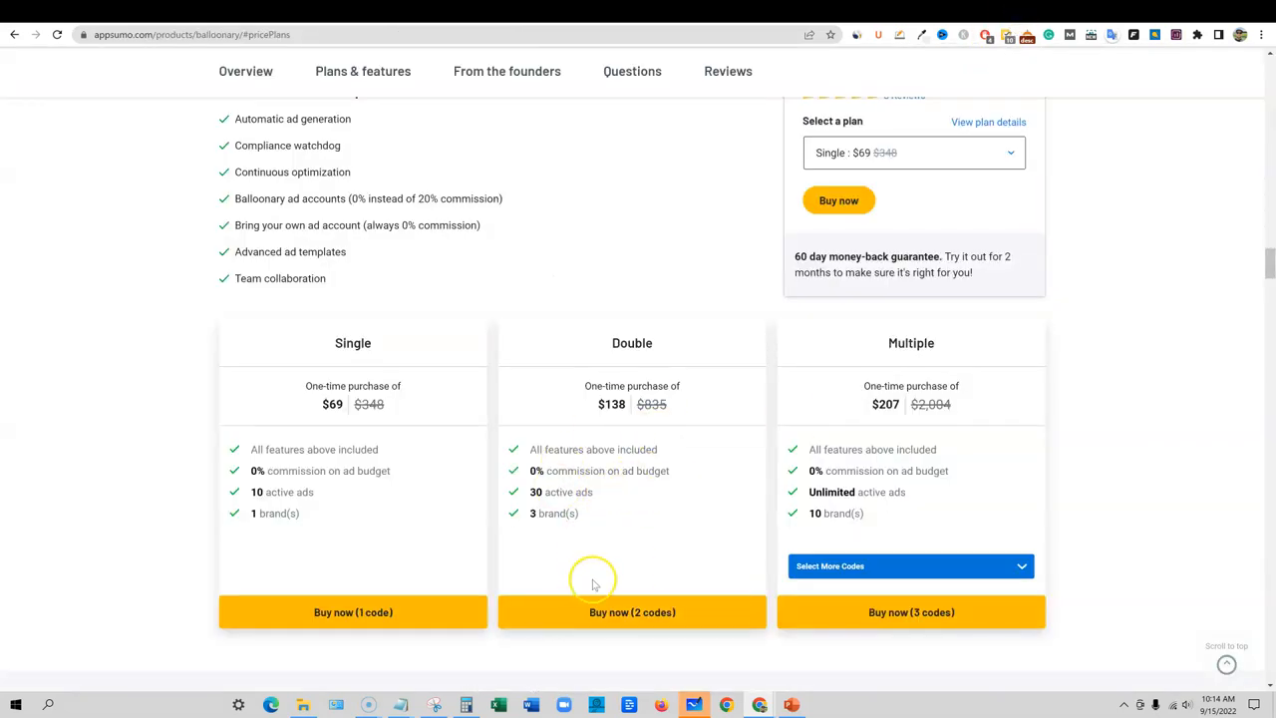
{"action": "mouse_move", "coordinate": [494, 678]}
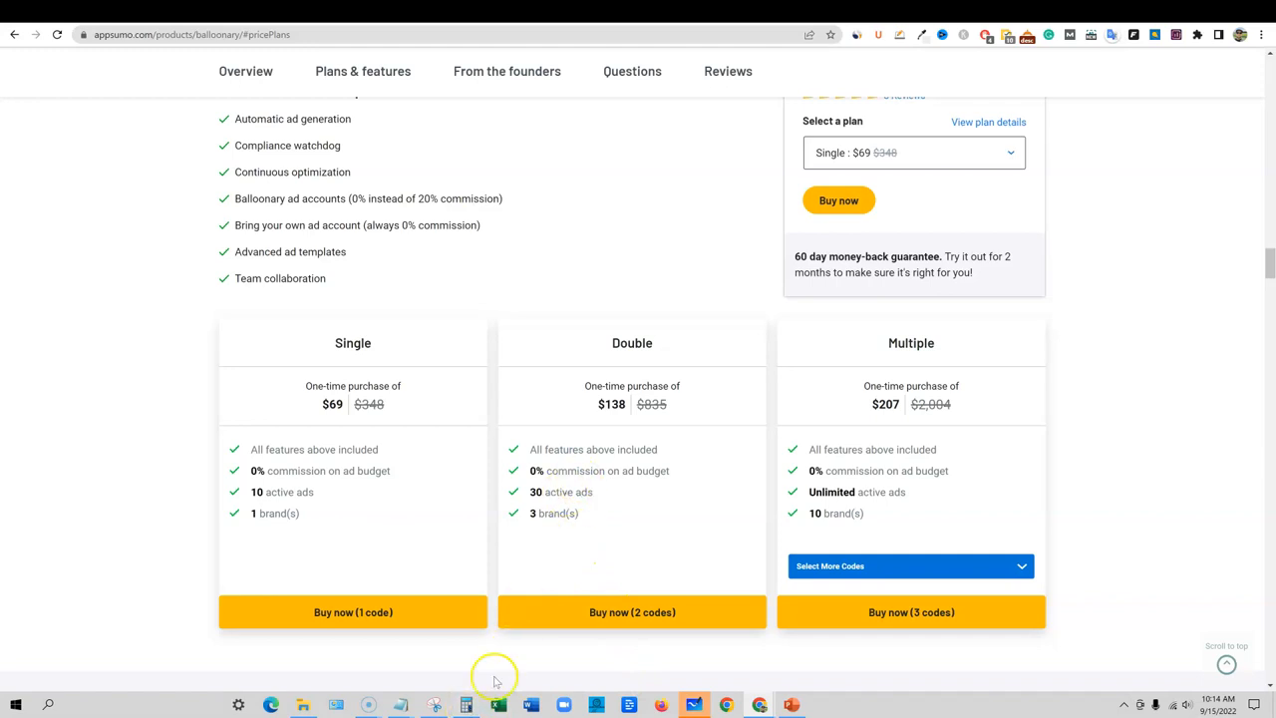
Compute 30 × 100 = 3,000 in a calculator, then highlight AppSumo's Single tier name
{"action": "left_click", "coordinate": [464, 705]}
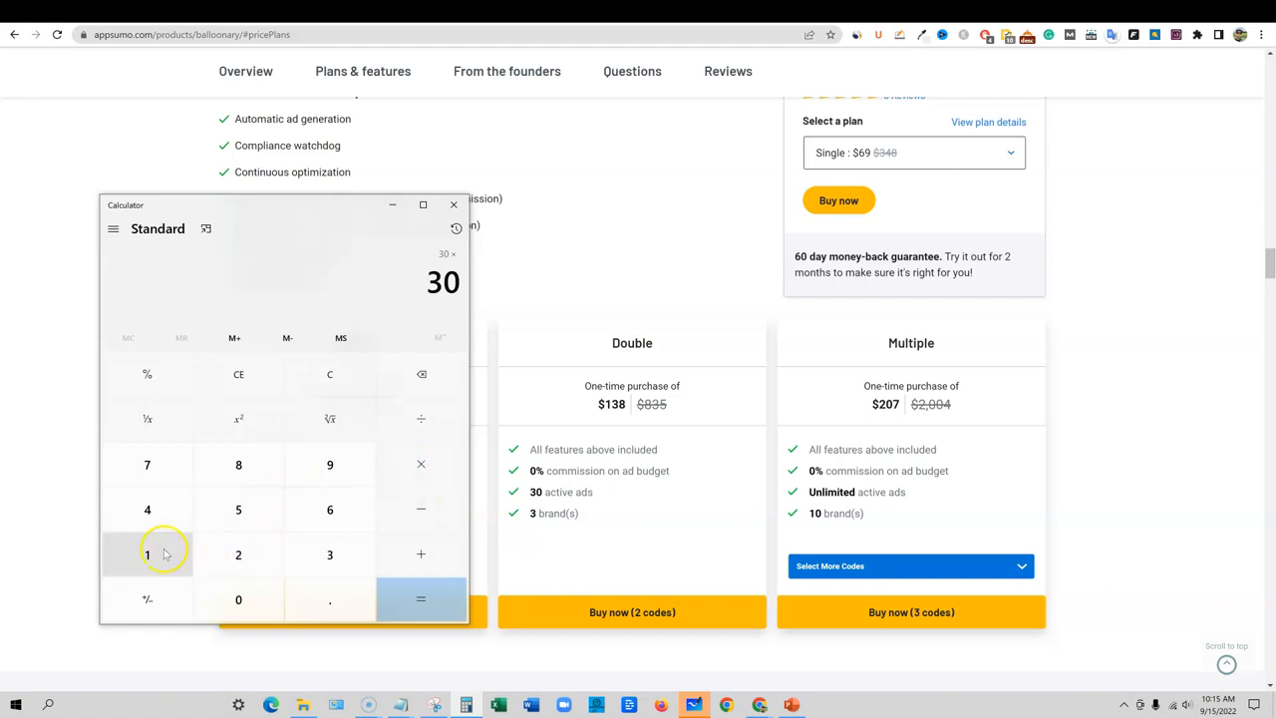
{"action": "left_click", "coordinate": [420, 598]}
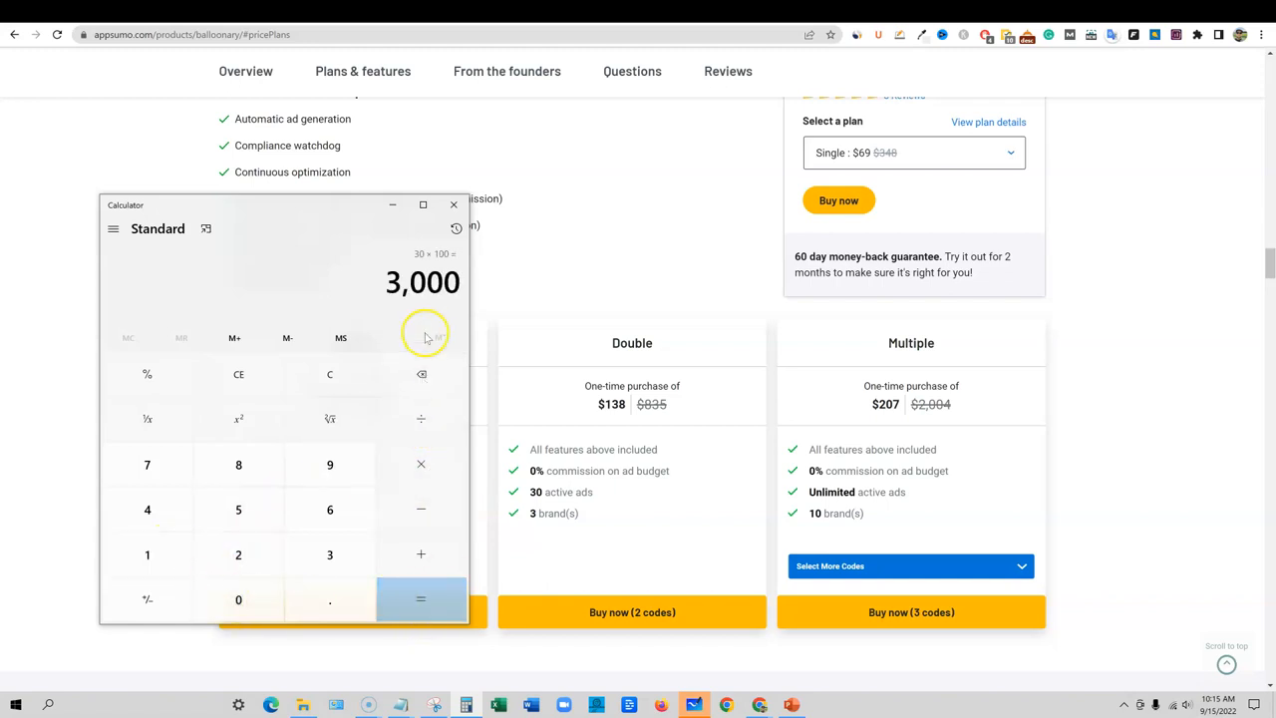
{"action": "left_click_drag", "start_coordinate": [279, 205], "coordinate": [285, 230]}
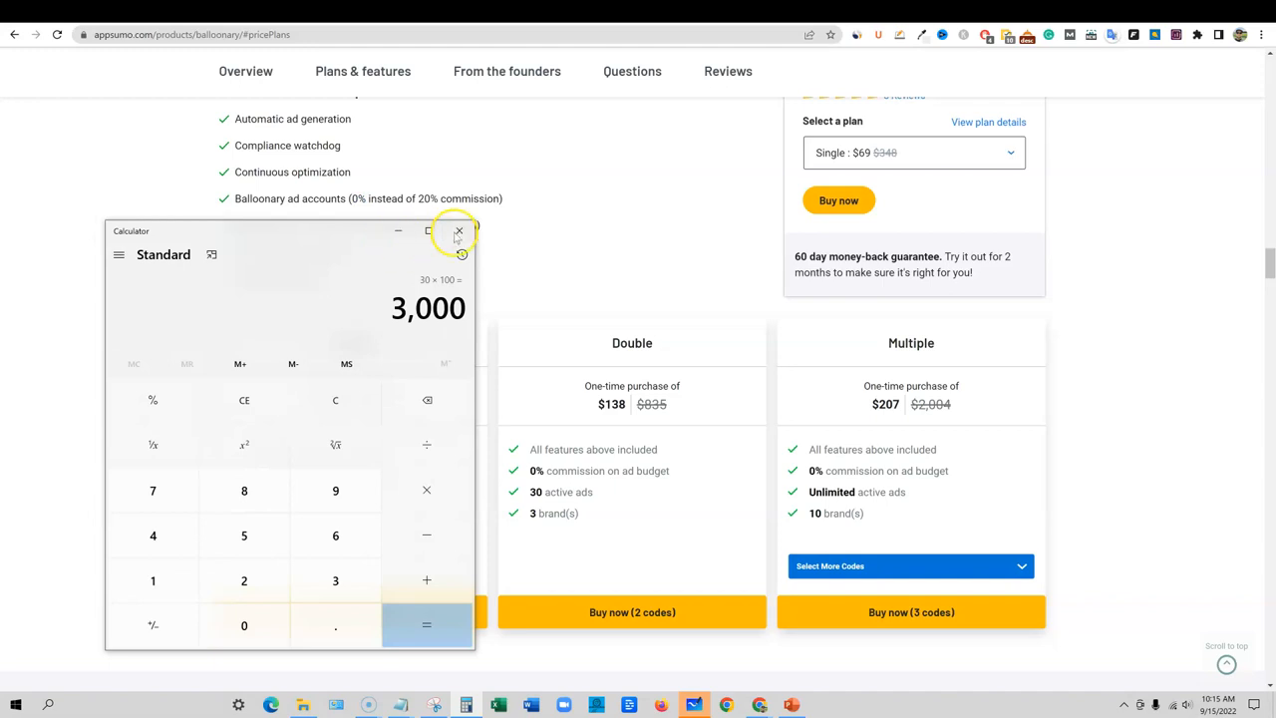
{"action": "mouse_move", "coordinate": [406, 251]}
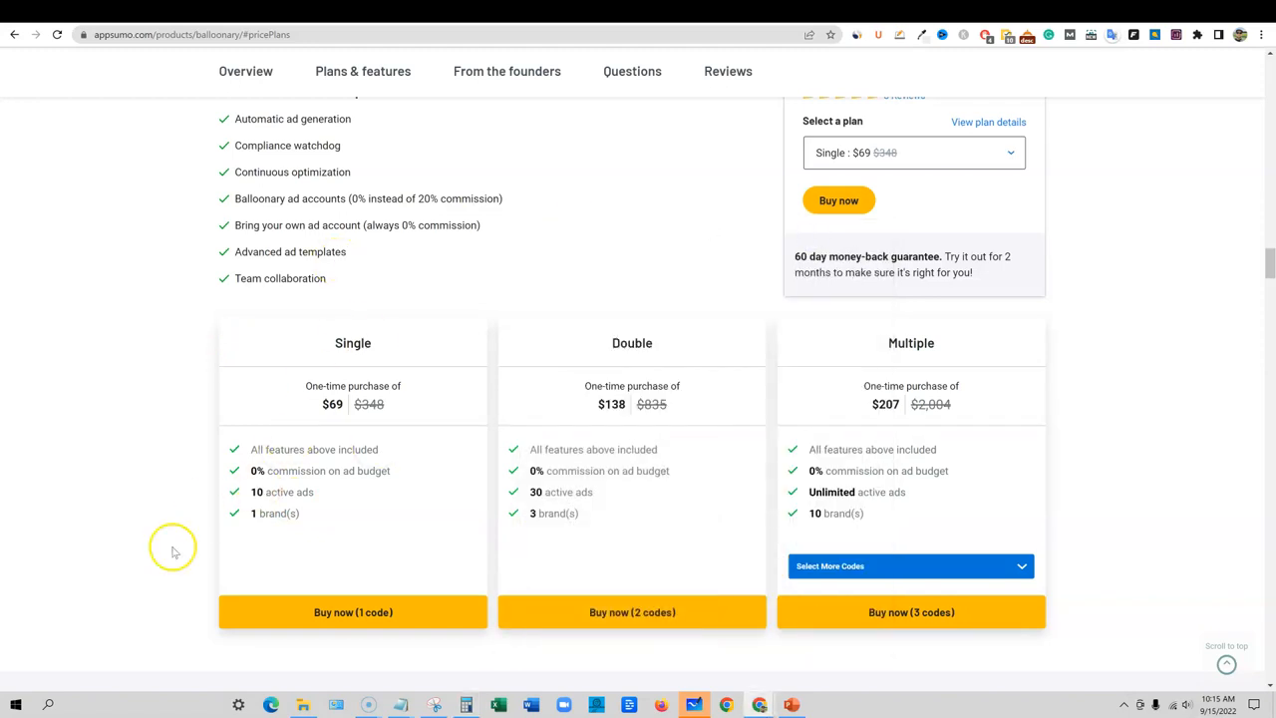
{"action": "mouse_move", "coordinate": [229, 636]}
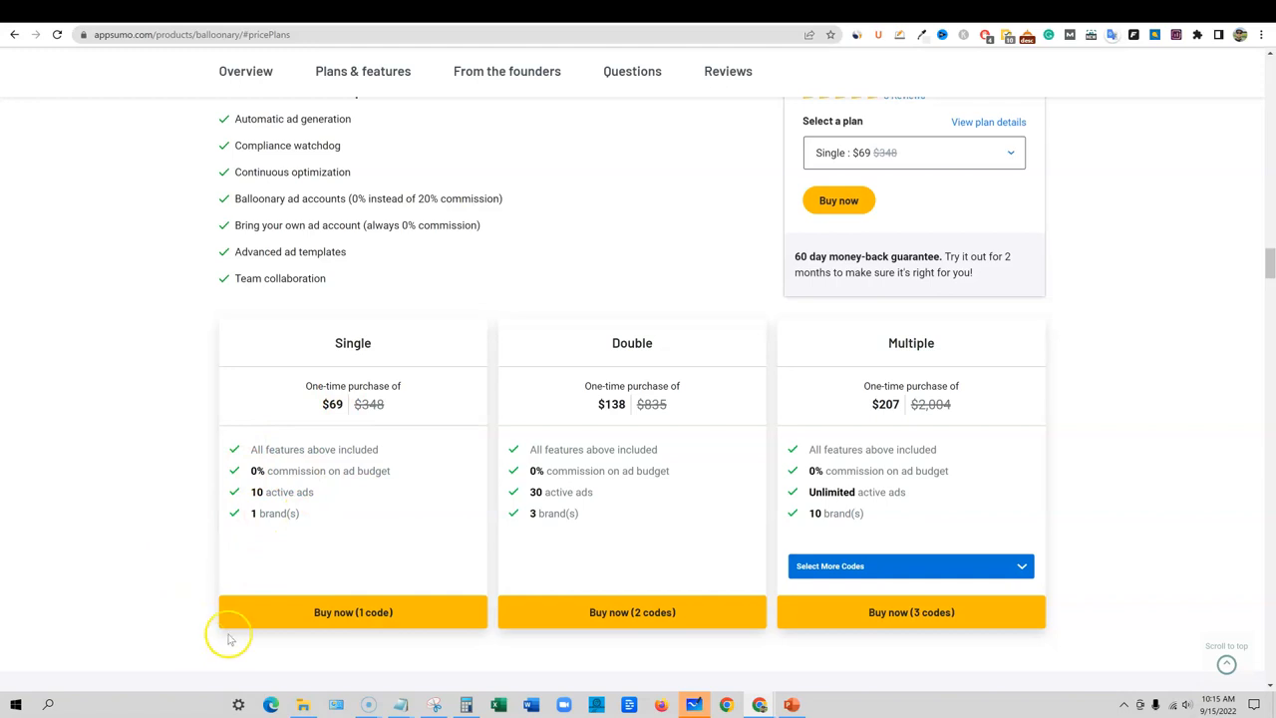
{"action": "double_click", "coordinate": [352, 343]}
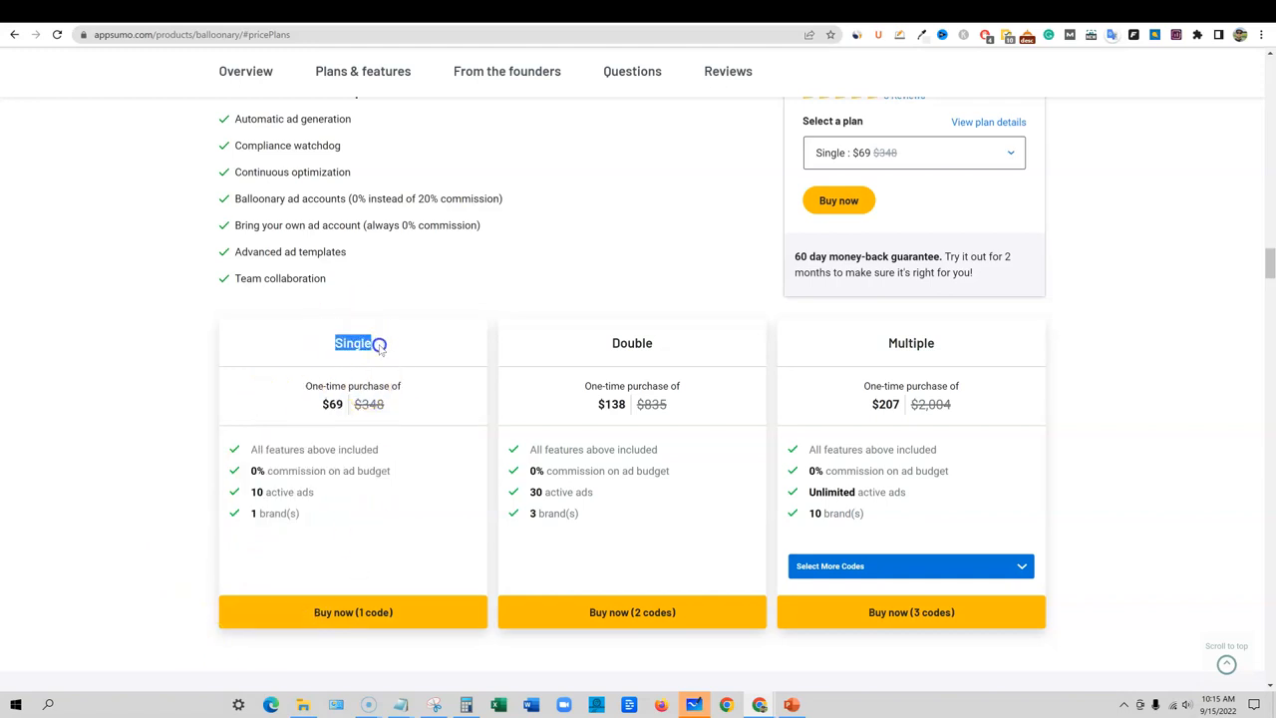
{"action": "mouse_move", "coordinate": [427, 349]}
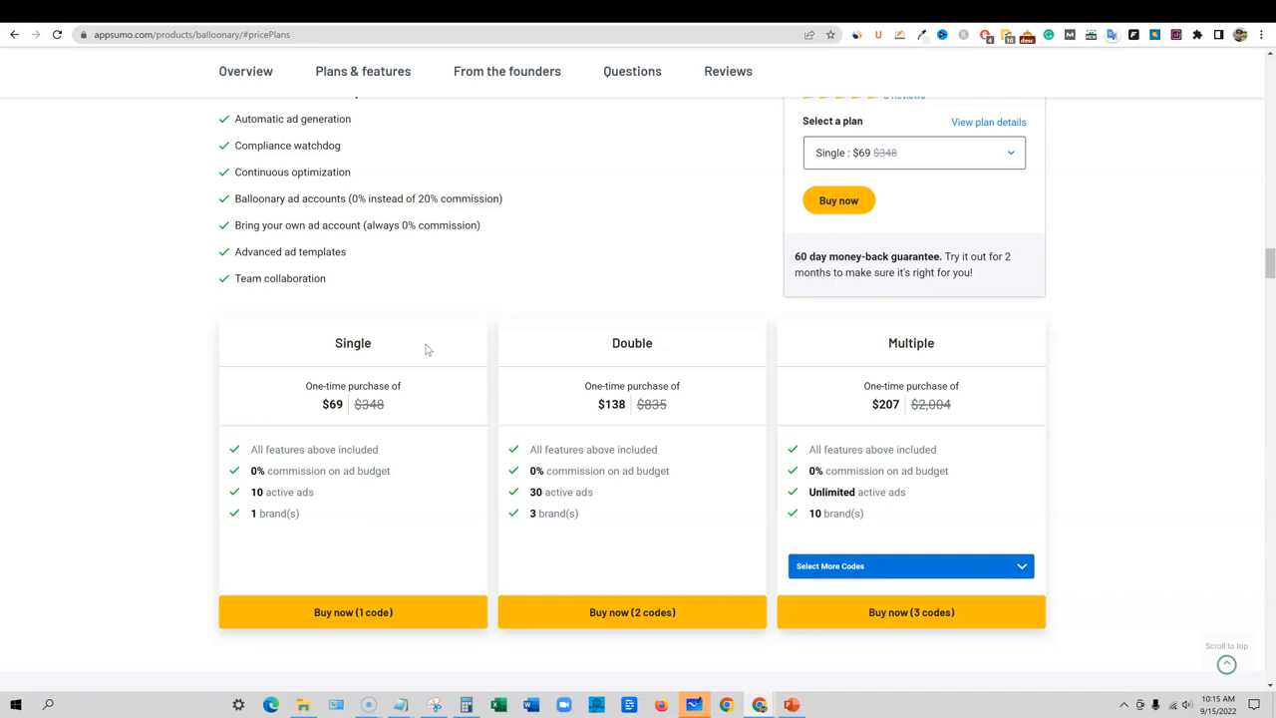
{"action": "scroll", "scroll_direction": "down", "scroll_amount": 3}
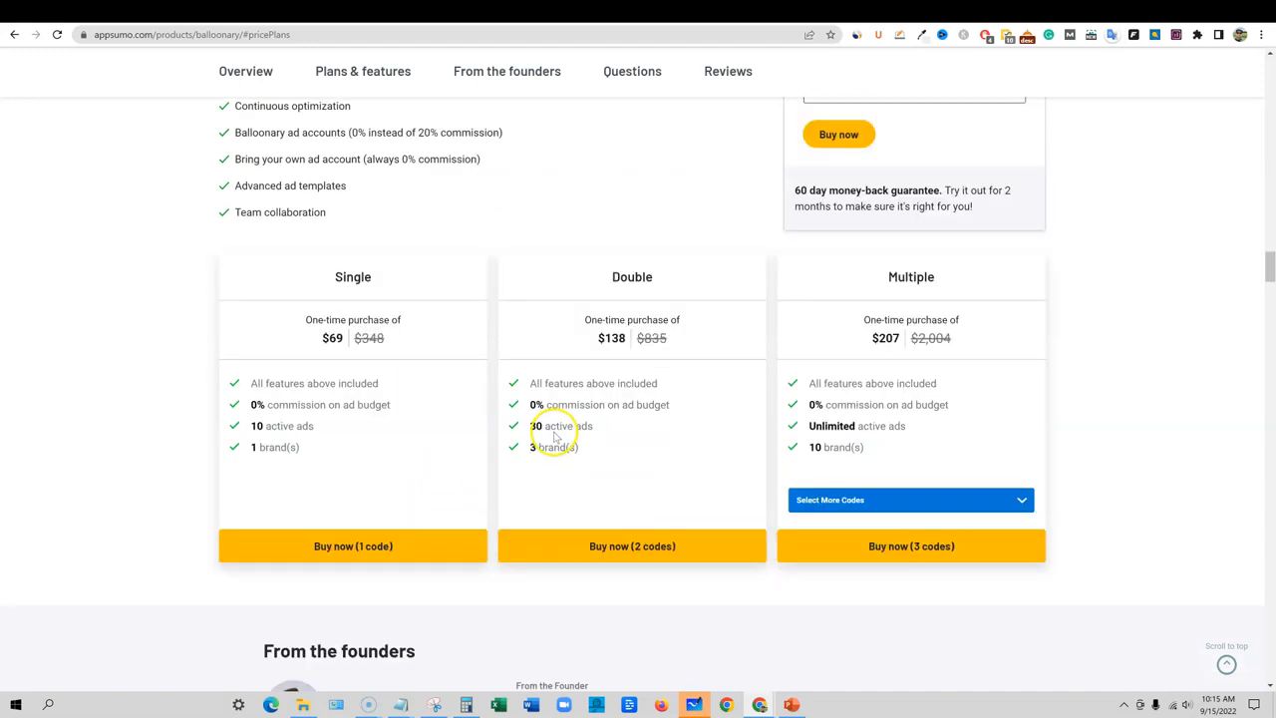
{"action": "mouse_move", "coordinate": [1049, 17]}
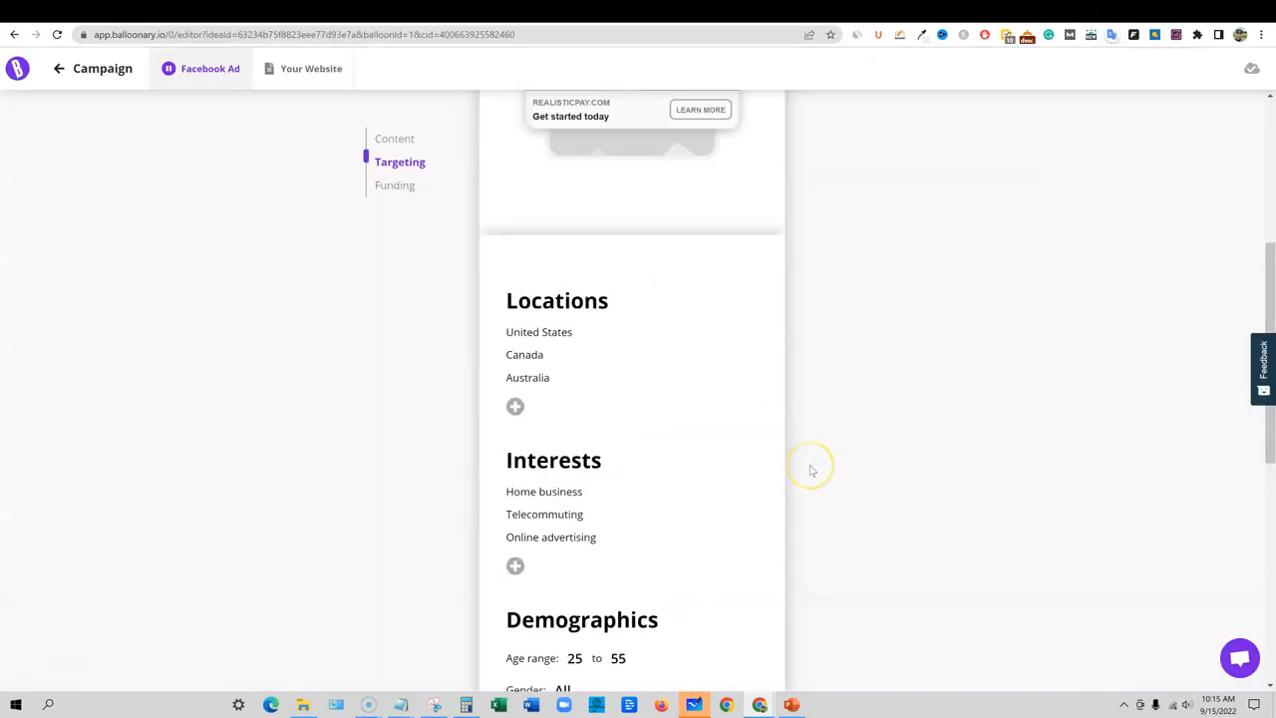
{"action": "scroll", "scroll_direction": "down", "scroll_amount": 3}
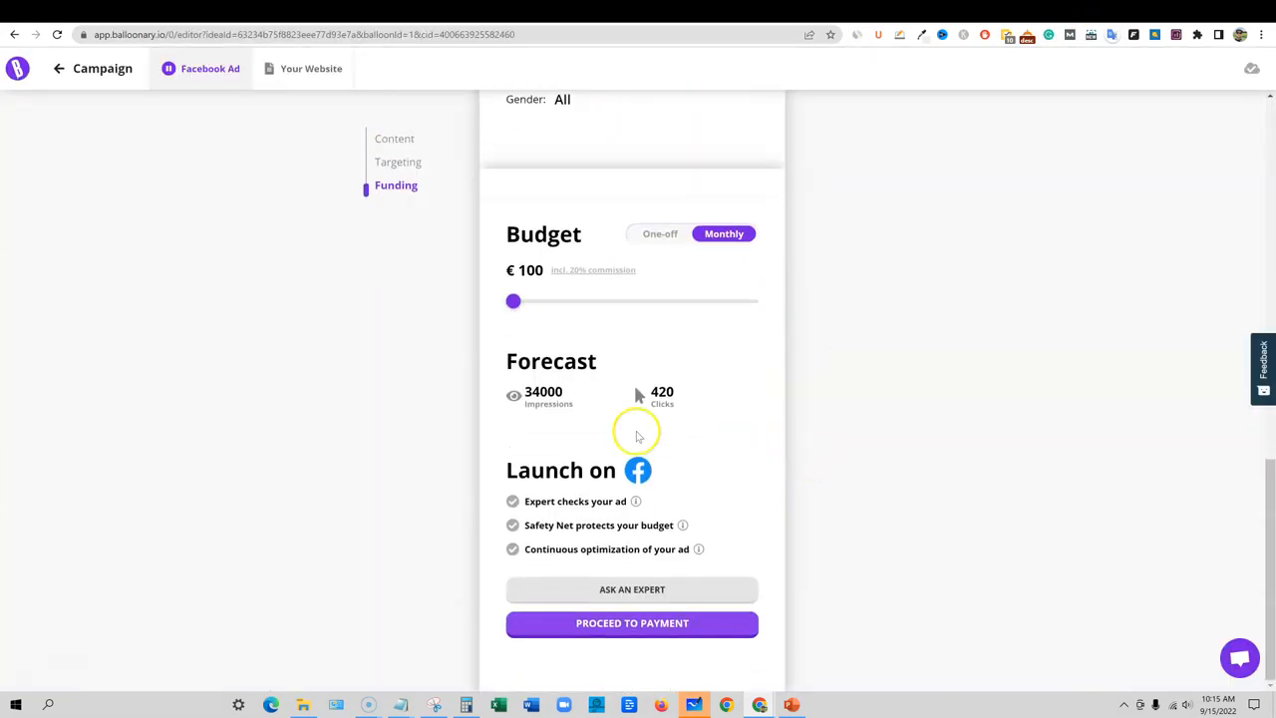
{"action": "left_click_drag", "start_coordinate": [514, 301], "coordinate": [611, 301]}
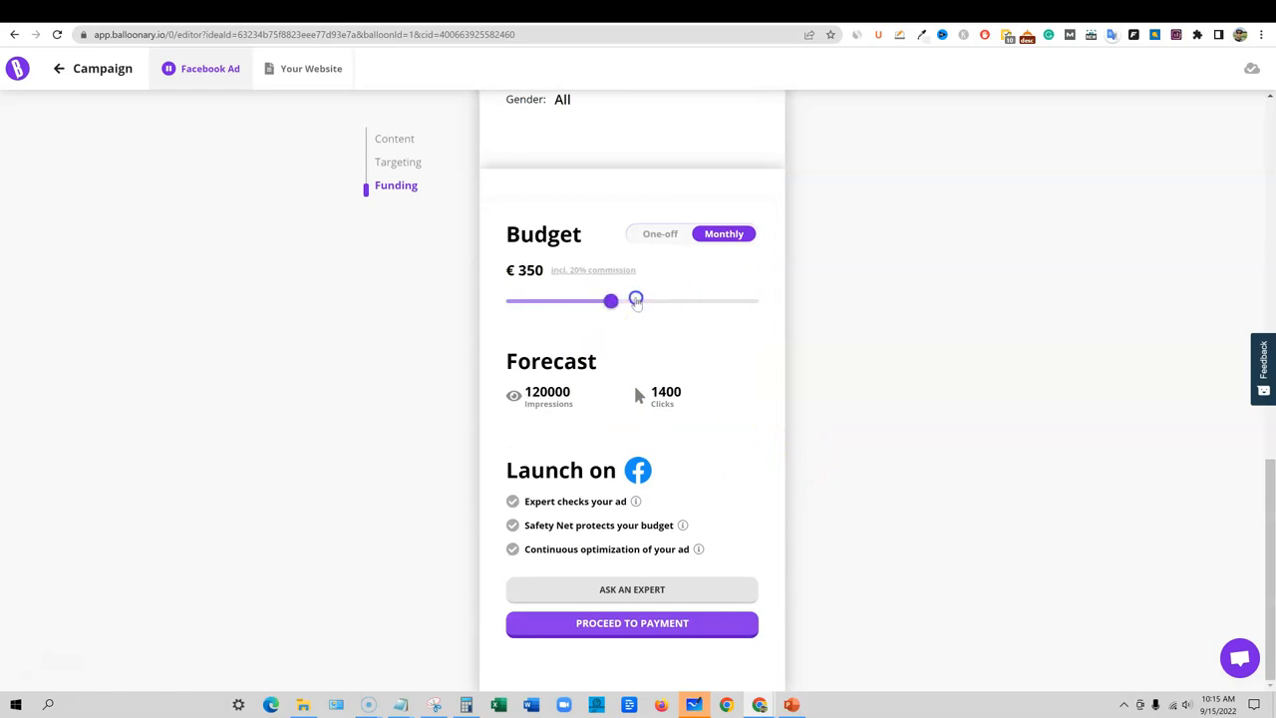
{"action": "left_click_drag", "start_coordinate": [611, 300], "coordinate": [513, 301]}
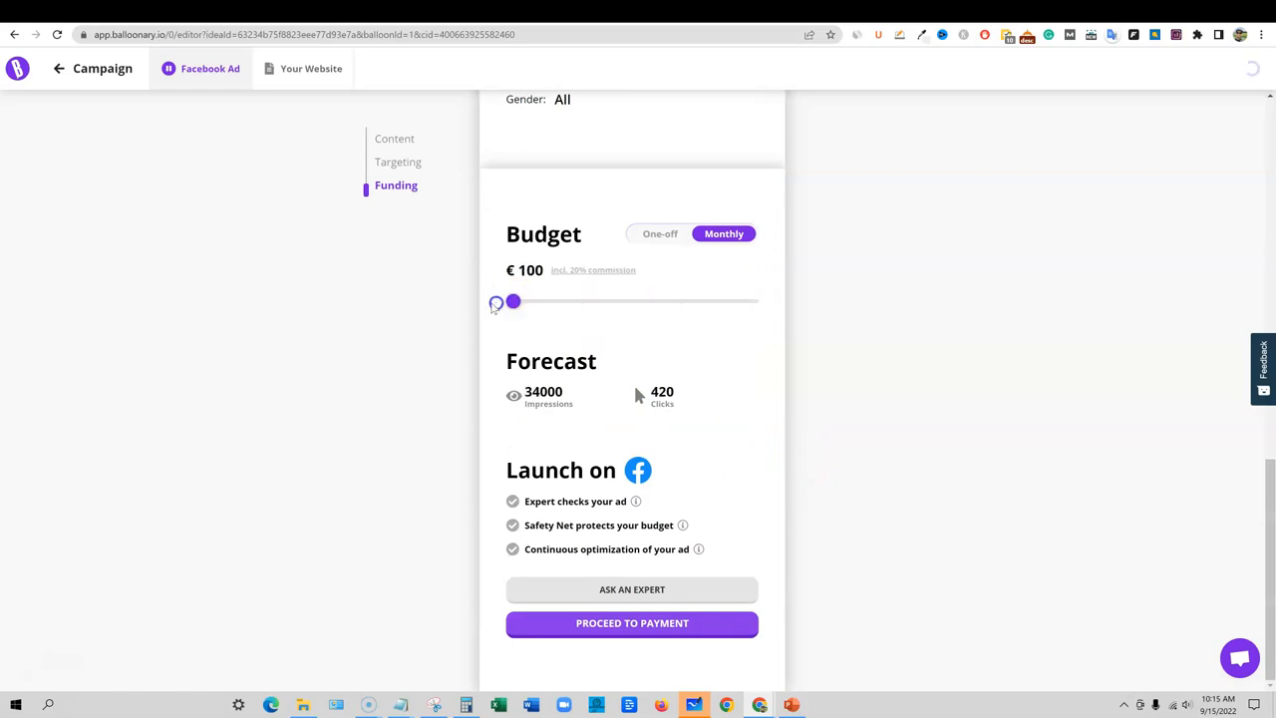
{"action": "mouse_move", "coordinate": [635, 501]}
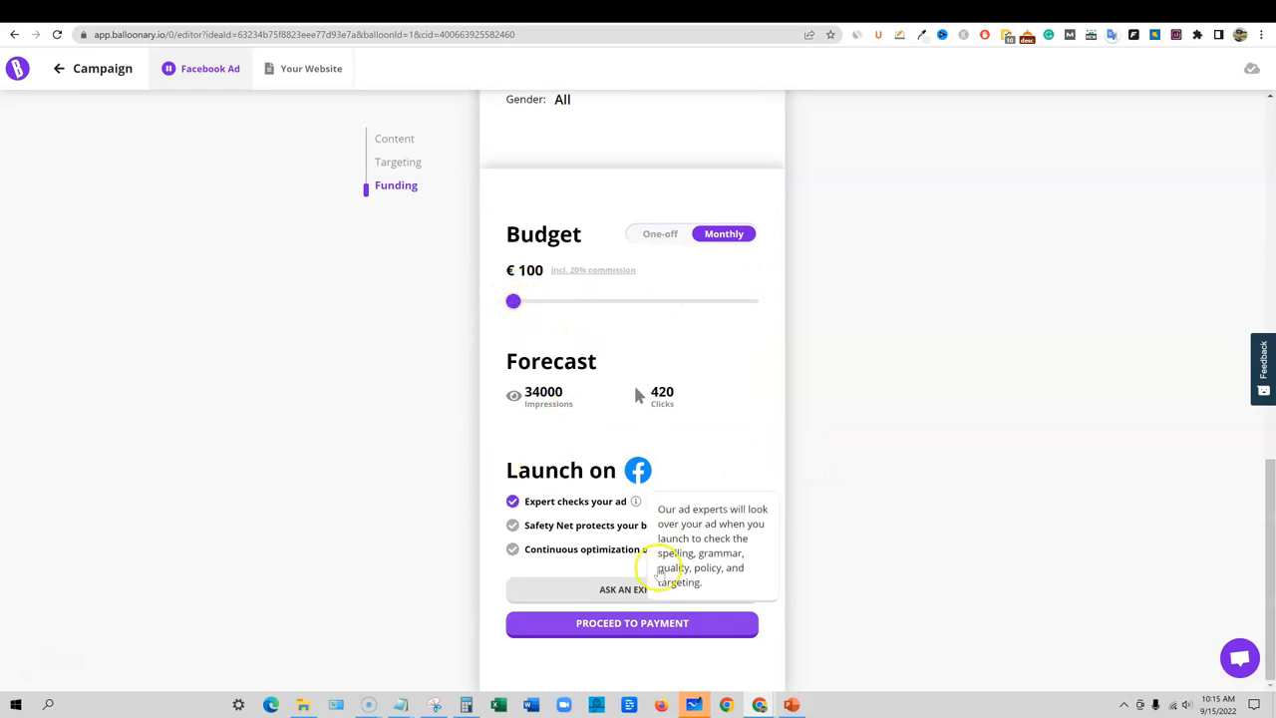
{"action": "mouse_move", "coordinate": [514, 309]}
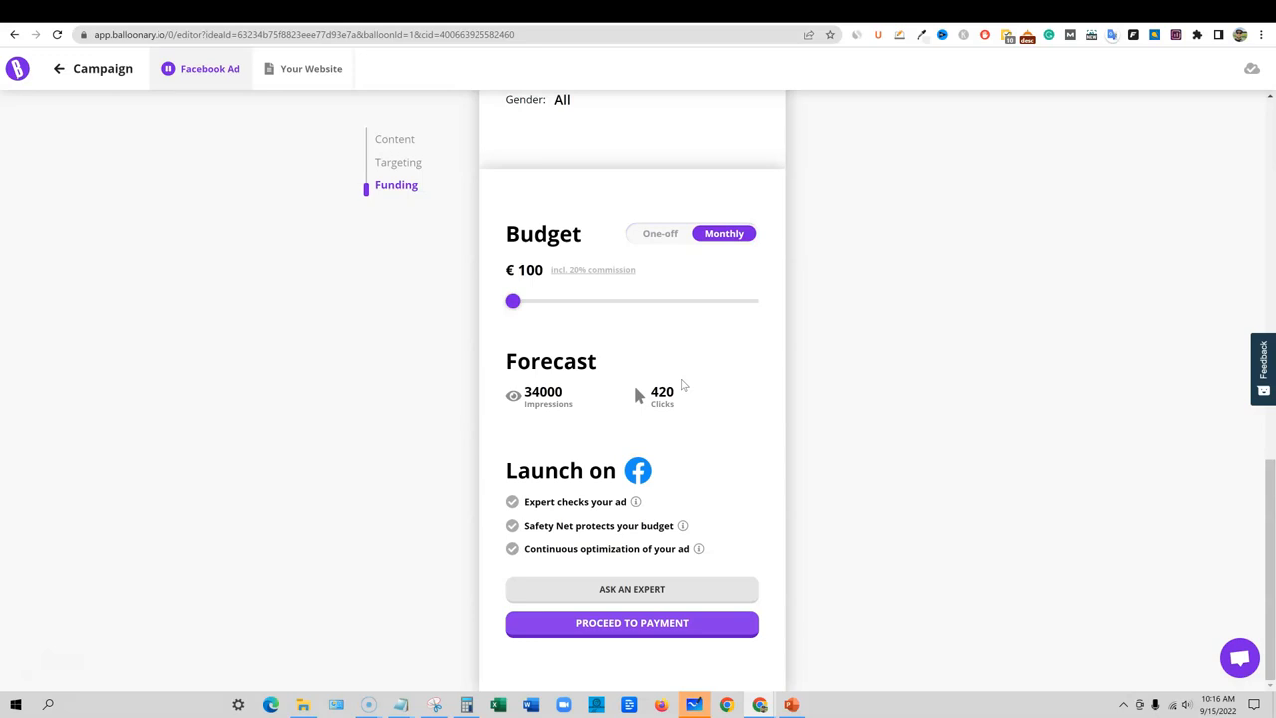
{"action": "mouse_move", "coordinate": [870, 337]}
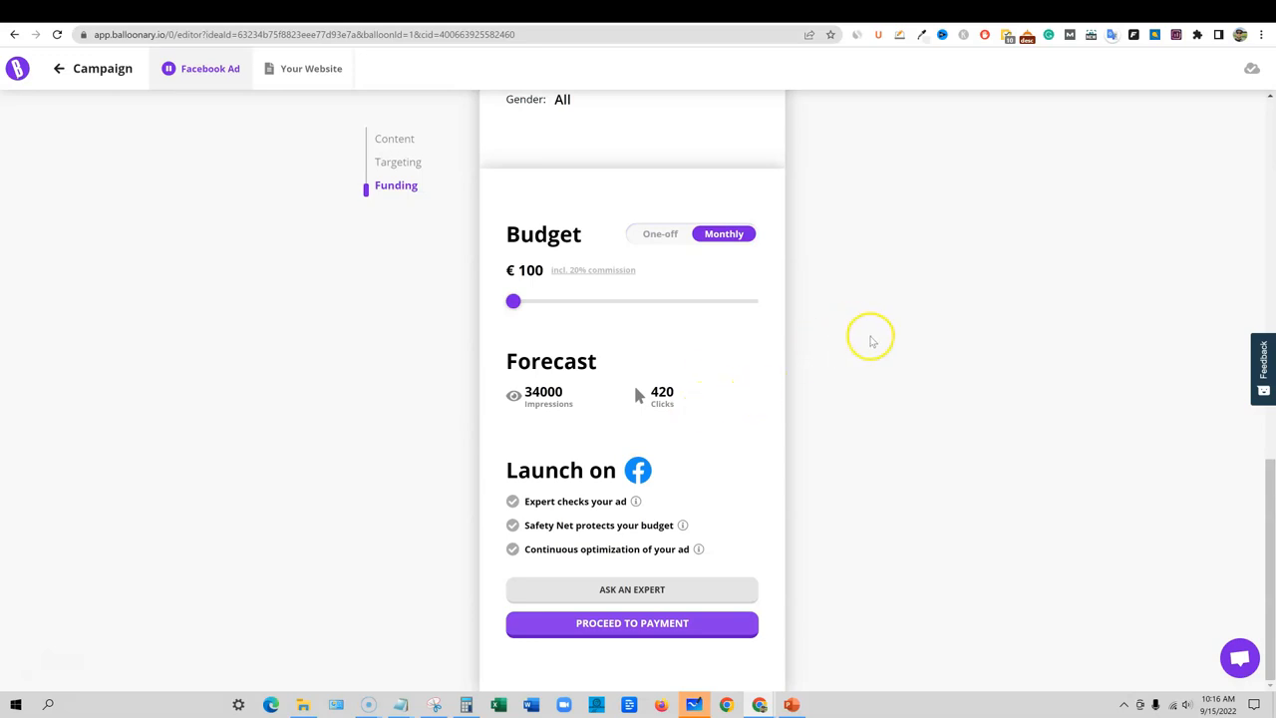
{"action": "mouse_move", "coordinate": [871, 337]}
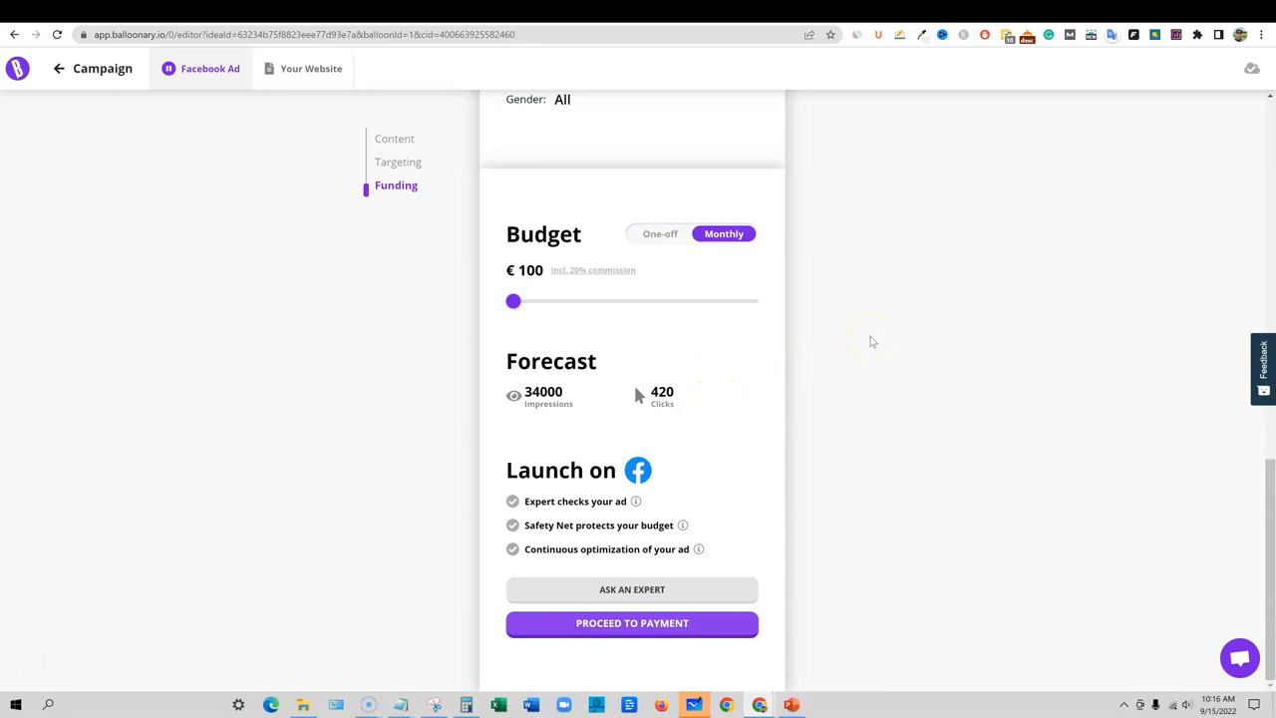
{"action": "scroll", "scroll_direction": "up", "scroll_amount": 3}
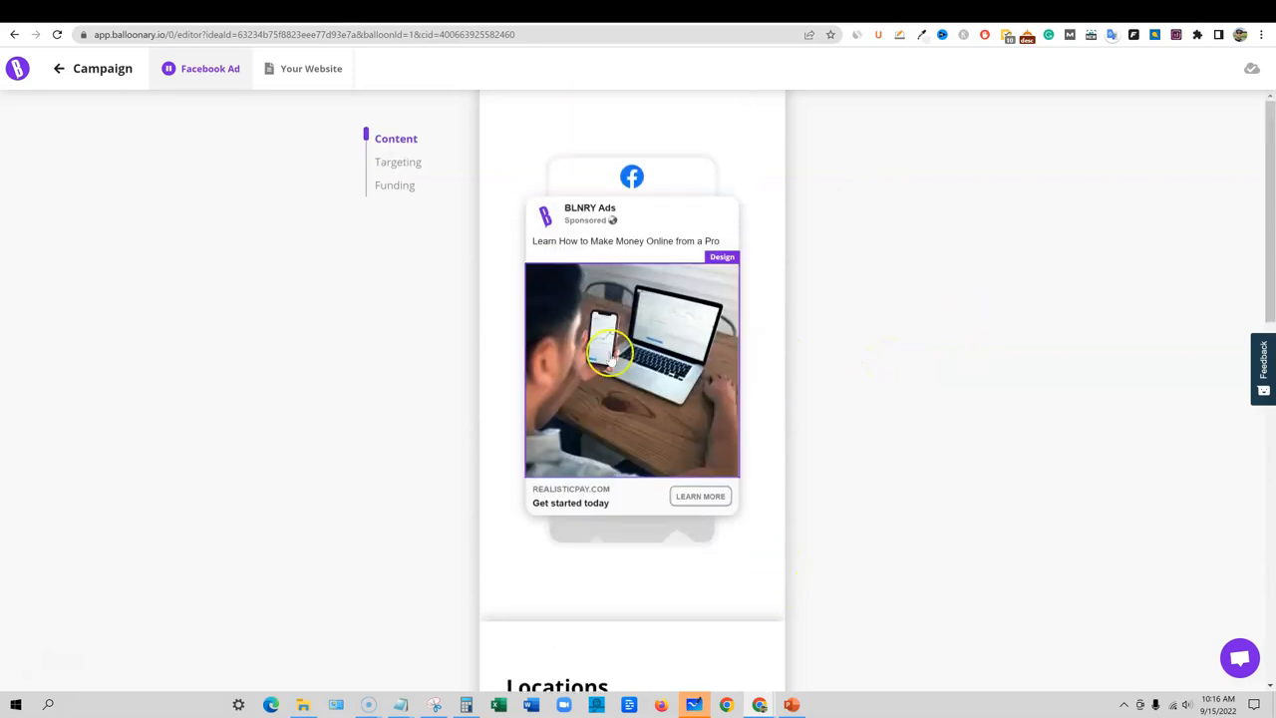
{"action": "mouse_move", "coordinate": [869, 553]}
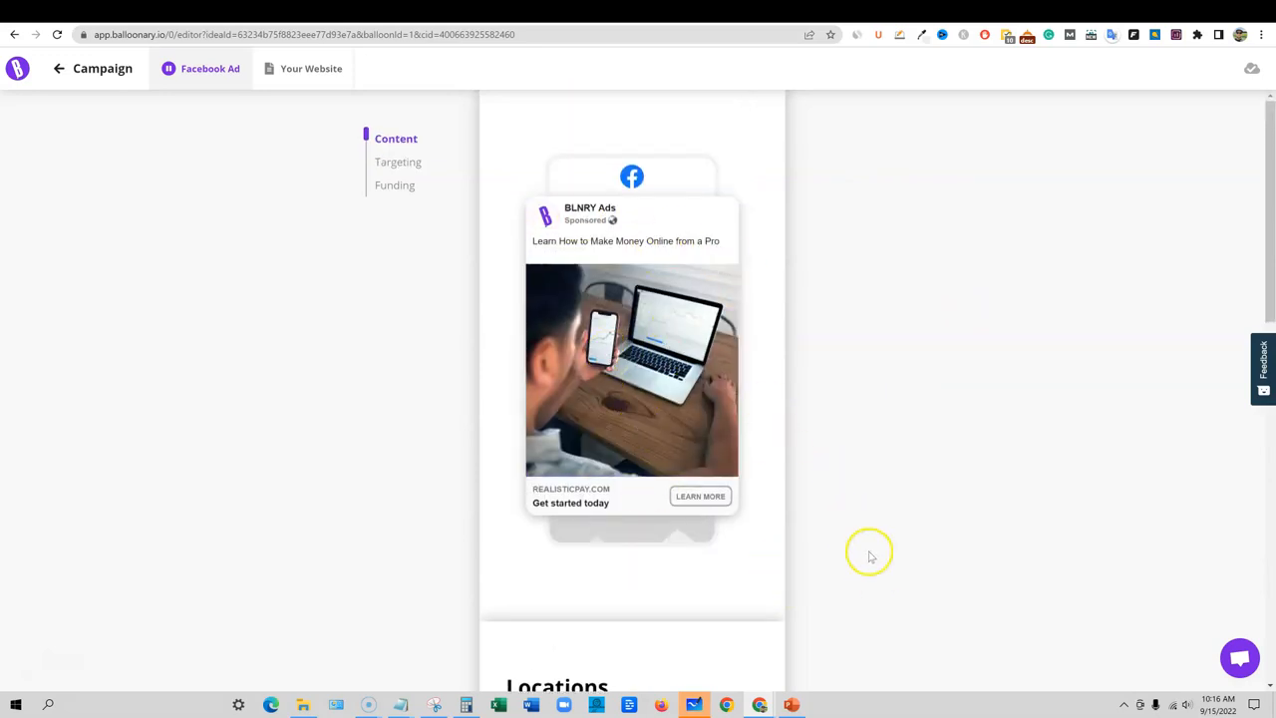
{"action": "mouse_move", "coordinate": [877, 584]}
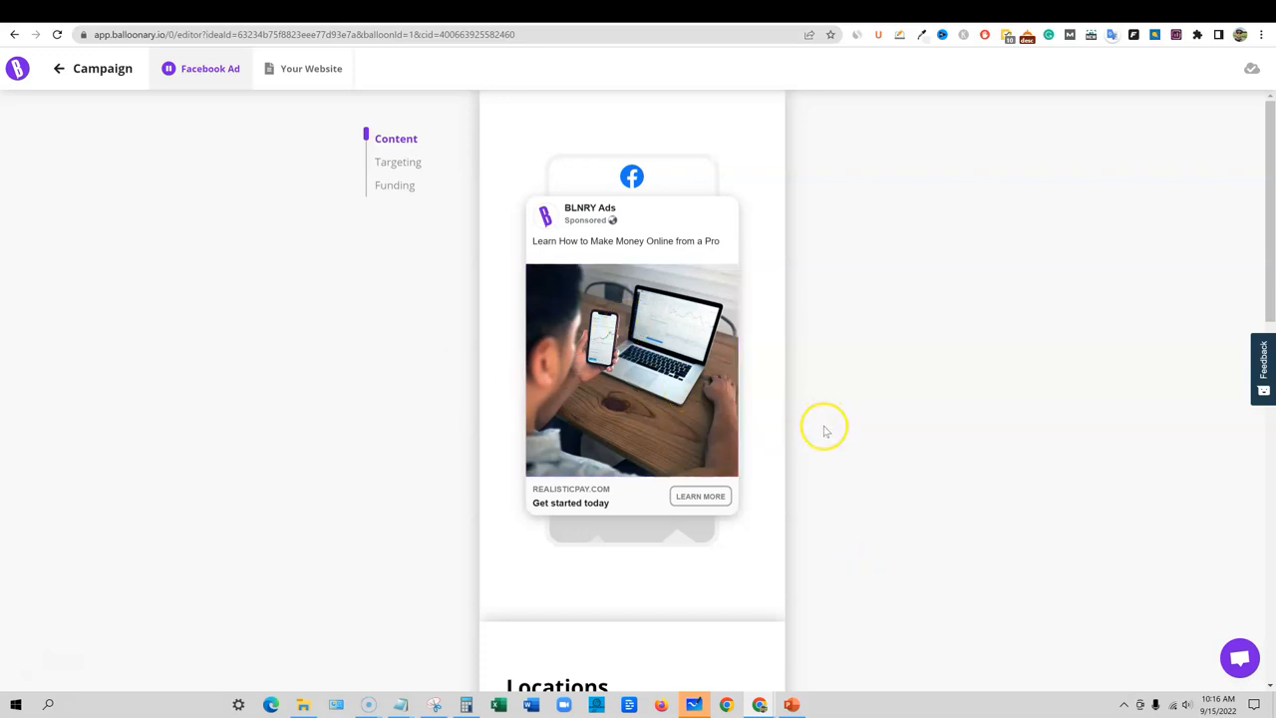
{"action": "mouse_move", "coordinate": [865, 451]}
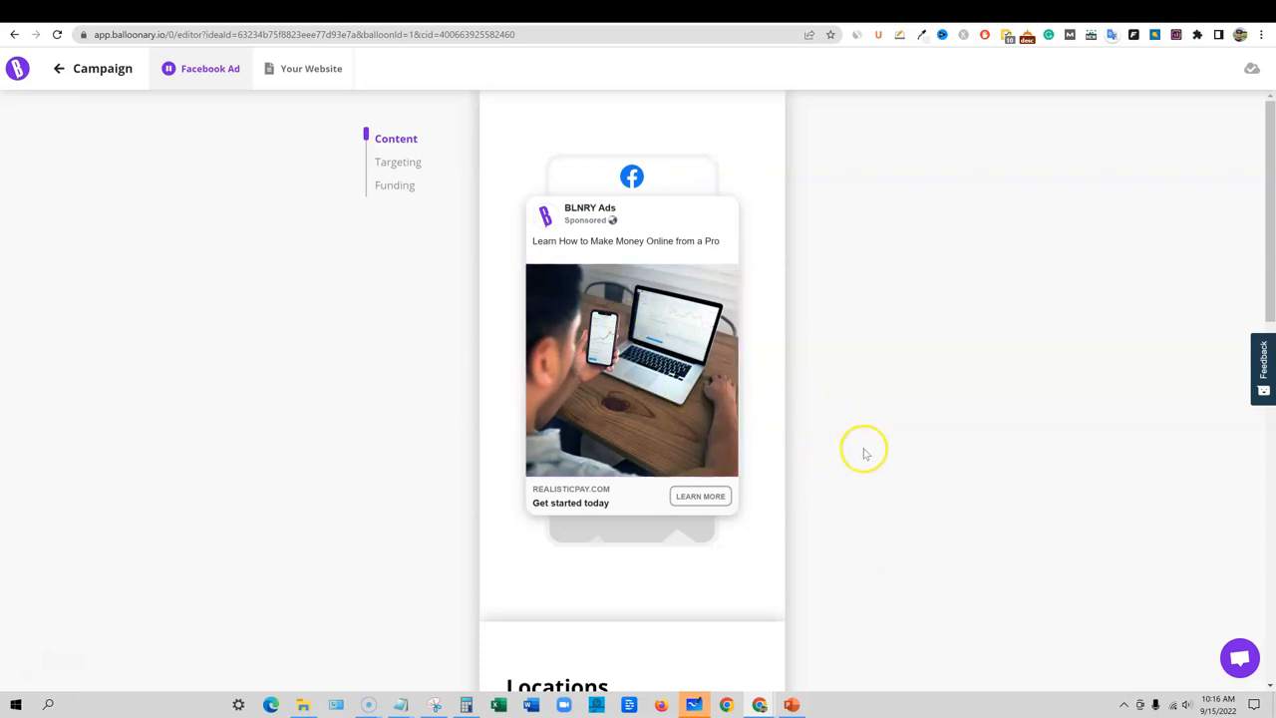
{"action": "scroll", "scroll_direction": "down", "scroll_amount": 3}
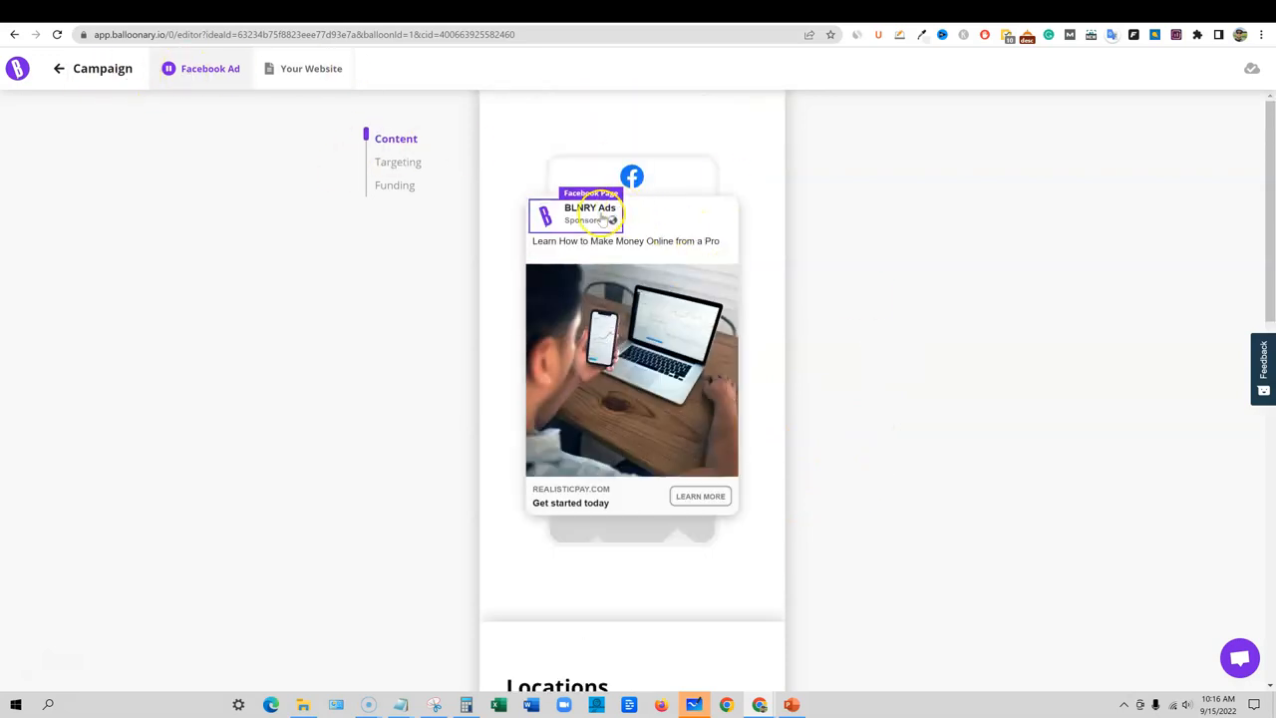
{"action": "mouse_move", "coordinate": [795, 599]}
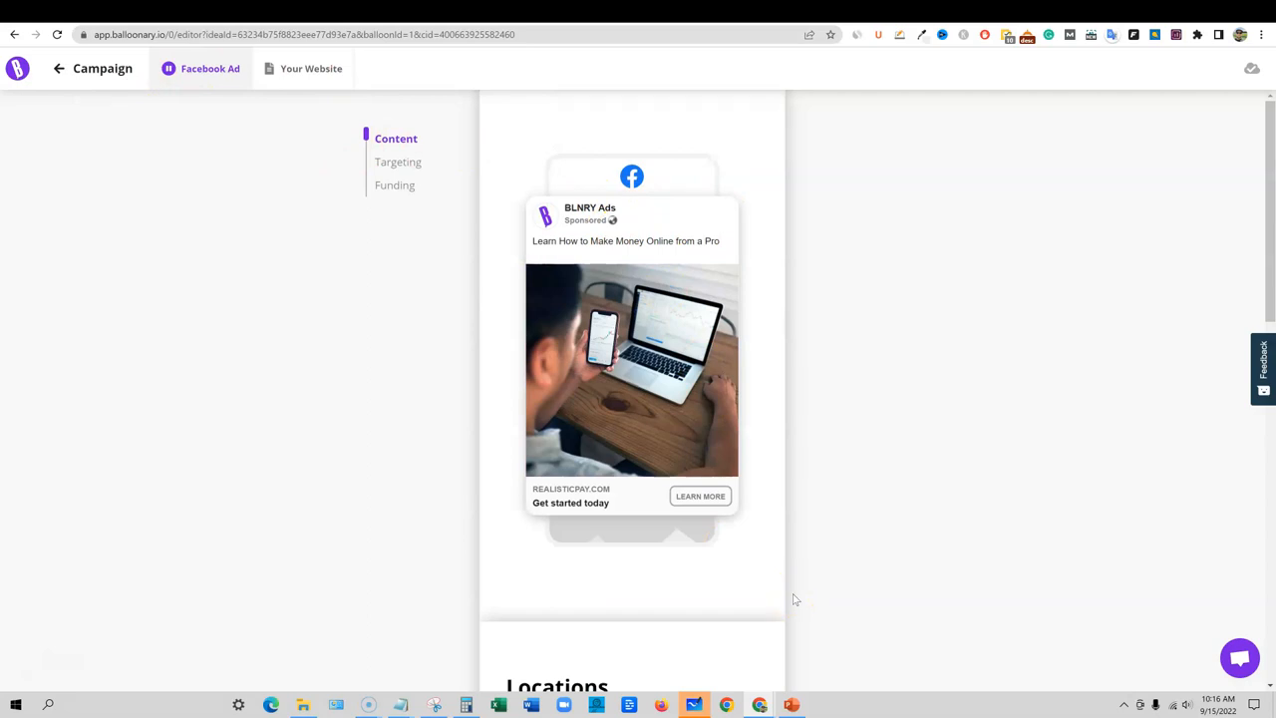
{"action": "mouse_move", "coordinate": [817, 659]}
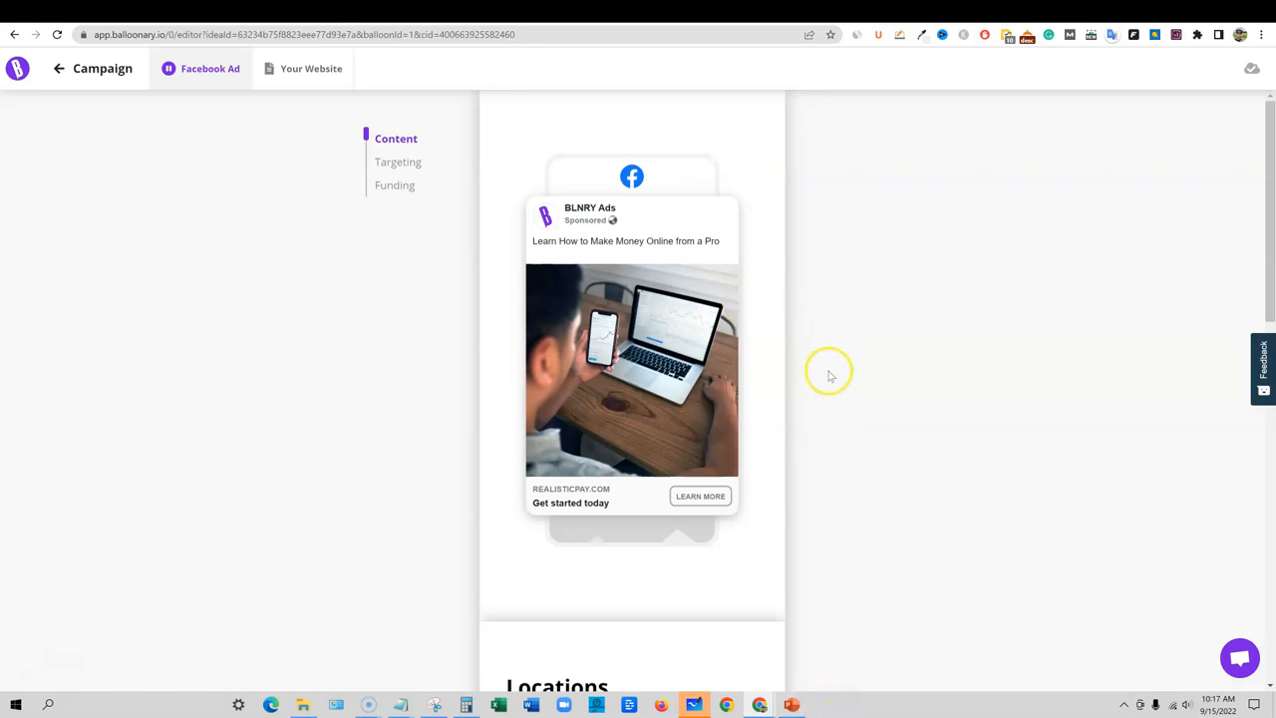
Scroll to Budget to view the 20% commission breakdown of the €100 budget
{"action": "scroll", "scroll_direction": "down", "scroll_amount": 3}
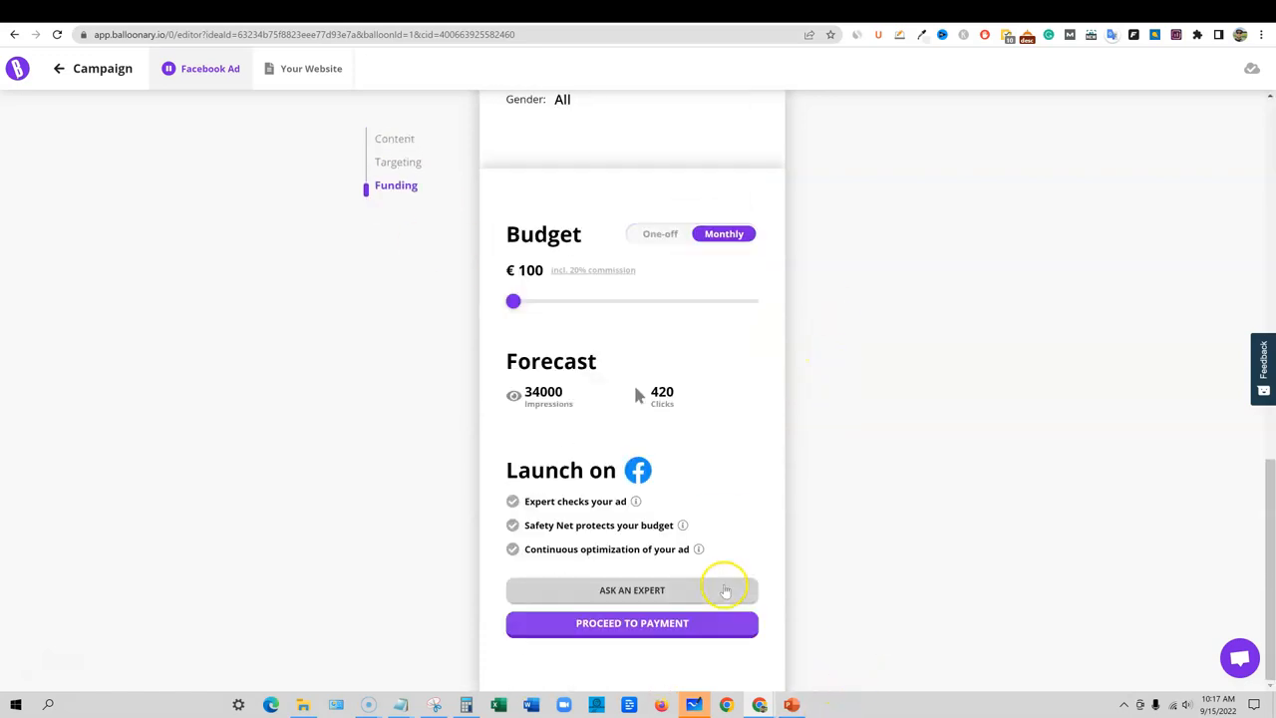
{"action": "mouse_move", "coordinate": [901, 432]}
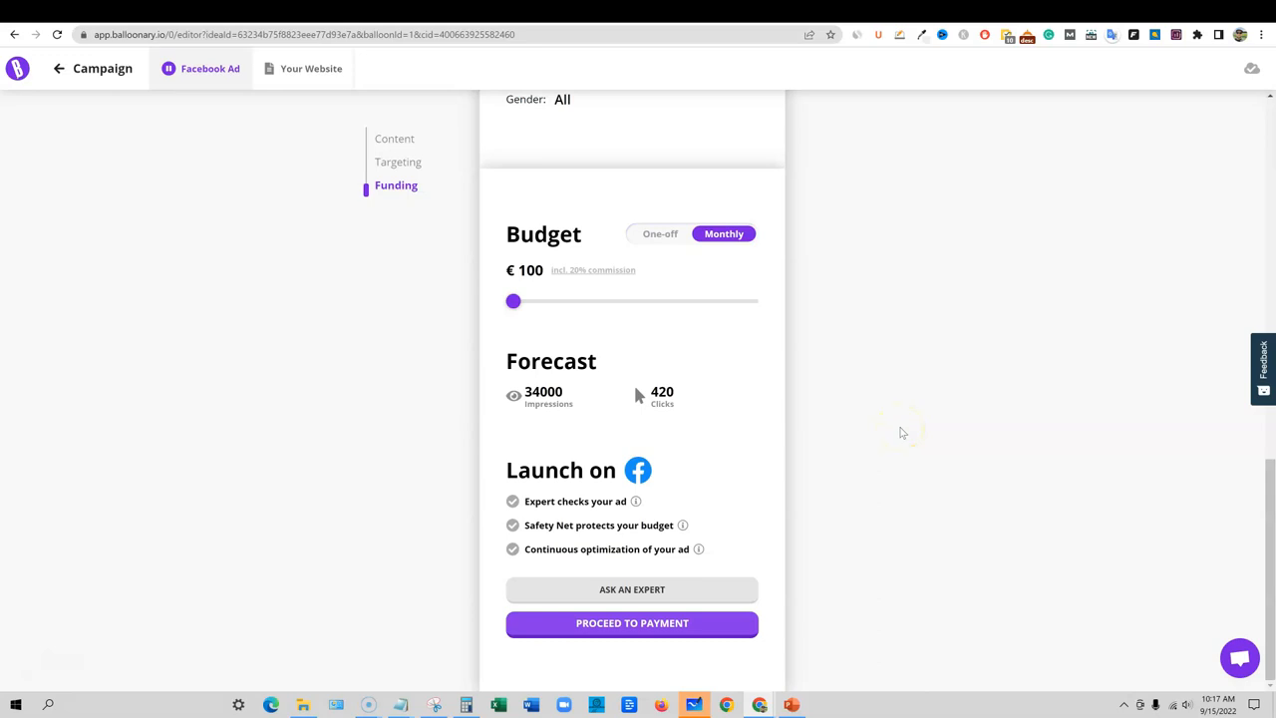
{"action": "mouse_move", "coordinate": [902, 432]}
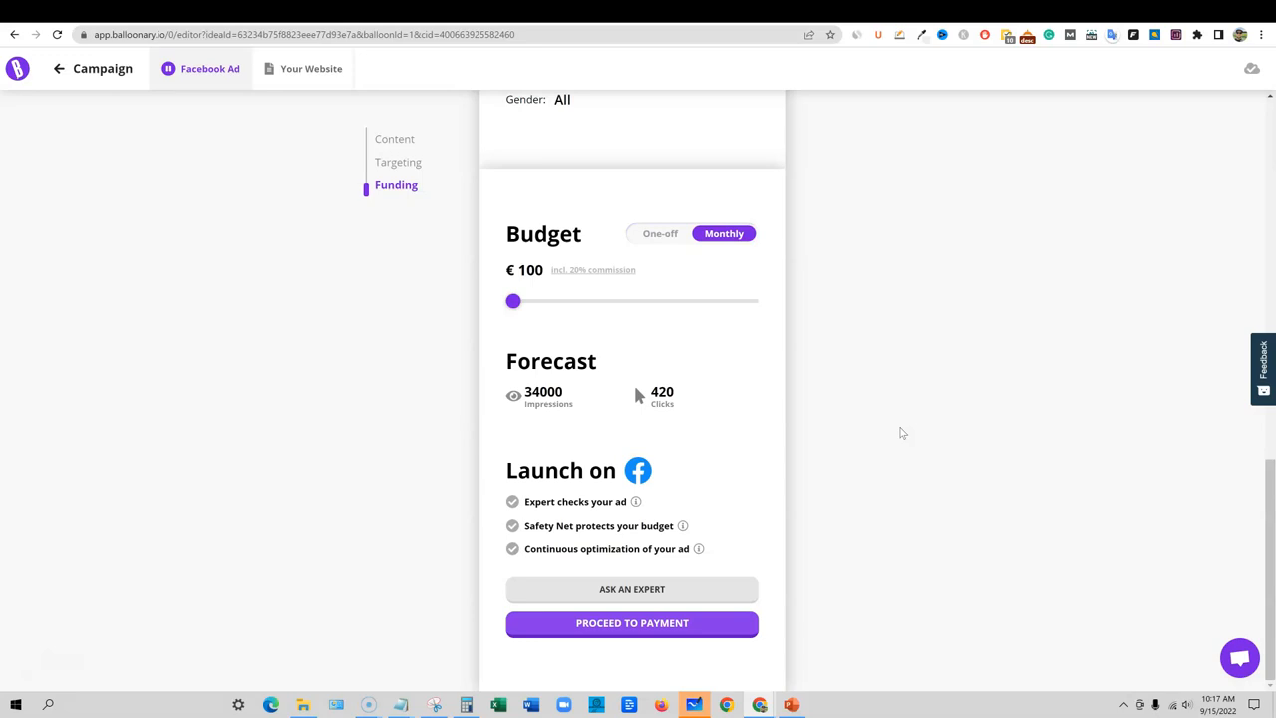
{"action": "mouse_move", "coordinate": [787, 459]}
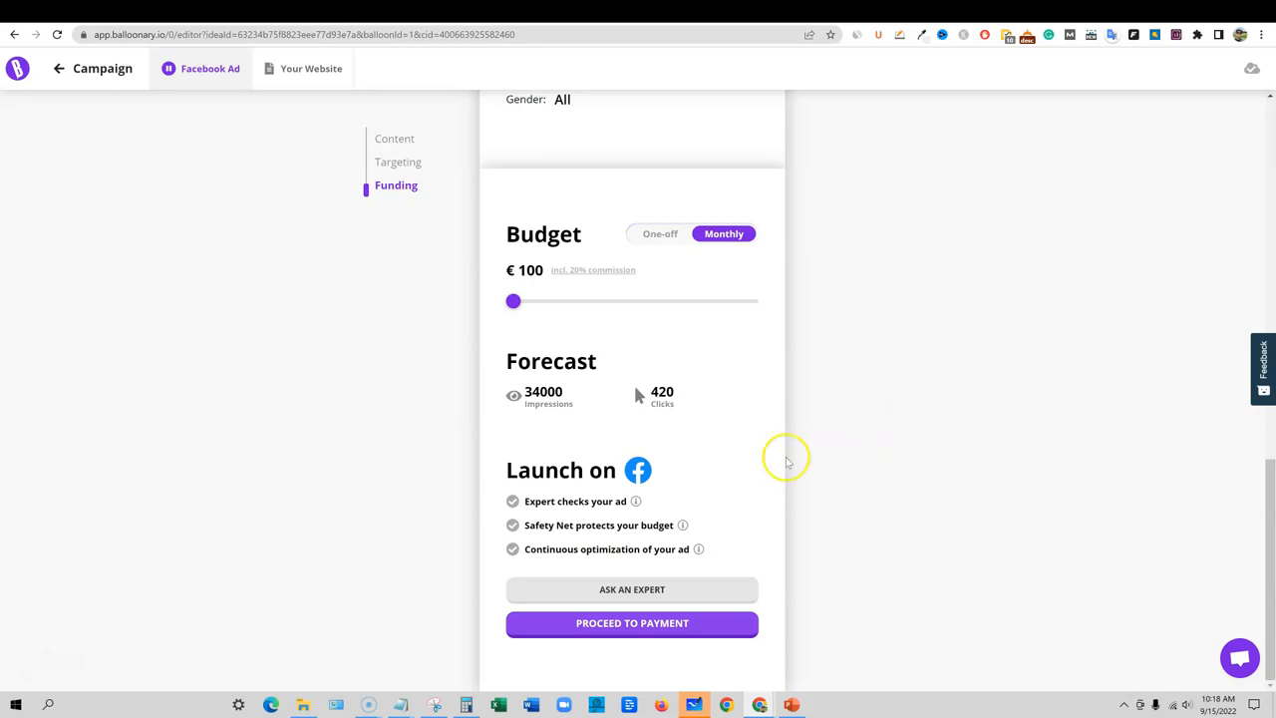
{"action": "scroll", "scroll_direction": "up", "scroll_amount": 3}
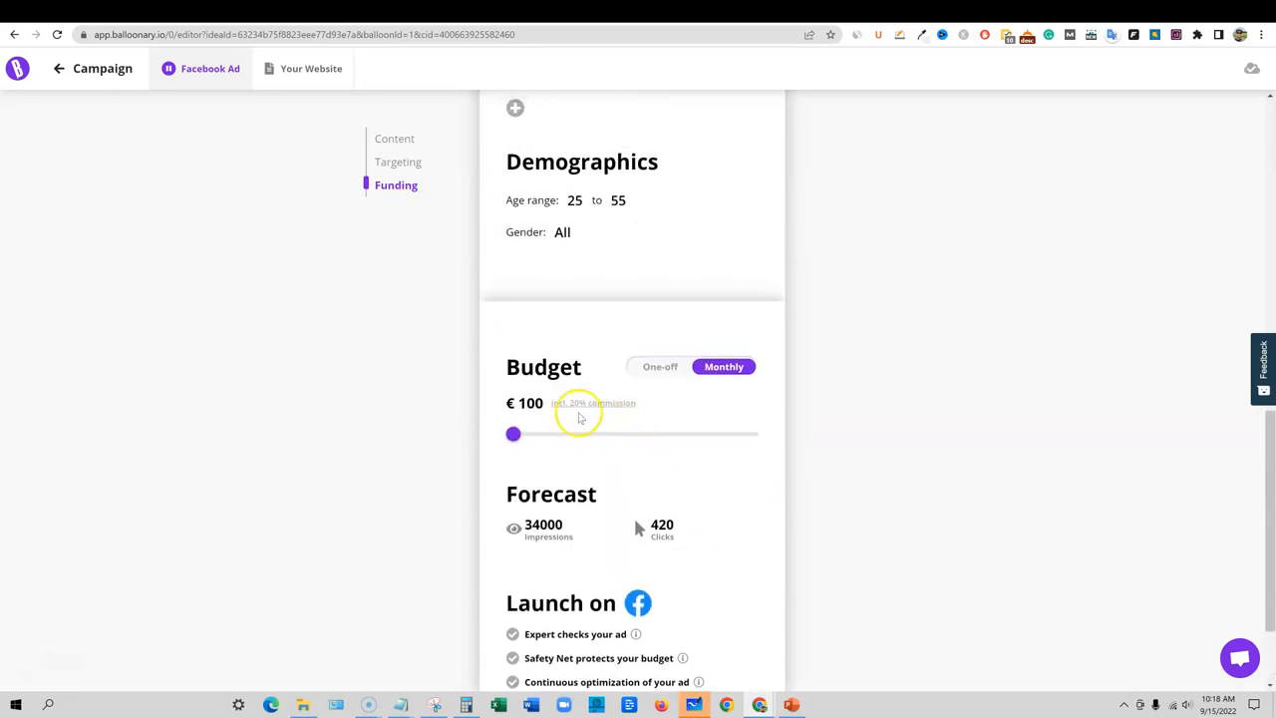
{"action": "mouse_move", "coordinate": [477, 433]}
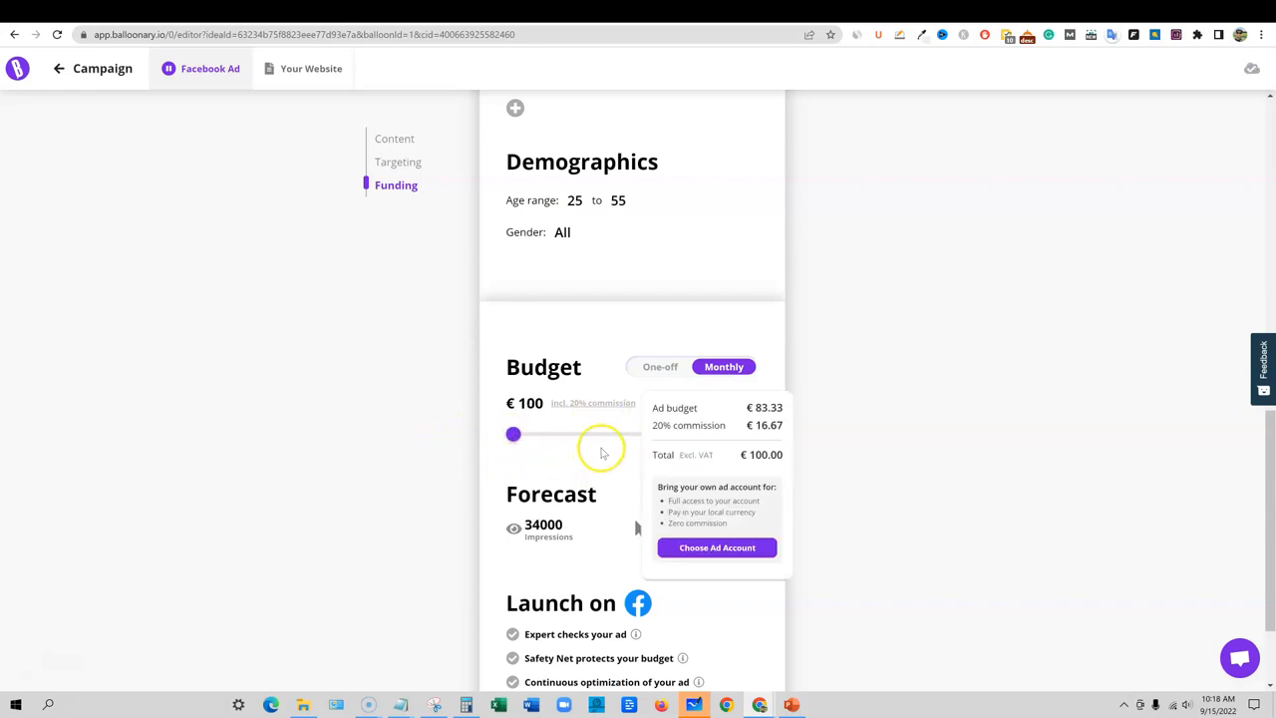
{"action": "mouse_move", "coordinate": [578, 377]}
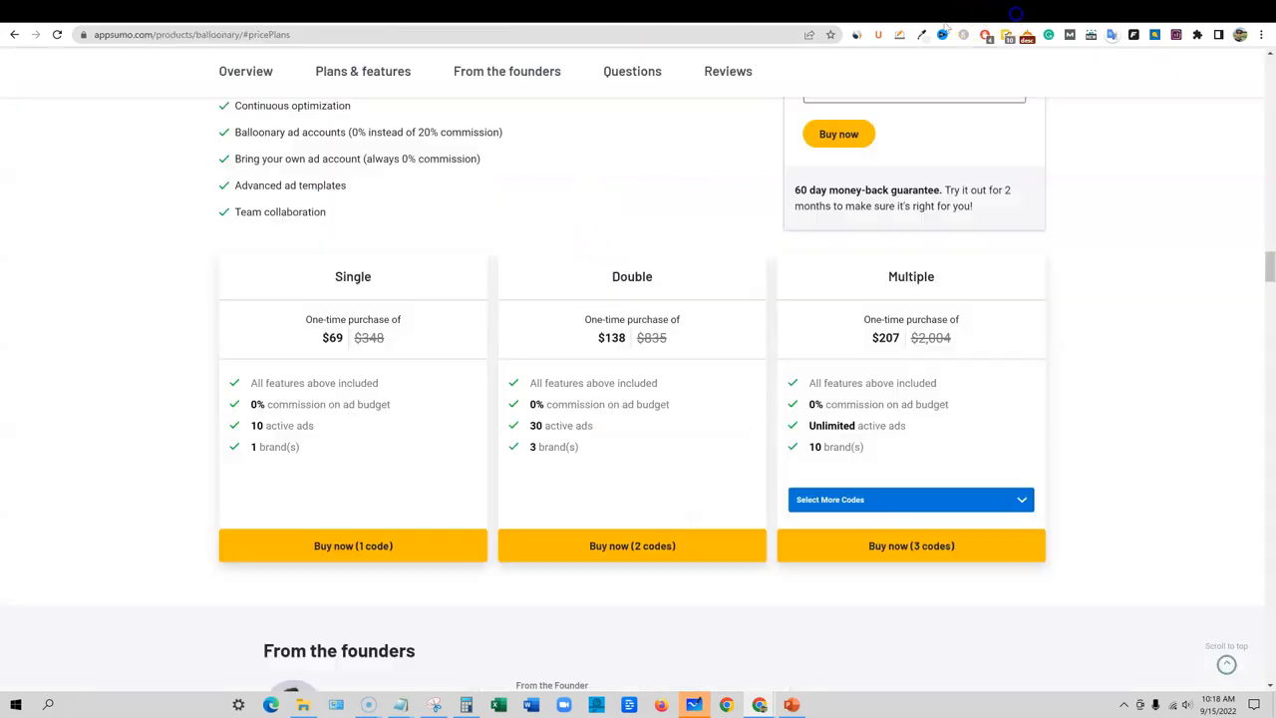
{"action": "mouse_move", "coordinate": [422, 441]}
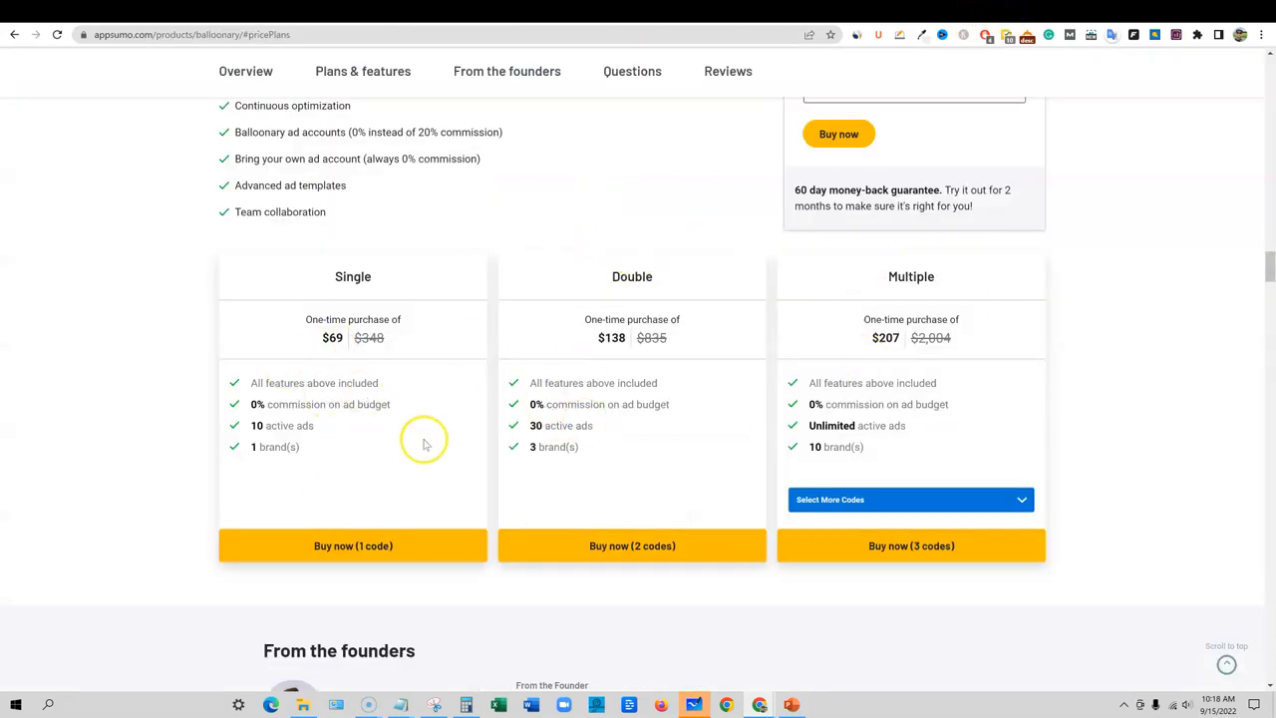
{"action": "mouse_move", "coordinate": [1050, 34]}
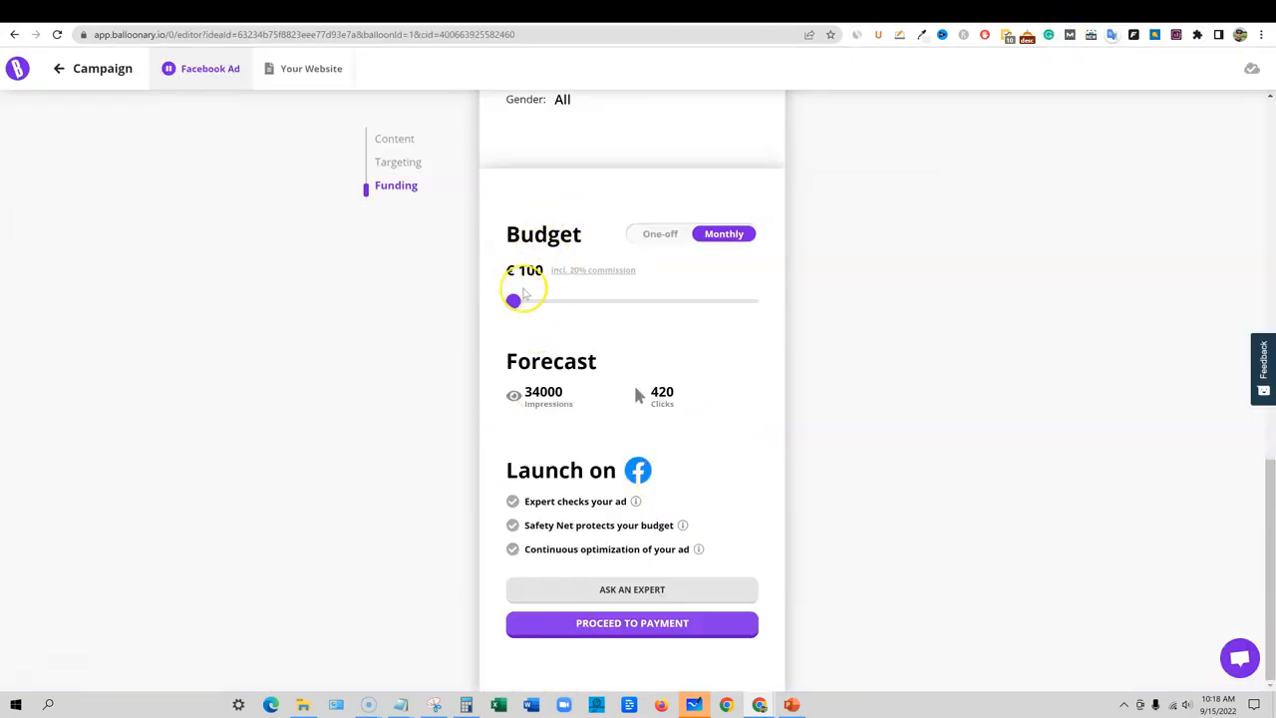
Try monthly budgets of €550 and €1150 (390,000 impressions, 4,700 clicks), then return to €100
{"action": "left_click_drag", "start_coordinate": [513, 301], "coordinate": [650, 302]}
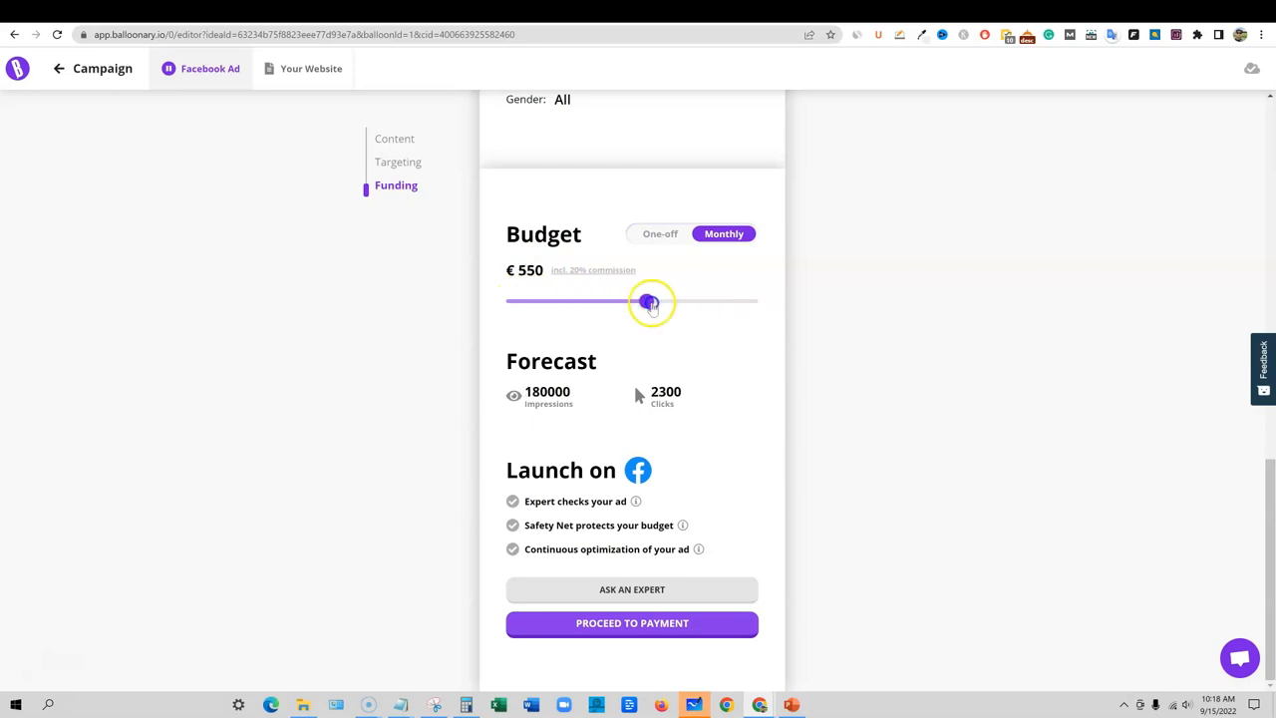
{"action": "left_click_drag", "start_coordinate": [650, 301], "coordinate": [514, 301]}
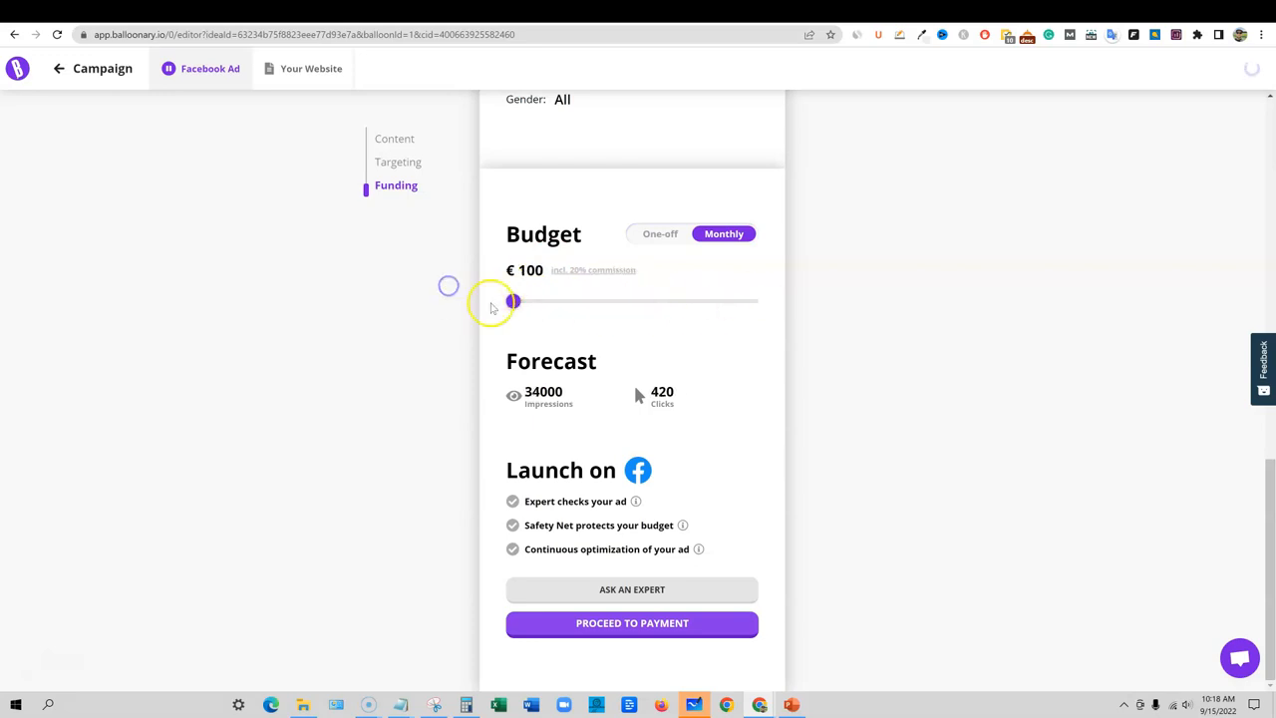
{"action": "left_click_drag", "start_coordinate": [514, 301], "coordinate": [573, 301]}
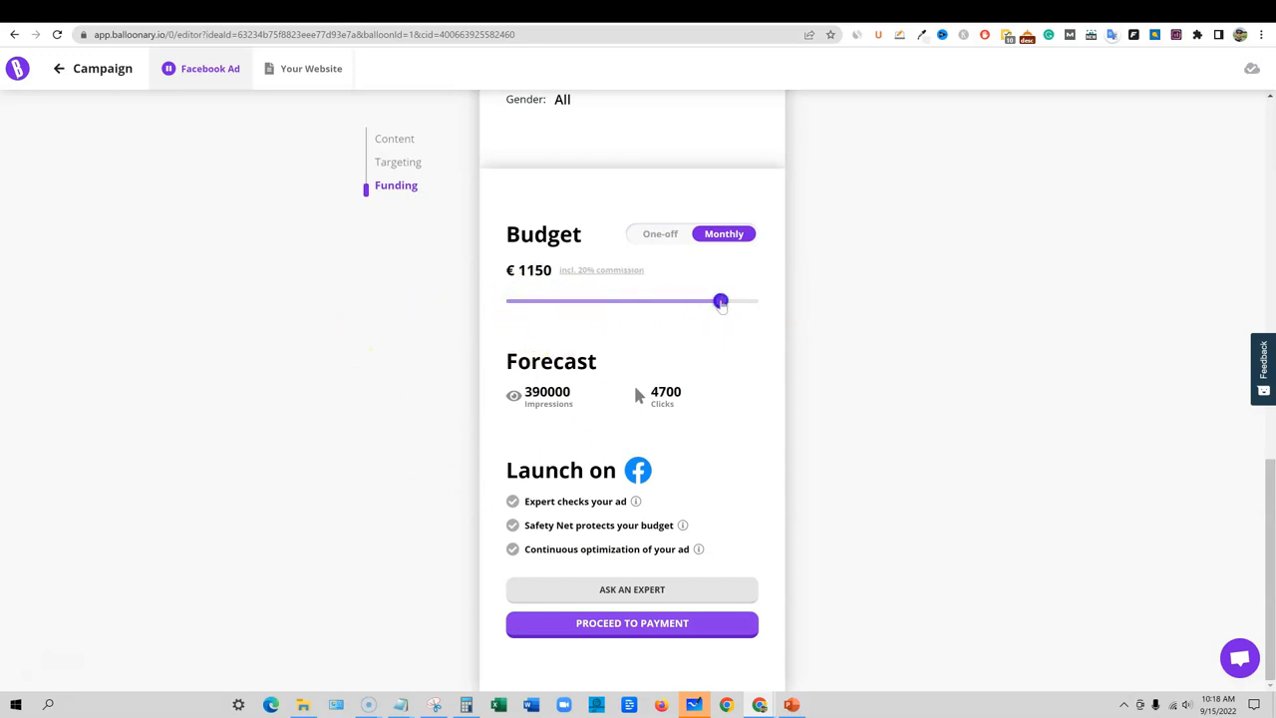
{"action": "left_click_drag", "start_coordinate": [721, 301], "coordinate": [513, 301]}
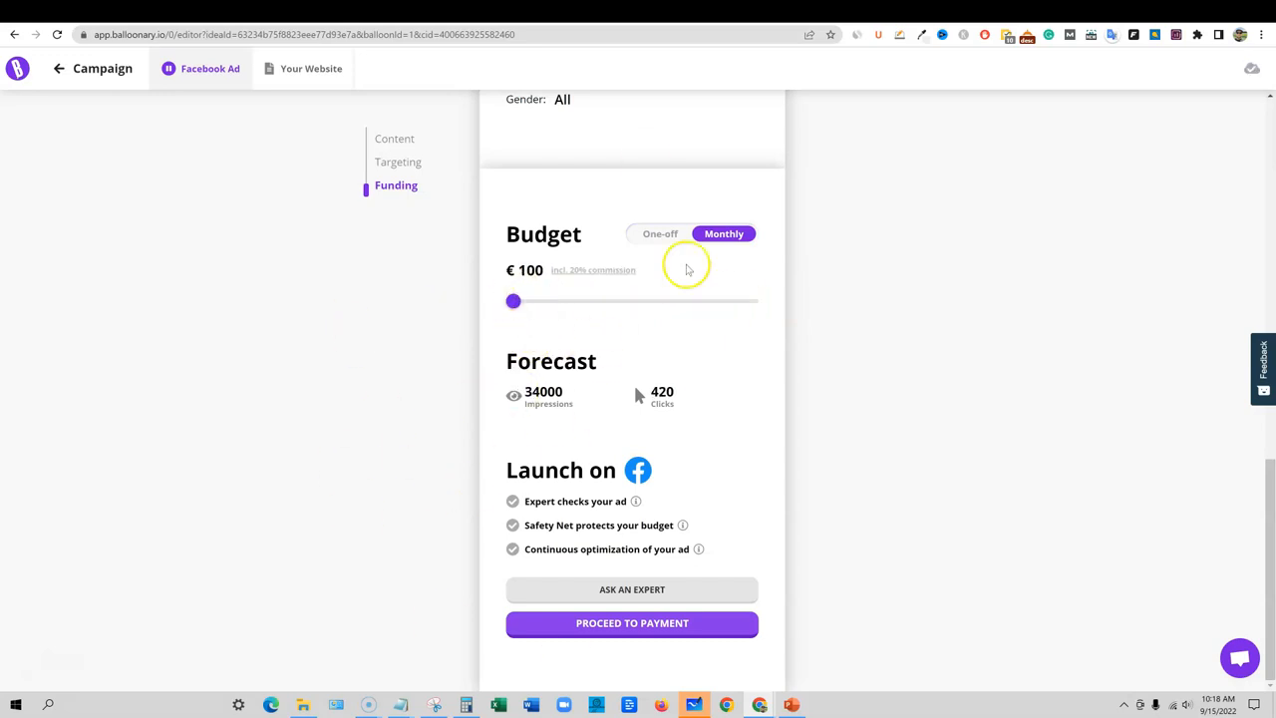
{"action": "mouse_move", "coordinate": [951, 267]}
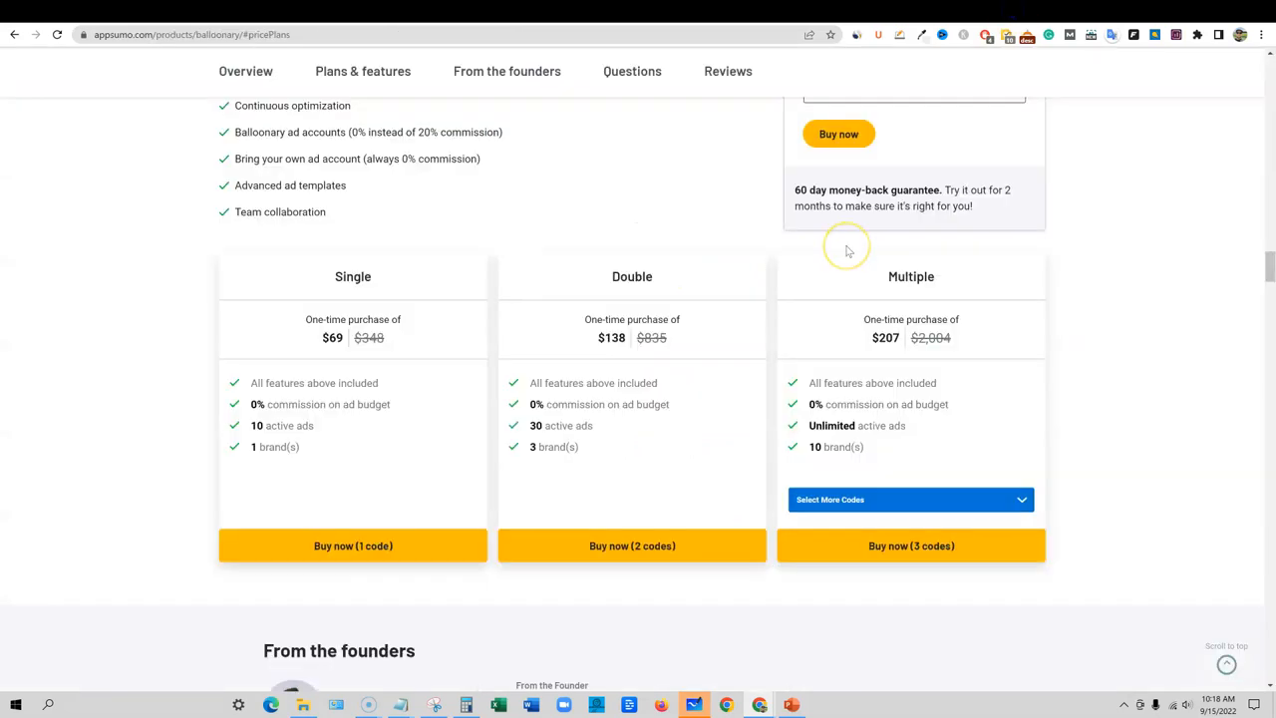
{"action": "mouse_move", "coordinate": [848, 249]}
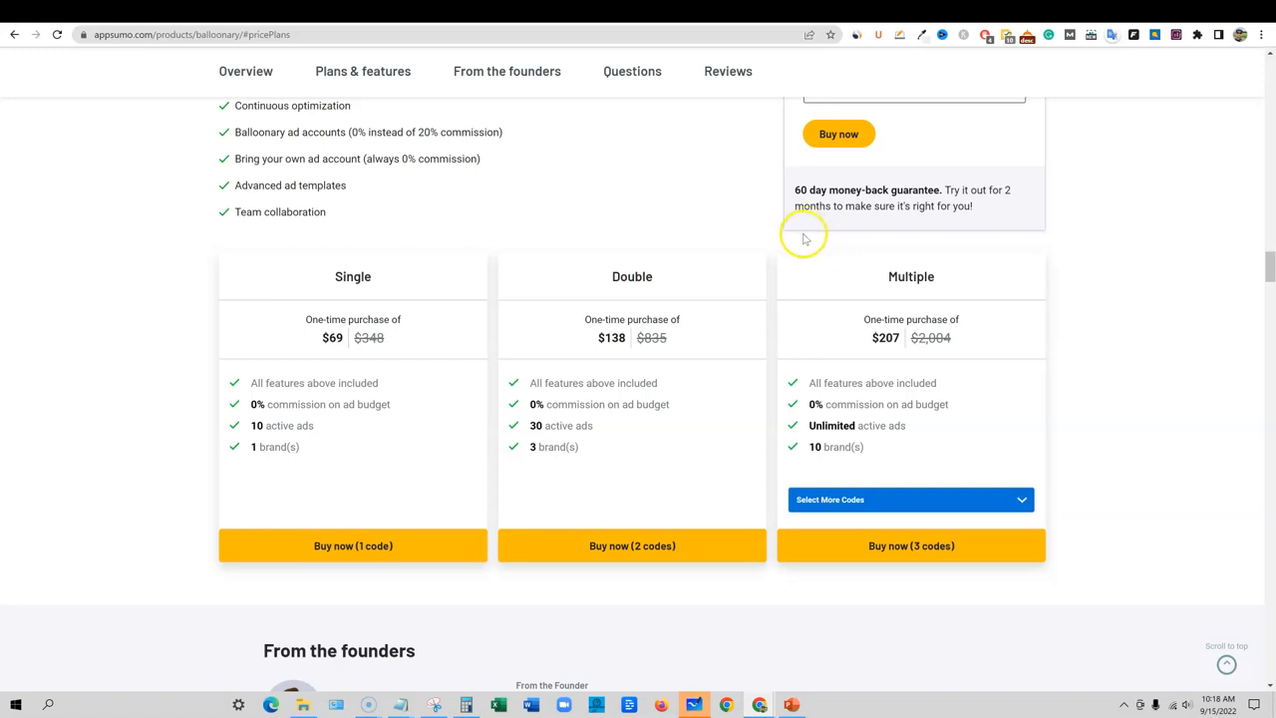
Scroll AppSumo's Balloonary page to the Single $69, Double $138 and Multiple $207 cards
{"action": "scroll", "scroll_direction": "up", "scroll_amount": 3}
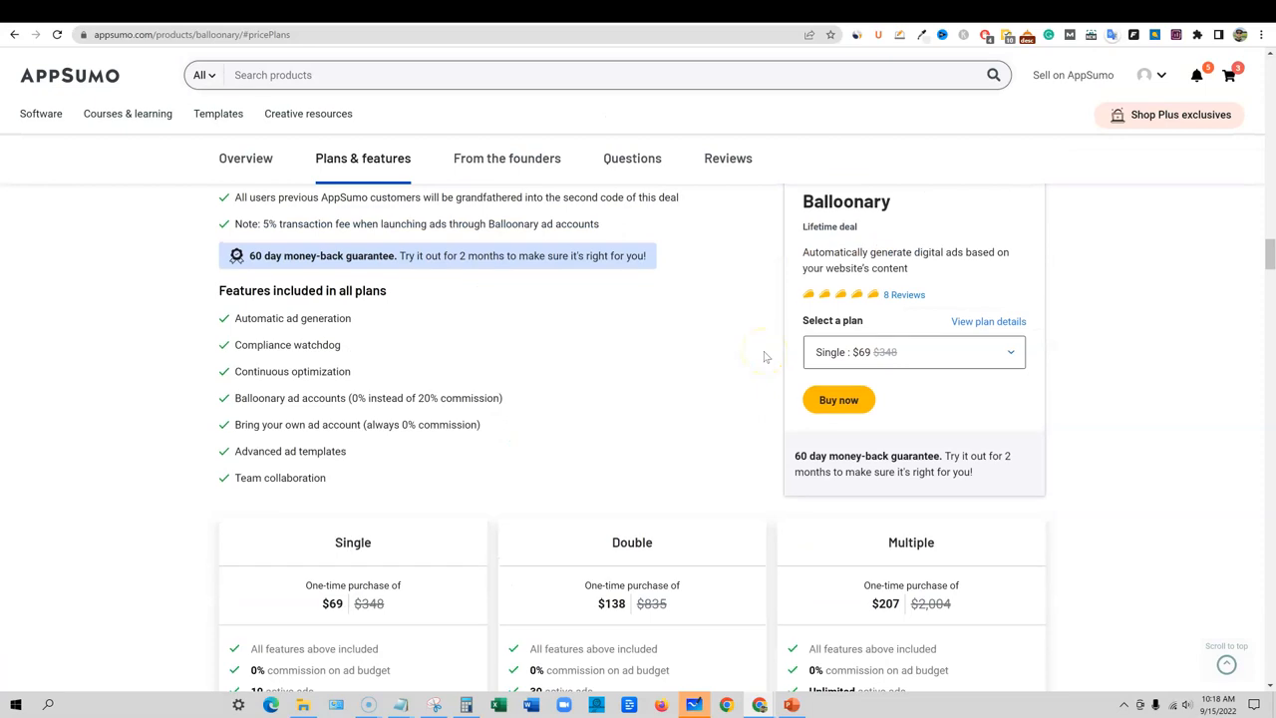
{"action": "scroll", "scroll_direction": "down", "scroll_amount": 3}
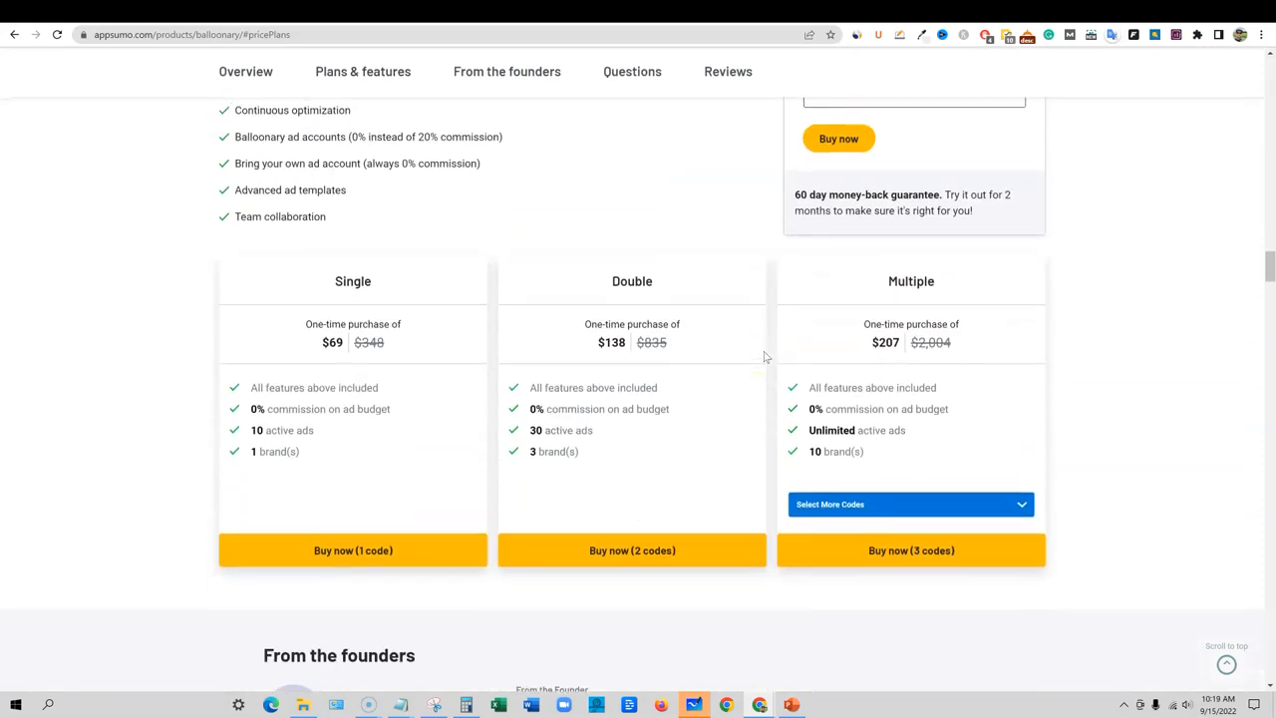
{"action": "scroll", "scroll_direction": "up", "scroll_amount": 3}
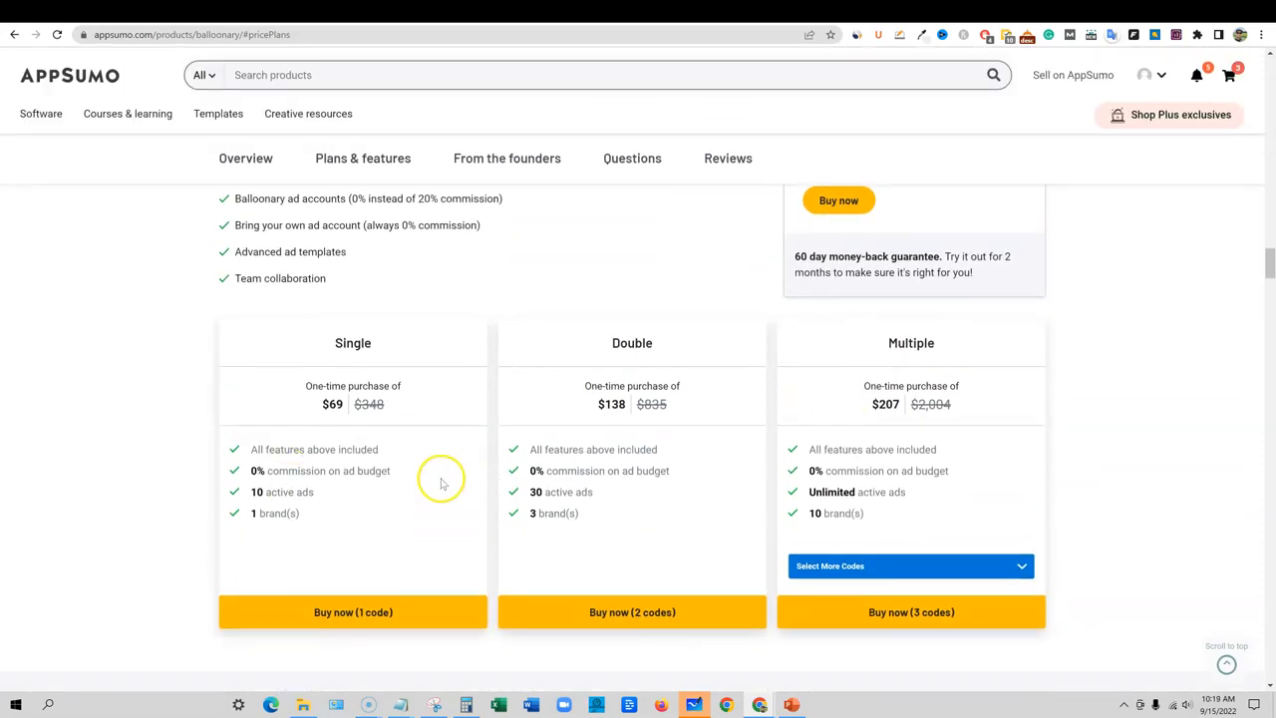
{"action": "mouse_move", "coordinate": [446, 465]}
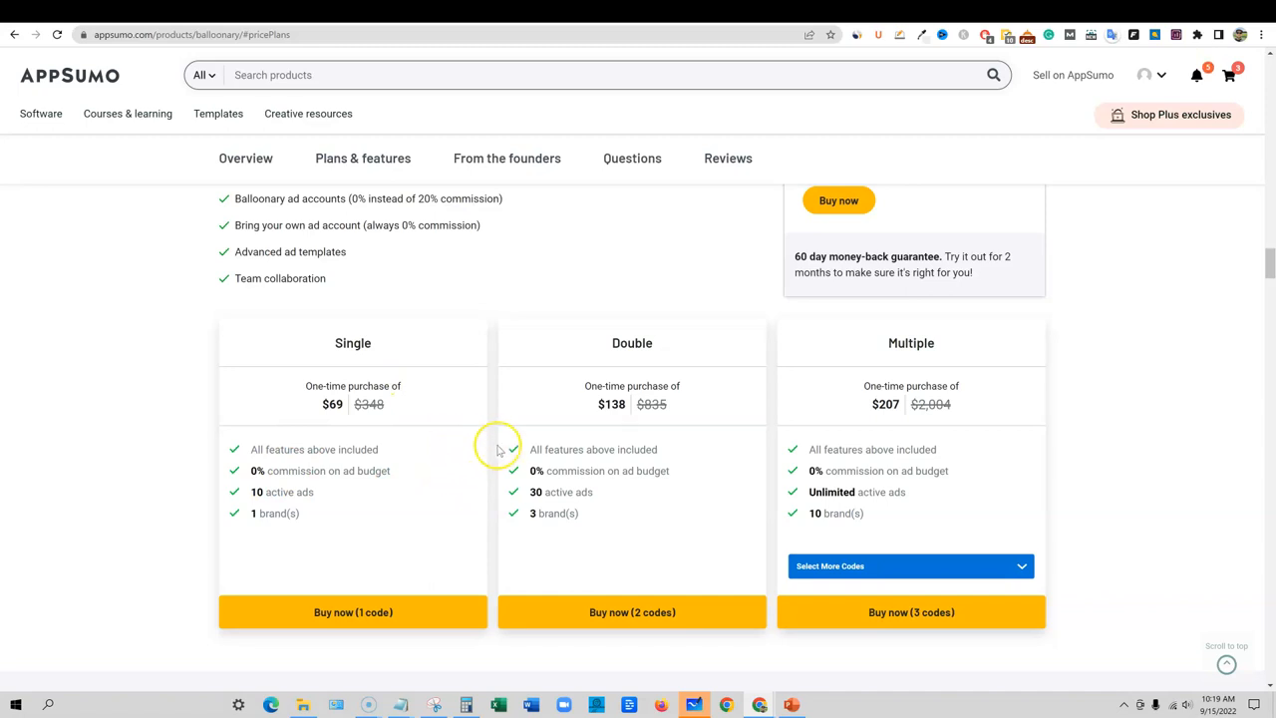
{"action": "mouse_move", "coordinate": [499, 445]}
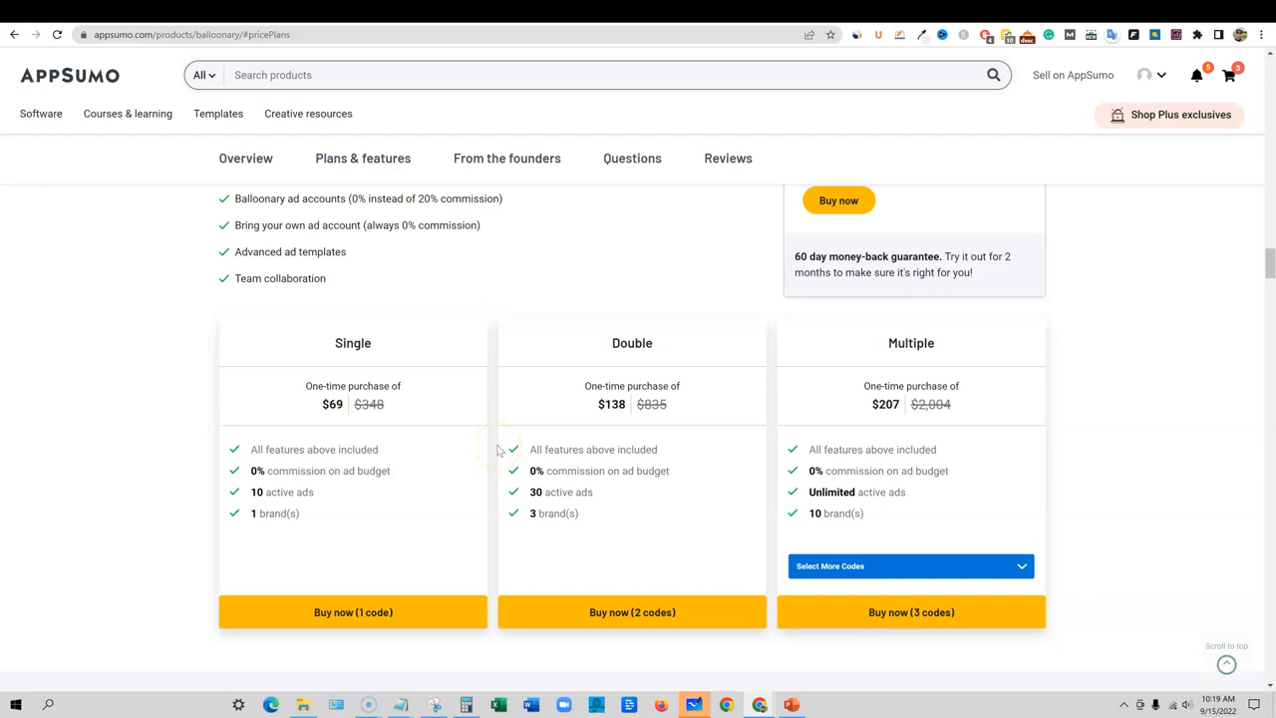
{"action": "mouse_move", "coordinate": [874, 492]}
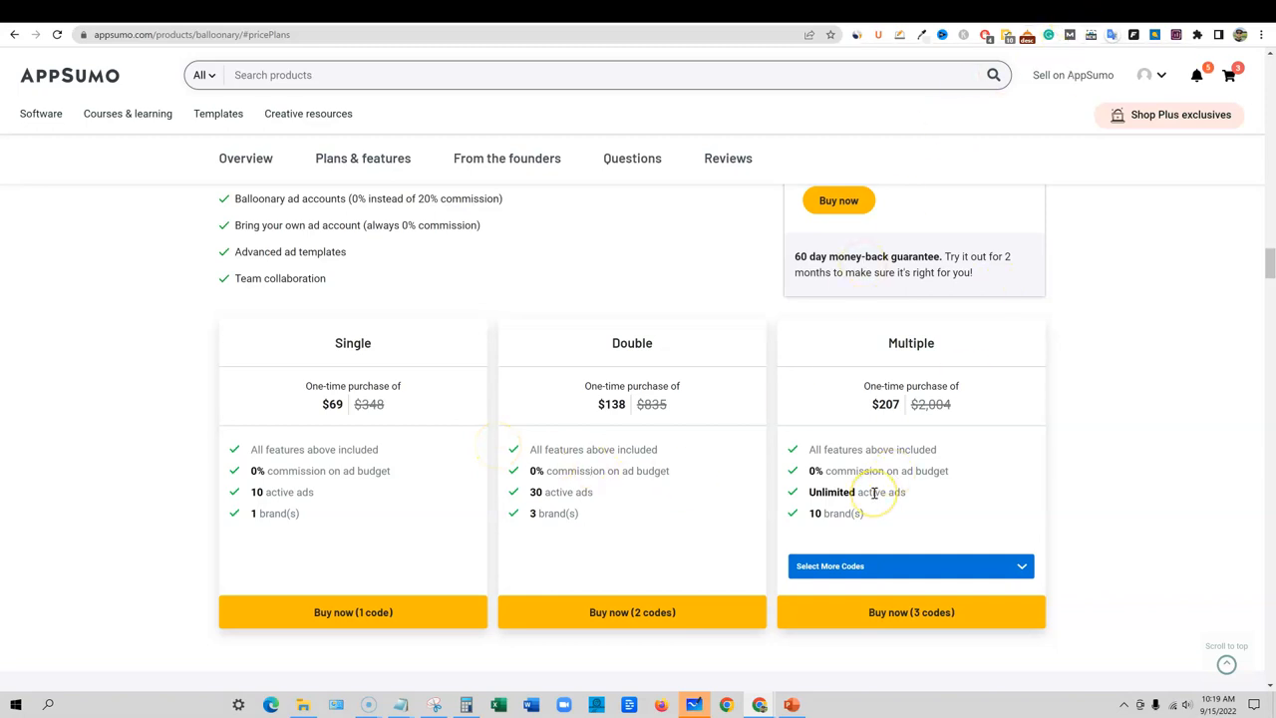
{"action": "mouse_move", "coordinate": [900, 522]}
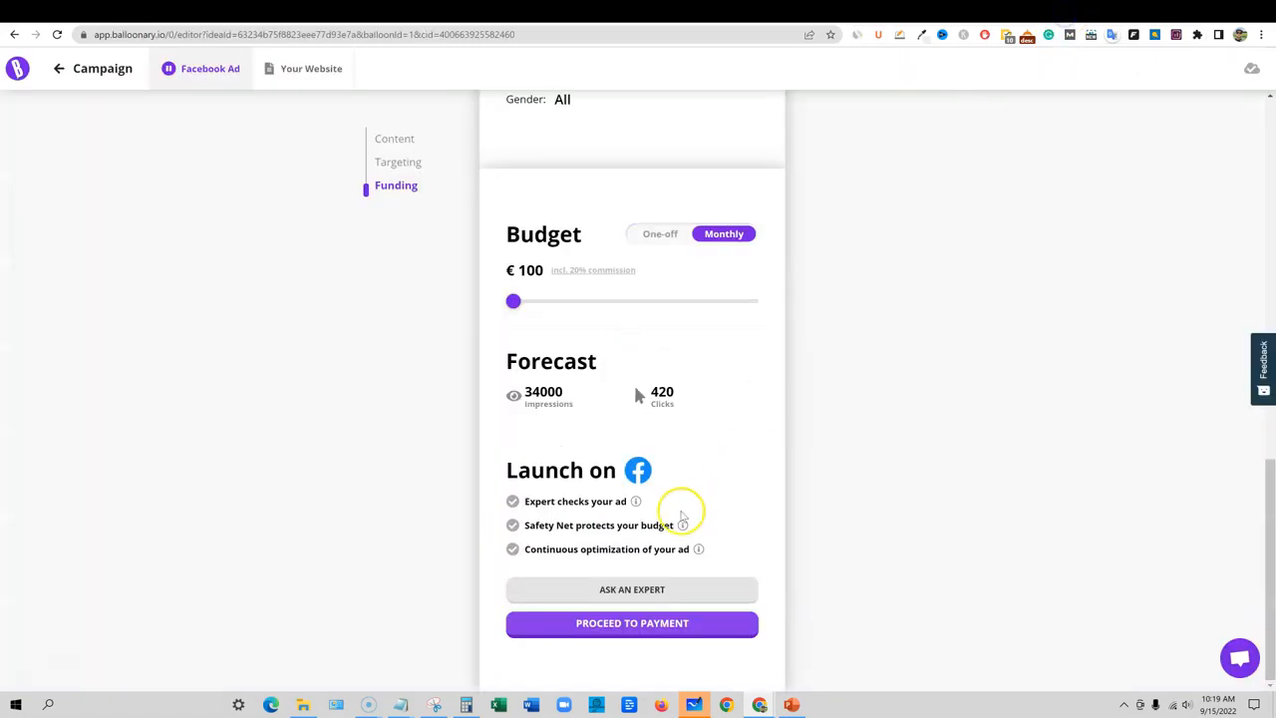
{"action": "mouse_move", "coordinate": [632, 589]}
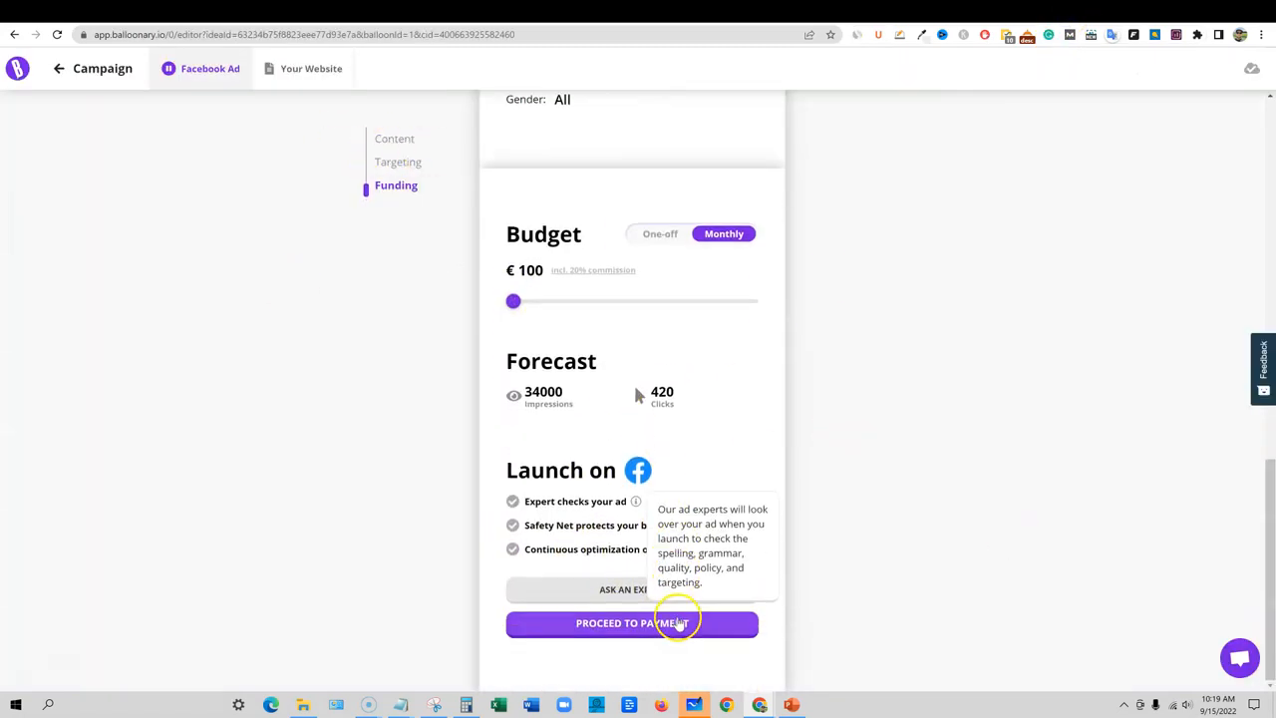
{"action": "mouse_move", "coordinate": [825, 629]}
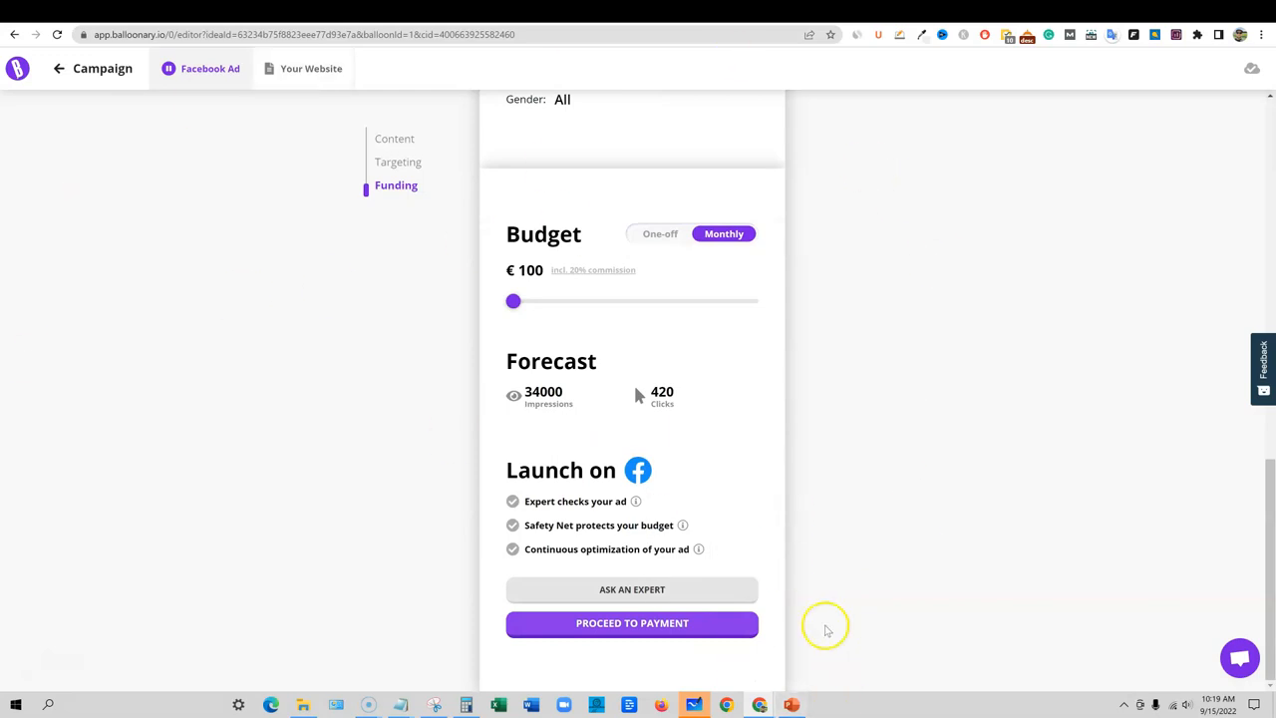
{"action": "mouse_move", "coordinate": [871, 621]}
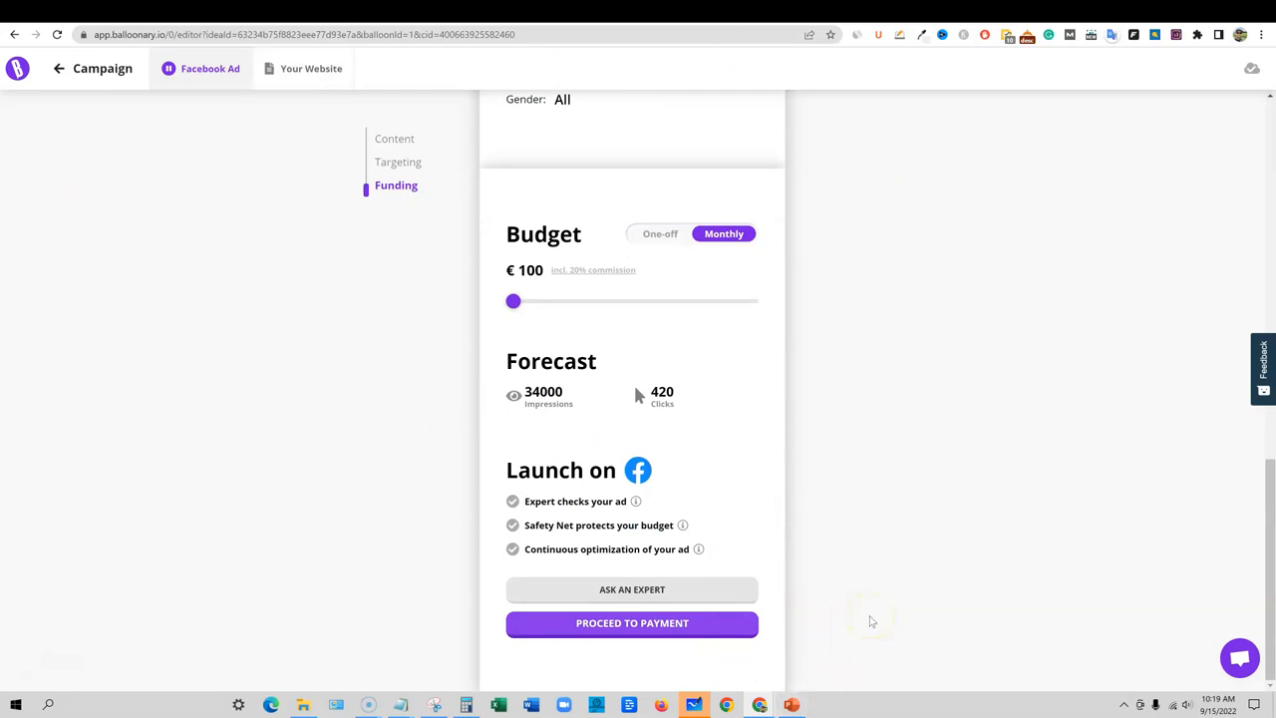
{"action": "mouse_move", "coordinate": [860, 458]}
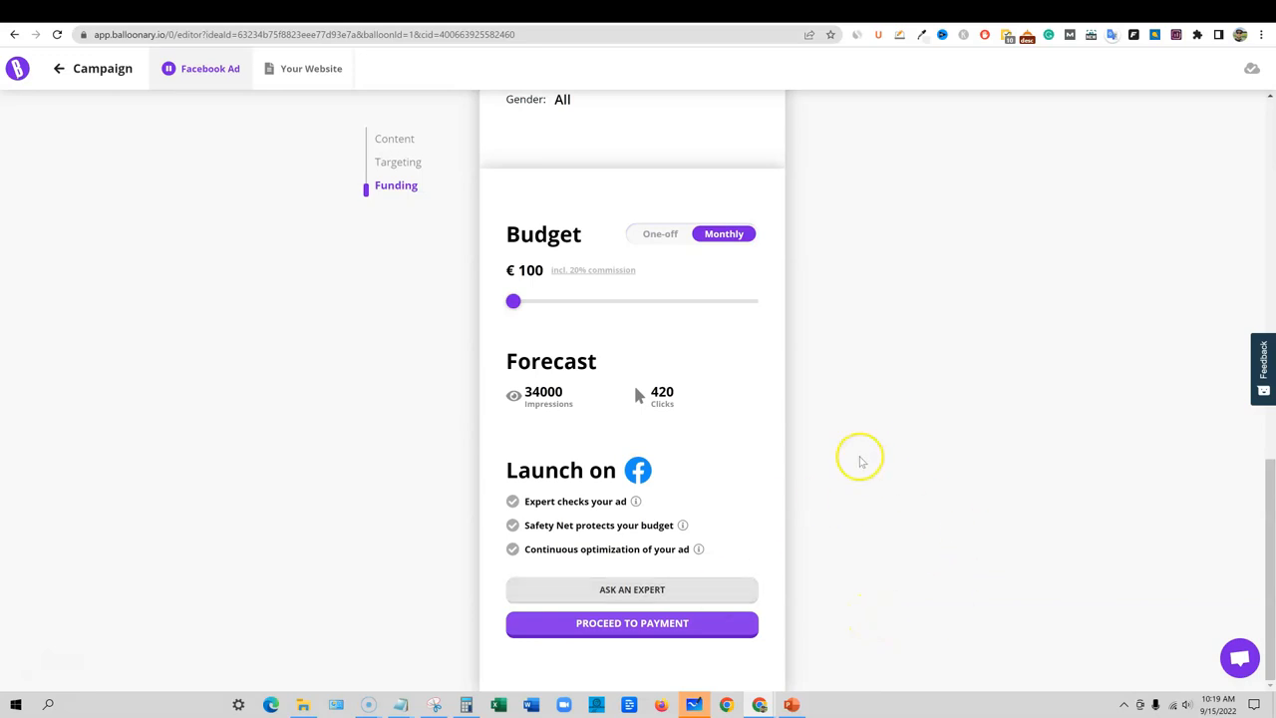
{"action": "mouse_move", "coordinate": [1040, 522]}
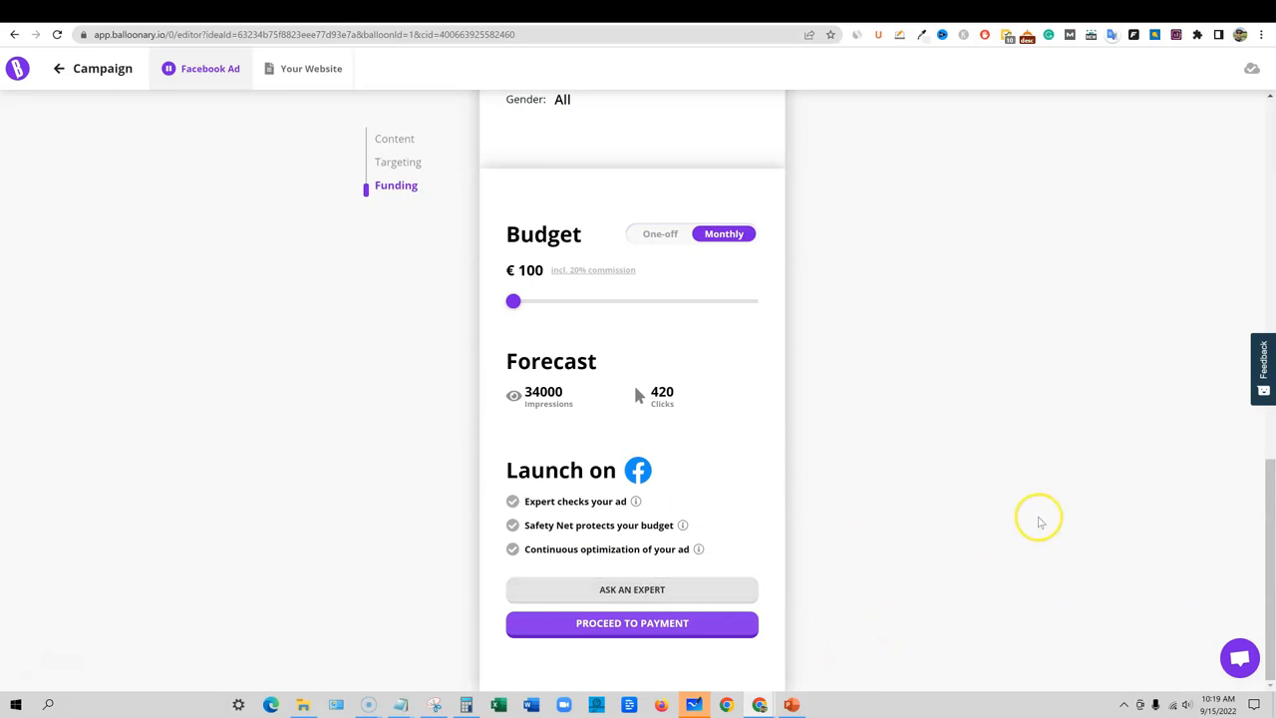
{"action": "mouse_move", "coordinate": [504, 503]}
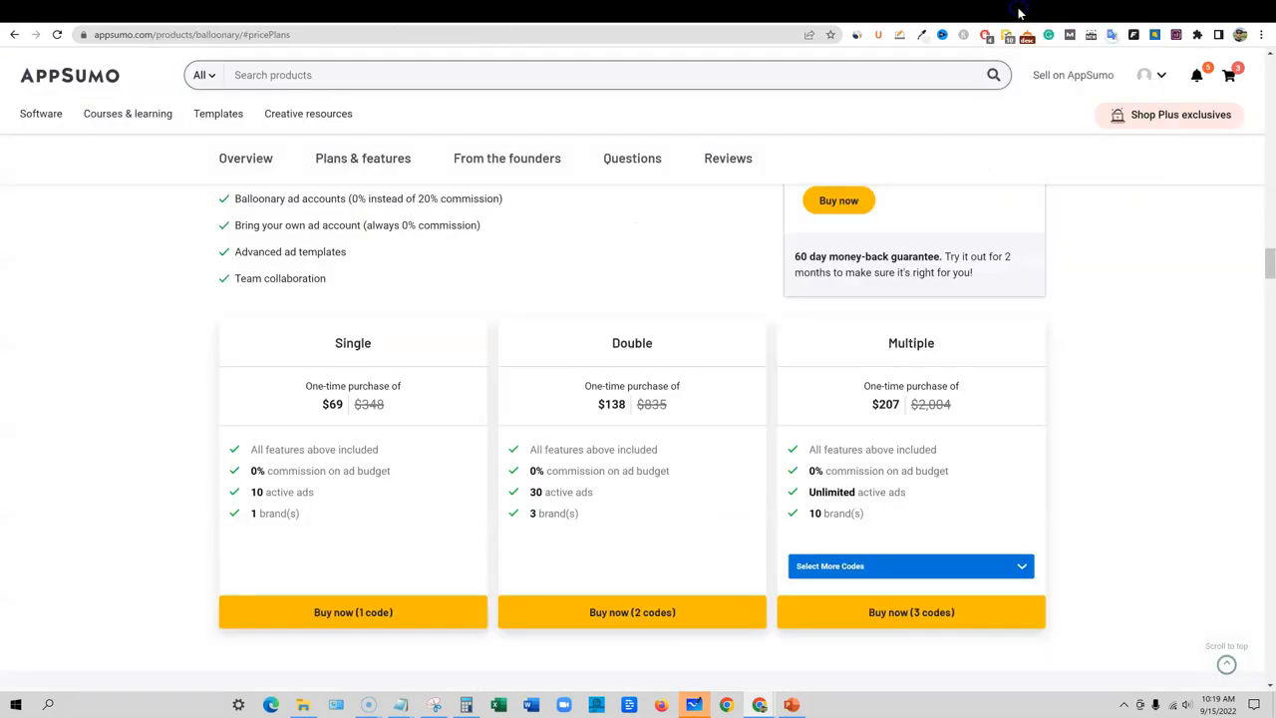
{"action": "mouse_move", "coordinate": [842, 612]}
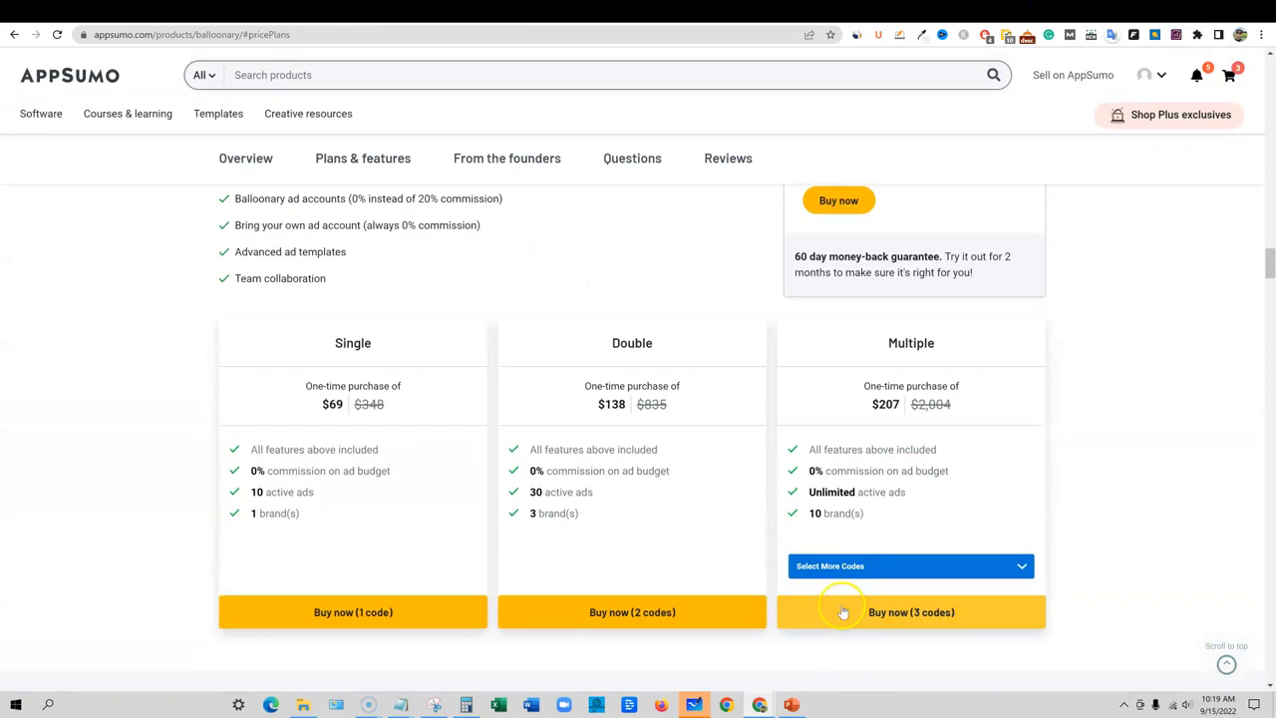
Scroll up to show the plan selector set to Single at $69 above the tiers
{"action": "scroll", "scroll_direction": "up", "scroll_amount": 3}
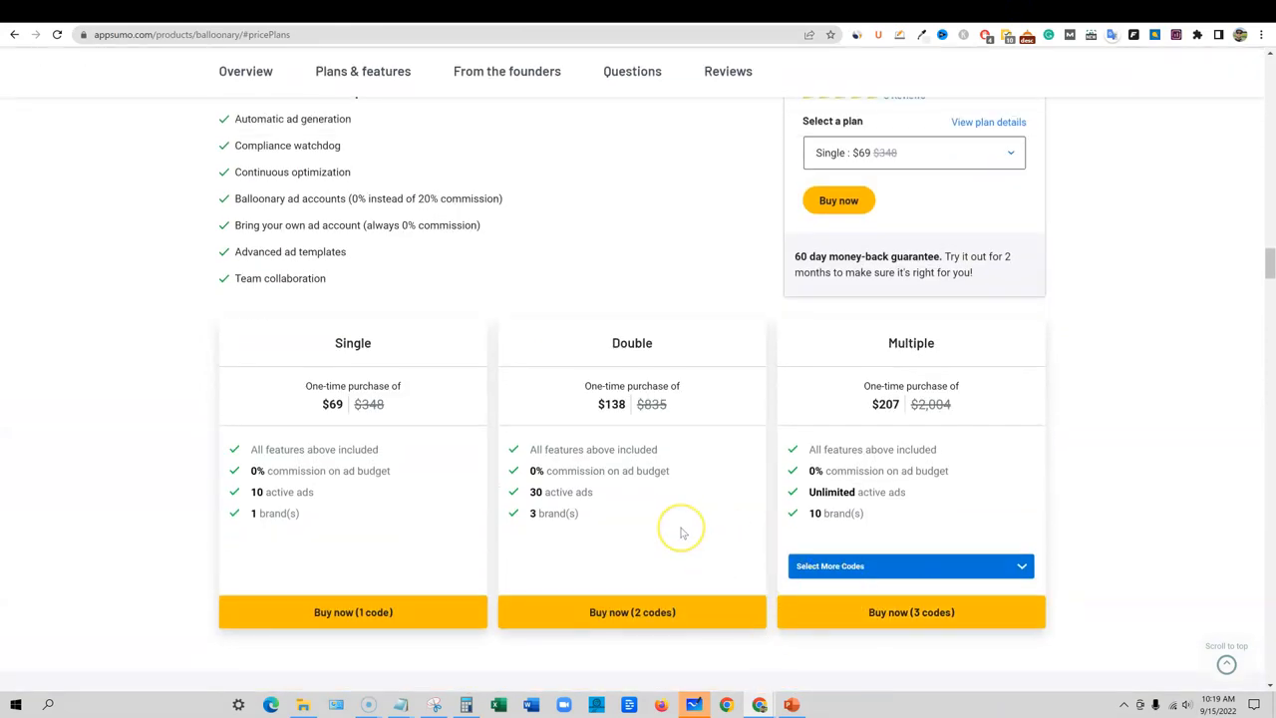
{"action": "mouse_move", "coordinate": [666, 559]}
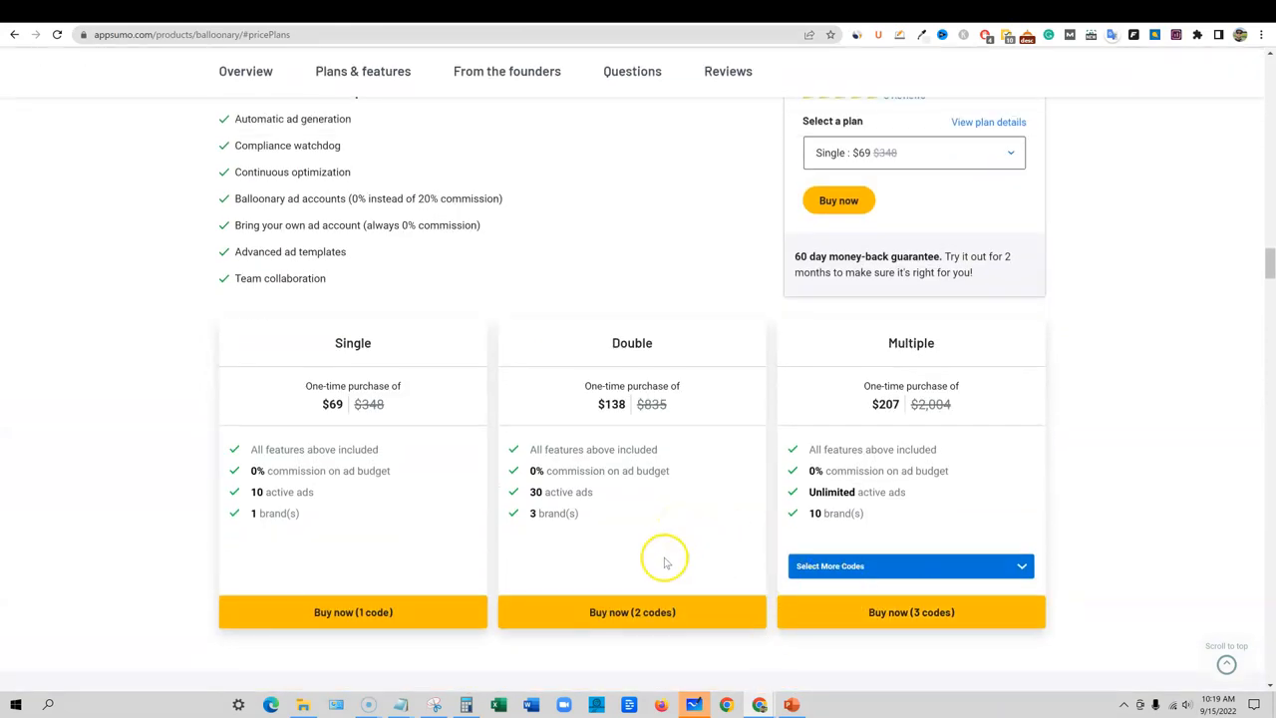